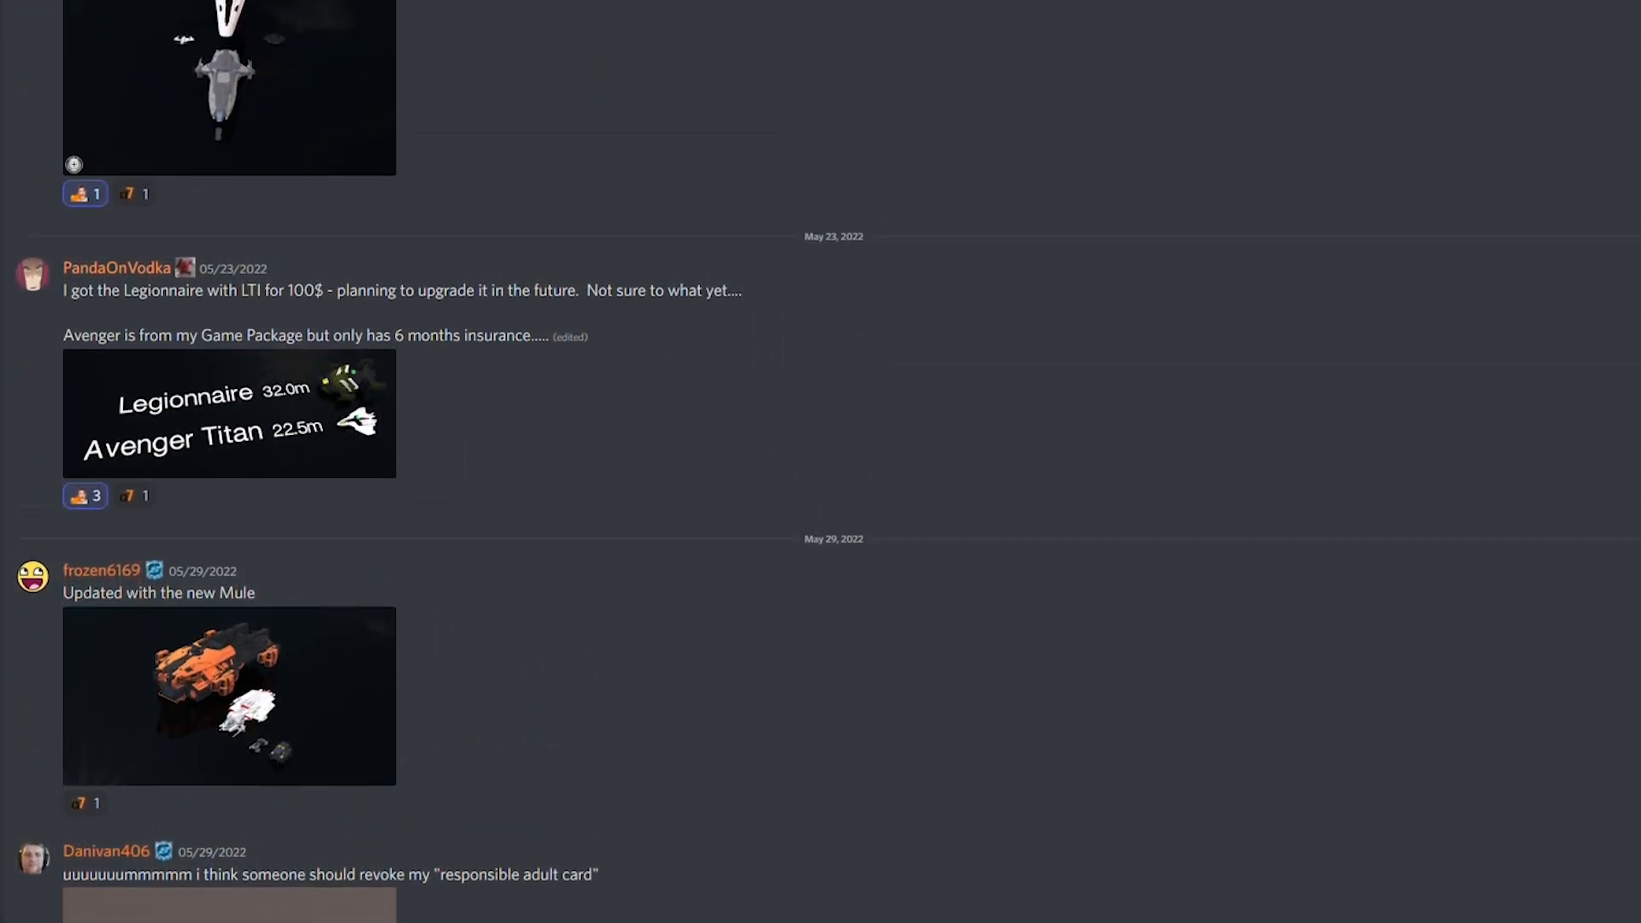
- Scroll #my-fleet back to the pinned welcome post with the FleetView link and posting rules
{"action": "scroll", "scroll_direction": "up", "scroll_amount": 3}
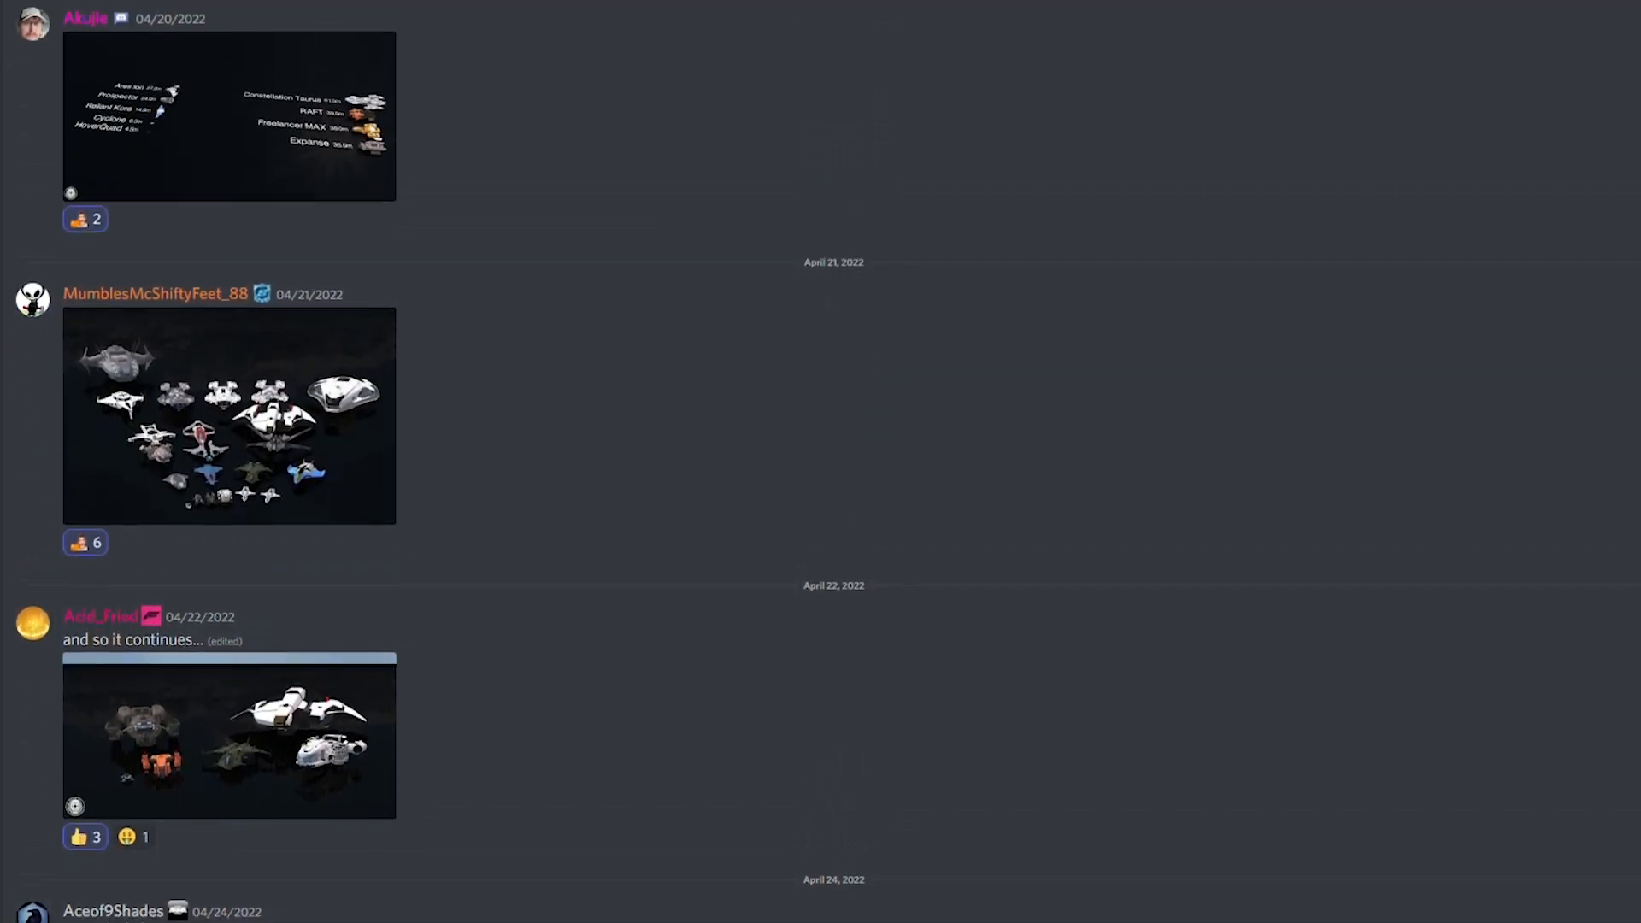
{"action": "scroll", "scroll_direction": "down", "scroll_amount": 3}
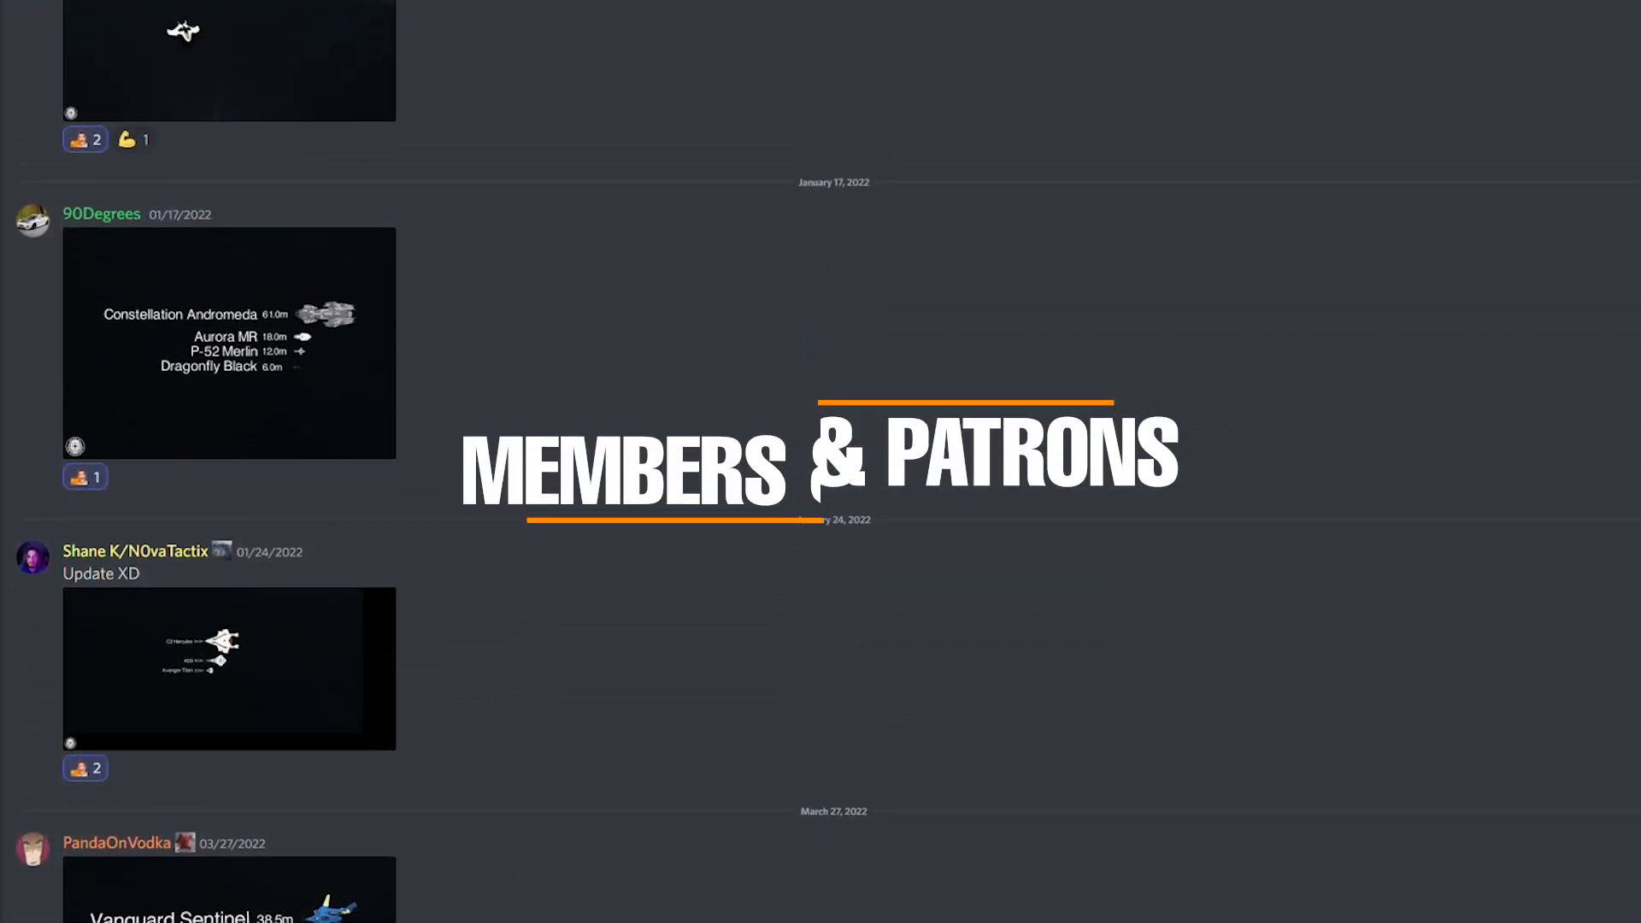
{"action": "scroll", "scroll_direction": "up", "scroll_amount": 3}
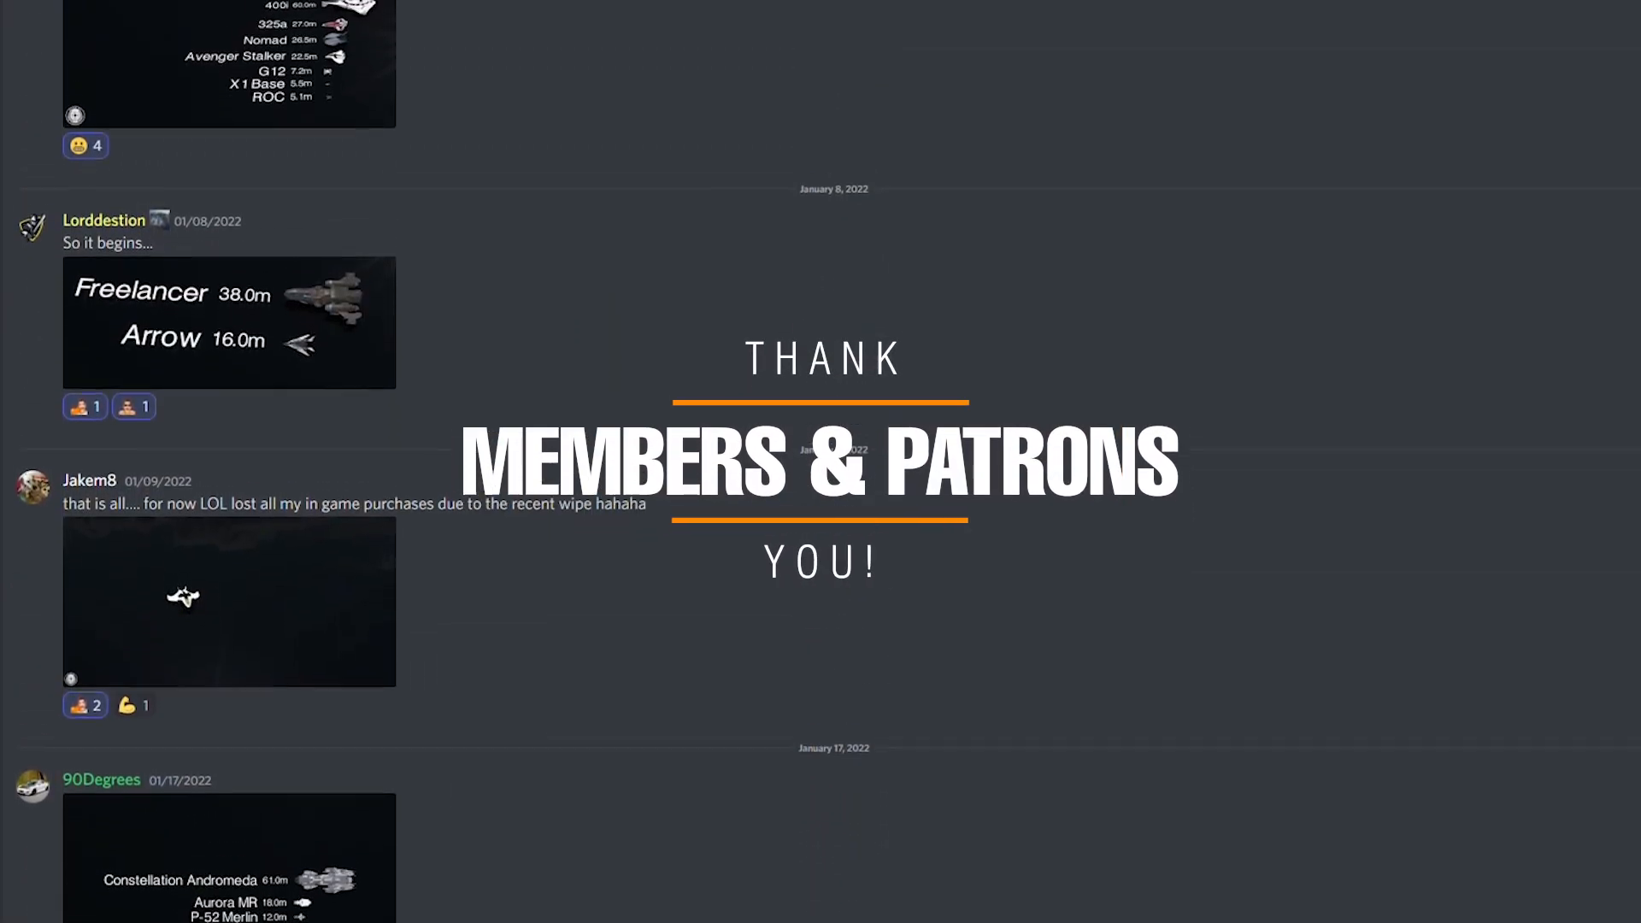
{"action": "scroll", "scroll_direction": "down", "scroll_amount": 3}
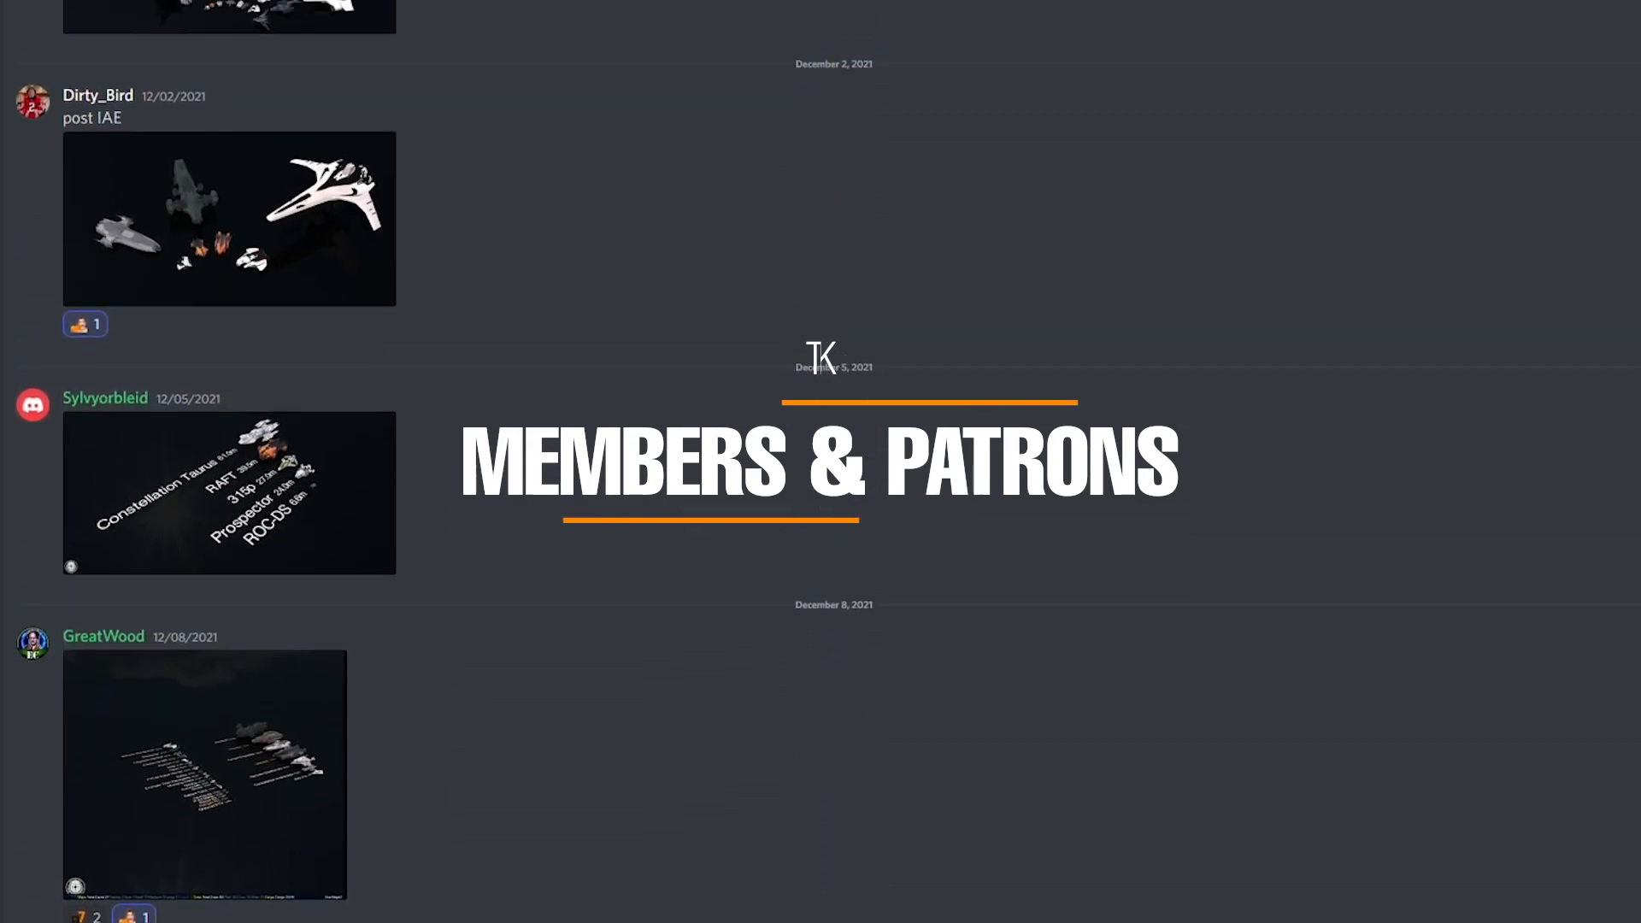
{"action": "scroll", "scroll_direction": "down", "scroll_amount": 3}
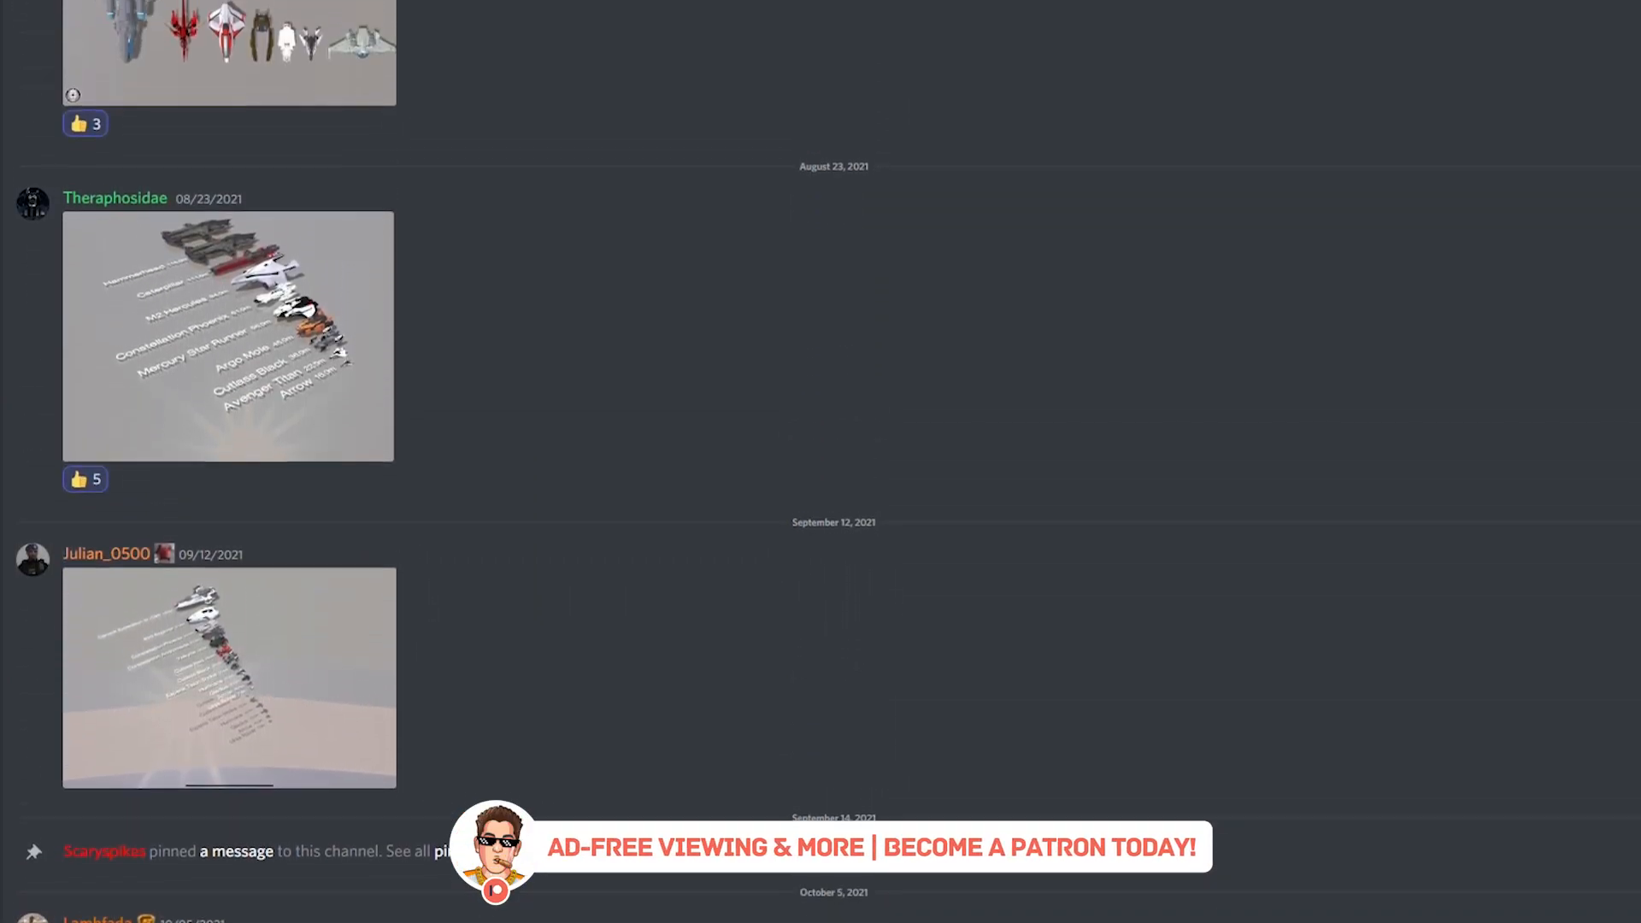
{"action": "scroll", "scroll_direction": "up", "scroll_amount": 3}
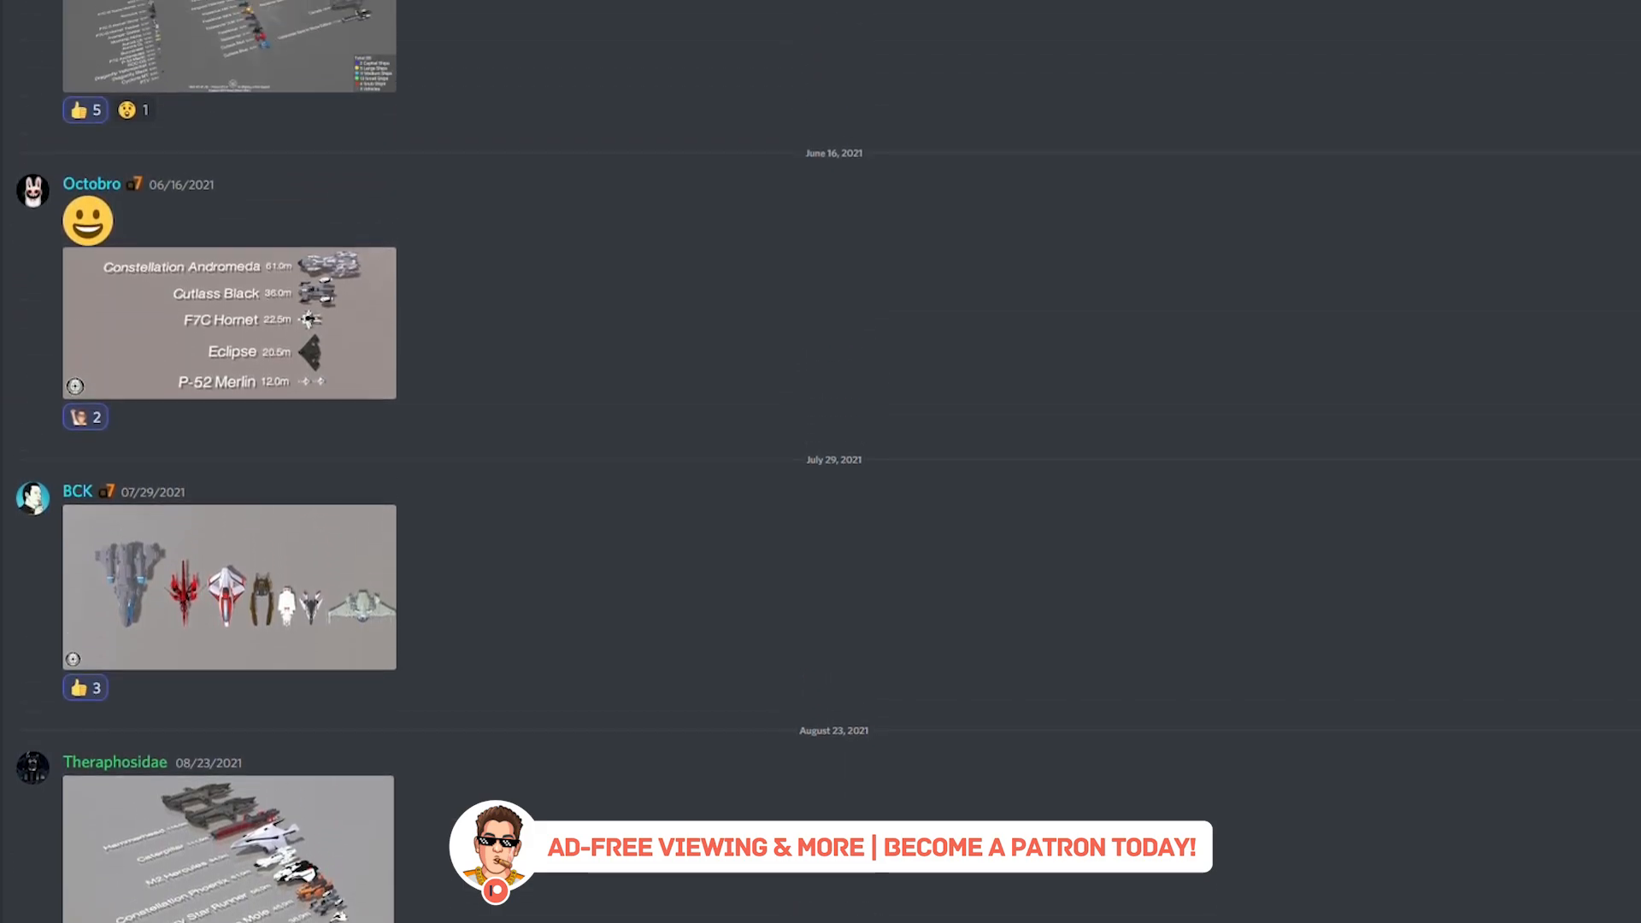
{"action": "scroll", "scroll_direction": "up", "scroll_amount": 3}
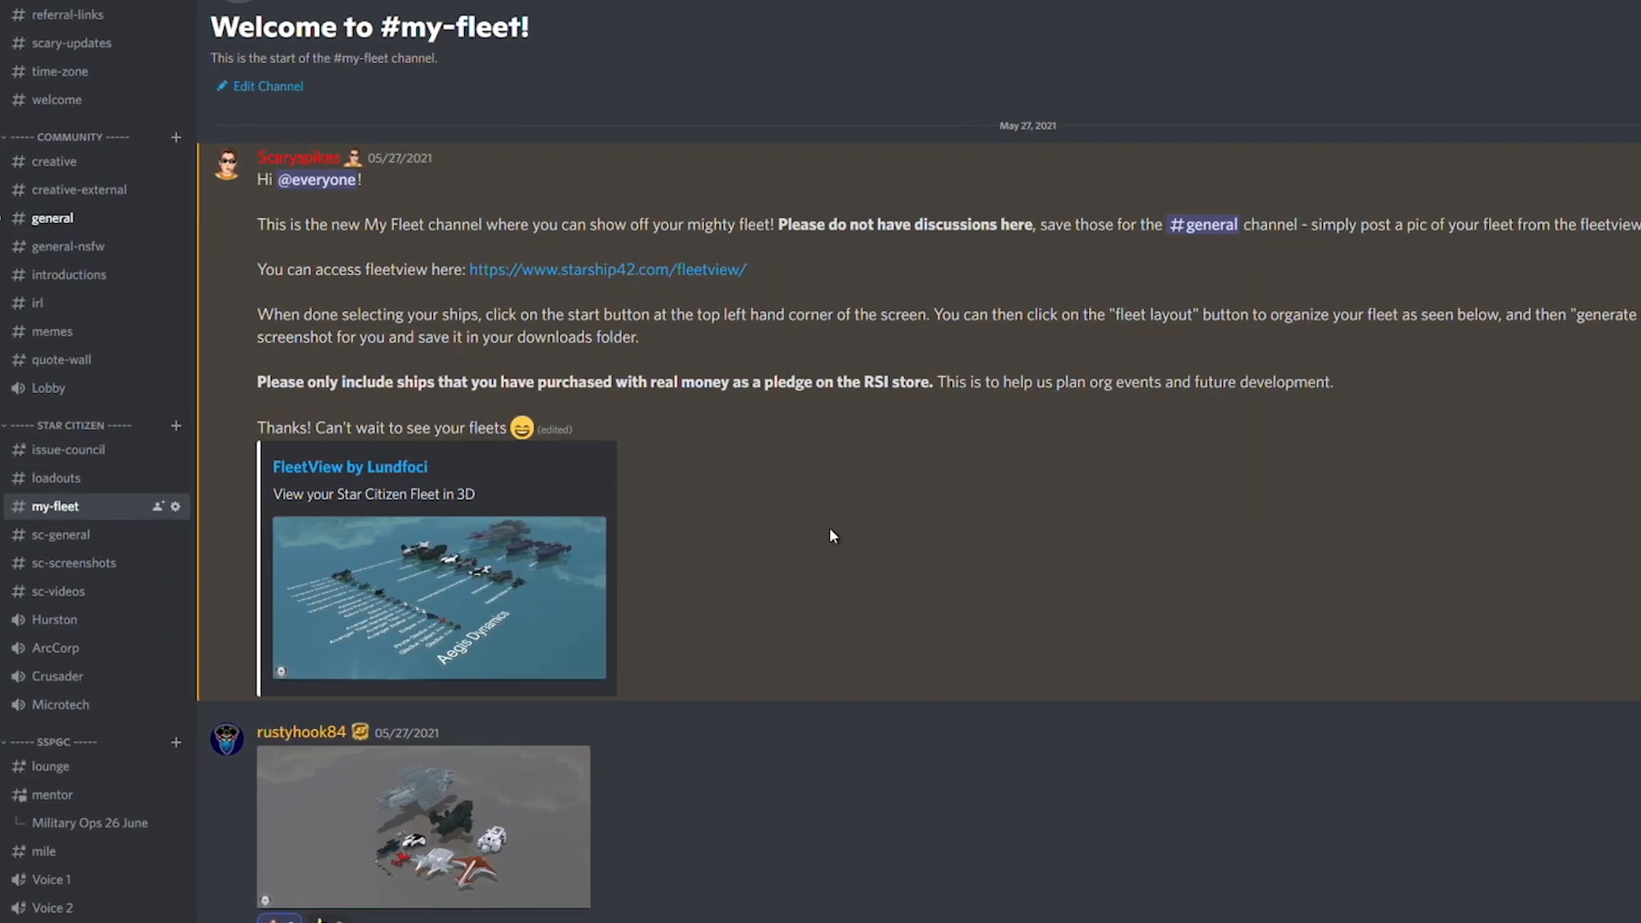
{"action": "scroll", "scroll_direction": "down", "scroll_amount": 3}
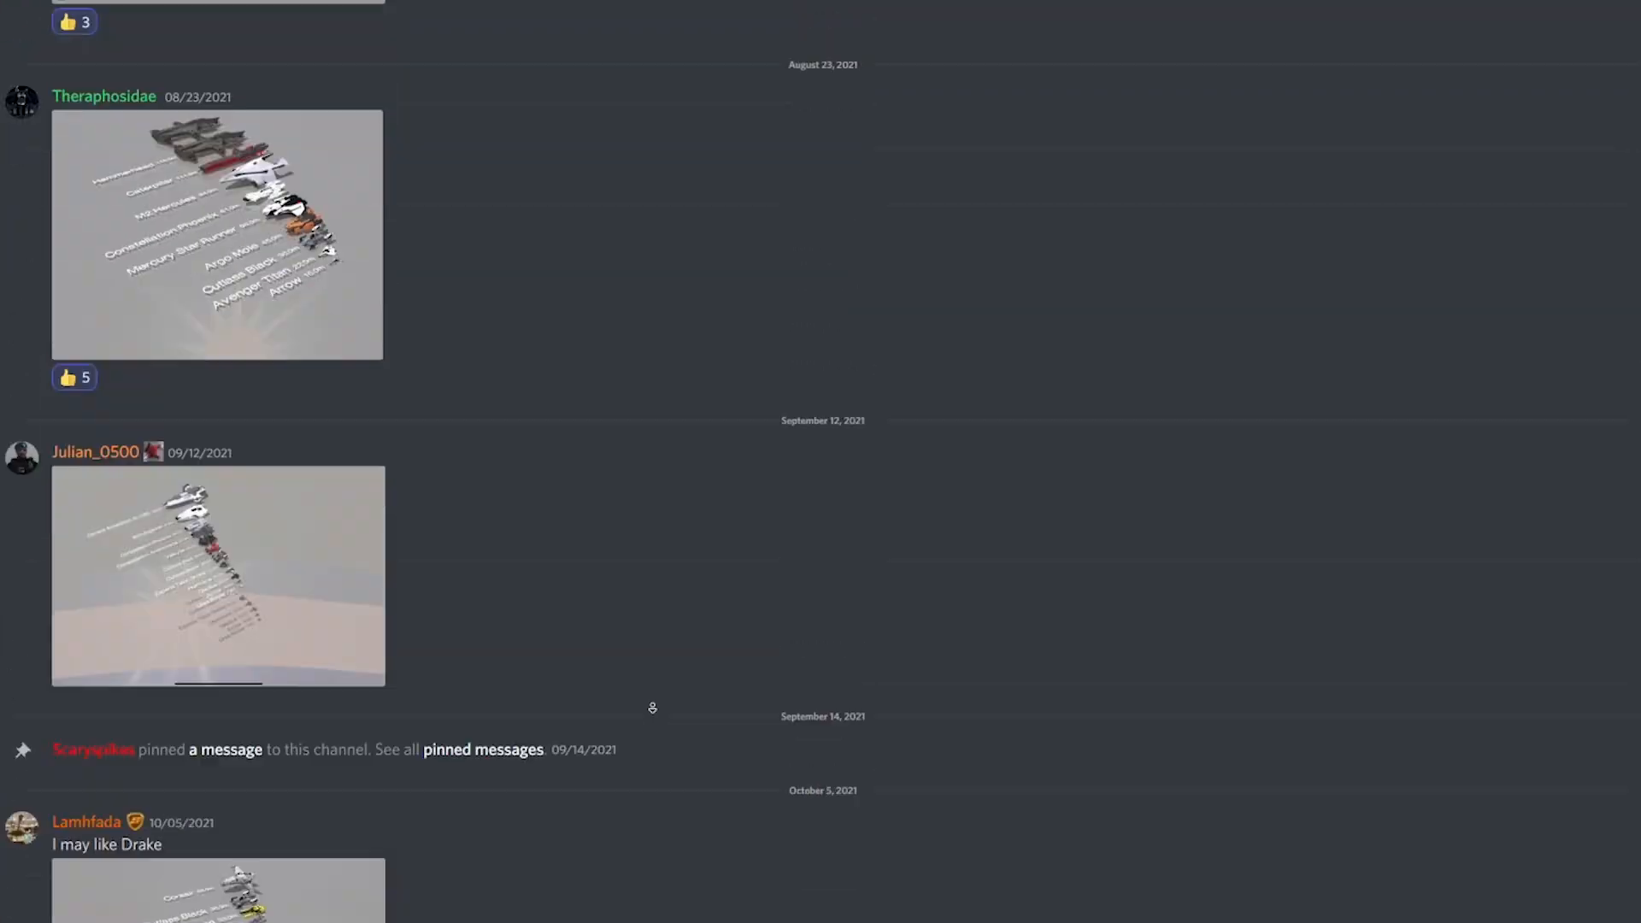
{"action": "scroll", "scroll_direction": "down", "scroll_amount": 3}
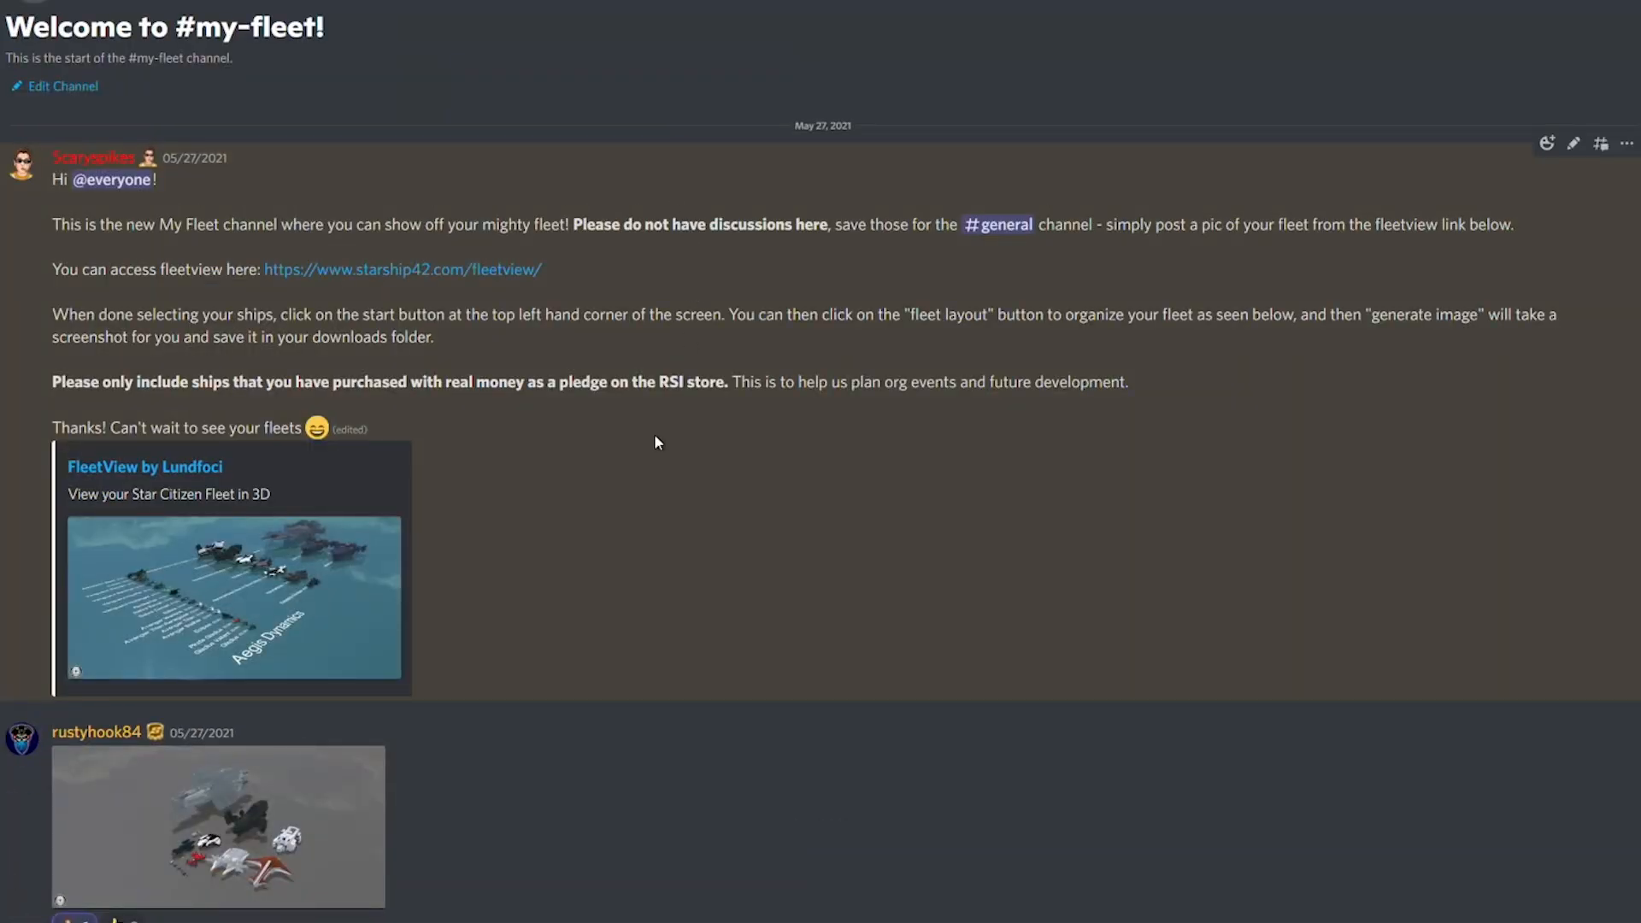
{"action": "mouse_move", "coordinate": [469, 270]}
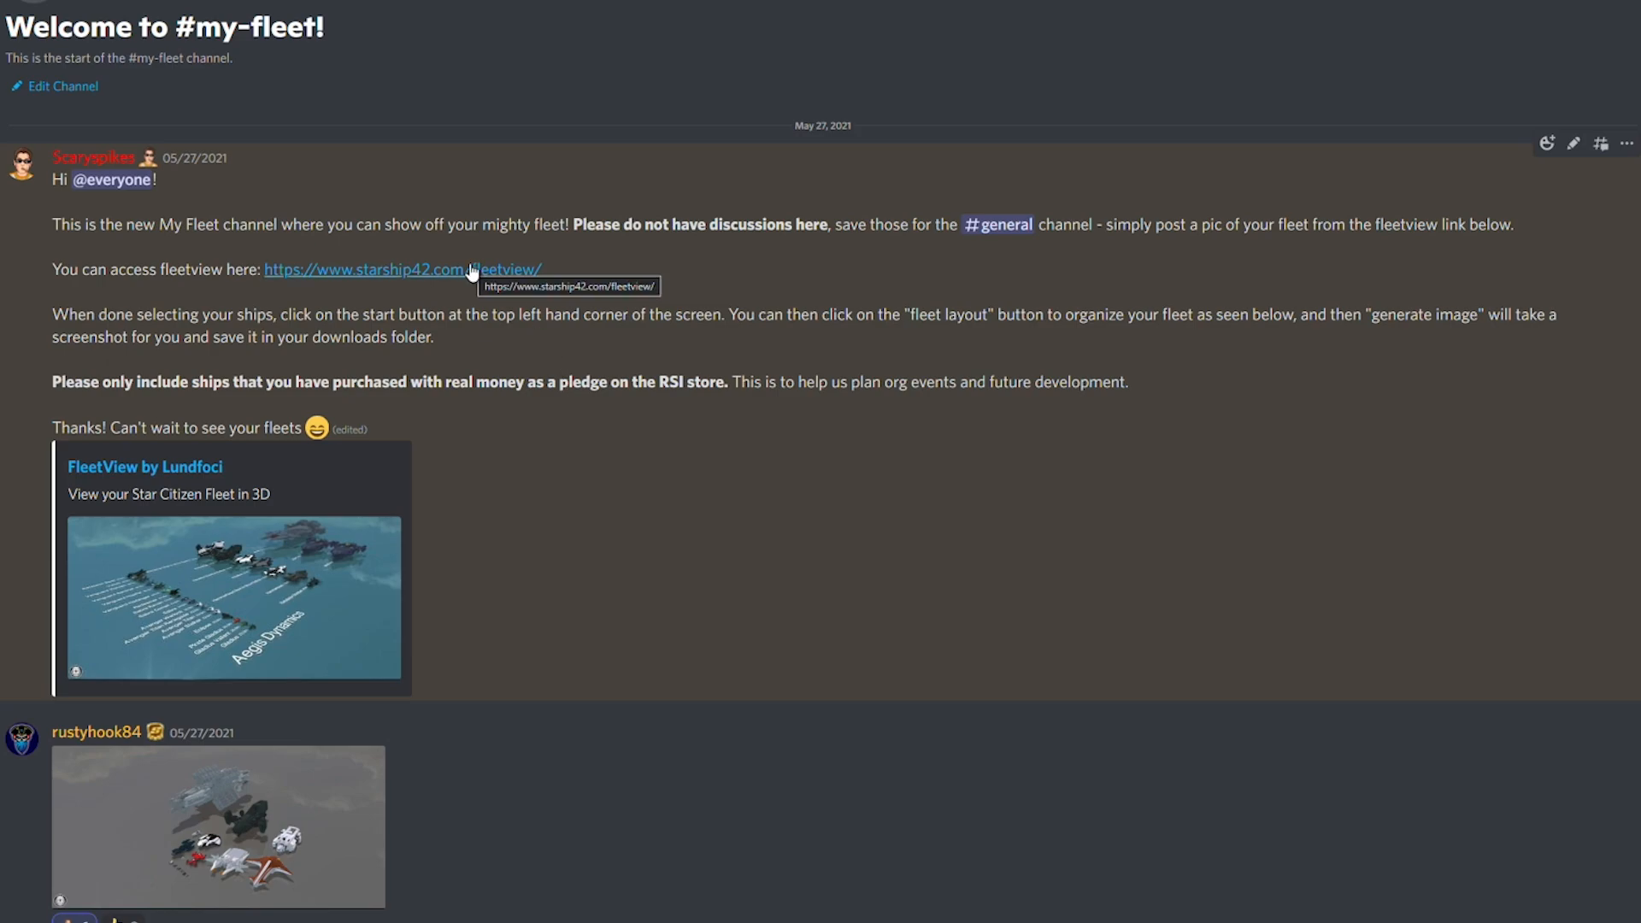
{"action": "mouse_move", "coordinate": [622, 245]}
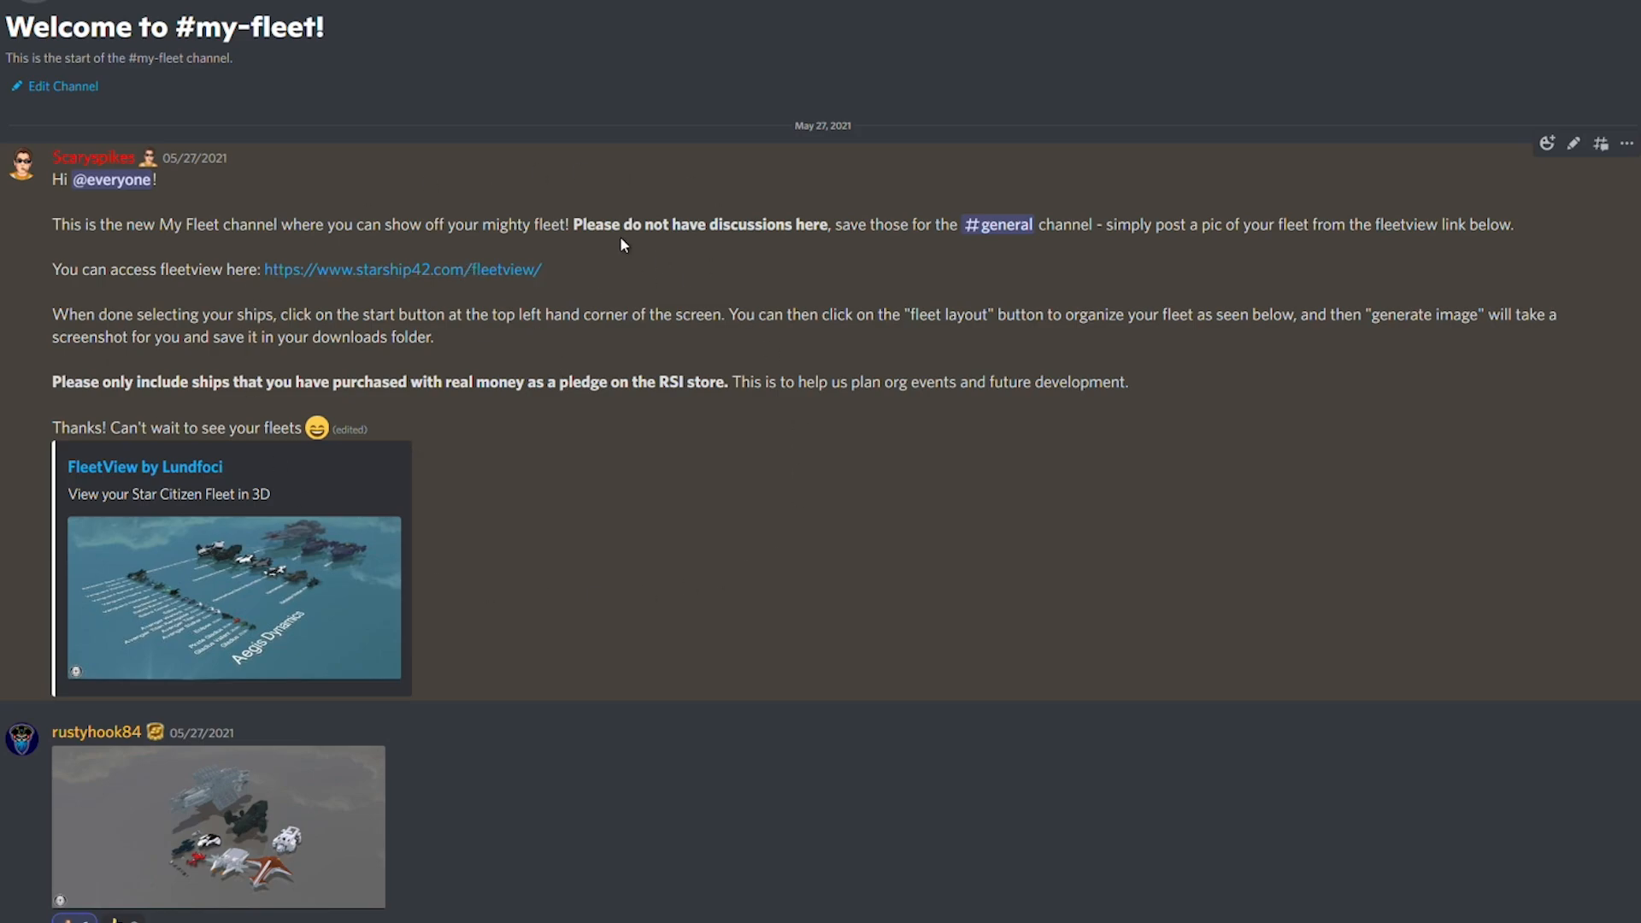
{"action": "mouse_move", "coordinate": [453, 280]}
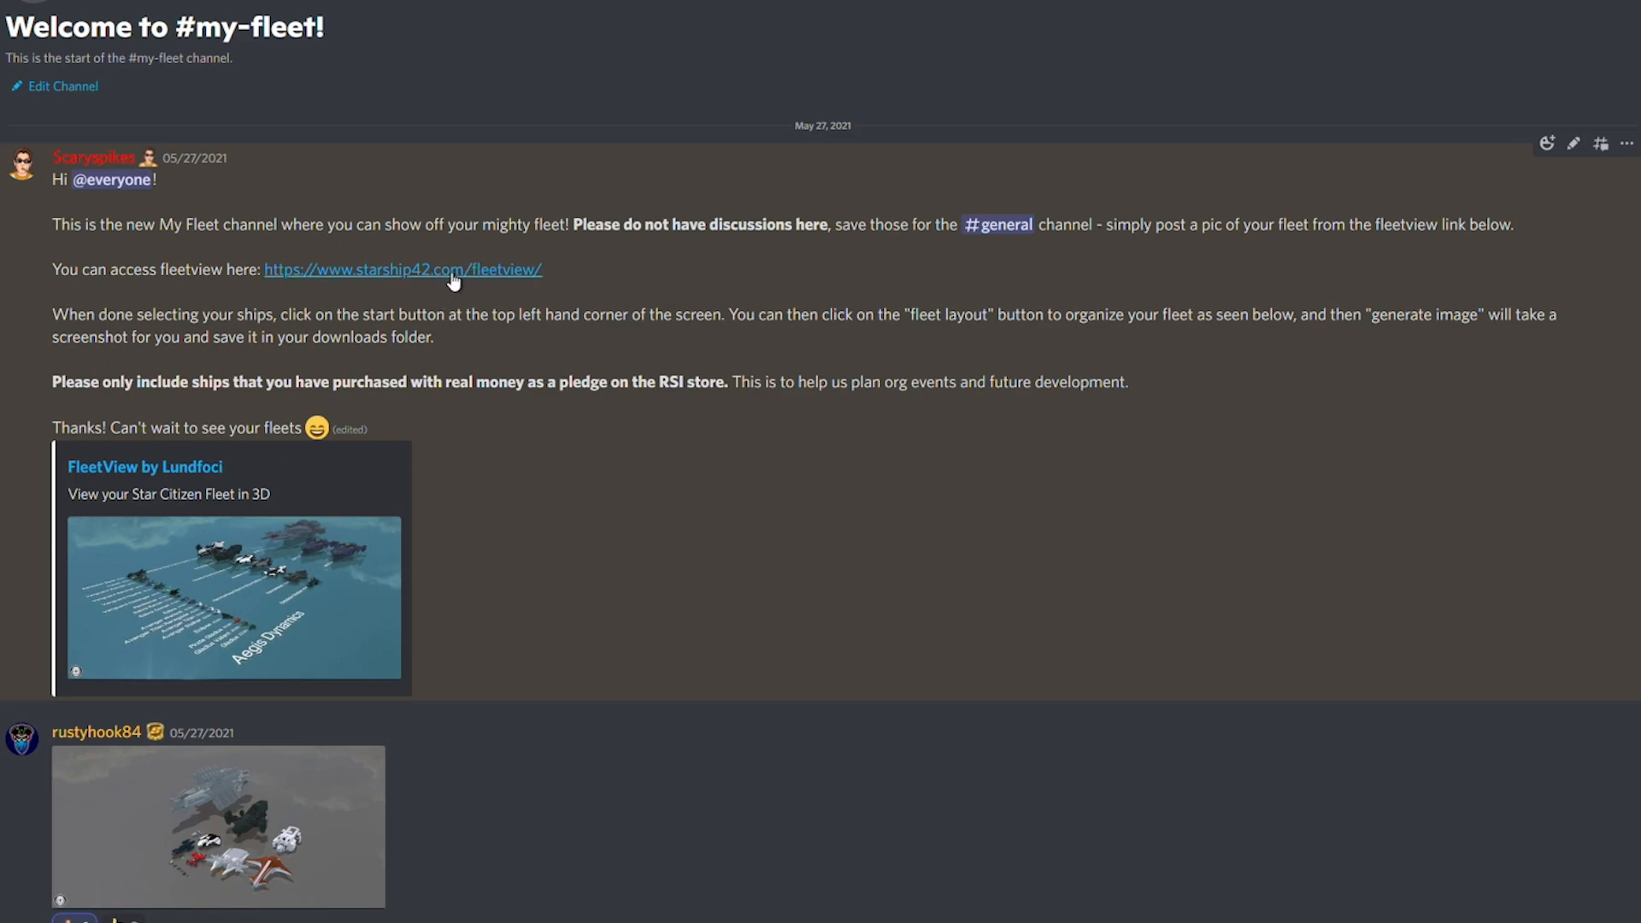
{"action": "mouse_move", "coordinate": [402, 269]}
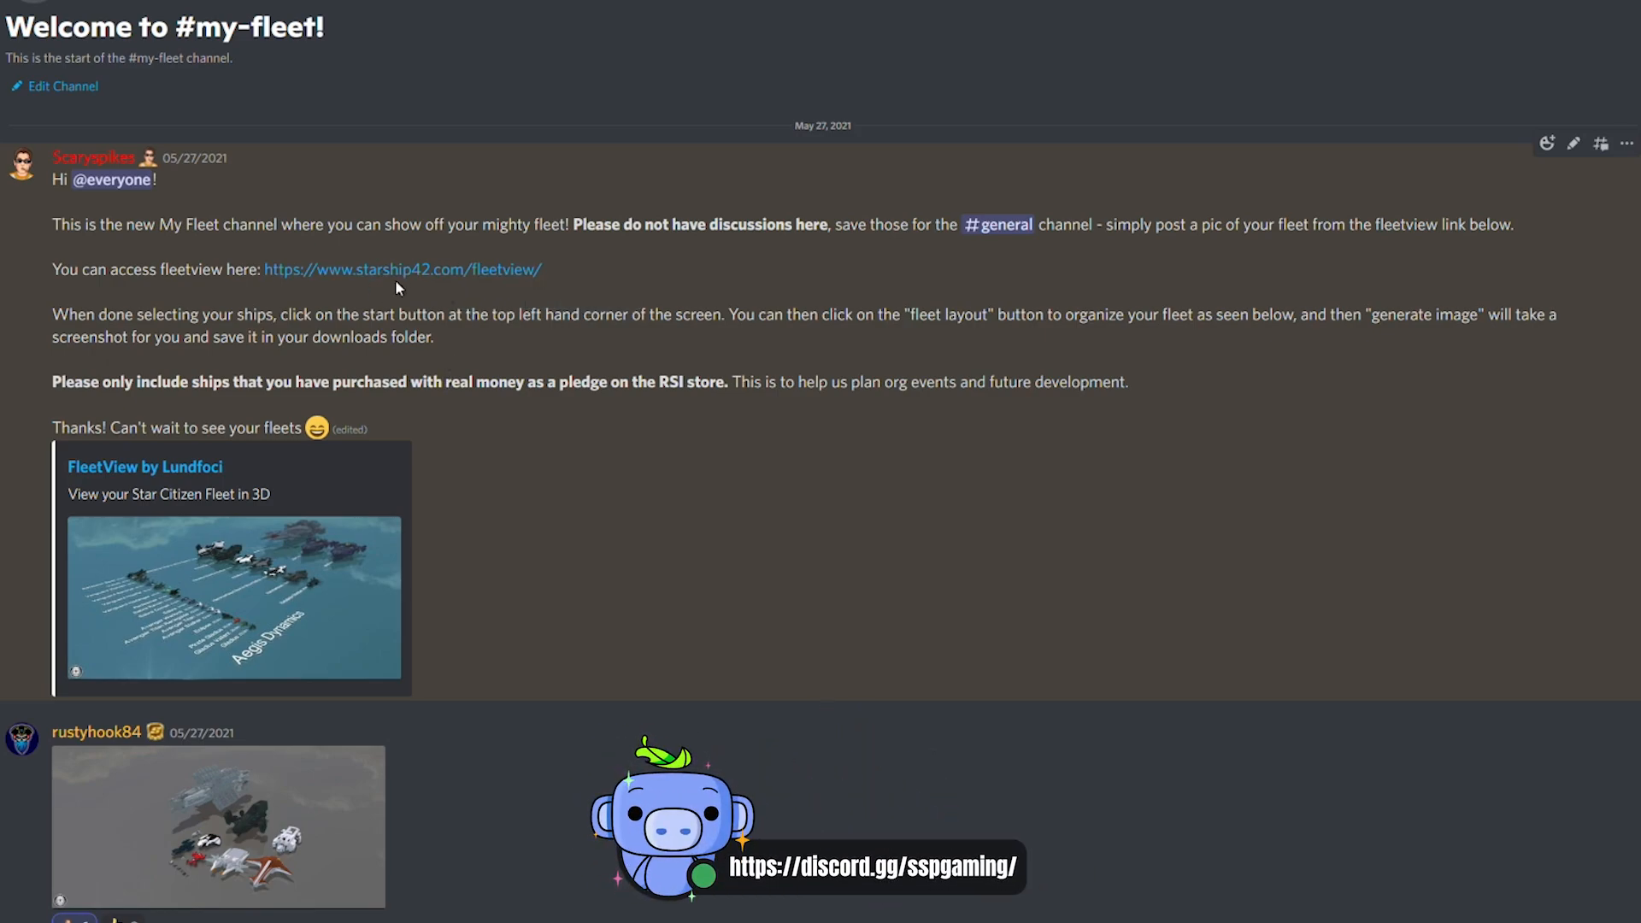
{"action": "mouse_move", "coordinate": [402, 268]}
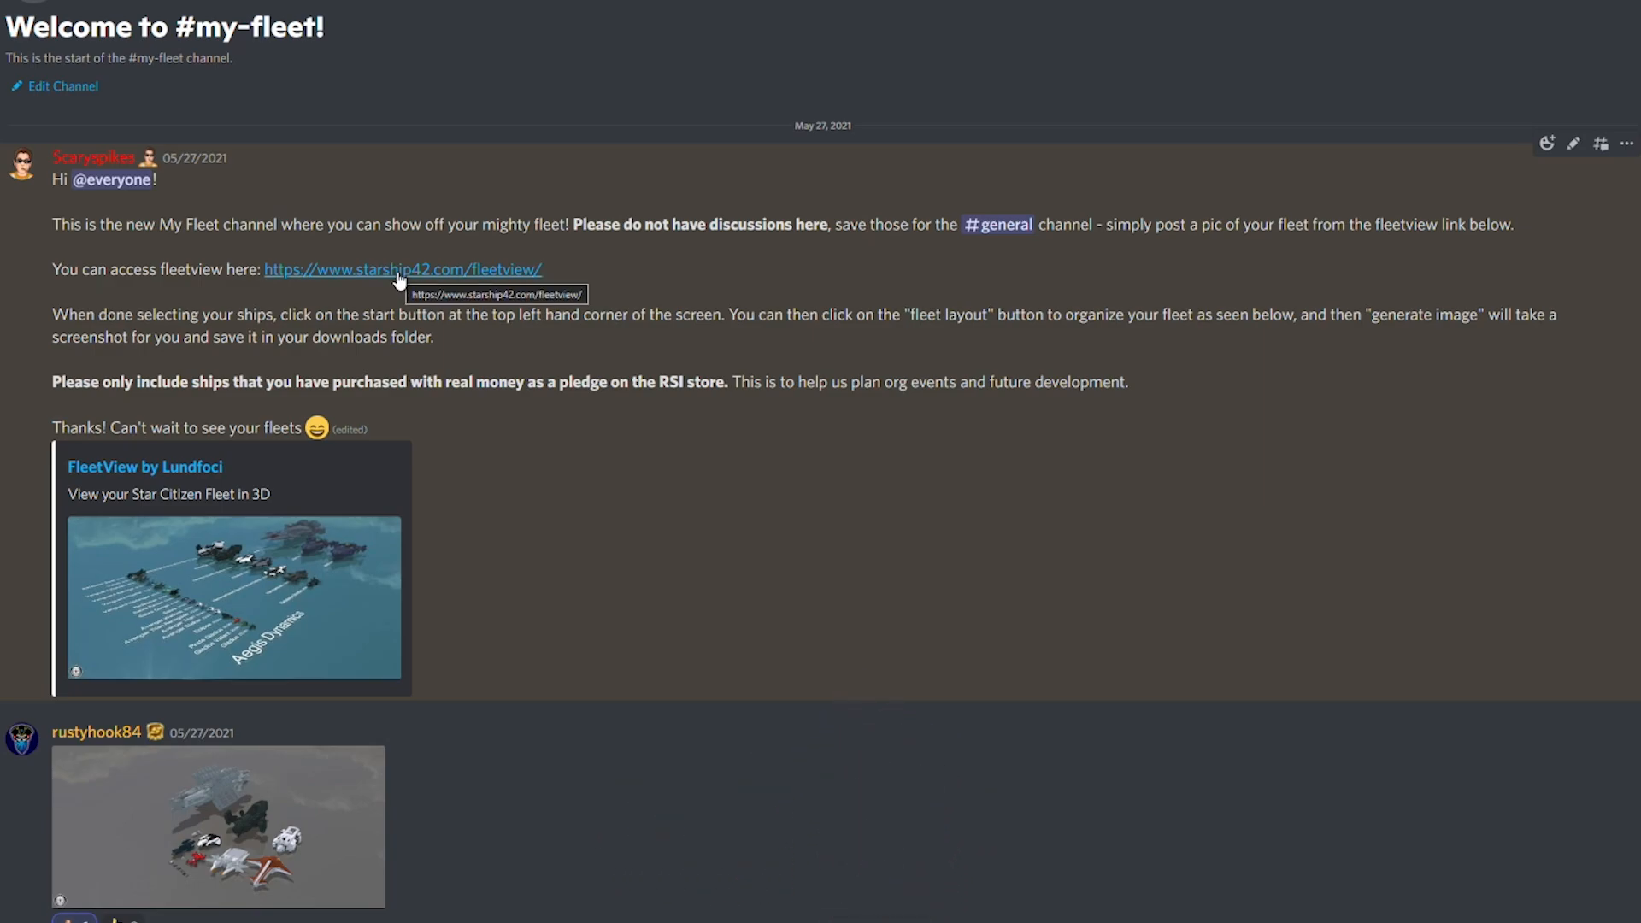
{"action": "mouse_move", "coordinate": [473, 291]}
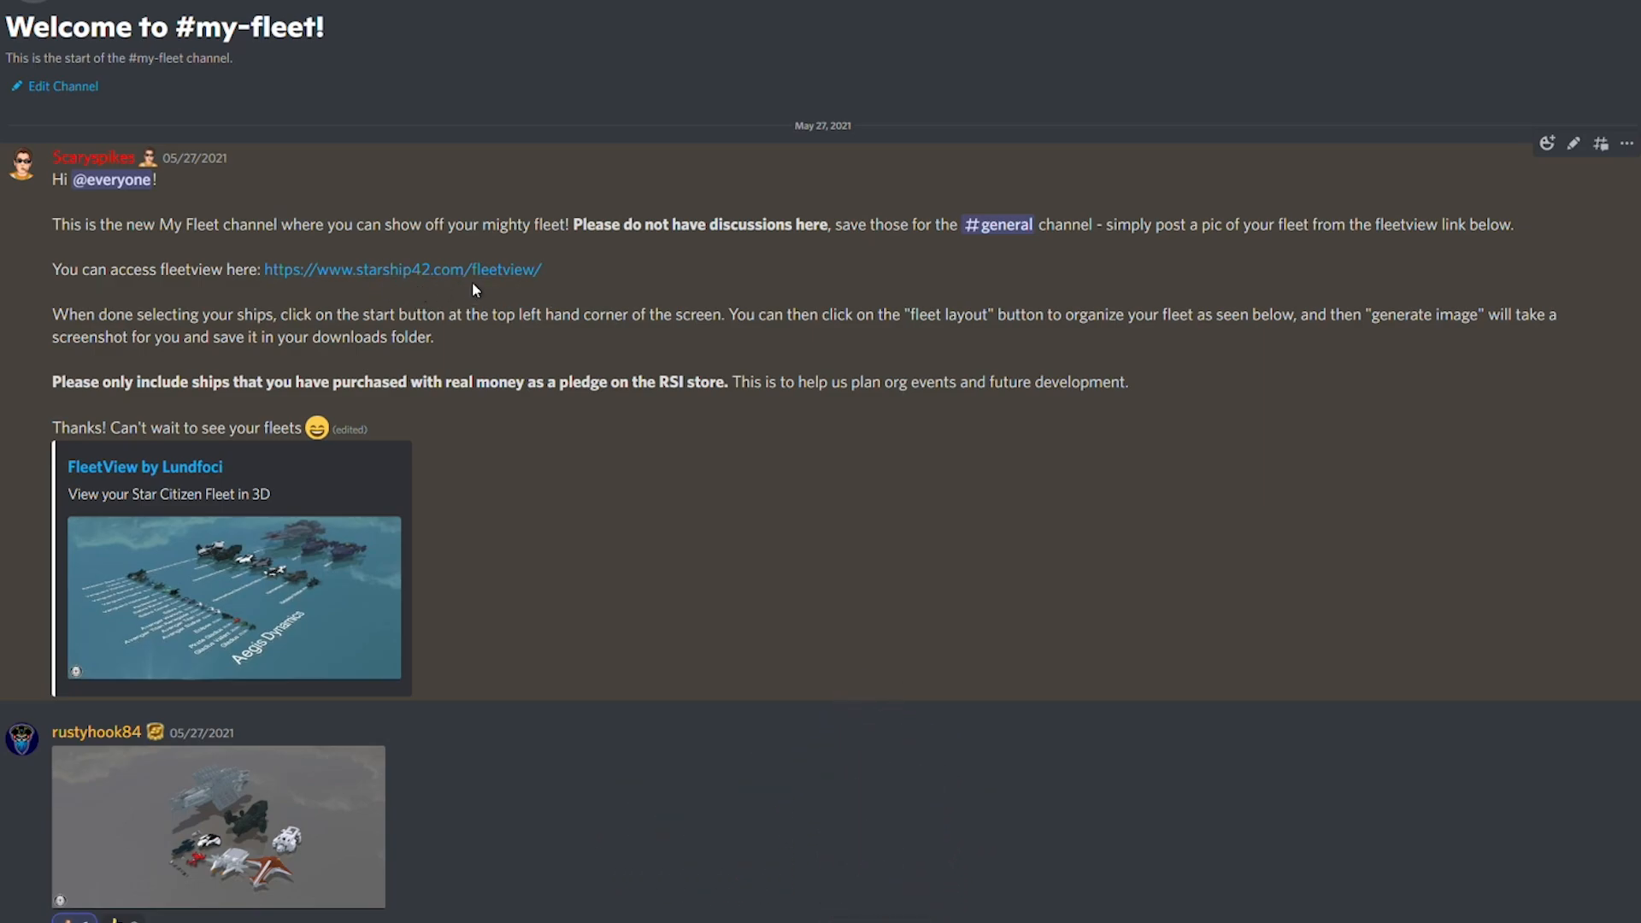
{"action": "mouse_move", "coordinate": [559, 321]}
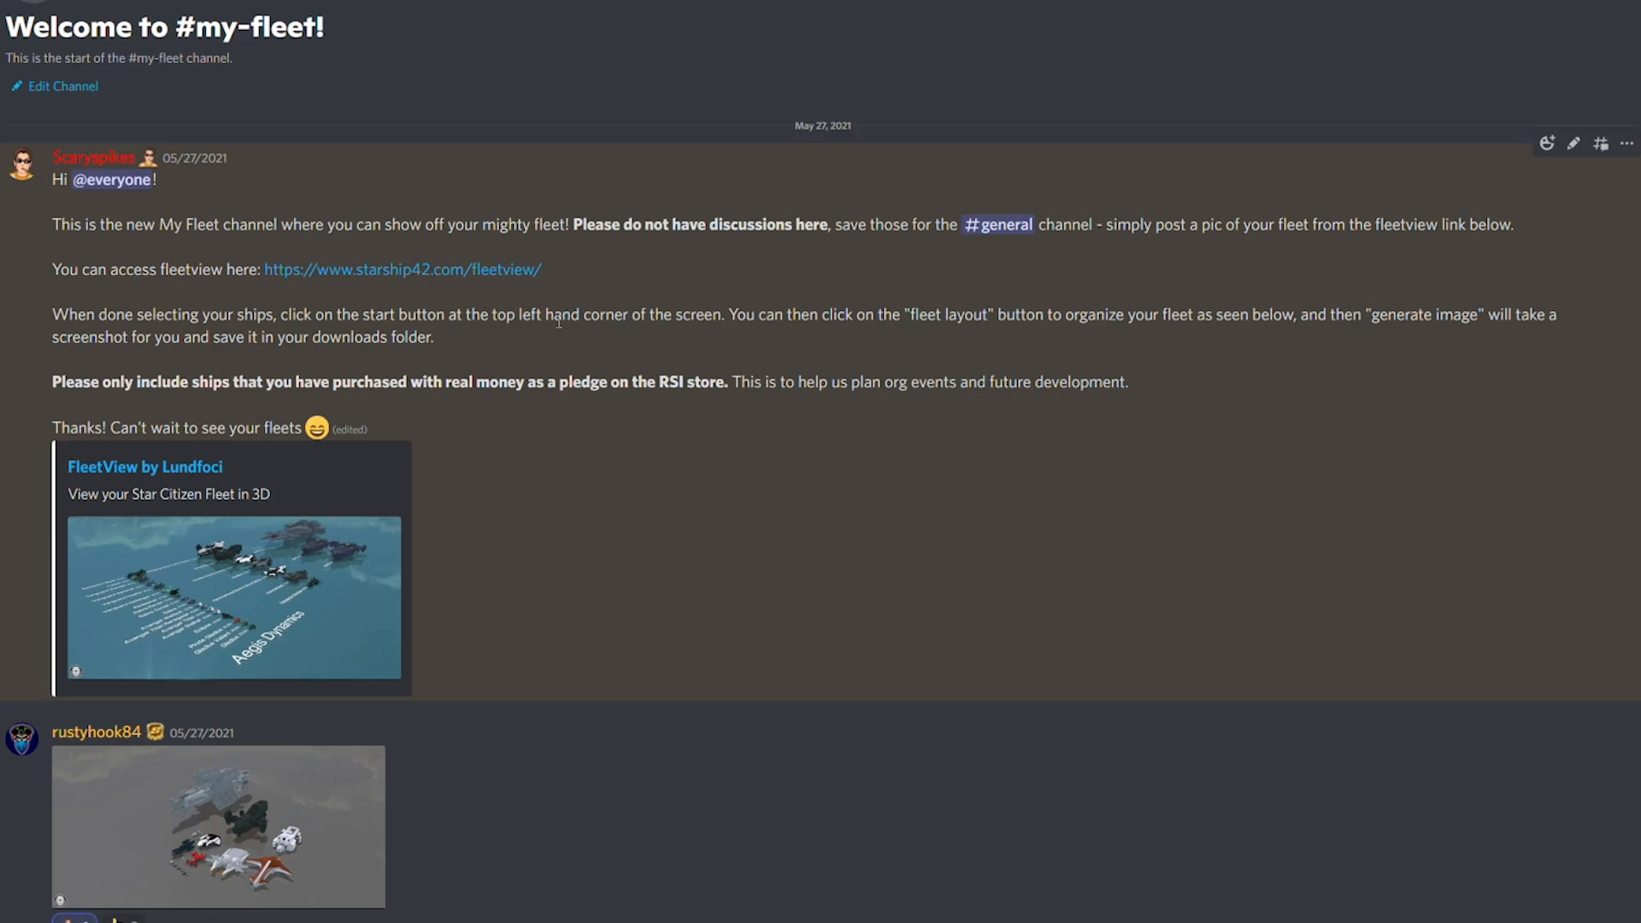
{"action": "mouse_move", "coordinate": [508, 333]}
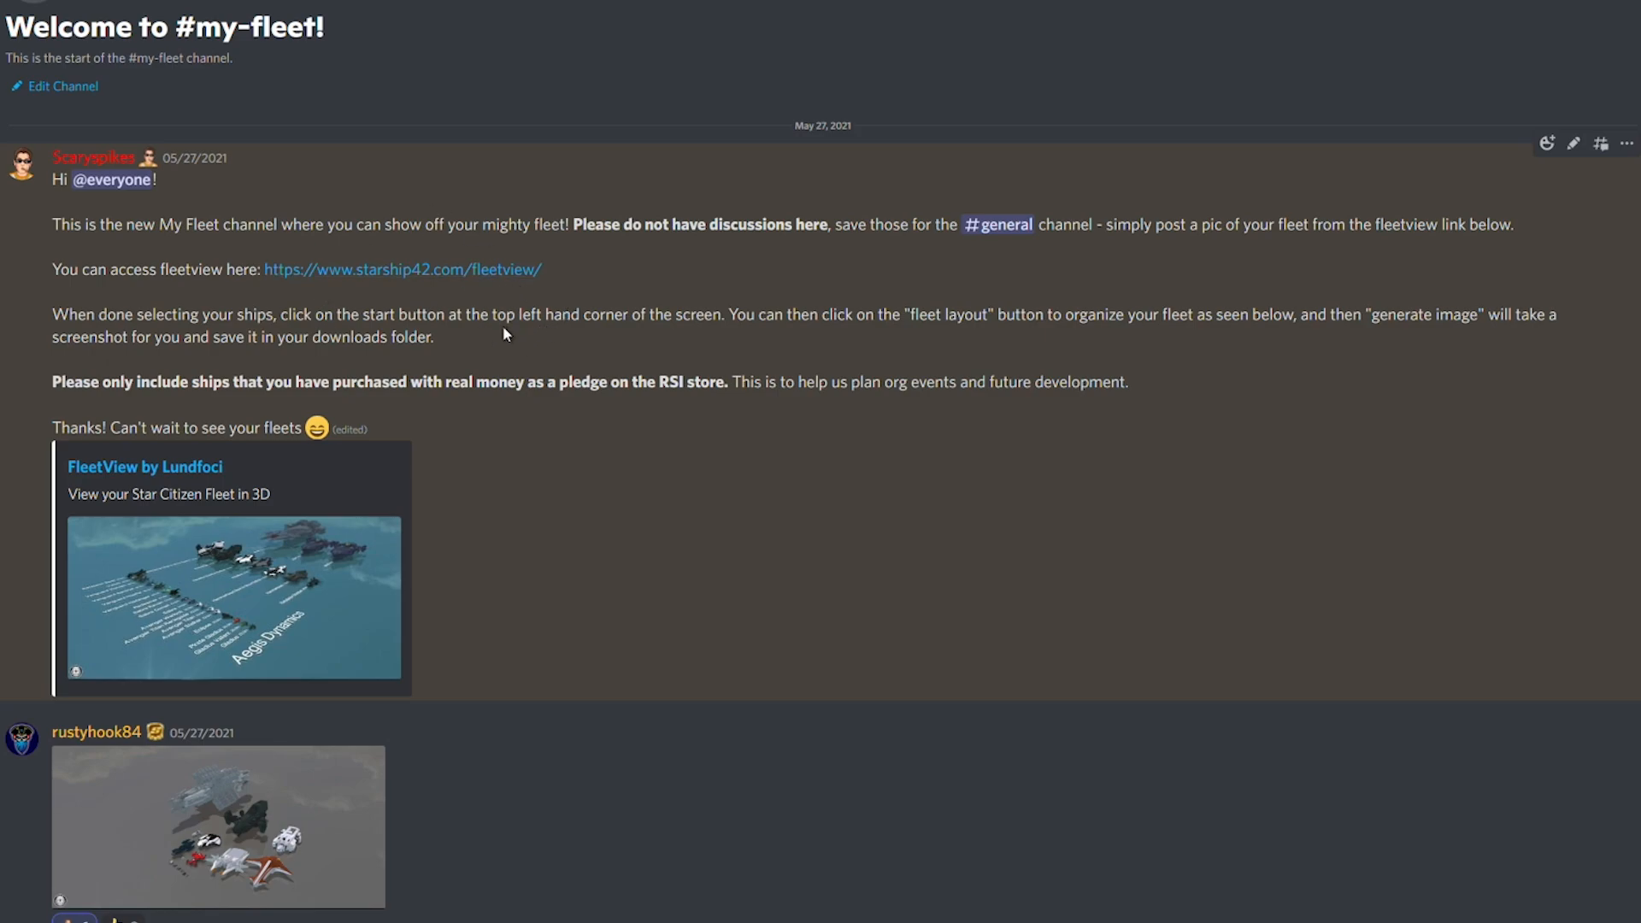
{"action": "mouse_move", "coordinate": [485, 366]}
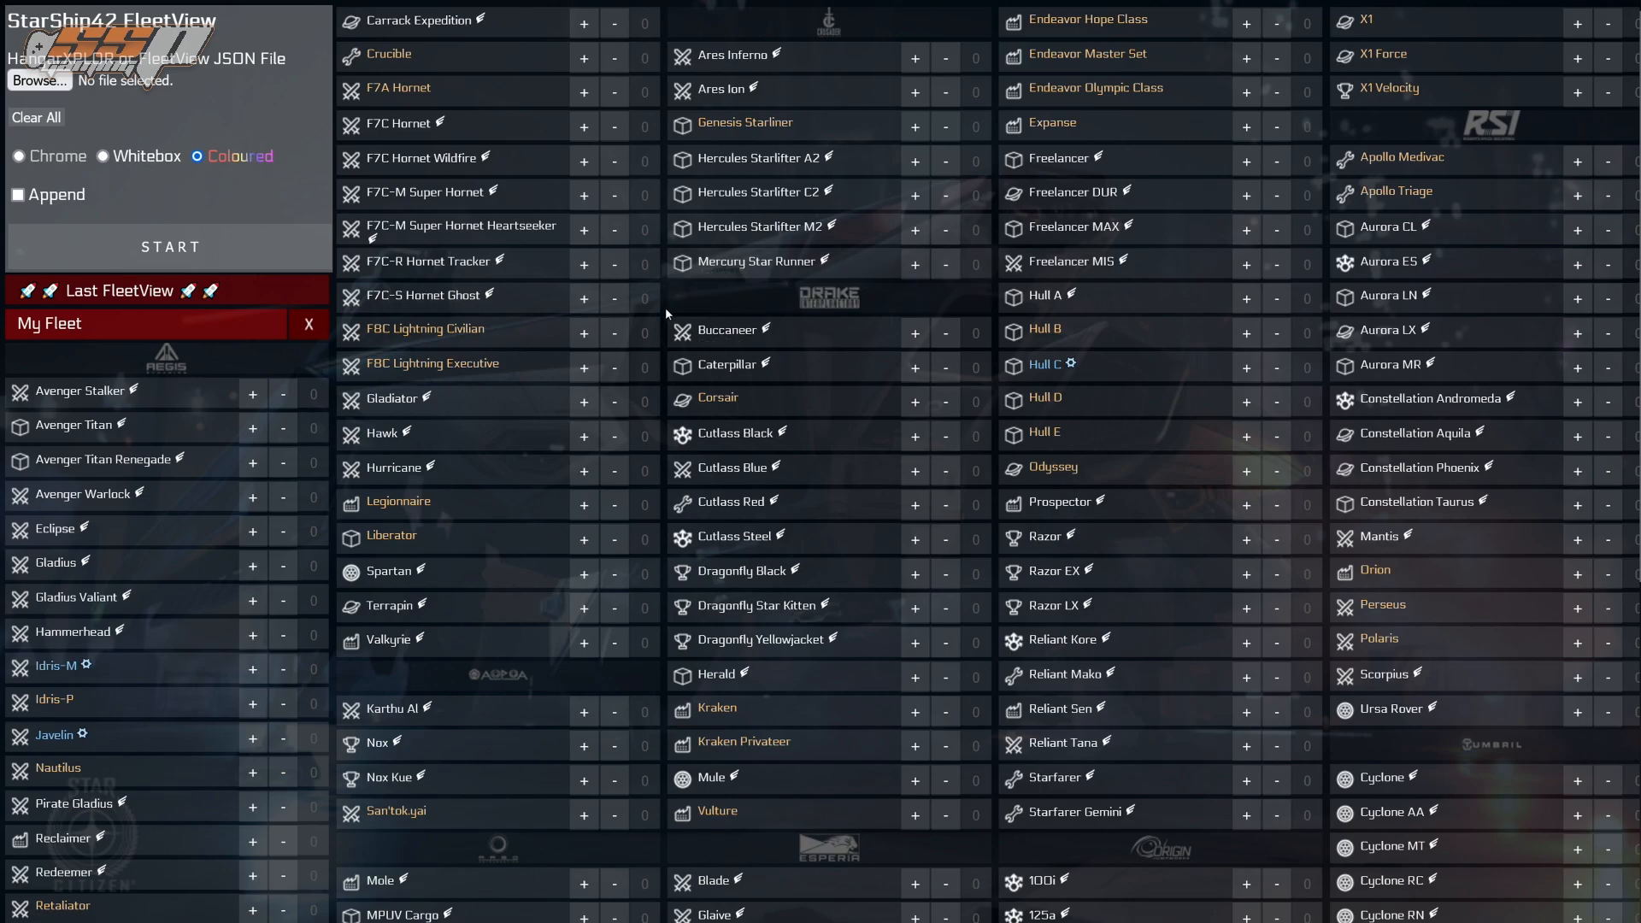
{"action": "scroll", "scroll_direction": "down", "scroll_amount": 3}
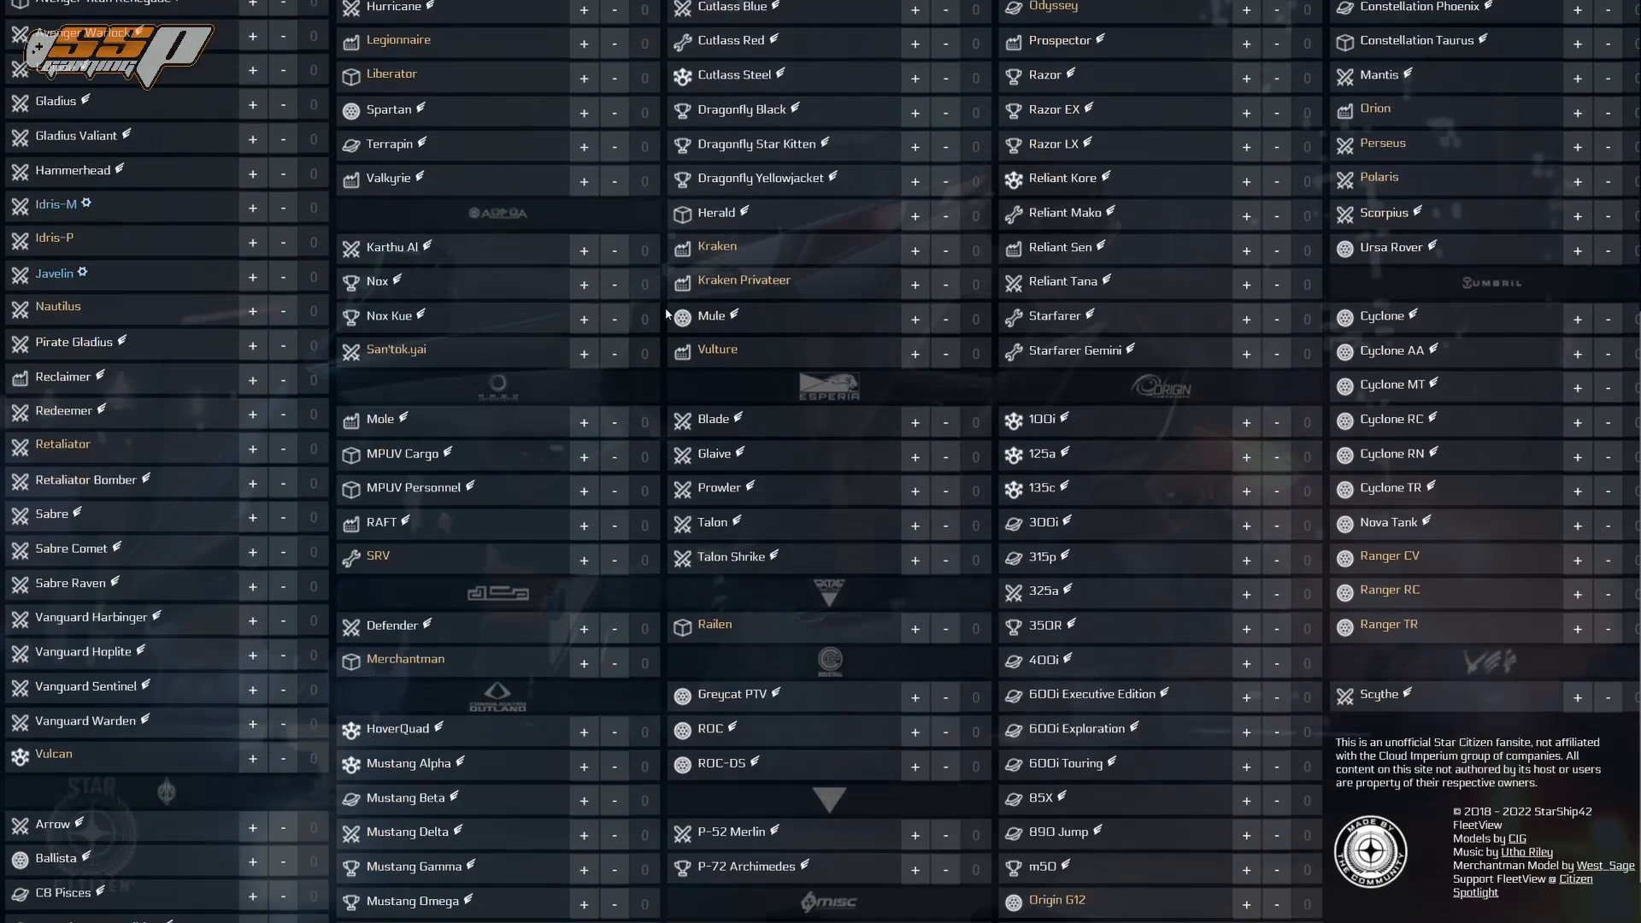
{"action": "scroll", "scroll_direction": "down", "scroll_amount": 3}
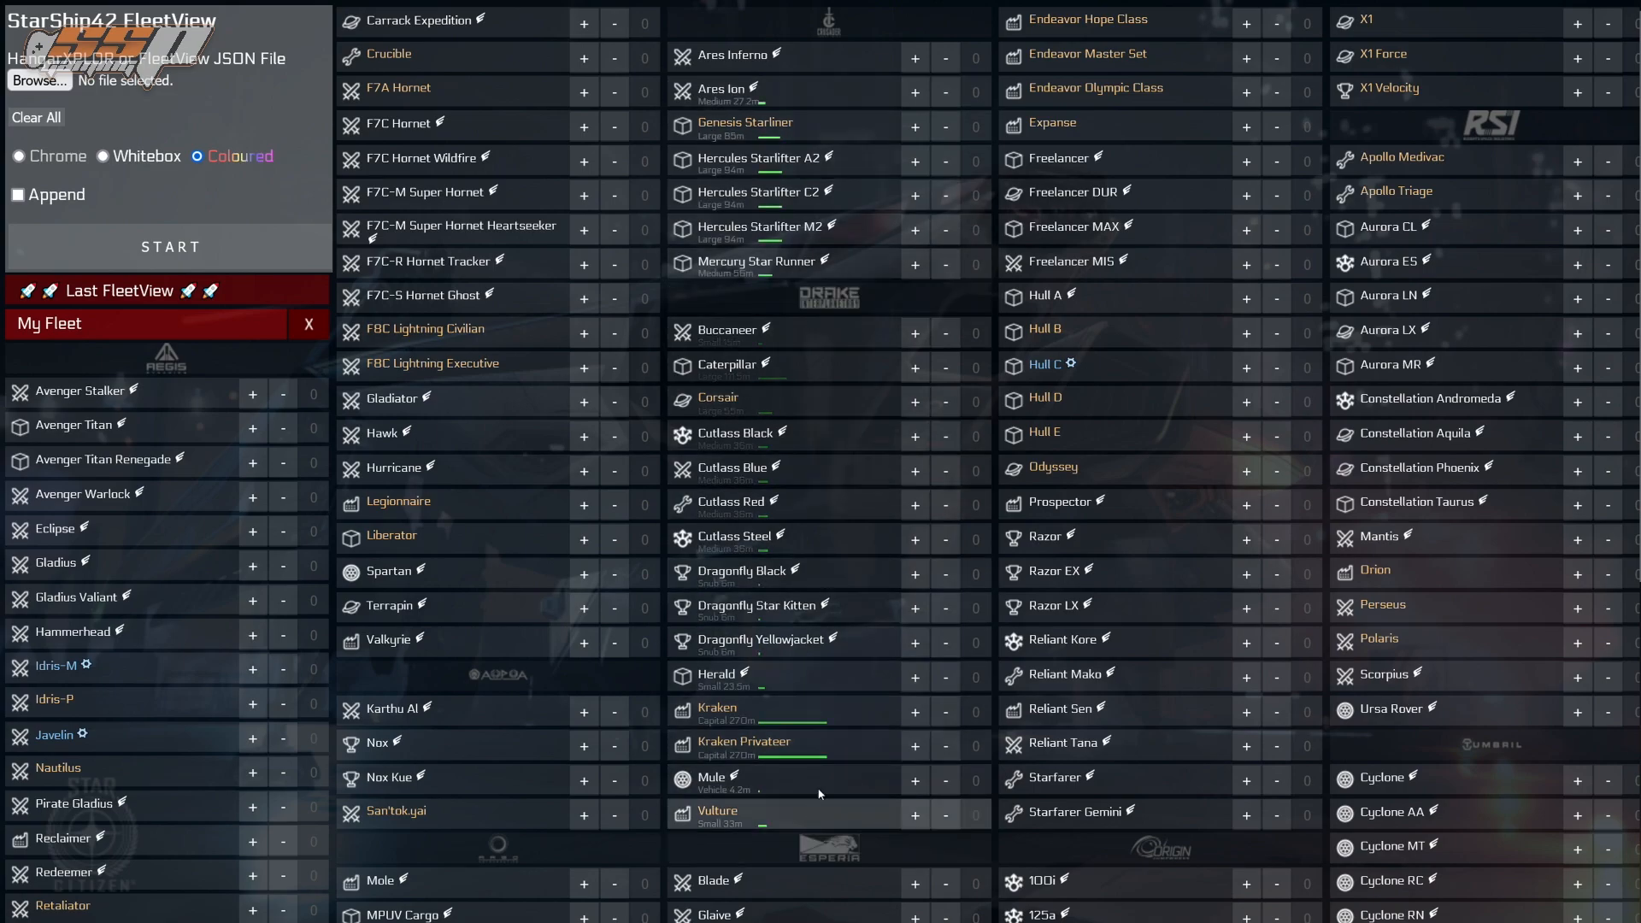
{"action": "scroll", "scroll_direction": "down", "scroll_amount": 3}
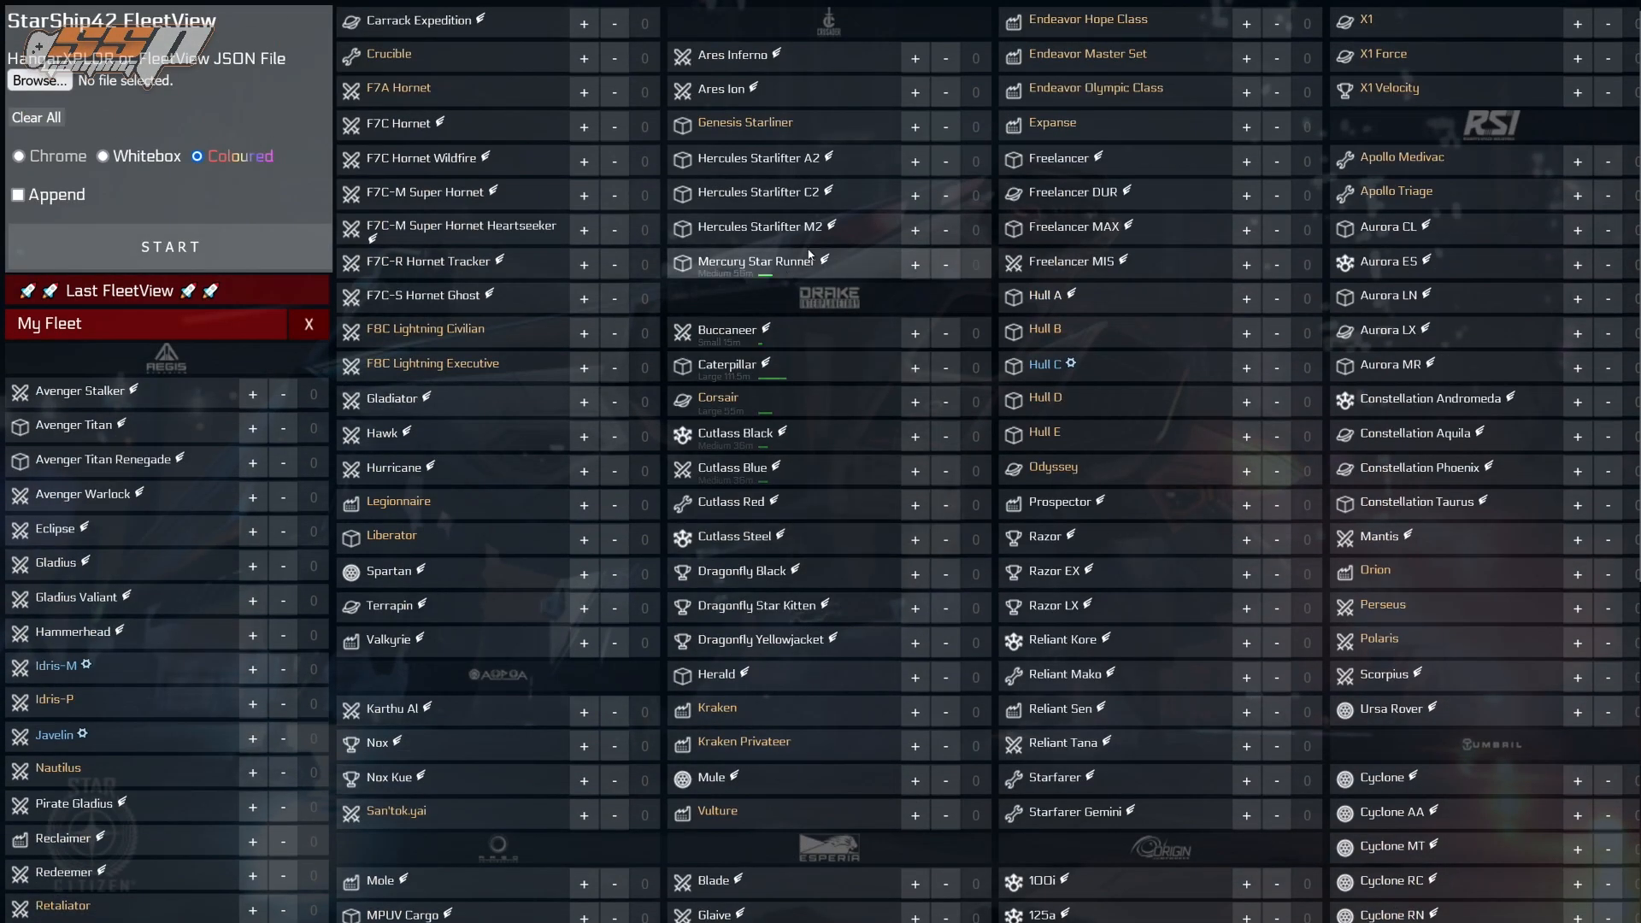
{"action": "mouse_move", "coordinate": [824, 48]}
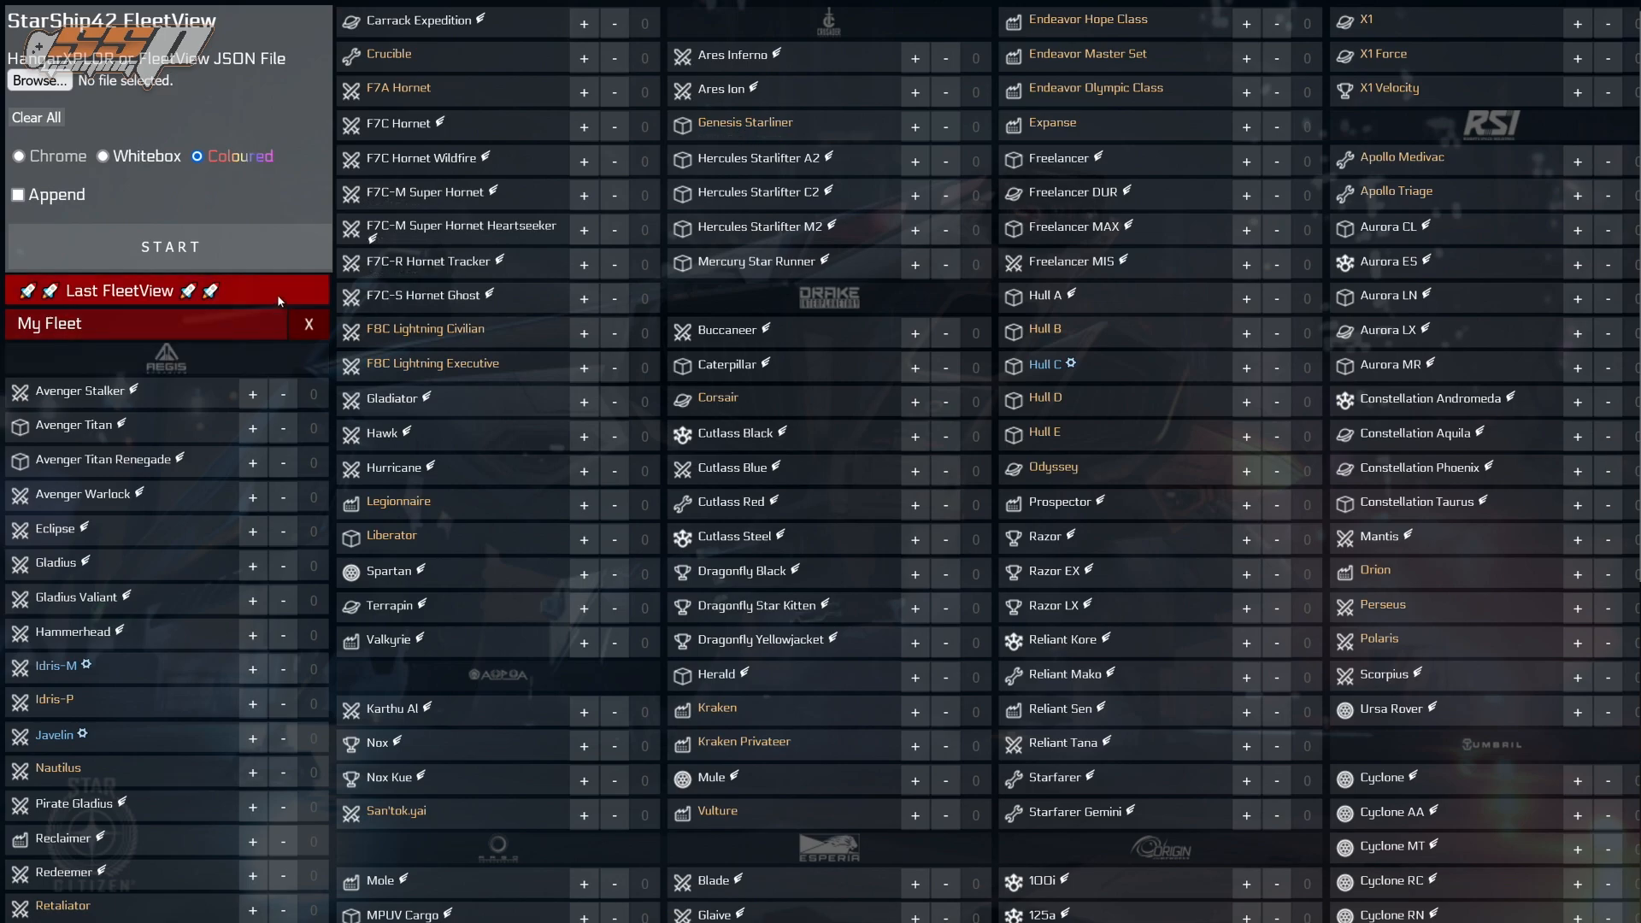
{"action": "mouse_move", "coordinate": [279, 301]}
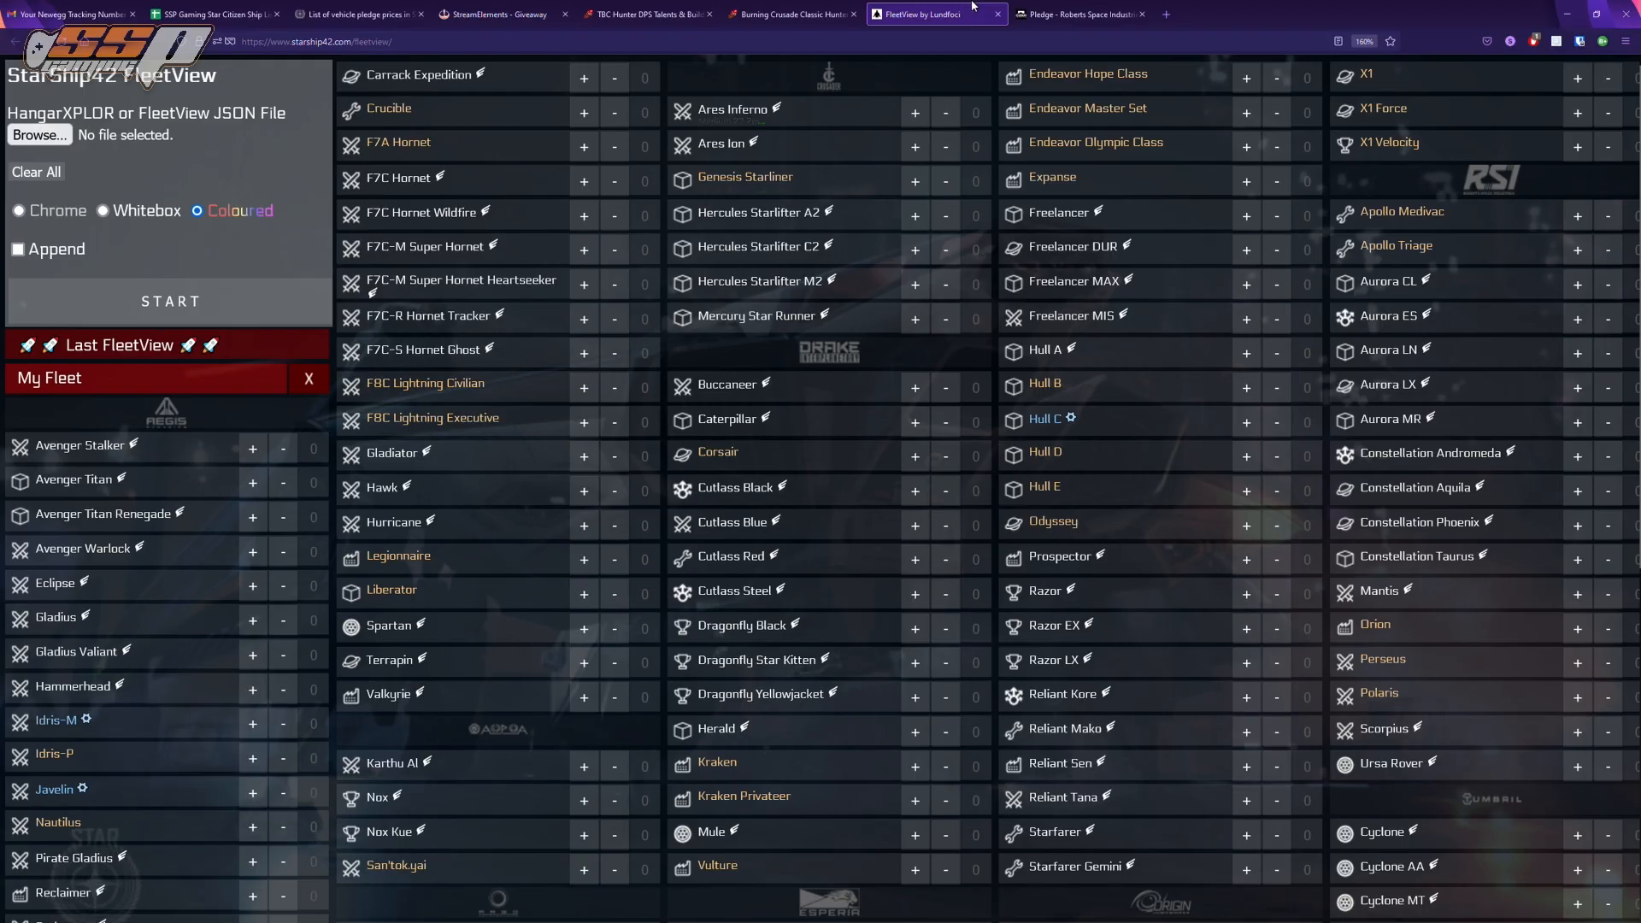
- Go to Account > My Hangar on the RSI site and page the pledge list to page 4
{"action": "left_click", "coordinate": [1079, 14]}
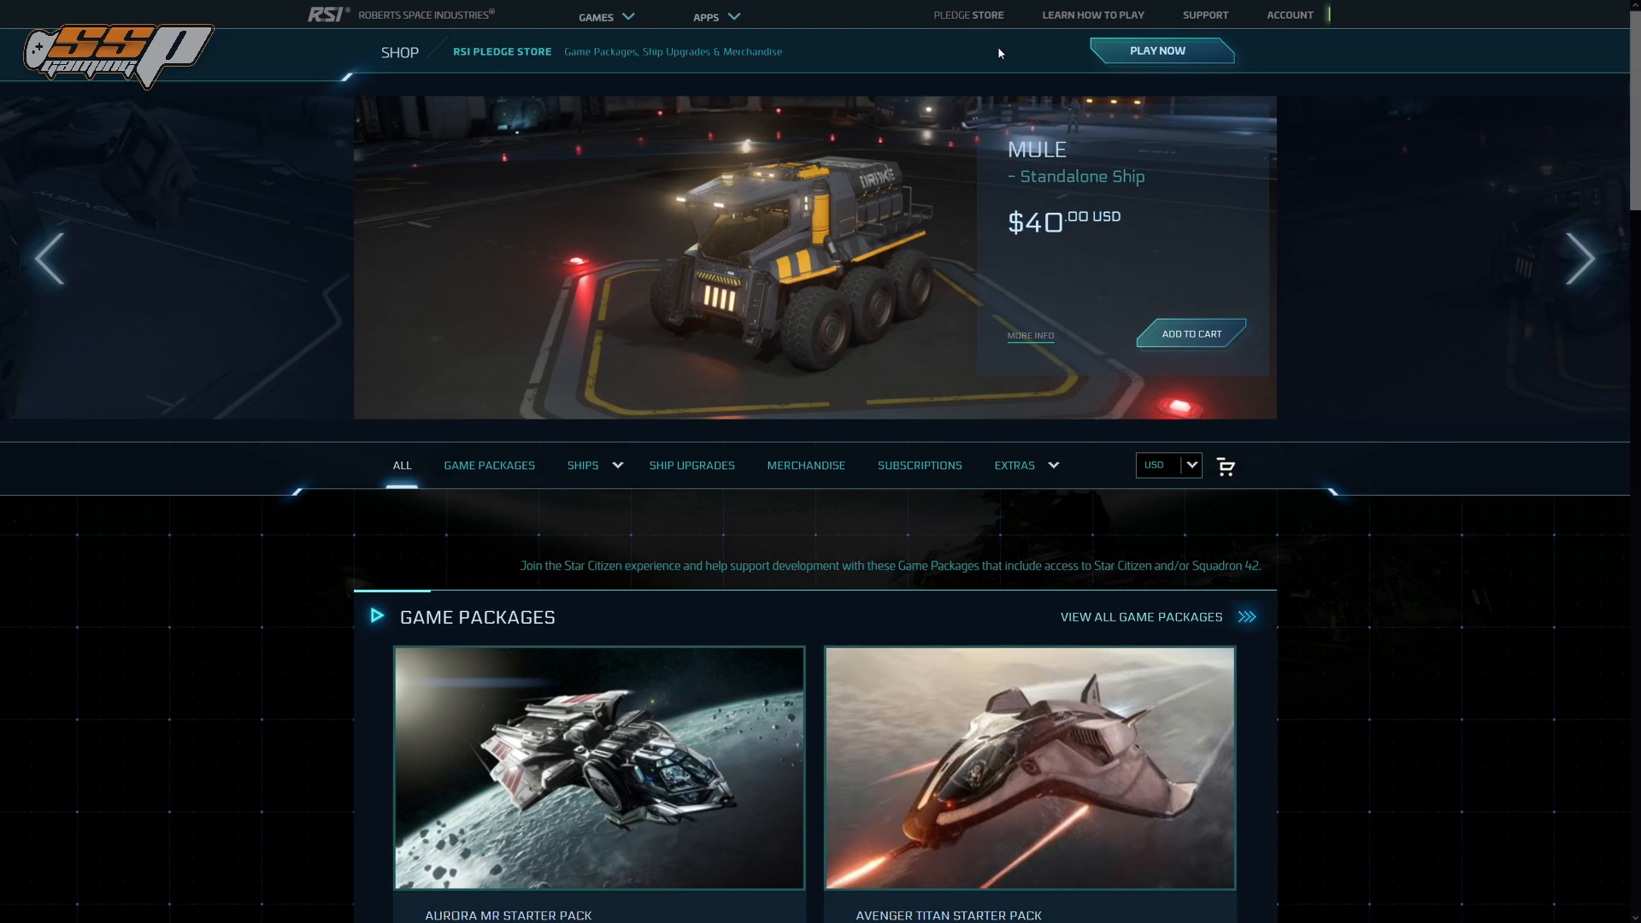
{"action": "left_click", "coordinate": [1289, 14]}
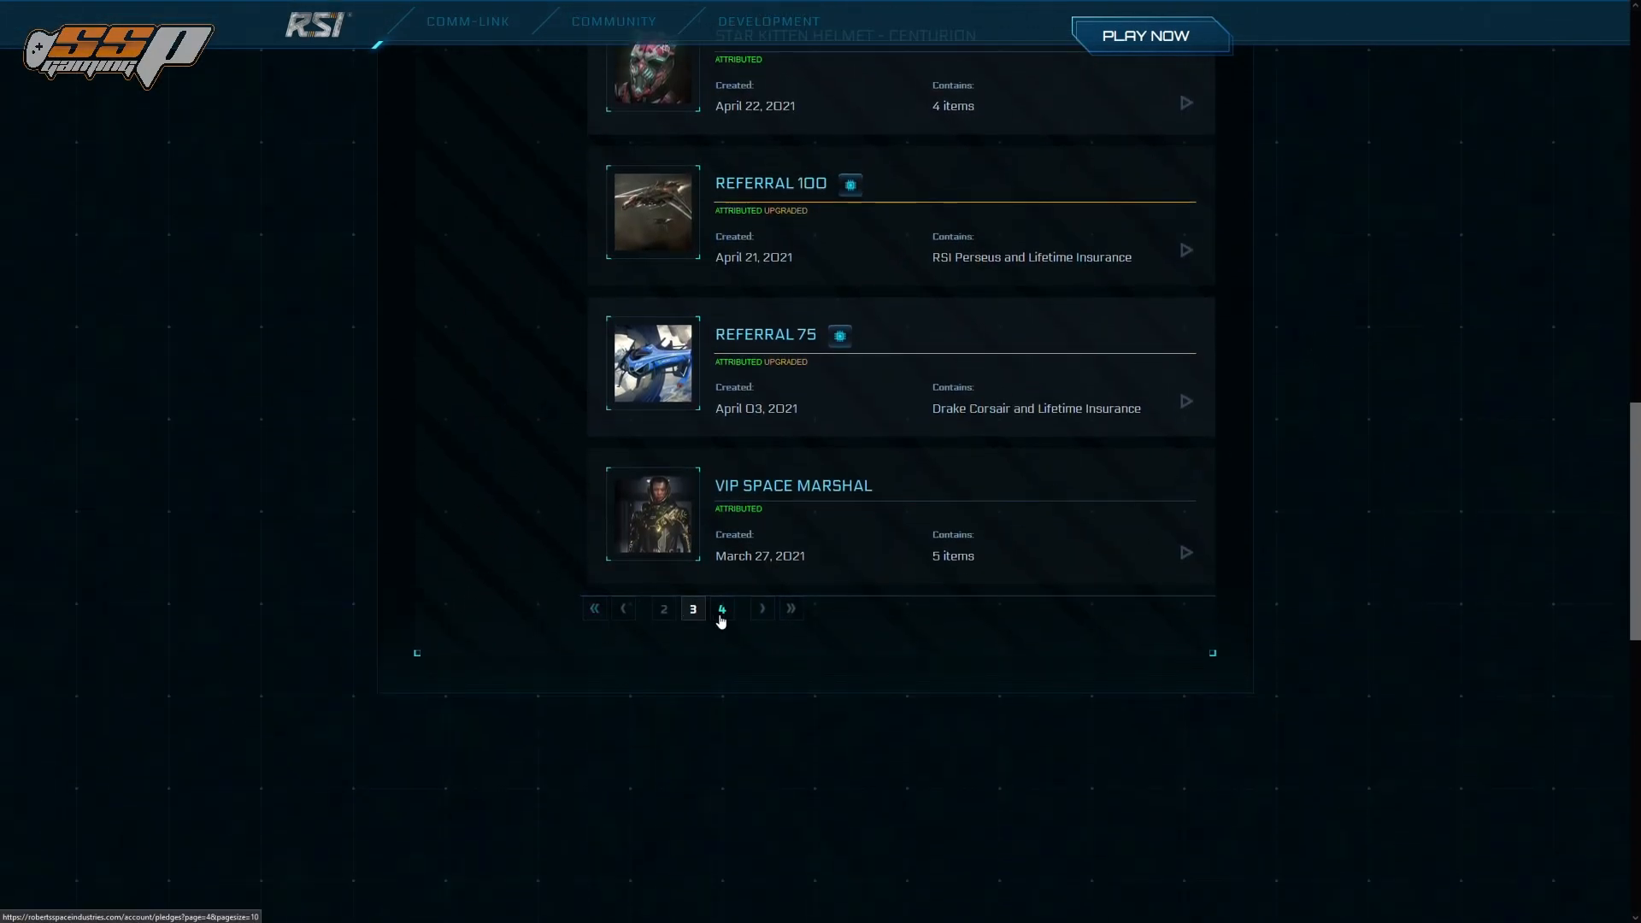
{"action": "left_click", "coordinate": [721, 609]}
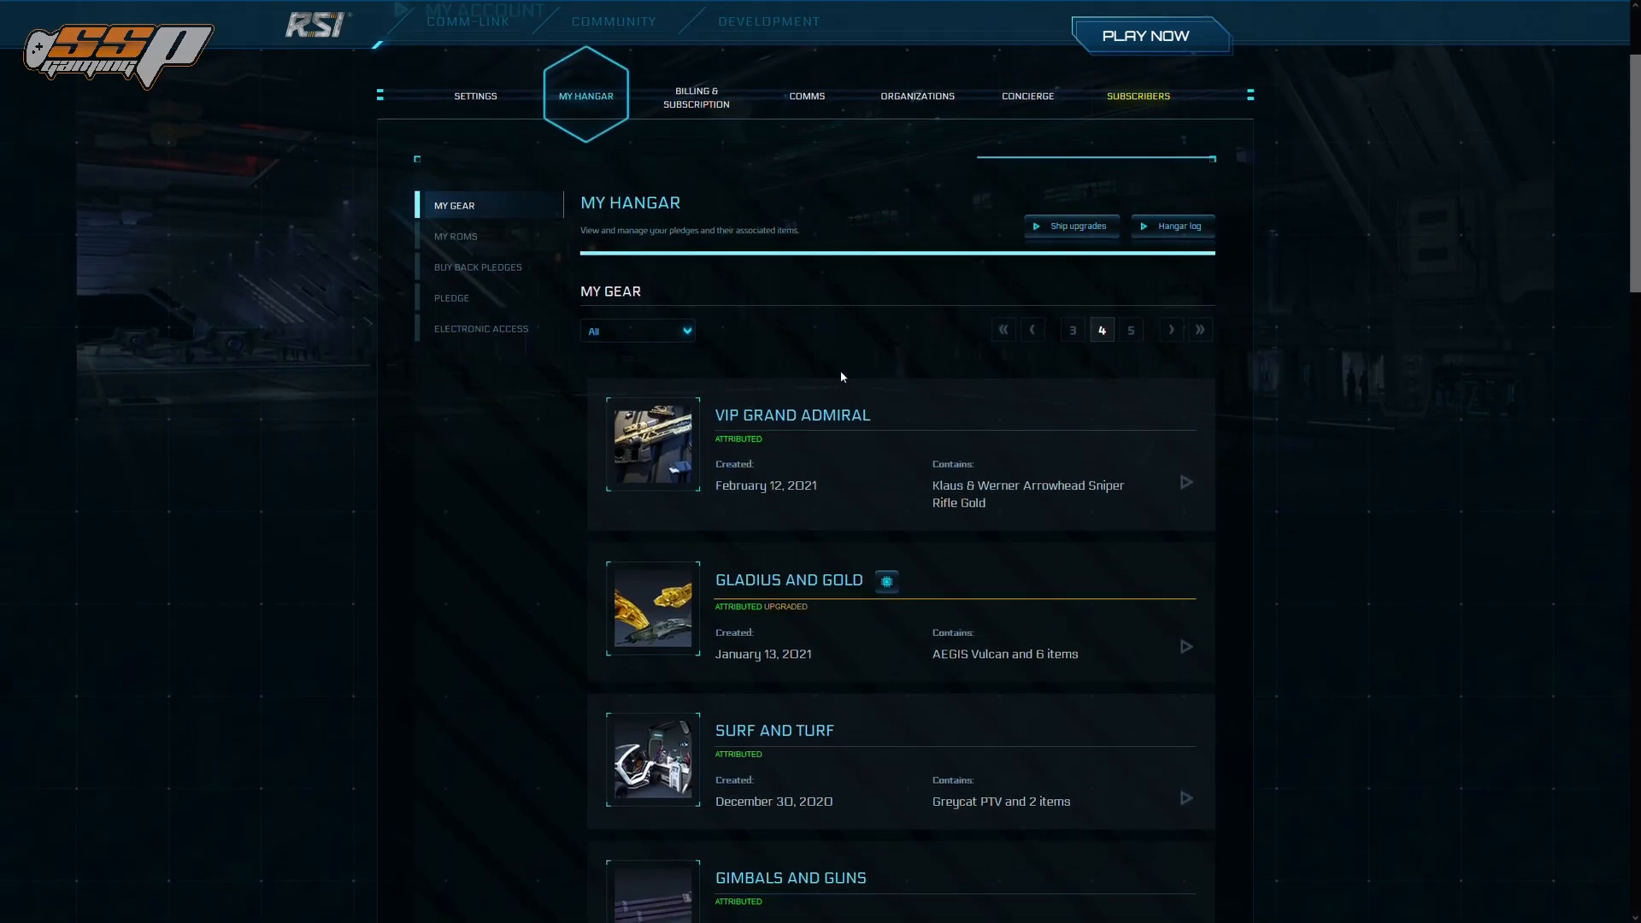
{"action": "mouse_move", "coordinate": [630, 344]}
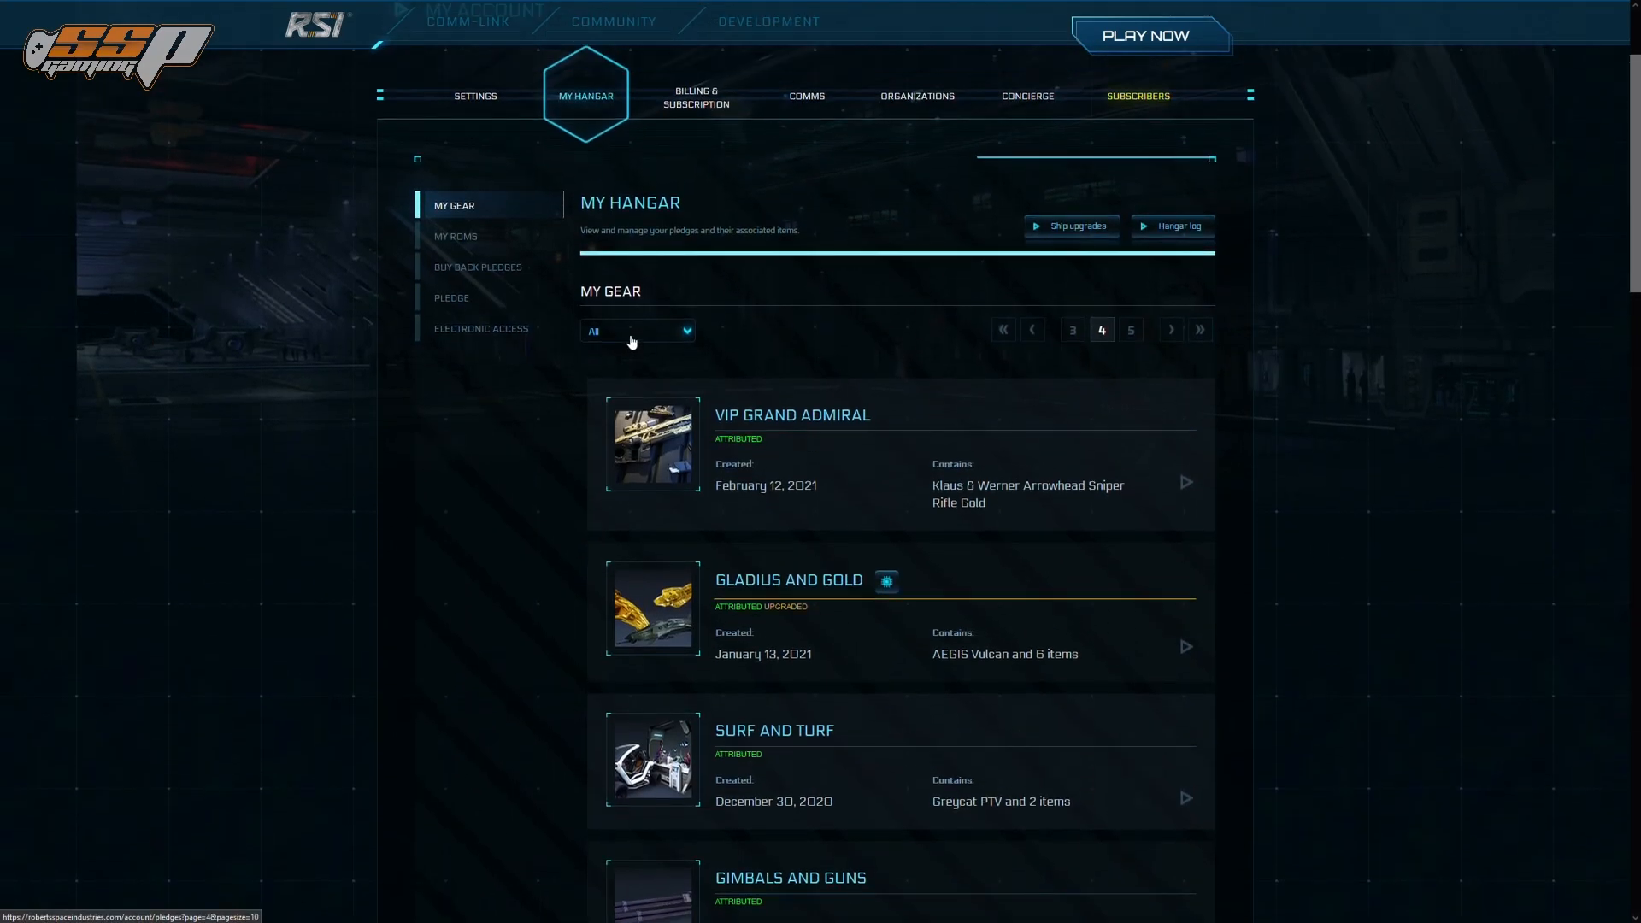
{"action": "left_click", "coordinate": [636, 330]}
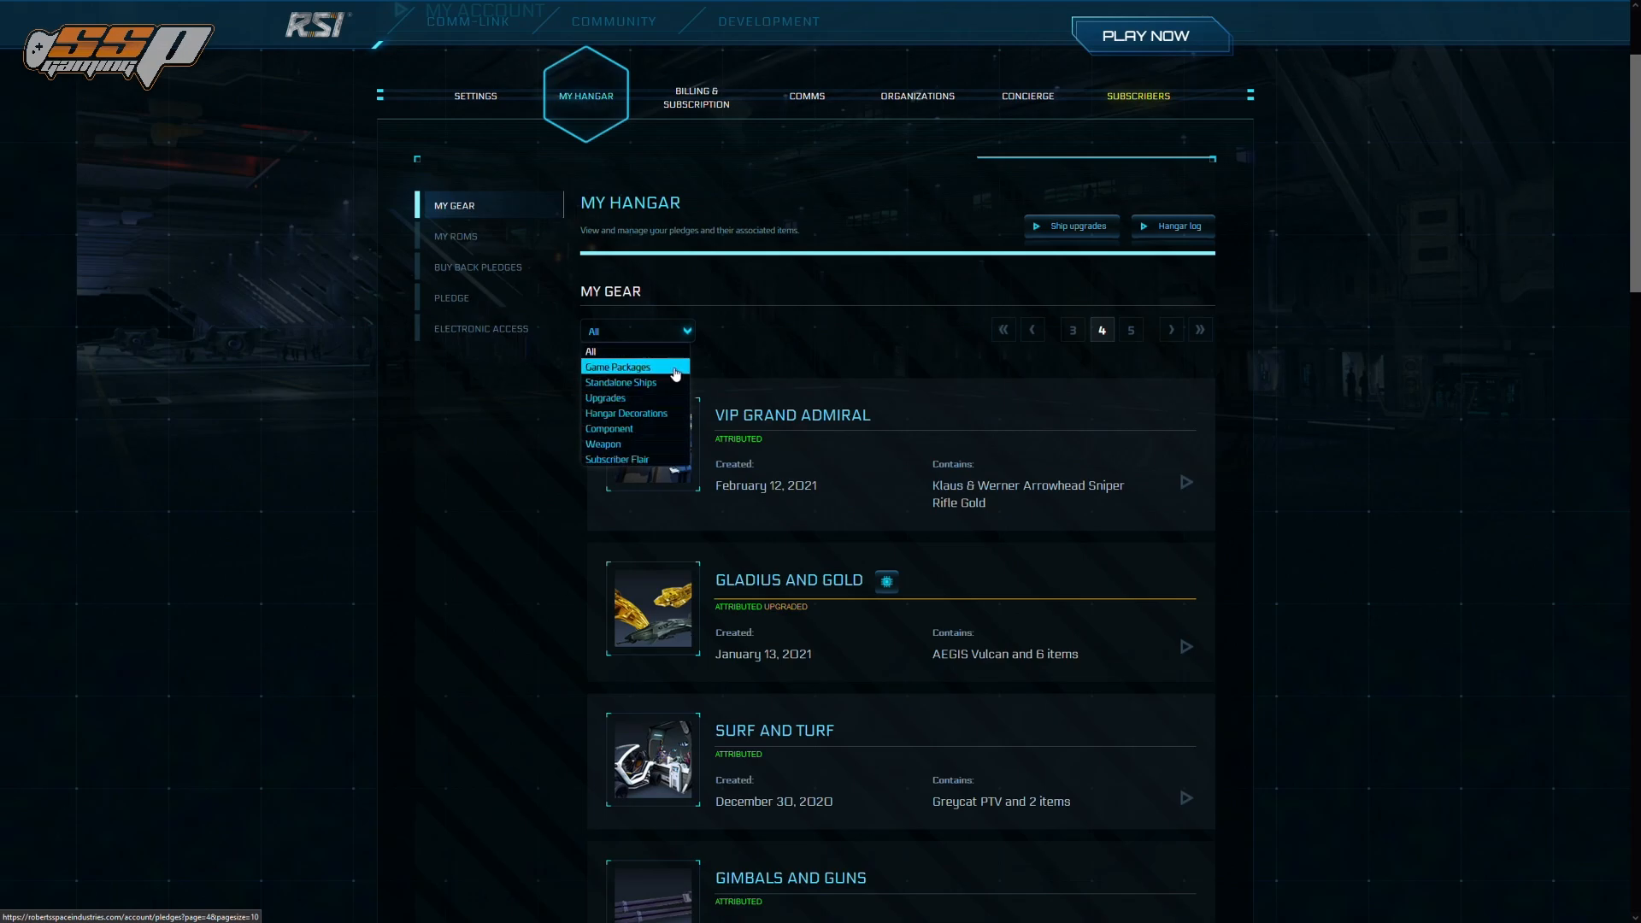
{"action": "left_click", "coordinate": [618, 366]}
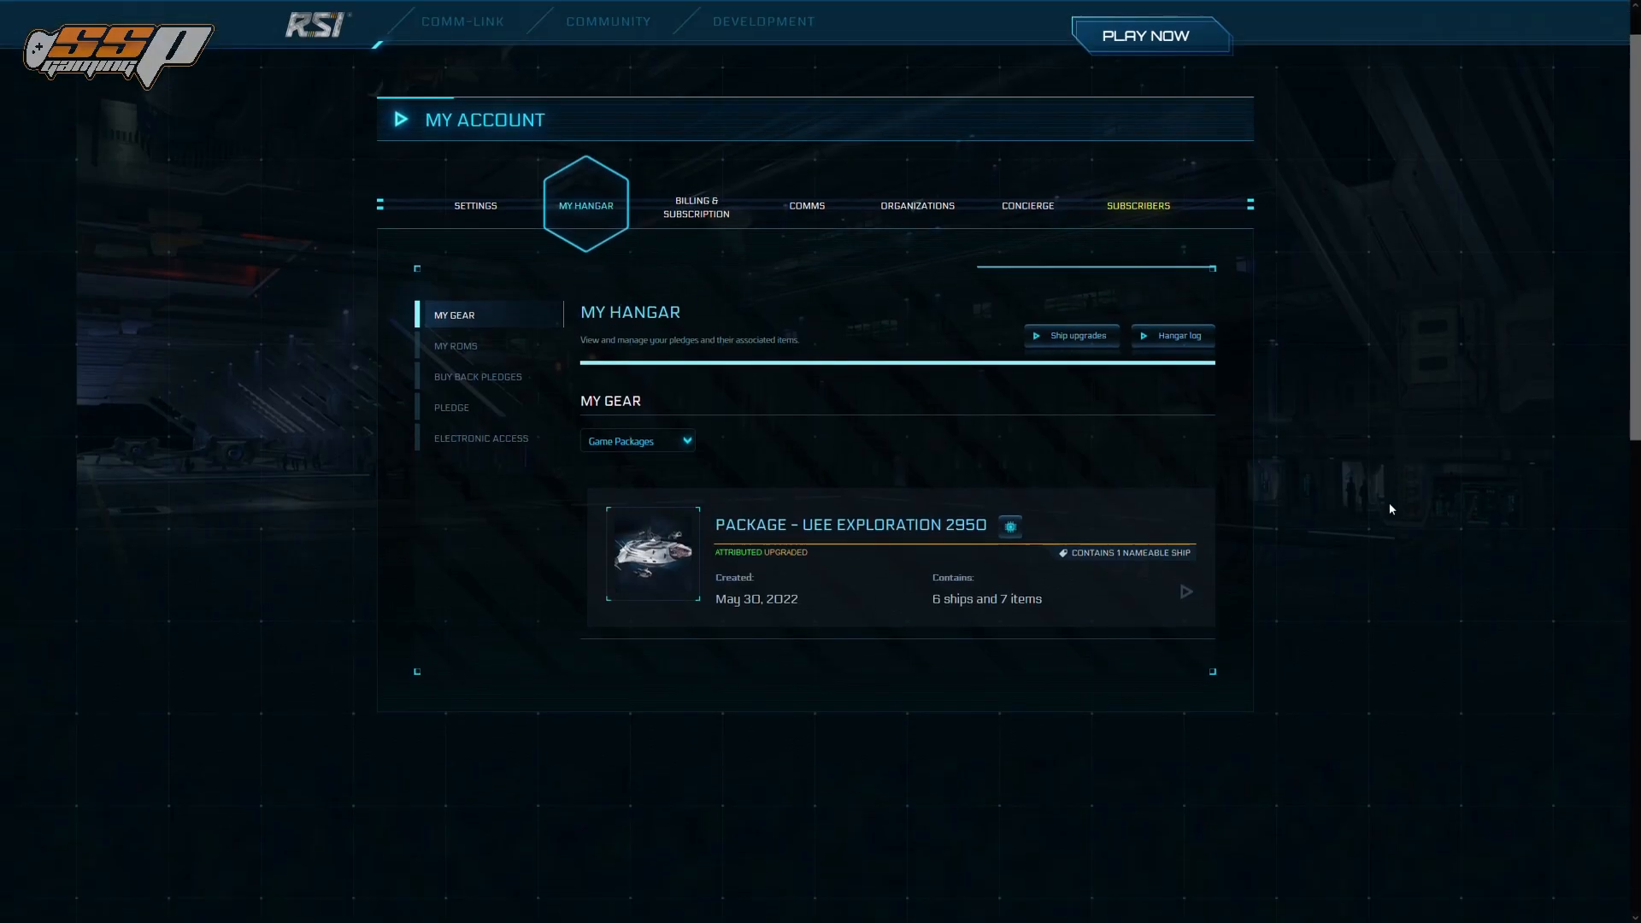
{"action": "left_click", "coordinate": [1185, 592]}
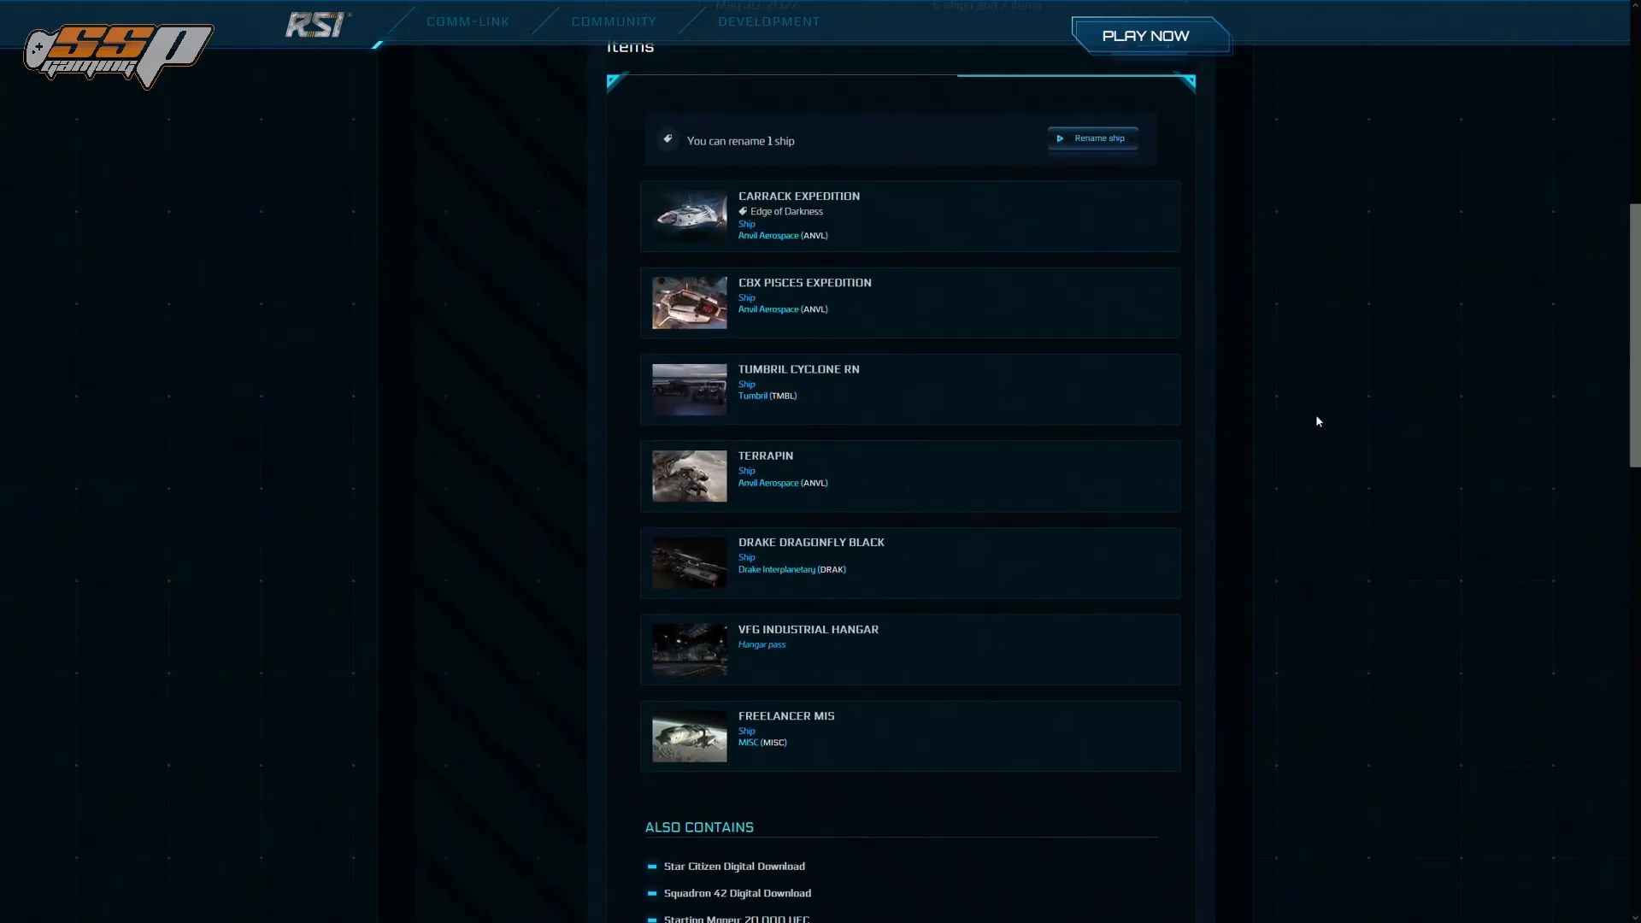
{"action": "scroll", "scroll_direction": "down", "scroll_amount": 3}
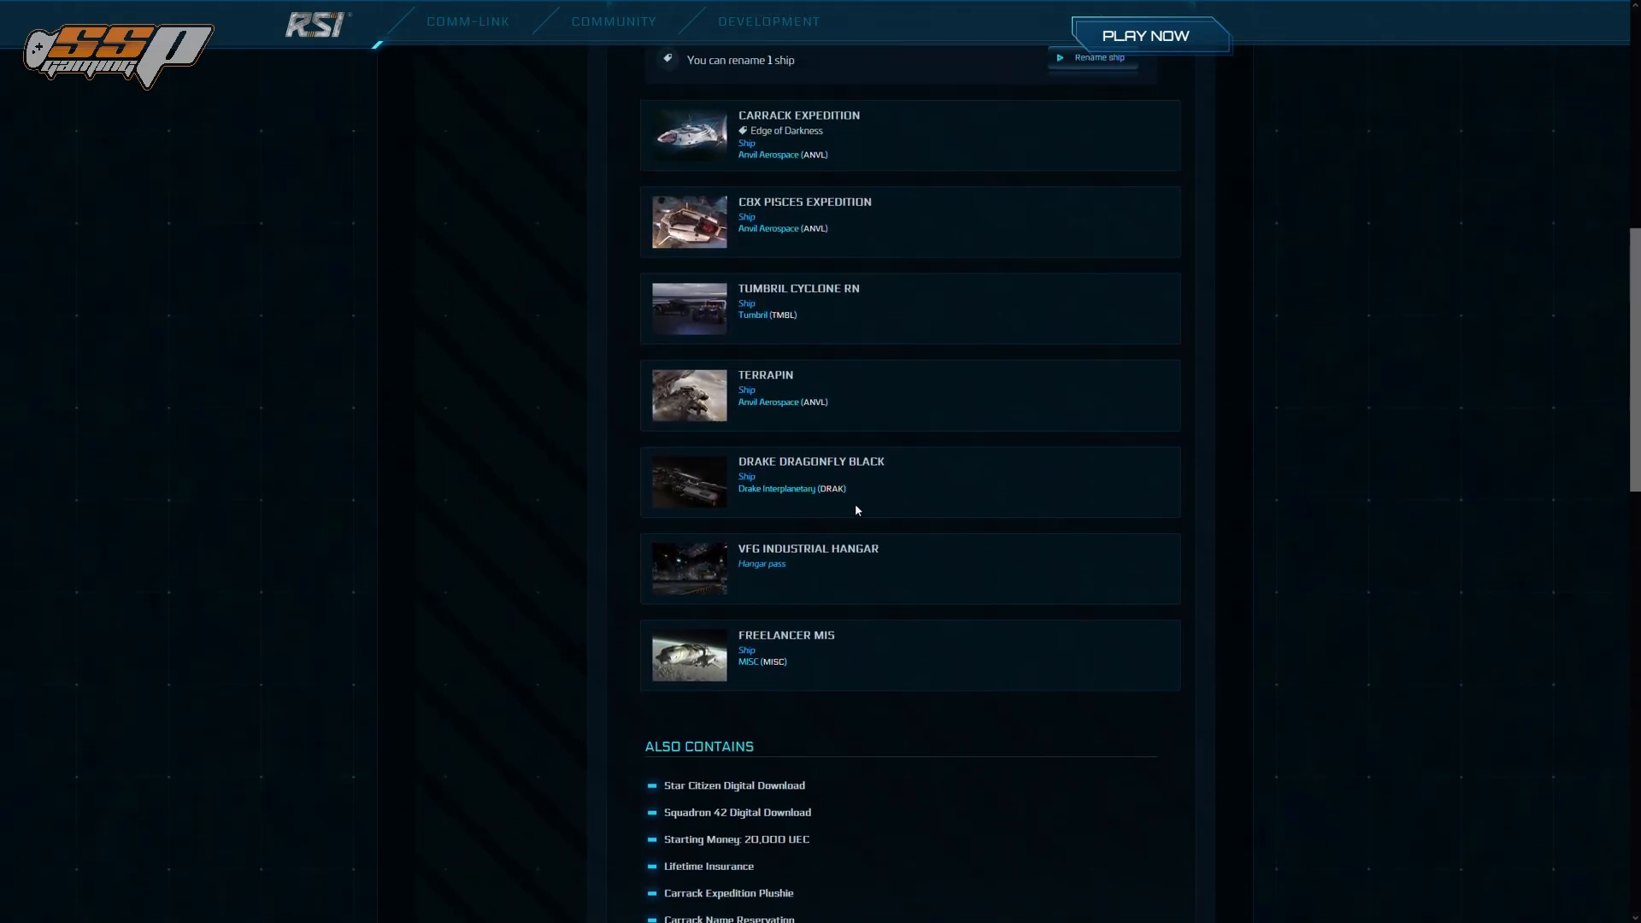
{"action": "scroll", "scroll_direction": "up", "scroll_amount": 3}
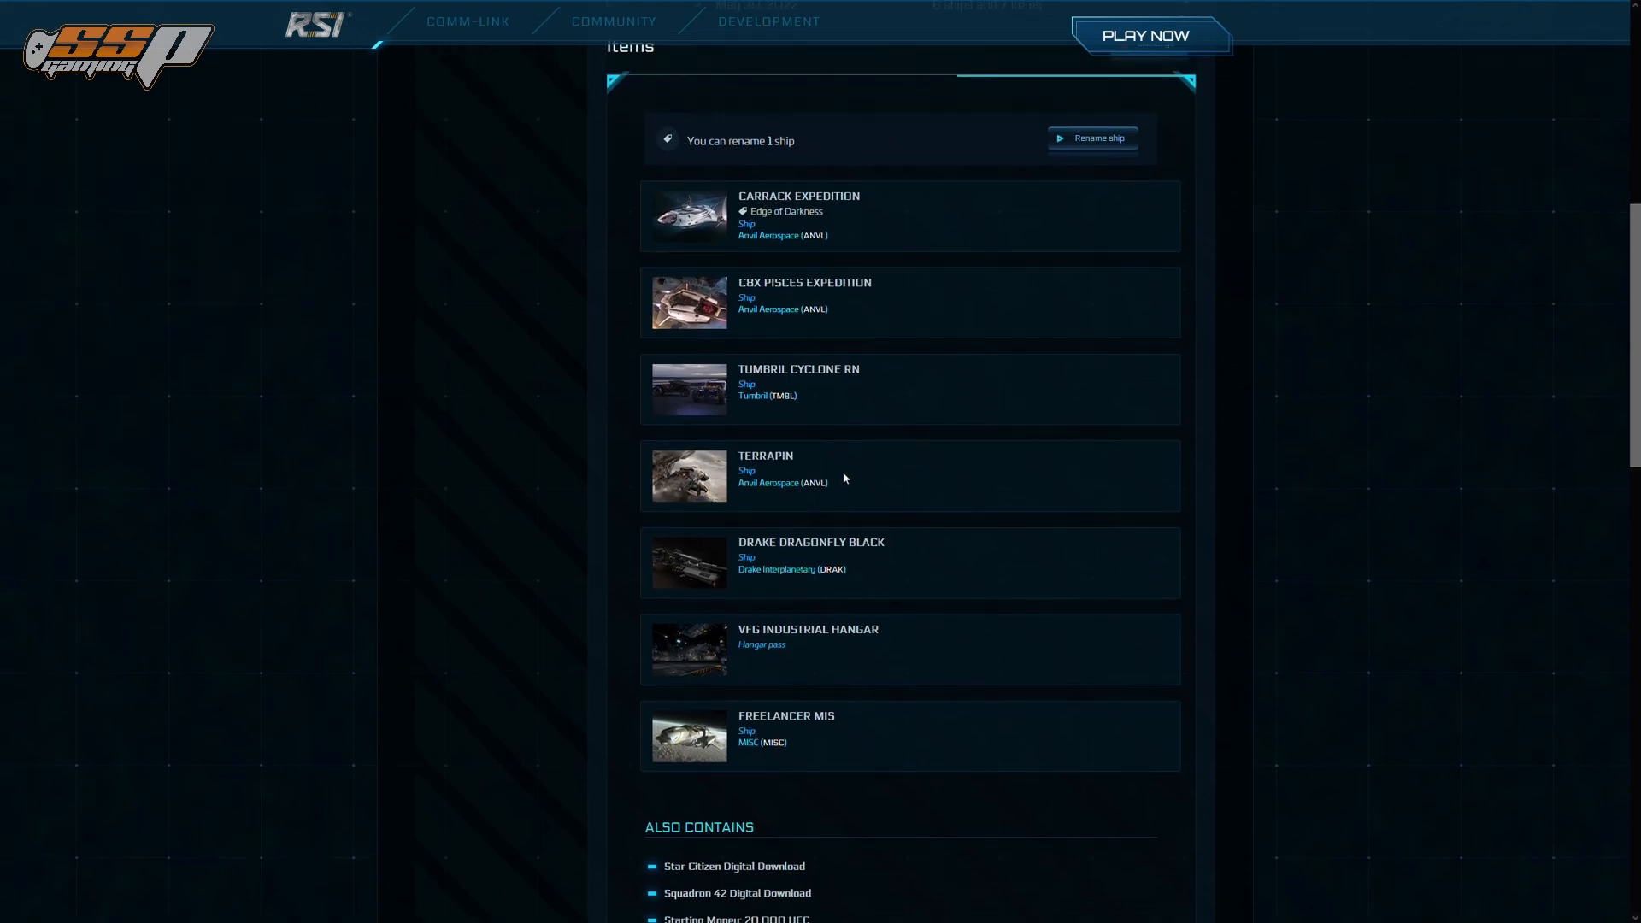
{"action": "scroll", "scroll_direction": "up", "scroll_amount": 3}
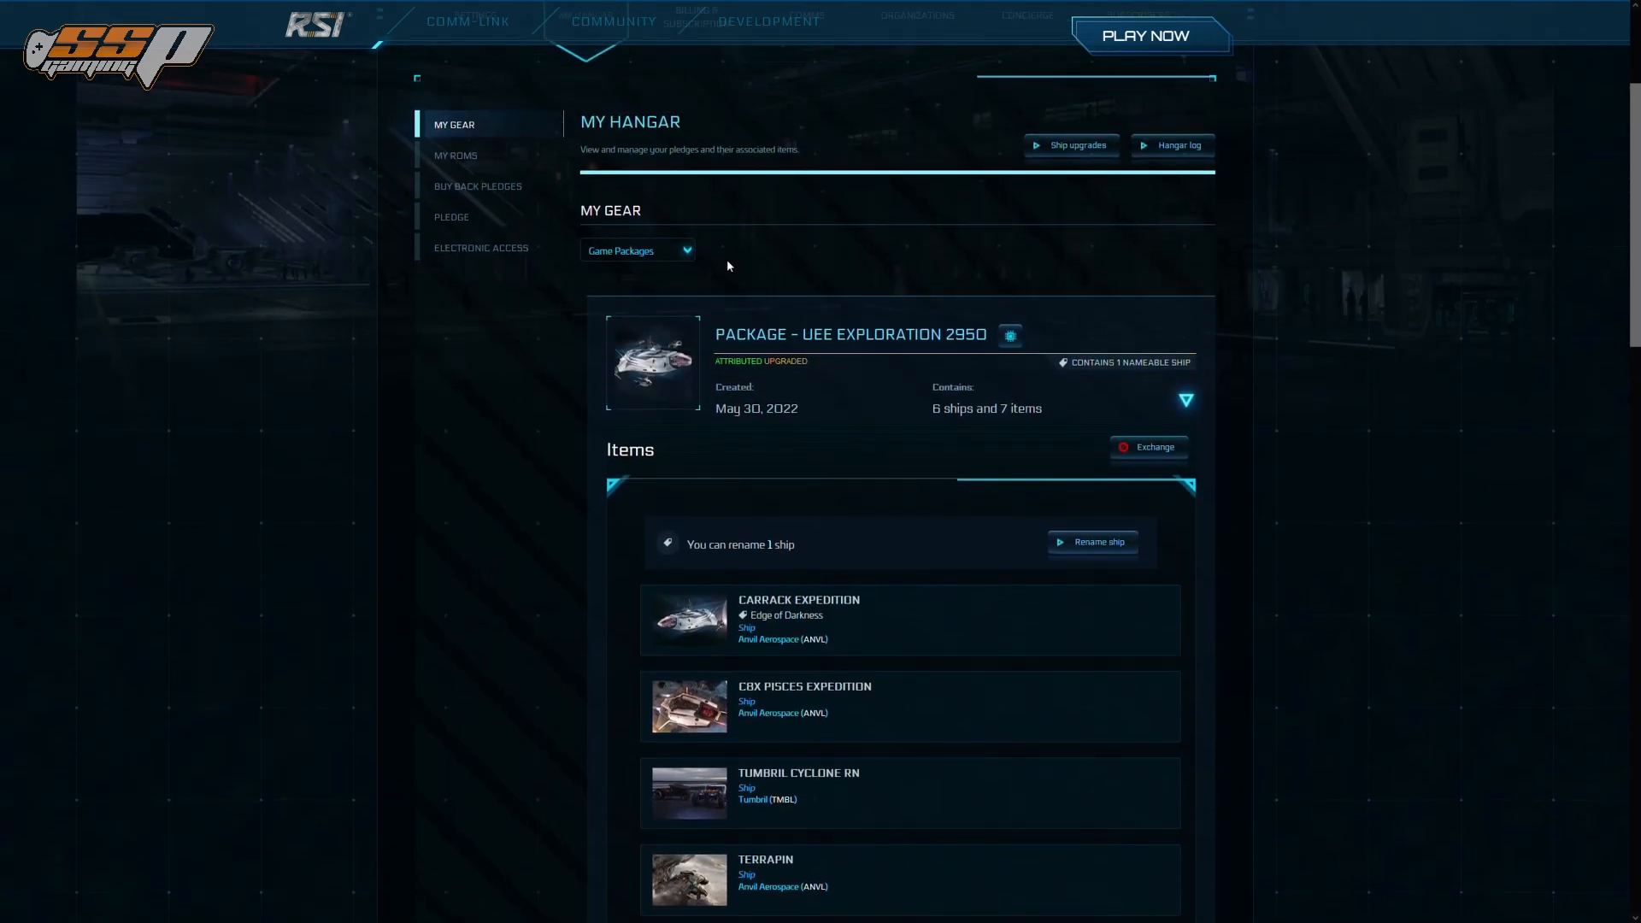
{"action": "left_click", "coordinate": [637, 250]}
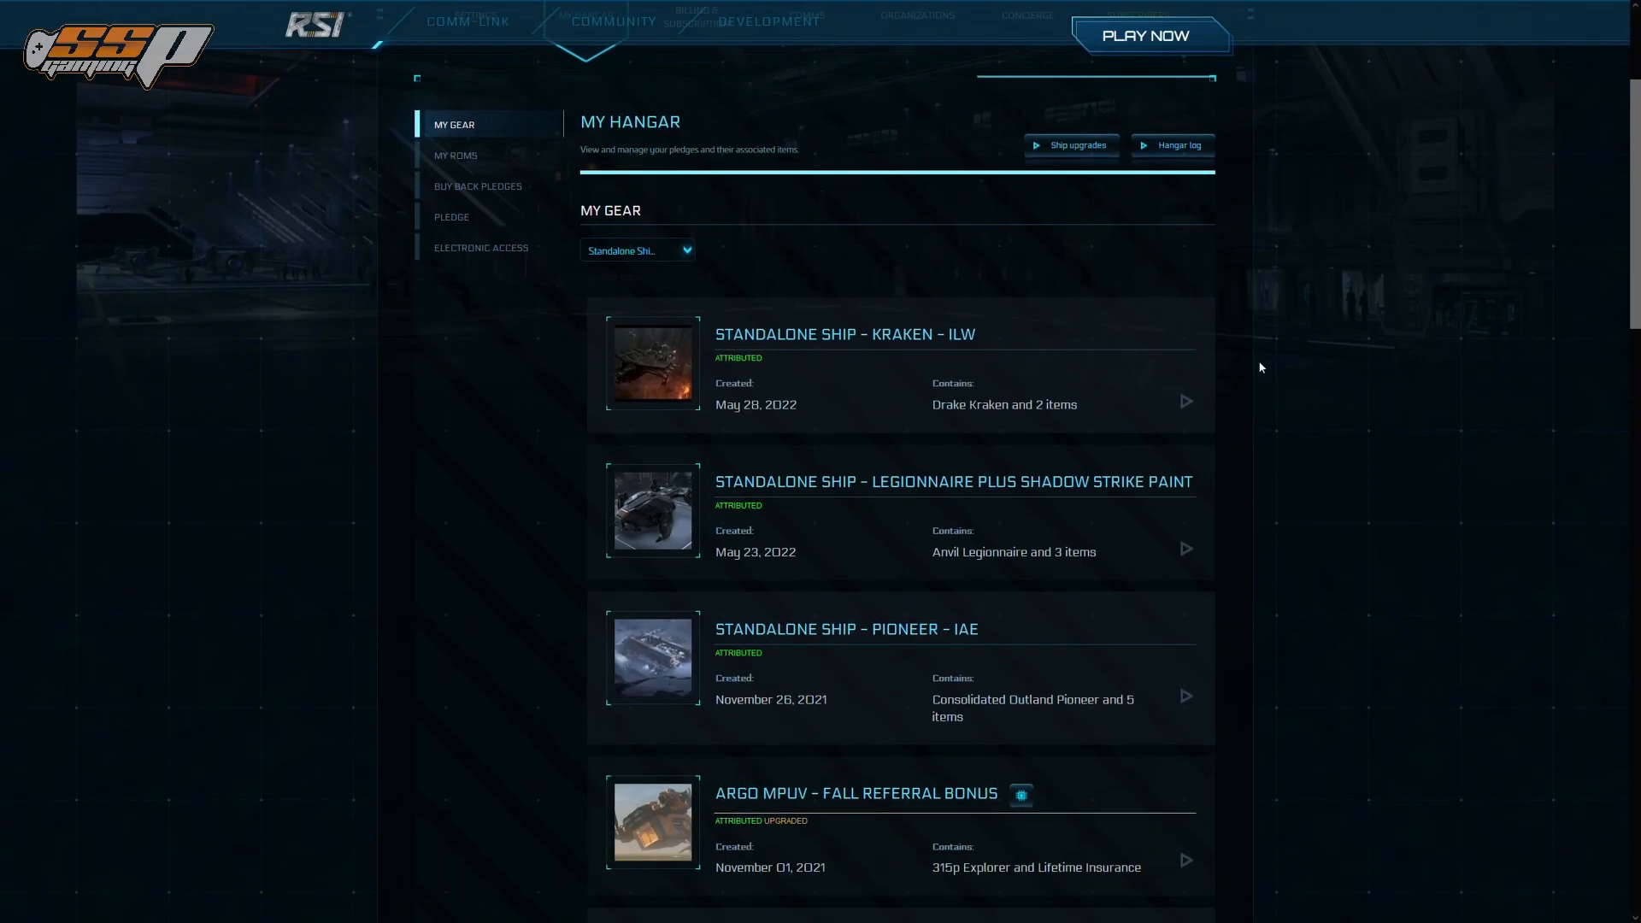
- Expand the Kruger P-72 Archimedes Emerald warbond pledge to show its hangar, Merchantman, skin and LTI
{"action": "scroll", "scroll_direction": "down", "scroll_amount": 3}
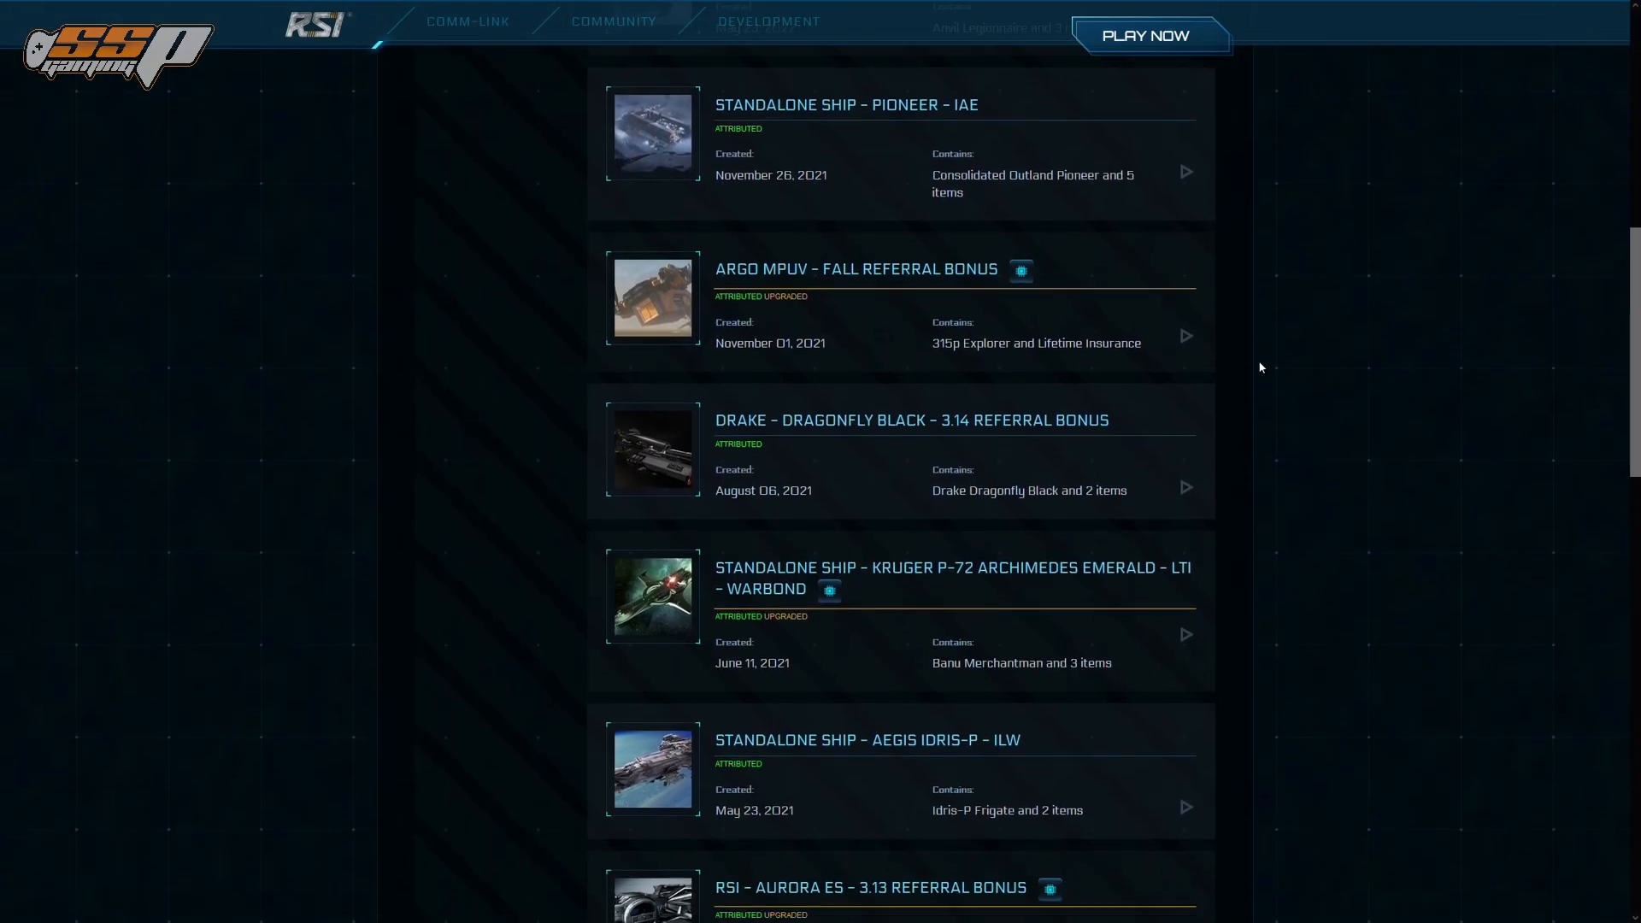
{"action": "scroll", "scroll_direction": "down", "scroll_amount": 3}
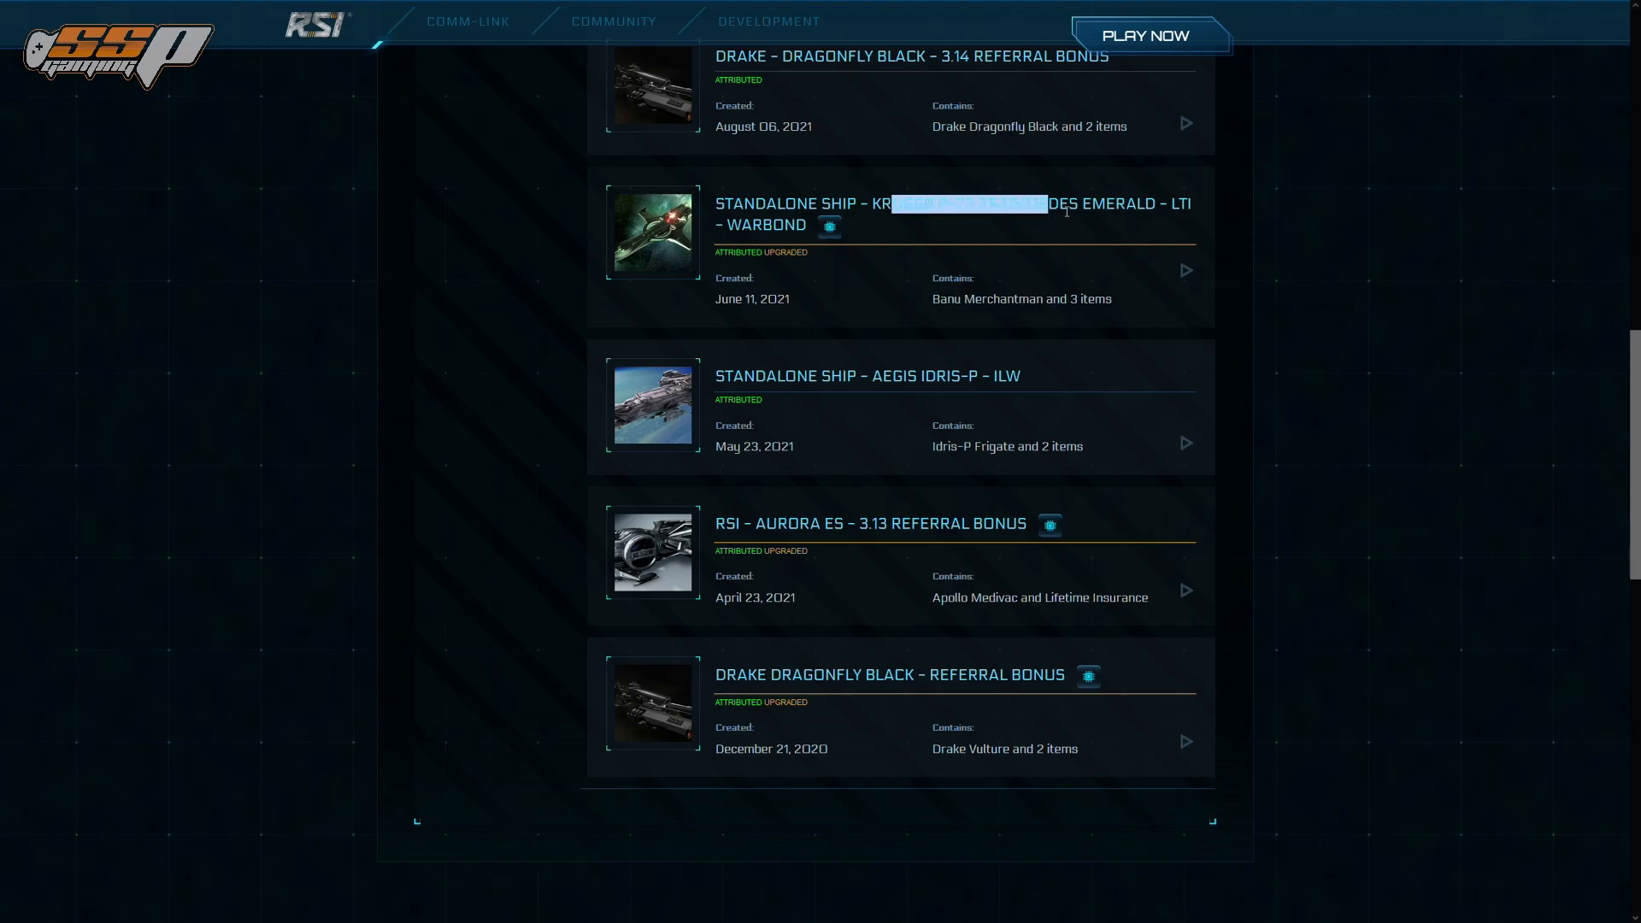
{"action": "left_click", "coordinate": [1185, 271]}
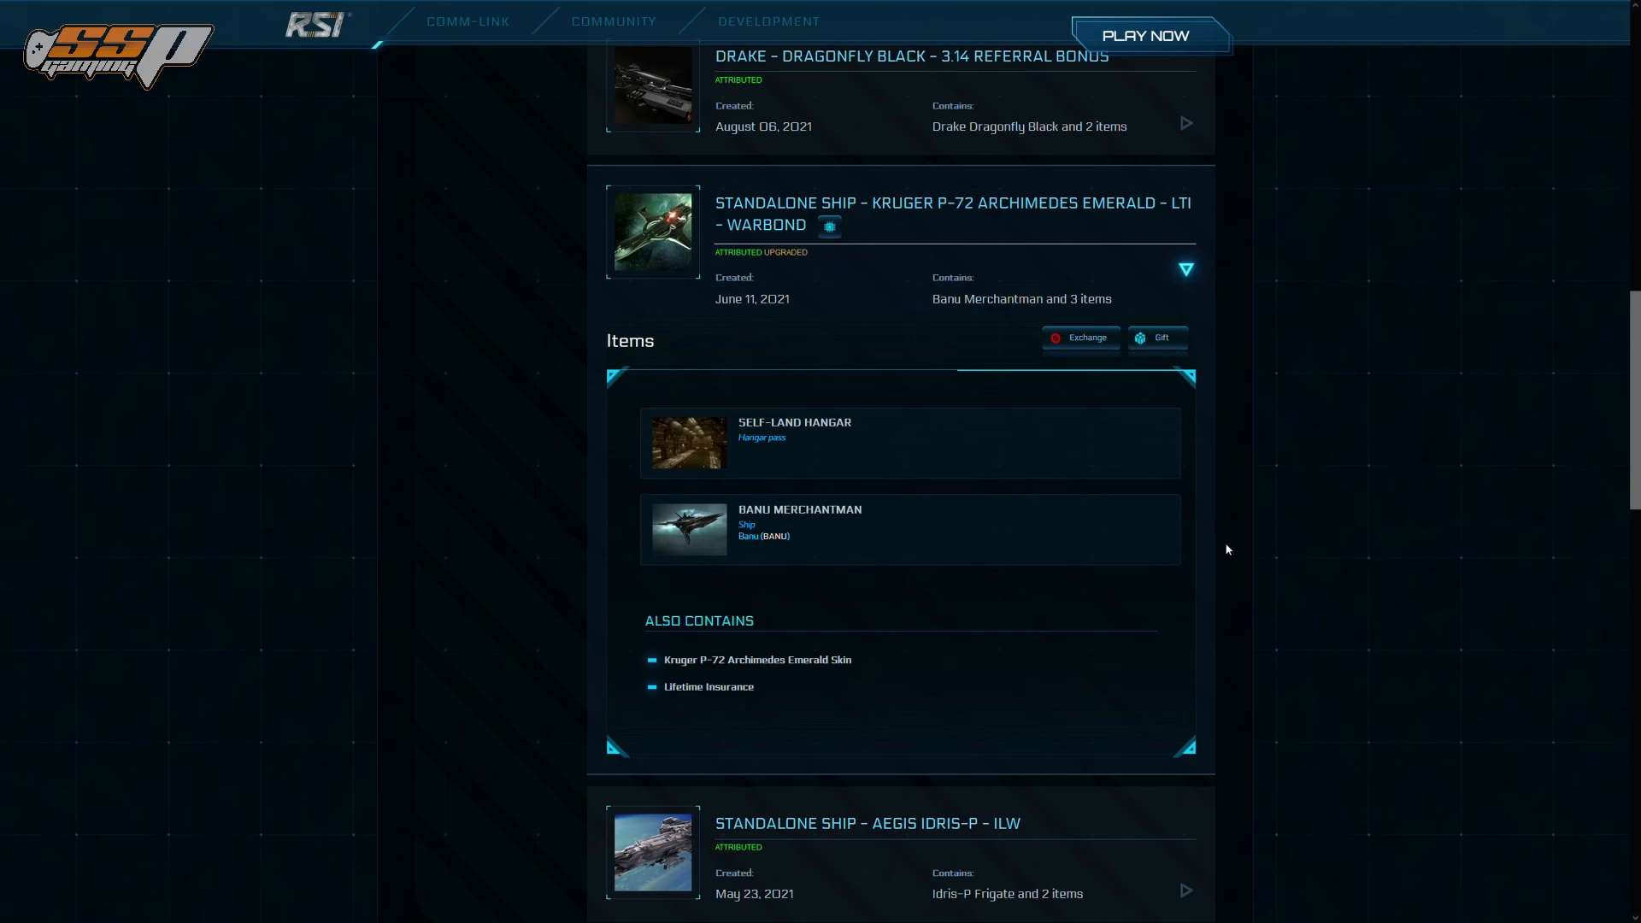
{"action": "double_click", "coordinate": [799, 509]}
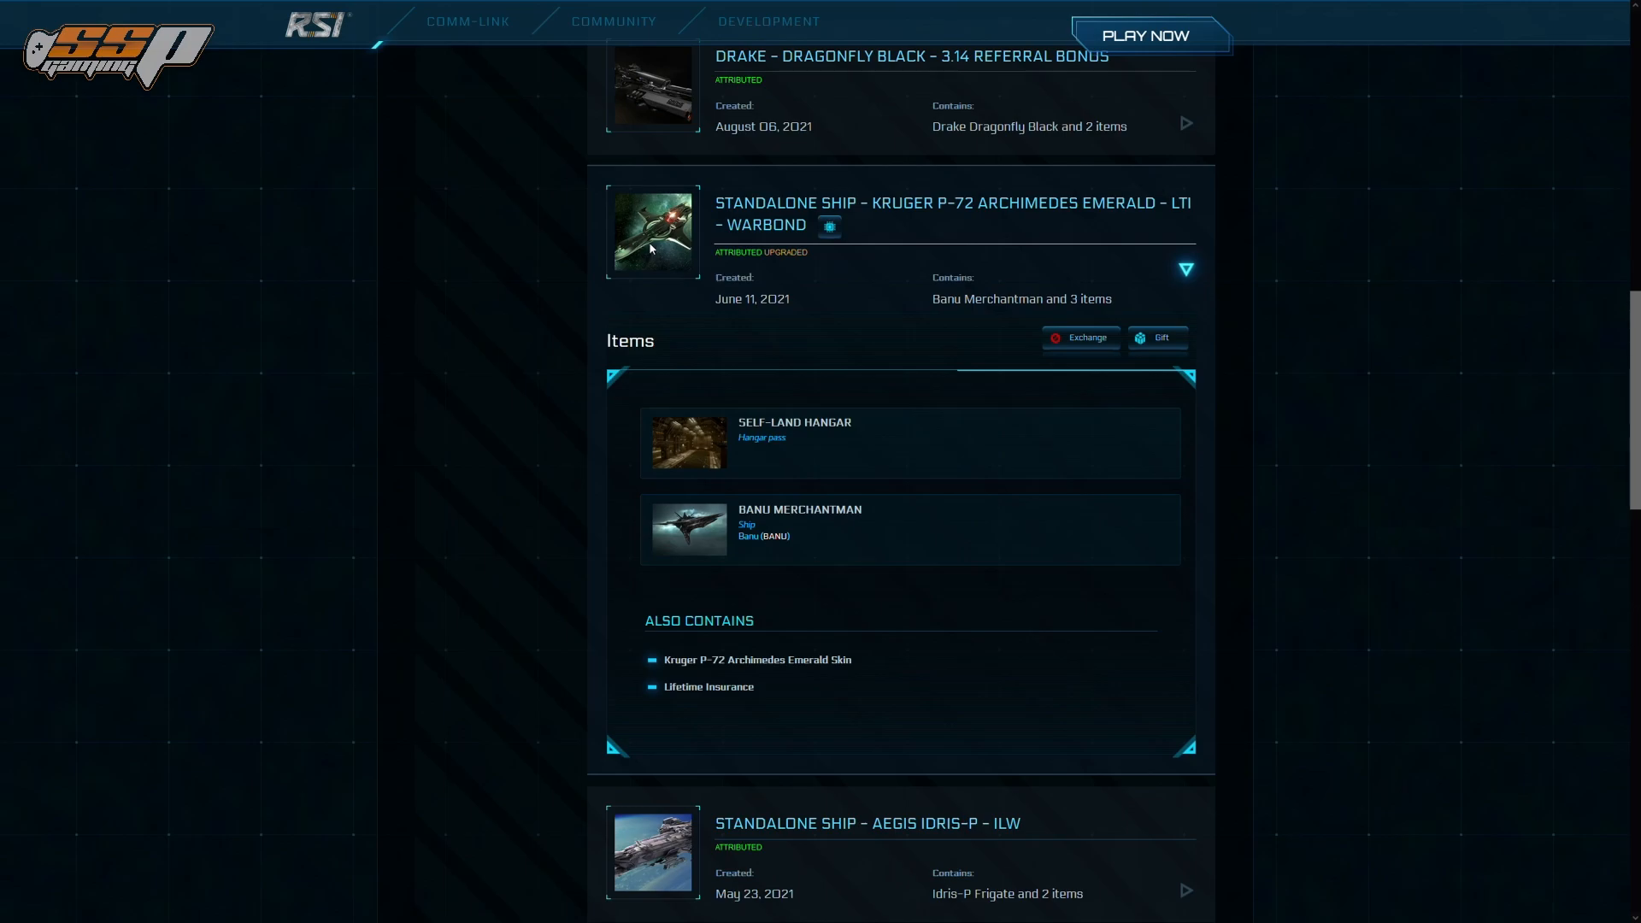
{"action": "mouse_move", "coordinate": [799, 579]}
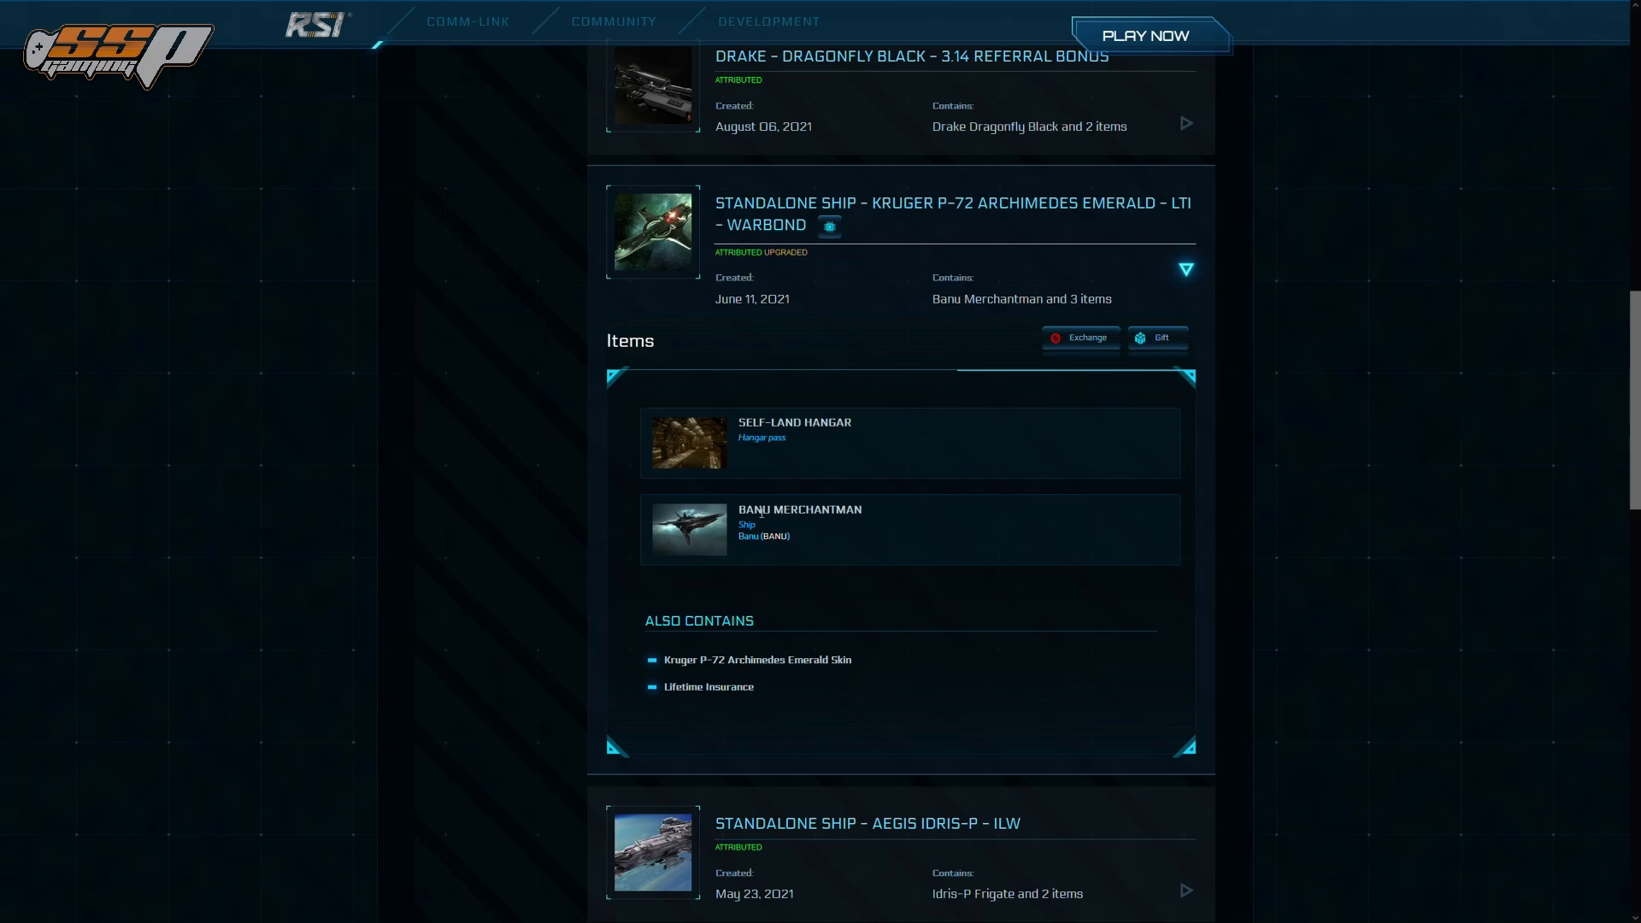
{"action": "mouse_move", "coordinate": [612, 232]}
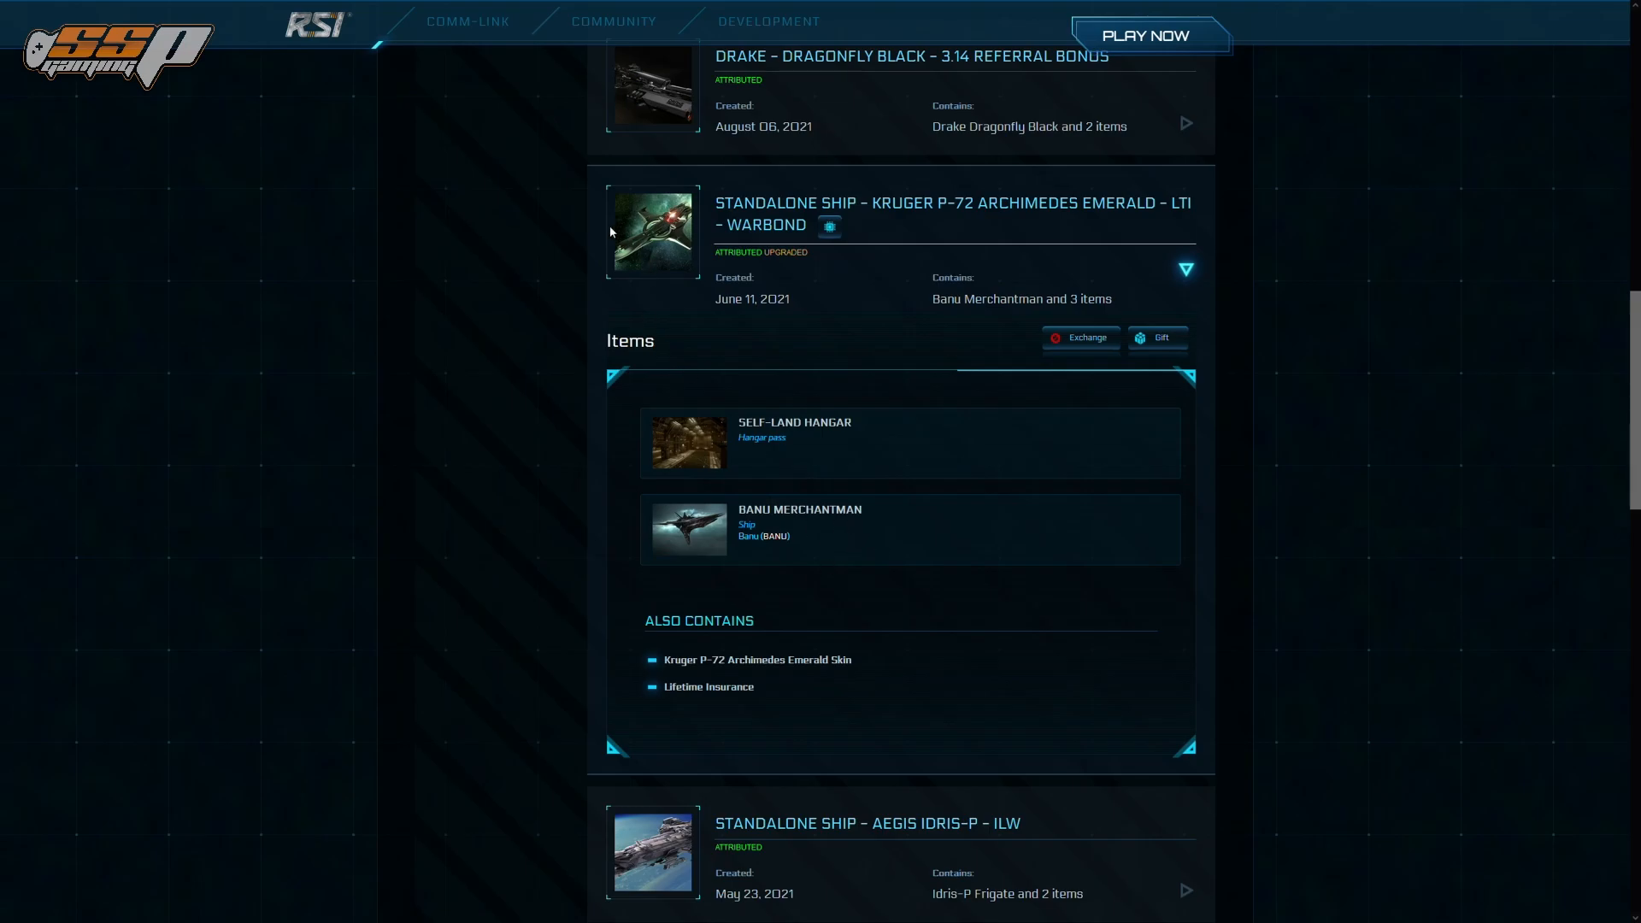
{"action": "mouse_move", "coordinate": [1201, 305]}
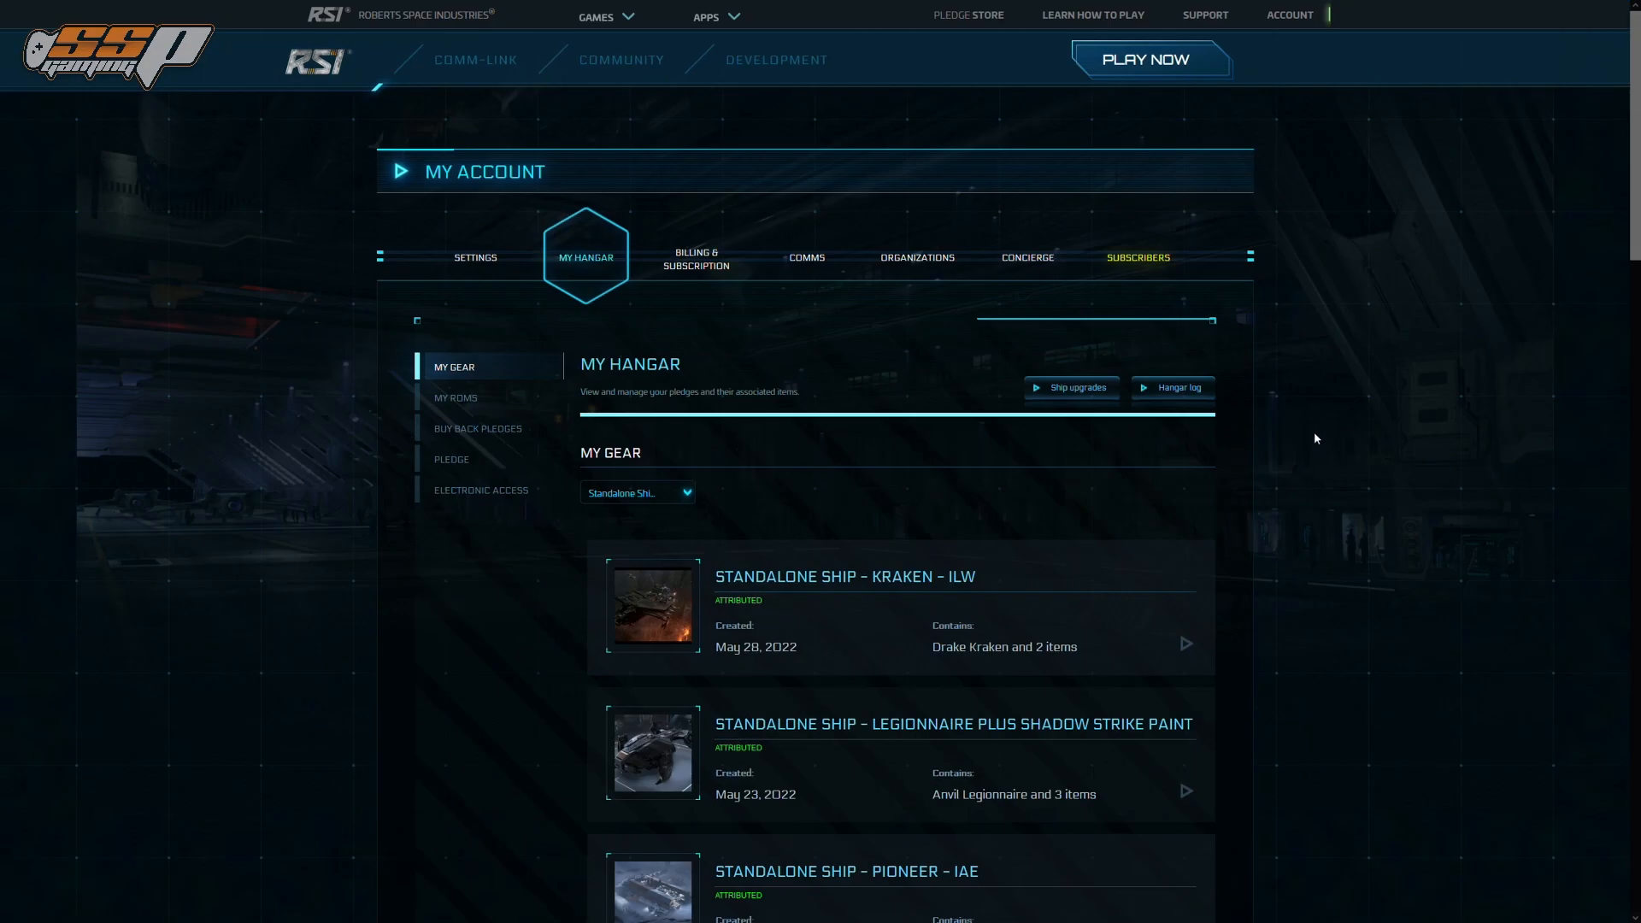
{"action": "mouse_move", "coordinate": [920, 349]}
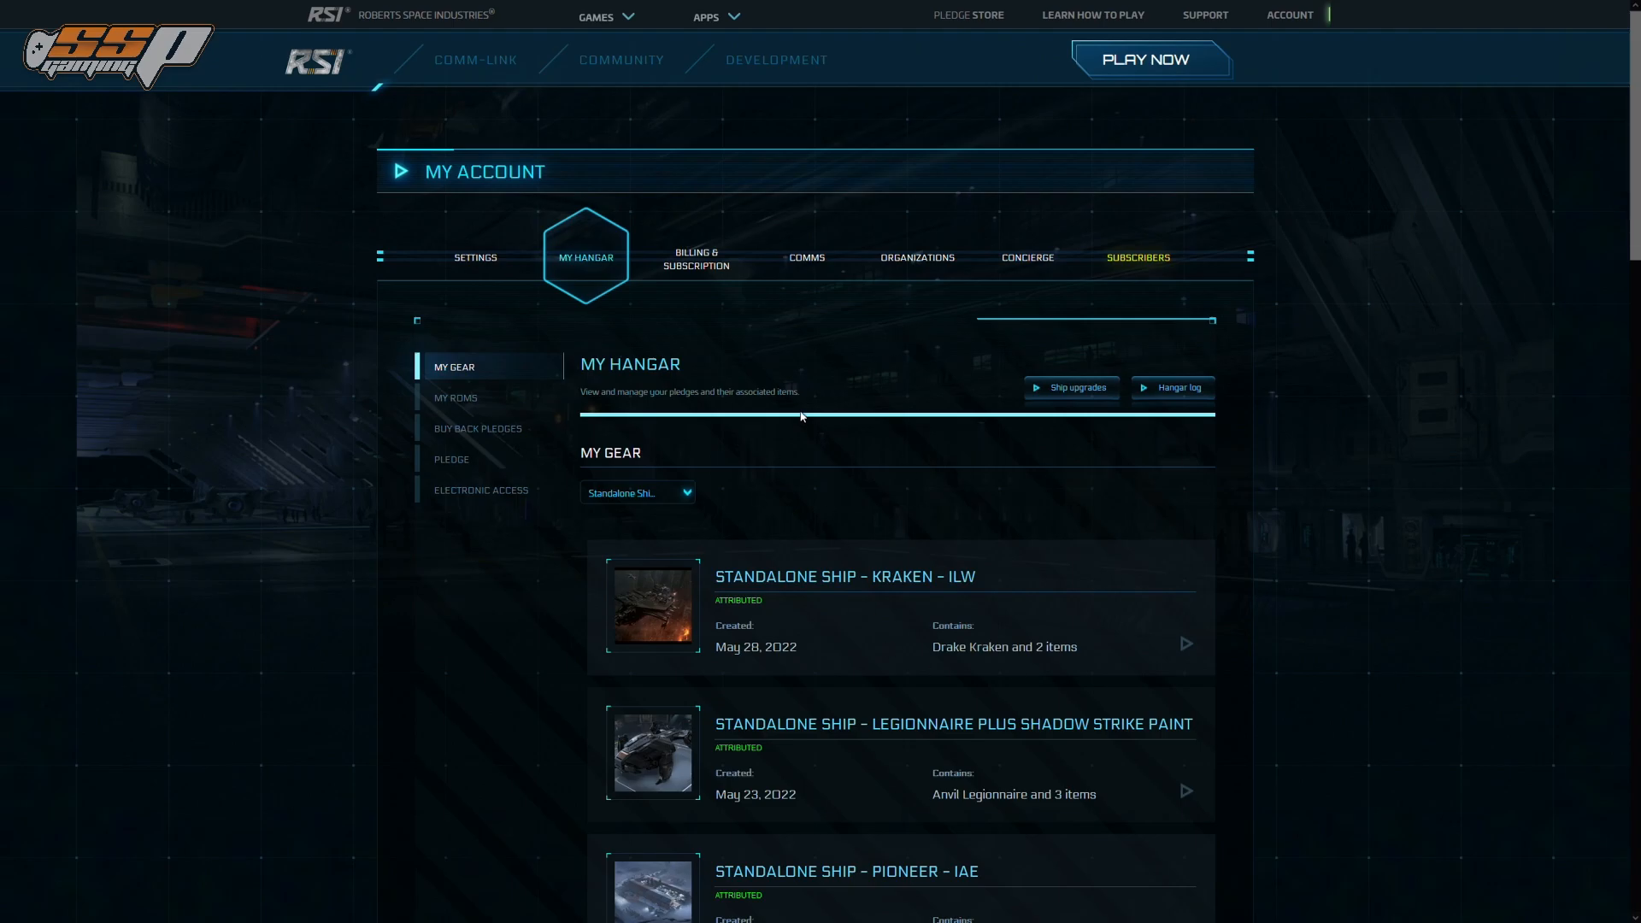
{"action": "mouse_move", "coordinate": [889, 352]}
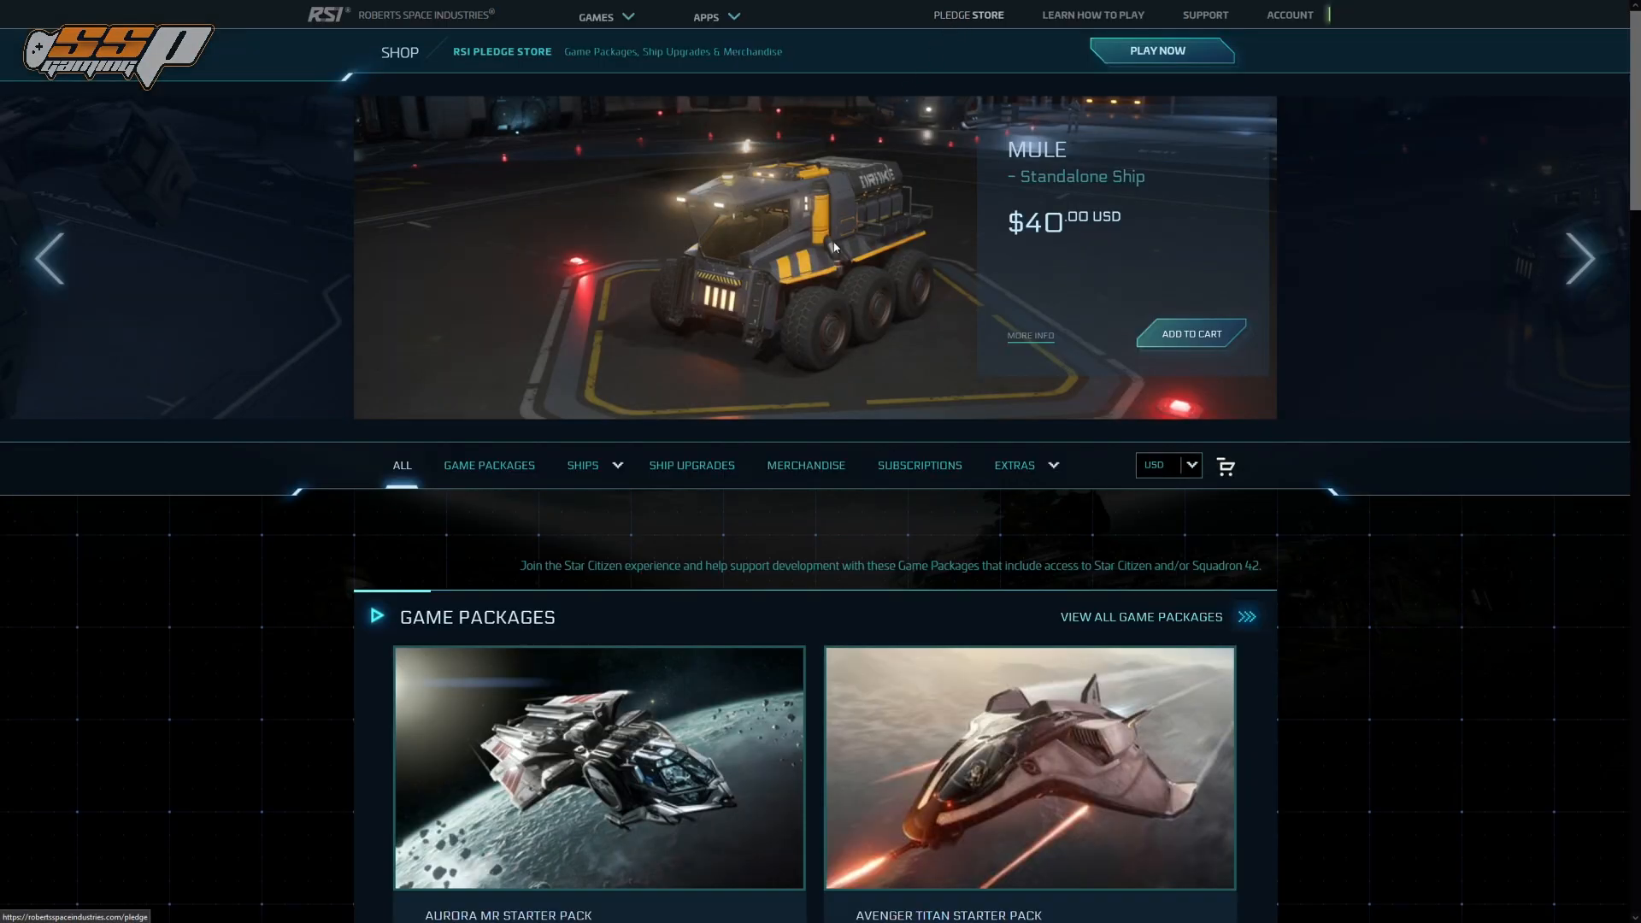
{"action": "mouse_move", "coordinate": [691, 471]}
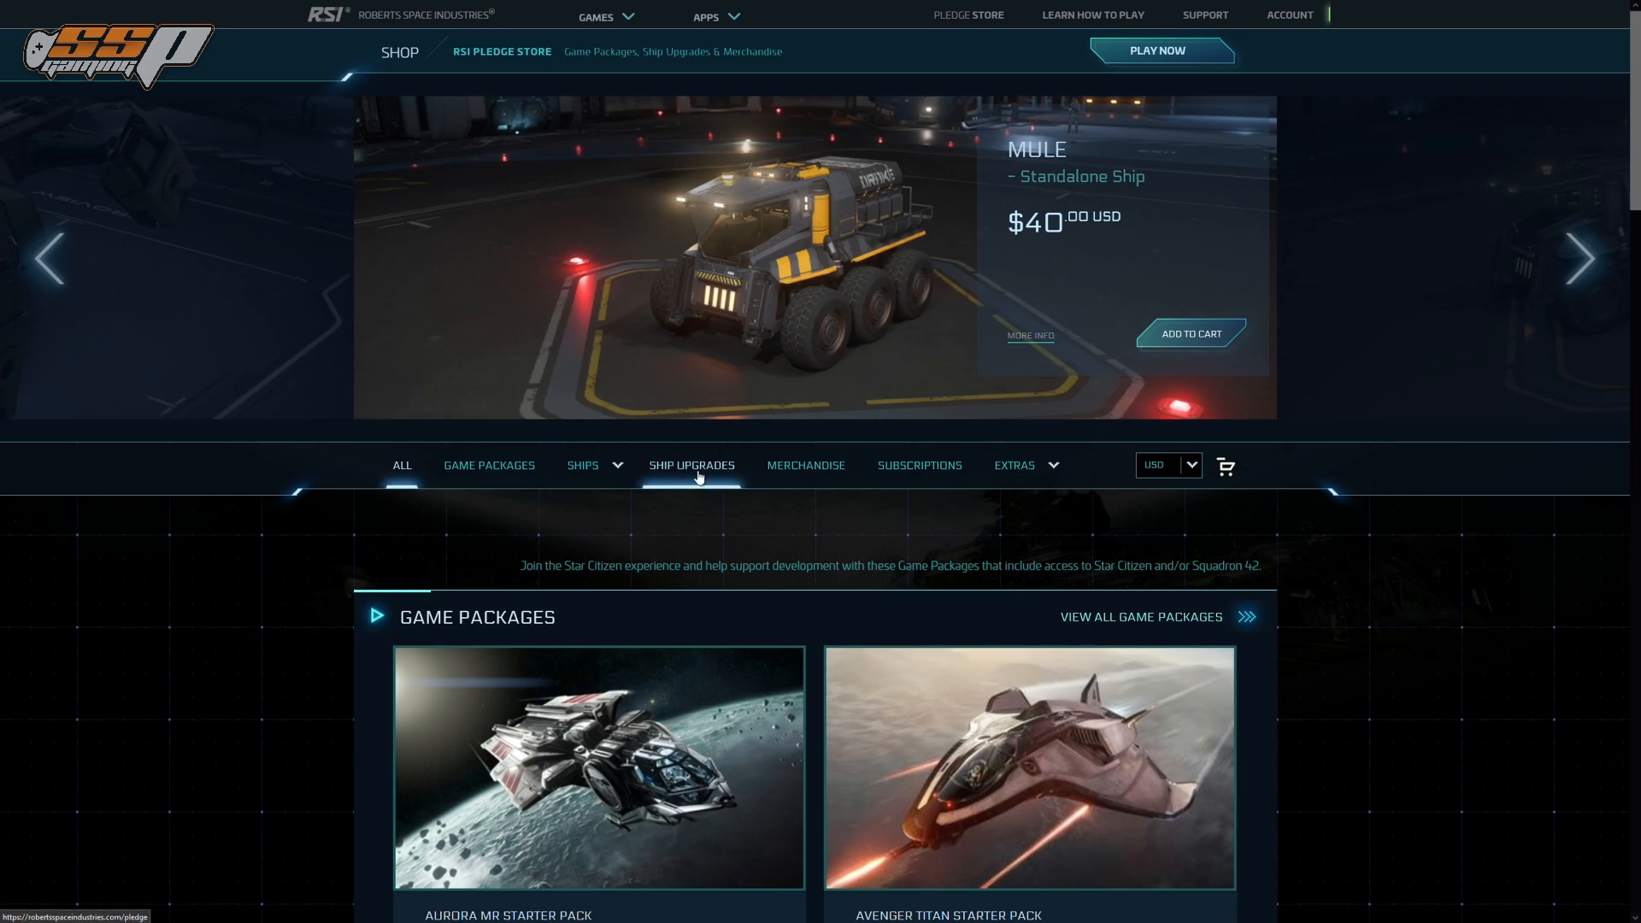
- Bring up the Ship Upgrade tool and browse the From: My ships list of owned ships
{"action": "left_click", "coordinate": [693, 465]}
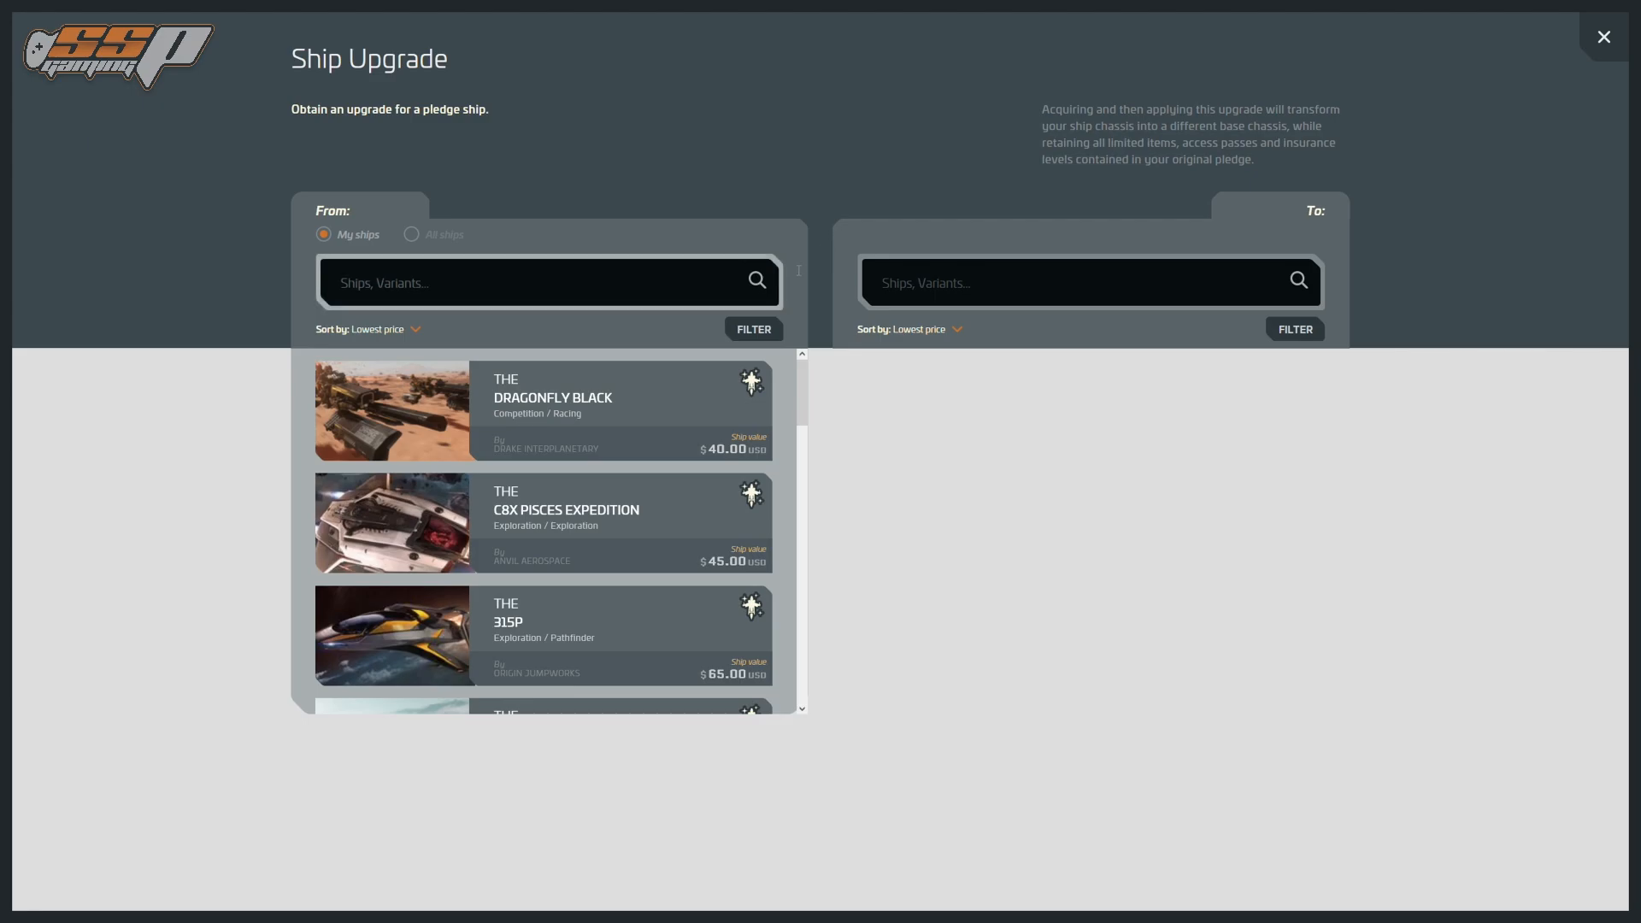
{"action": "scroll", "scroll_direction": "down", "scroll_amount": 3}
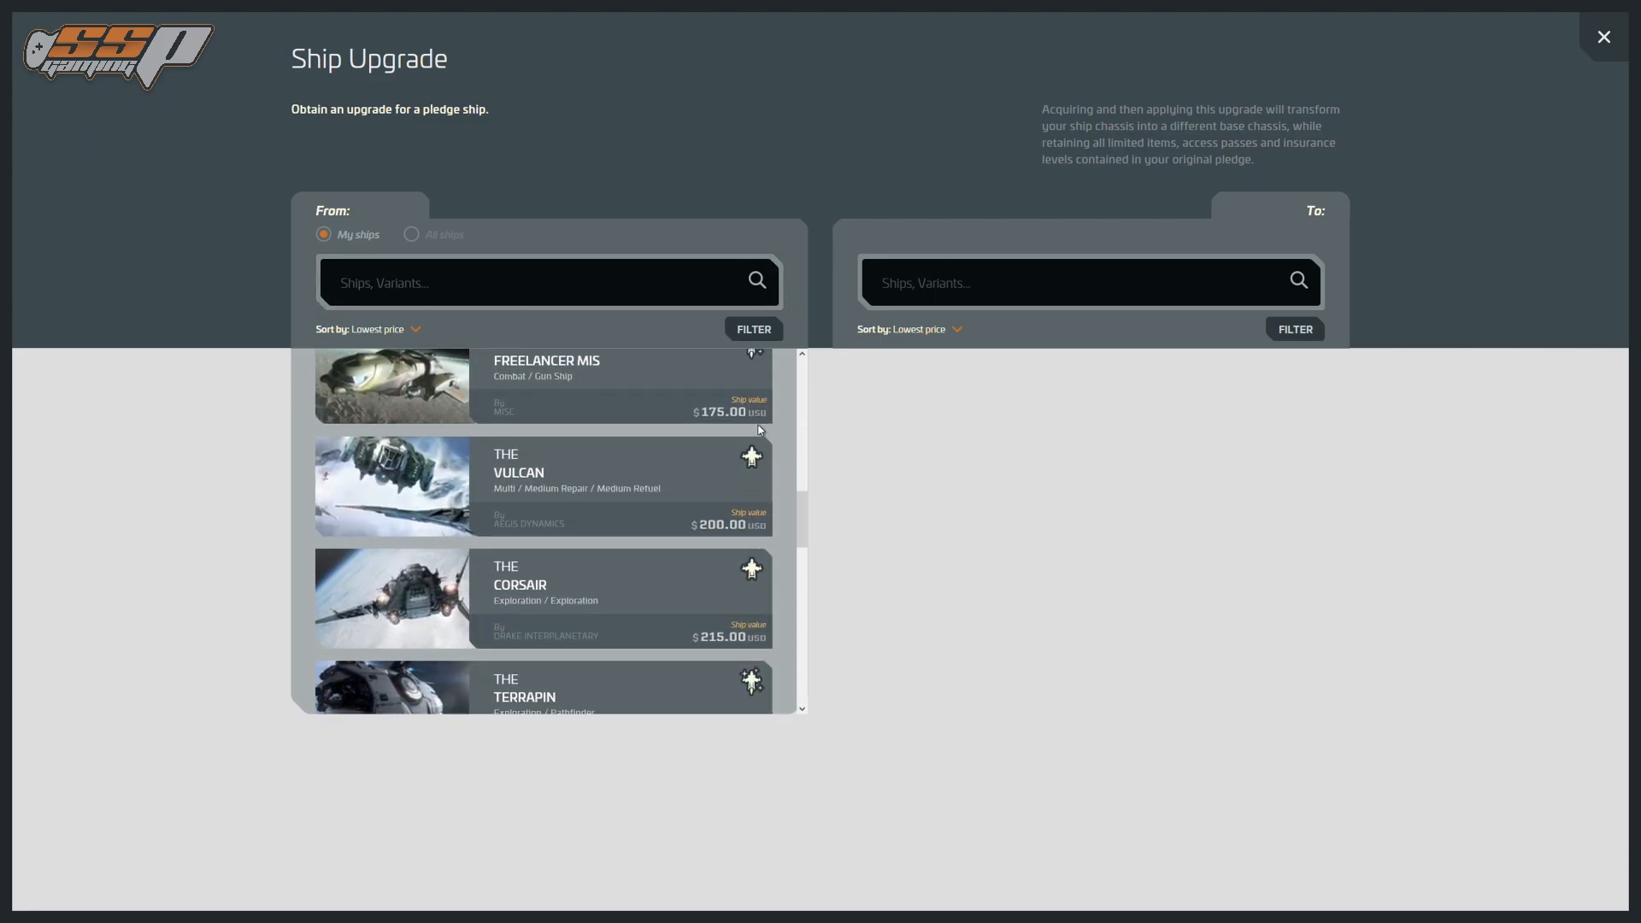
{"action": "scroll", "scroll_direction": "down", "scroll_amount": 3}
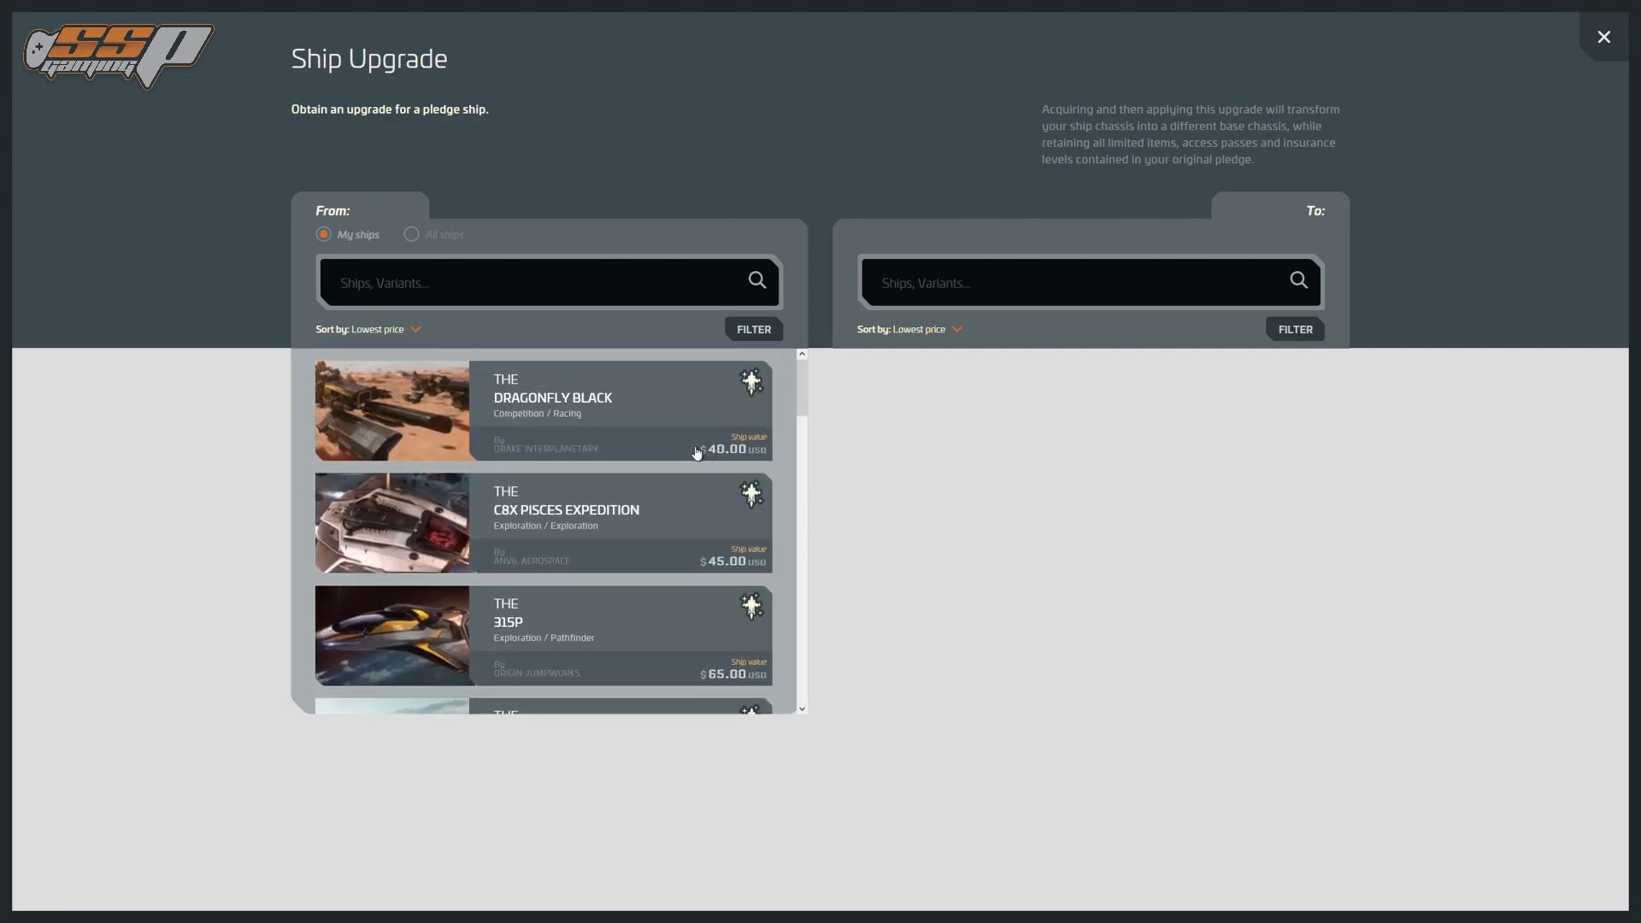
{"action": "mouse_move", "coordinate": [643, 409]}
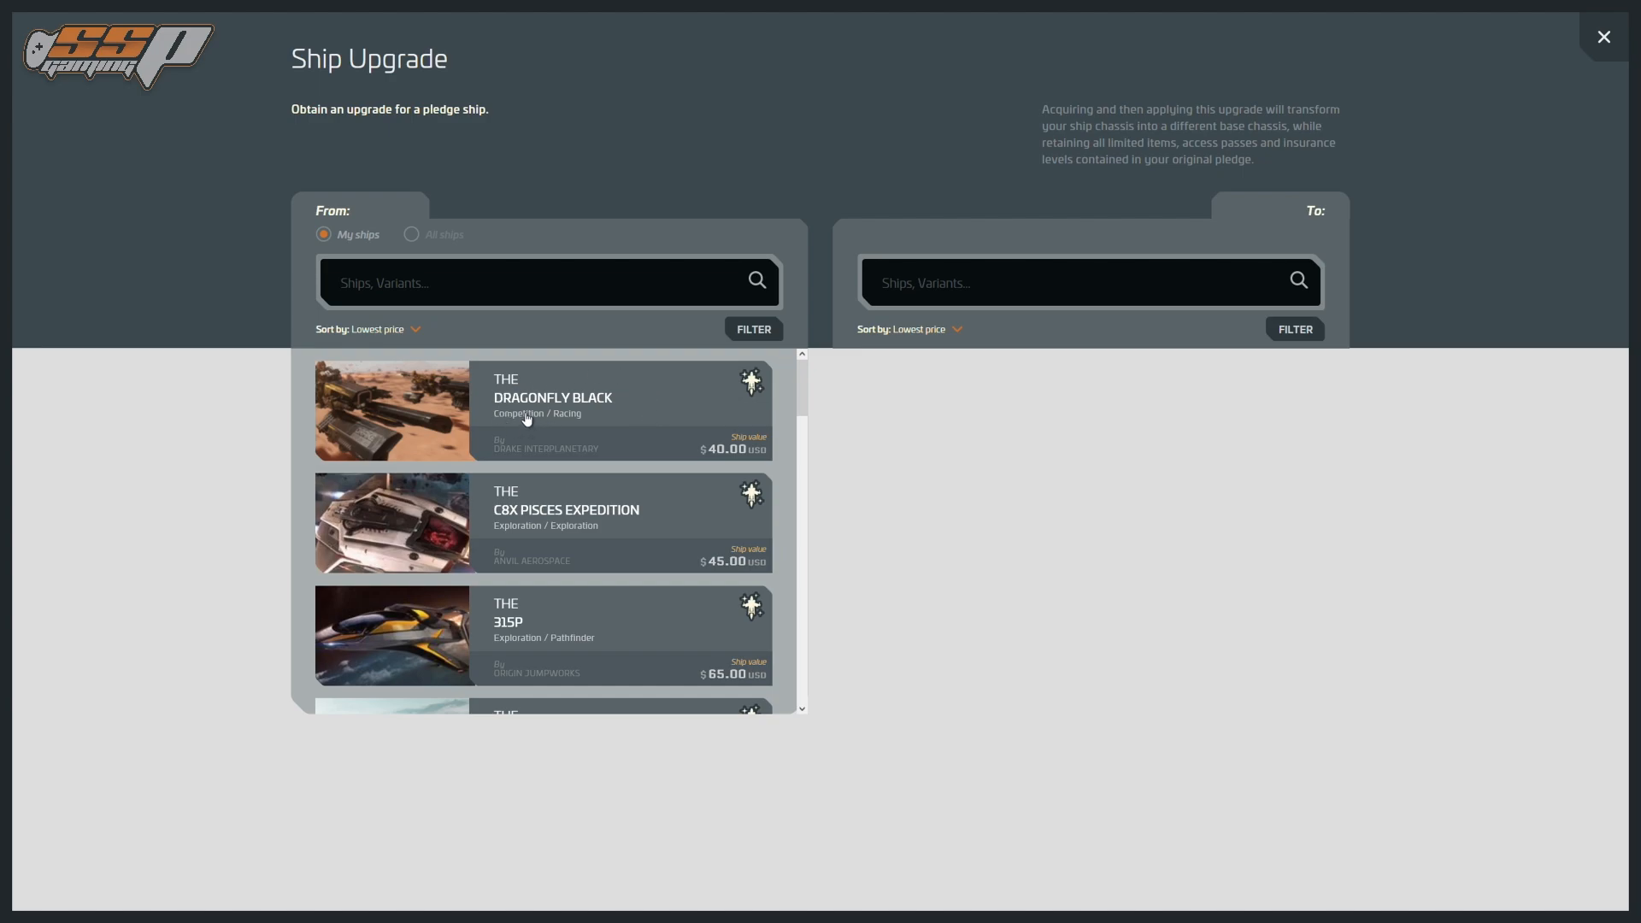
{"action": "mouse_move", "coordinate": [549, 417]}
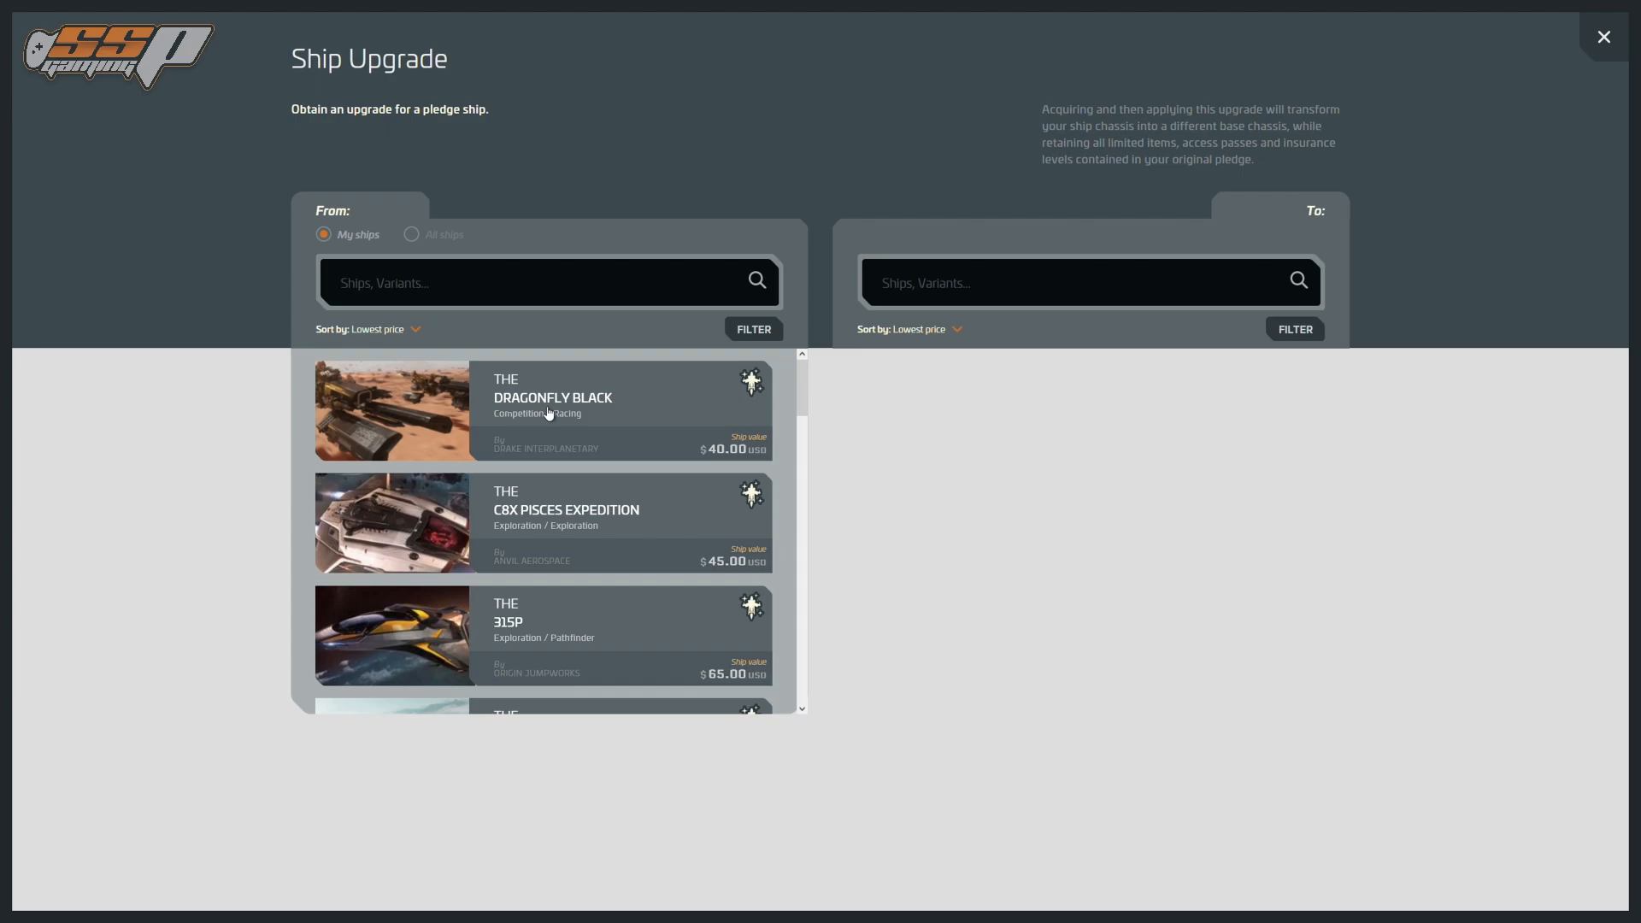
{"action": "mouse_move", "coordinate": [631, 409]}
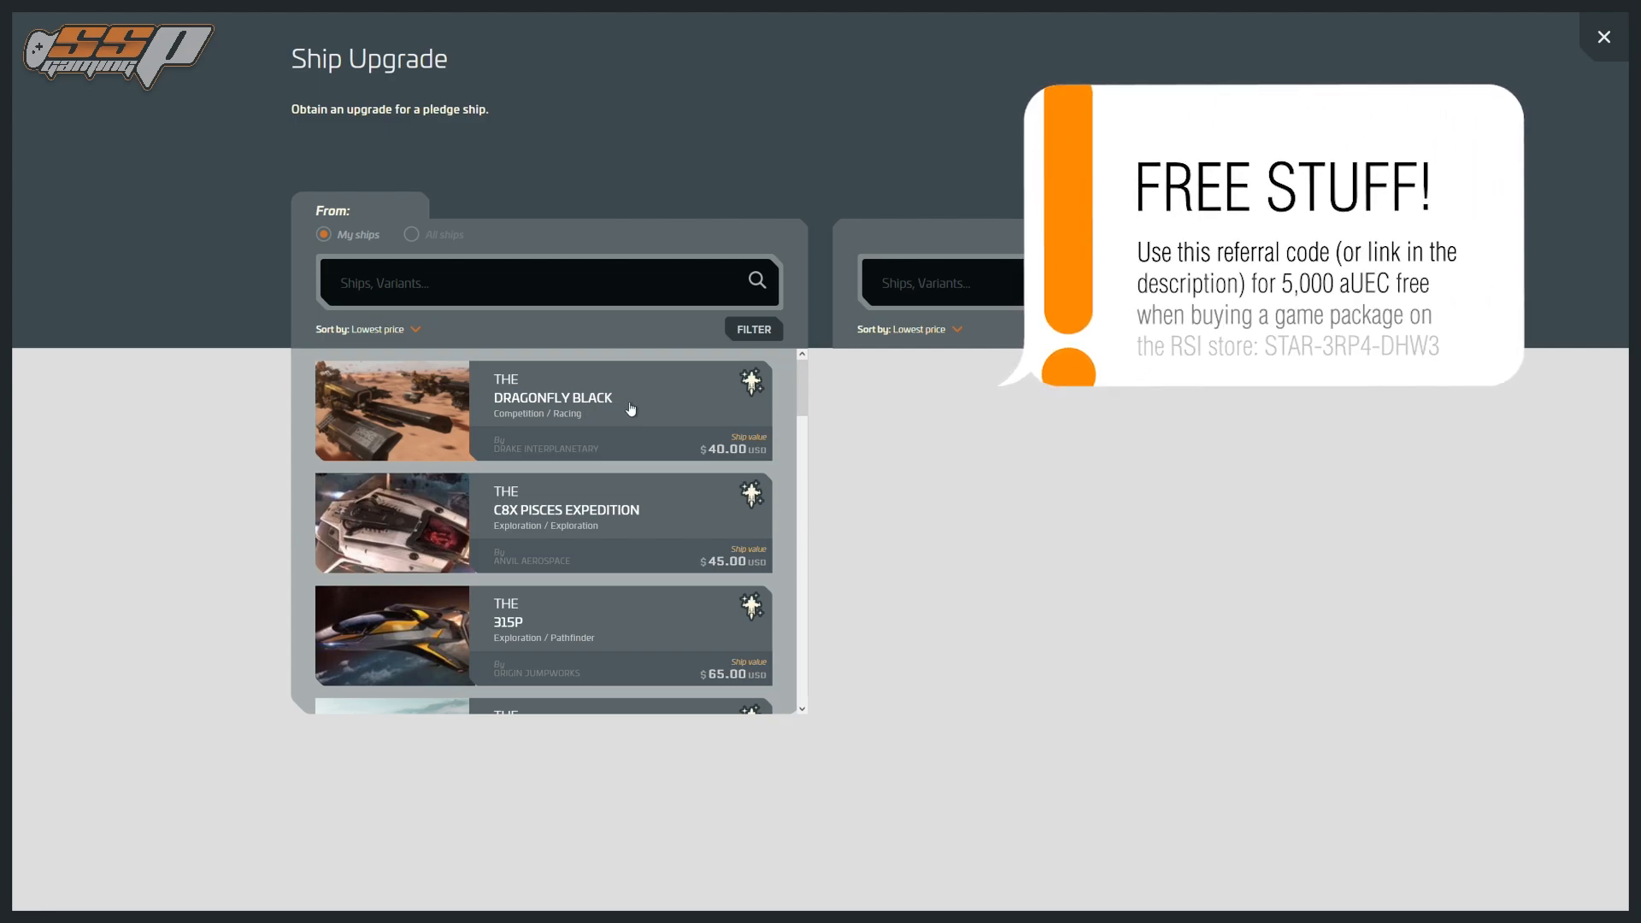
{"action": "mouse_move", "coordinate": [520, 561]}
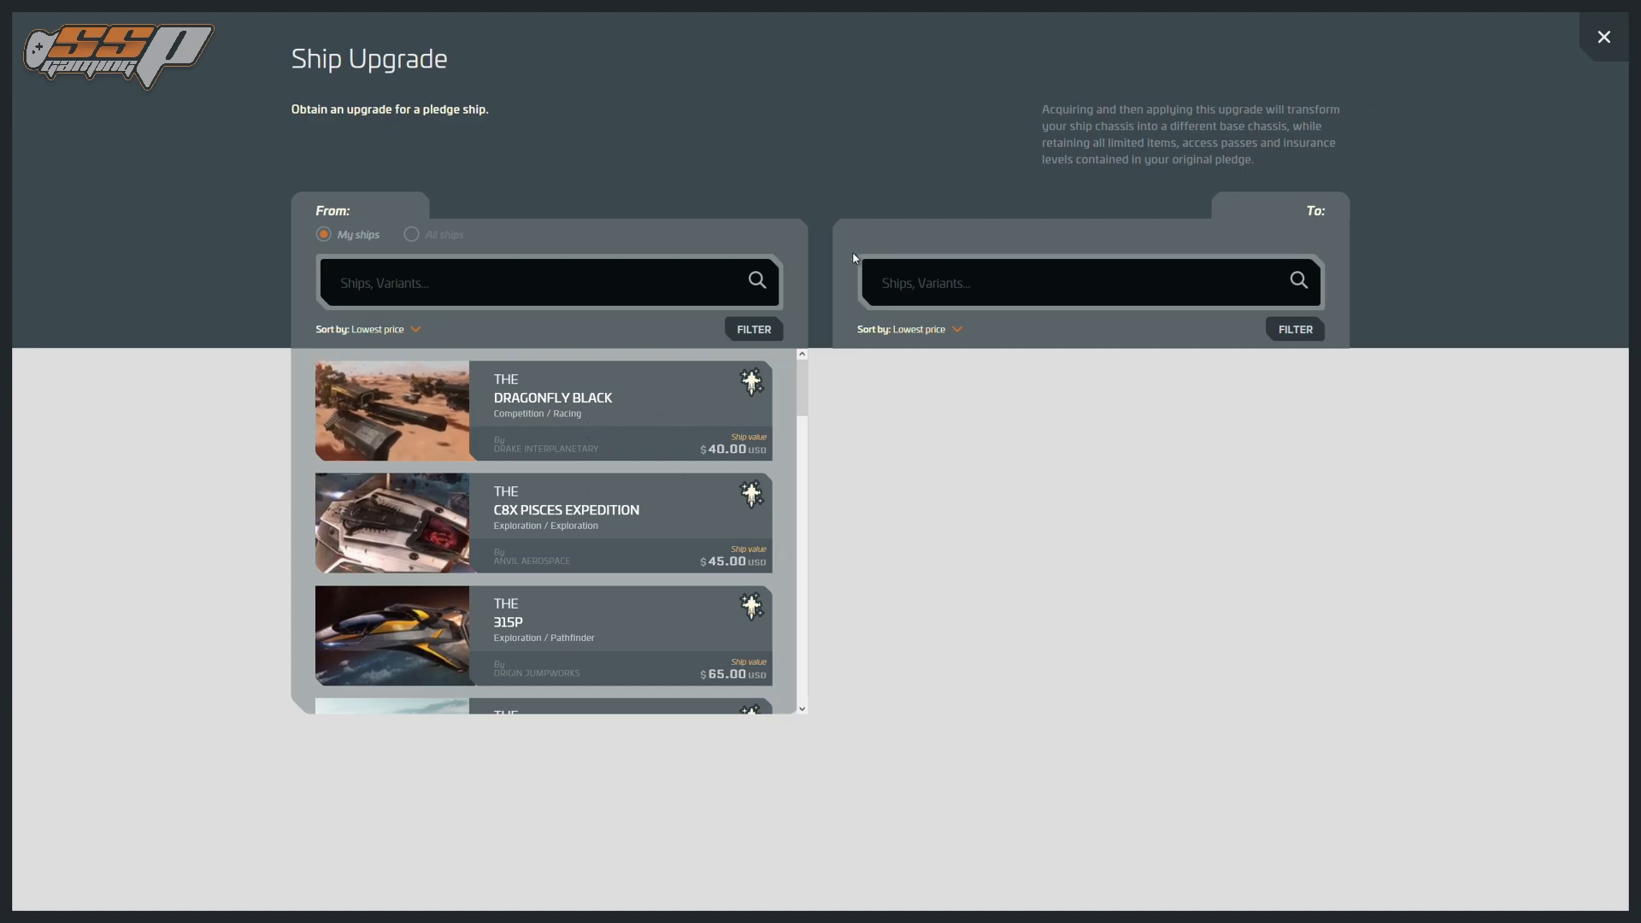
{"action": "mouse_move", "coordinate": [823, 285]}
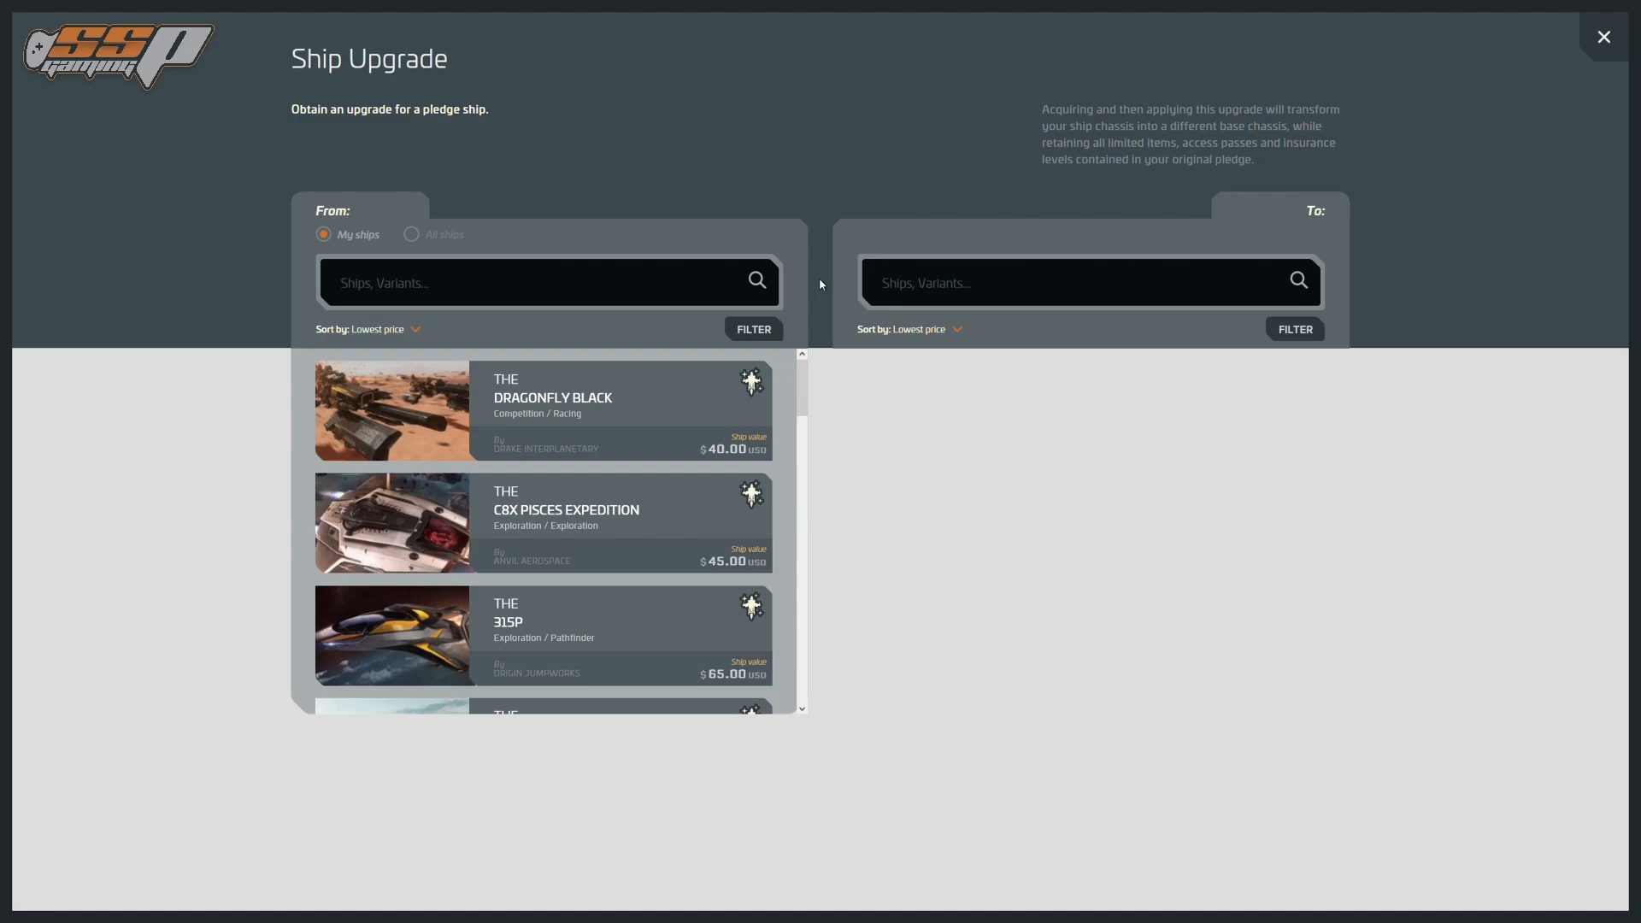
{"action": "mouse_move", "coordinate": [817, 384]}
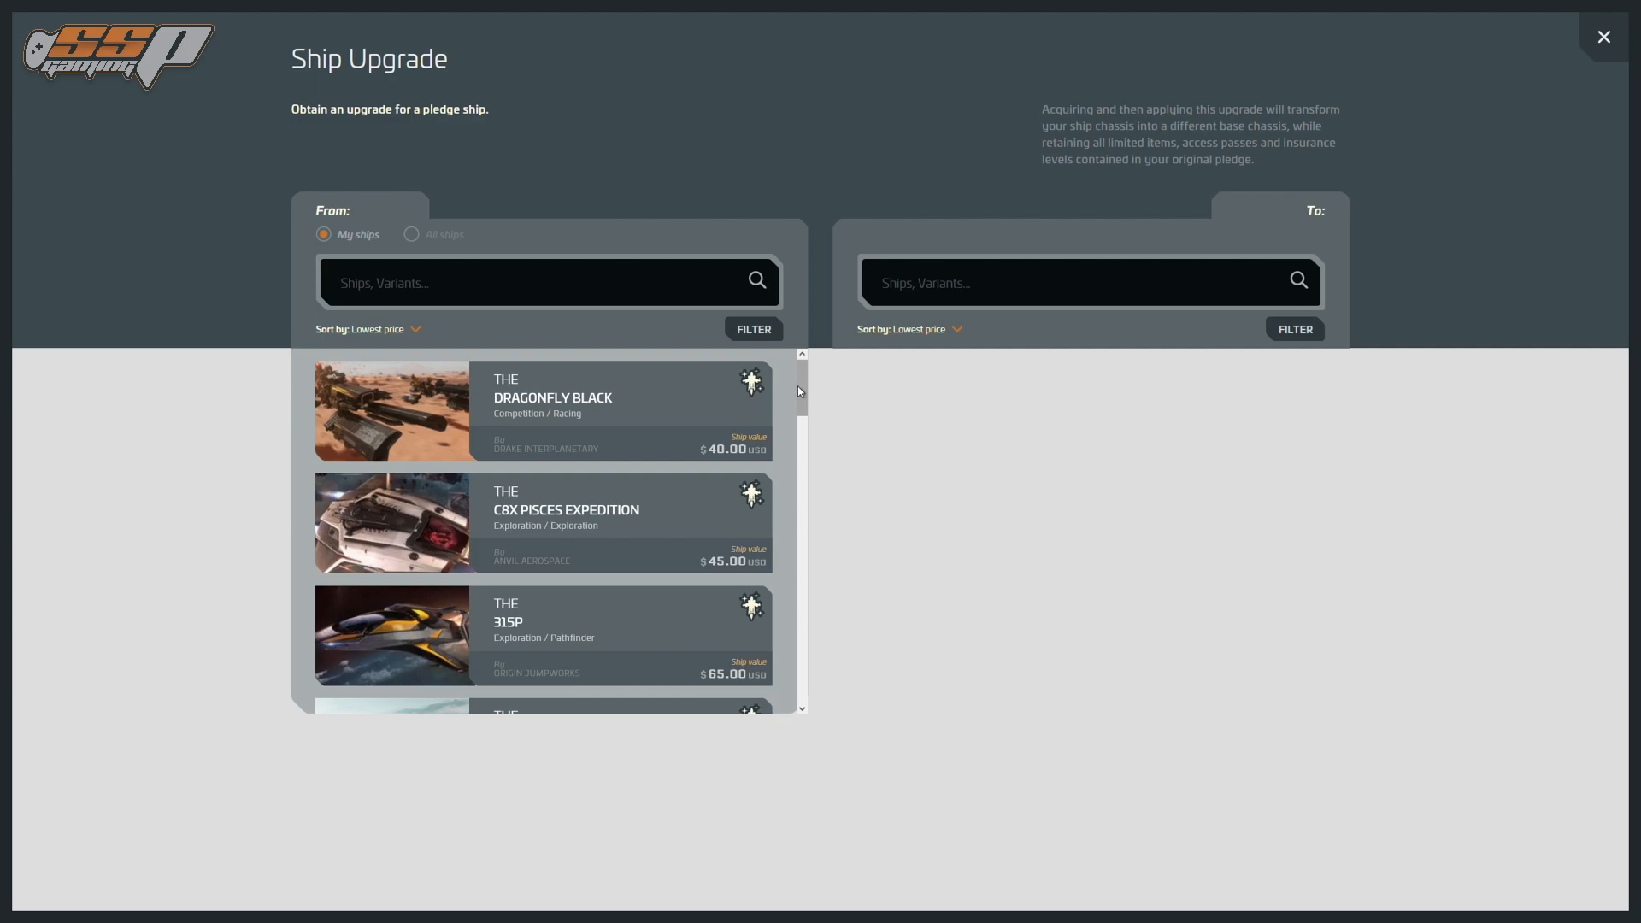
{"action": "scroll", "scroll_direction": "down", "scroll_amount": 3}
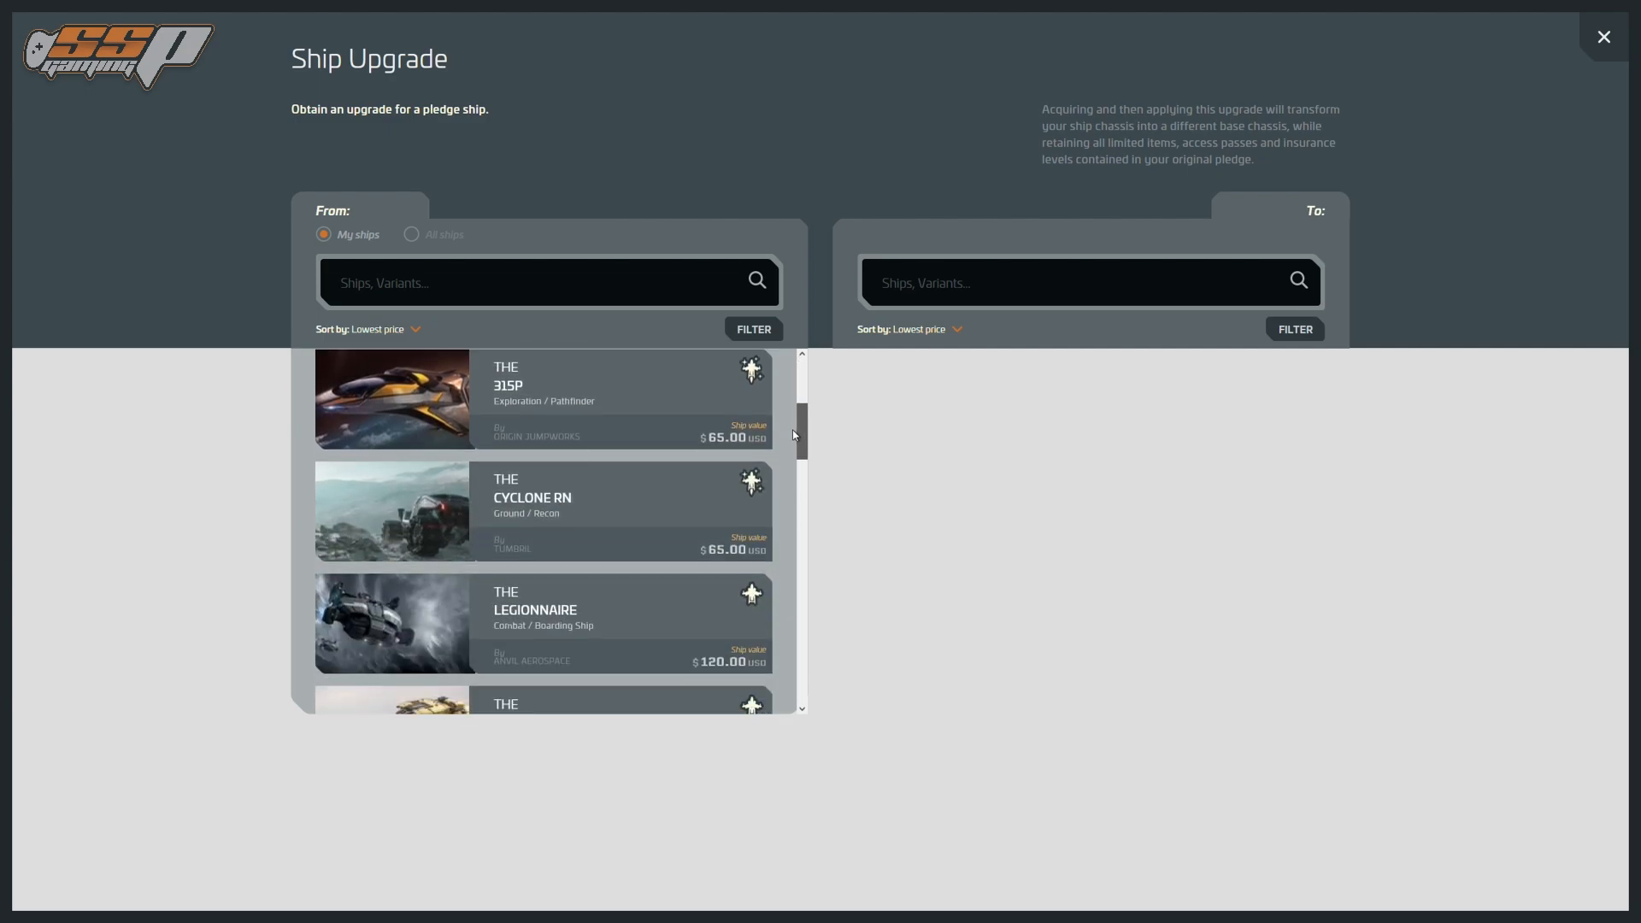
{"action": "scroll", "scroll_direction": "down", "scroll_amount": 3}
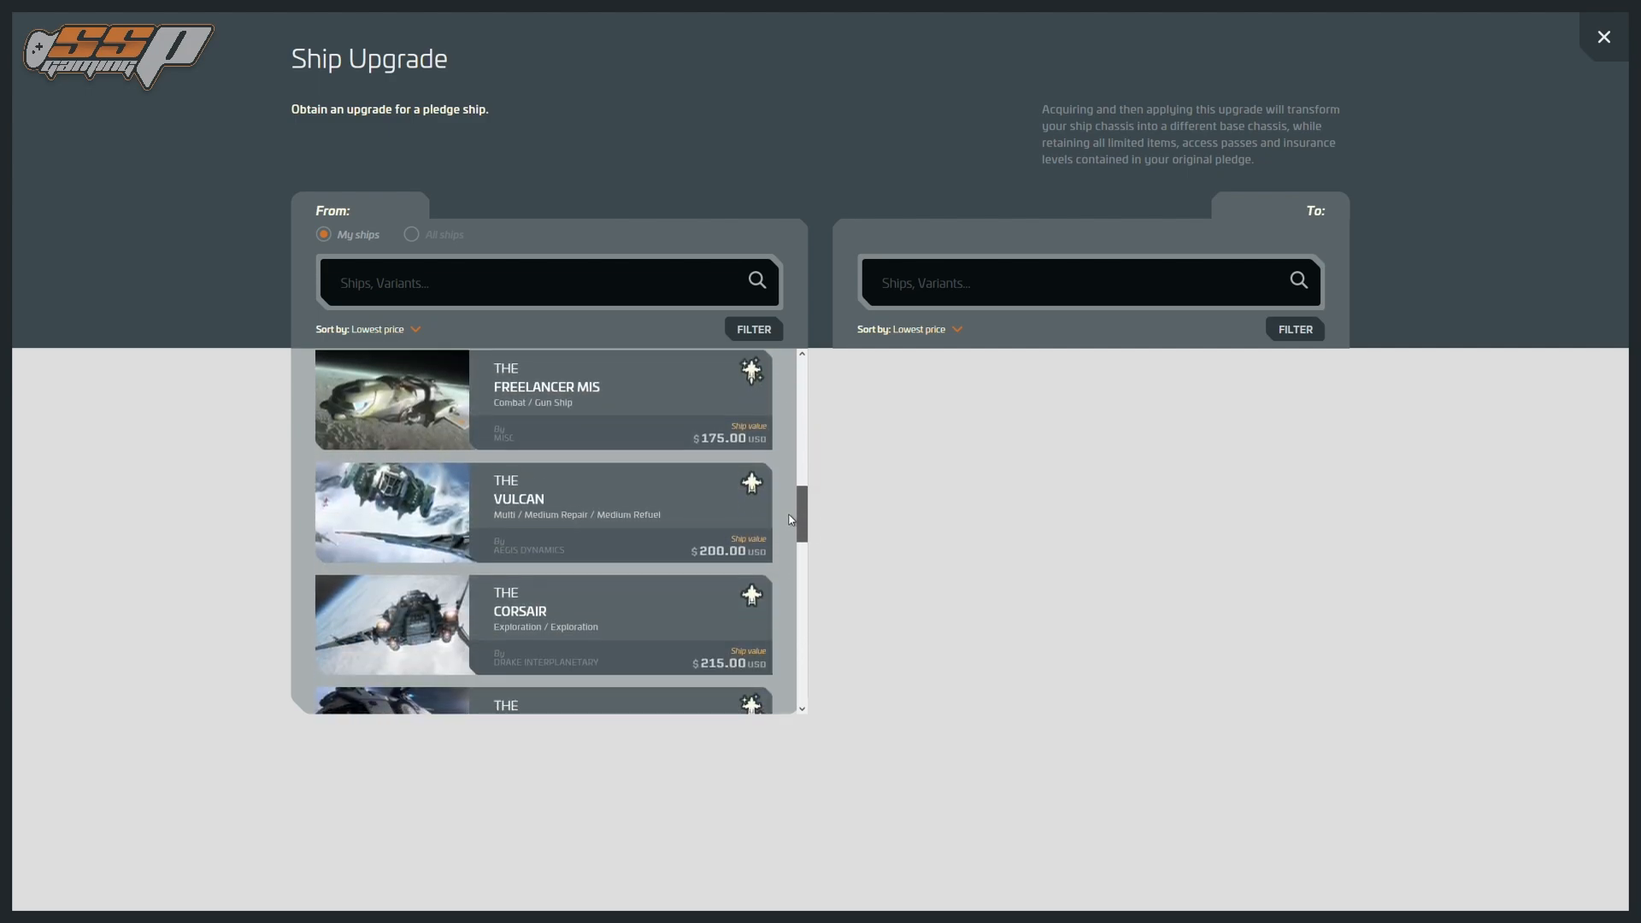
{"action": "scroll", "scroll_direction": "down", "scroll_amount": 3}
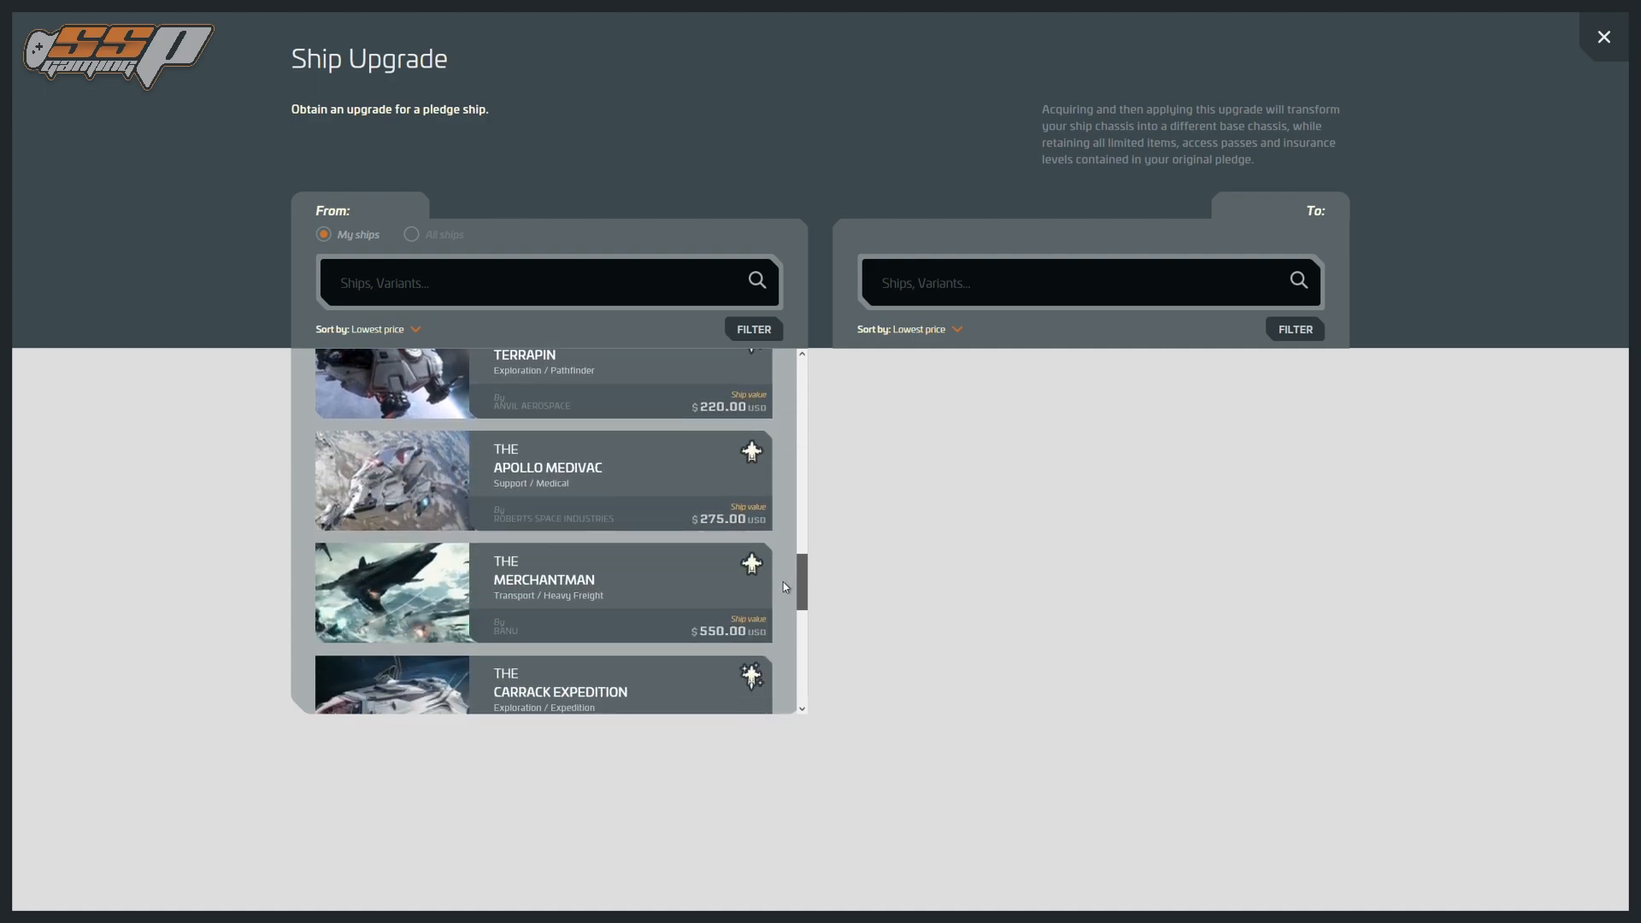
{"action": "scroll", "scroll_direction": "down", "scroll_amount": 3}
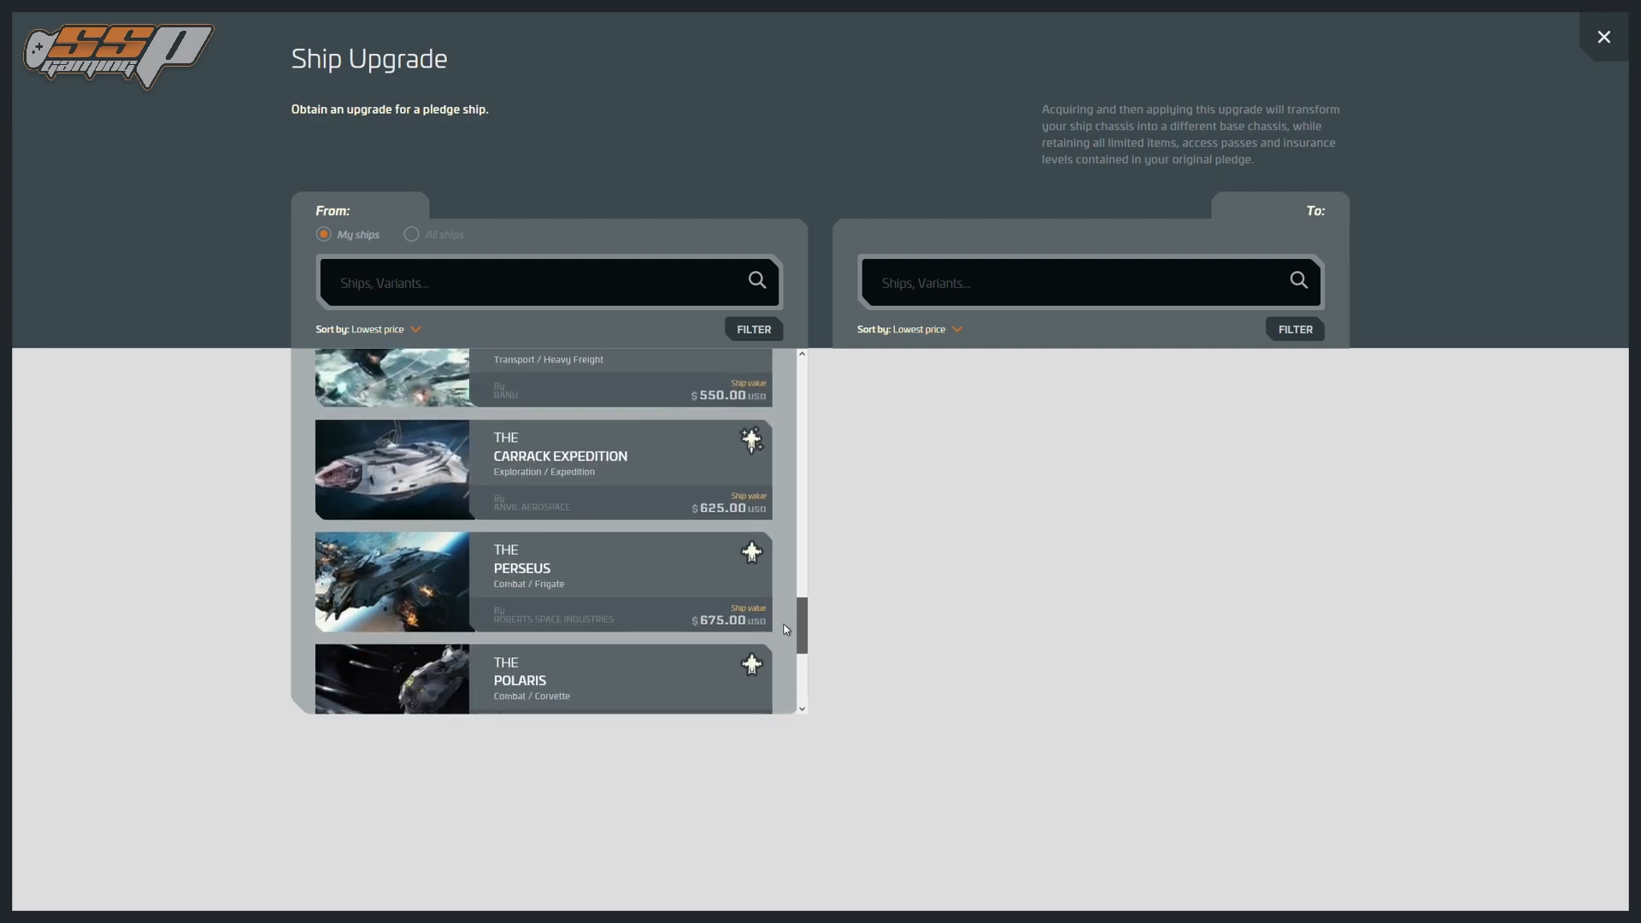
{"action": "scroll", "scroll_direction": "down", "scroll_amount": 3}
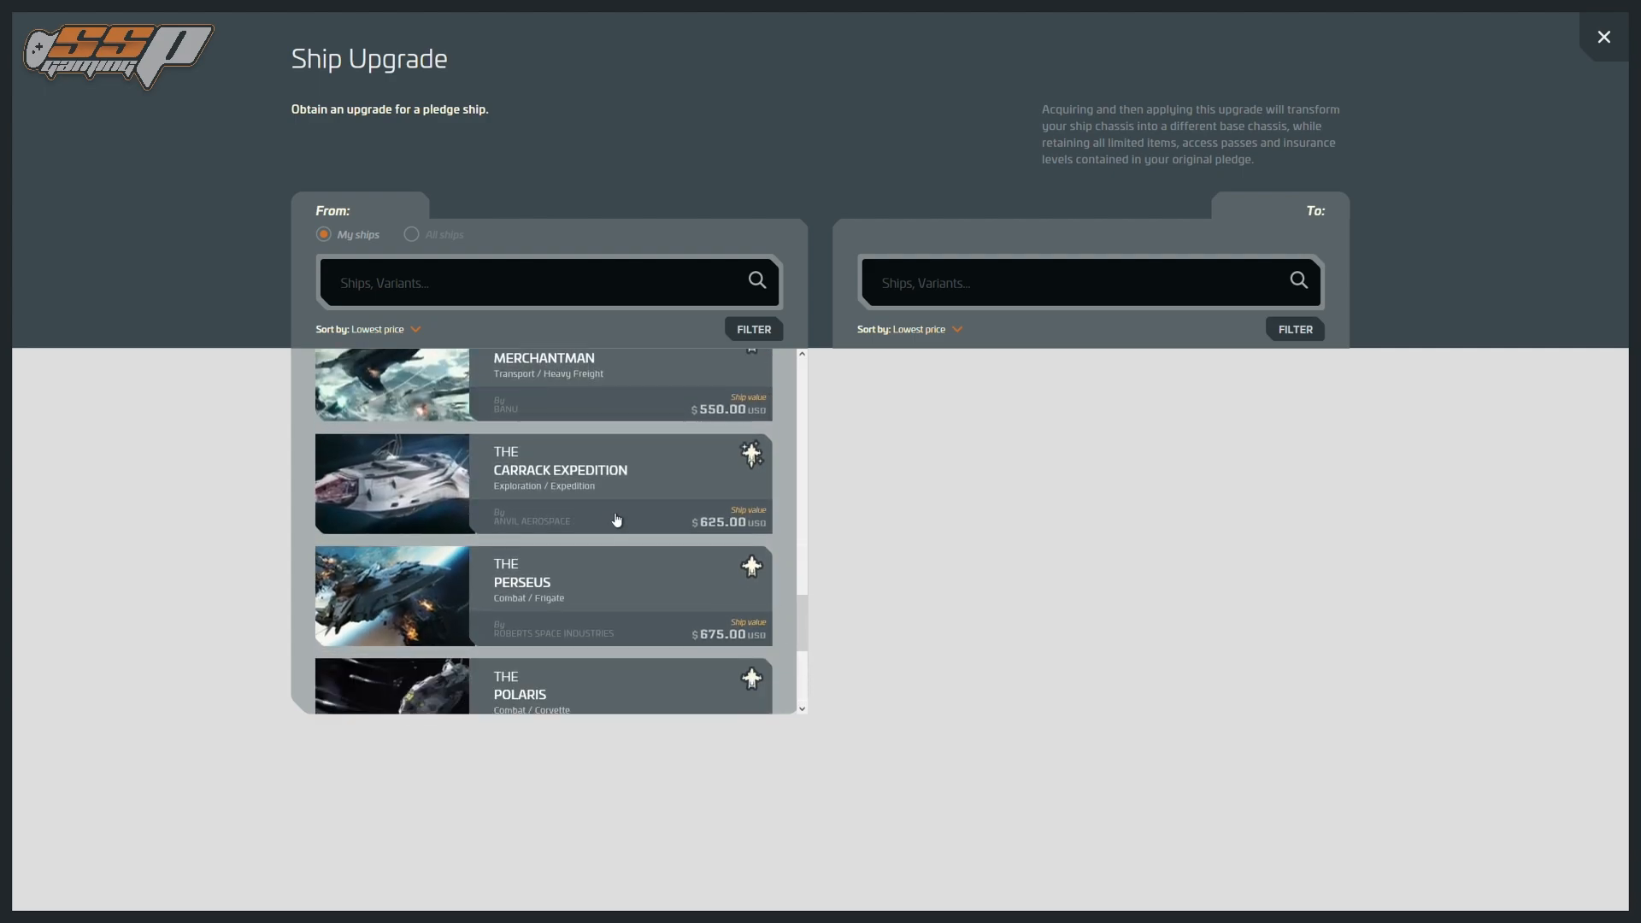
{"action": "scroll", "scroll_direction": "down", "scroll_amount": 3}
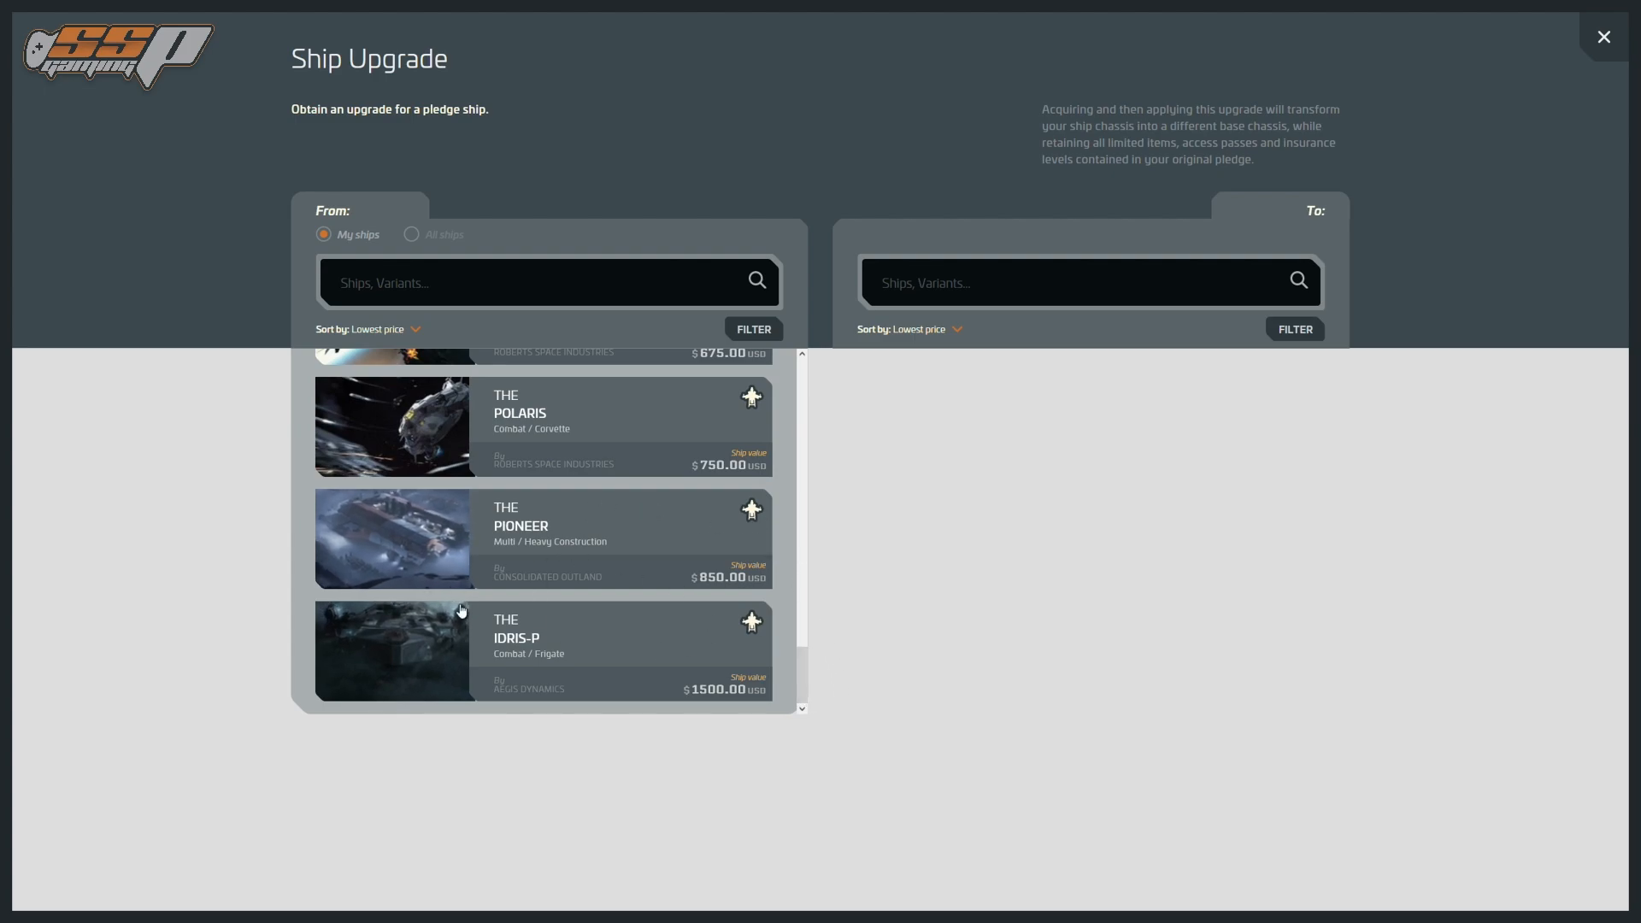
{"action": "mouse_move", "coordinate": [542, 646]}
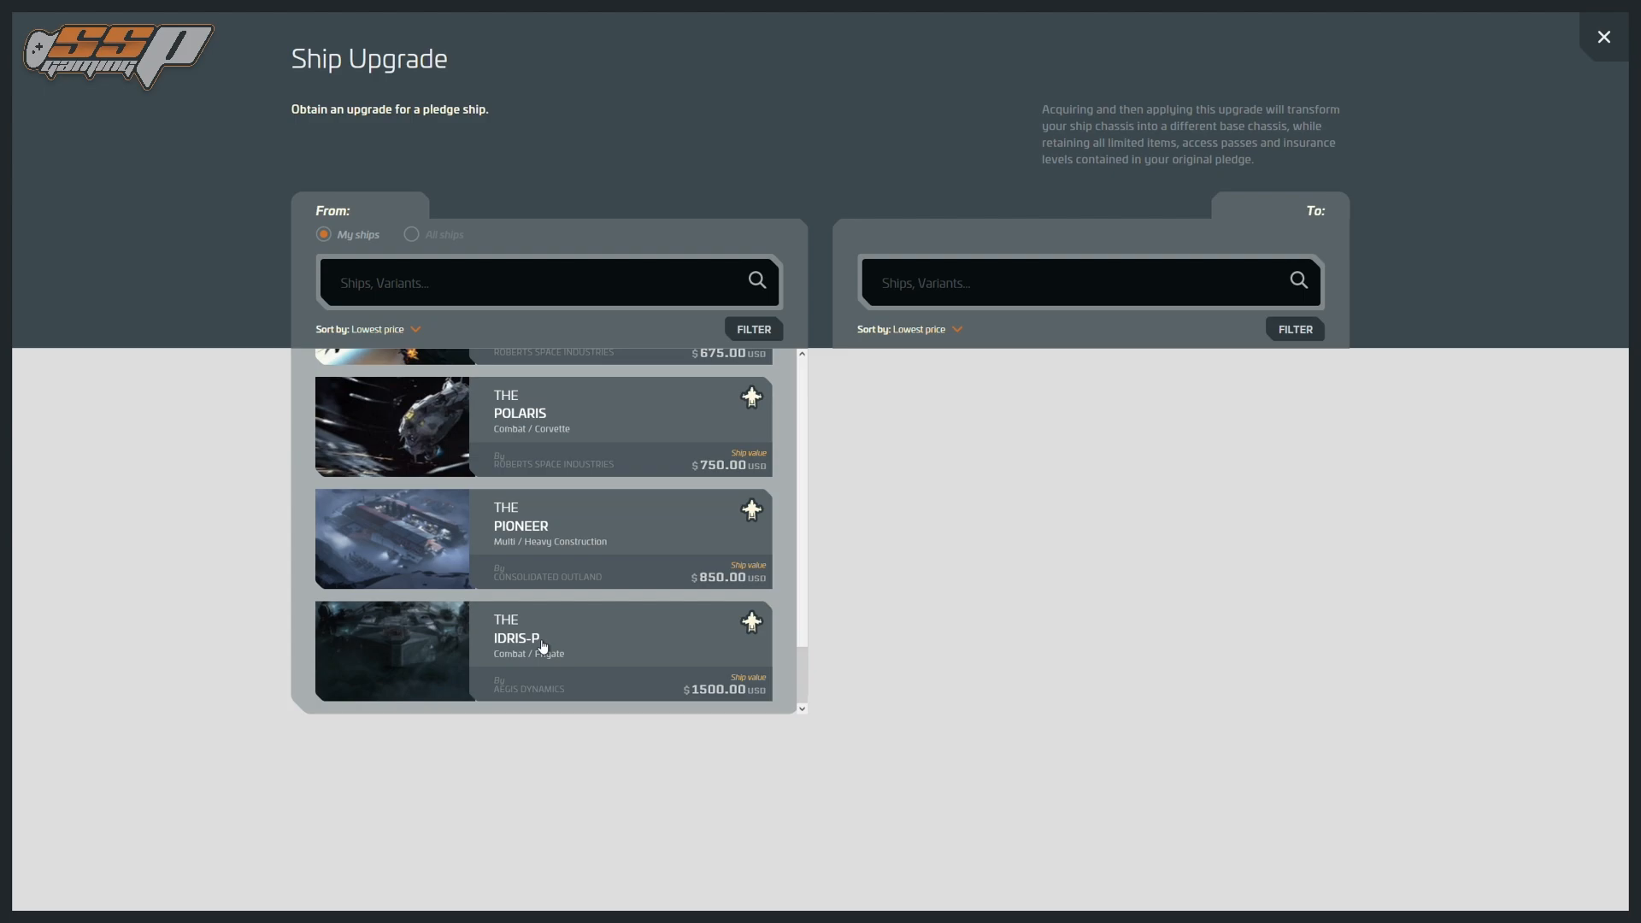
{"action": "mouse_move", "coordinate": [557, 663]}
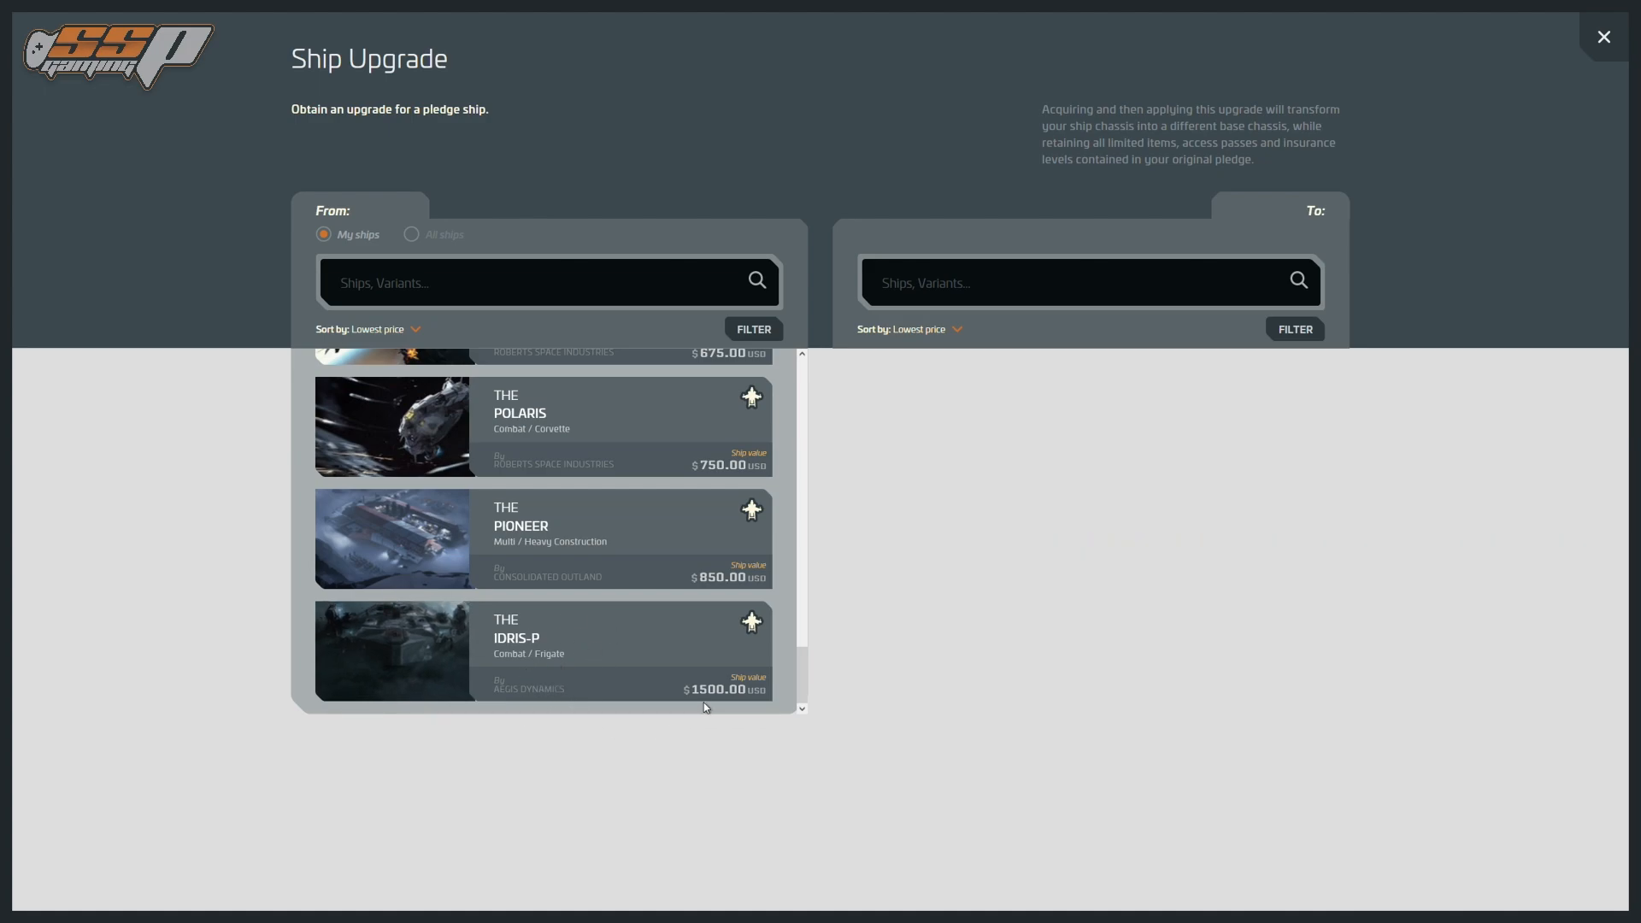
{"action": "mouse_move", "coordinate": [810, 680]}
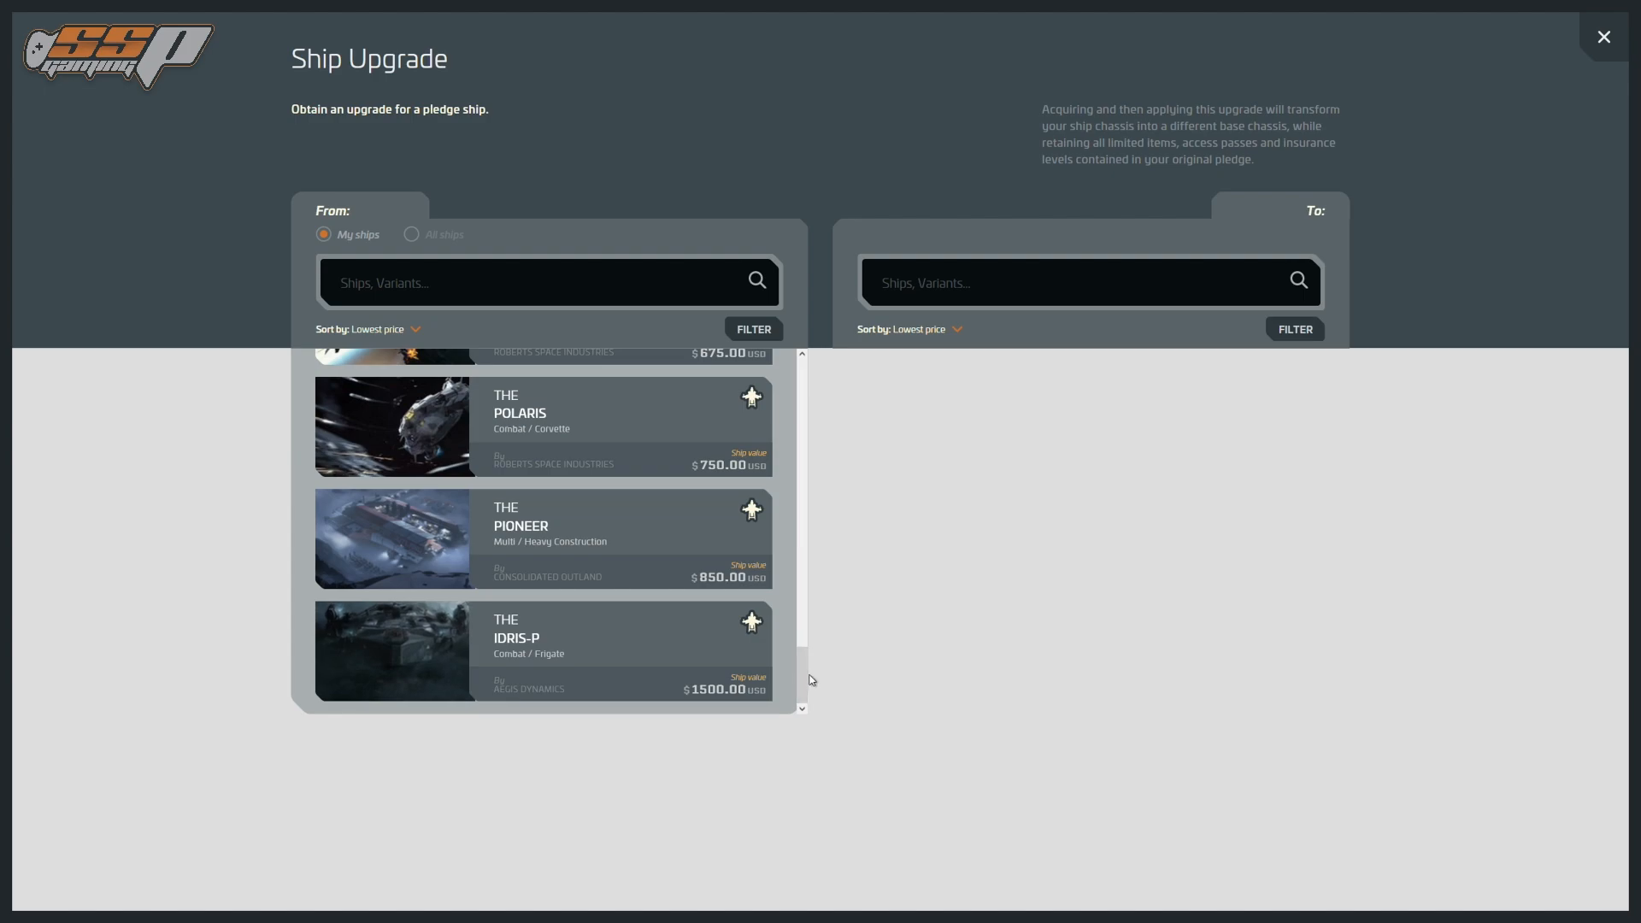
{"action": "mouse_move", "coordinate": [1004, 528]}
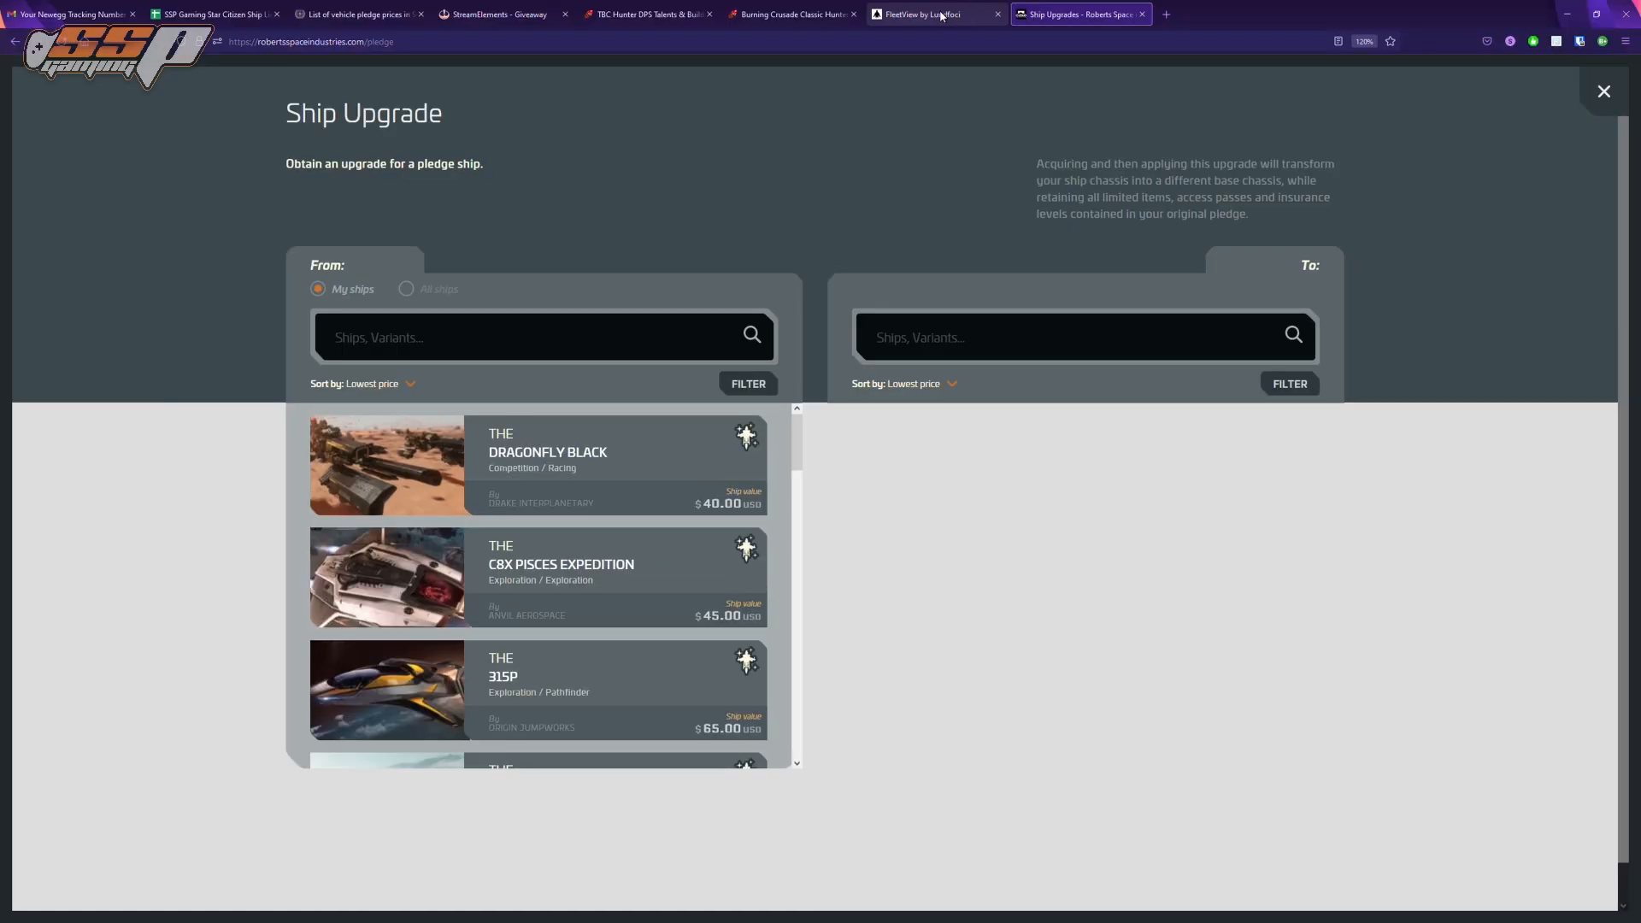
- Switch to the FleetView tab showing the manufacturer-grouped roster with zero ships
{"action": "left_click", "coordinate": [925, 13]}
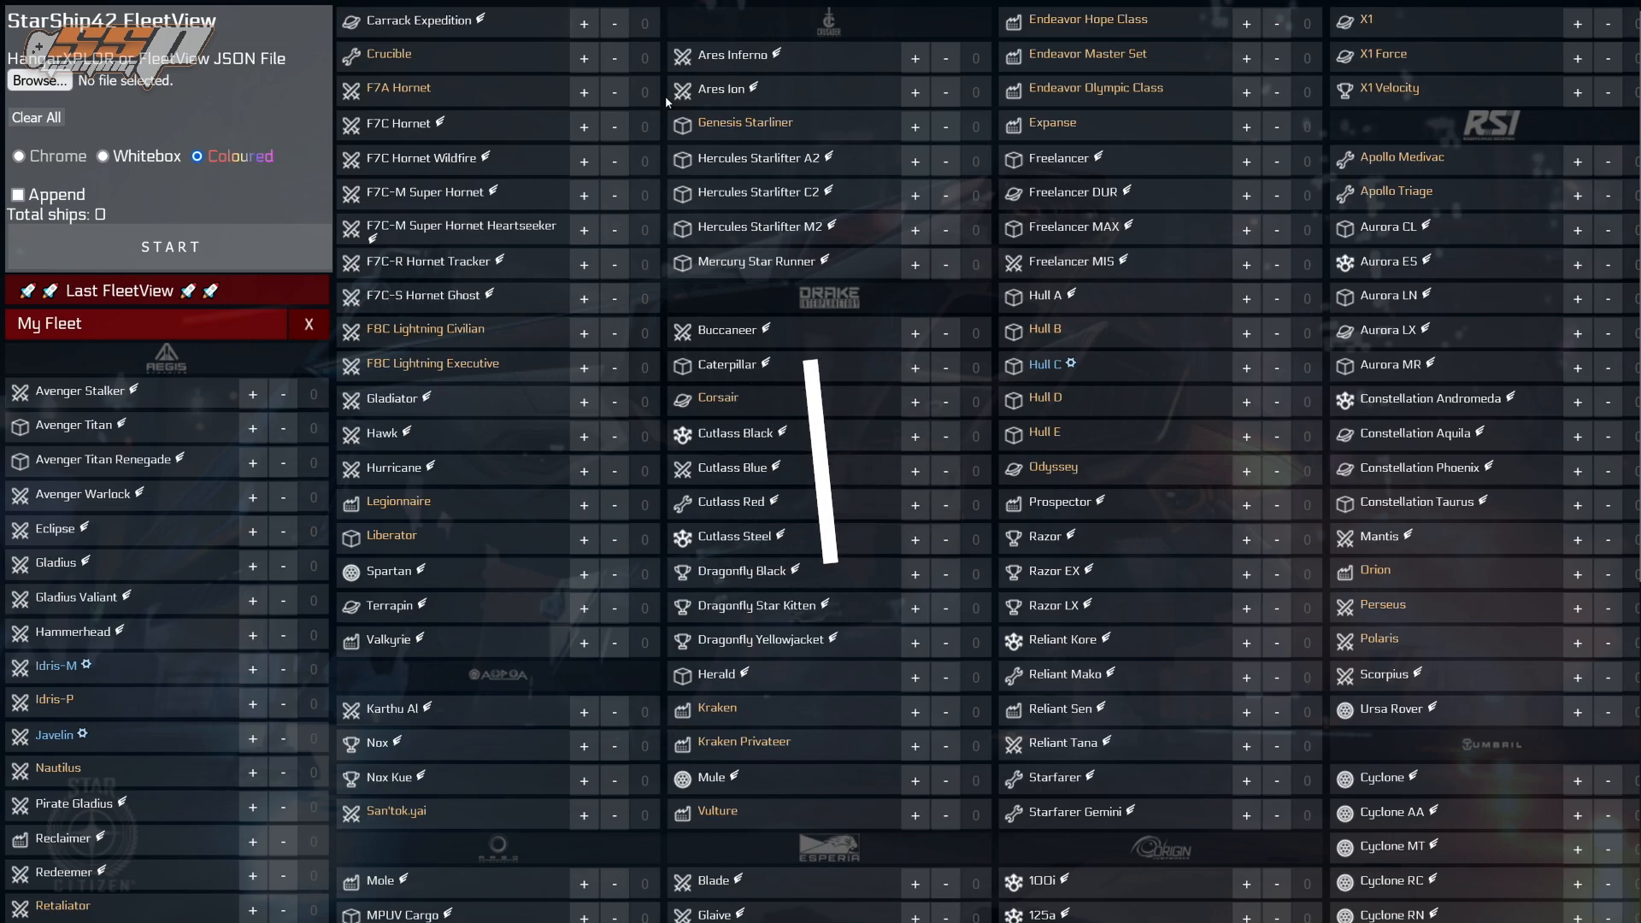
{"action": "scroll", "scroll_direction": "down", "scroll_amount": 3}
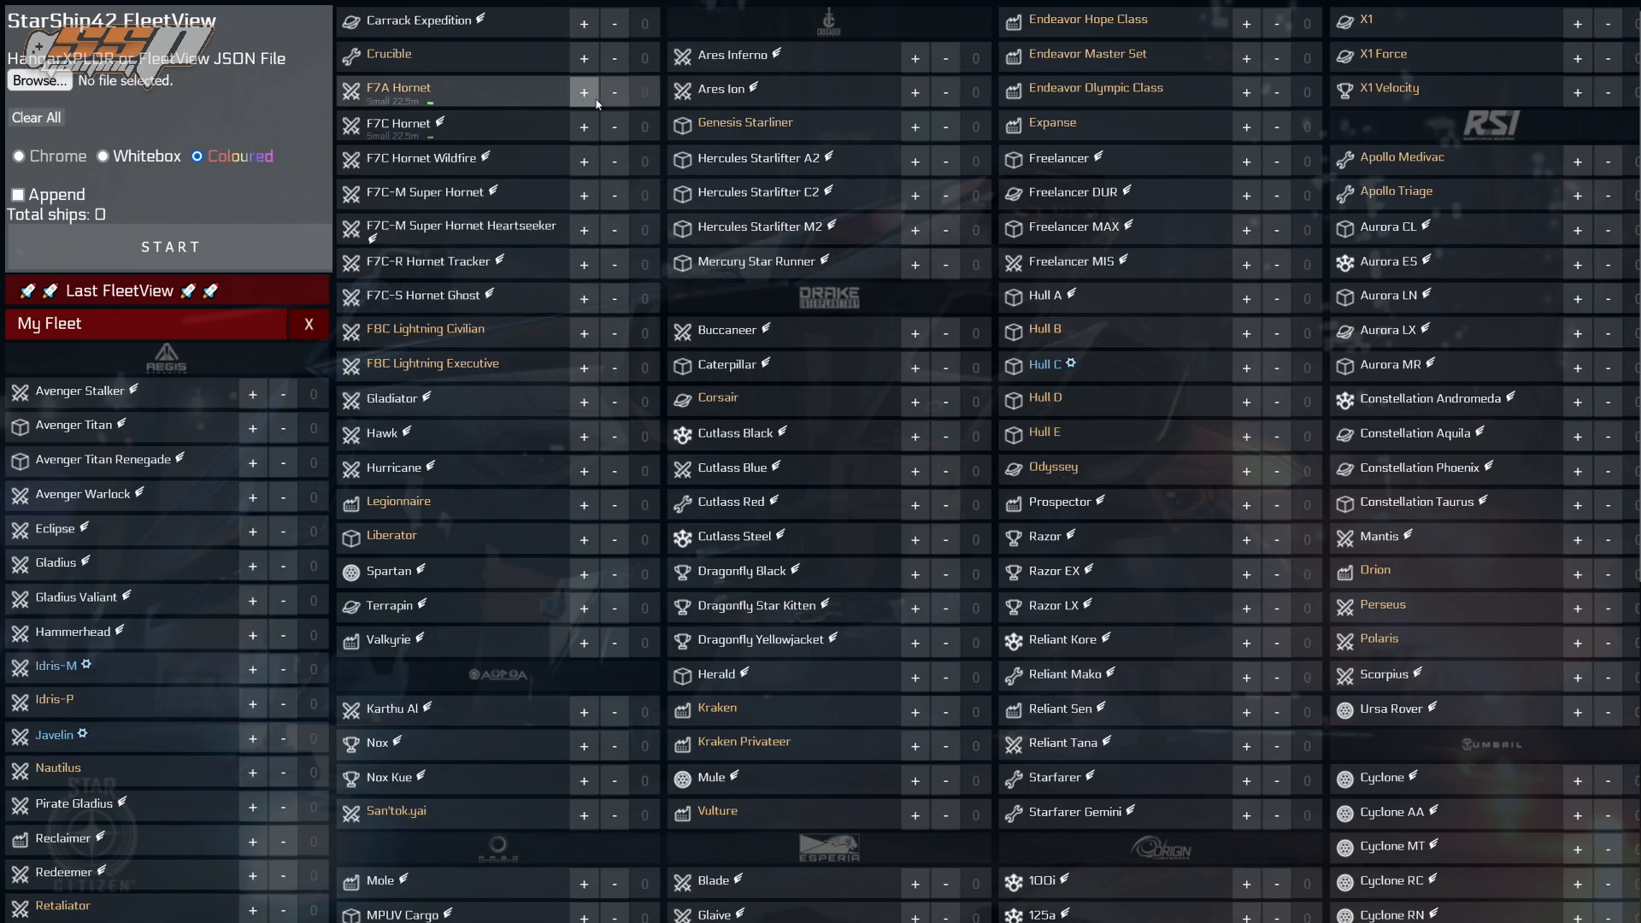
{"action": "left_click", "coordinate": [585, 92]}
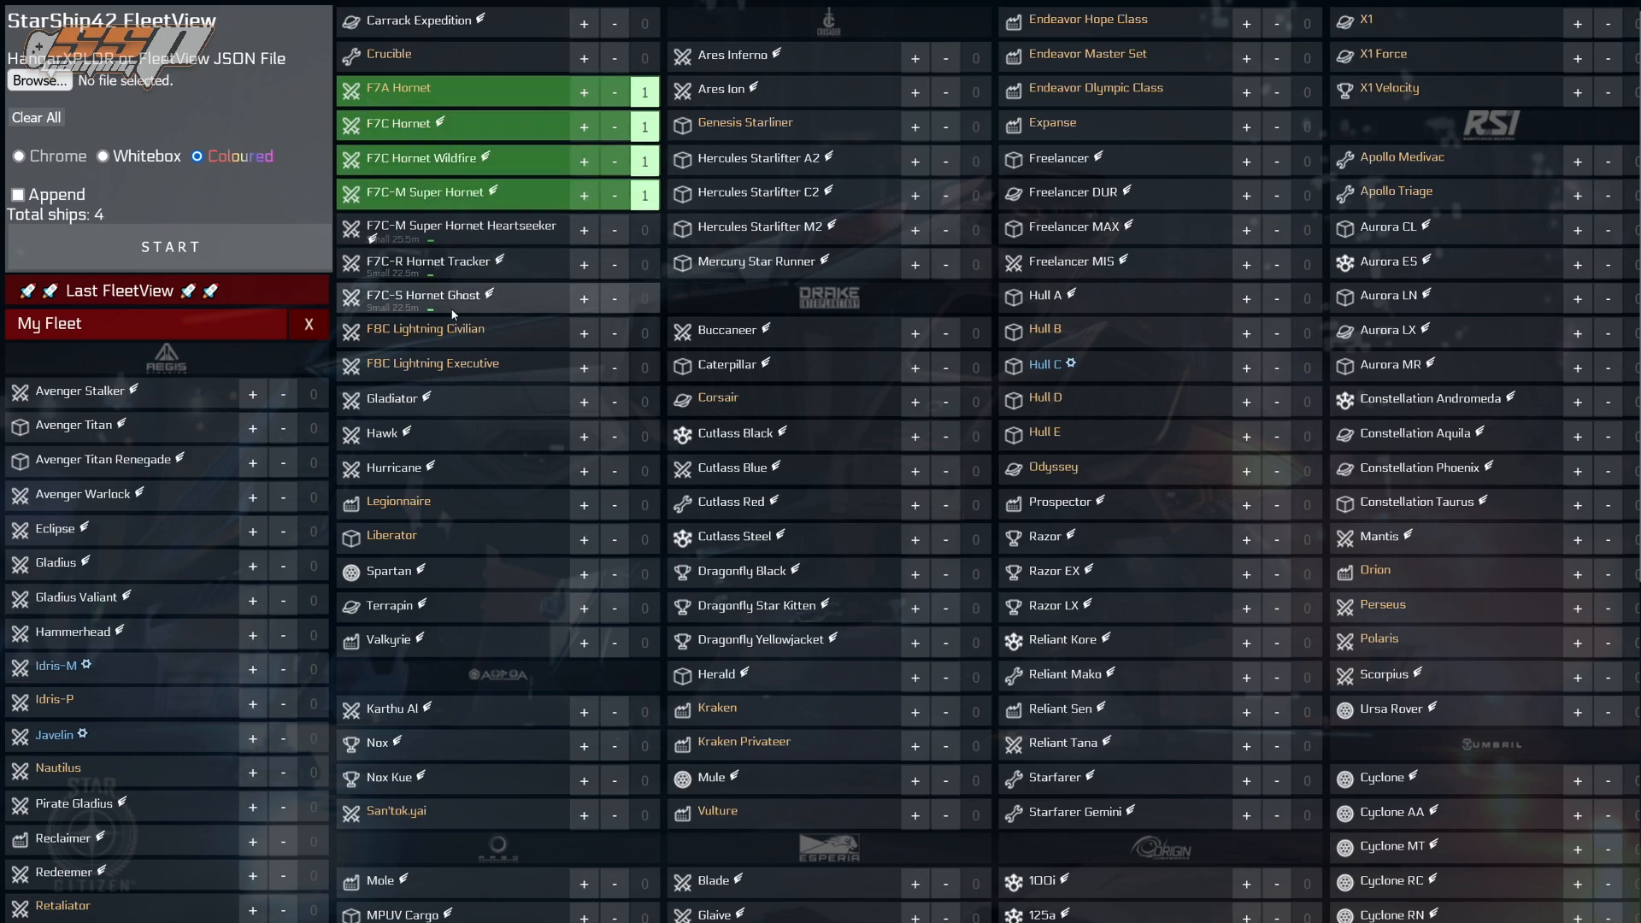
{"action": "left_click", "coordinate": [34, 116]}
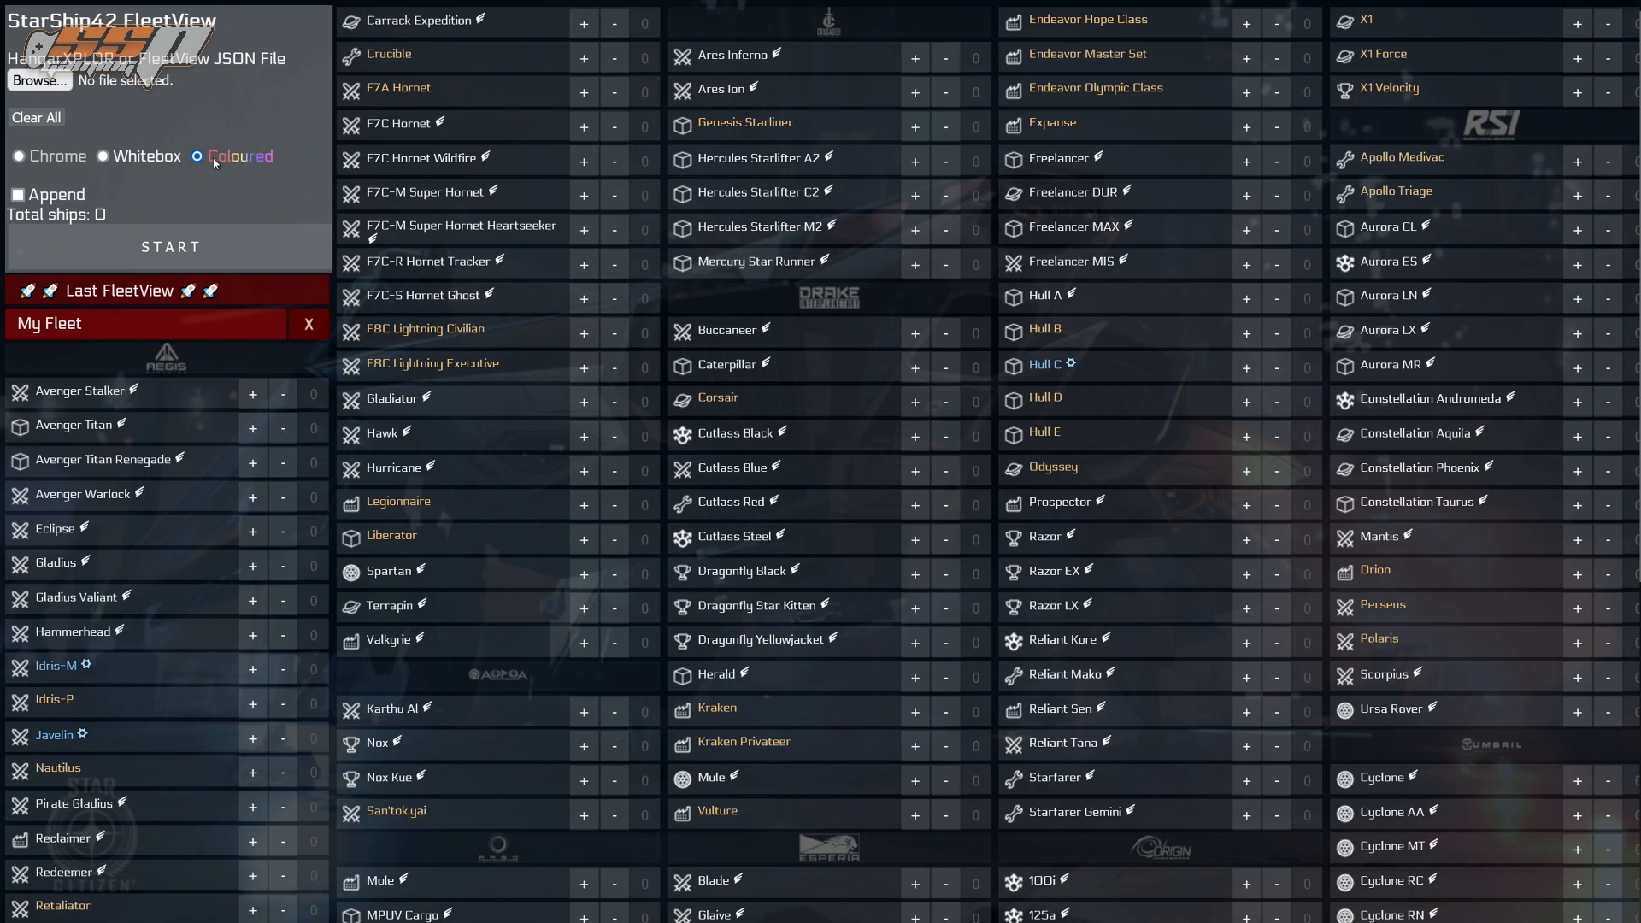
{"action": "mouse_move", "coordinate": [239, 156]}
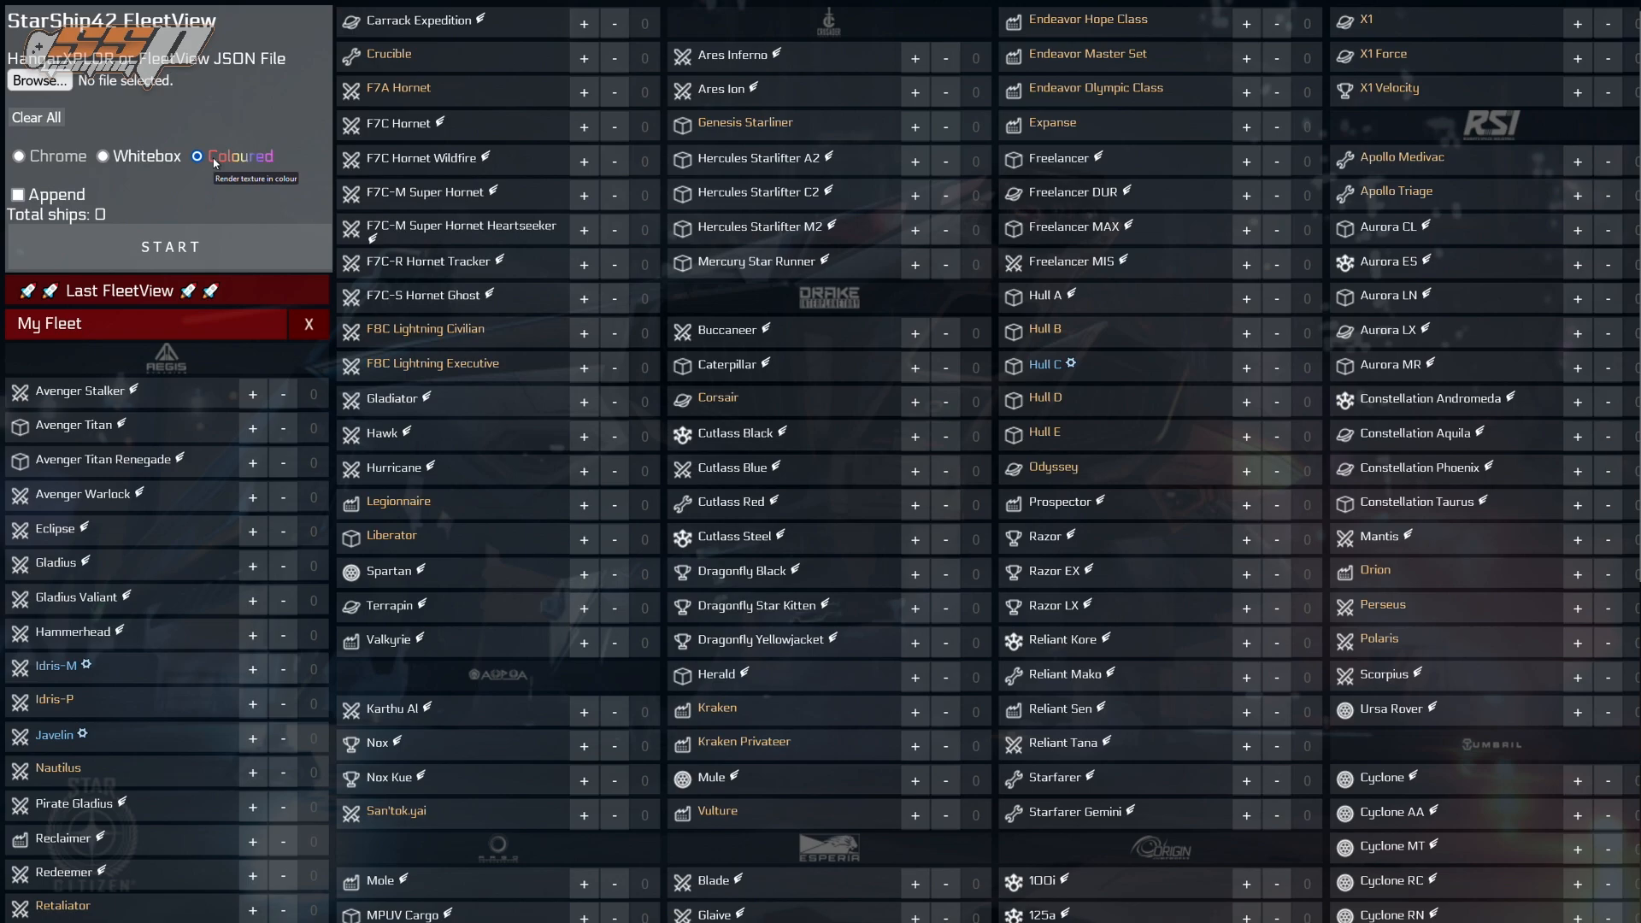
{"action": "mouse_move", "coordinate": [193, 203]}
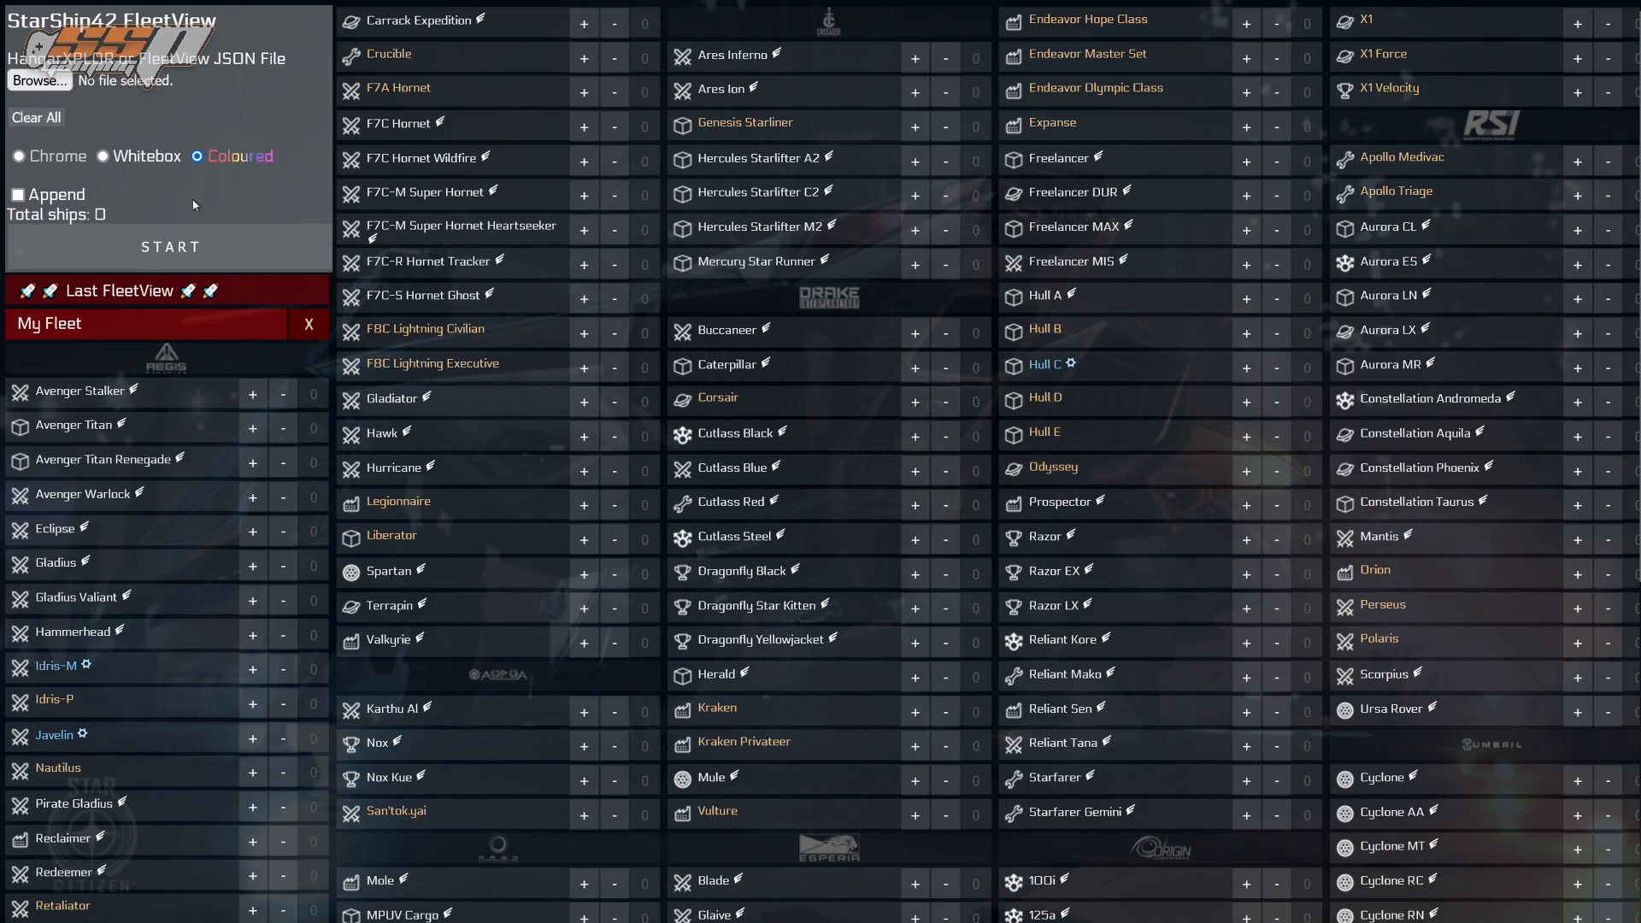
{"action": "mouse_move", "coordinate": [193, 203]}
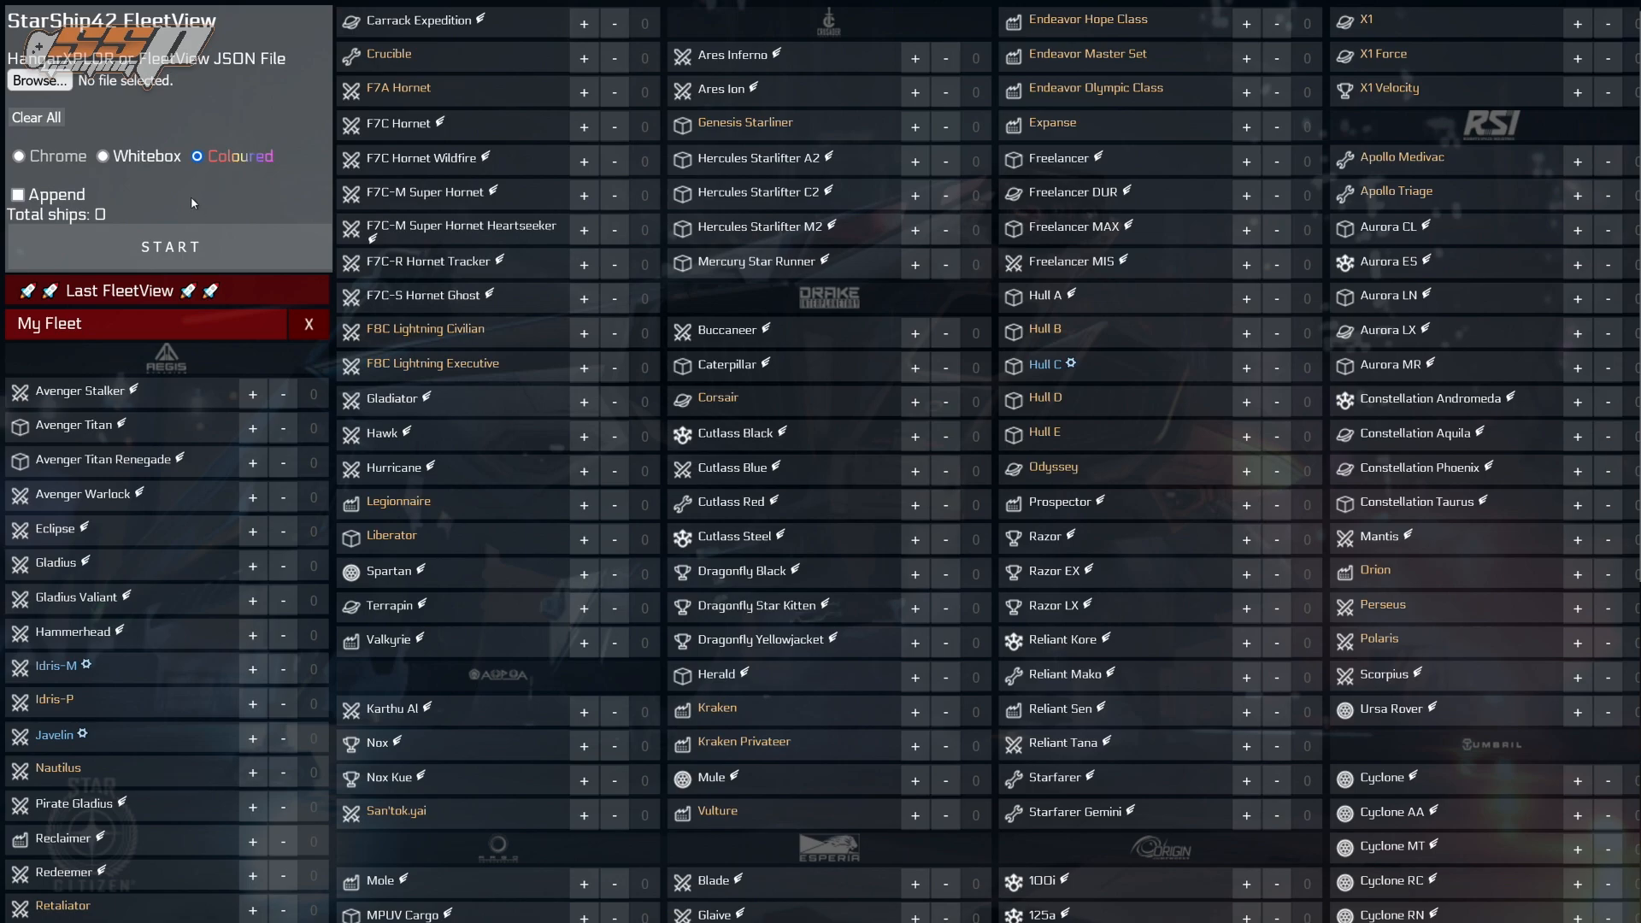
{"action": "mouse_move", "coordinate": [133, 155]}
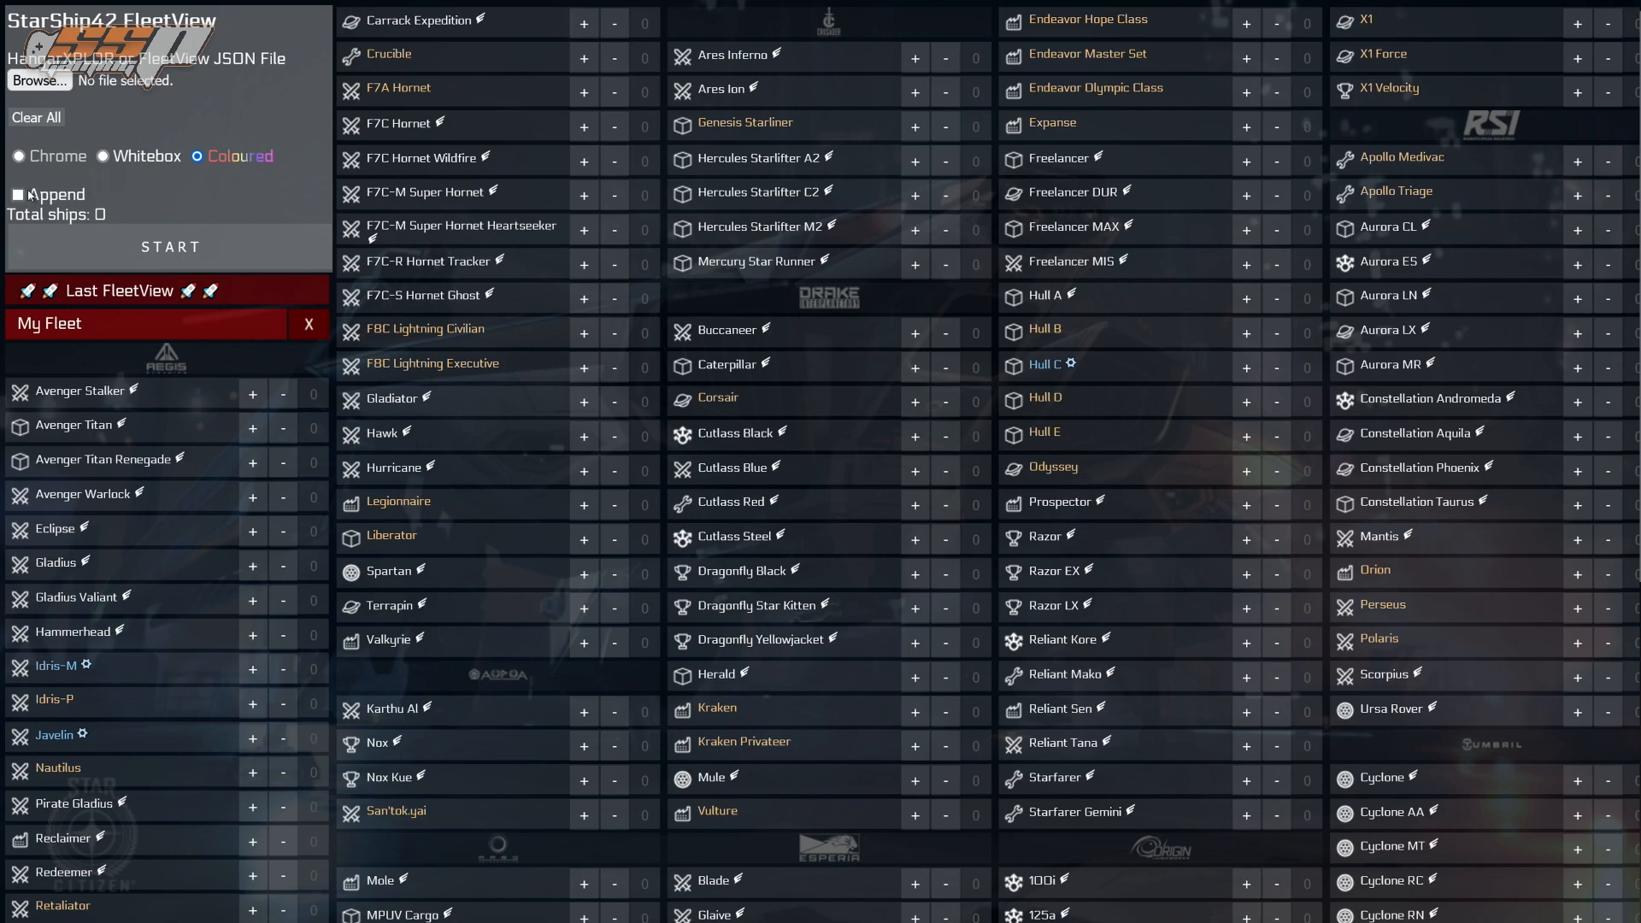
{"action": "mouse_move", "coordinate": [19, 199]}
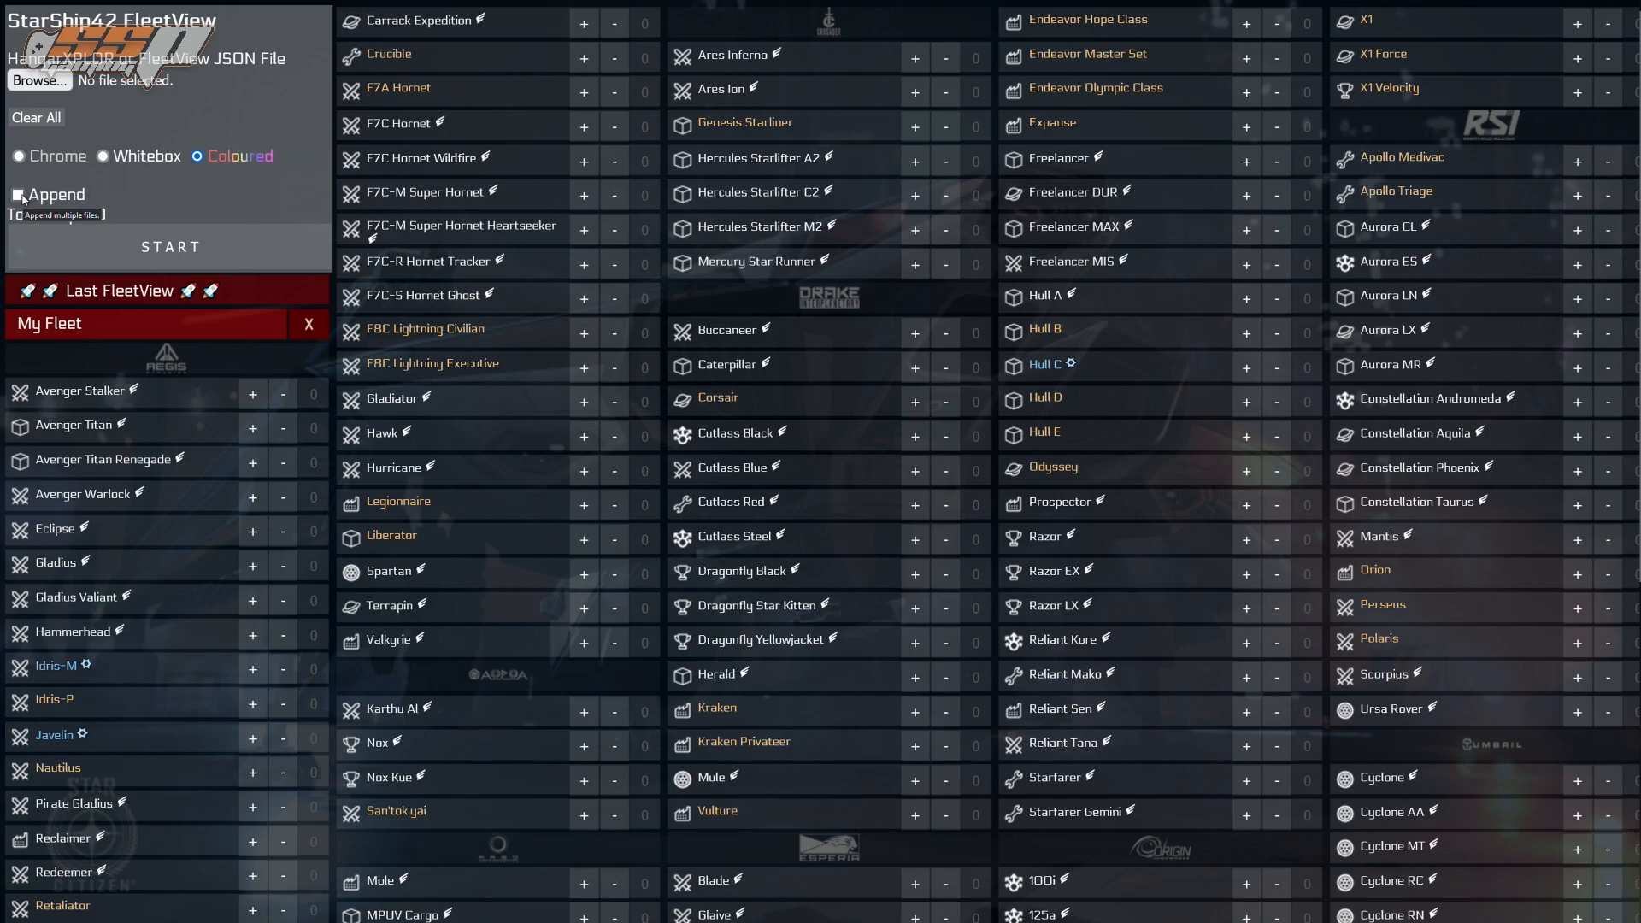
{"action": "left_click", "coordinate": [19, 194]}
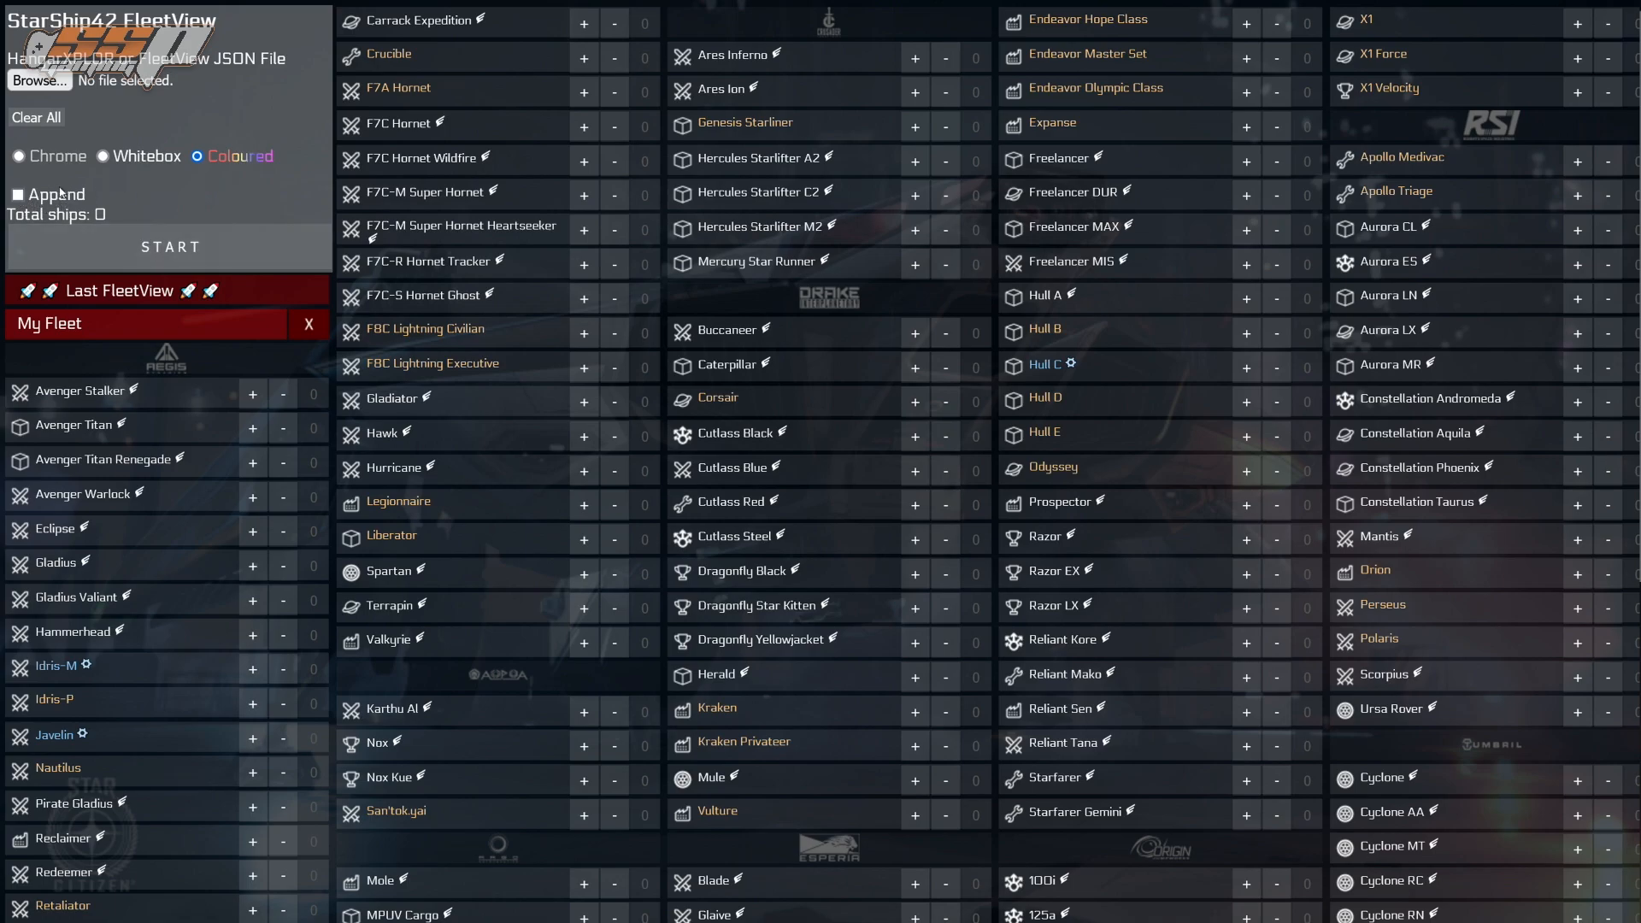
{"action": "mouse_move", "coordinate": [55, 202]}
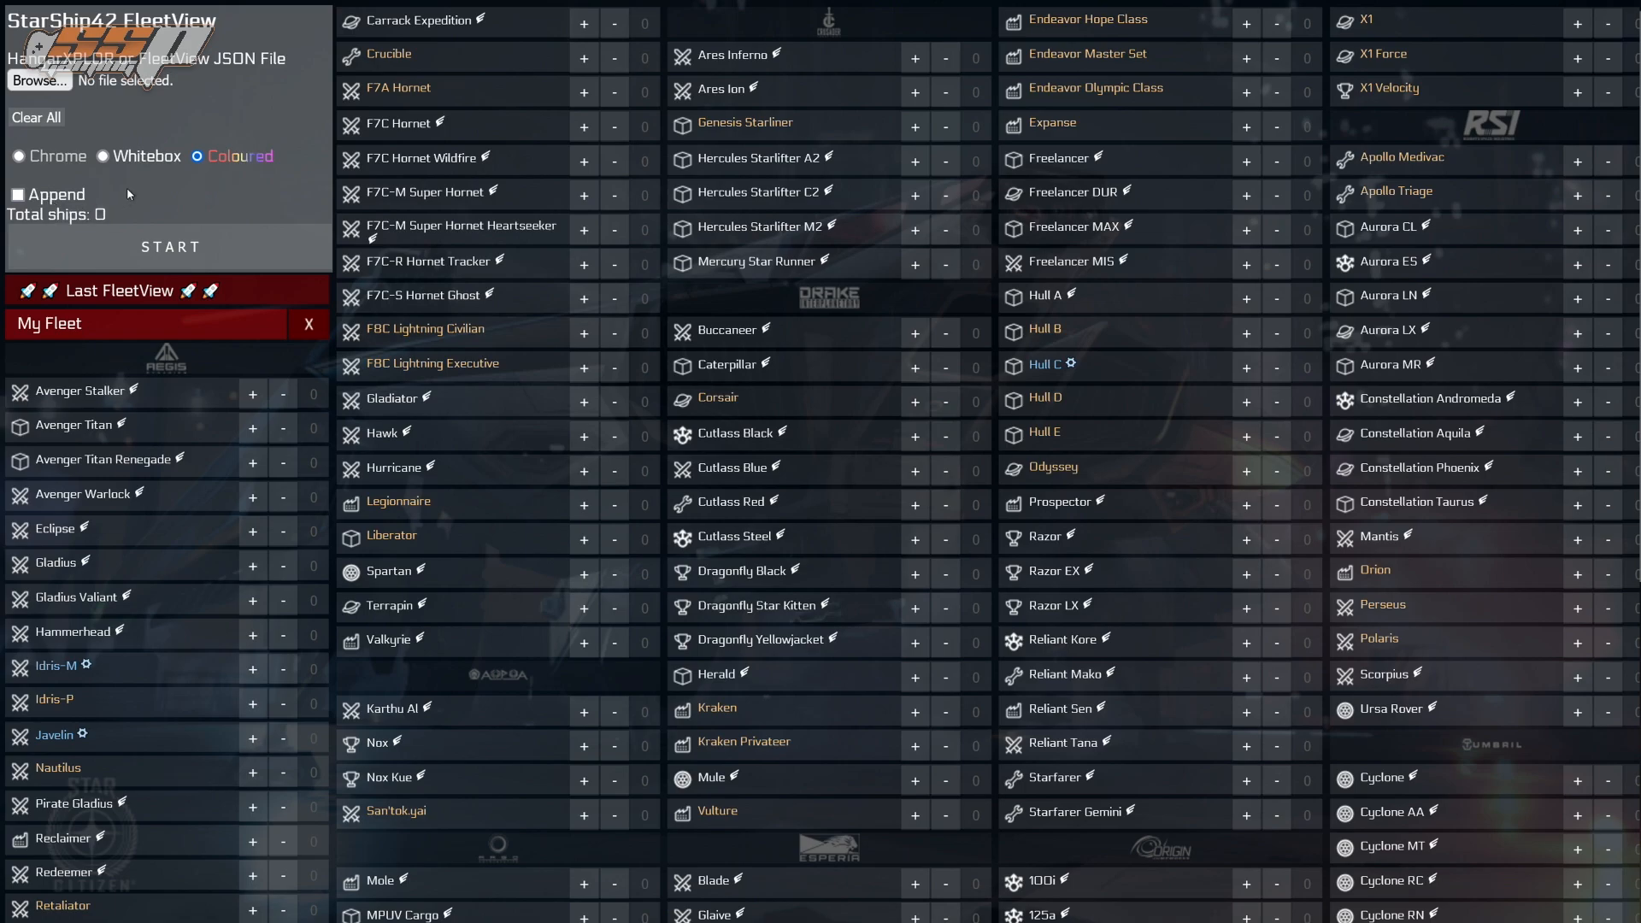
{"action": "mouse_move", "coordinate": [157, 227]}
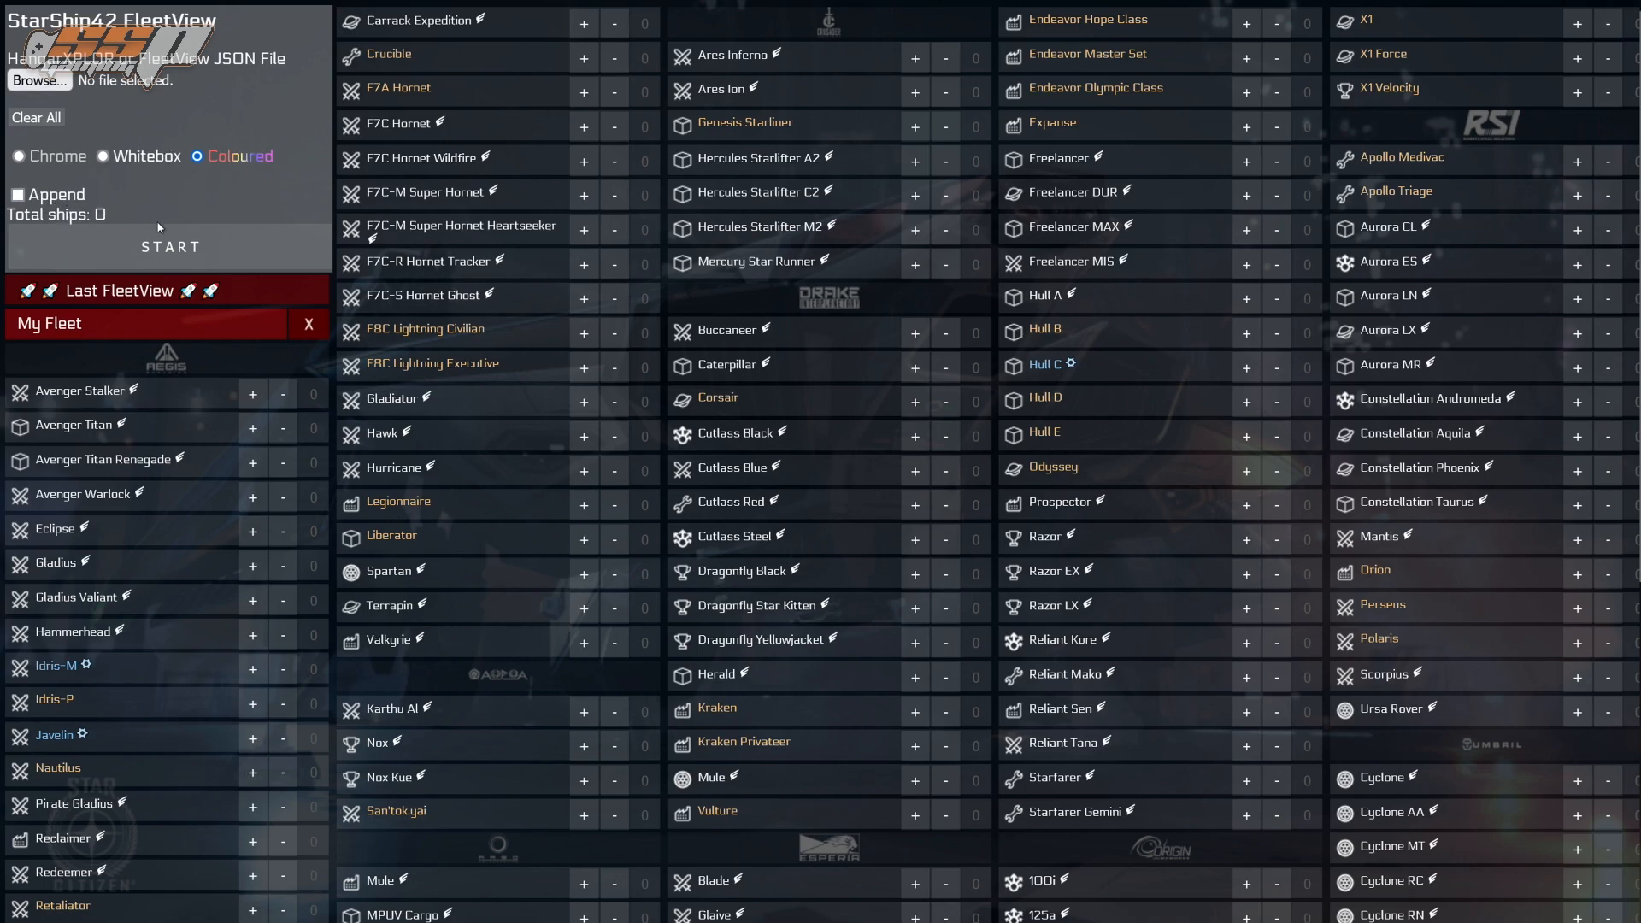
{"action": "mouse_move", "coordinate": [147, 212]}
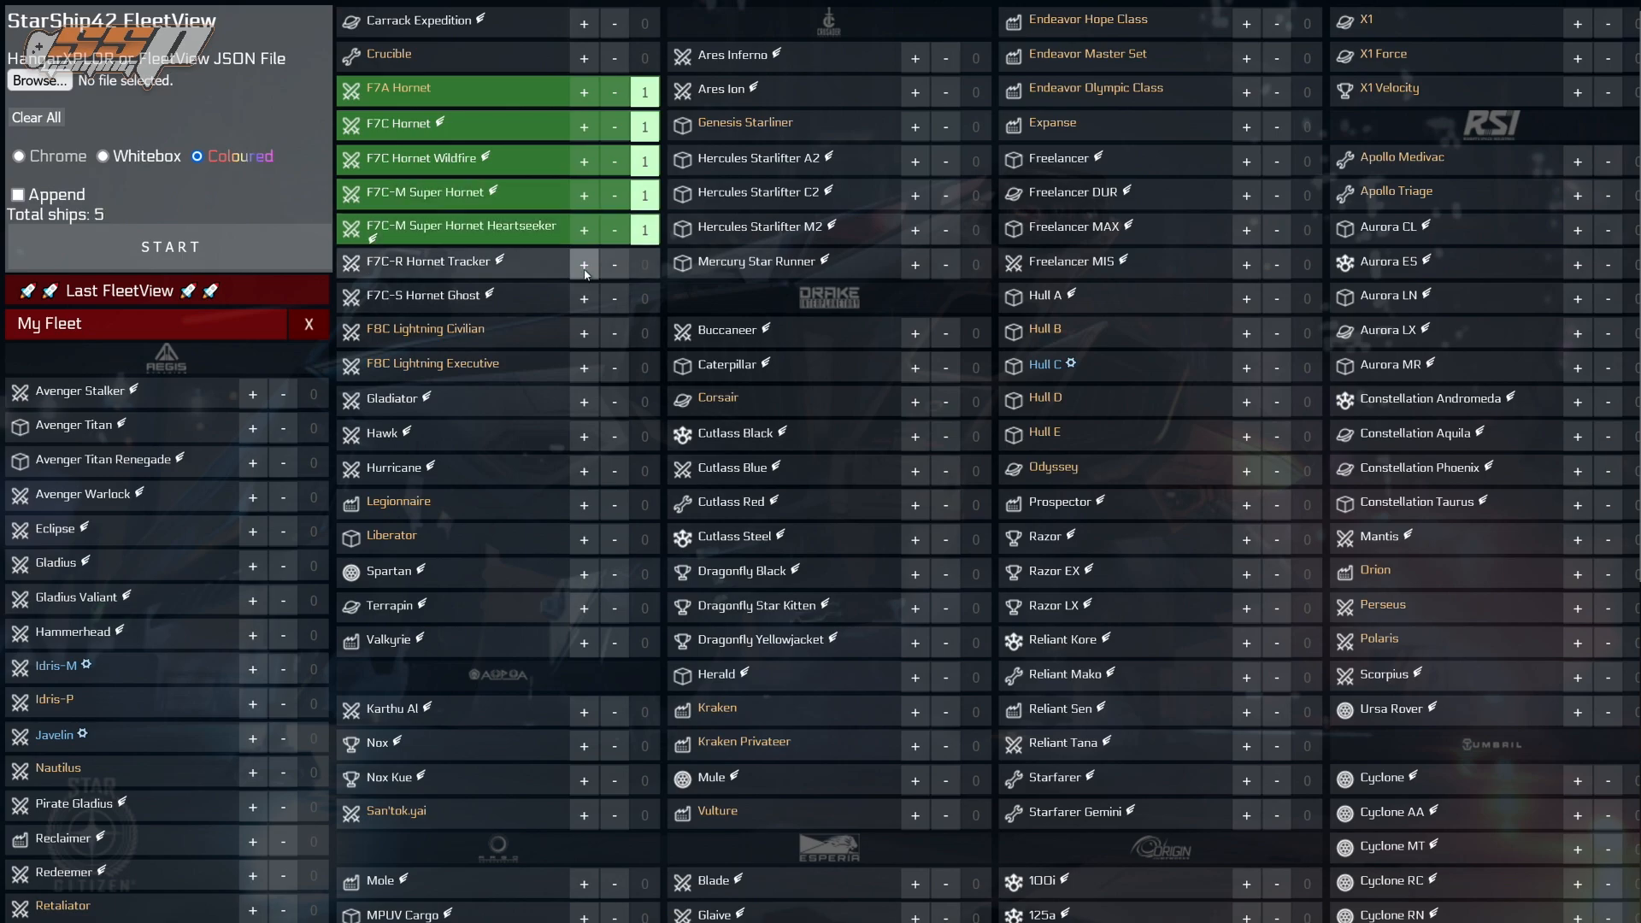
{"action": "left_click", "coordinate": [584, 263]}
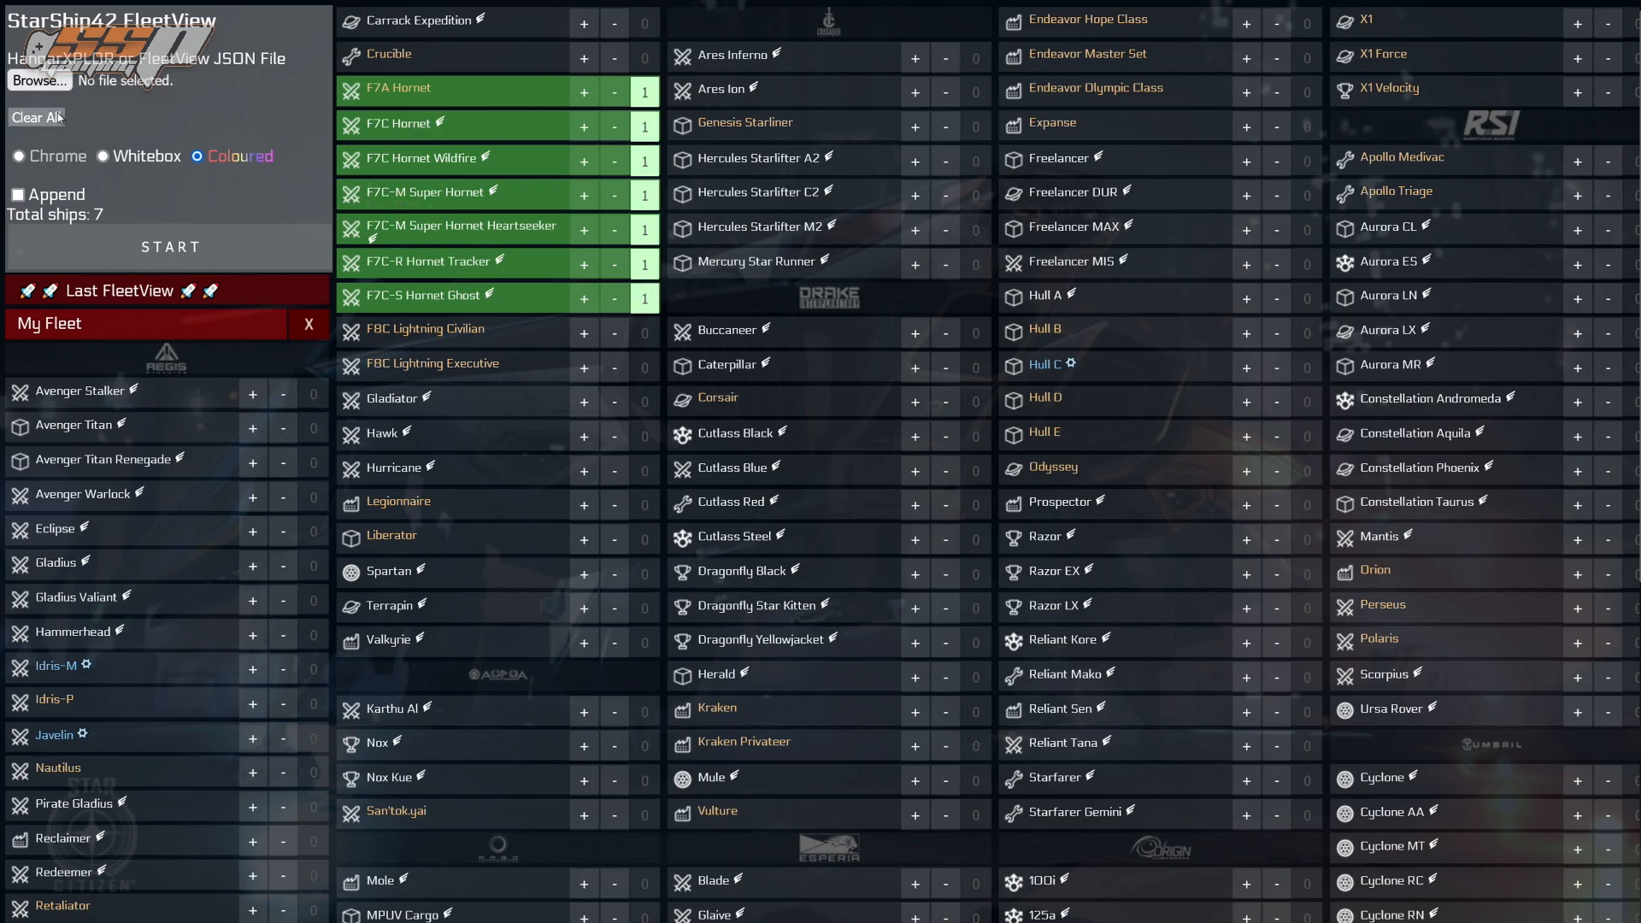
{"action": "left_click", "coordinate": [36, 118]}
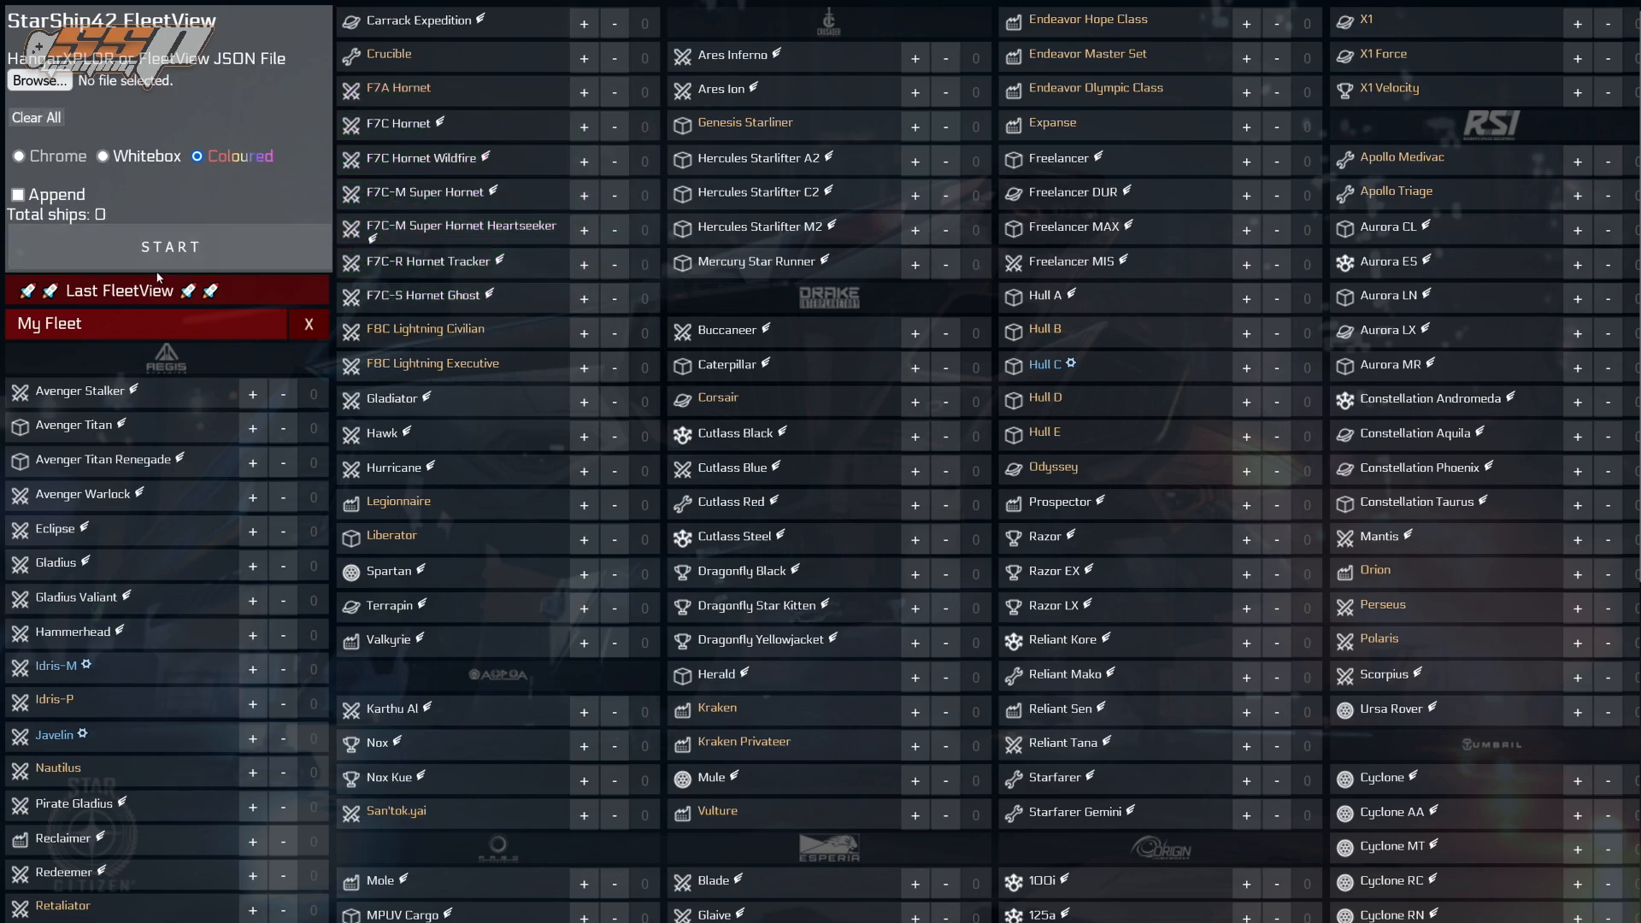
{"action": "mouse_move", "coordinate": [354, 217]}
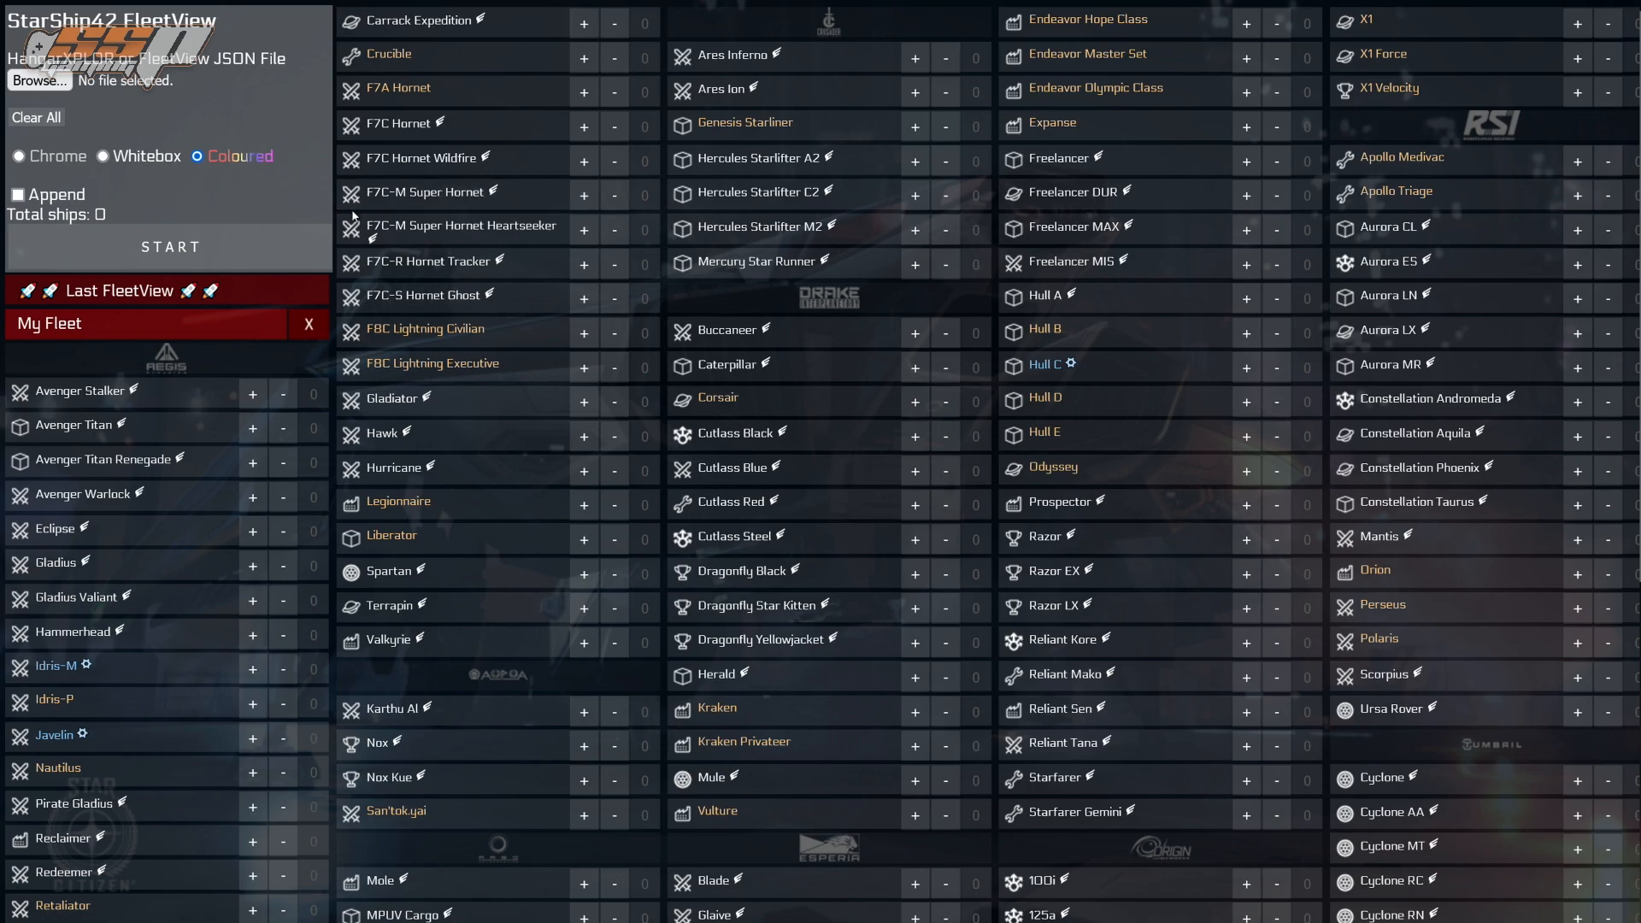
{"action": "scroll", "scroll_direction": "down", "scroll_amount": 3}
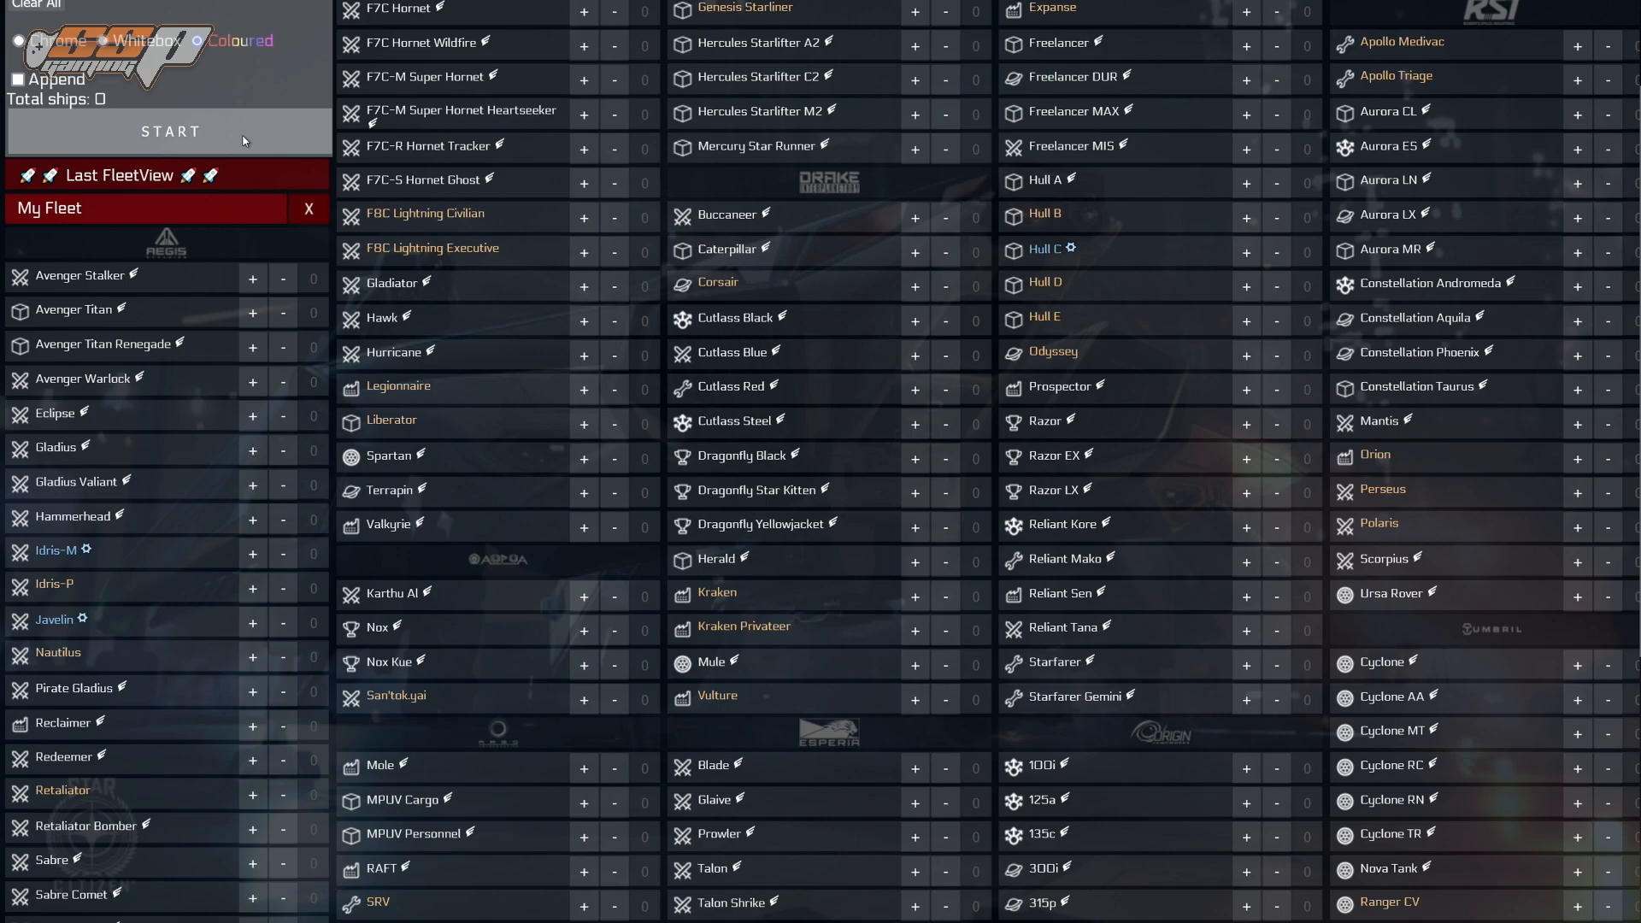
{"action": "mouse_move", "coordinate": [245, 188]}
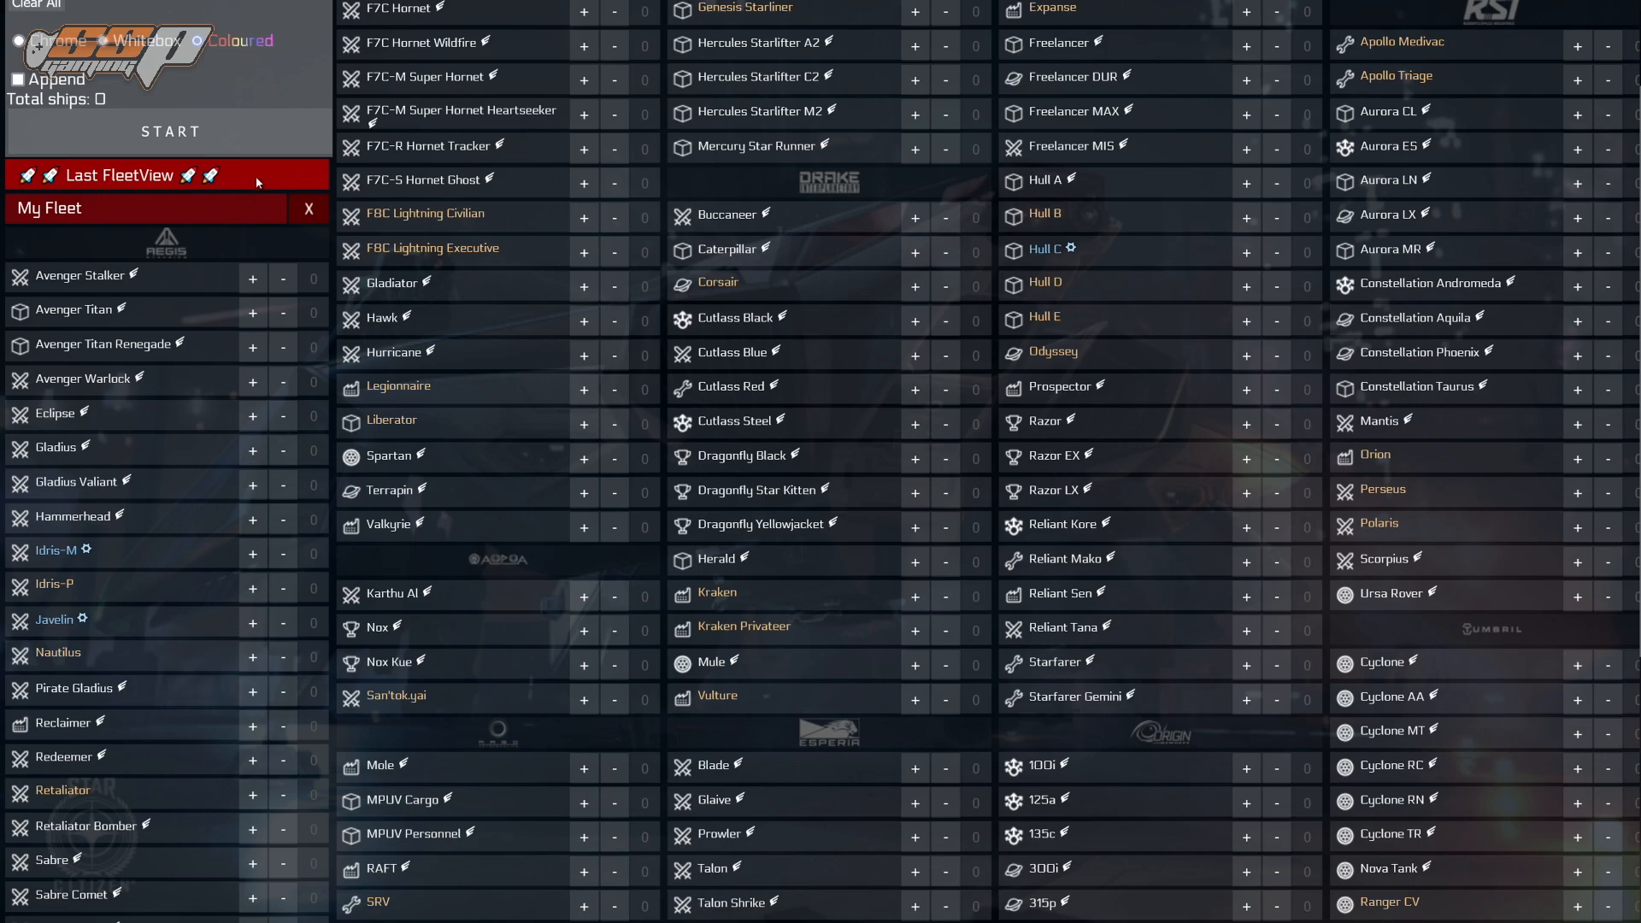
{"action": "mouse_move", "coordinate": [259, 183]}
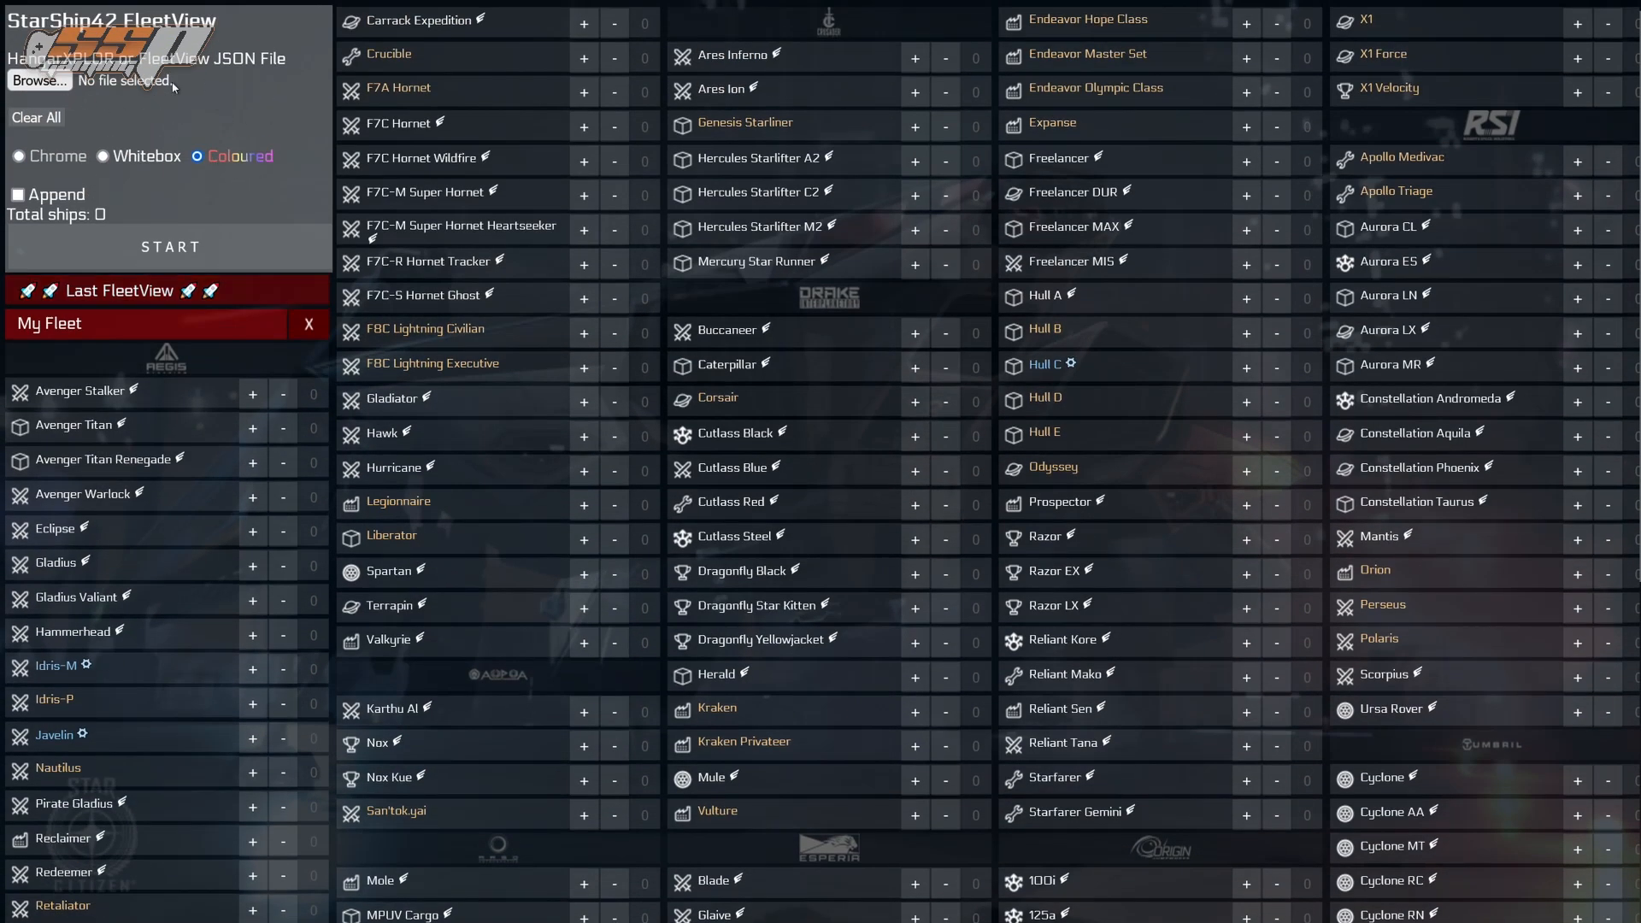
{"action": "scroll", "scroll_direction": "down", "scroll_amount": 3}
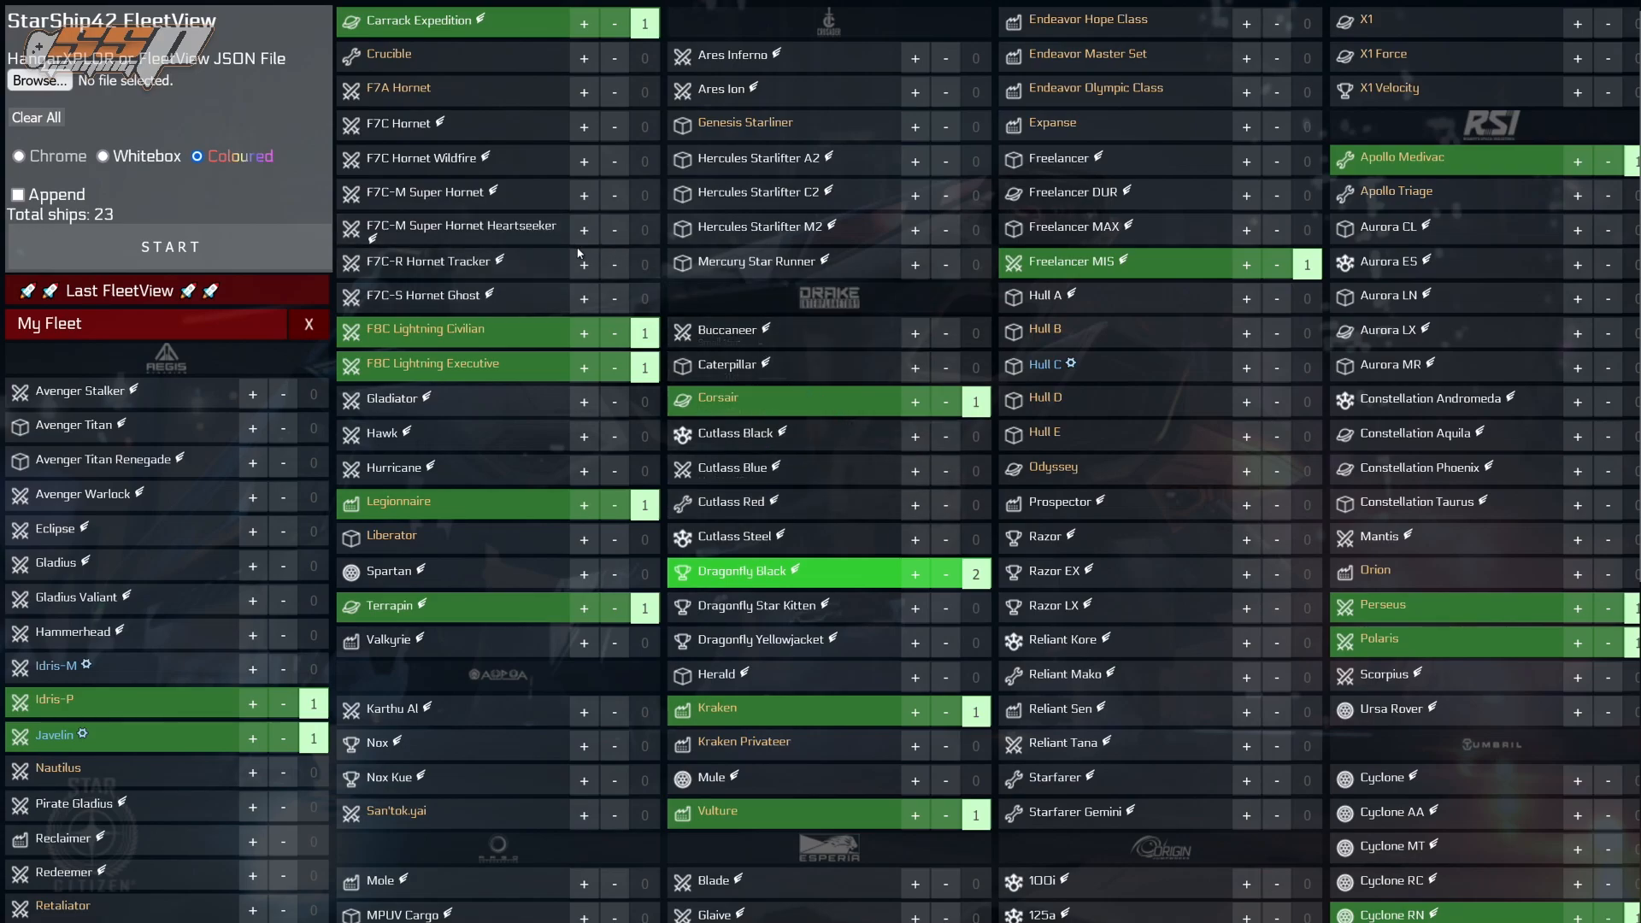
{"action": "mouse_move", "coordinate": [576, 251]}
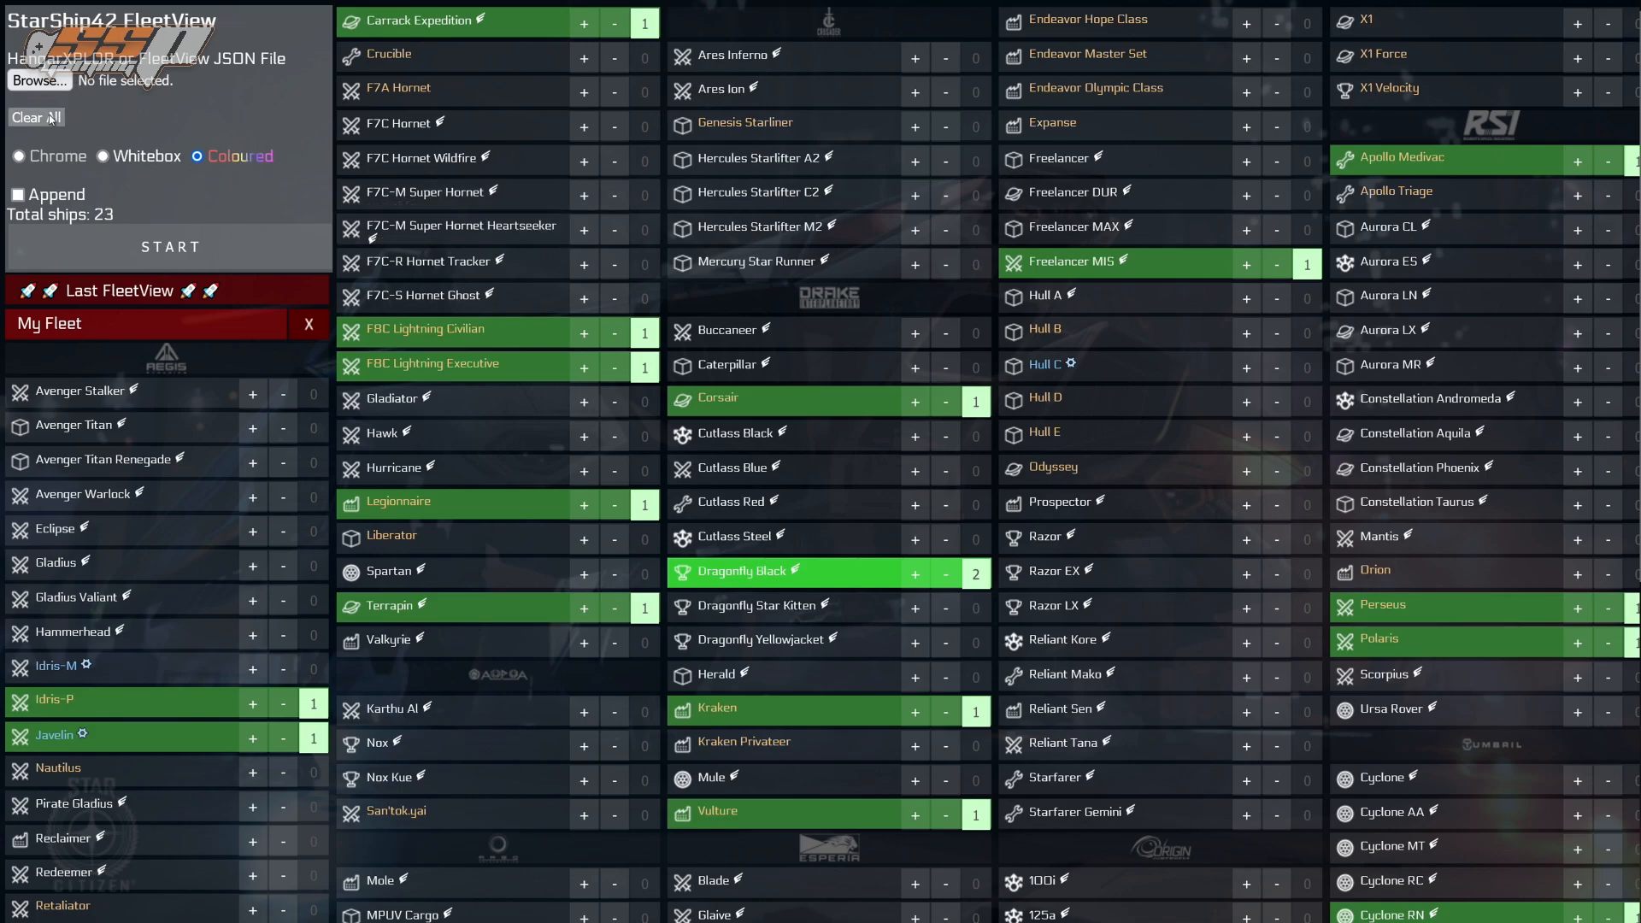
{"action": "left_click", "coordinate": [34, 116]}
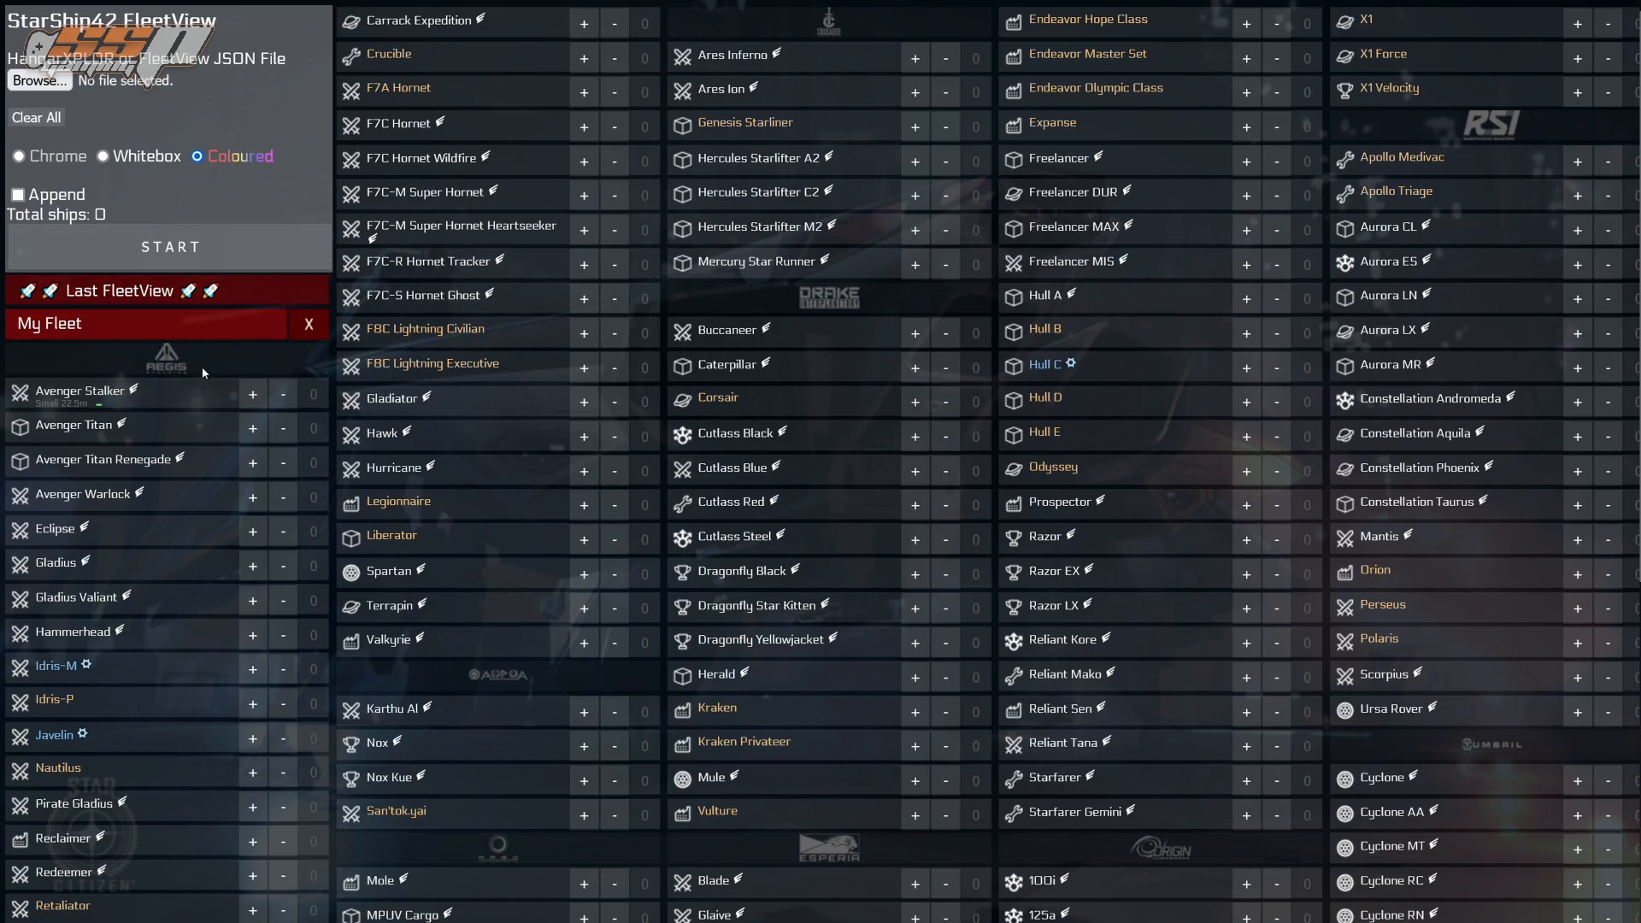
{"action": "scroll", "scroll_direction": "down", "scroll_amount": 3}
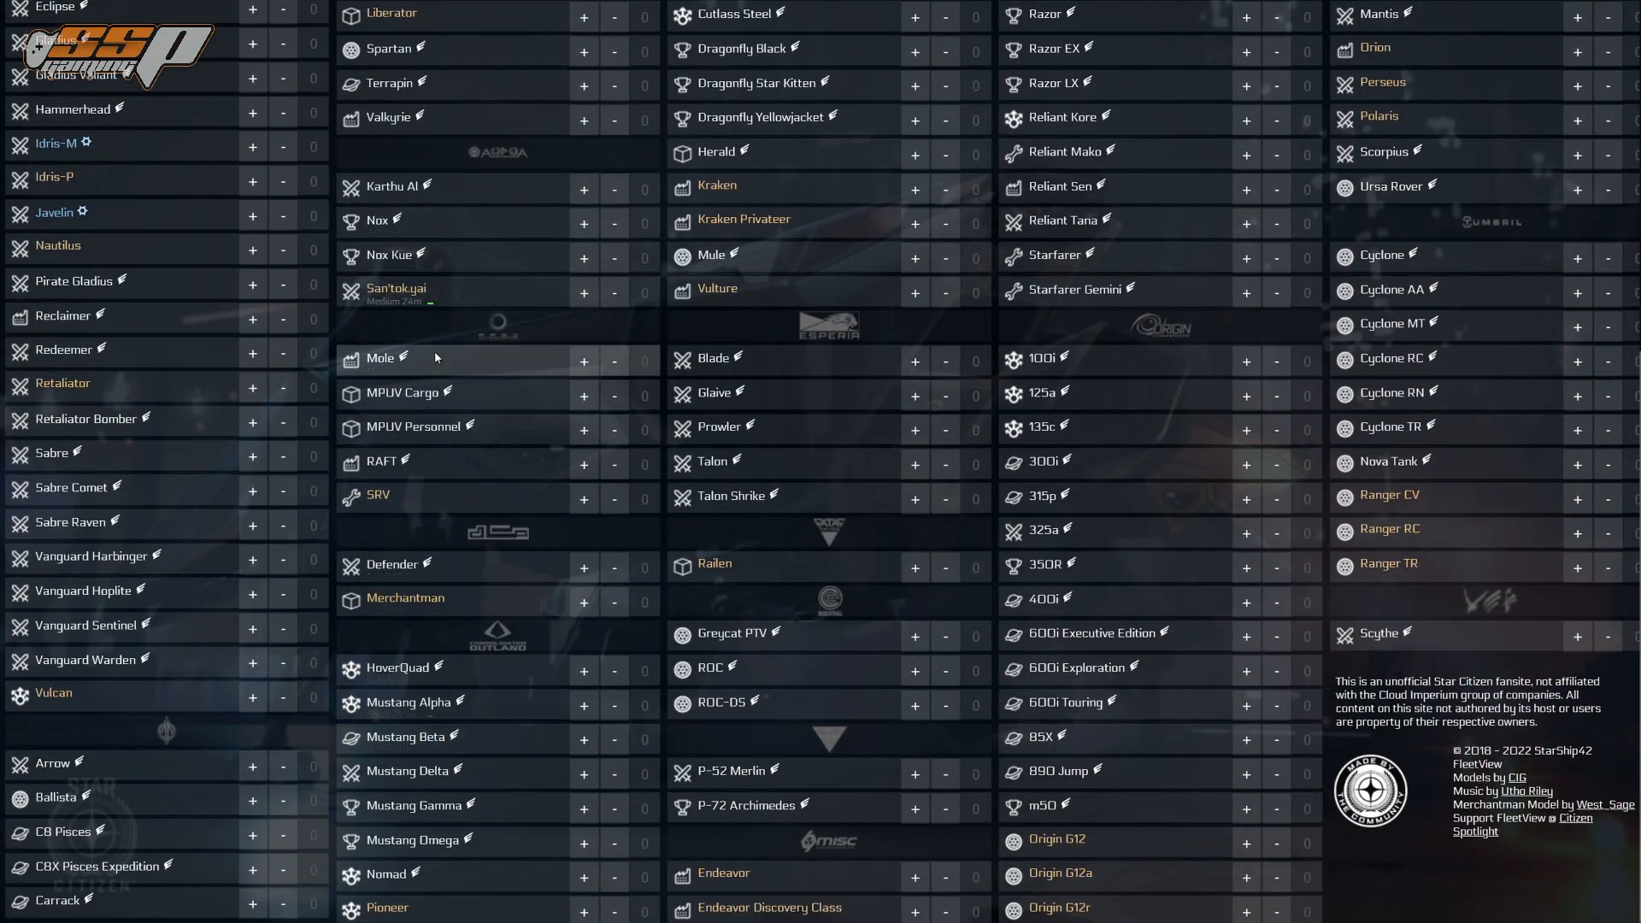
{"action": "mouse_move", "coordinate": [413, 369]}
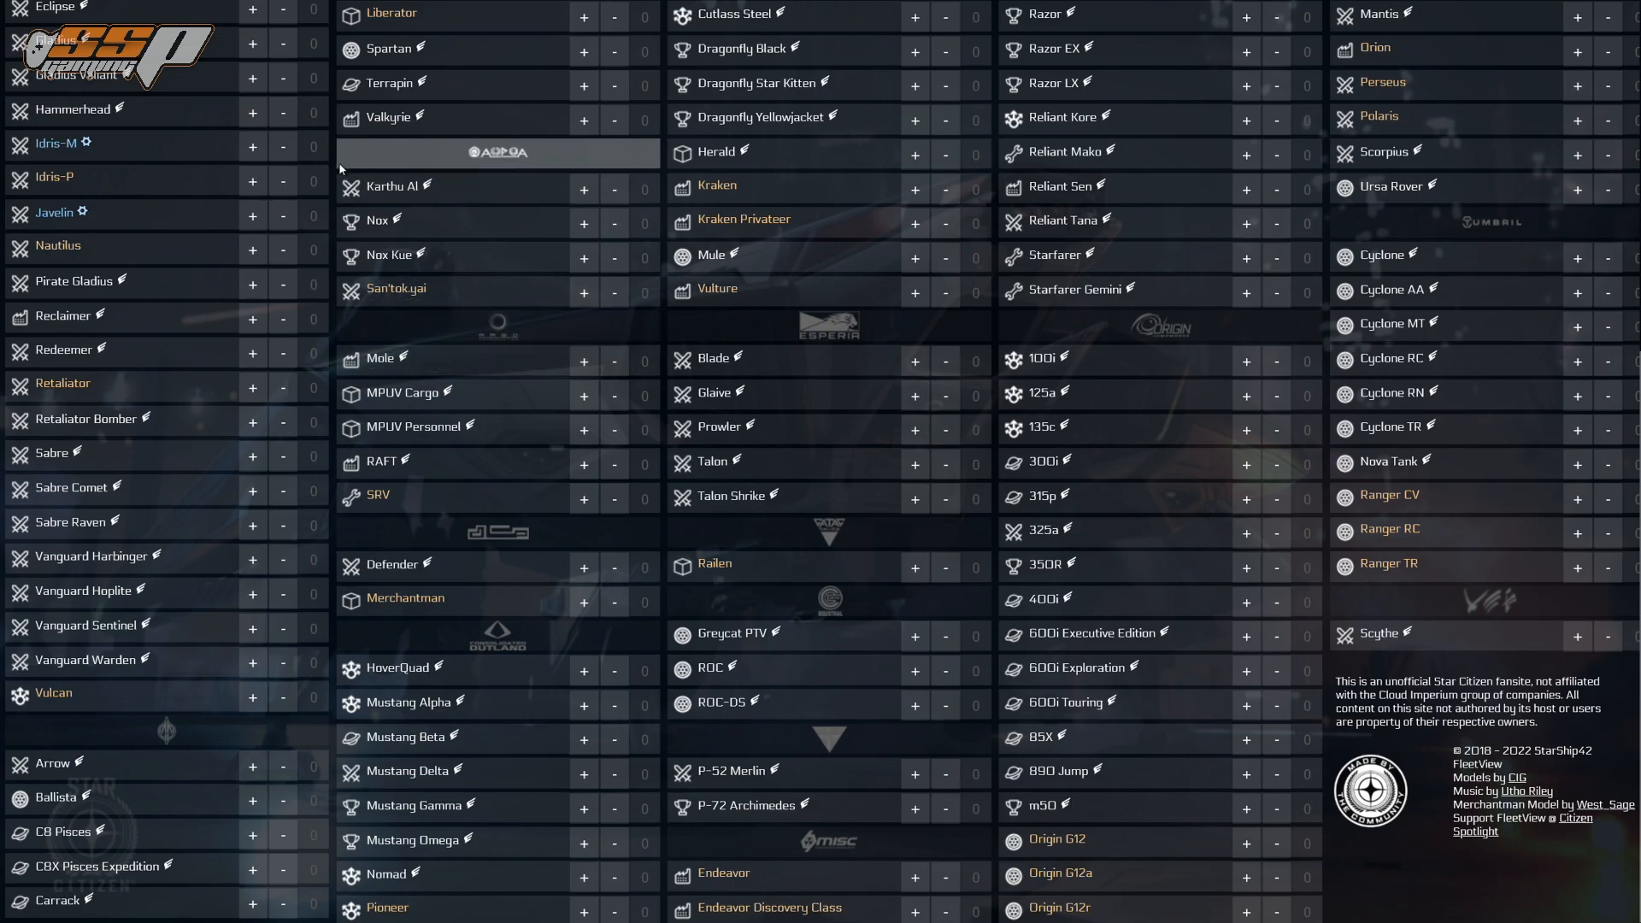
{"action": "scroll", "scroll_direction": "down", "scroll_amount": 3}
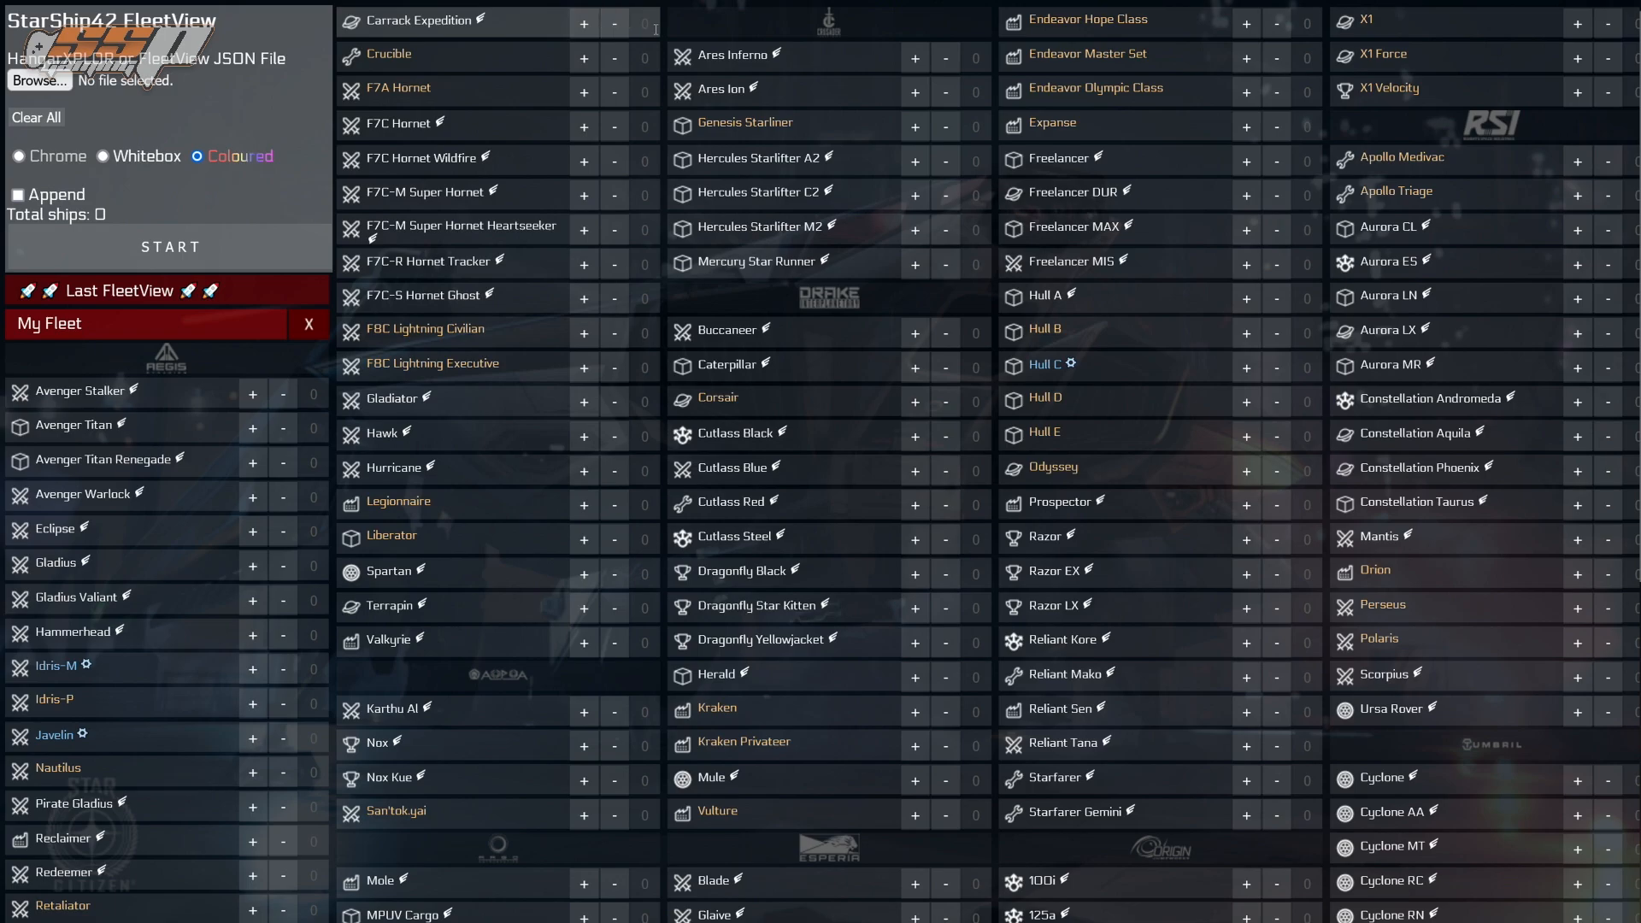
- Add three Carrack Expeditions to the fleet, then remove them so the total returns to 0
{"action": "left_click", "coordinate": [584, 22]}
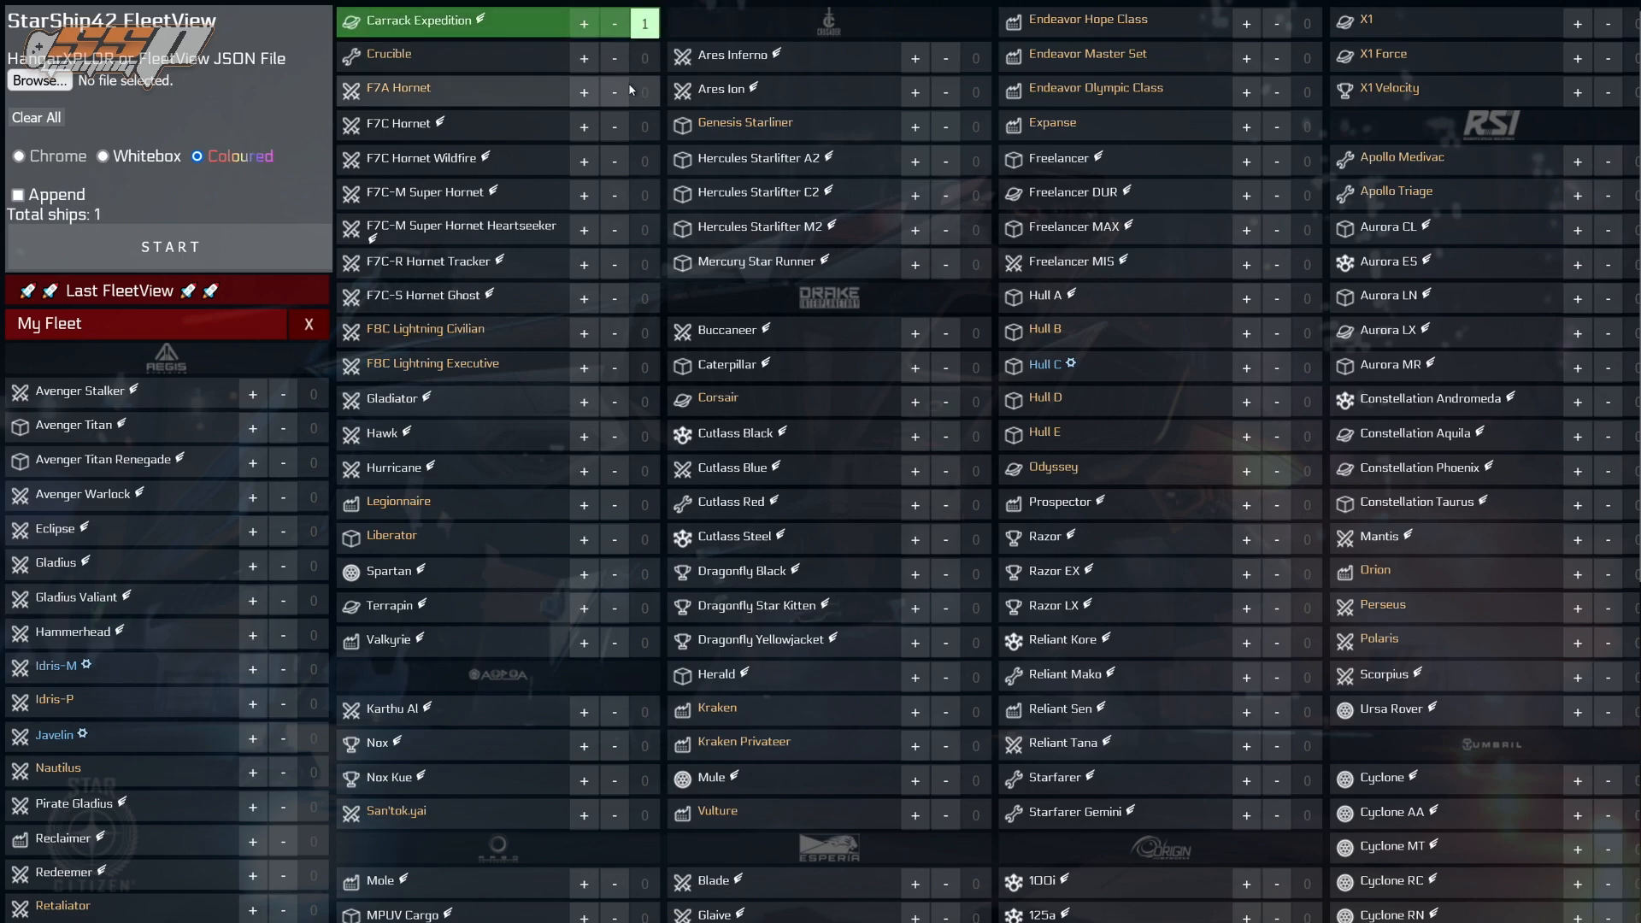
{"action": "left_click", "coordinate": [585, 22]}
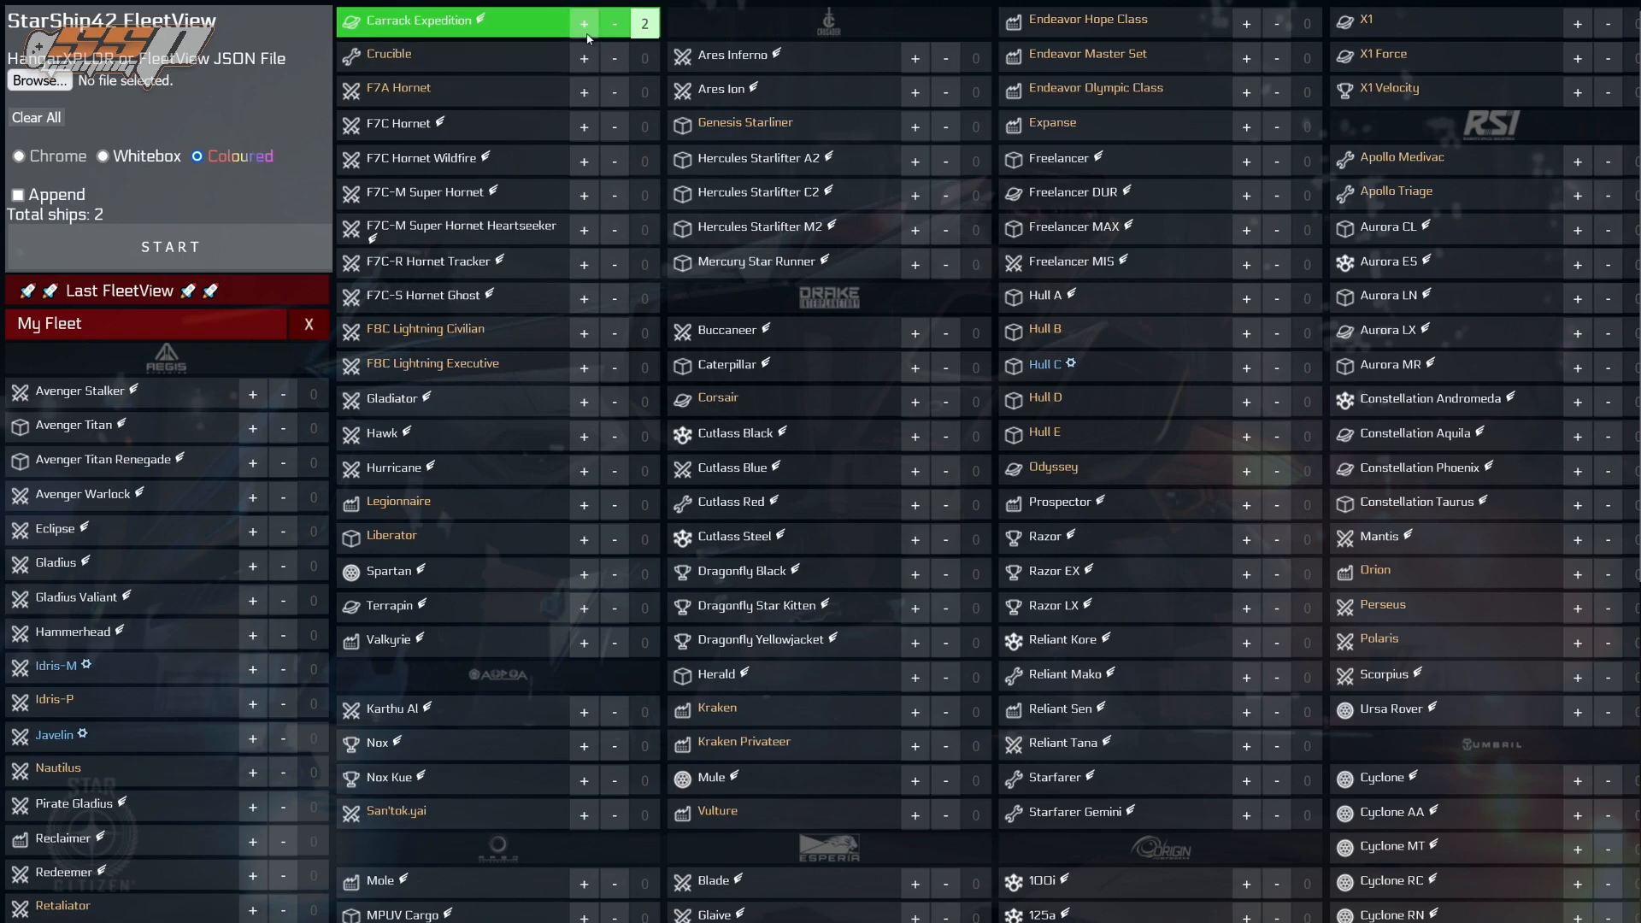
{"action": "left_click", "coordinate": [584, 22]}
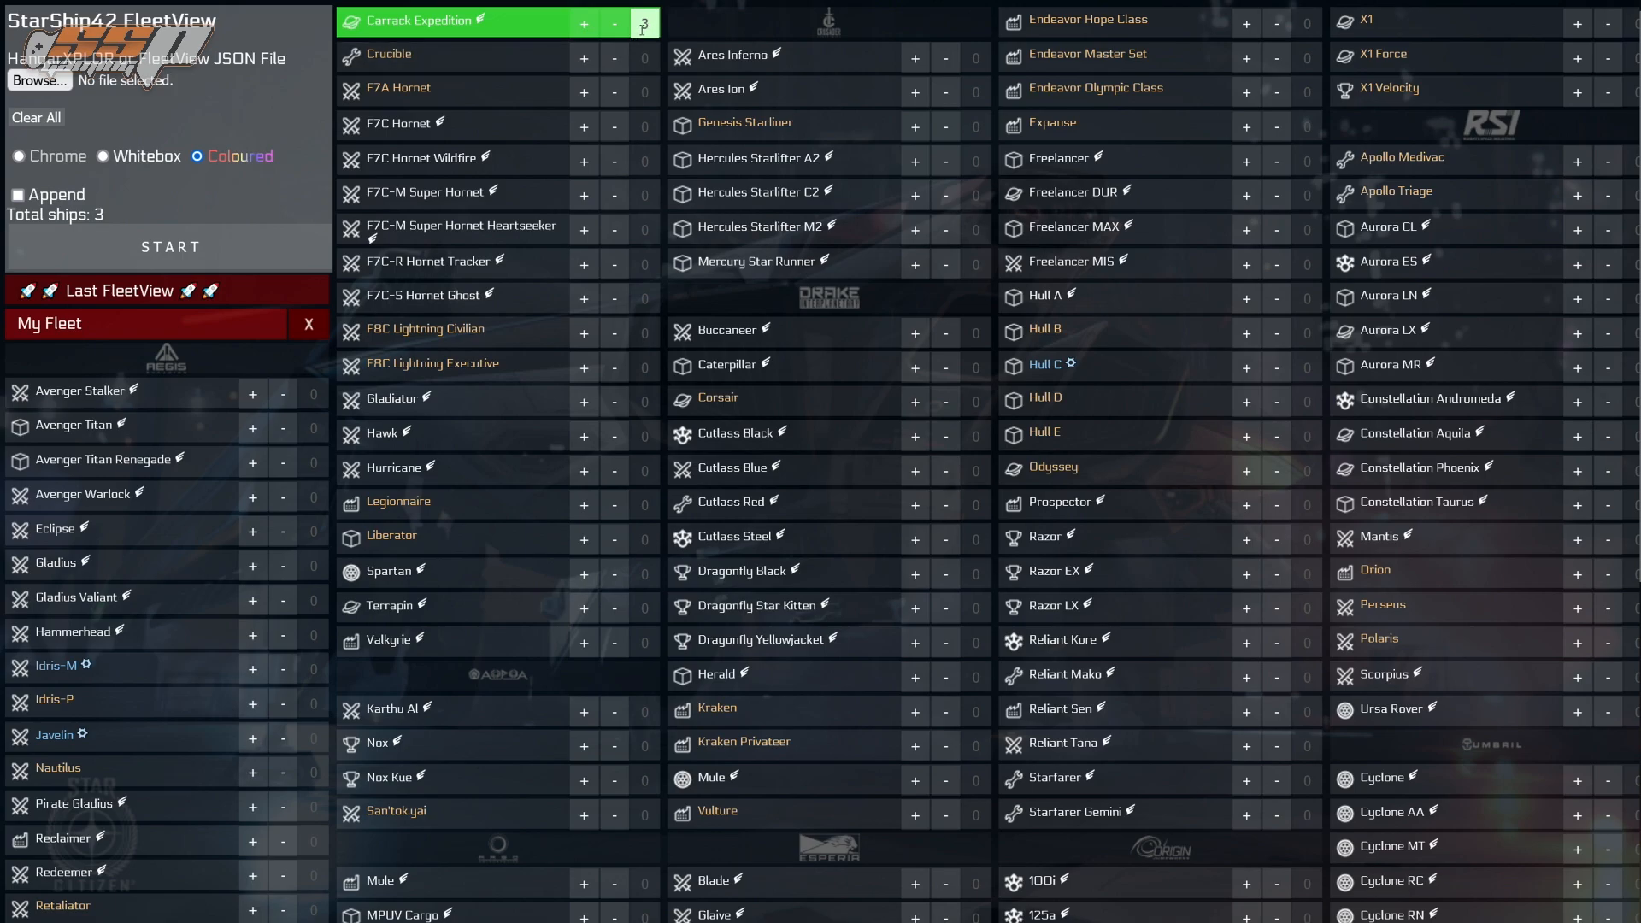
{"action": "left_click", "coordinate": [614, 22]}
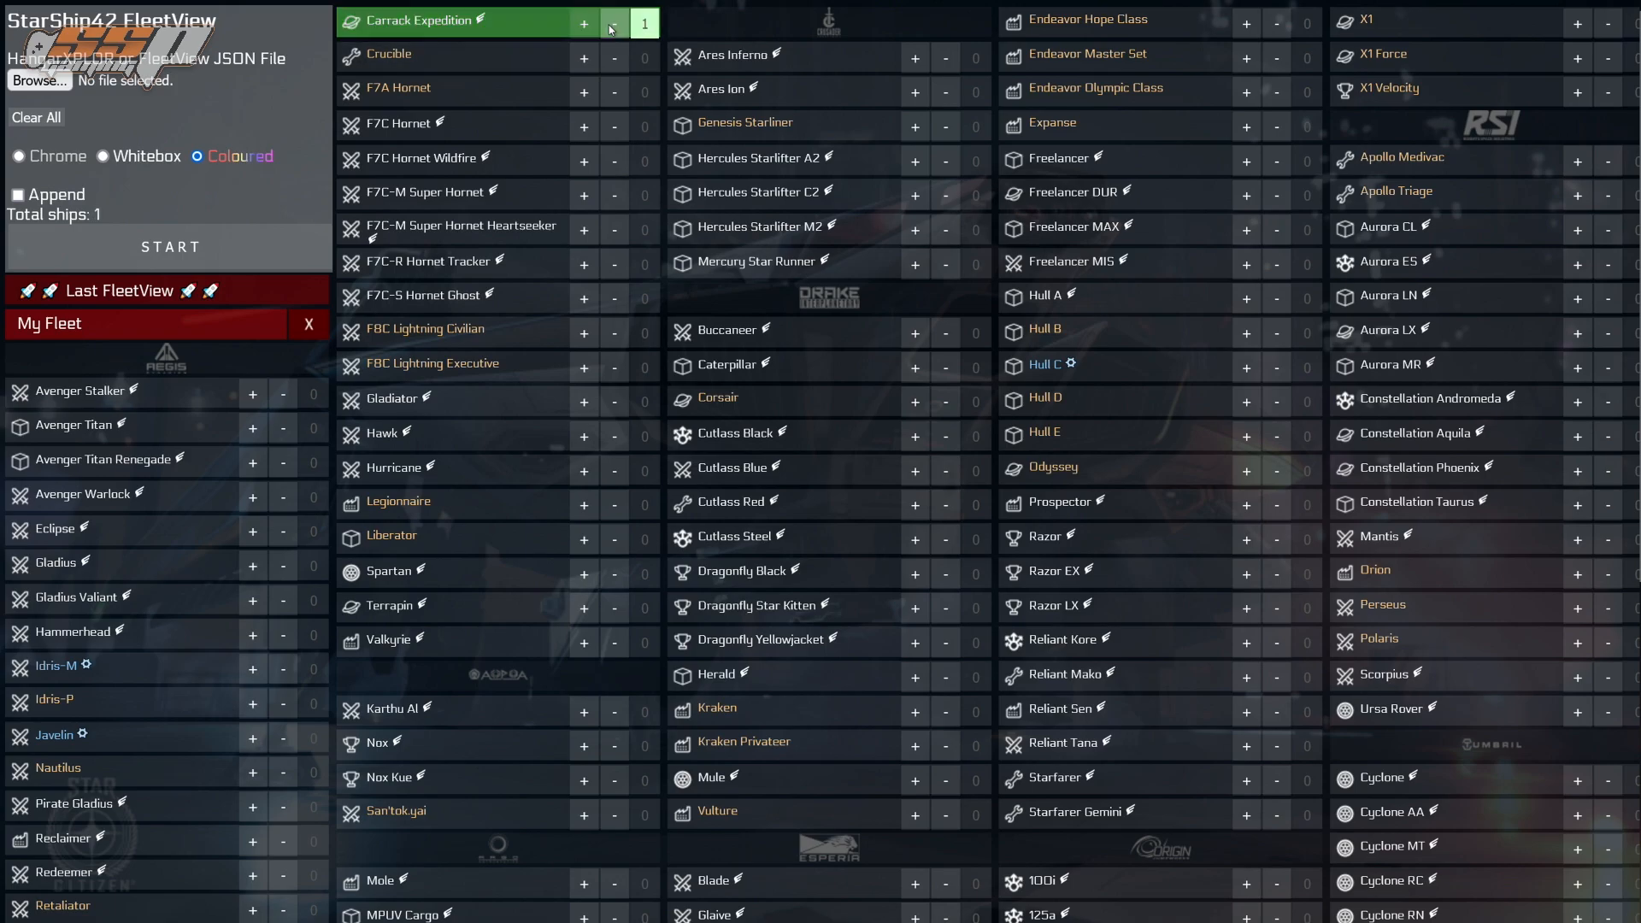
{"action": "left_click", "coordinate": [613, 22]}
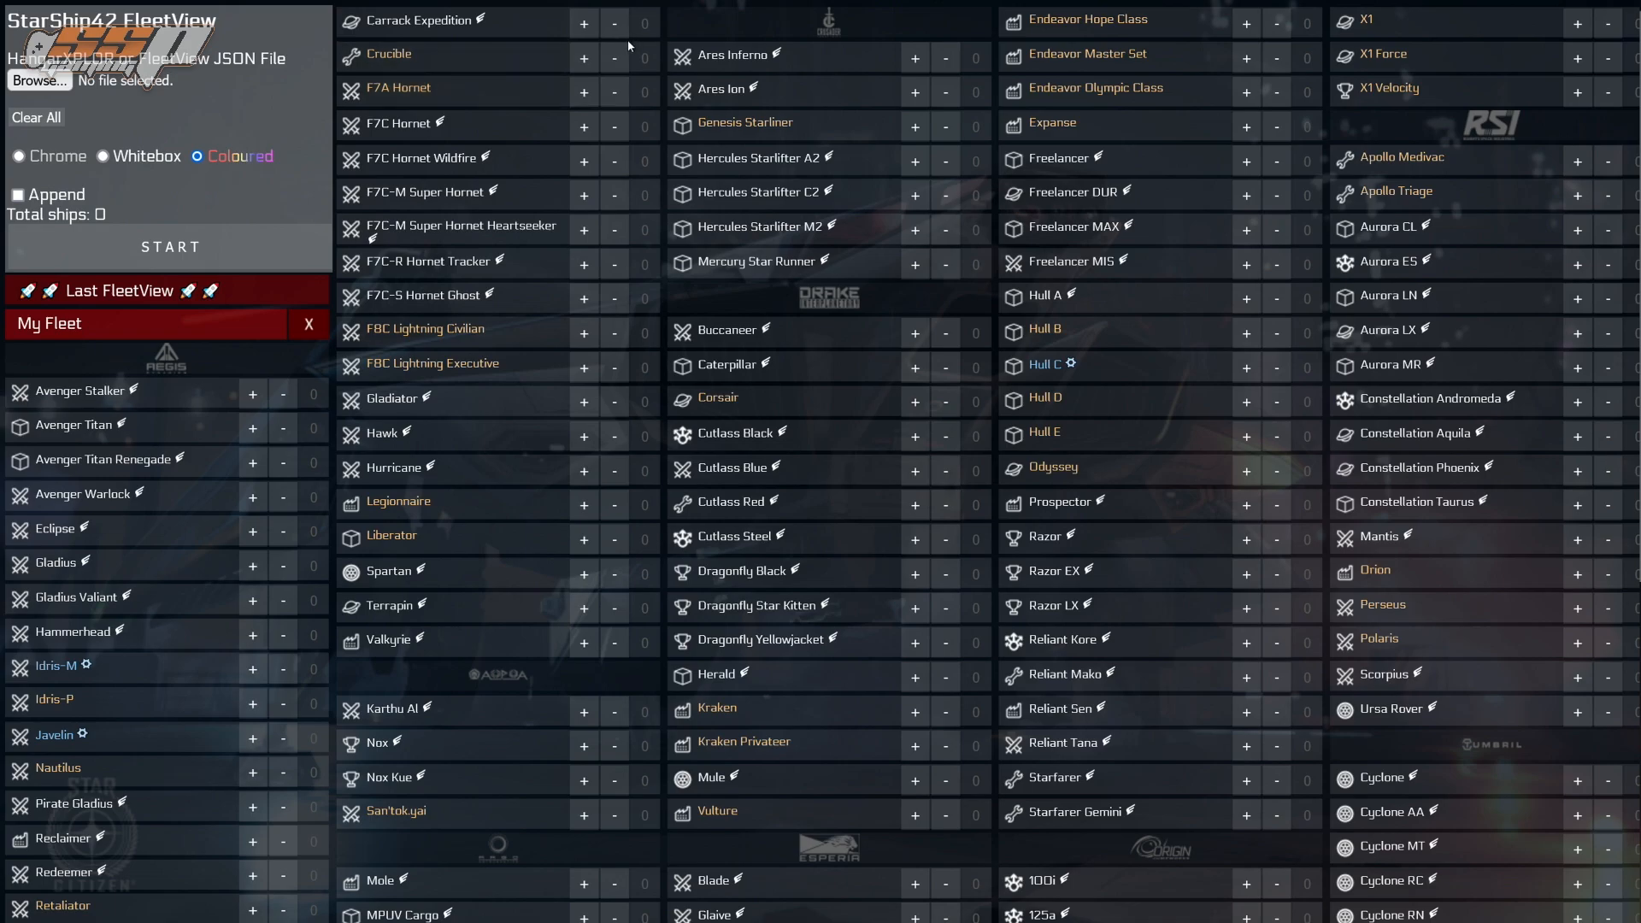
{"action": "mouse_move", "coordinate": [562, 168]}
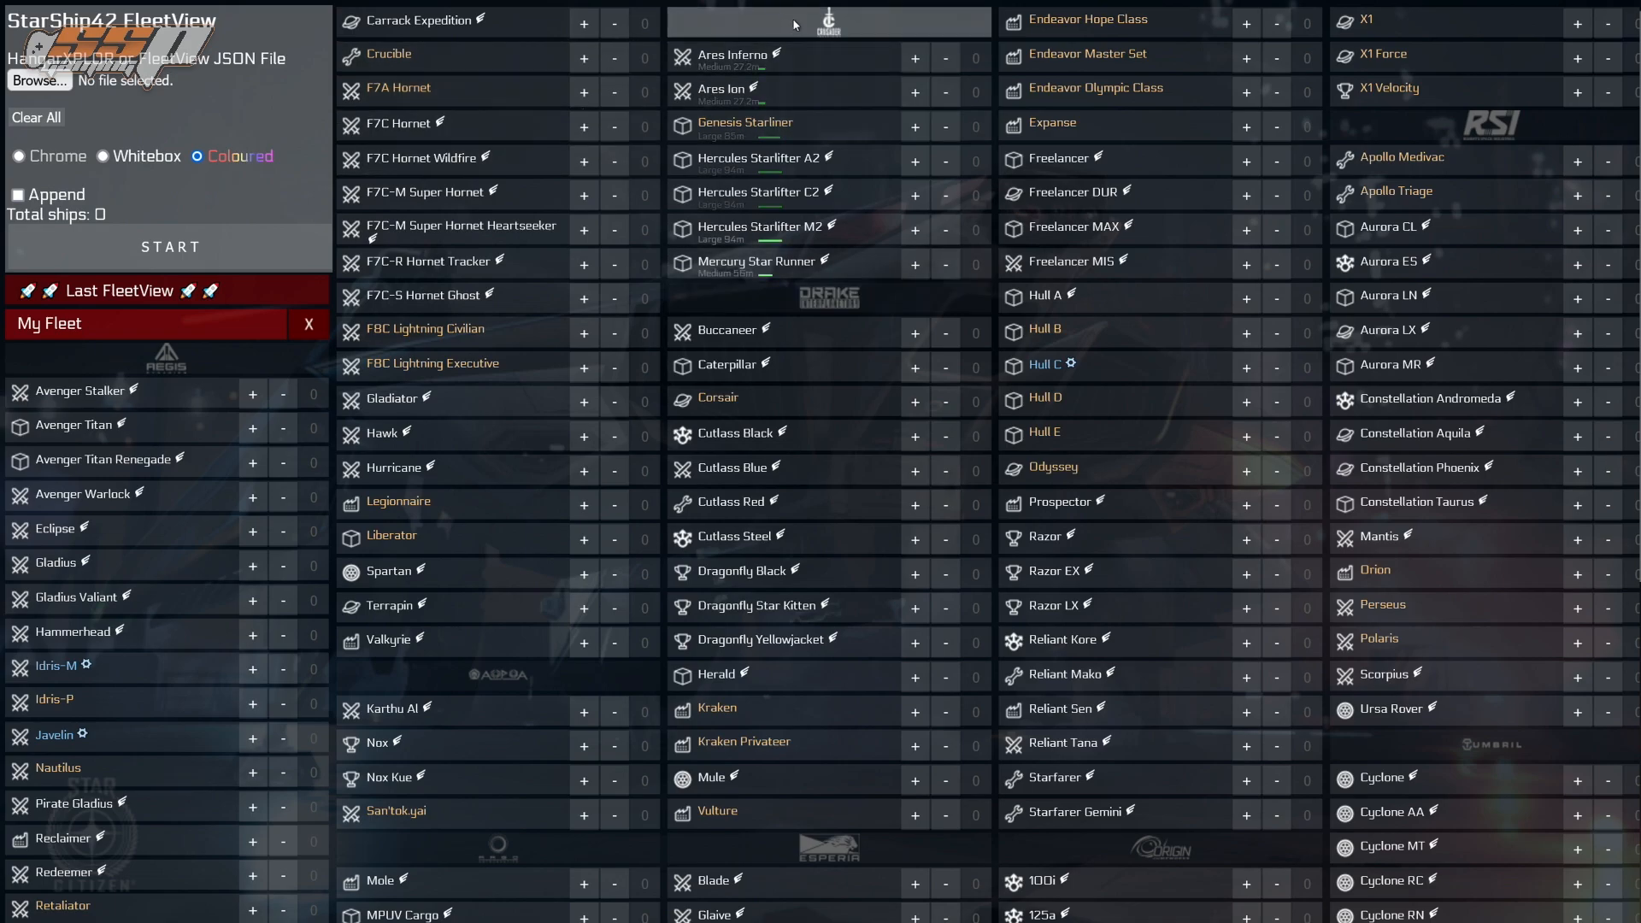
{"action": "mouse_move", "coordinate": [874, 26]}
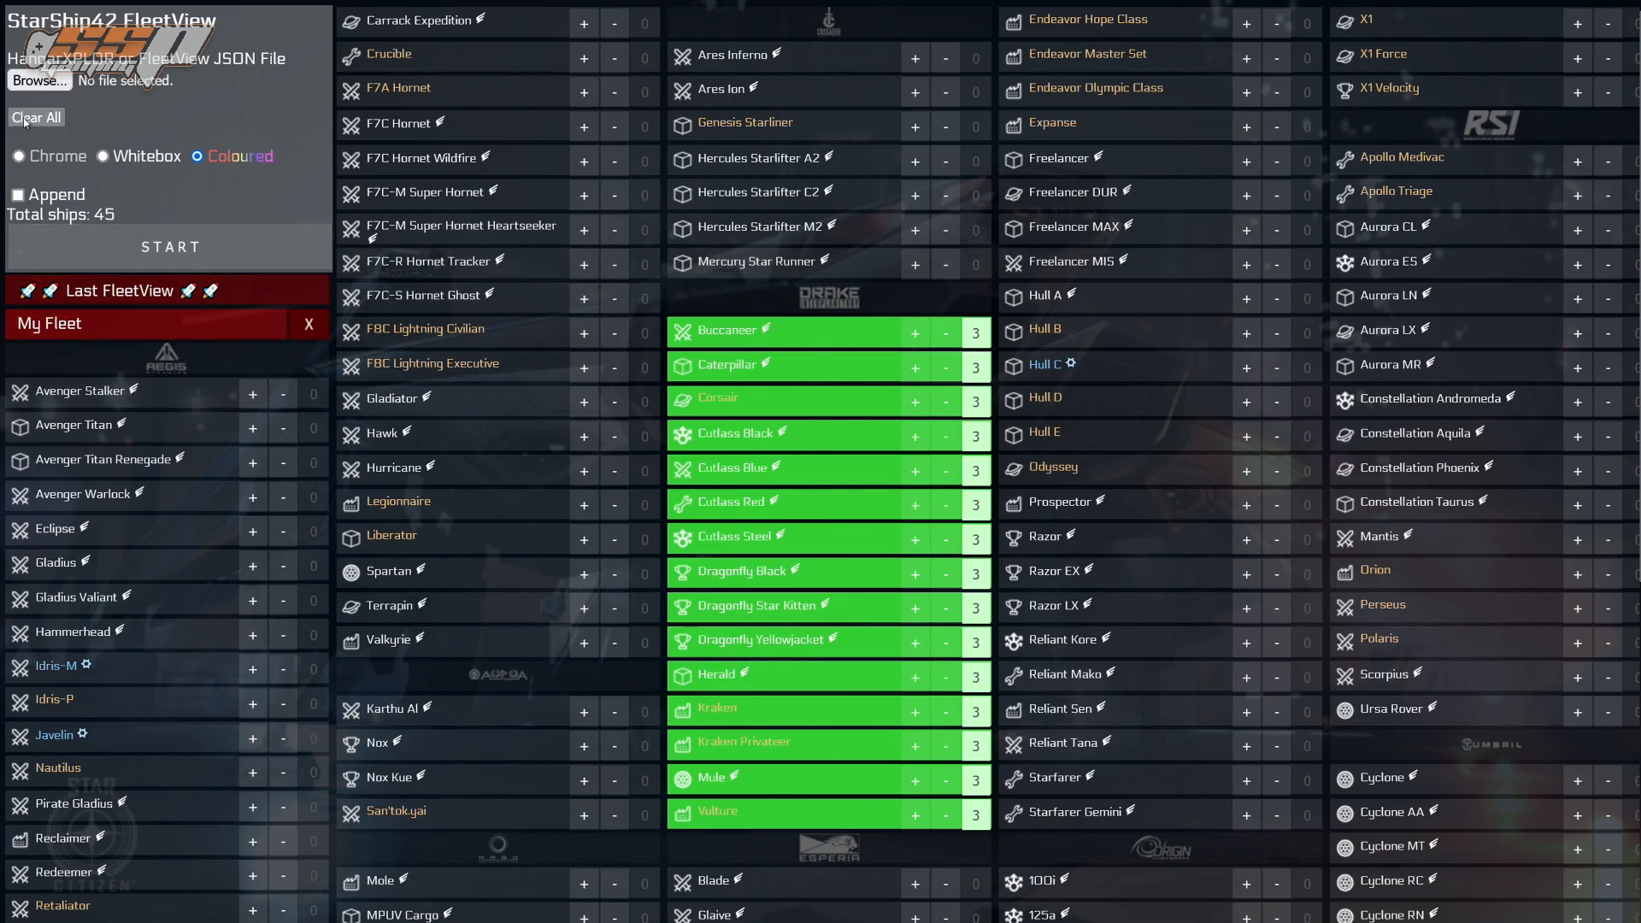
{"action": "left_click", "coordinate": [34, 118]}
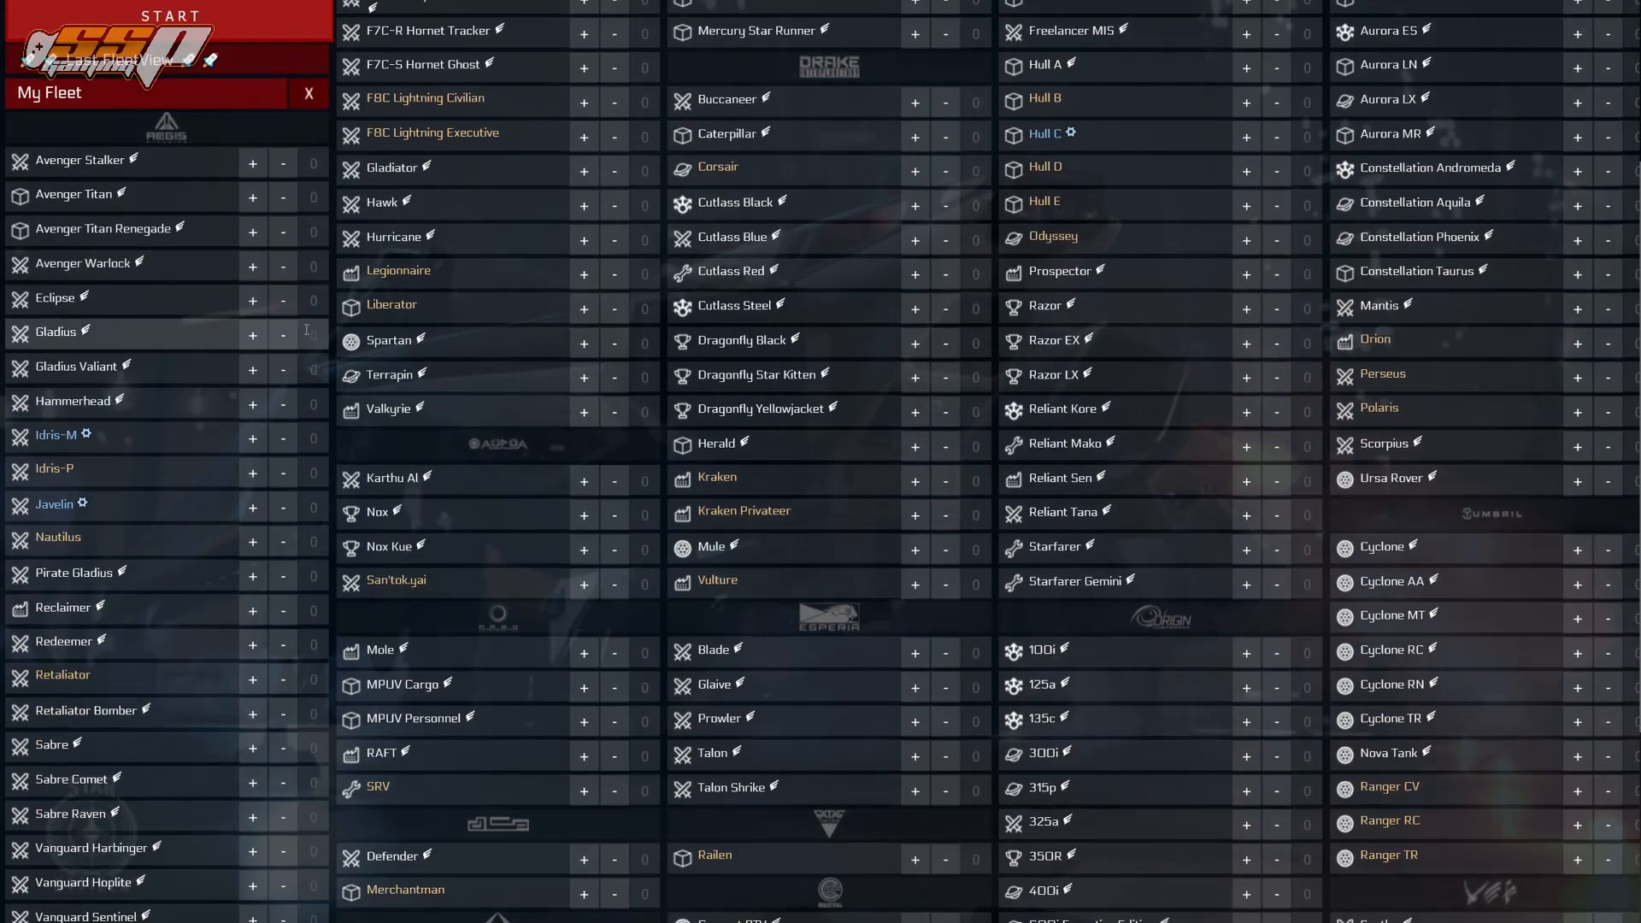
{"action": "mouse_move", "coordinate": [234, 185]}
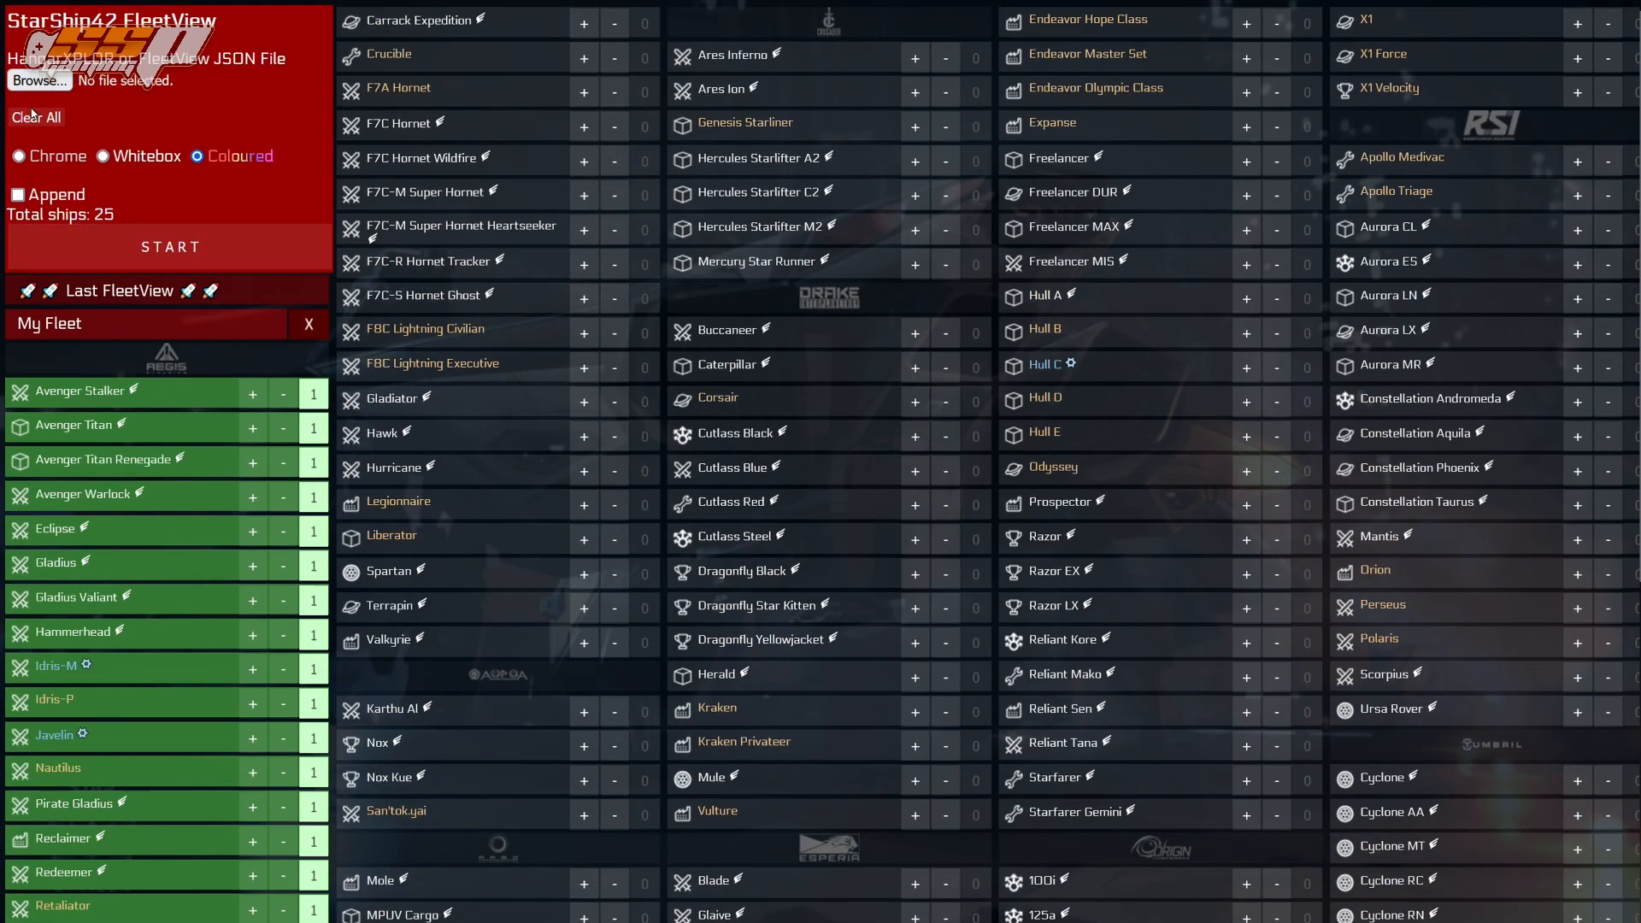
{"action": "left_click", "coordinate": [34, 116]}
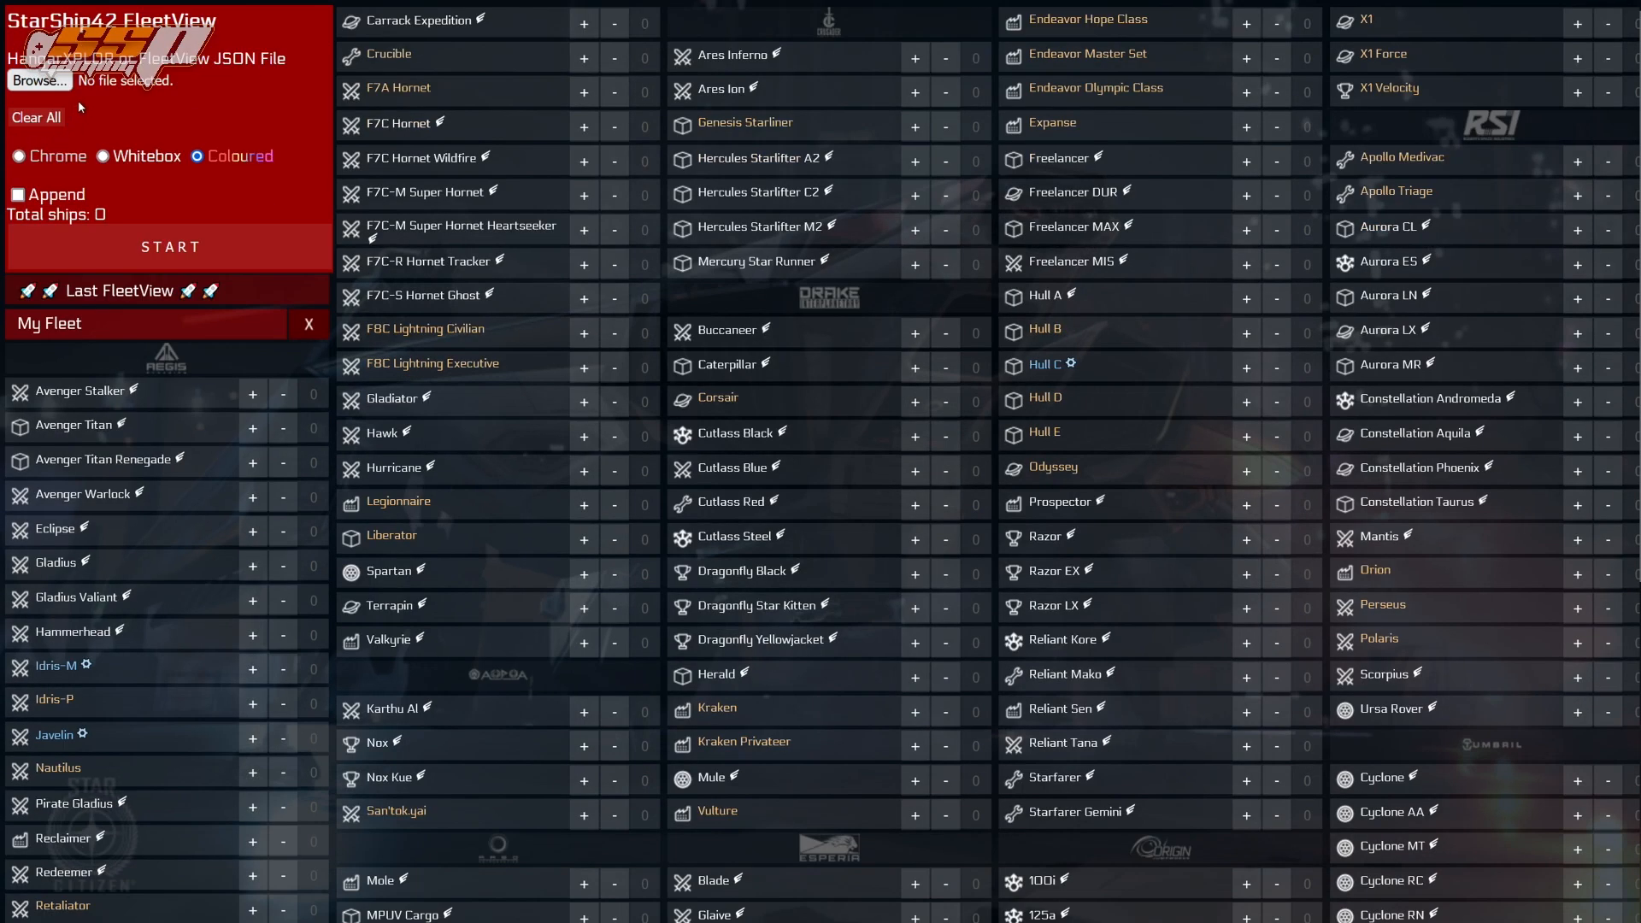
{"action": "scroll", "scroll_direction": "down", "scroll_amount": 3}
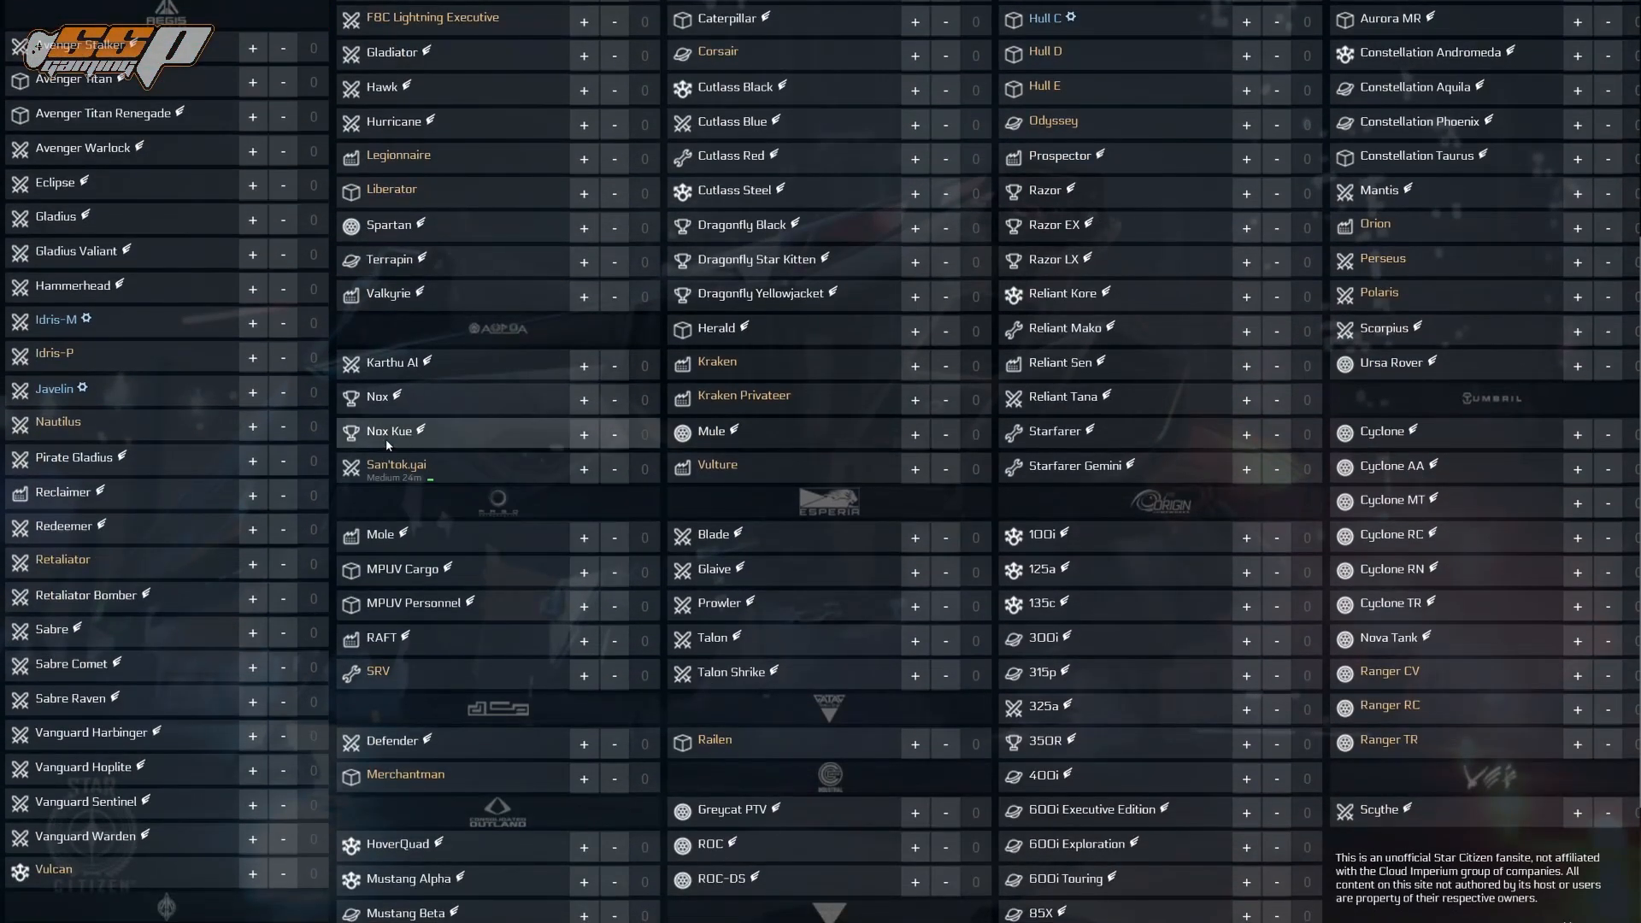
{"action": "mouse_move", "coordinate": [125, 178]}
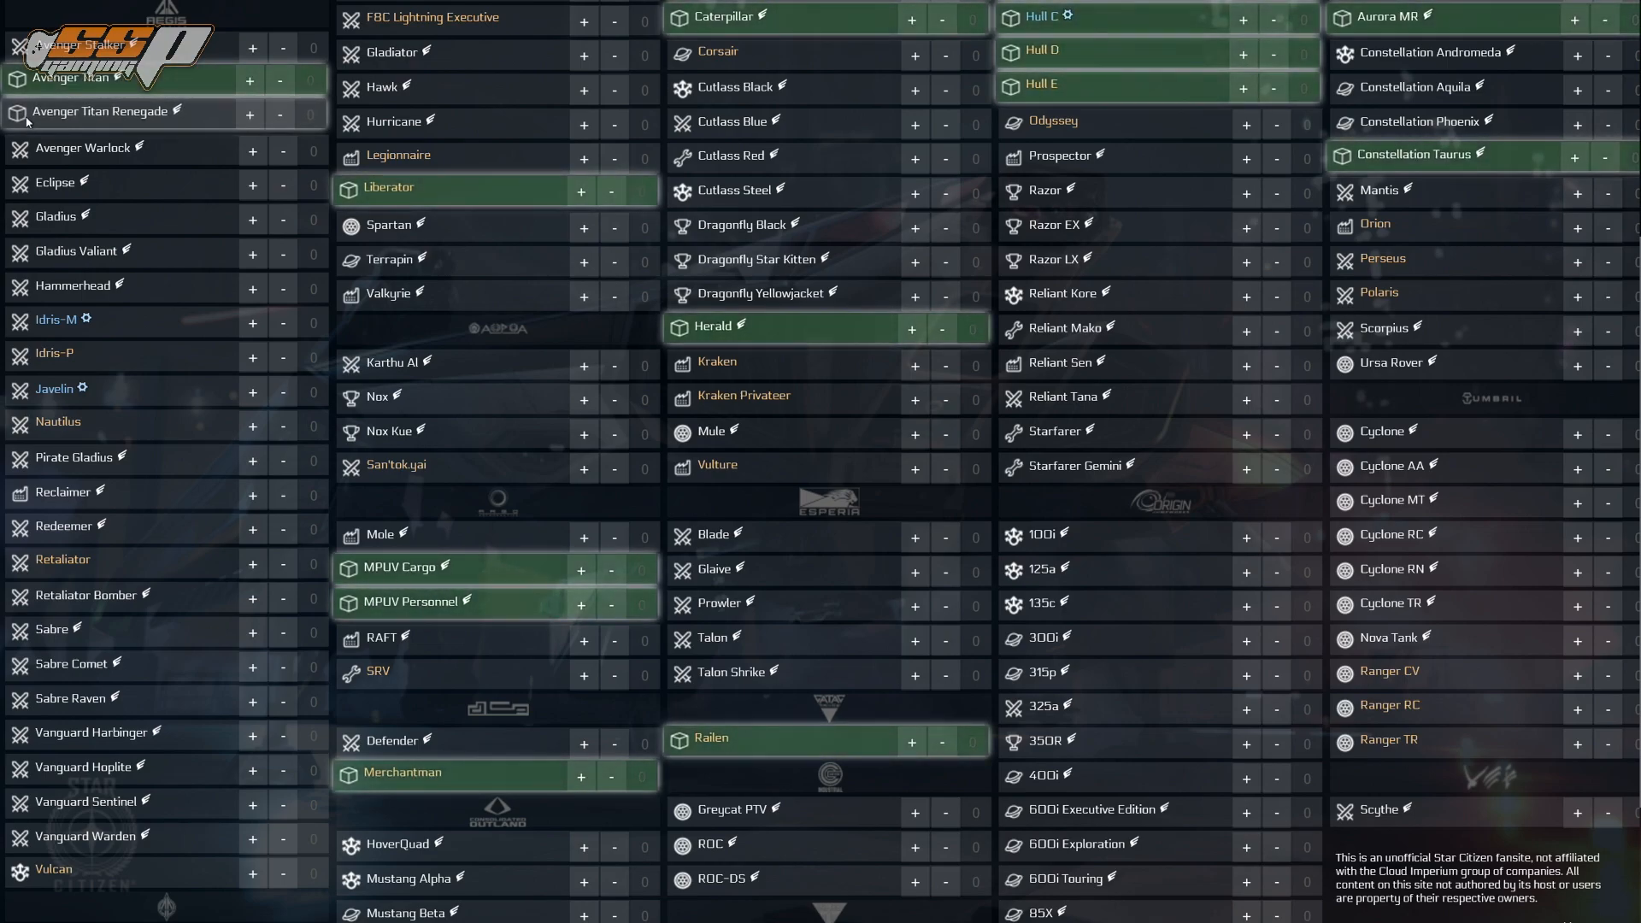
{"action": "mouse_move", "coordinate": [25, 123]}
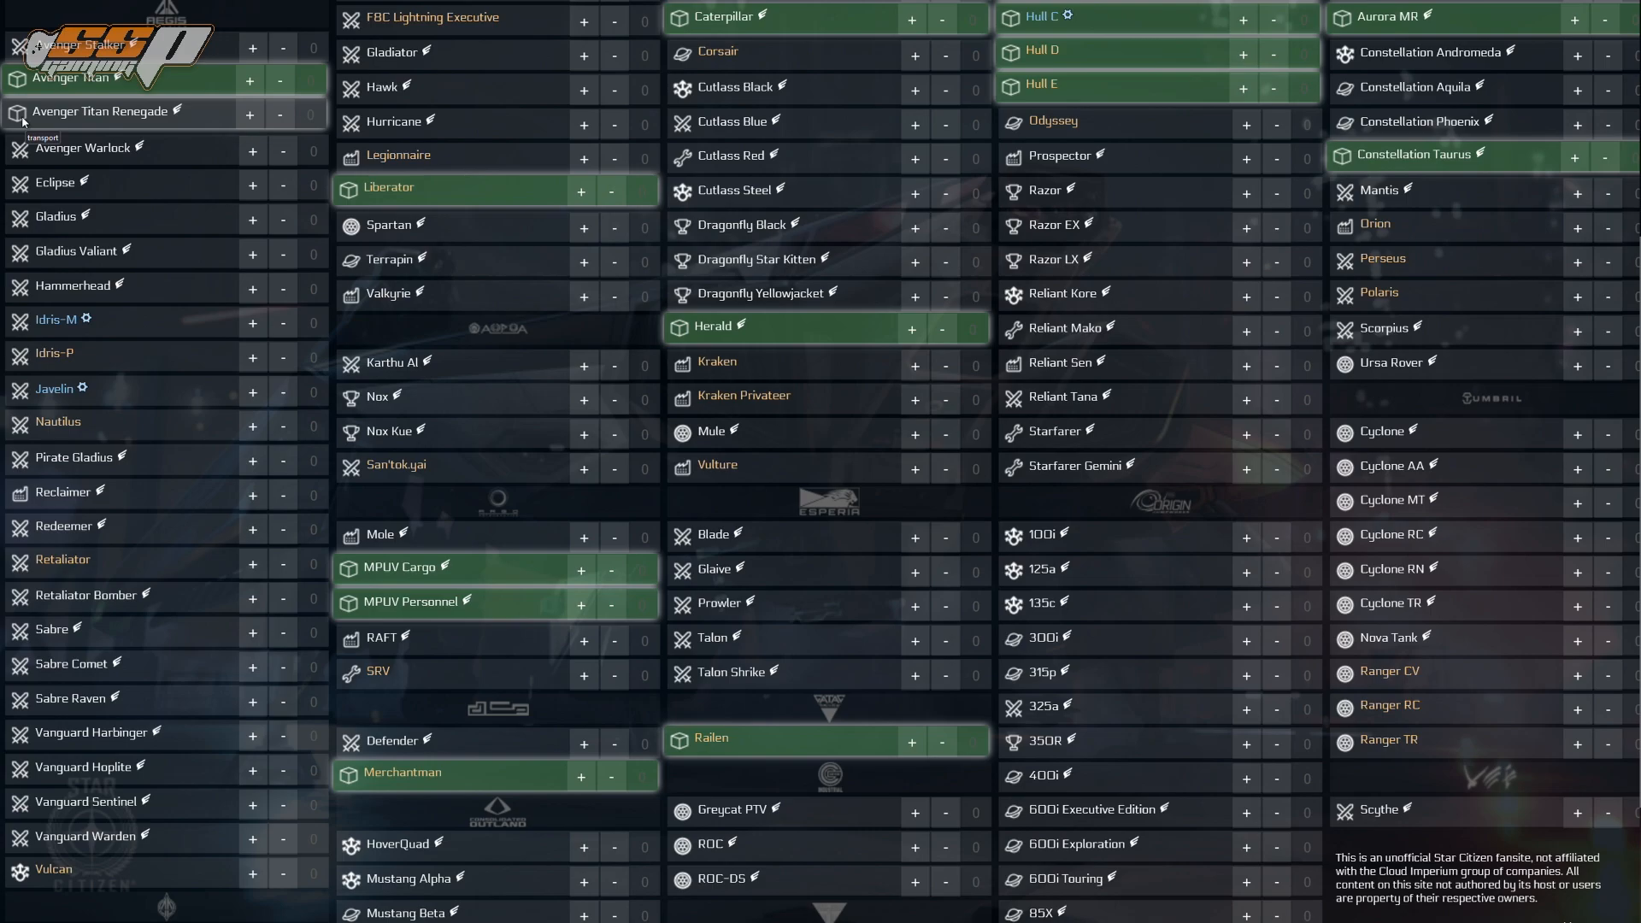
{"action": "scroll", "scroll_direction": "down", "scroll_amount": 3}
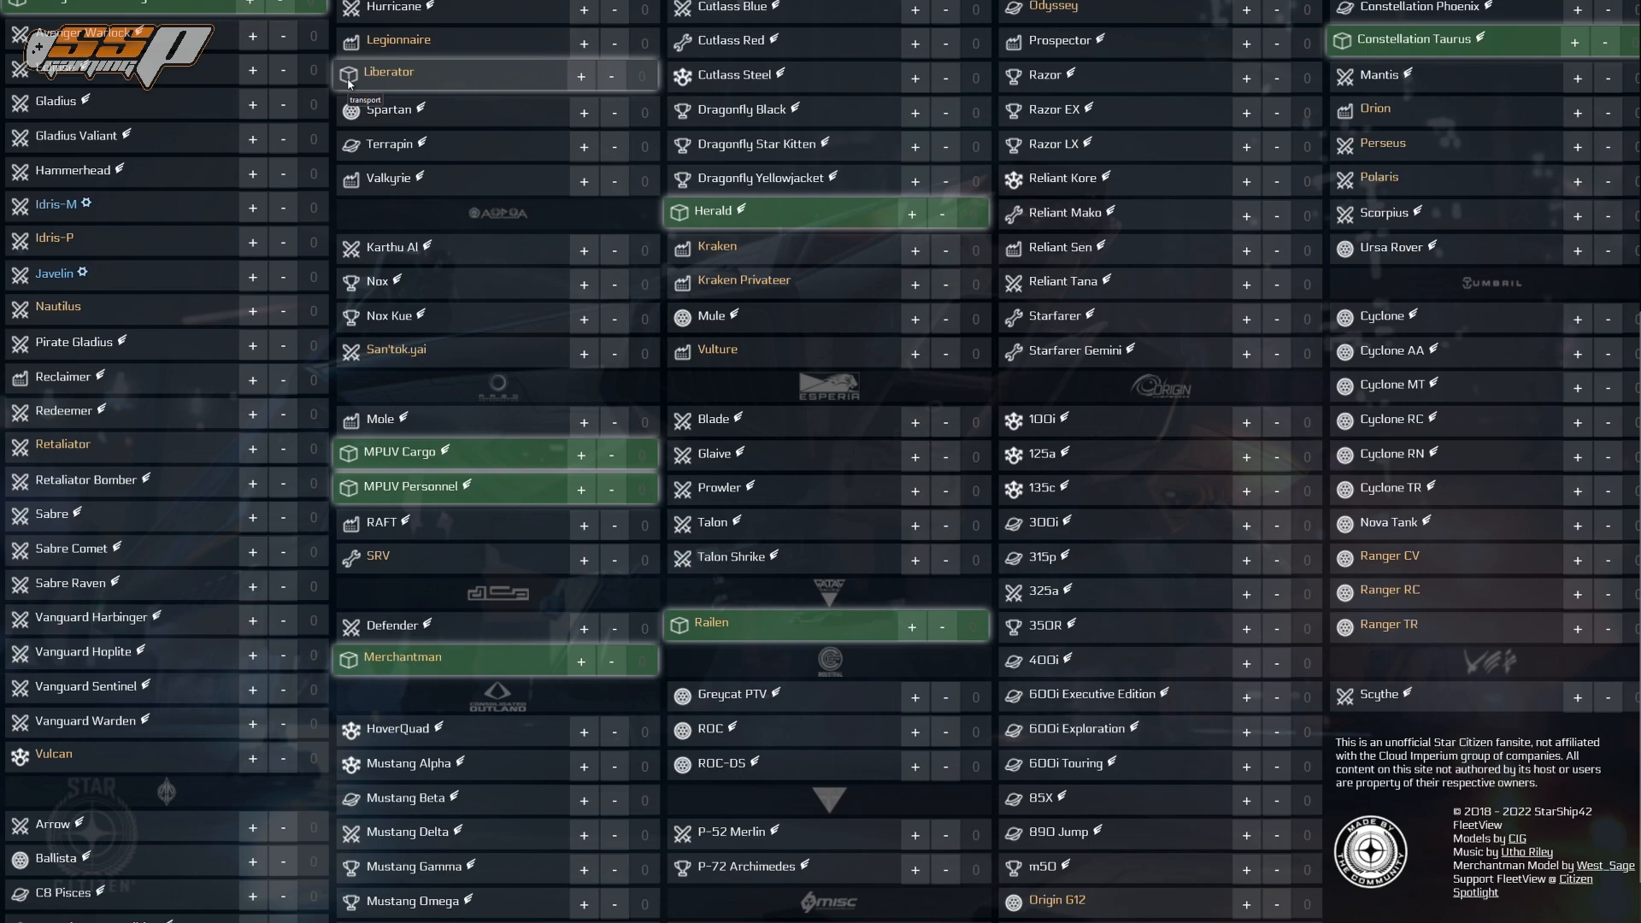
{"action": "scroll", "scroll_direction": "down", "scroll_amount": 3}
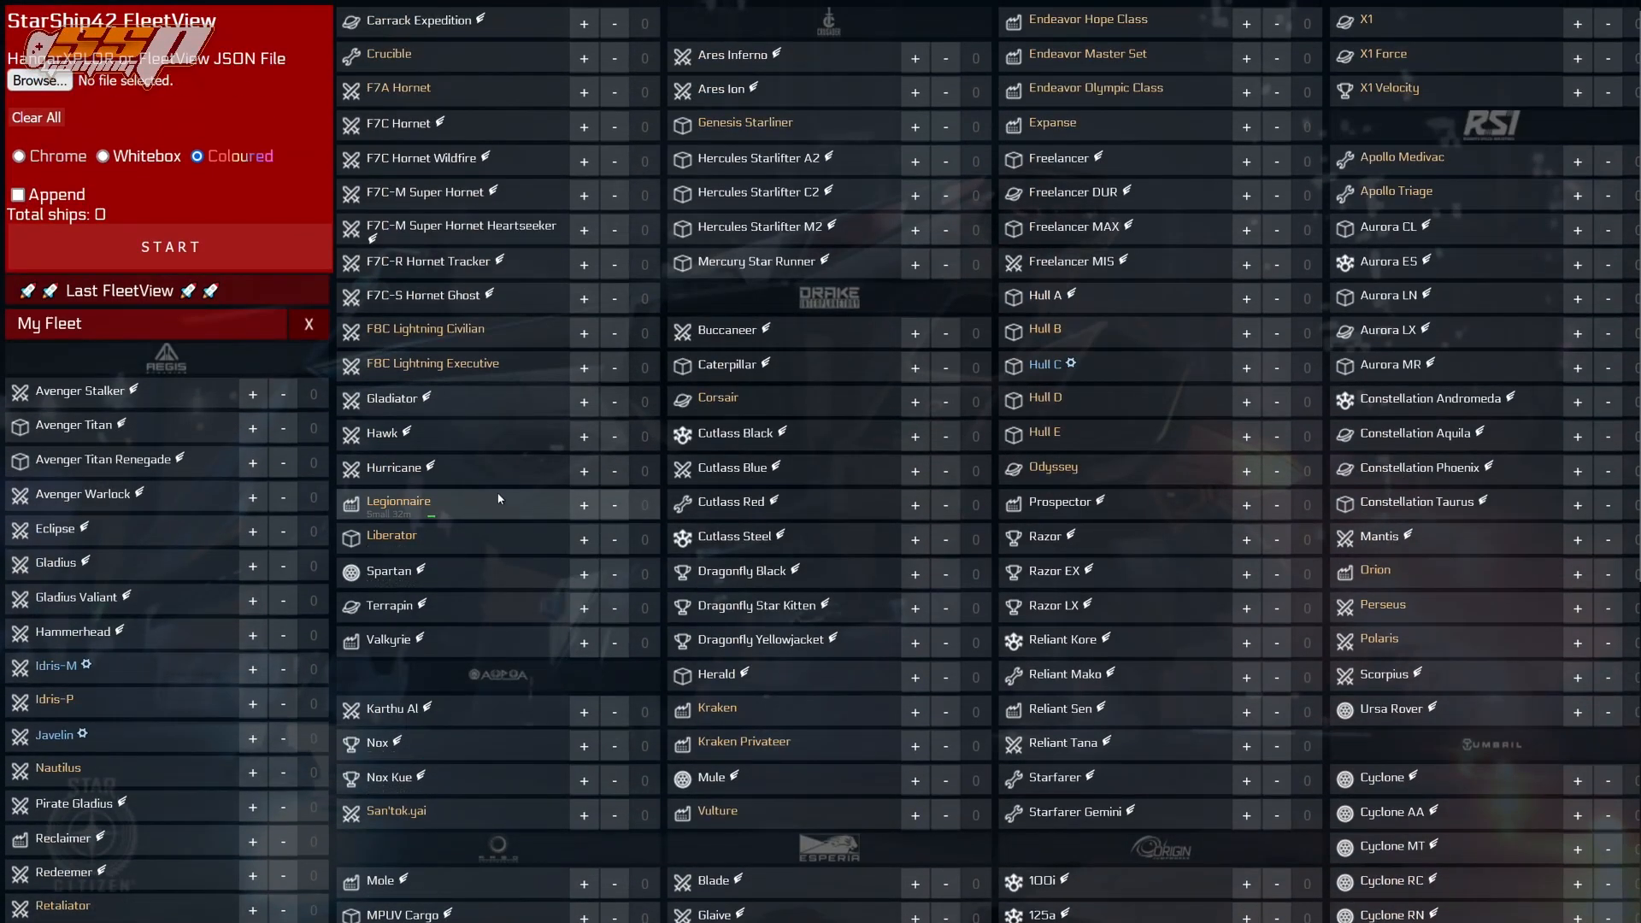
{"action": "scroll", "scroll_direction": "down", "scroll_amount": 3}
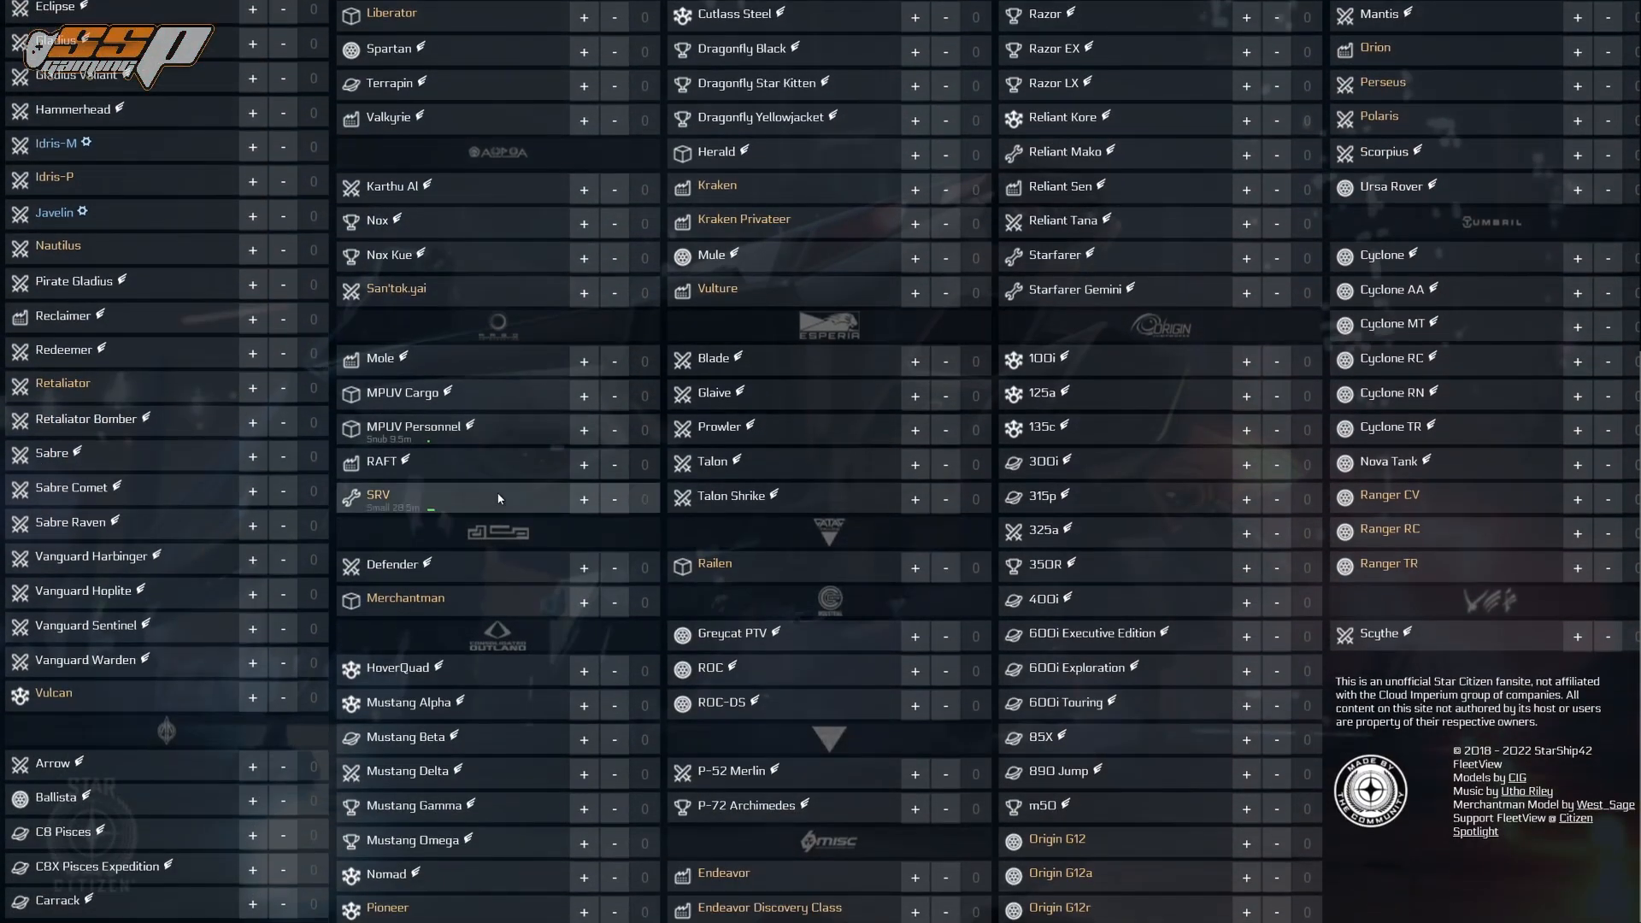
{"action": "mouse_move", "coordinate": [450, 393]}
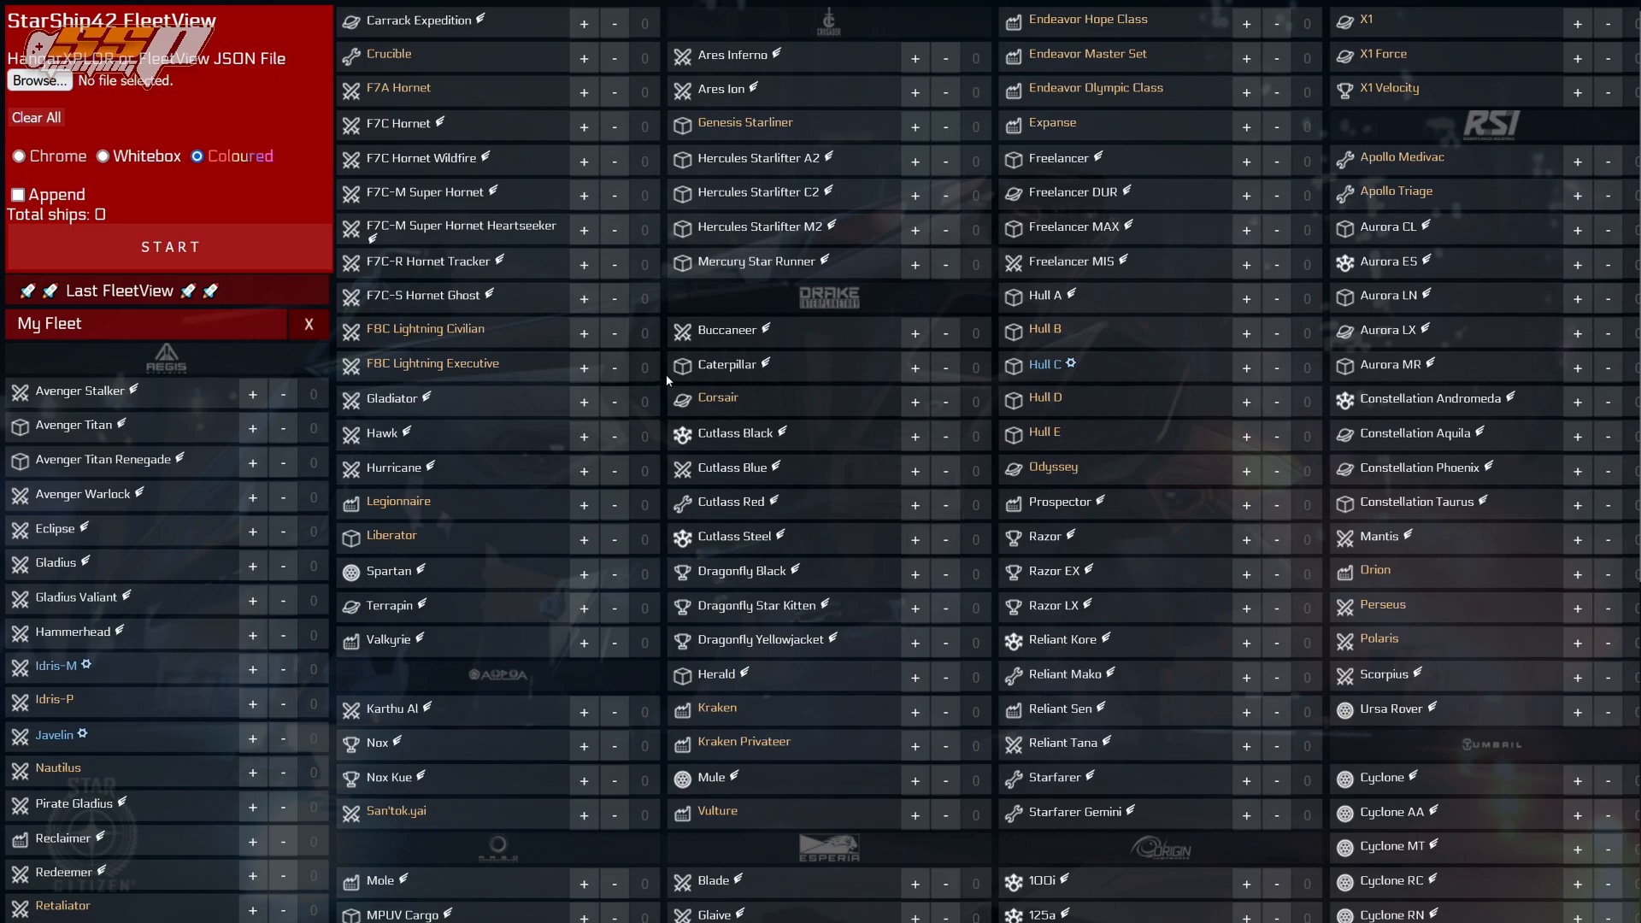
{"action": "scroll", "scroll_direction": "down", "scroll_amount": 3}
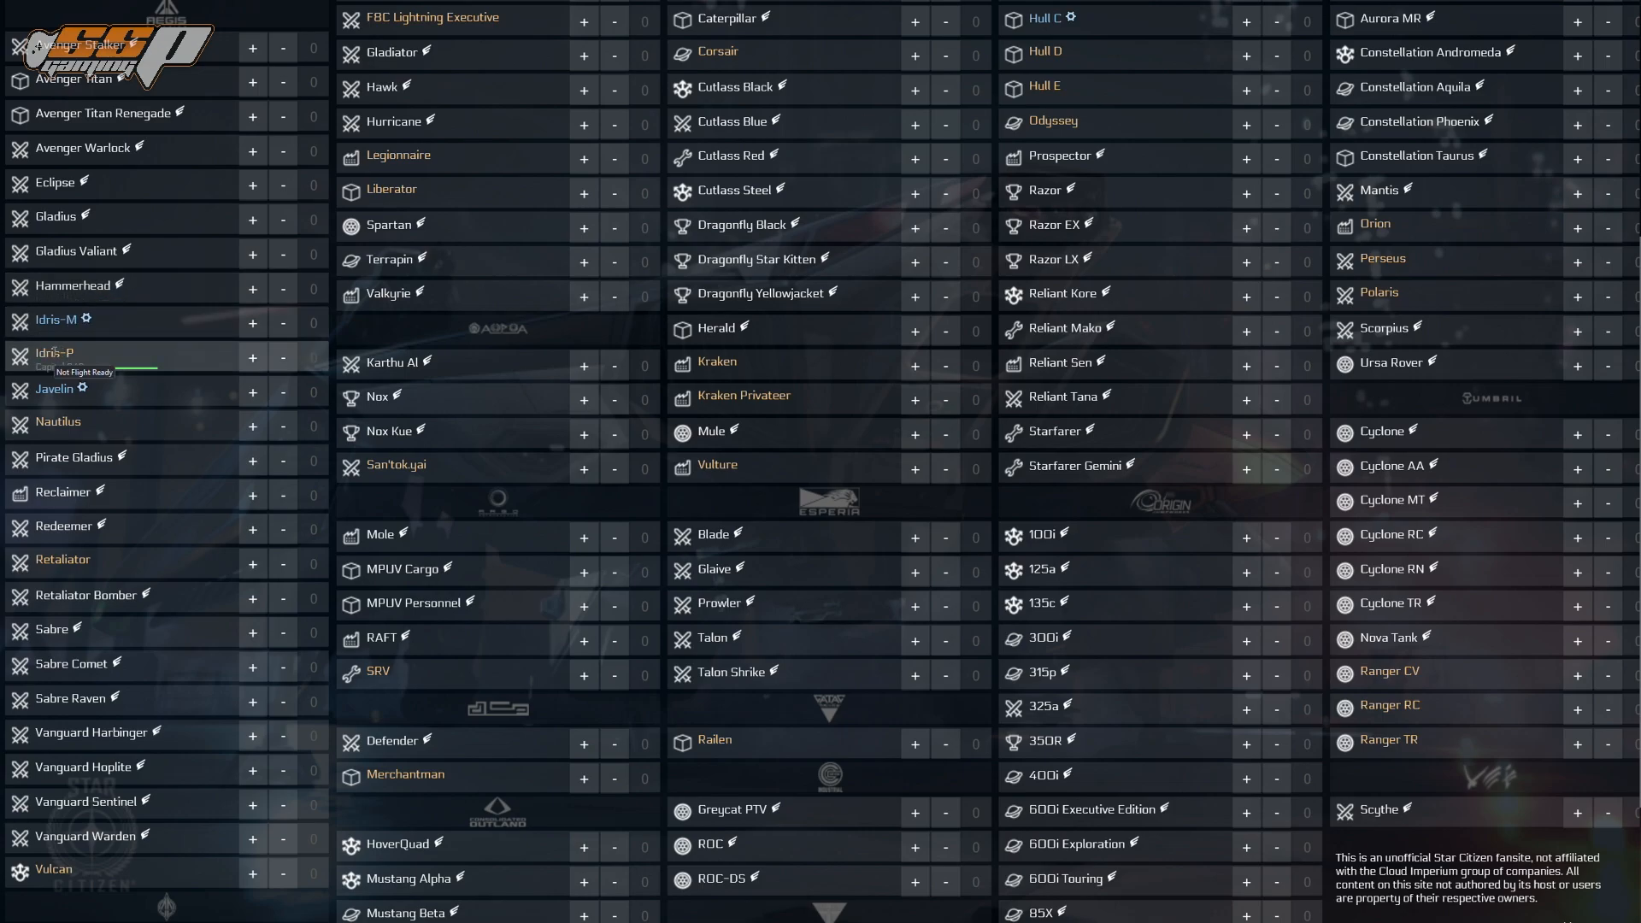
{"action": "mouse_move", "coordinate": [64, 319]}
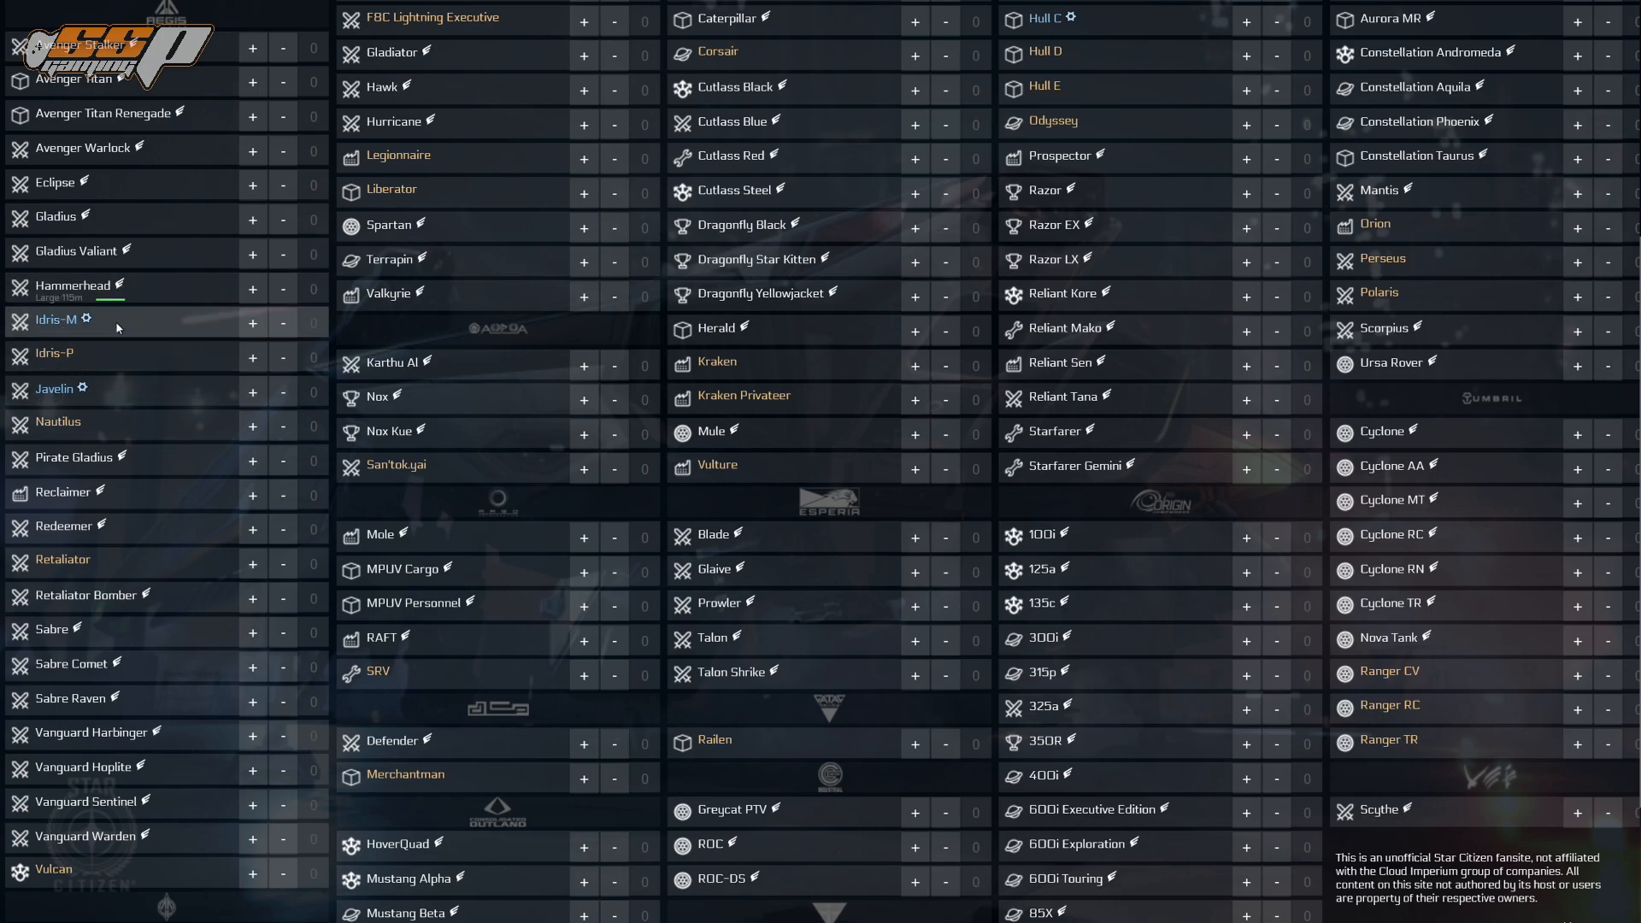
{"action": "mouse_move", "coordinate": [58, 352]}
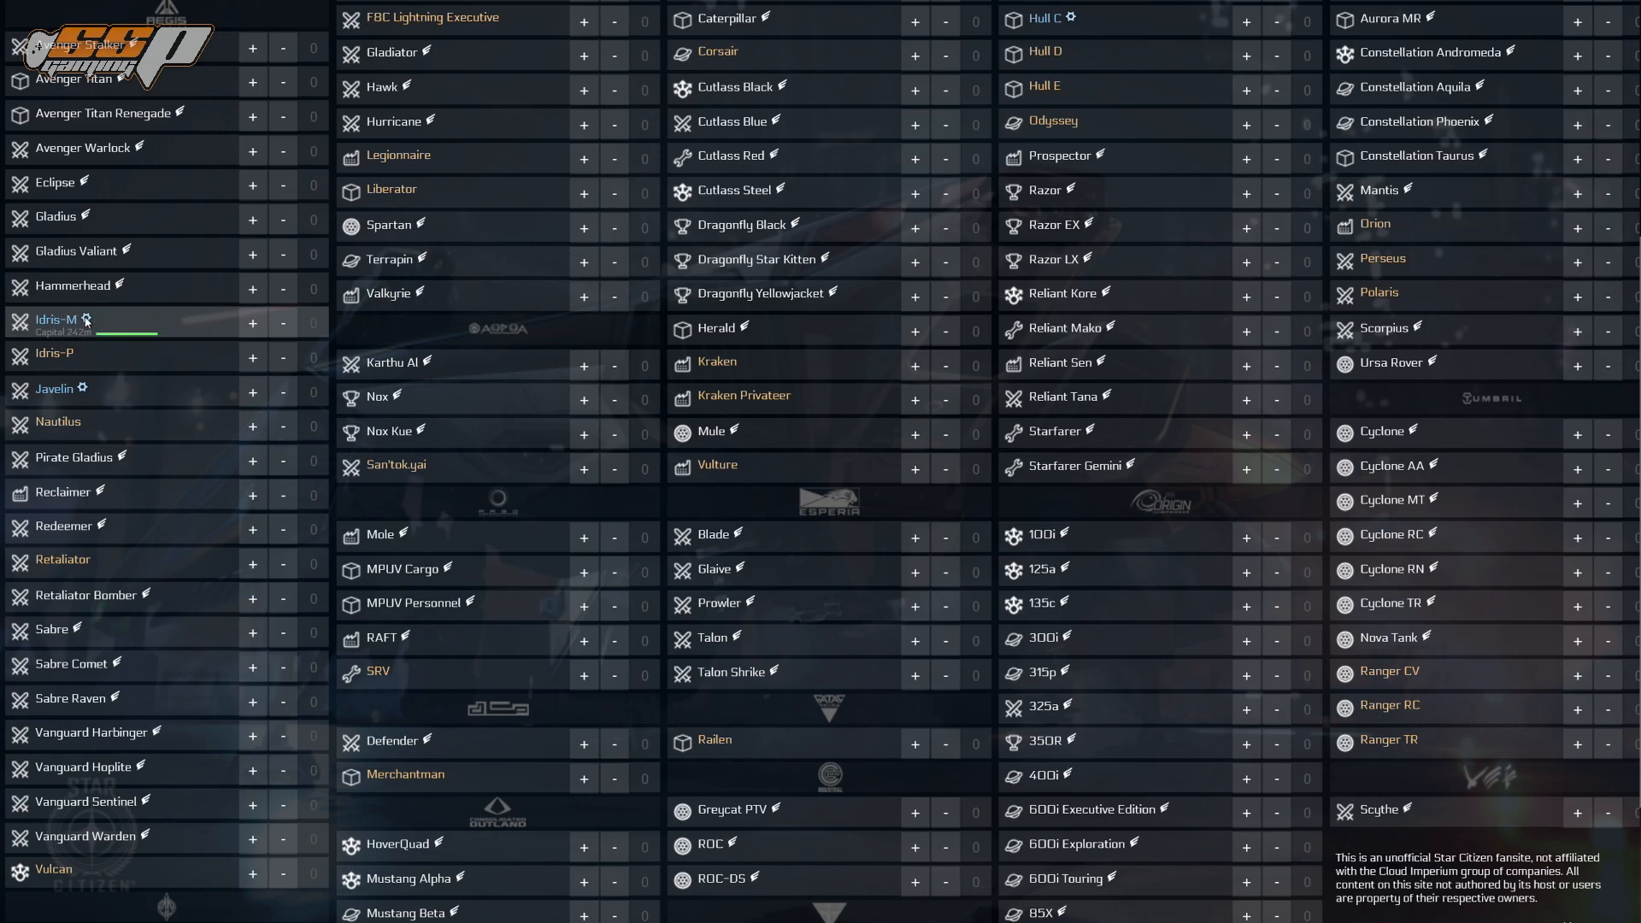
{"action": "mouse_move", "coordinate": [58, 320]}
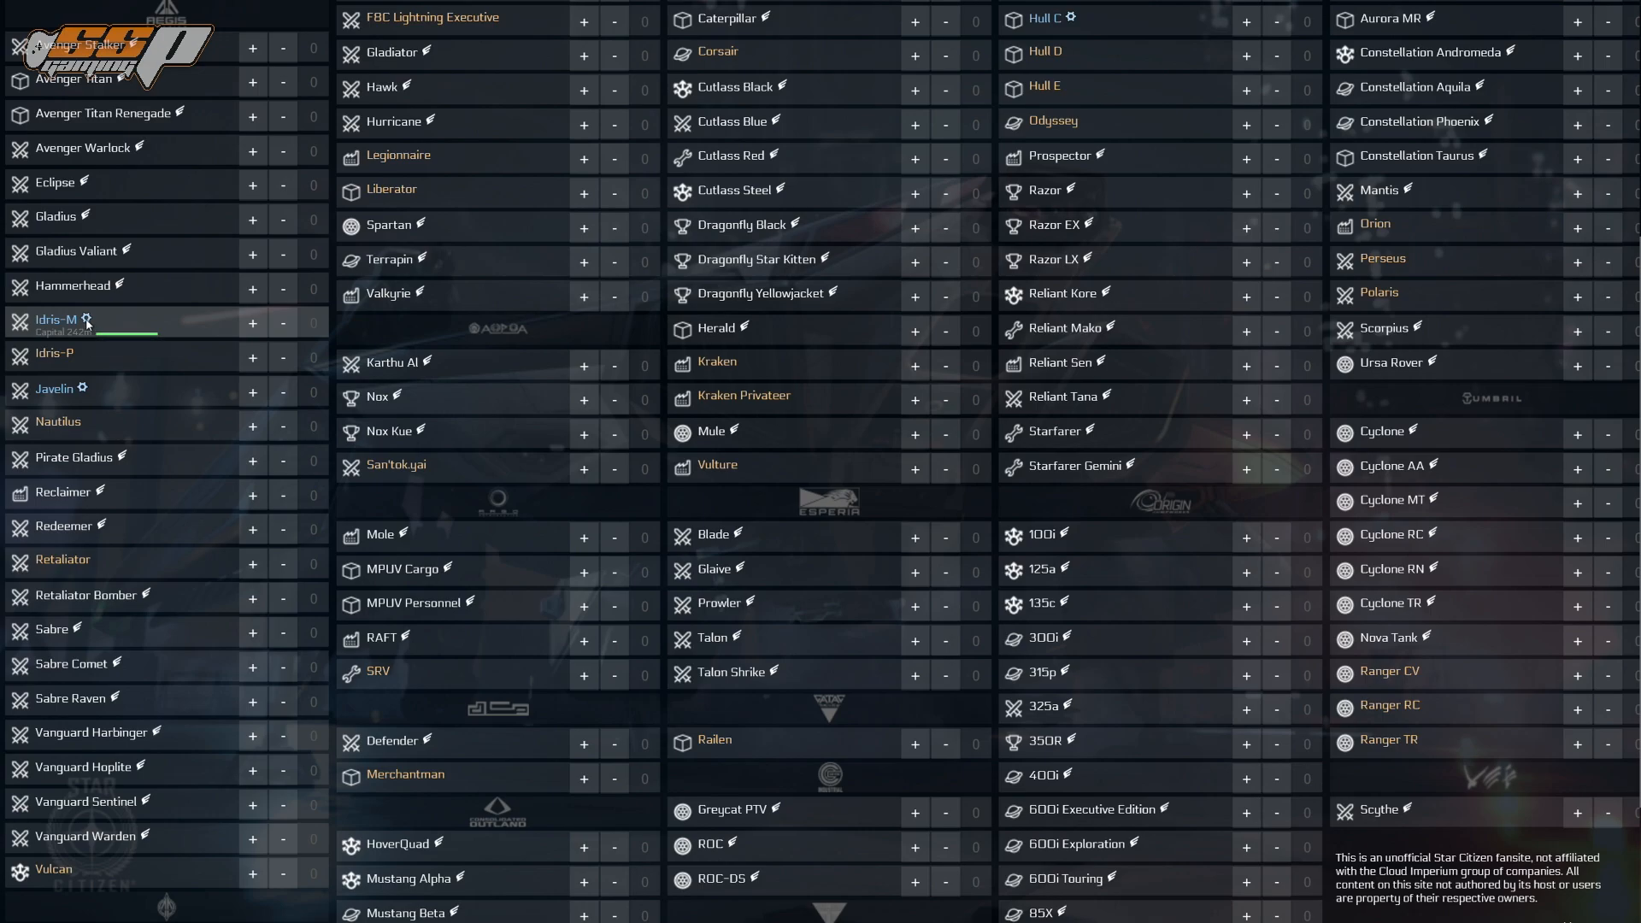
{"action": "mouse_move", "coordinate": [86, 323]}
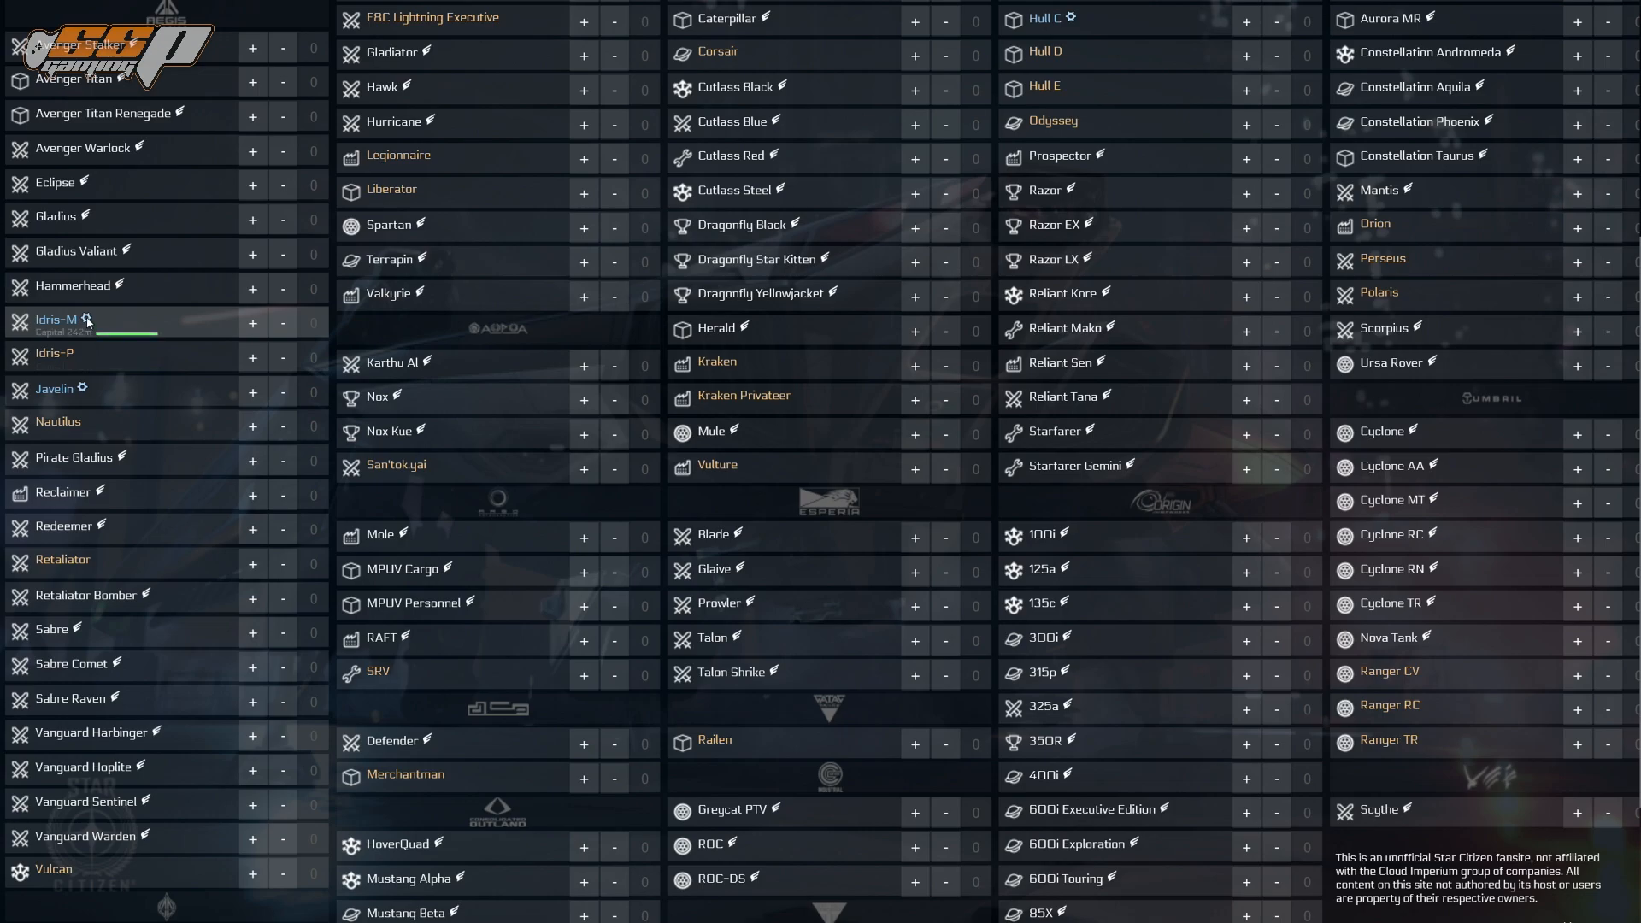
{"action": "mouse_move", "coordinate": [58, 320]}
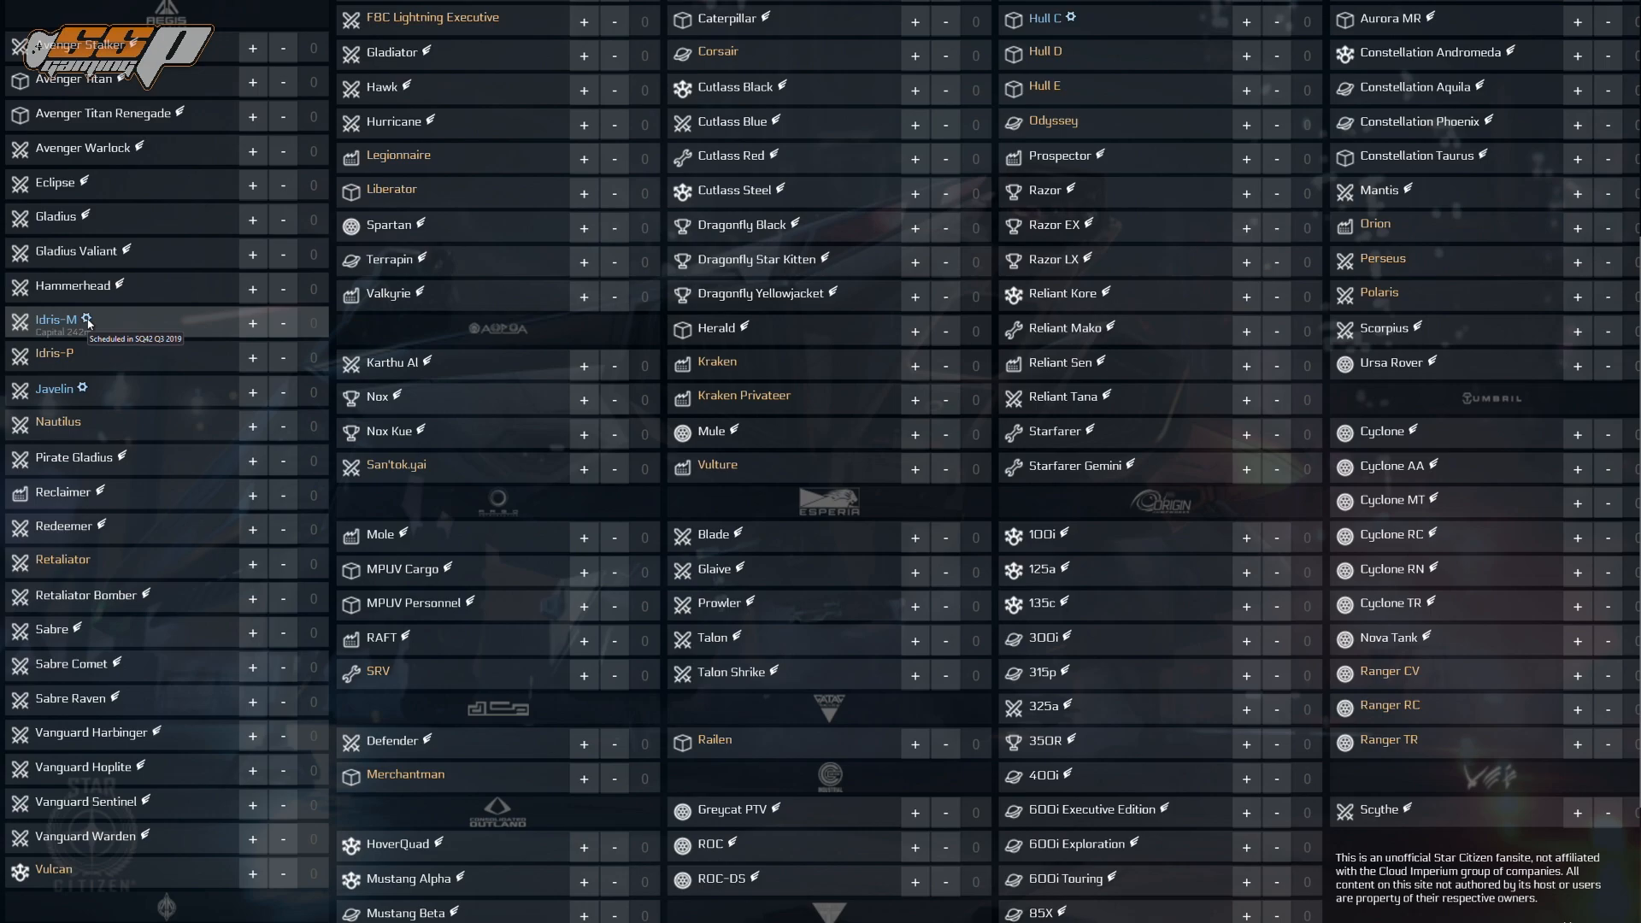
{"action": "mouse_move", "coordinate": [132, 321]}
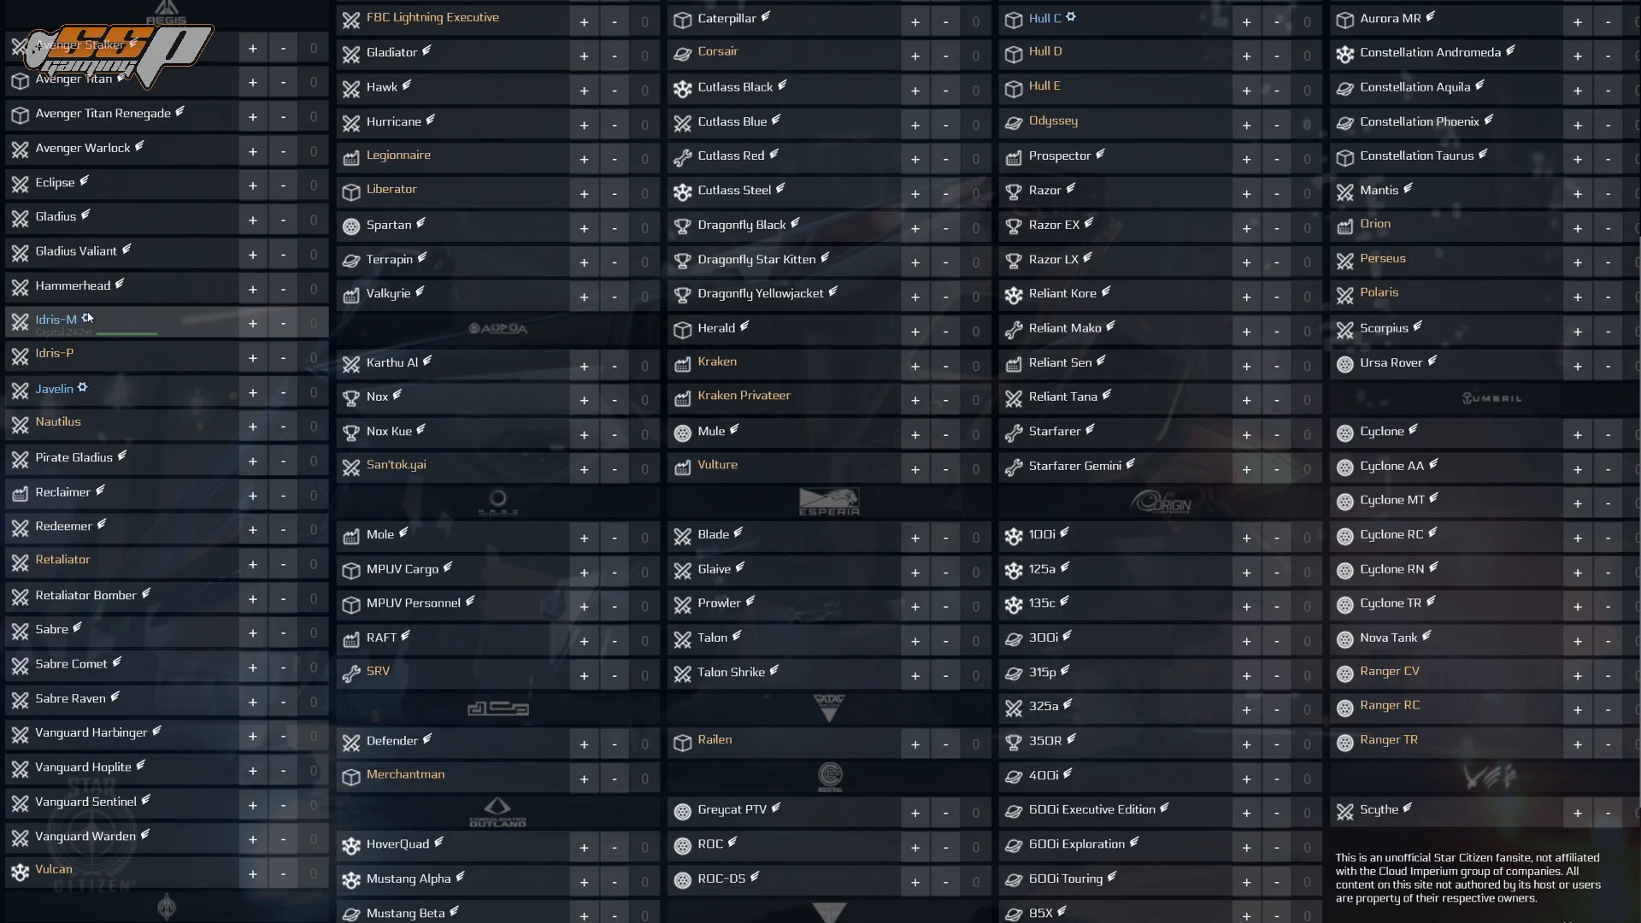
{"action": "scroll", "scroll_direction": "down", "scroll_amount": 3}
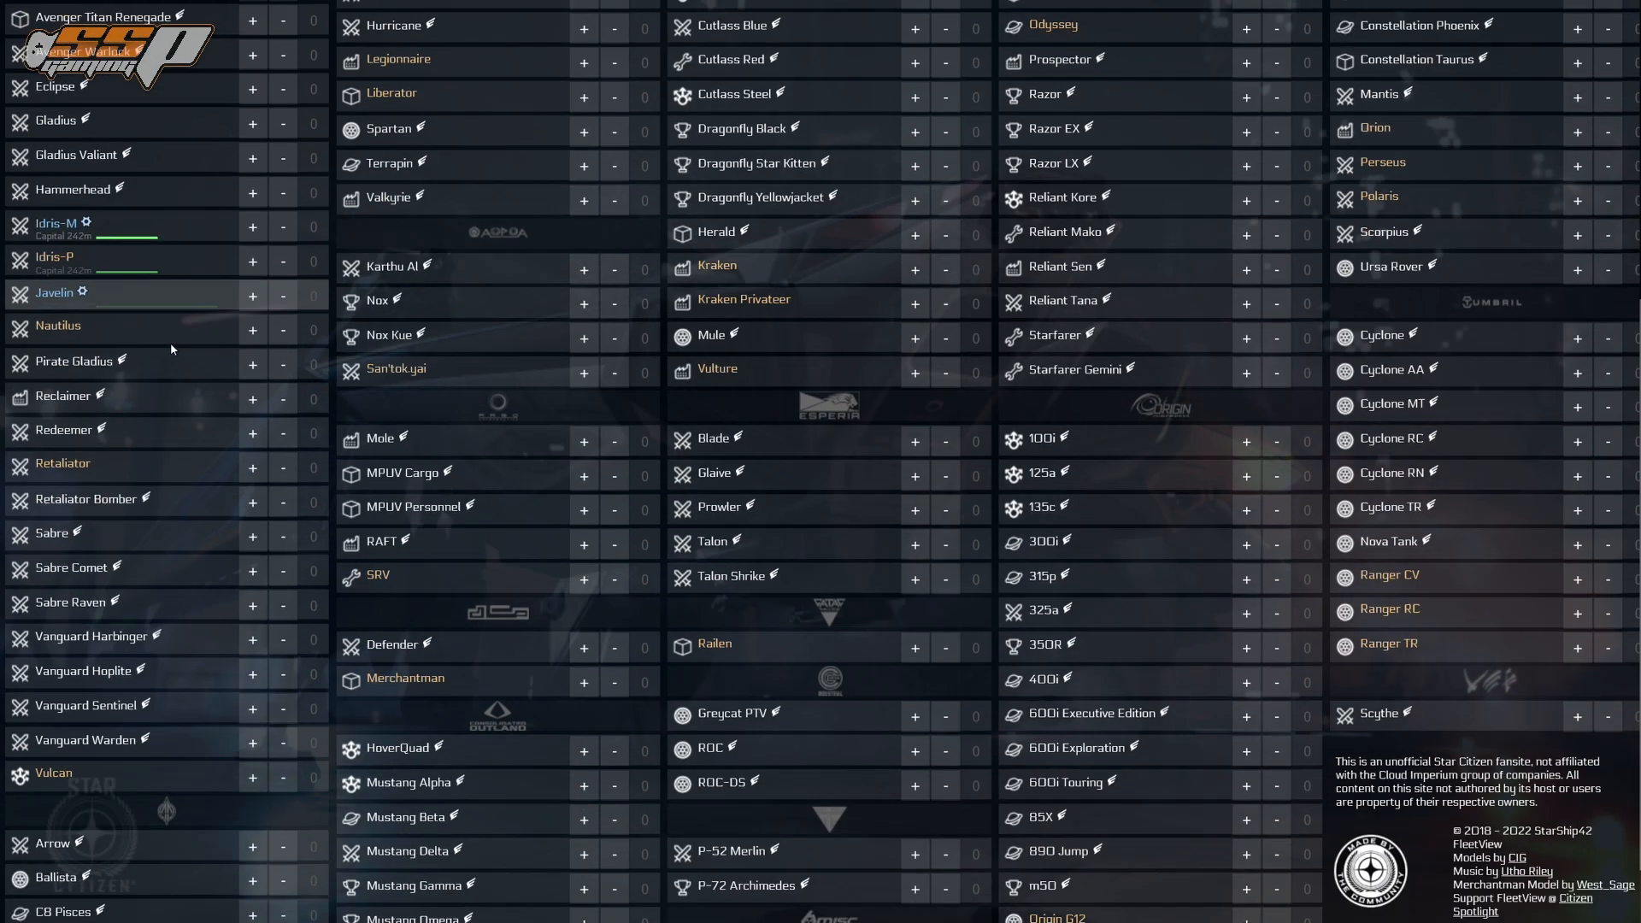
{"action": "scroll", "scroll_direction": "down", "scroll_amount": 3}
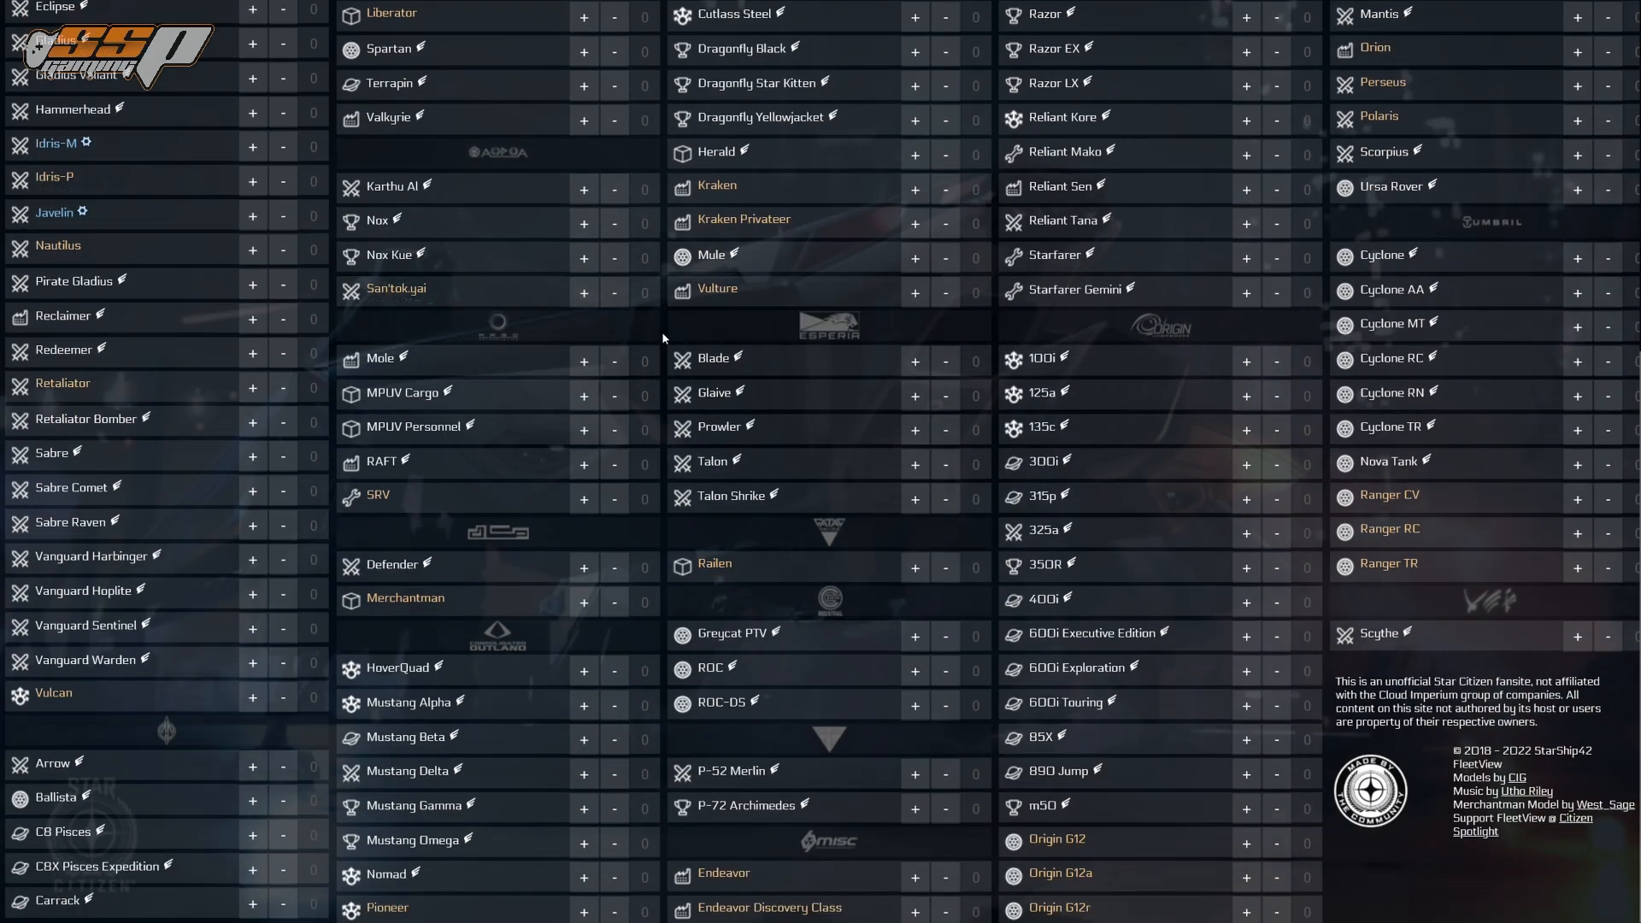
{"action": "mouse_move", "coordinate": [667, 402]}
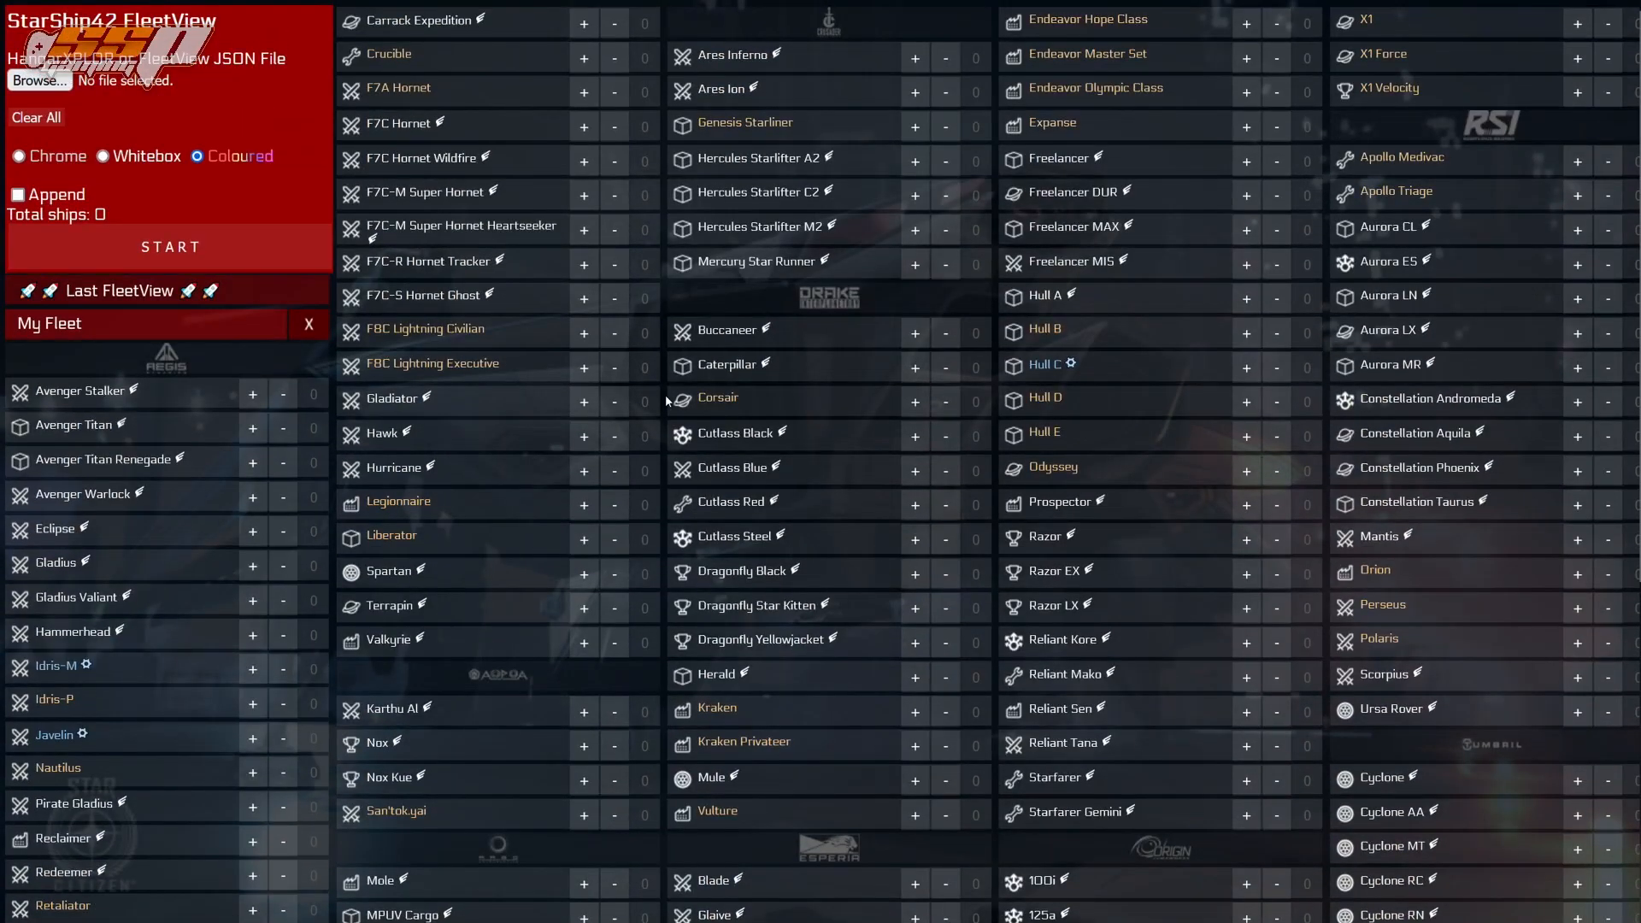
{"action": "mouse_move", "coordinate": [667, 297]}
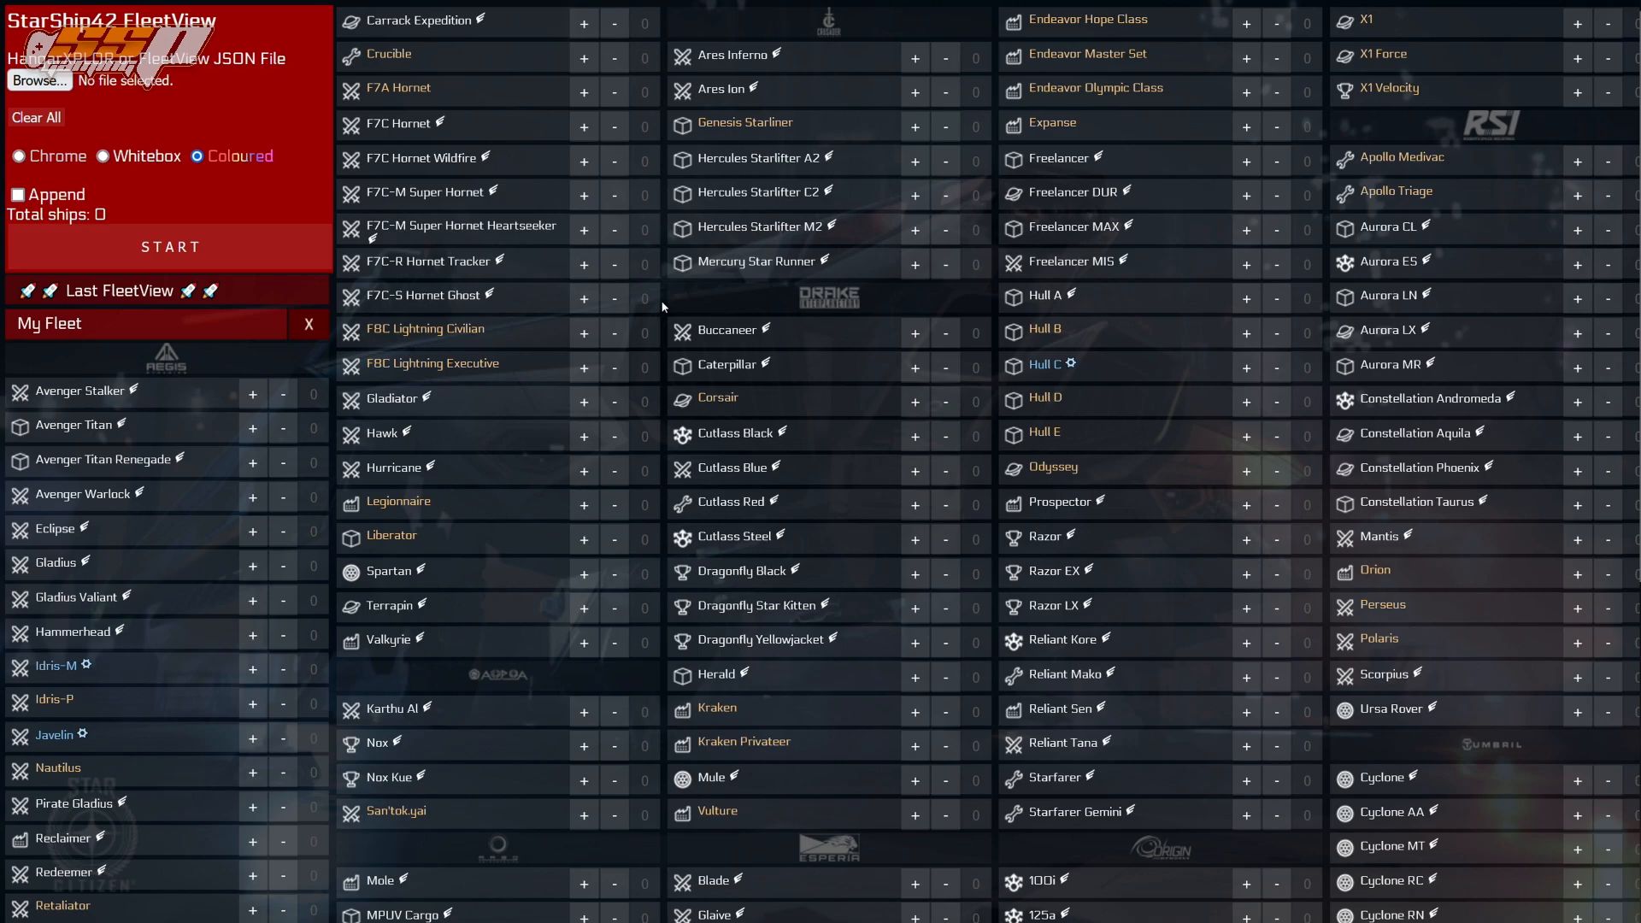
{"action": "mouse_move", "coordinate": [542, 304]}
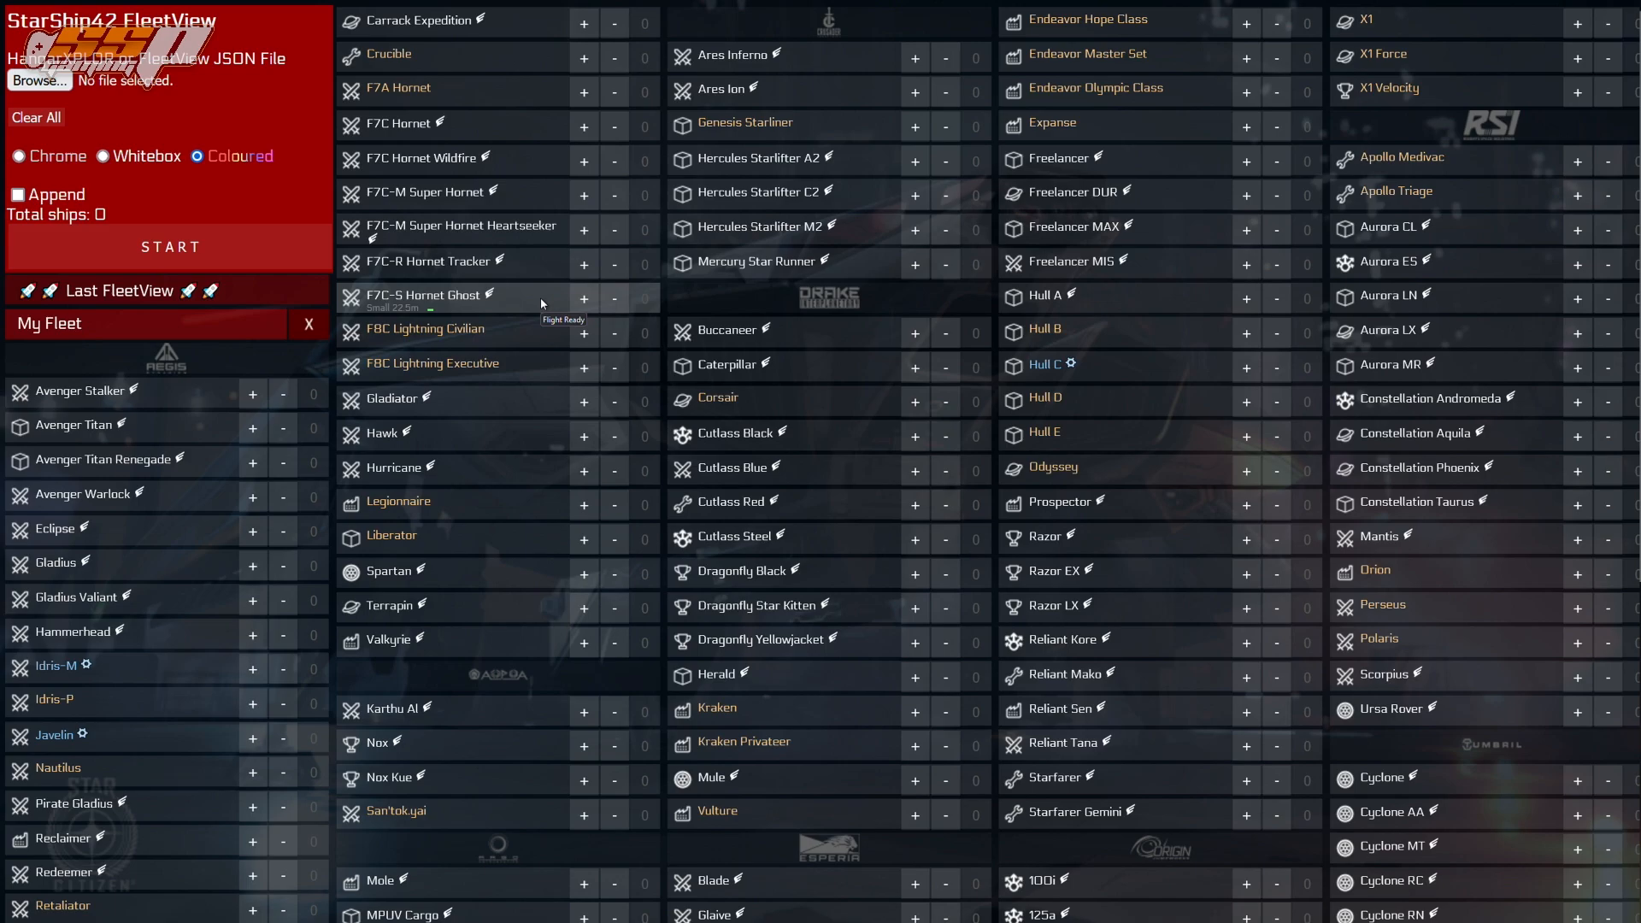
{"action": "mouse_move", "coordinate": [660, 287]}
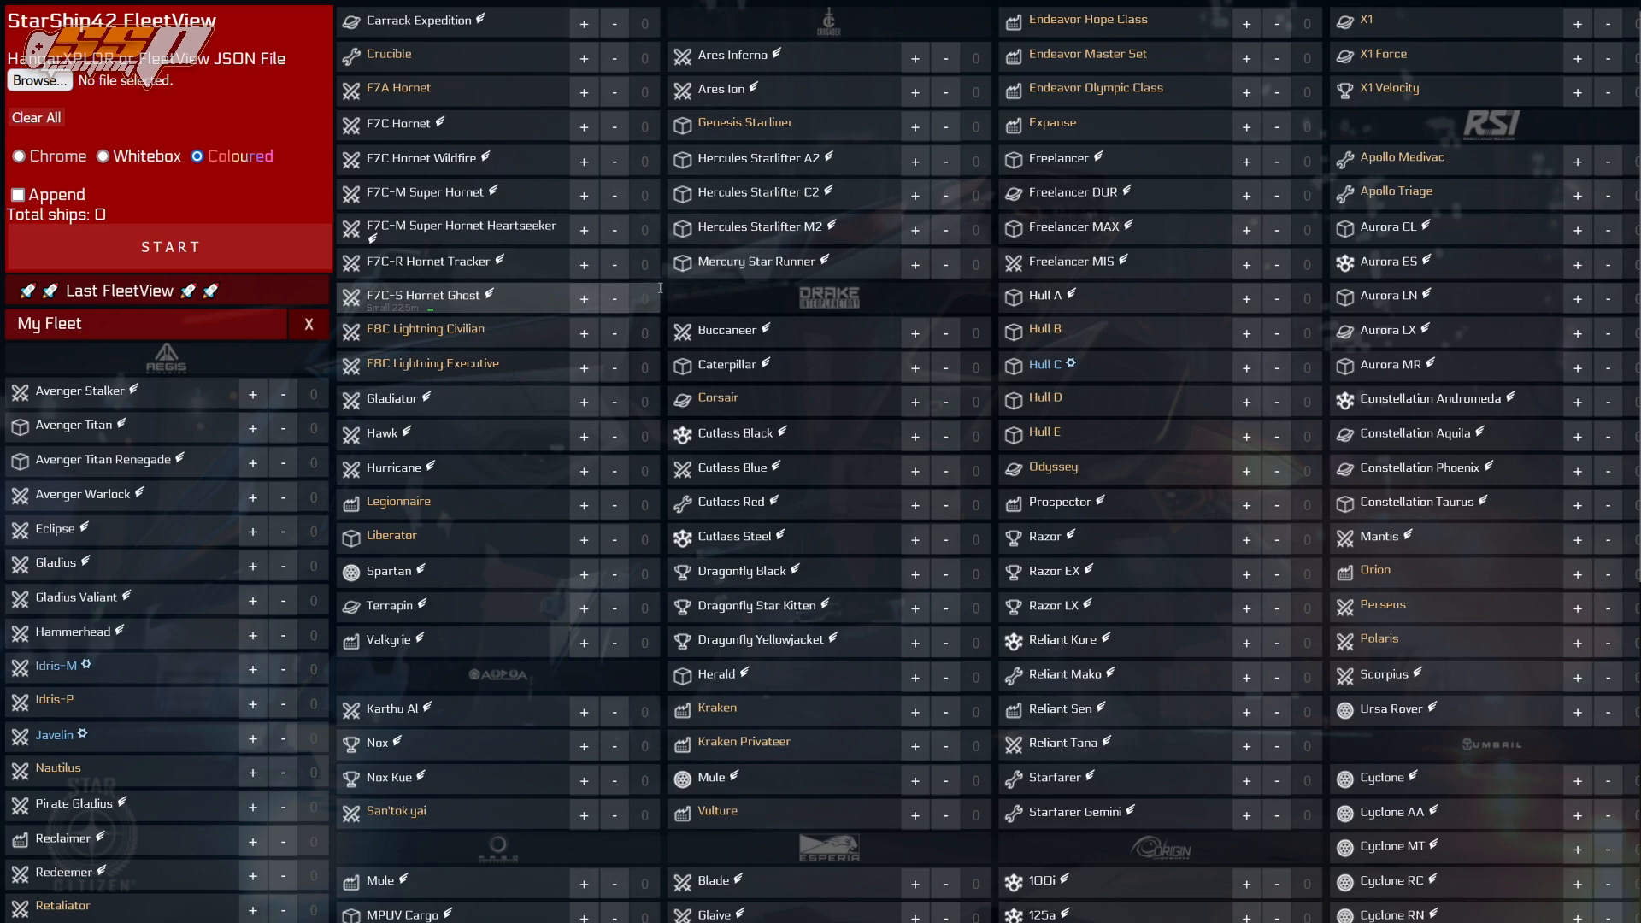
{"action": "mouse_move", "coordinate": [663, 292]}
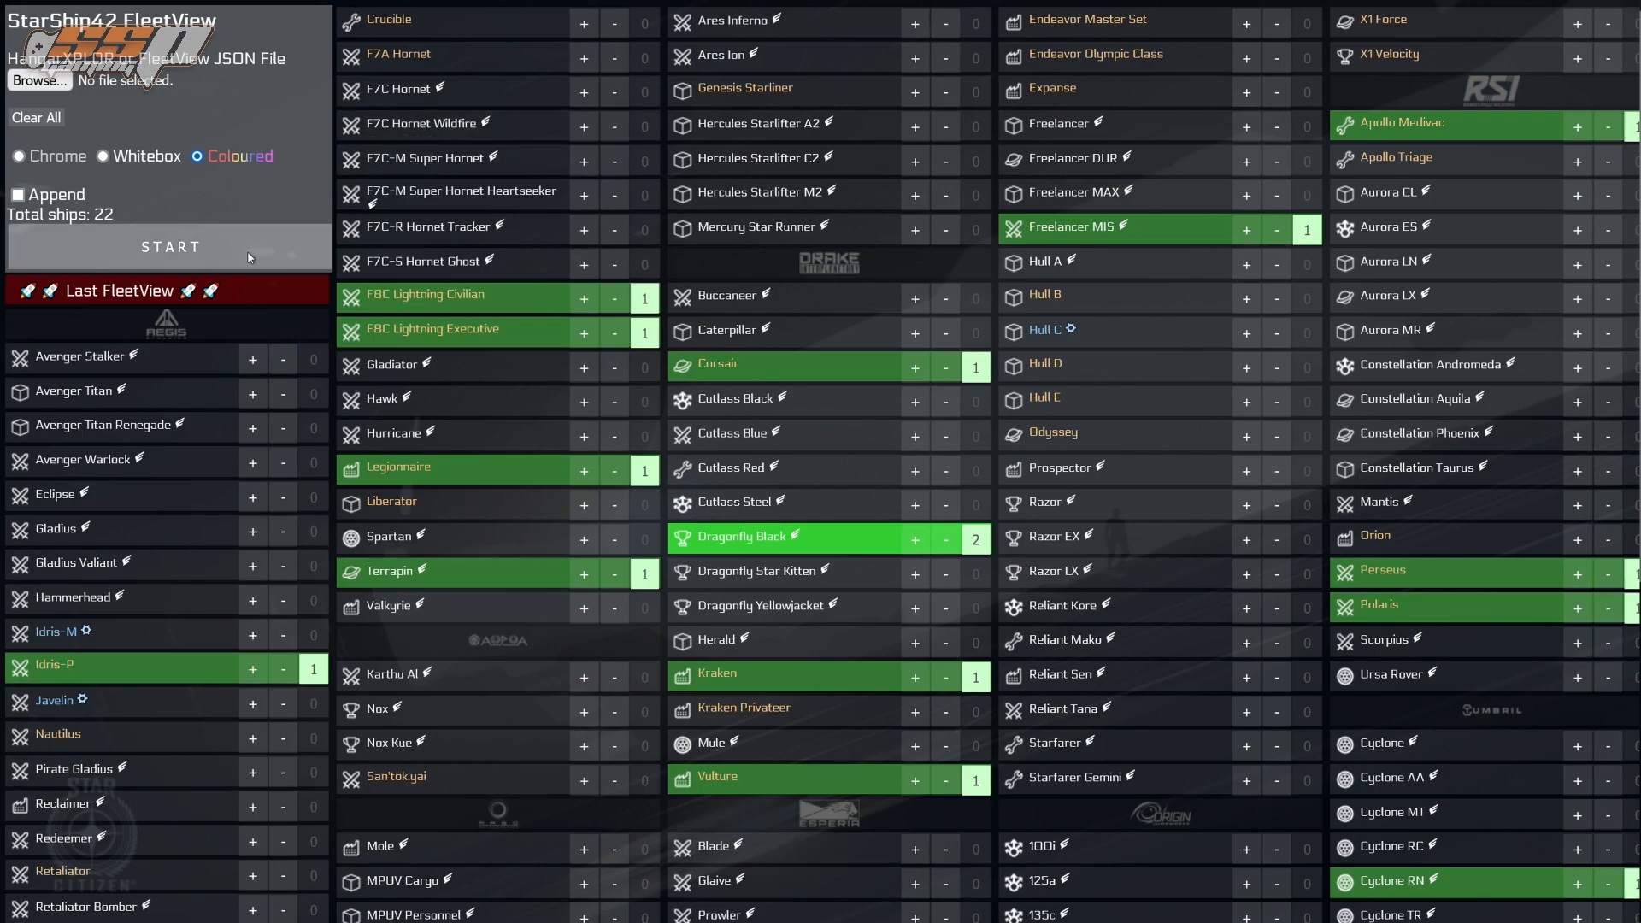
- Start FleetView so the 22-ship list loads into the 3D viewer
{"action": "left_click", "coordinate": [169, 246]}
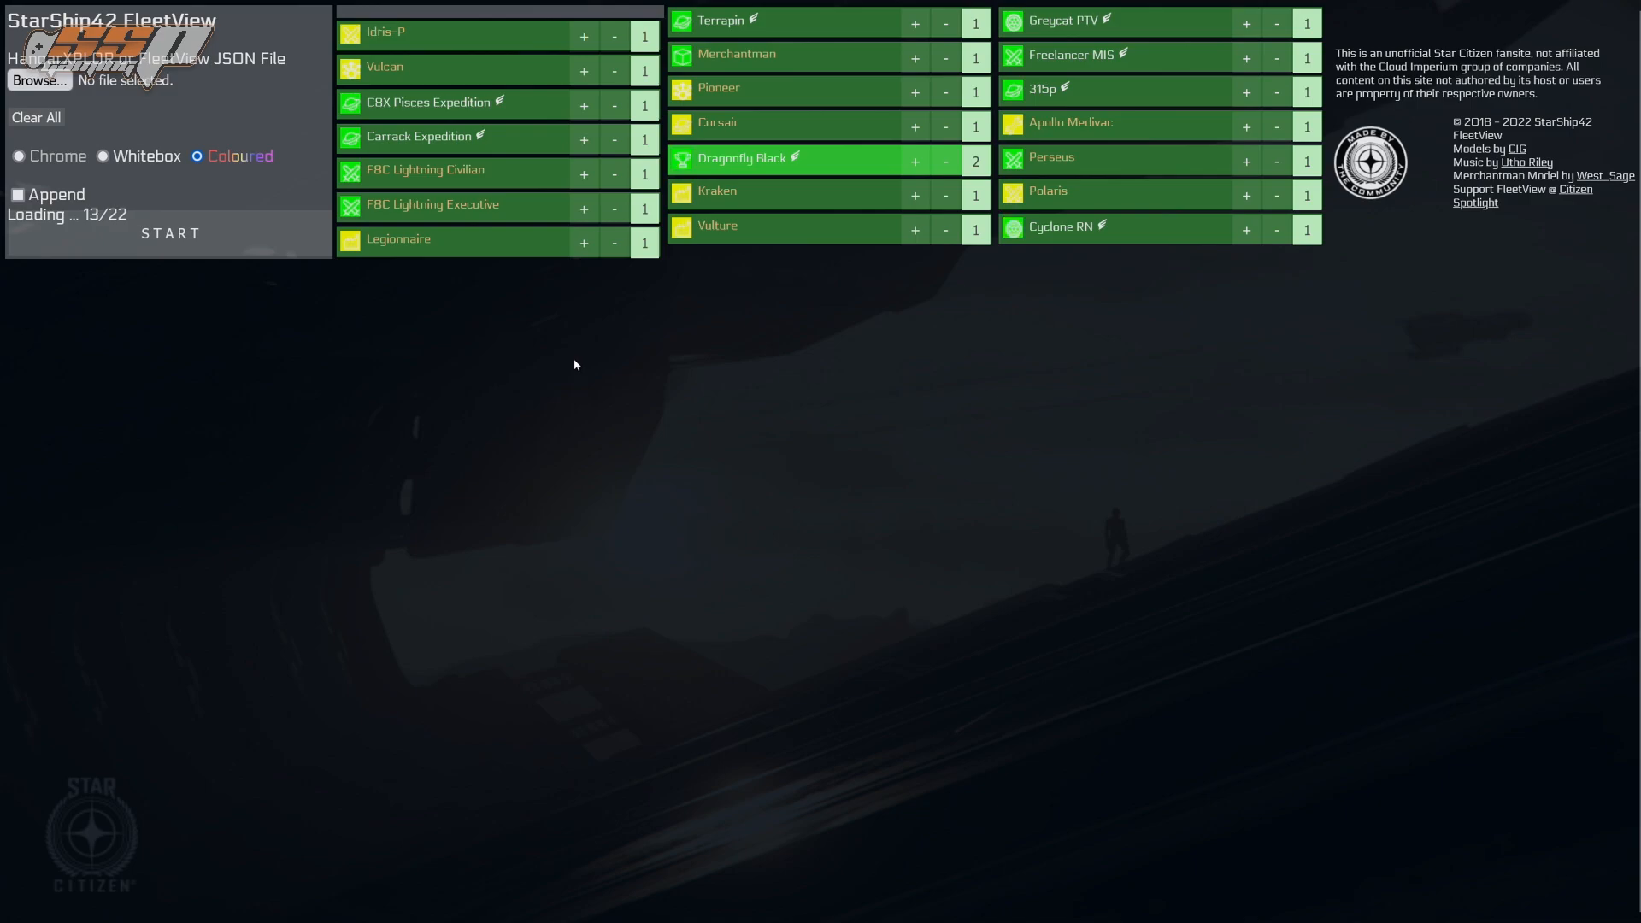
{"action": "left_click", "coordinate": [171, 234]}
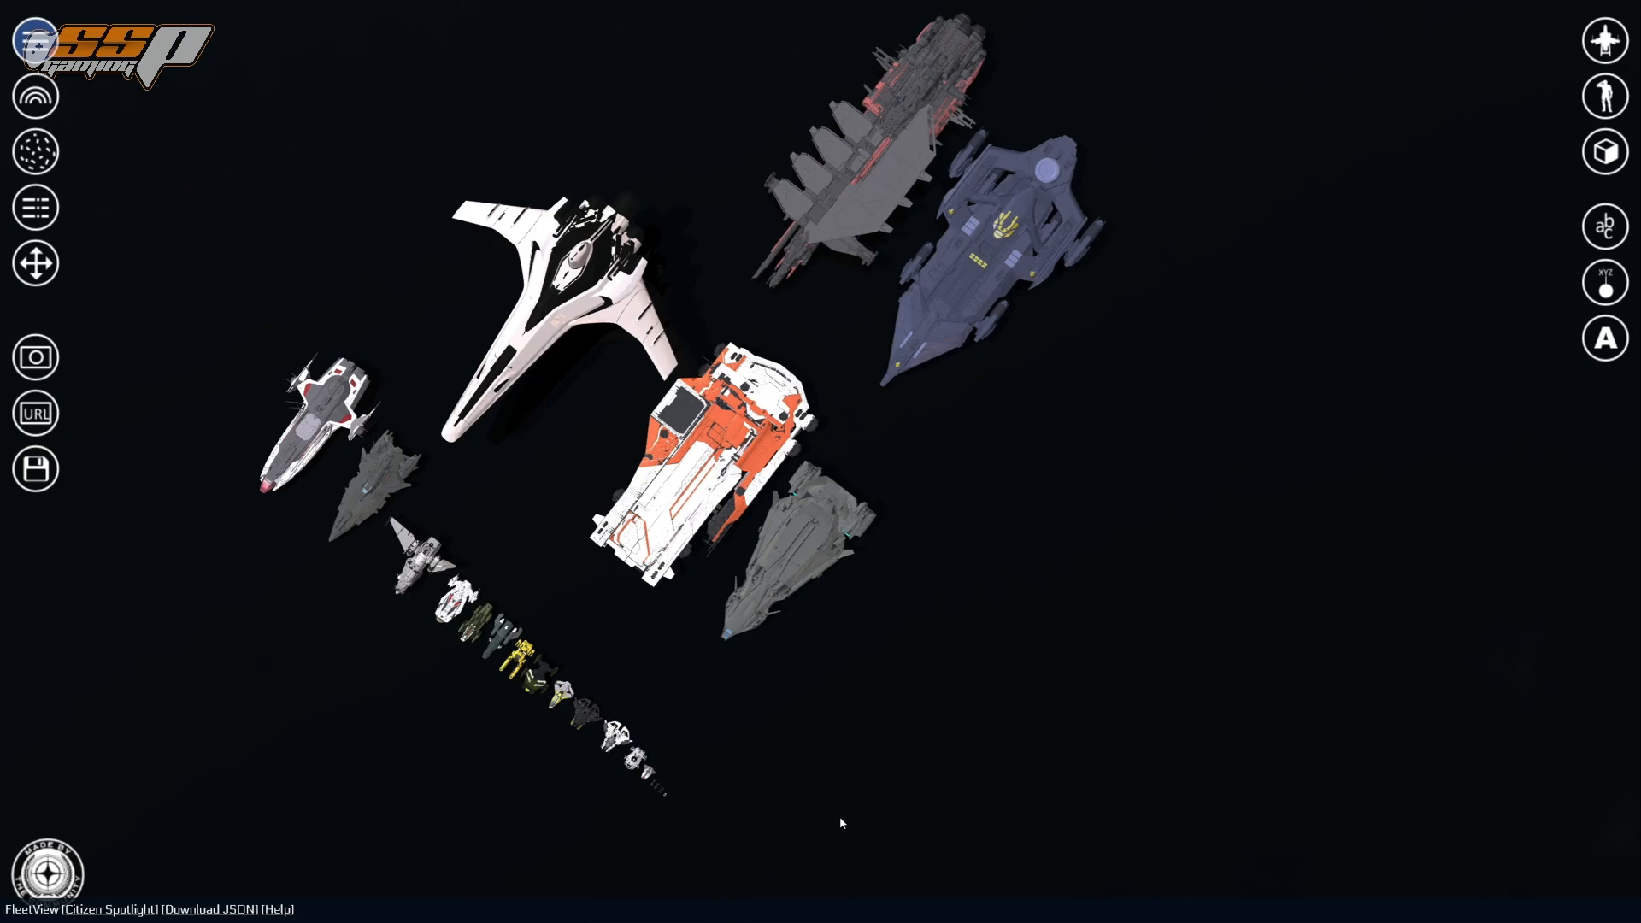
{"action": "mouse_move", "coordinate": [666, 636]}
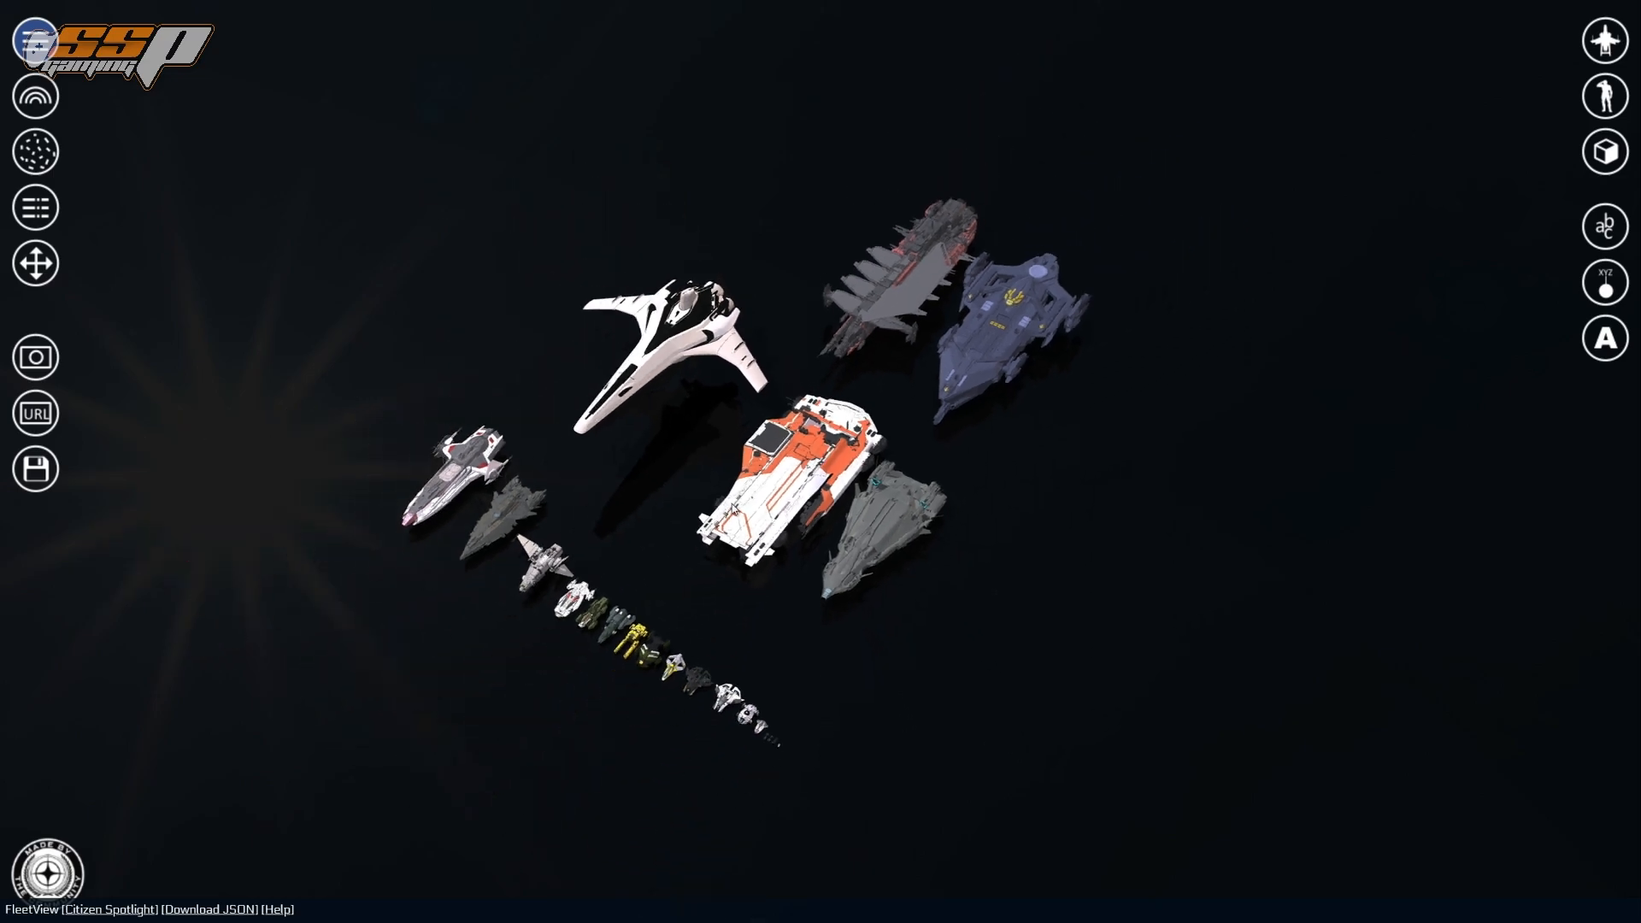
- Zoom the camera on the rendered 22-ship fleet lined up largest to smallest
{"action": "scroll", "scroll_direction": "down", "scroll_amount": 3}
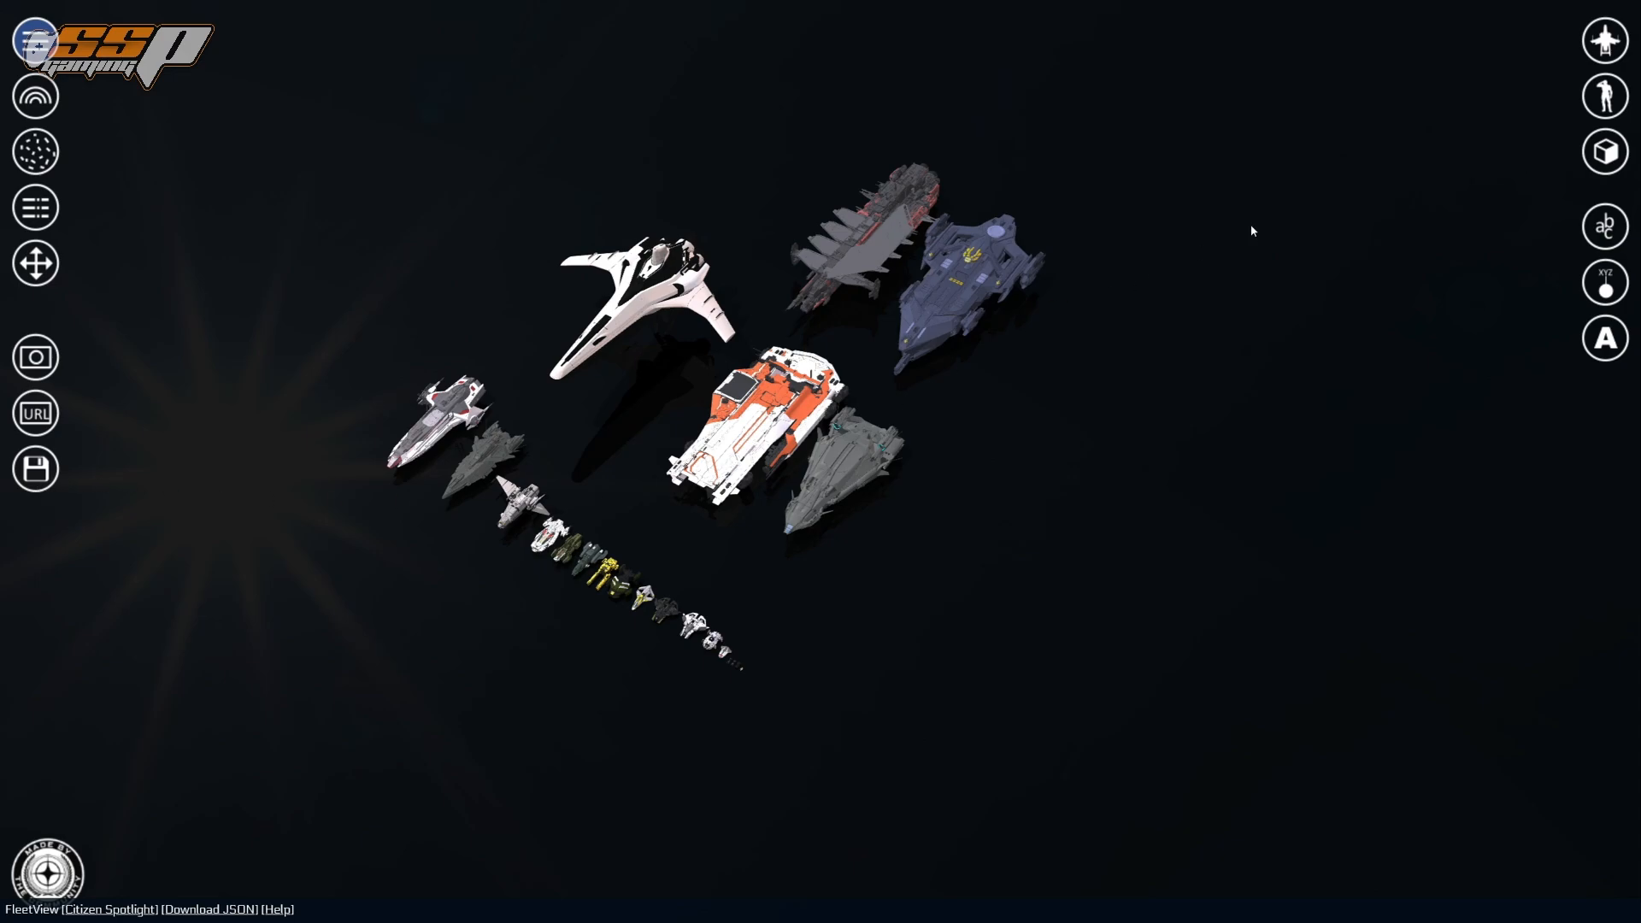
{"action": "mouse_move", "coordinate": [1606, 152]}
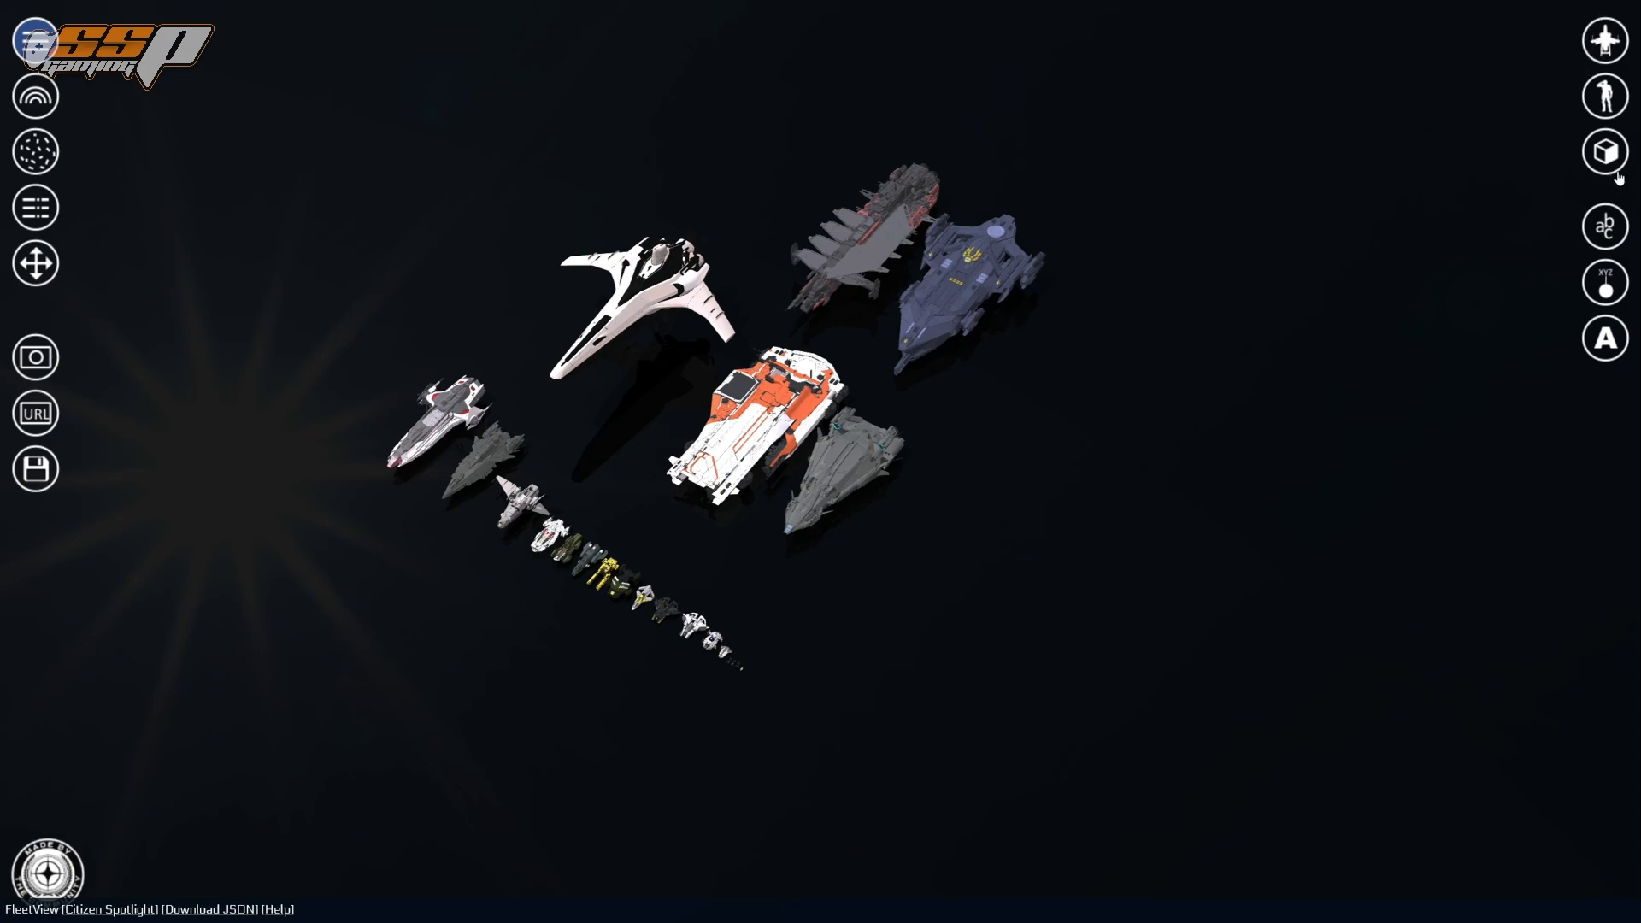
{"action": "mouse_move", "coordinate": [1559, 260]}
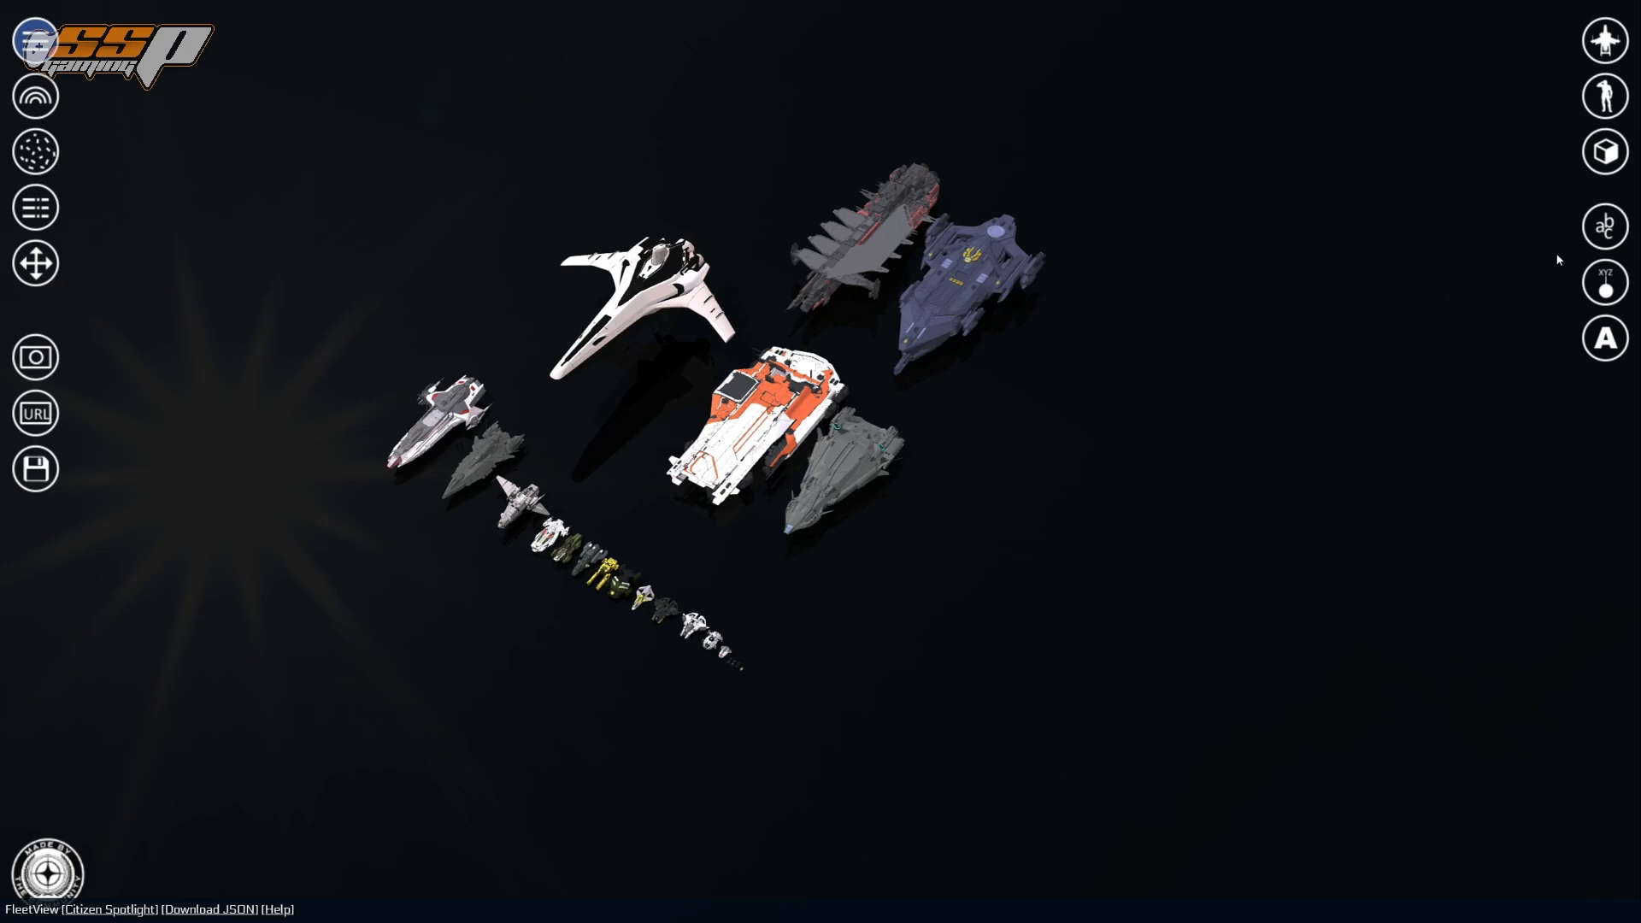
{"action": "mouse_move", "coordinate": [1472, 374]}
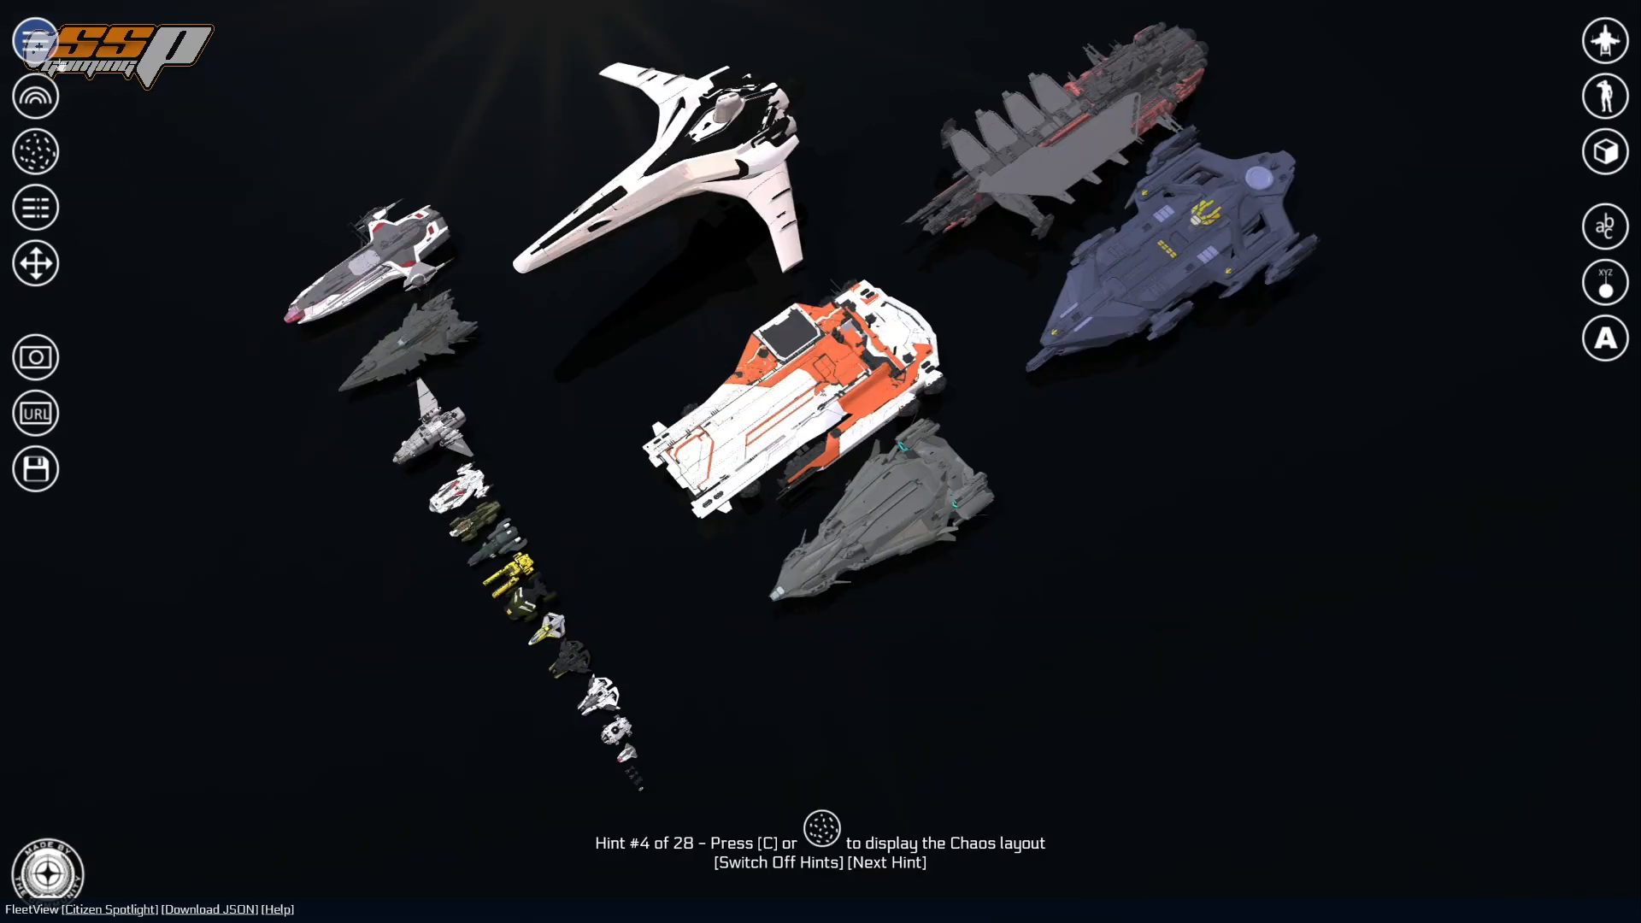
{"action": "mouse_move", "coordinate": [372, 308]}
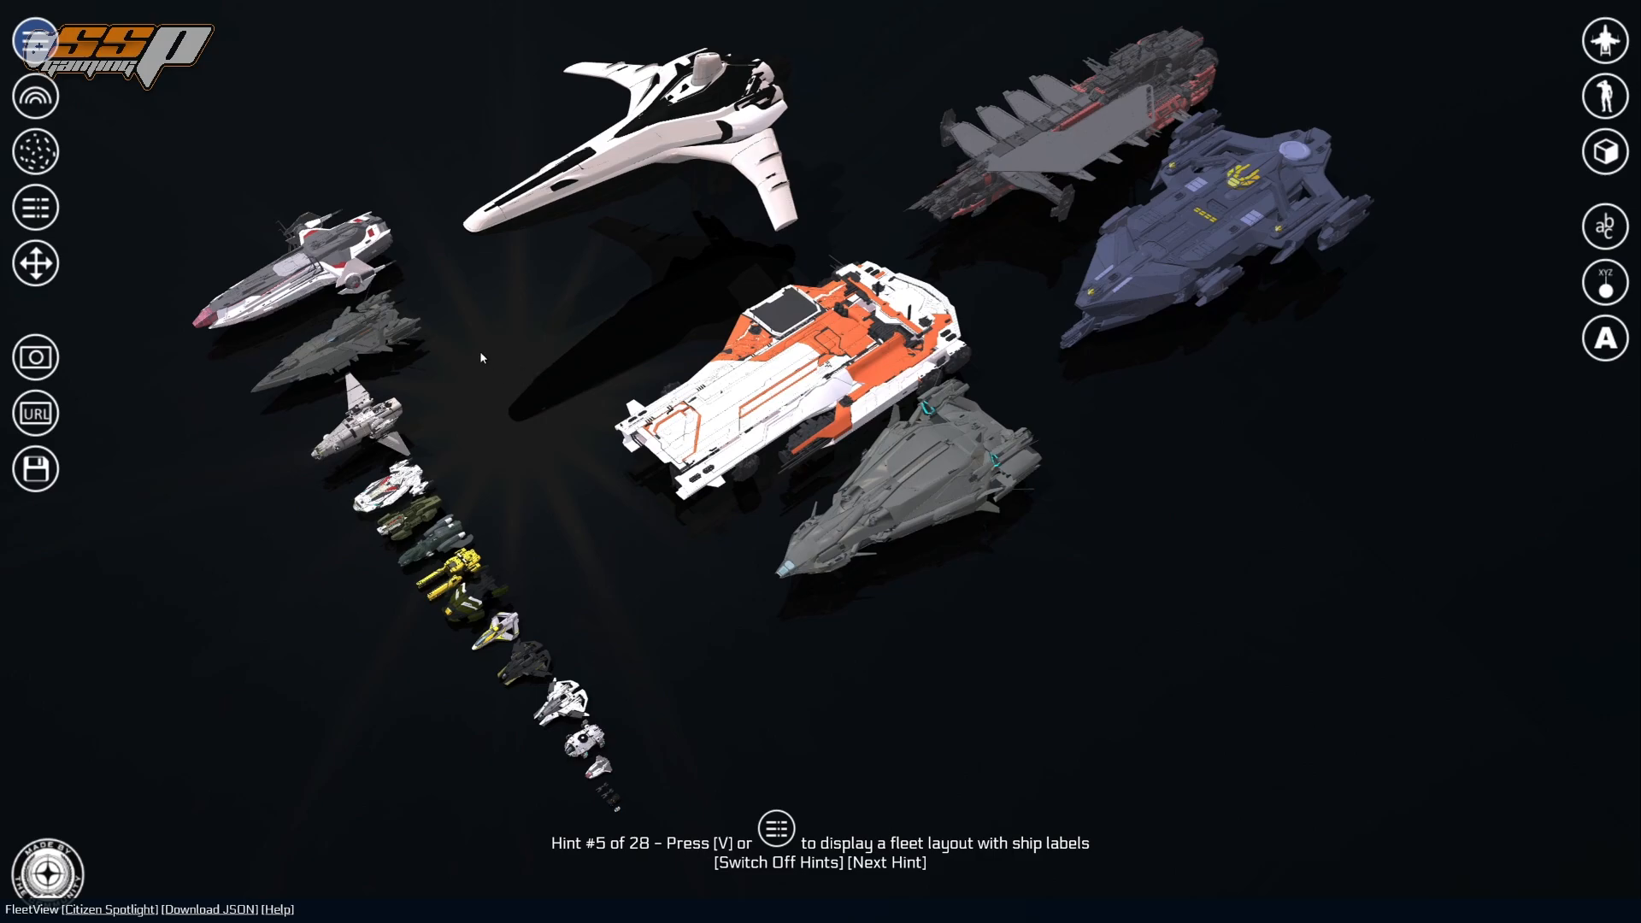
{"action": "mouse_move", "coordinate": [429, 482]}
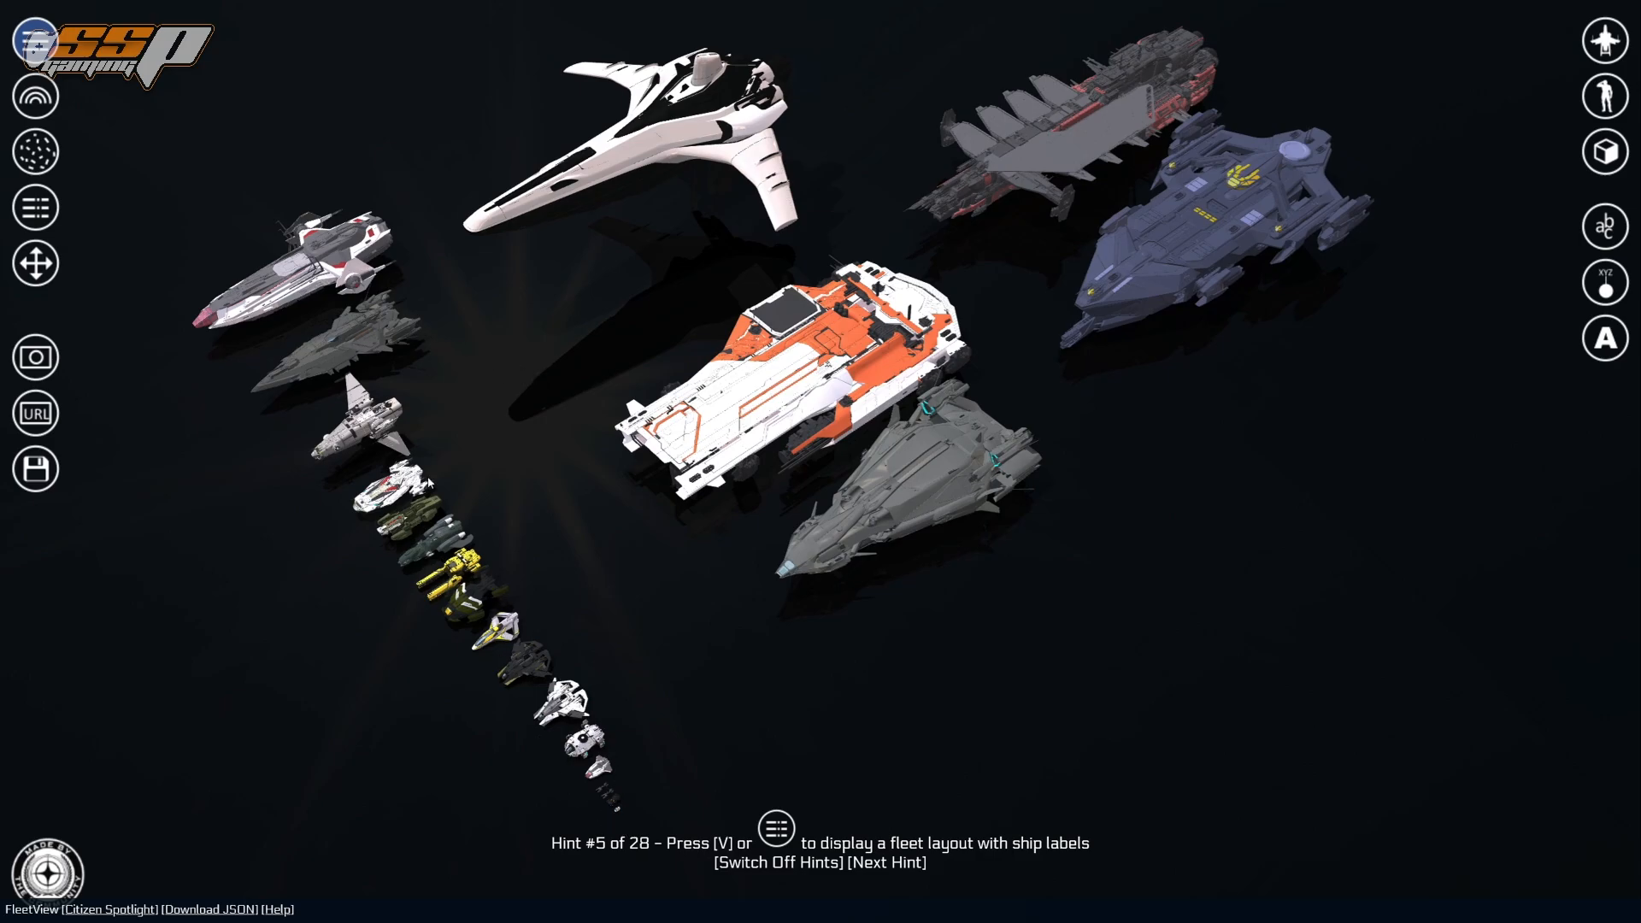
{"action": "mouse_move", "coordinate": [769, 710]}
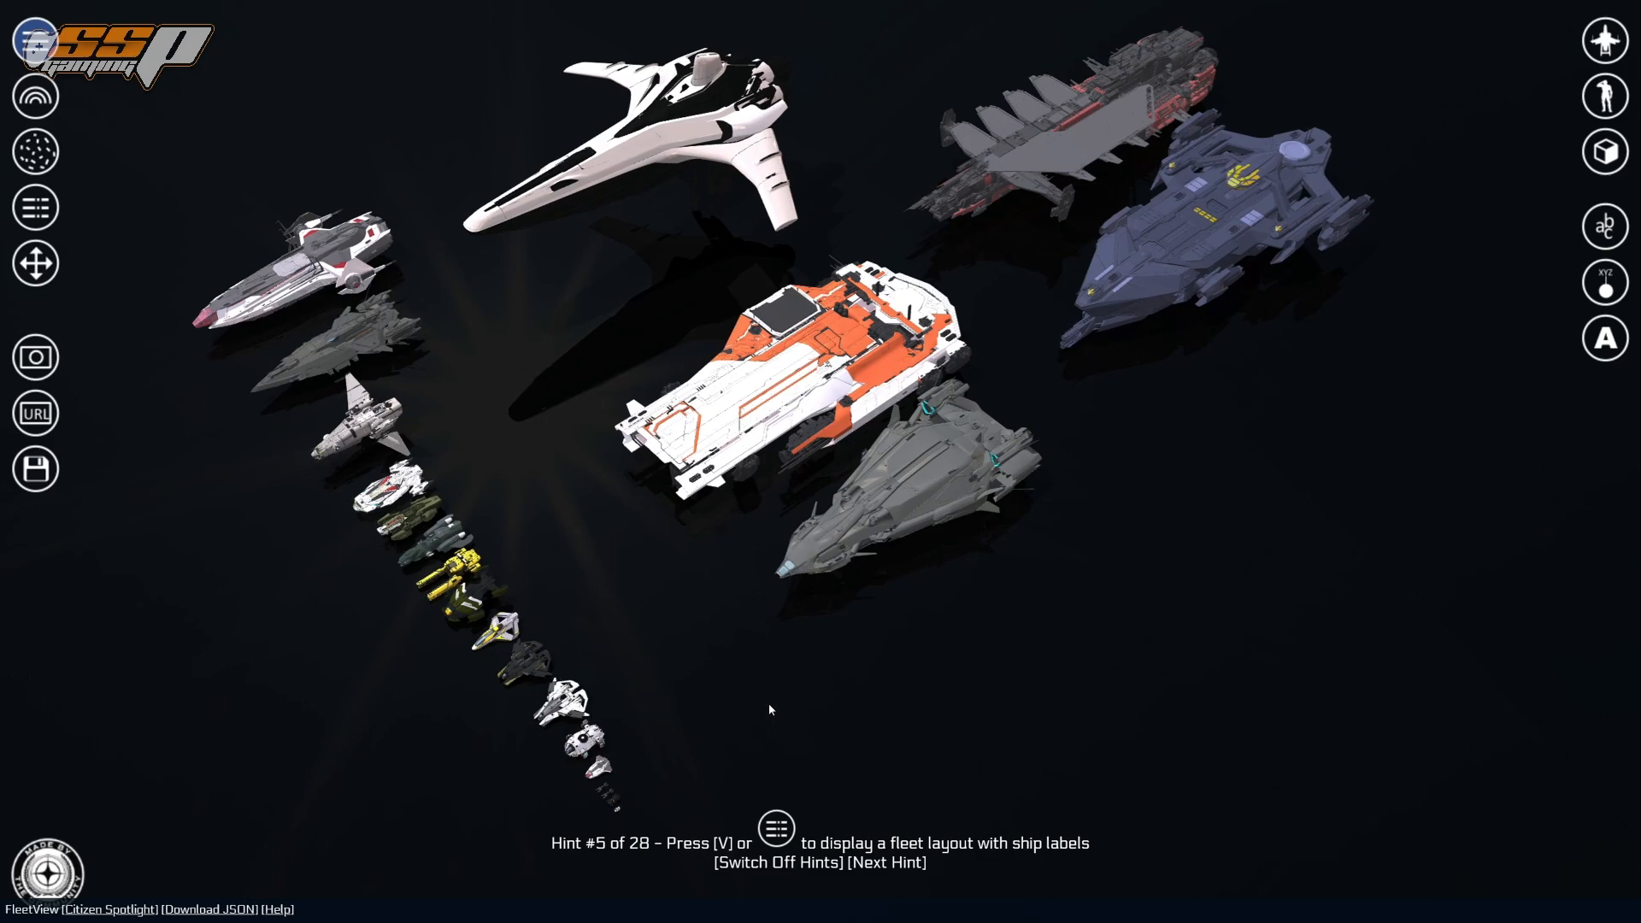
{"action": "mouse_move", "coordinate": [660, 426]}
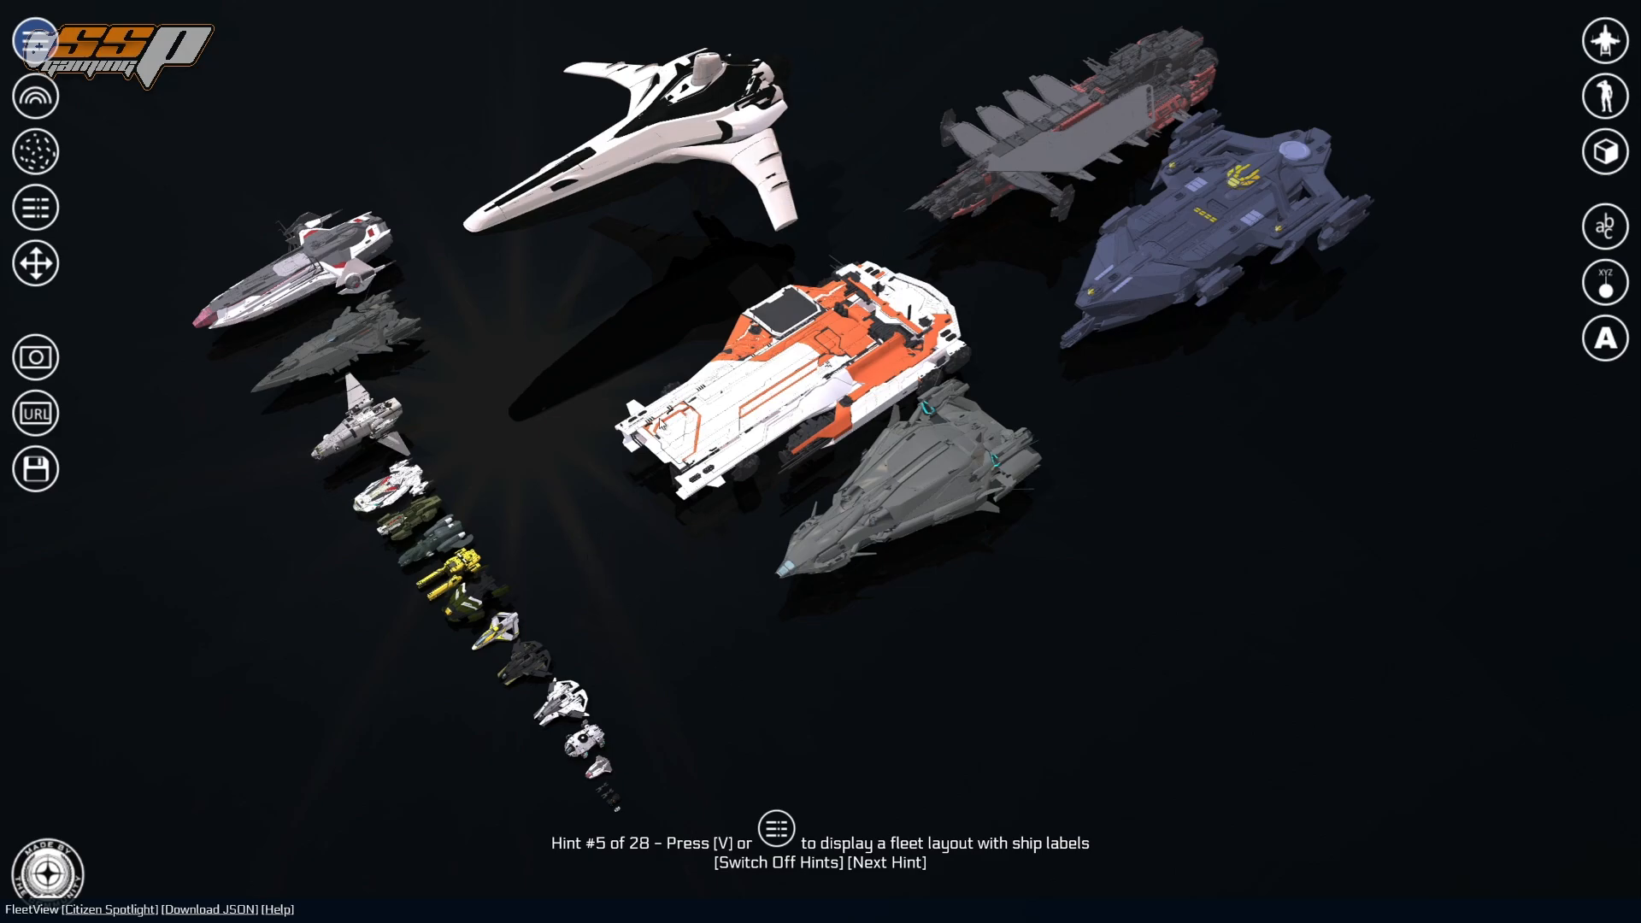
{"action": "mouse_move", "coordinate": [590, 279]}
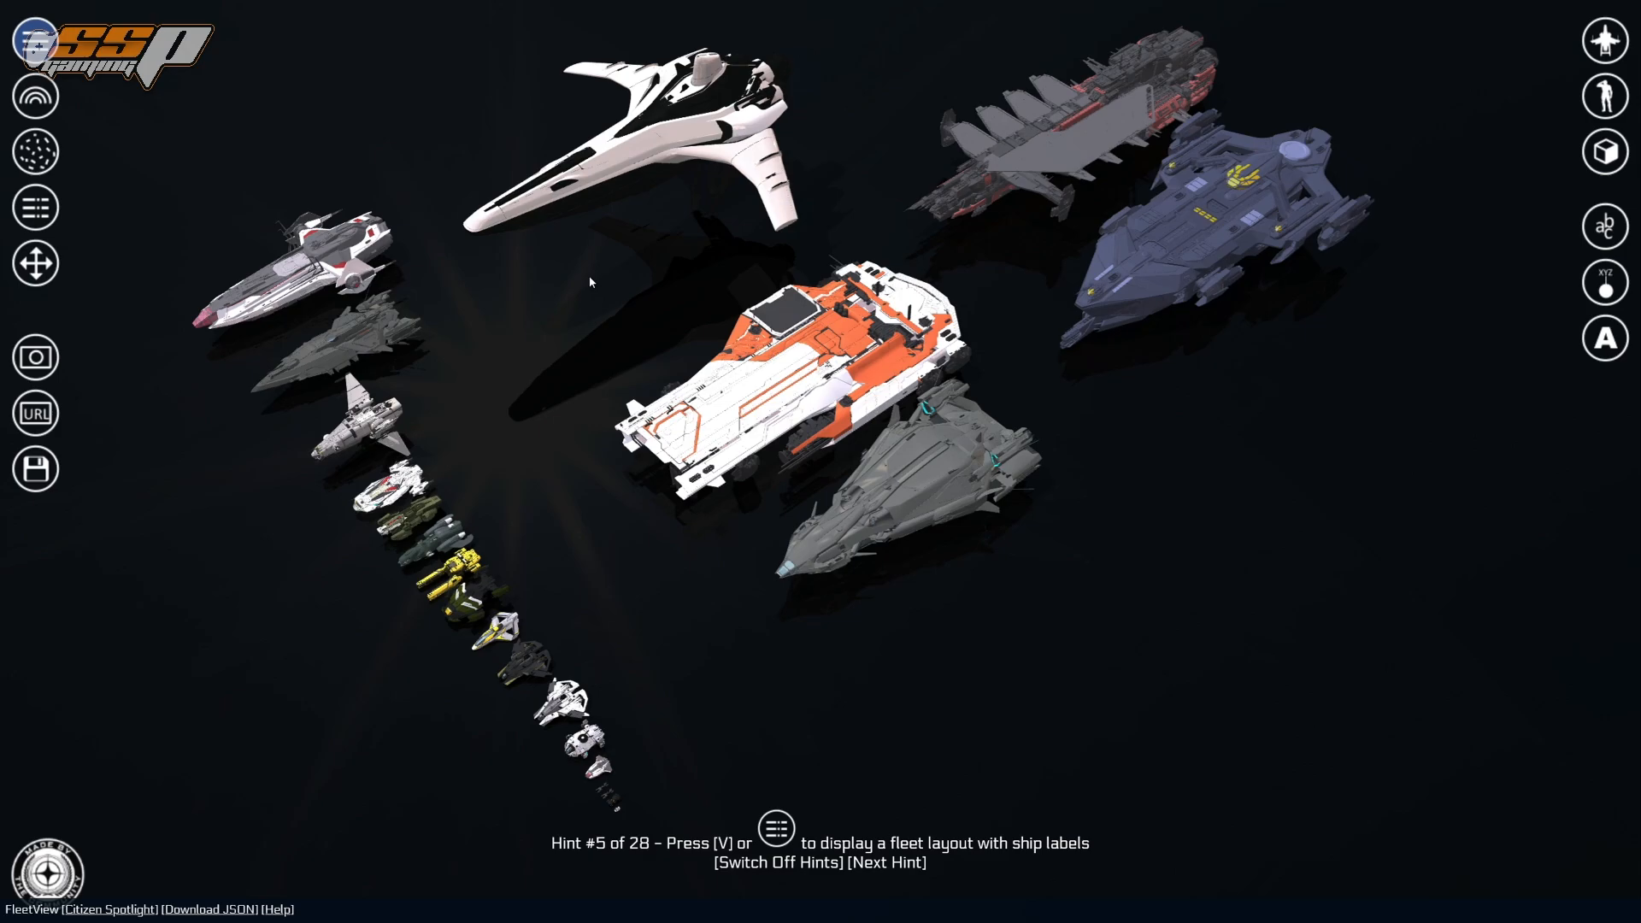
{"action": "mouse_move", "coordinate": [579, 291]}
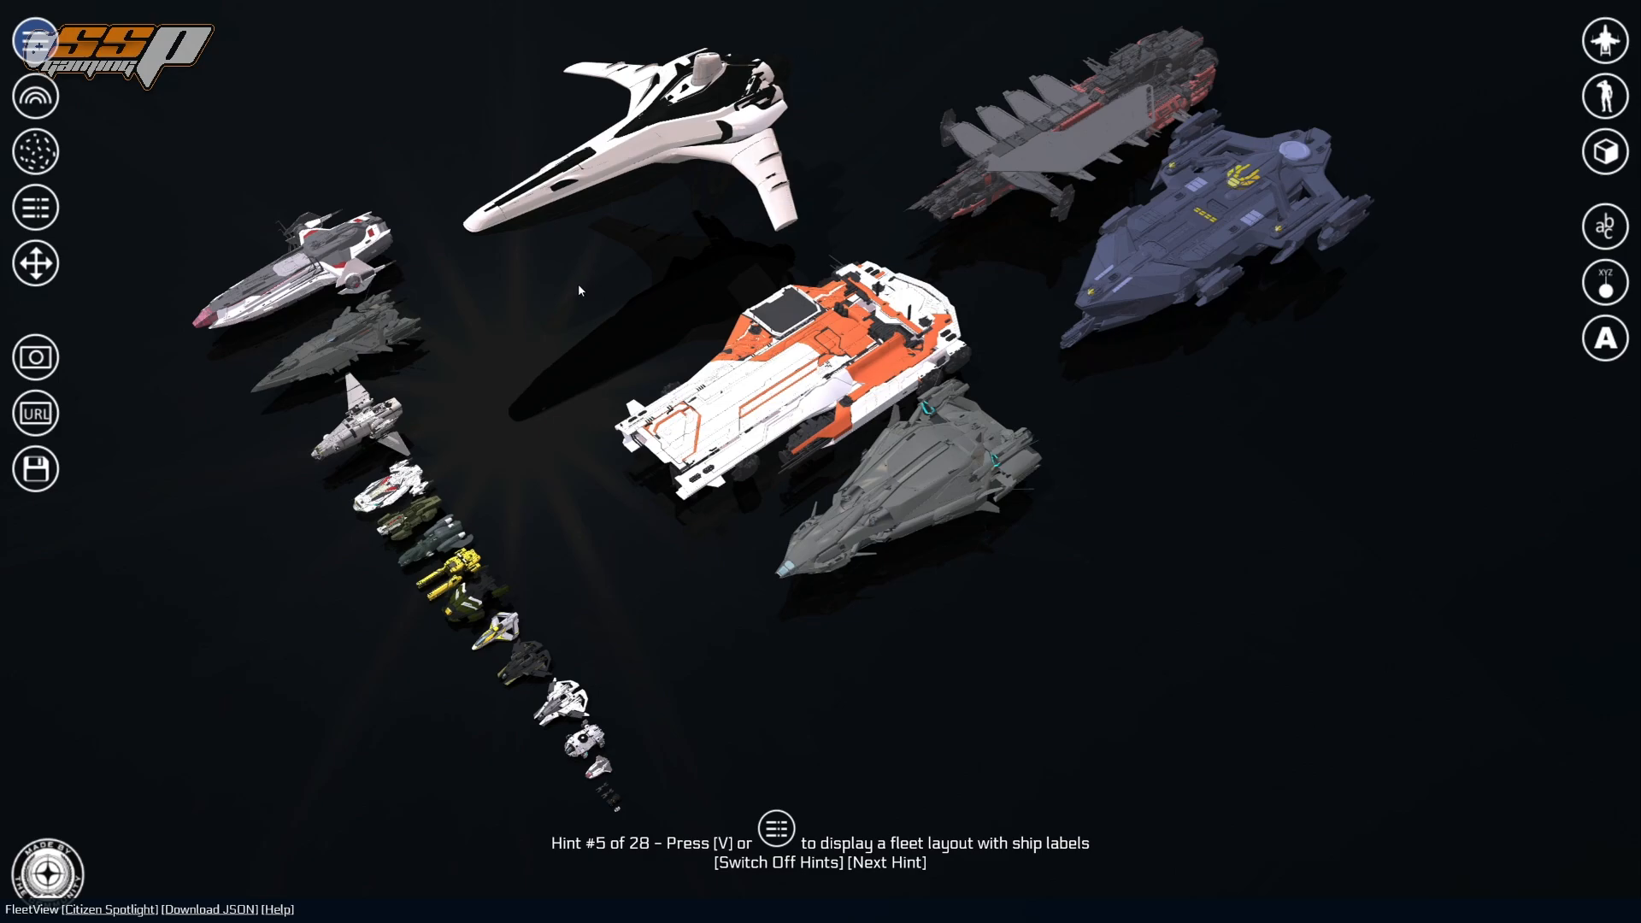
{"action": "mouse_move", "coordinate": [35, 94]}
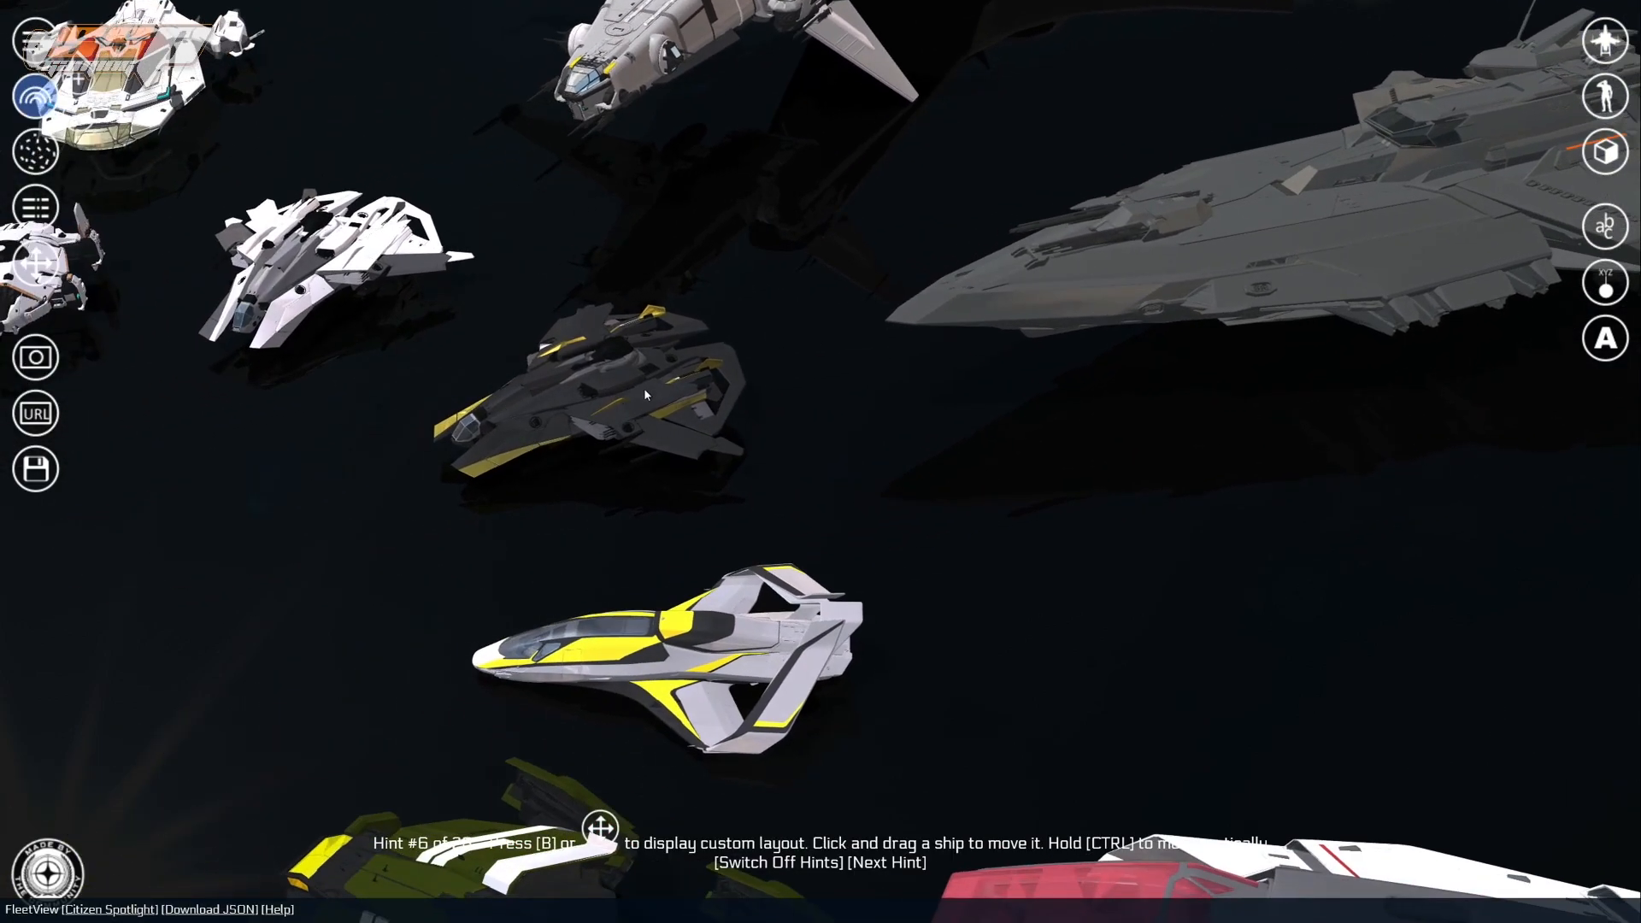
{"action": "mouse_move", "coordinate": [995, 354]}
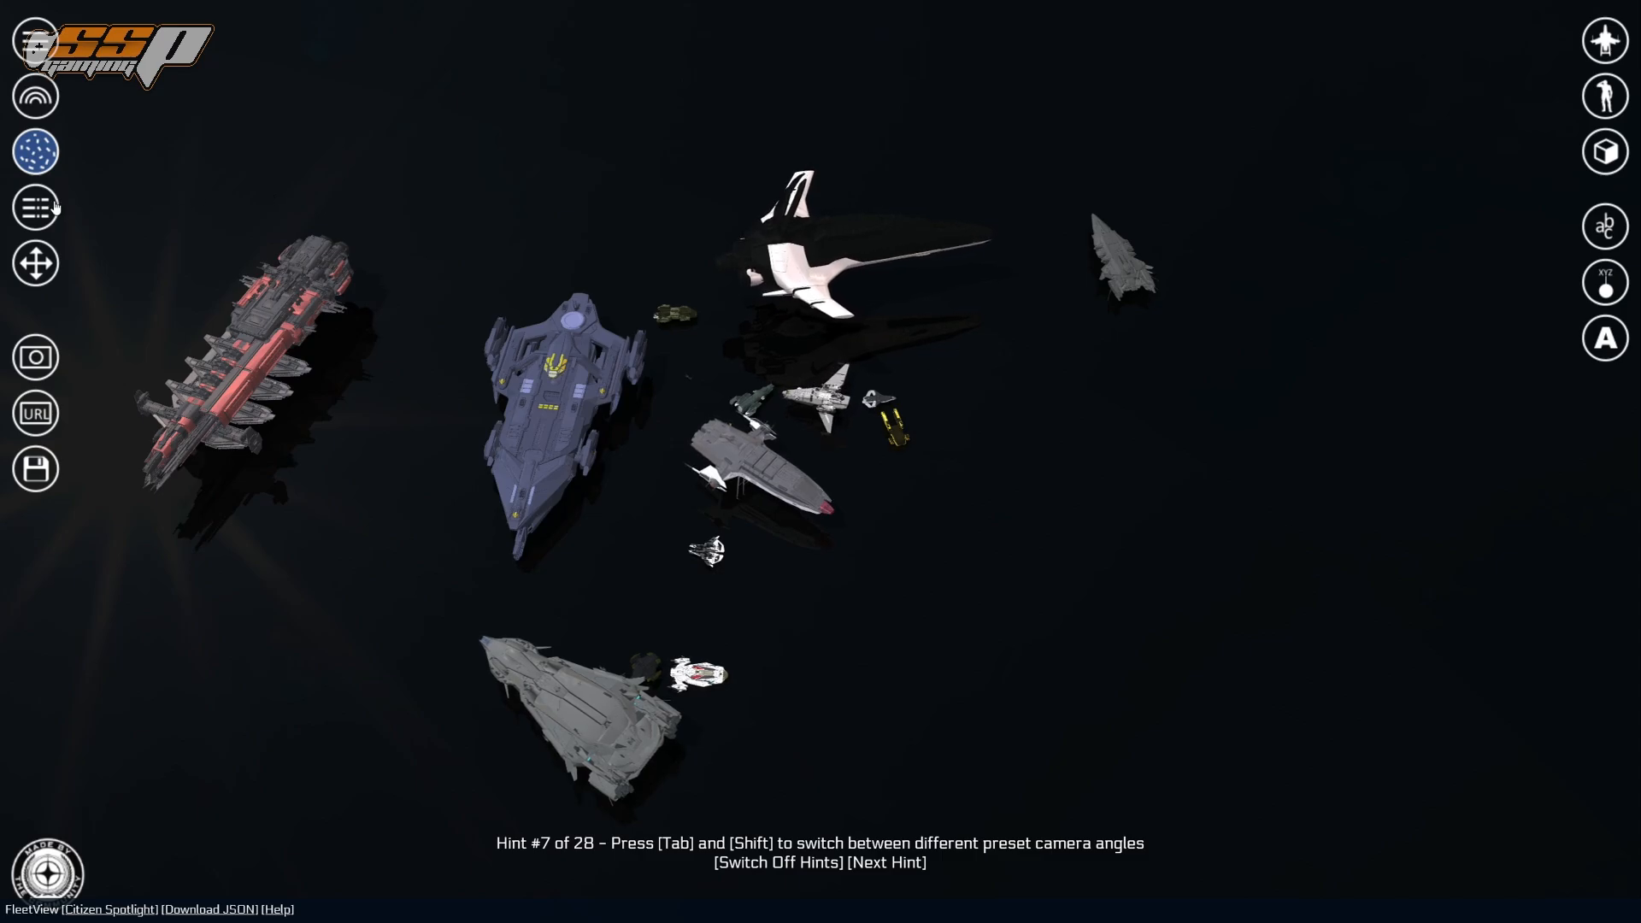
- Arrange the fleet as a labelled size-sorted line, then bring up the CNOU Pioneer's single-ship view
{"action": "left_click", "coordinate": [34, 207]}
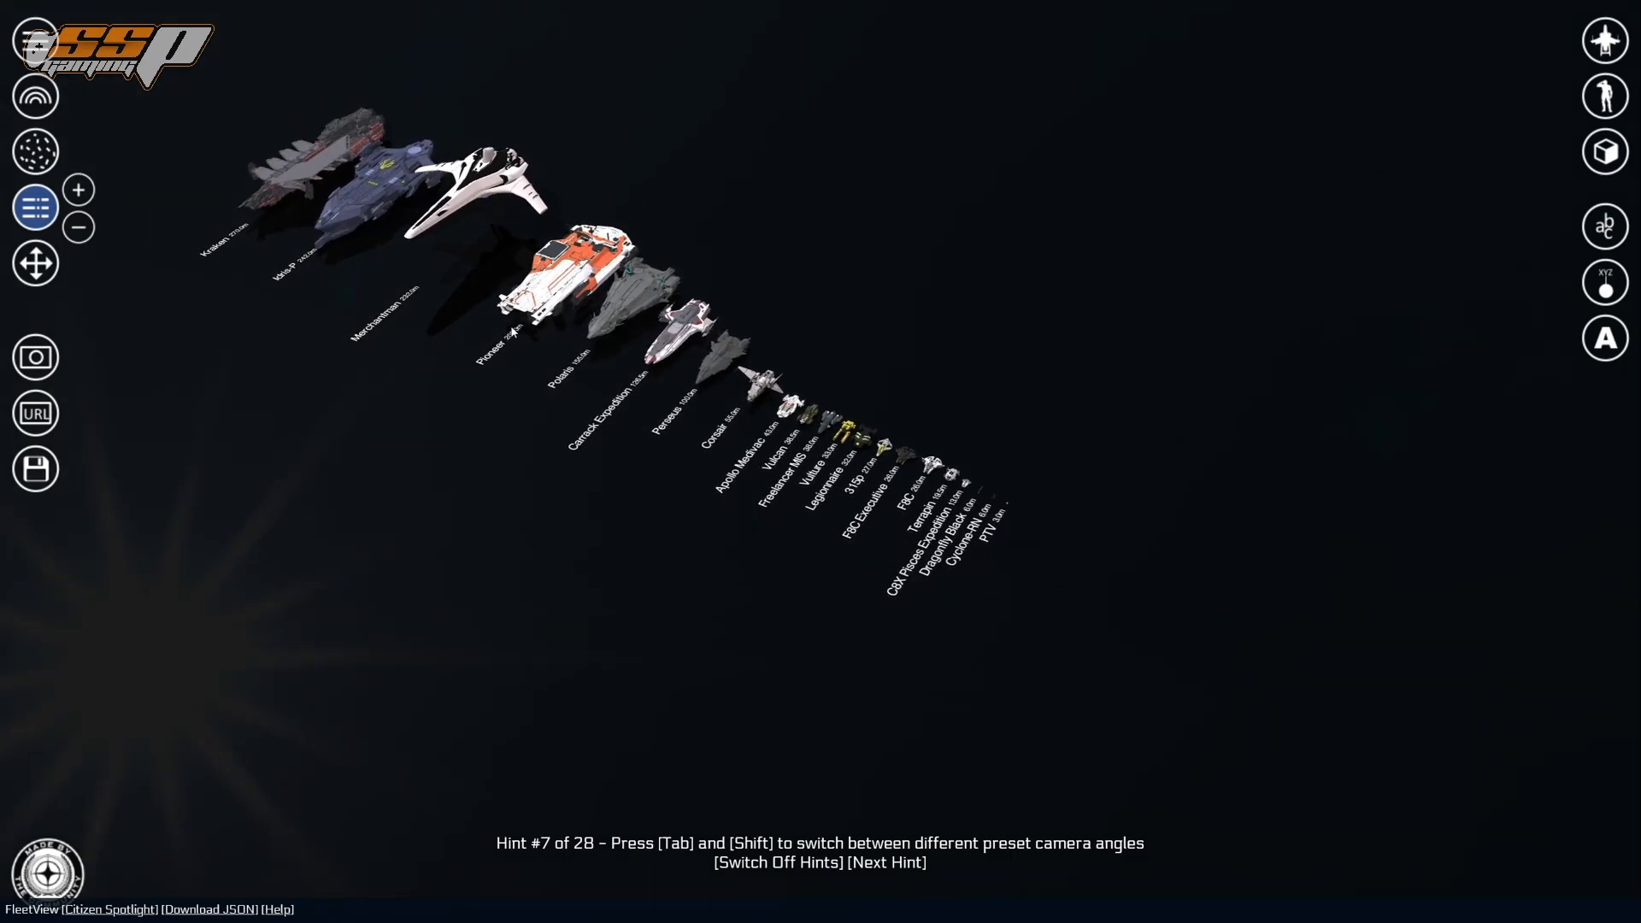
{"action": "mouse_move", "coordinate": [611, 363]}
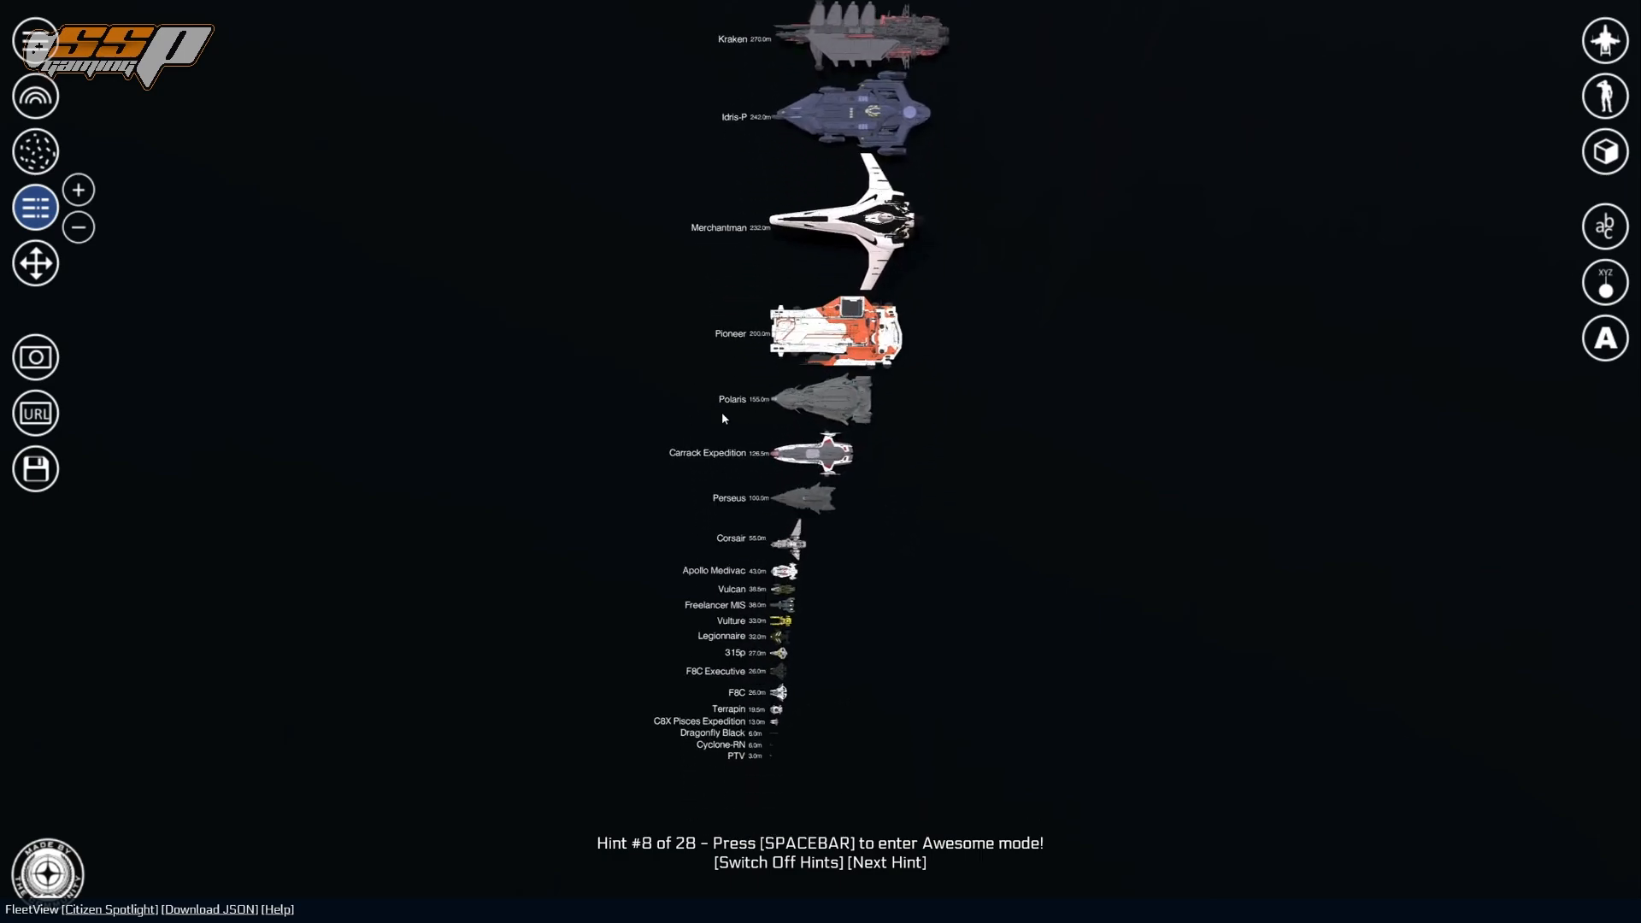
{"action": "mouse_move", "coordinate": [730, 361]}
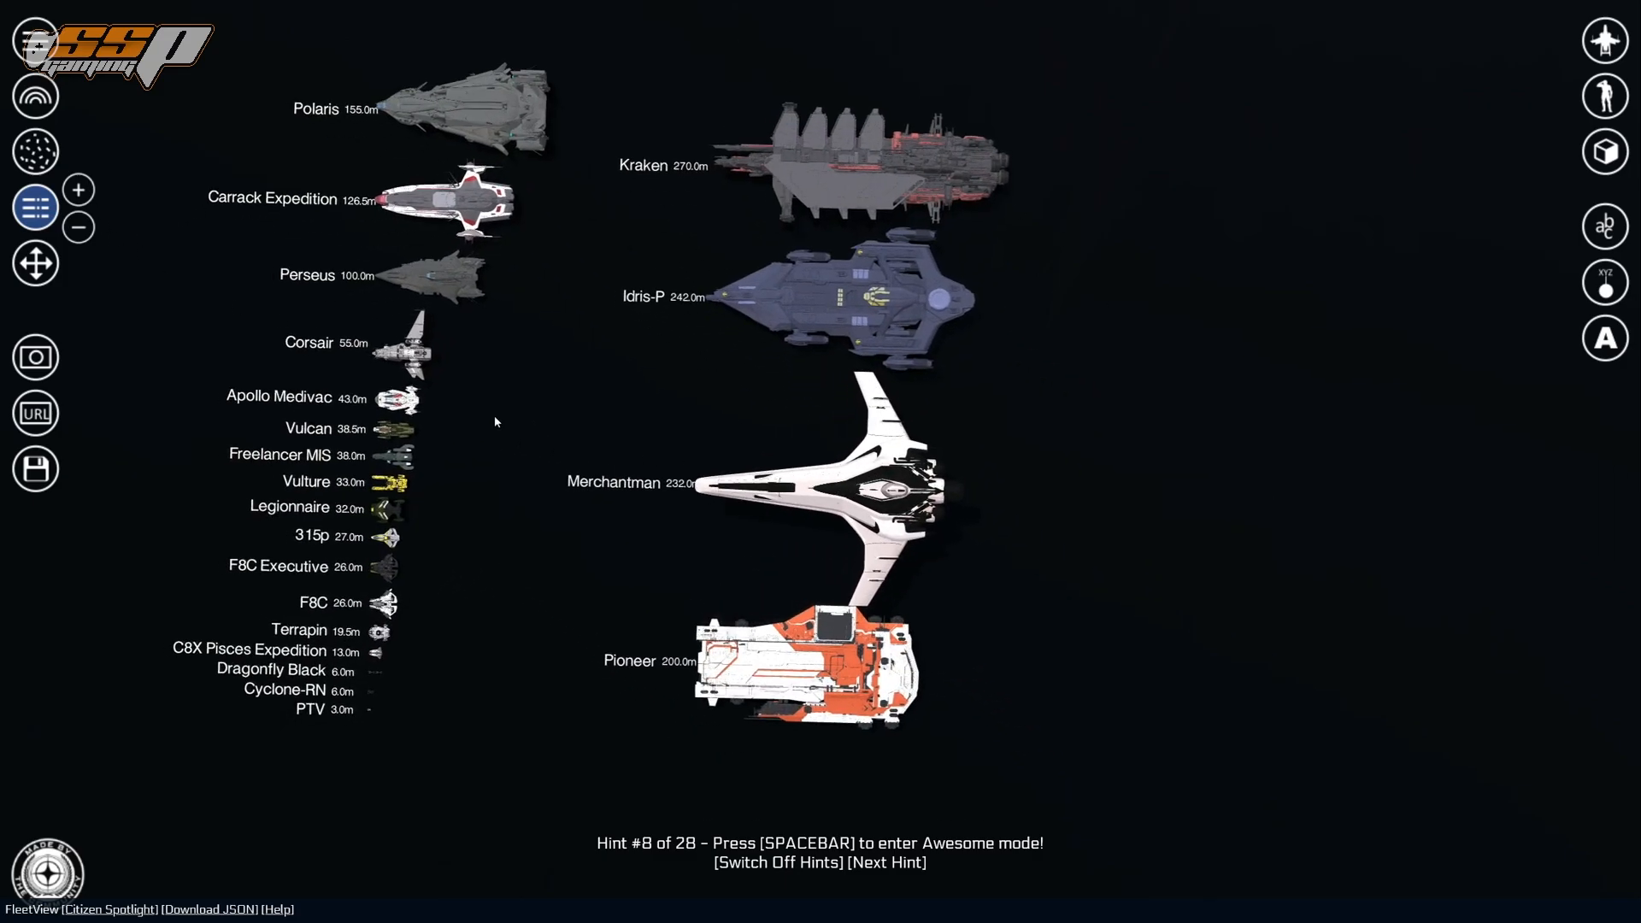
{"action": "left_click", "coordinate": [77, 190]}
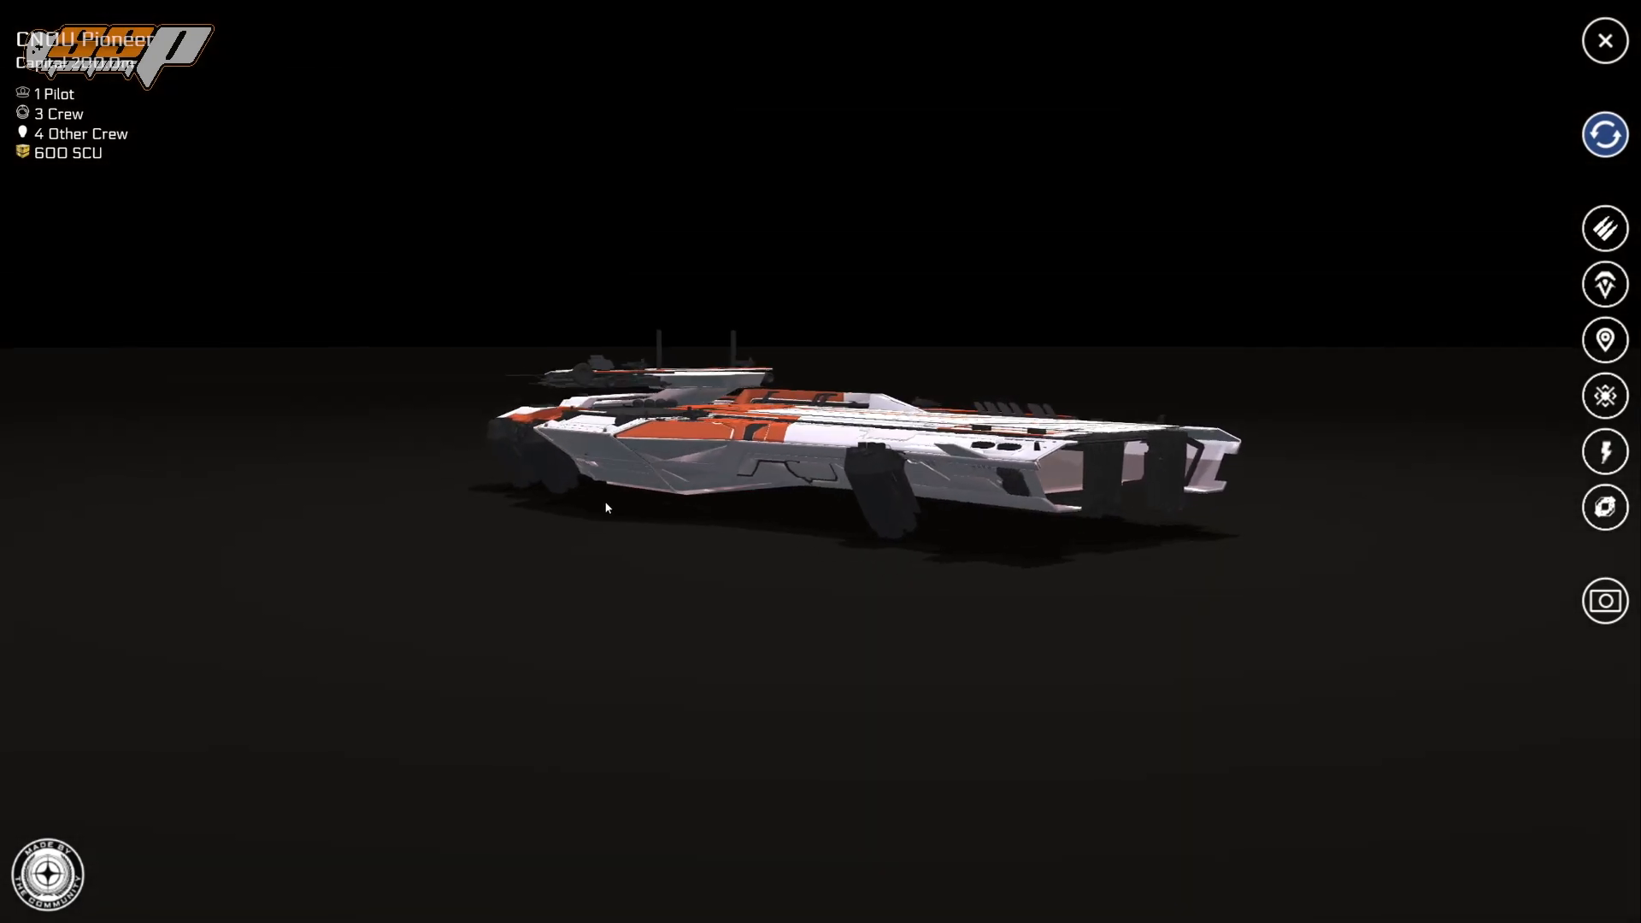
- Orbit the Pioneer model to view its other side before returning to the fleet
{"action": "left_click_drag", "start_coordinate": [605, 506], "coordinate": [586, 494]}
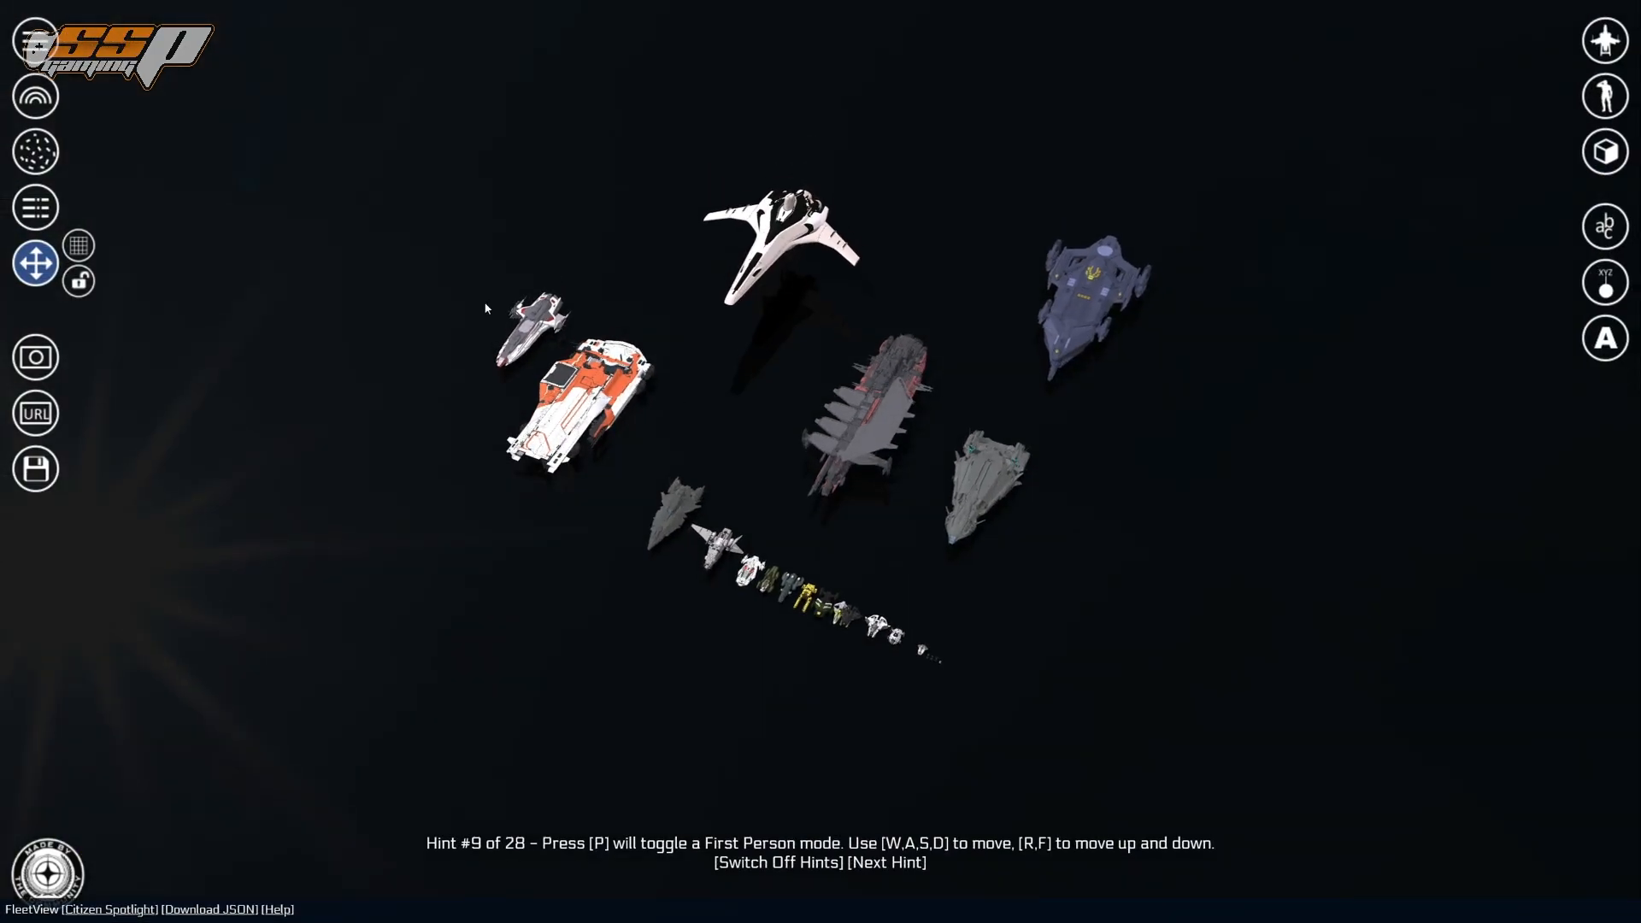
- Return the 22-ship fleet to the labelled size-sorted layout seen from the top-down preset camera
{"action": "left_click", "coordinate": [34, 206]}
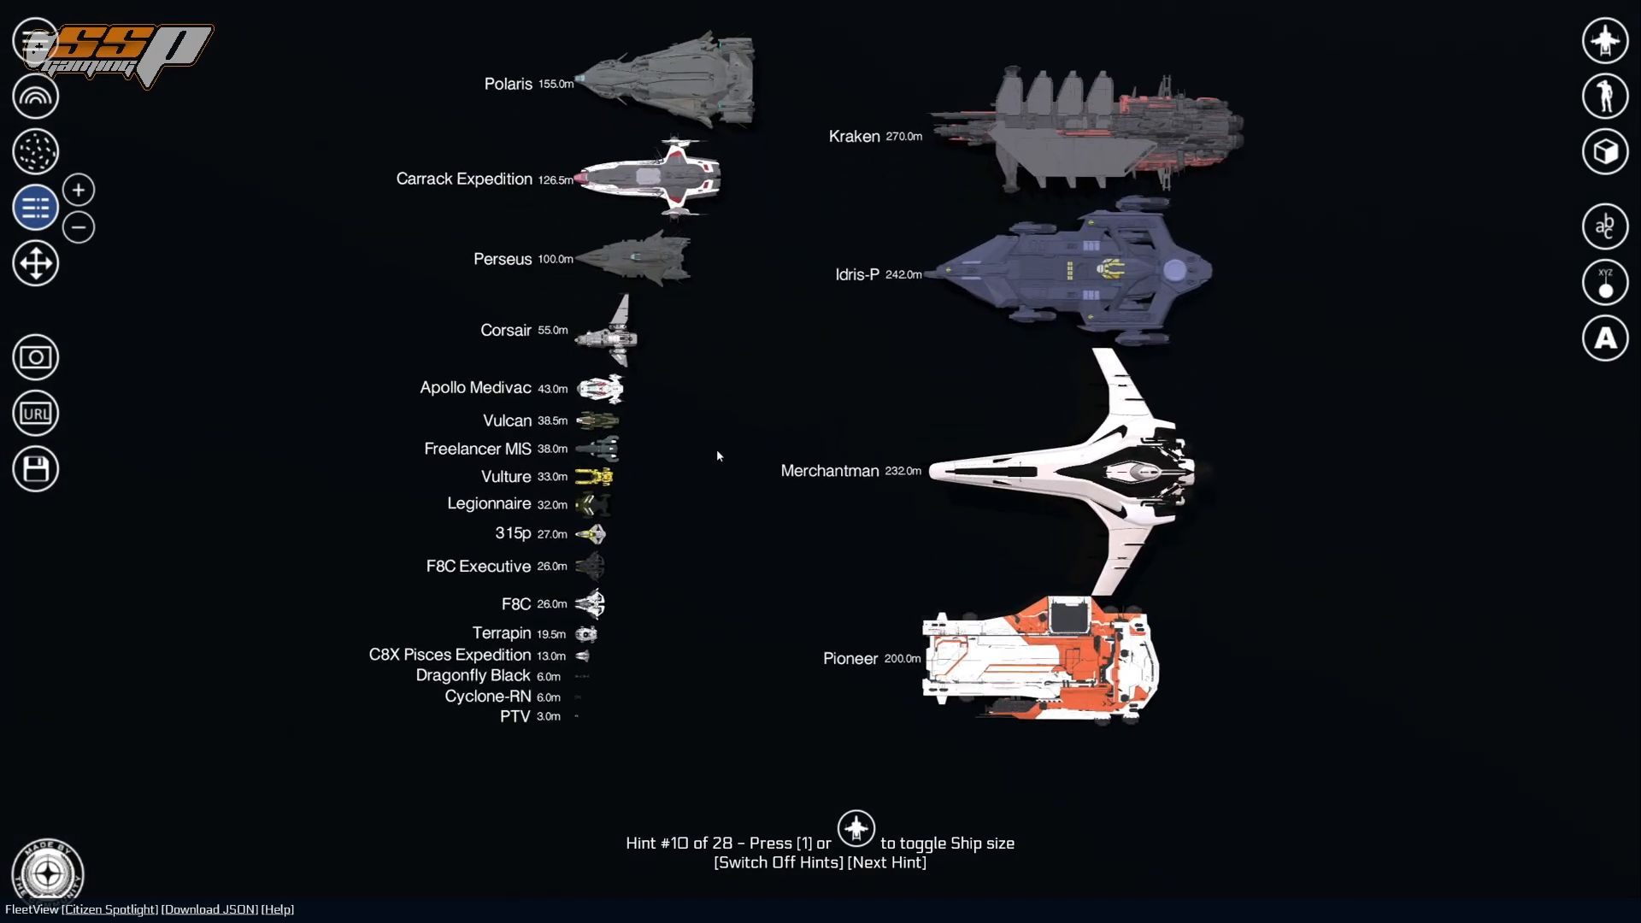
{"action": "mouse_move", "coordinate": [730, 501]}
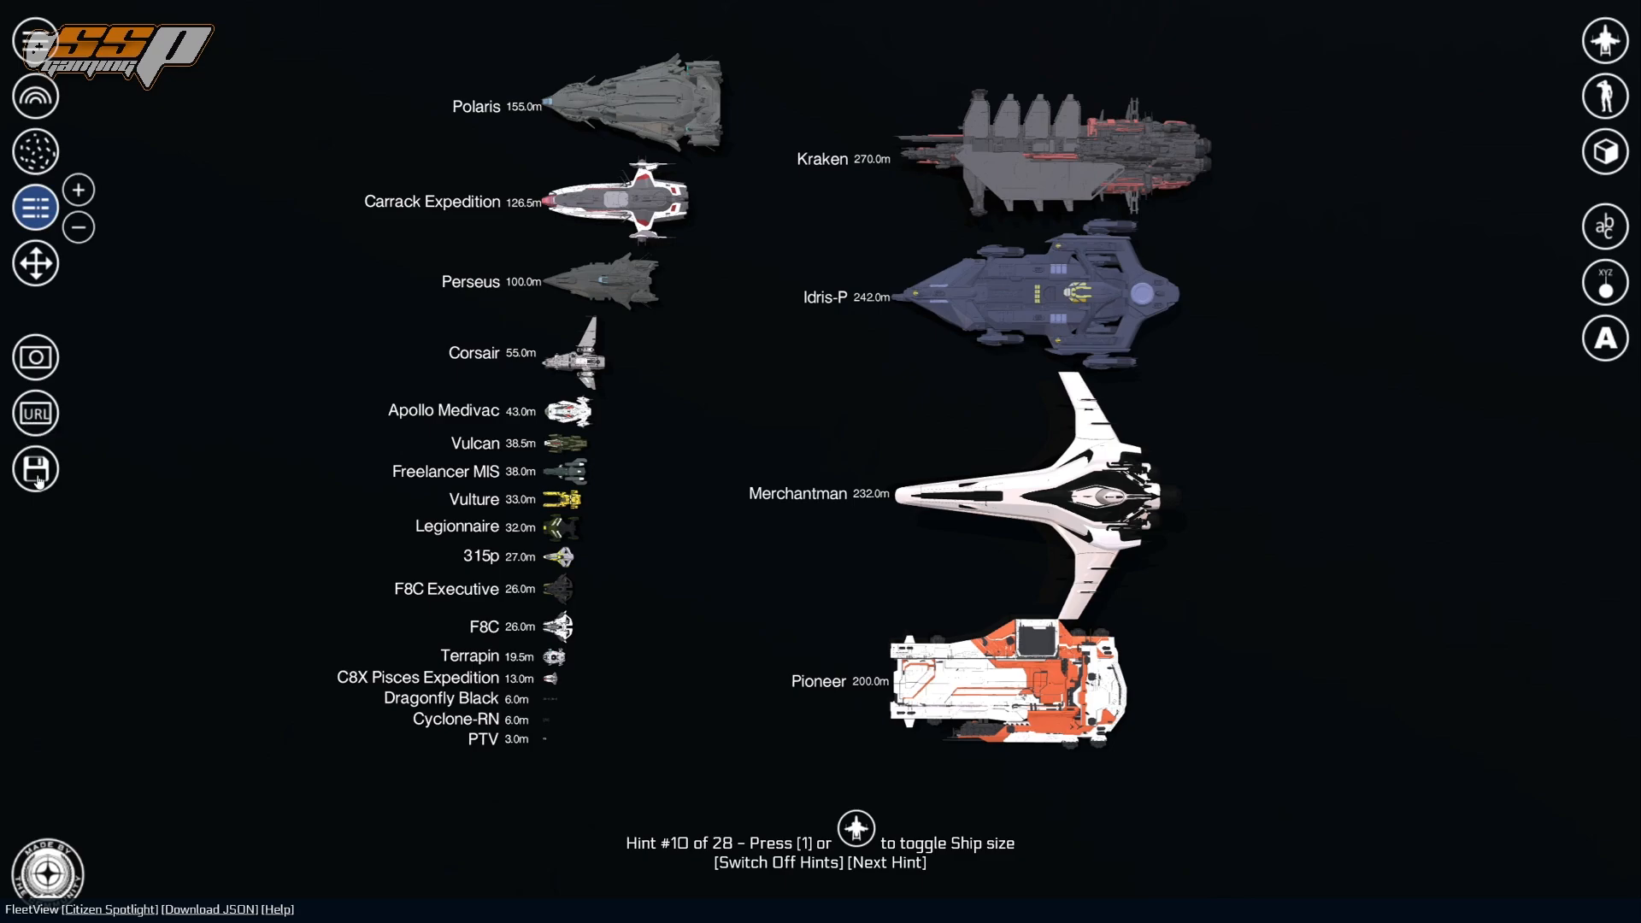
{"action": "mouse_move", "coordinate": [34, 357]}
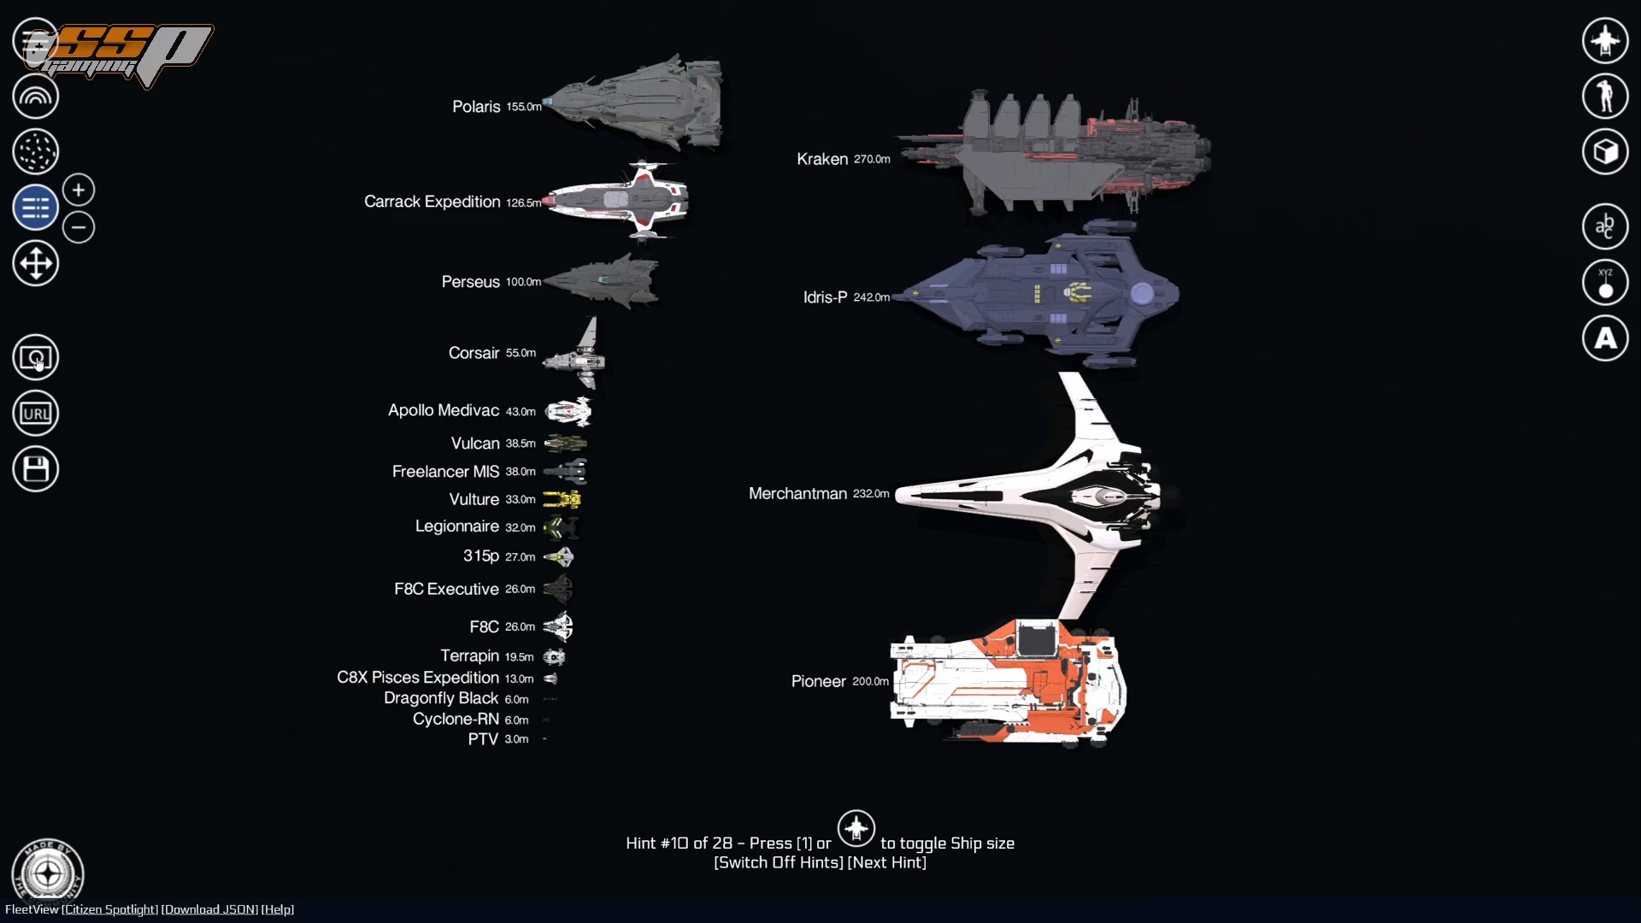
{"action": "mouse_move", "coordinate": [789, 234]}
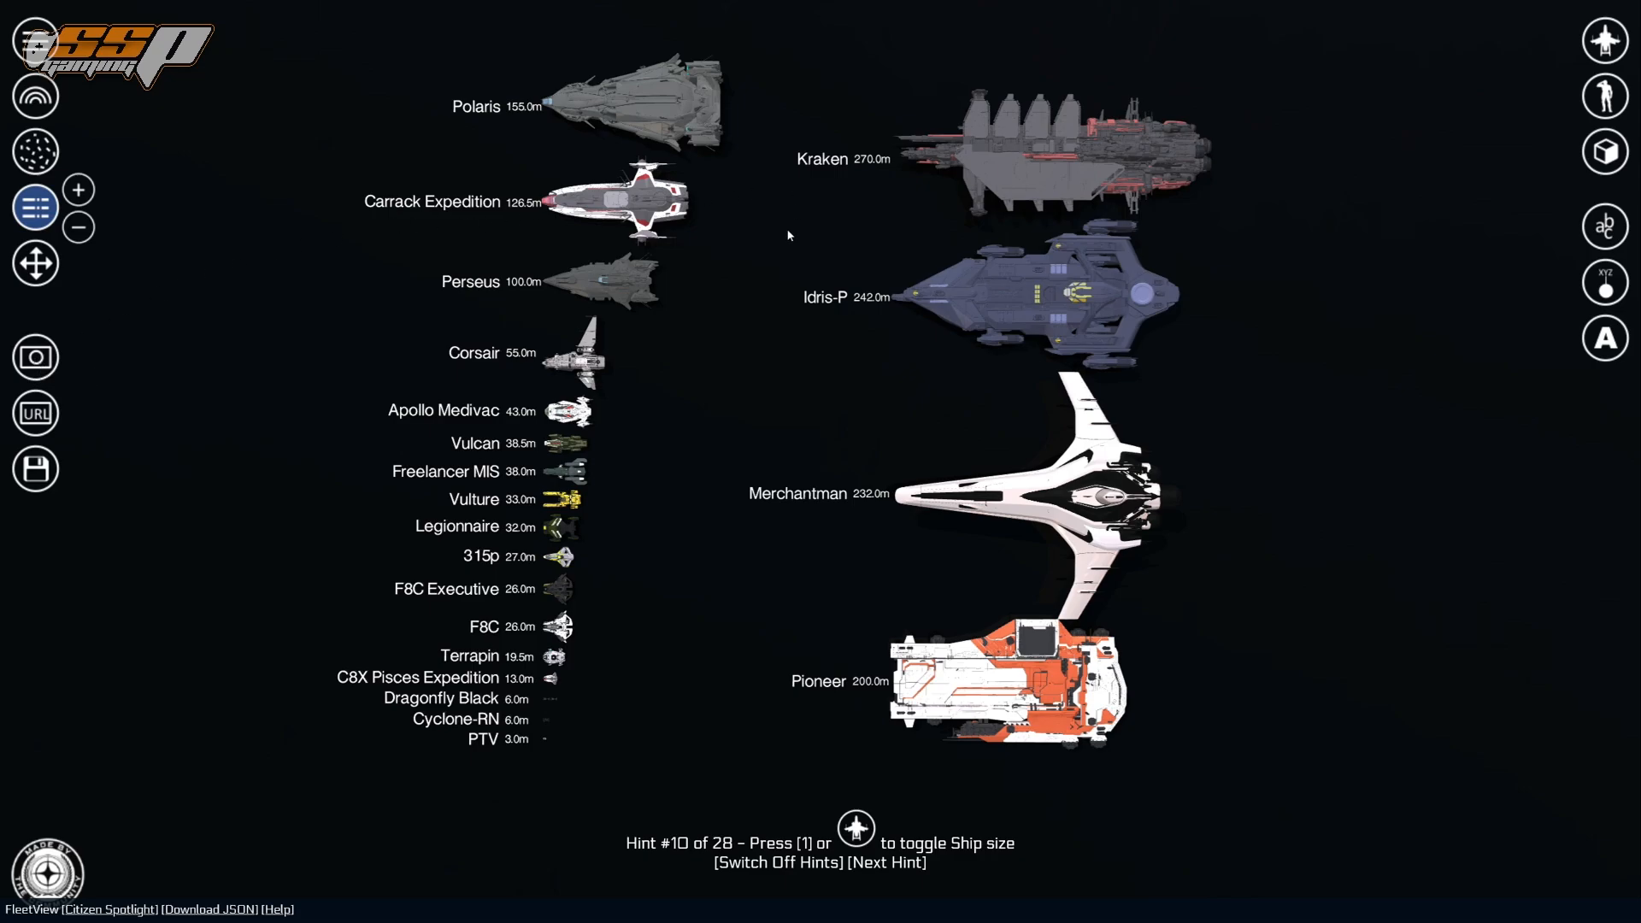
{"action": "mouse_move", "coordinate": [776, 362]}
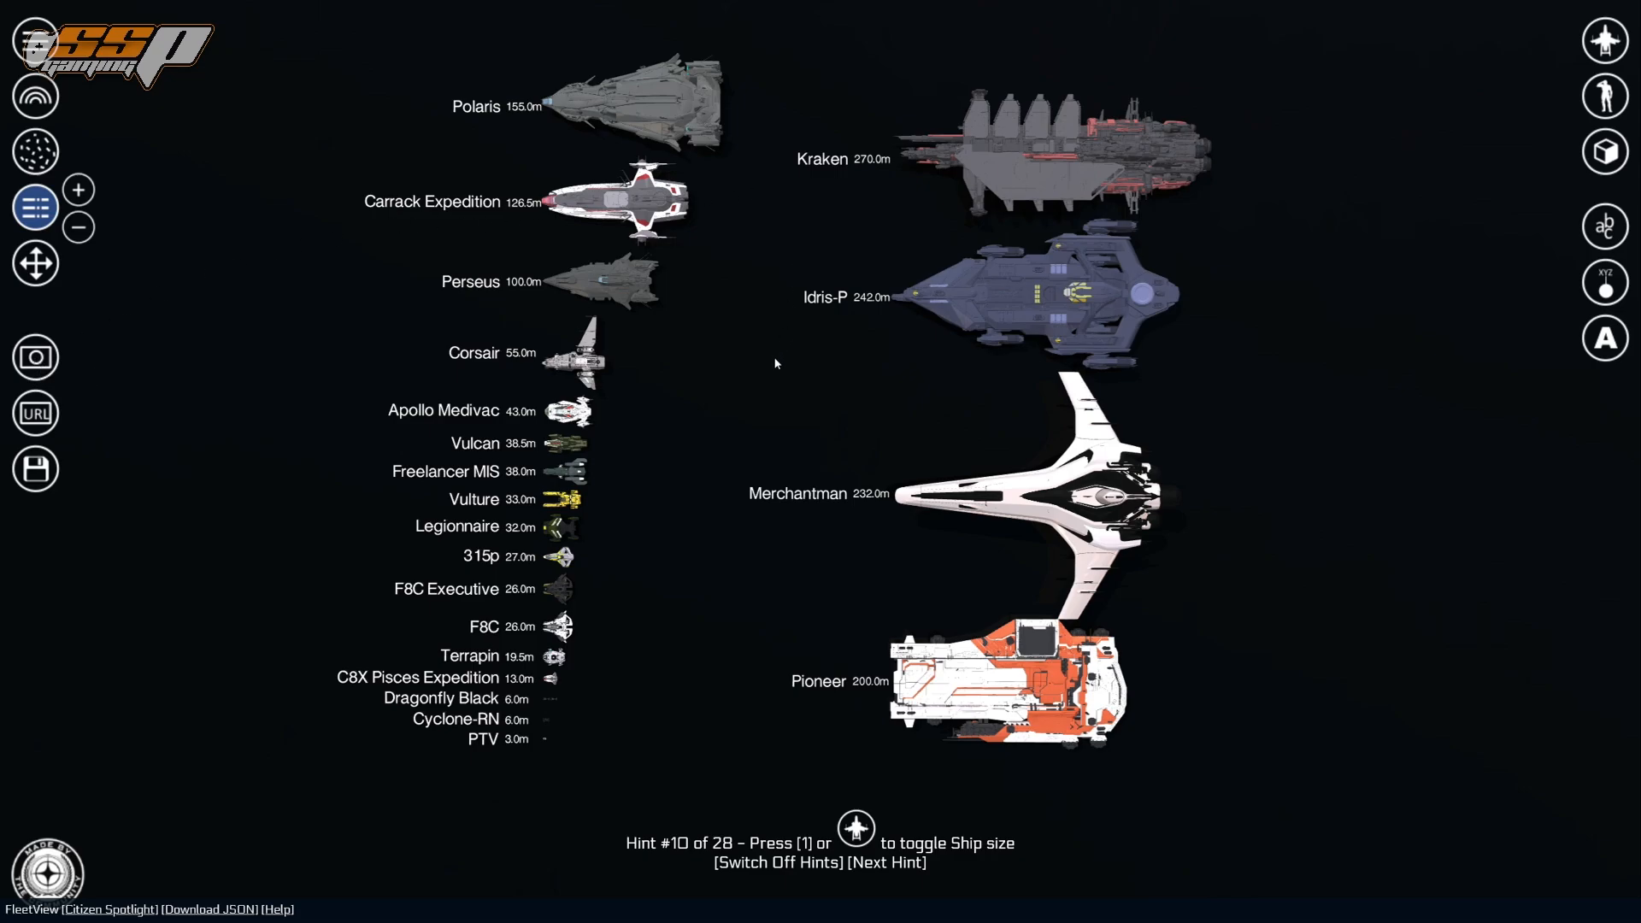
{"action": "mouse_move", "coordinate": [628, 330]}
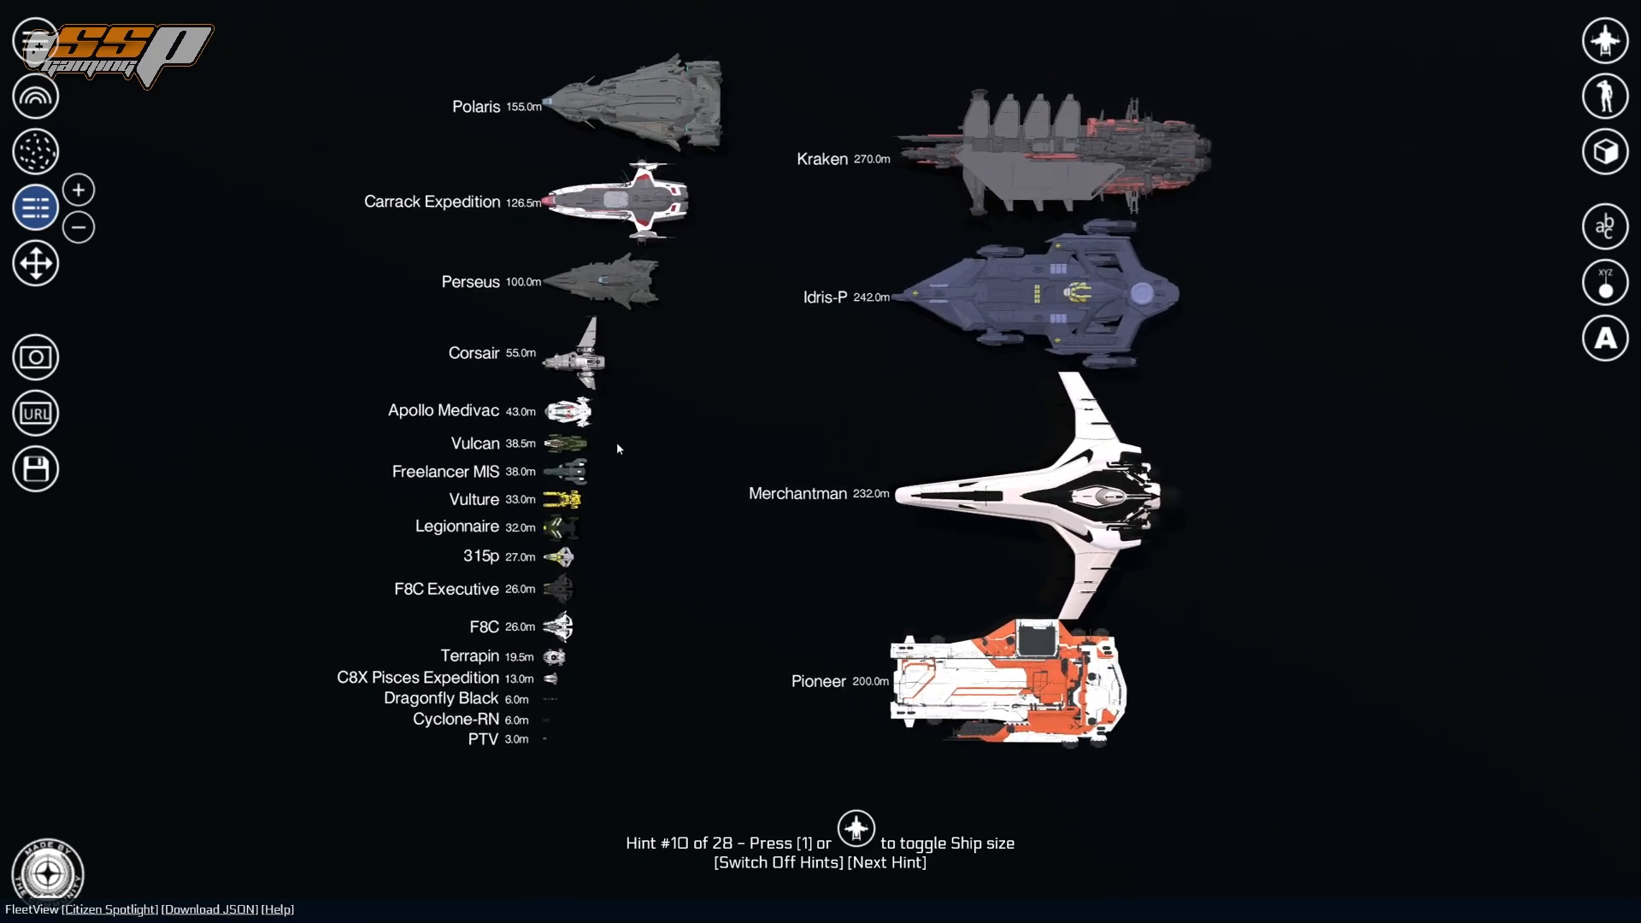
{"action": "left_click", "coordinate": [887, 862]}
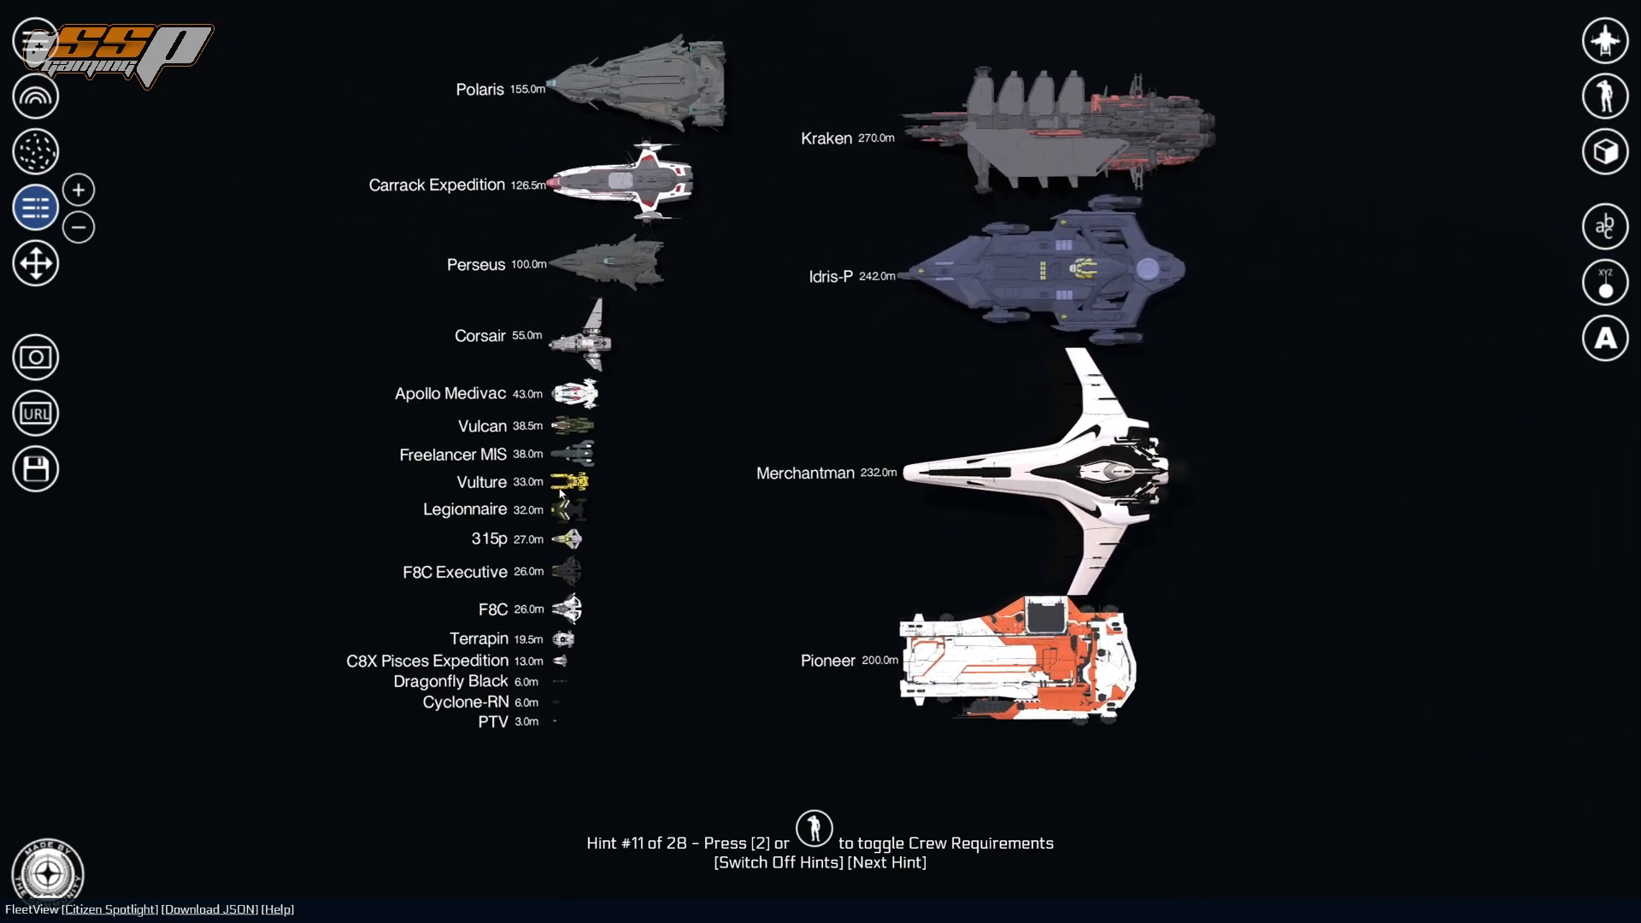
{"action": "mouse_move", "coordinate": [771, 354]}
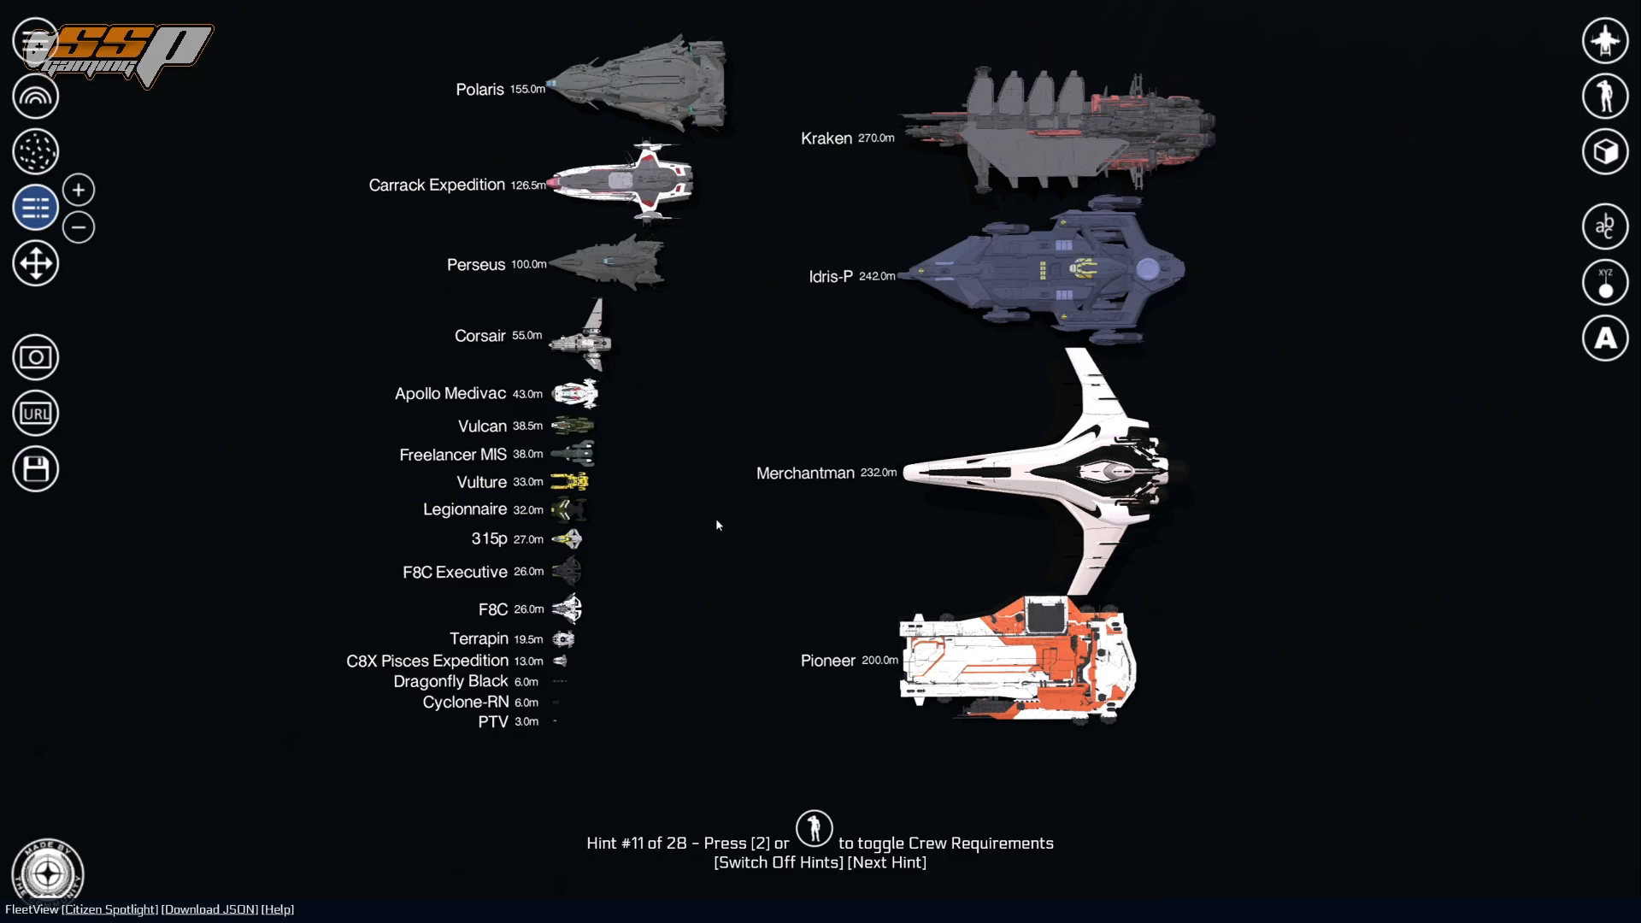
{"action": "left_click", "coordinate": [13, 908]}
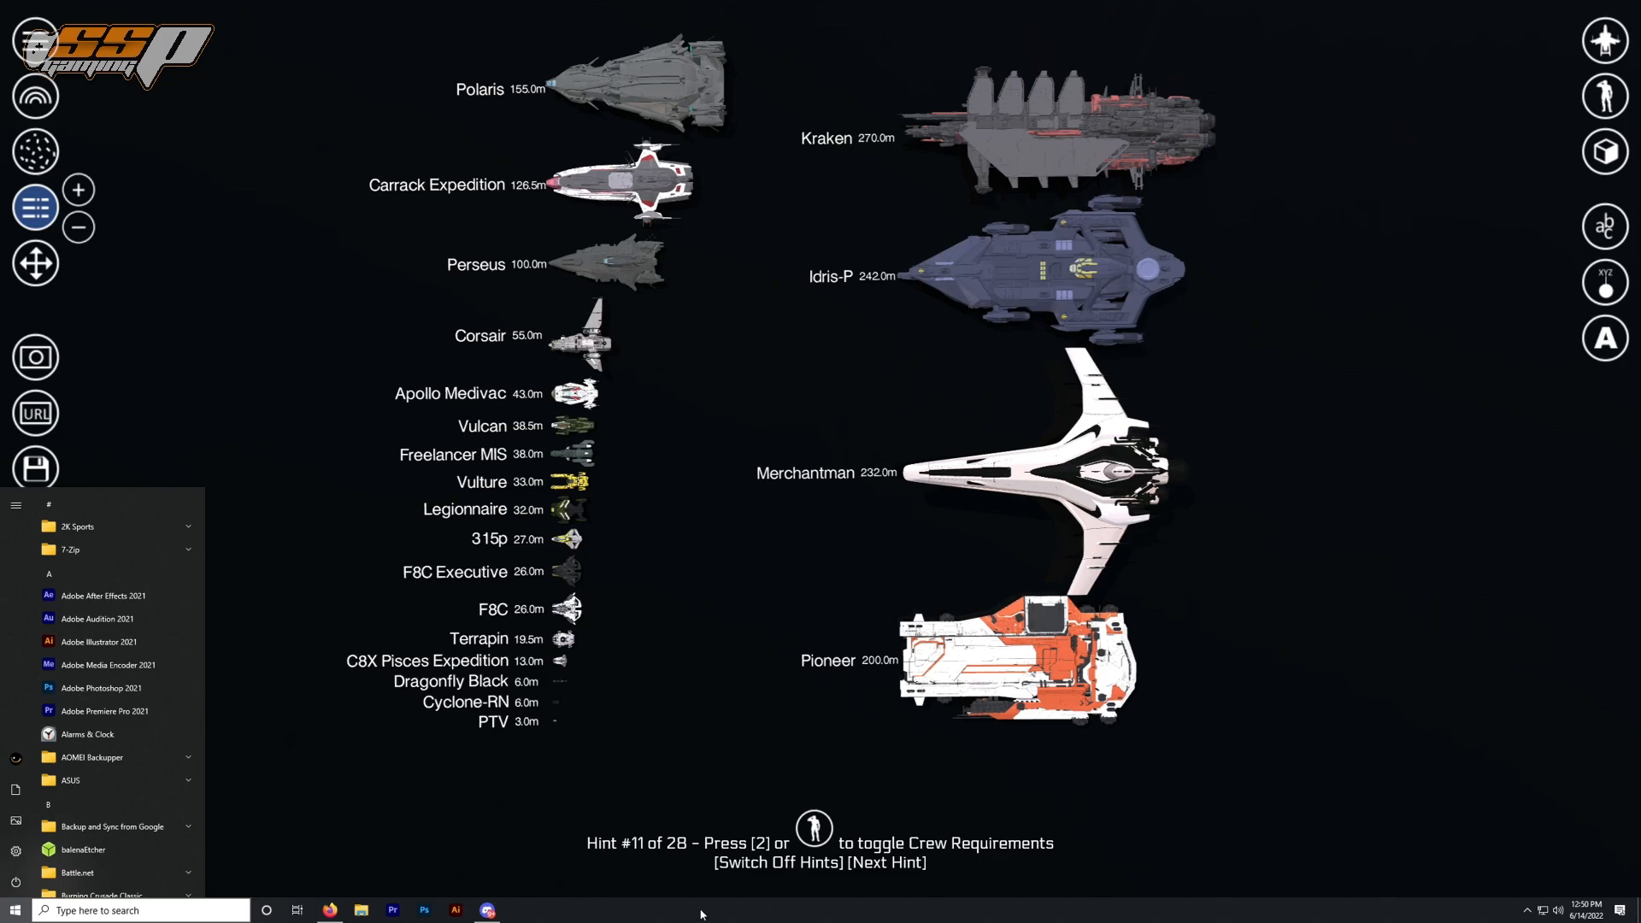
{"action": "mouse_move", "coordinate": [749, 421]}
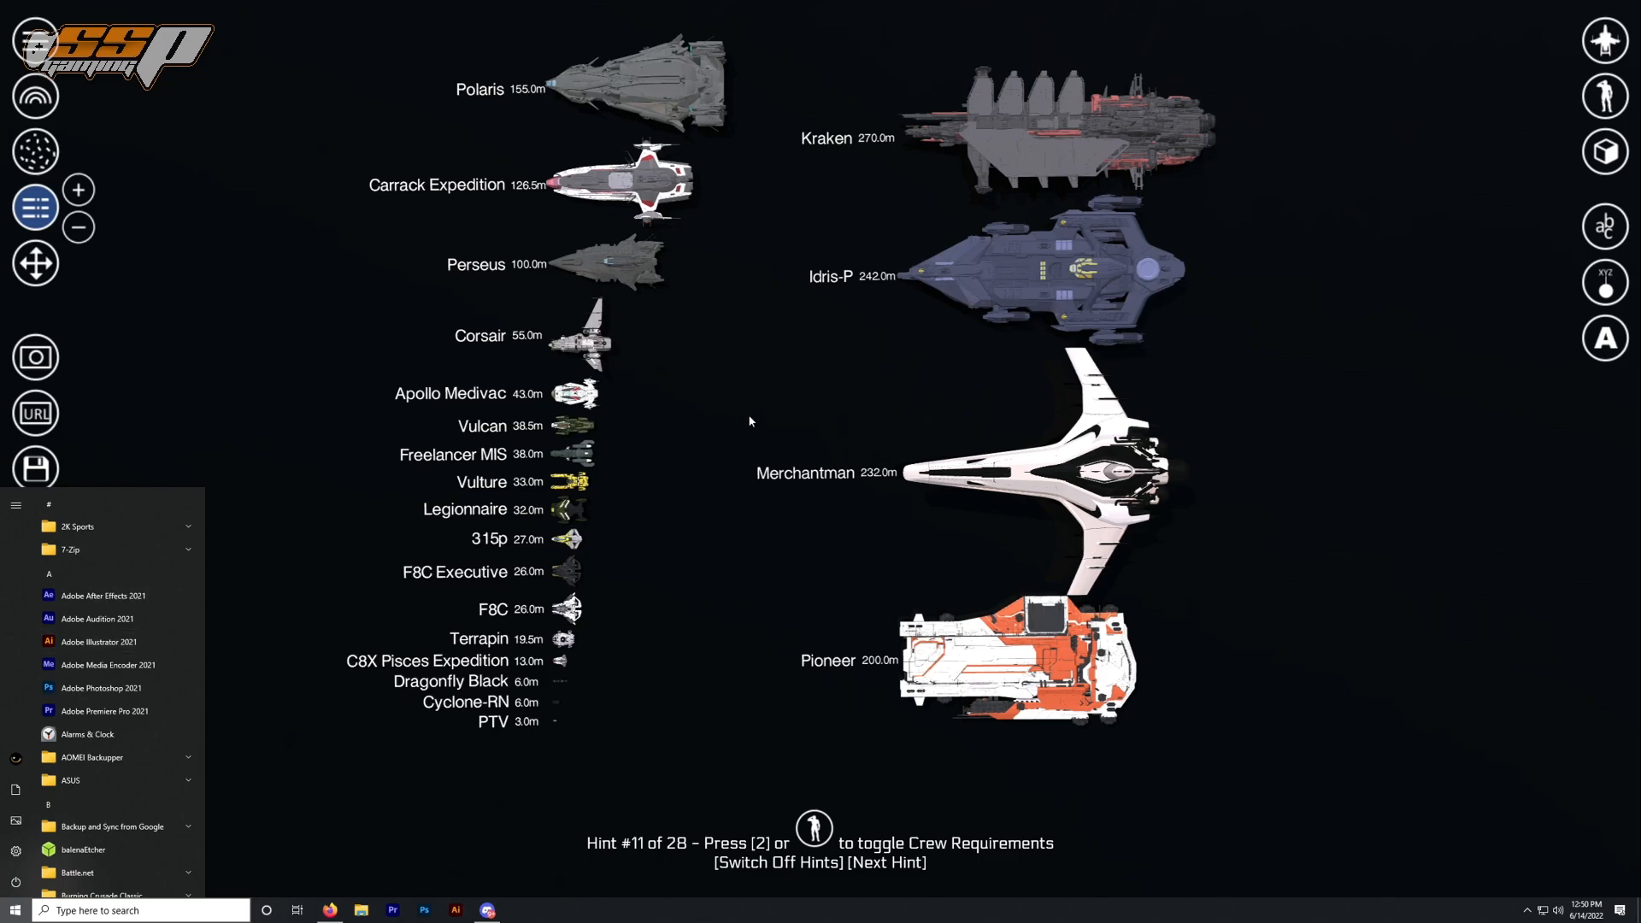
{"action": "mouse_move", "coordinate": [744, 412]}
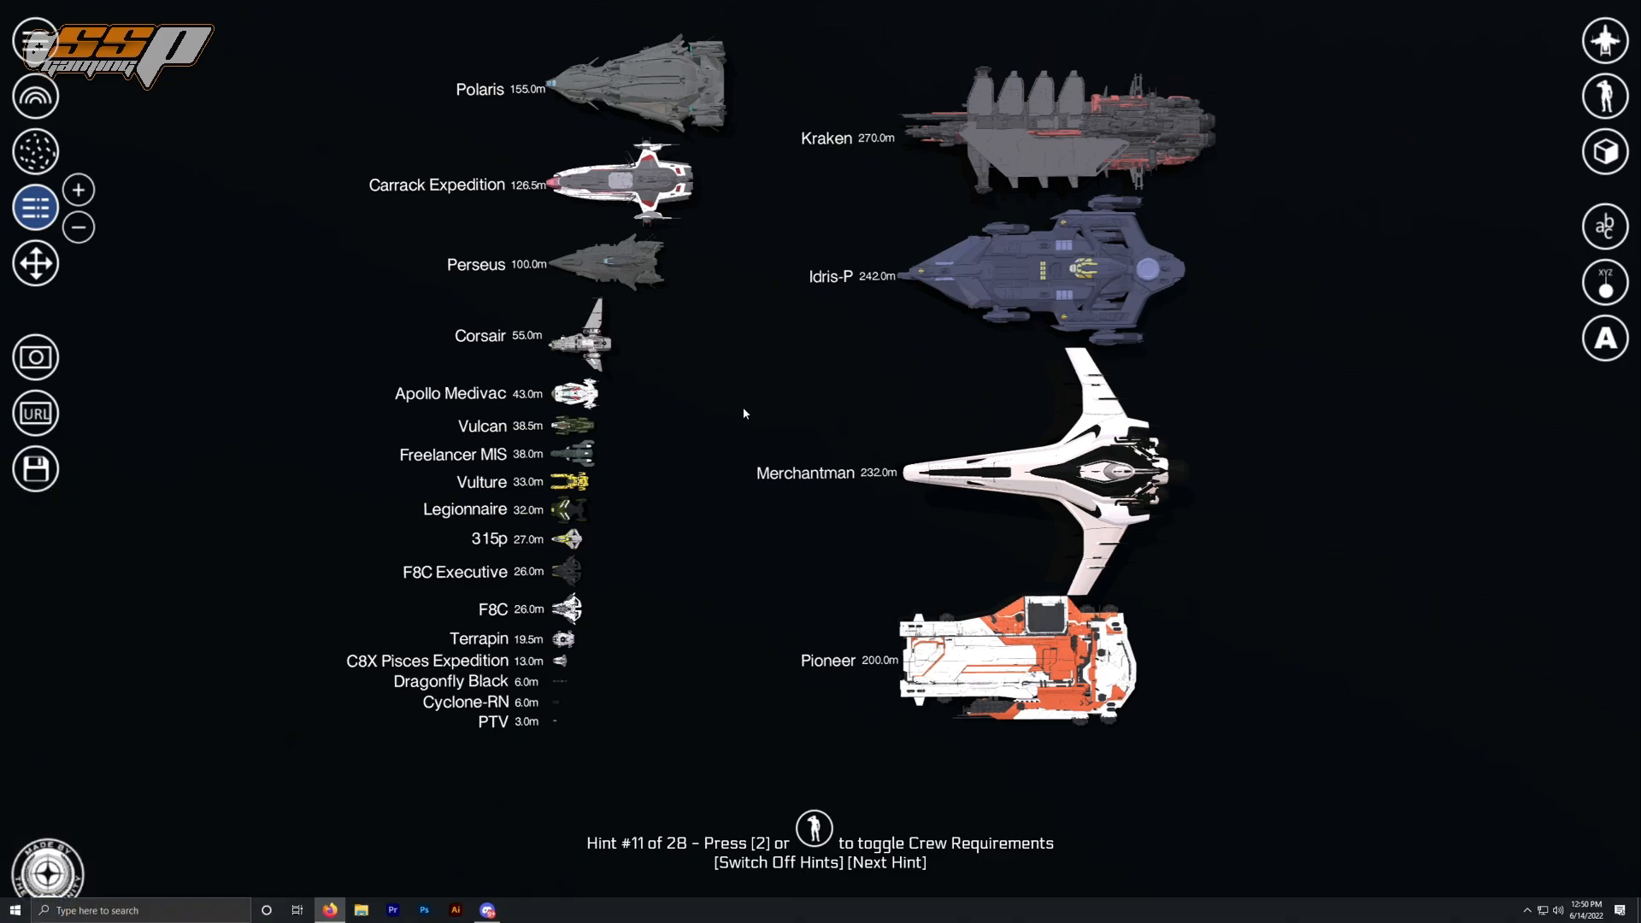
- Bring up the Windows Start menu's list of installed apps over the fullscreen fleet view
{"action": "left_click", "coordinate": [13, 909]}
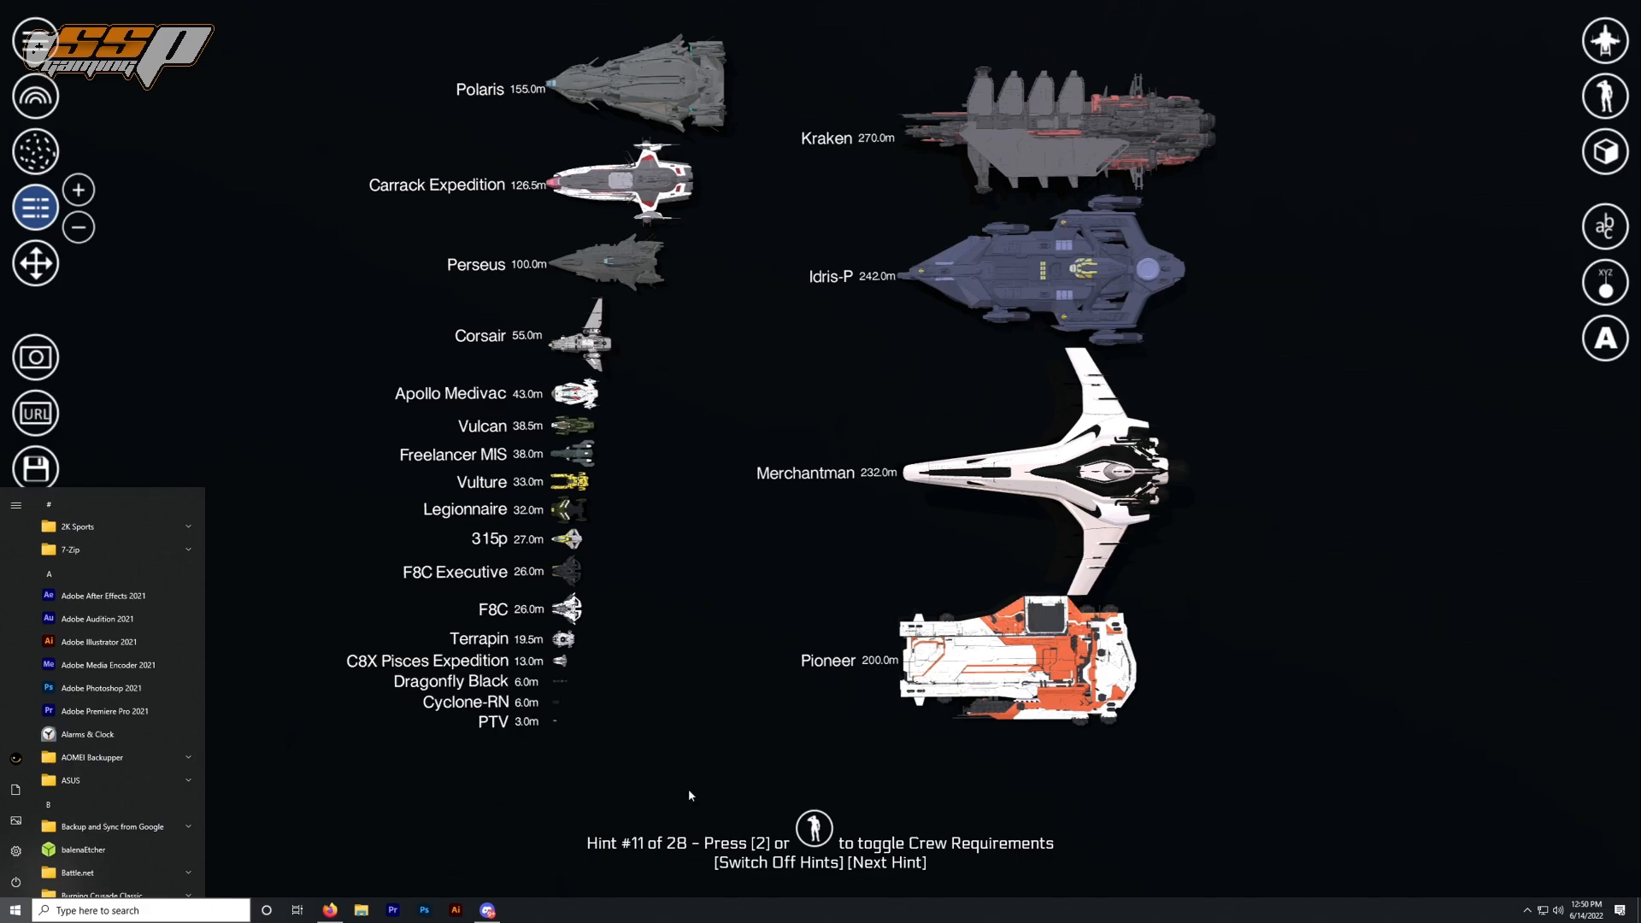
{"action": "mouse_move", "coordinate": [691, 388]}
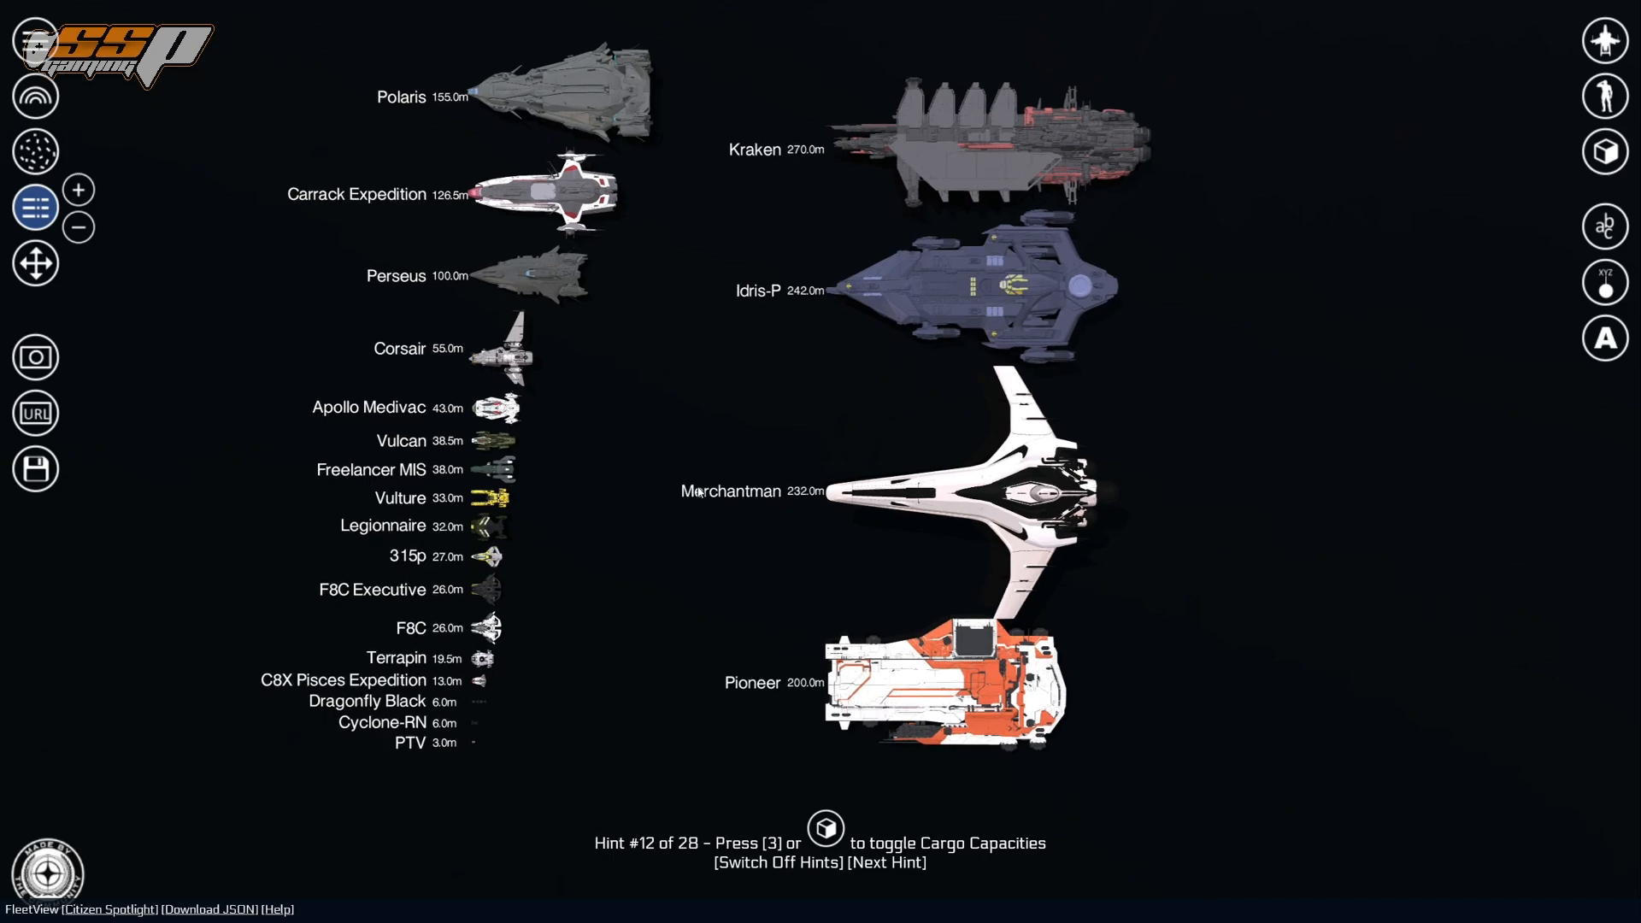
{"action": "mouse_move", "coordinate": [692, 608]}
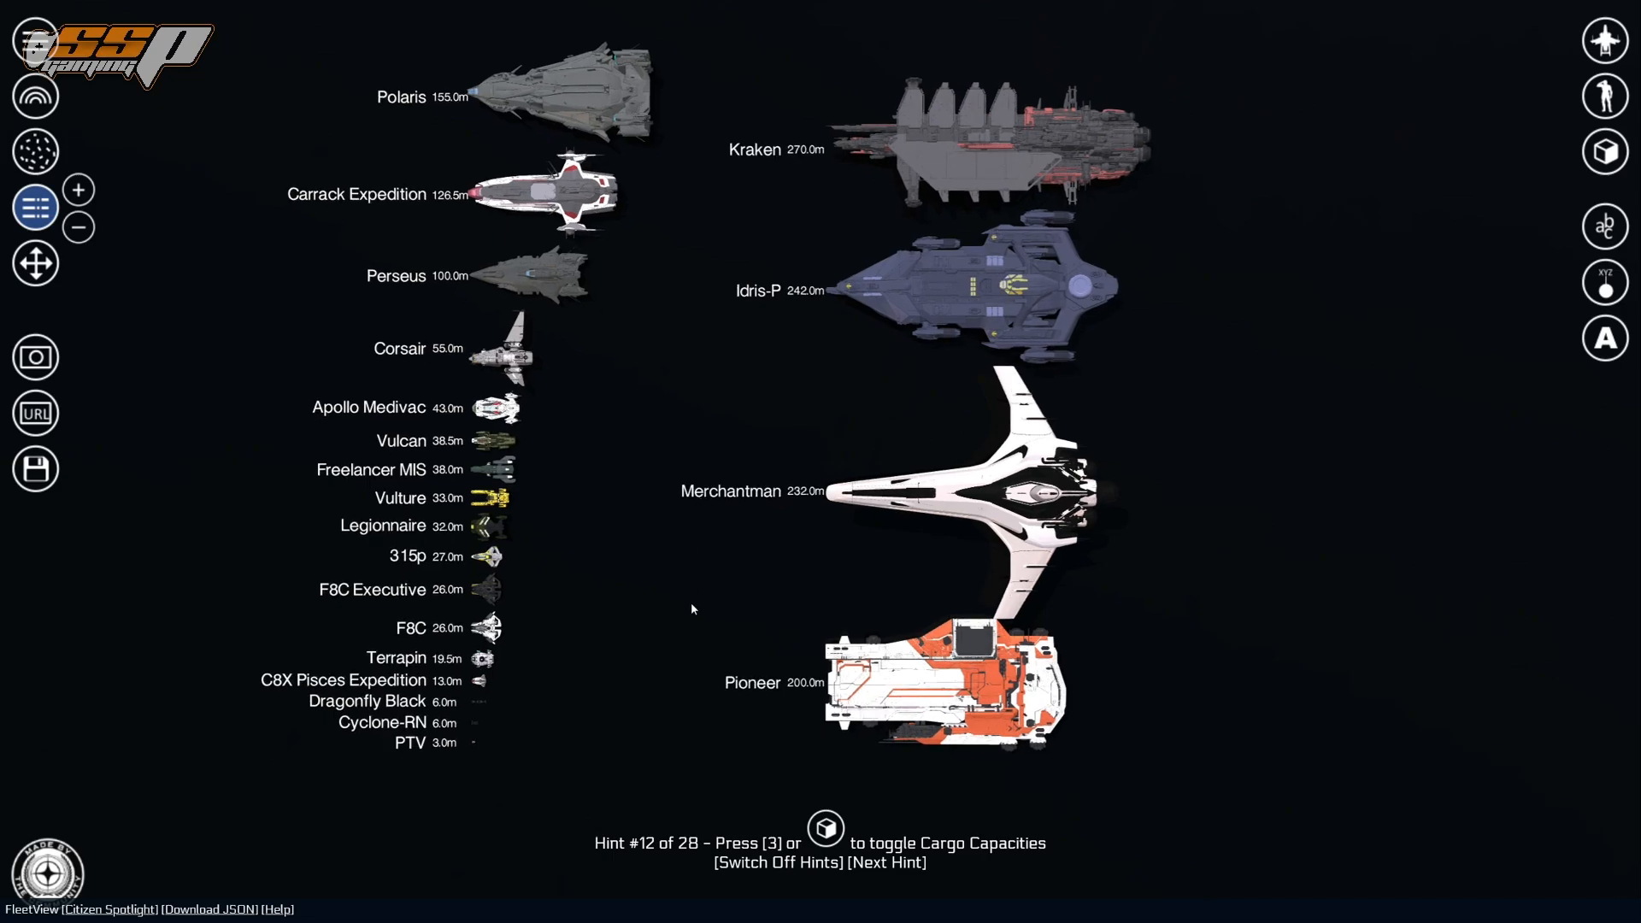
{"action": "left_click", "coordinate": [10, 909]}
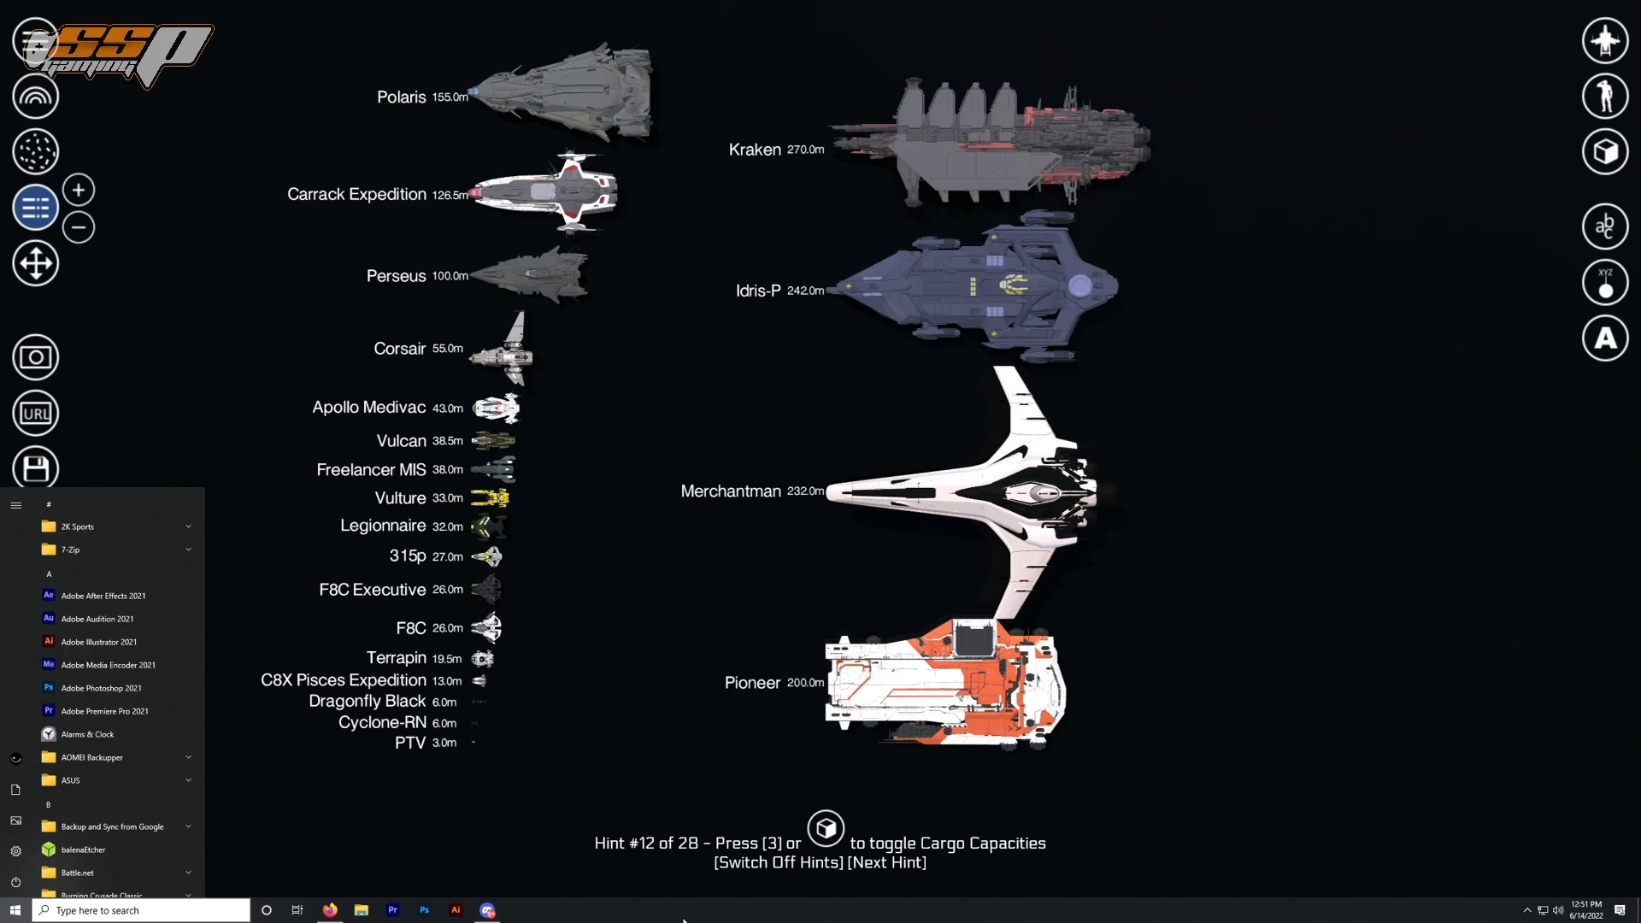
{"action": "mouse_move", "coordinate": [823, 296]}
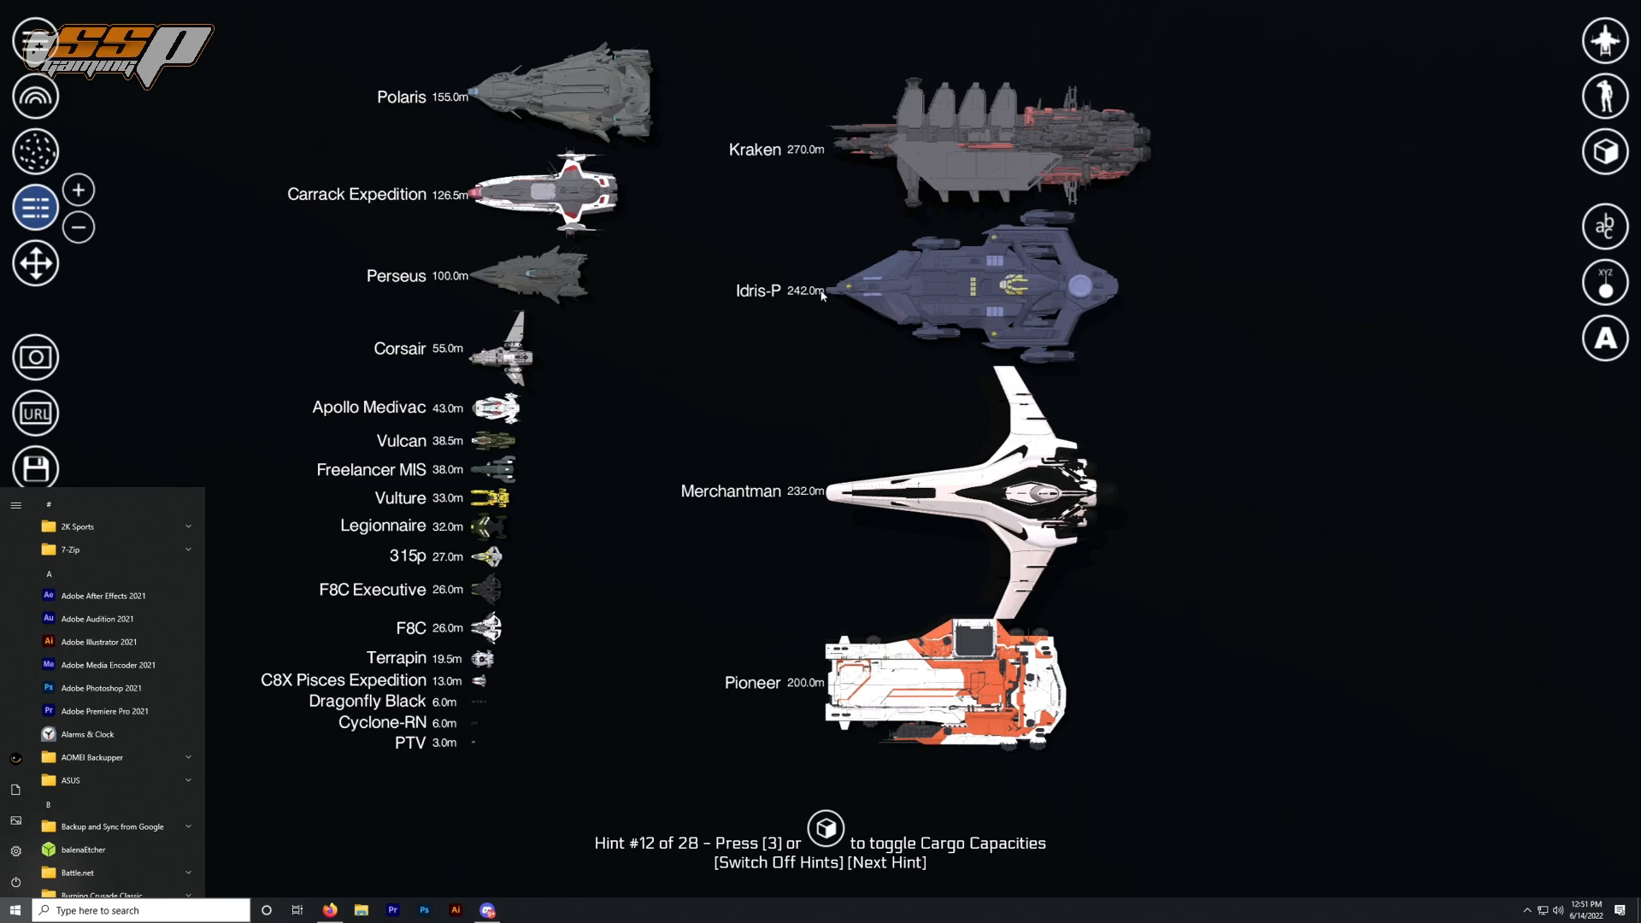
{"action": "mouse_move", "coordinate": [581, 273]}
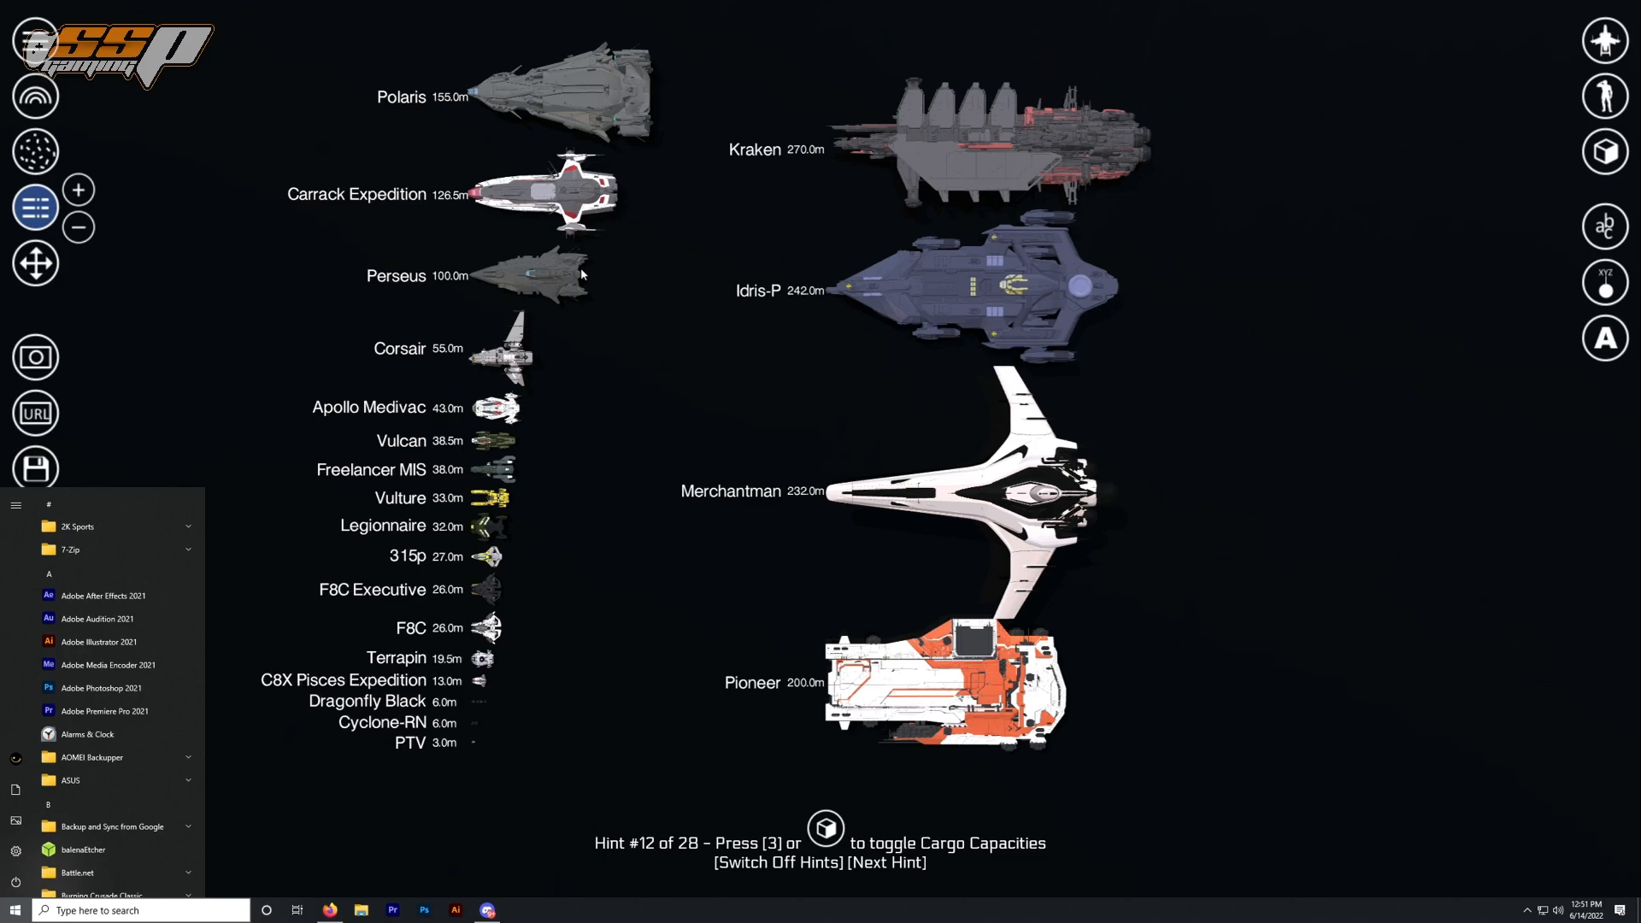
{"action": "mouse_move", "coordinate": [656, 473]}
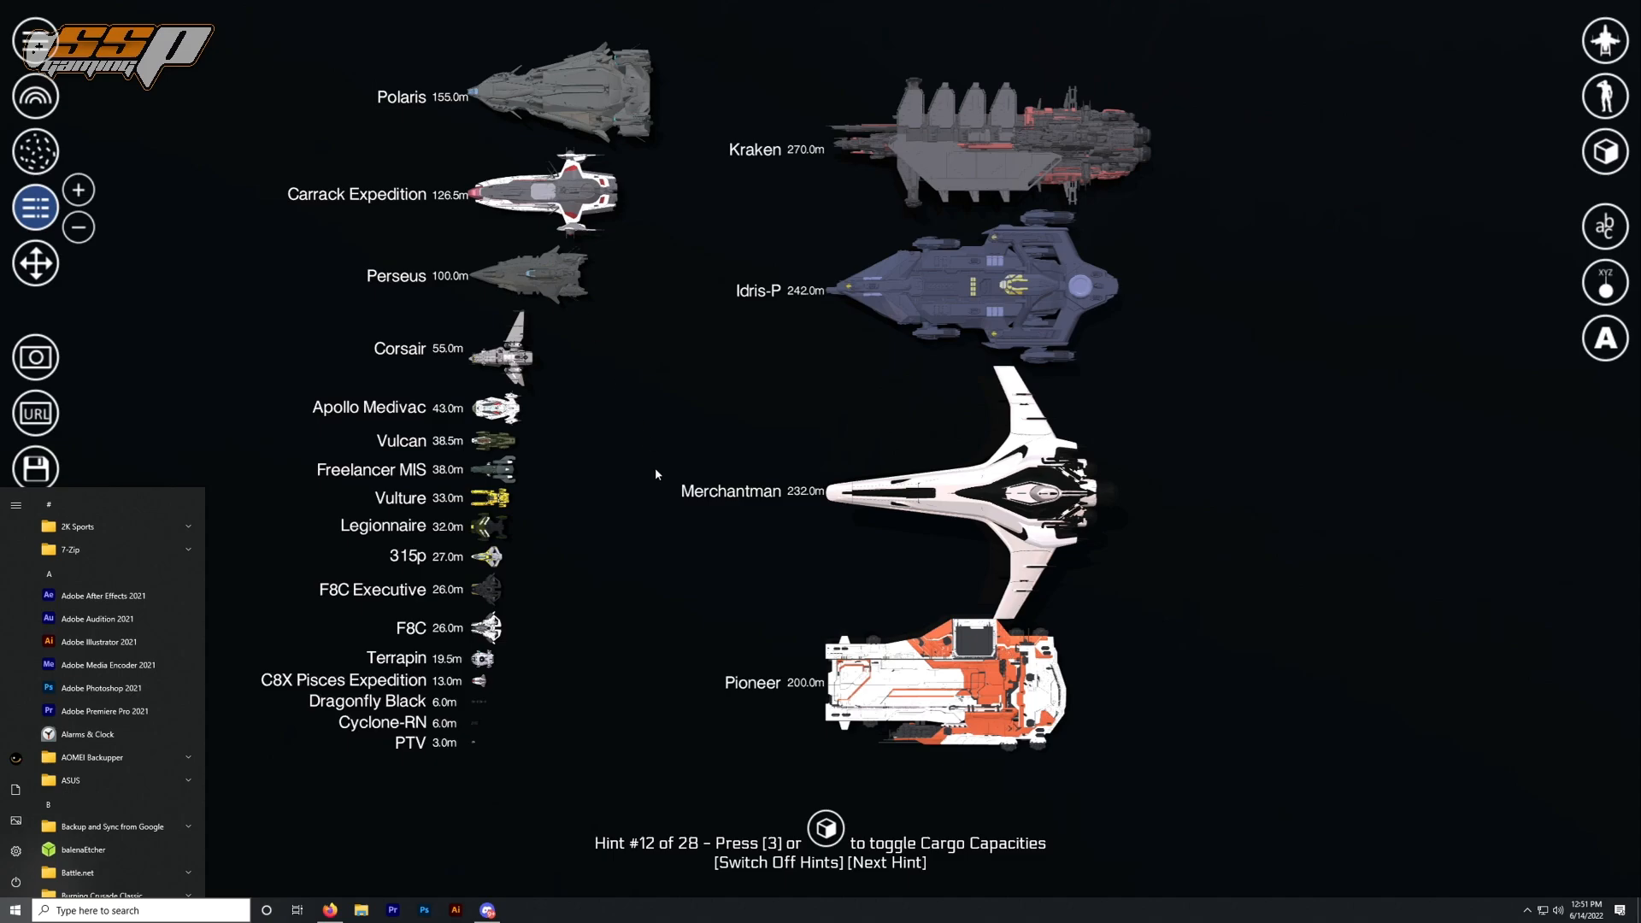
{"action": "mouse_move", "coordinate": [644, 468]}
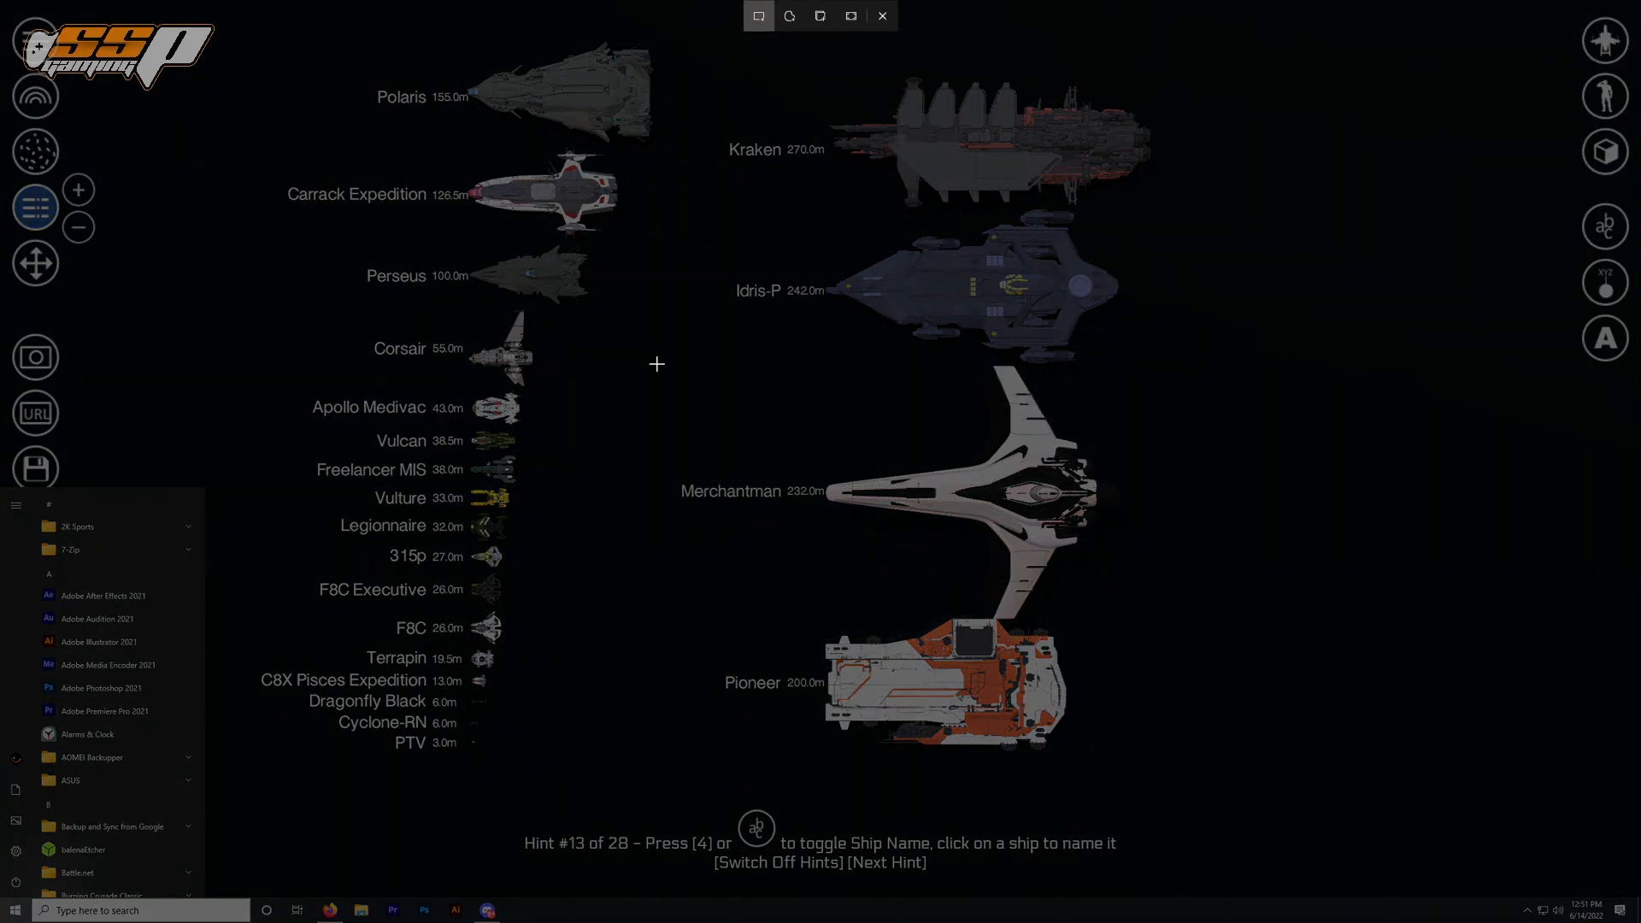
{"action": "mouse_move", "coordinate": [908, 207]}
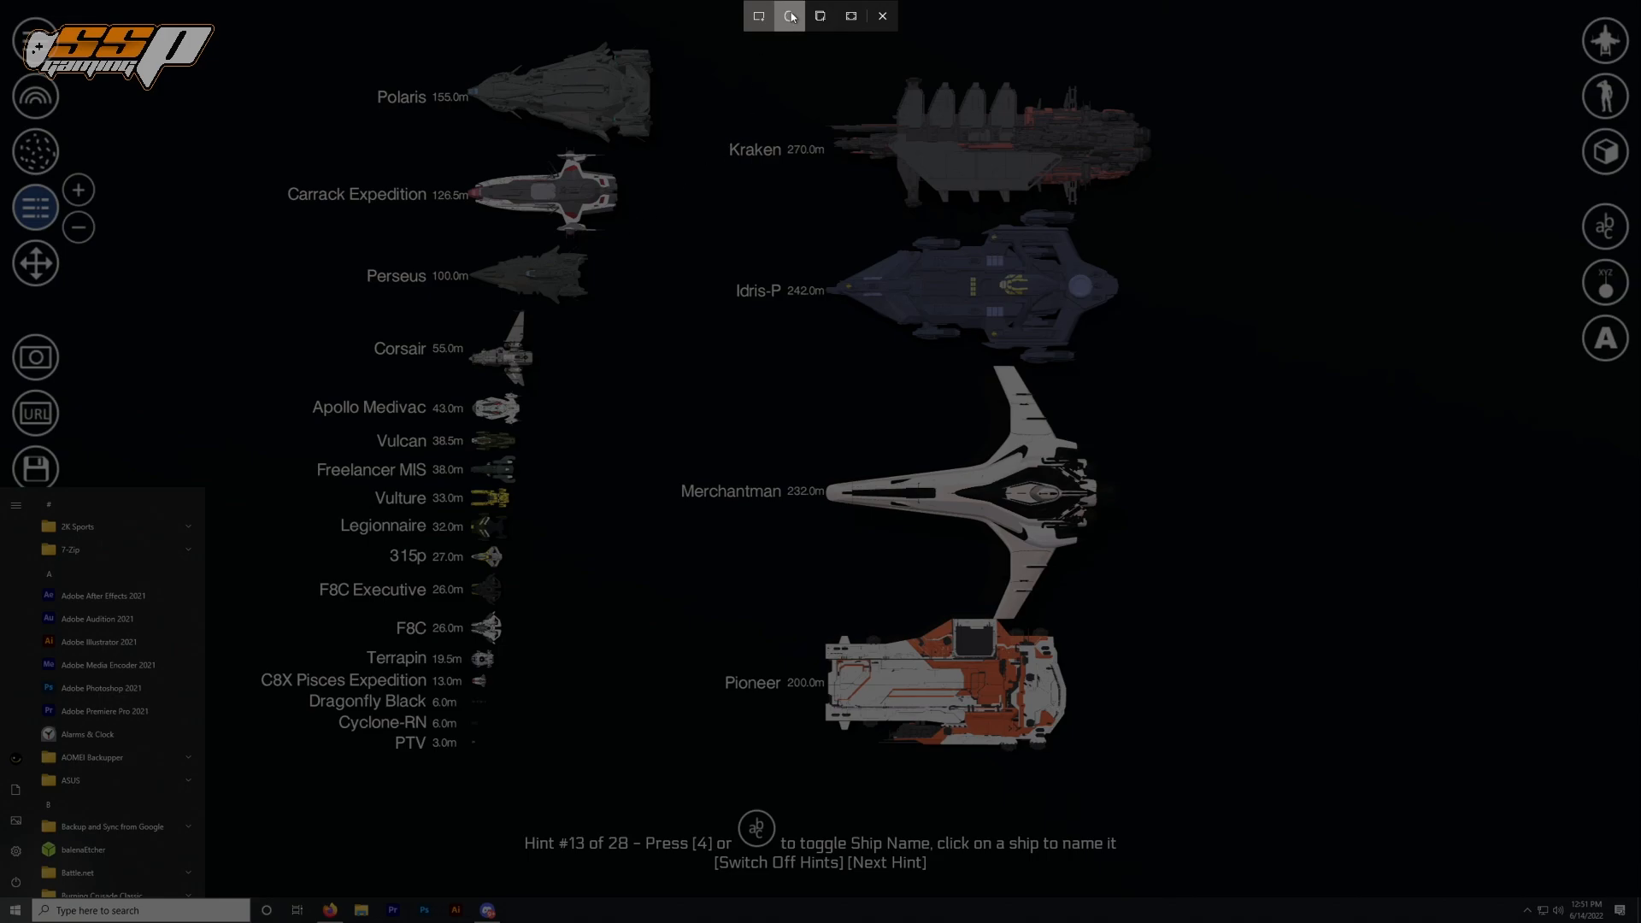
- Choose Rectangular Snip mode in the Snipping Tool bar over the size-sorted fleet
{"action": "left_click", "coordinate": [757, 15]}
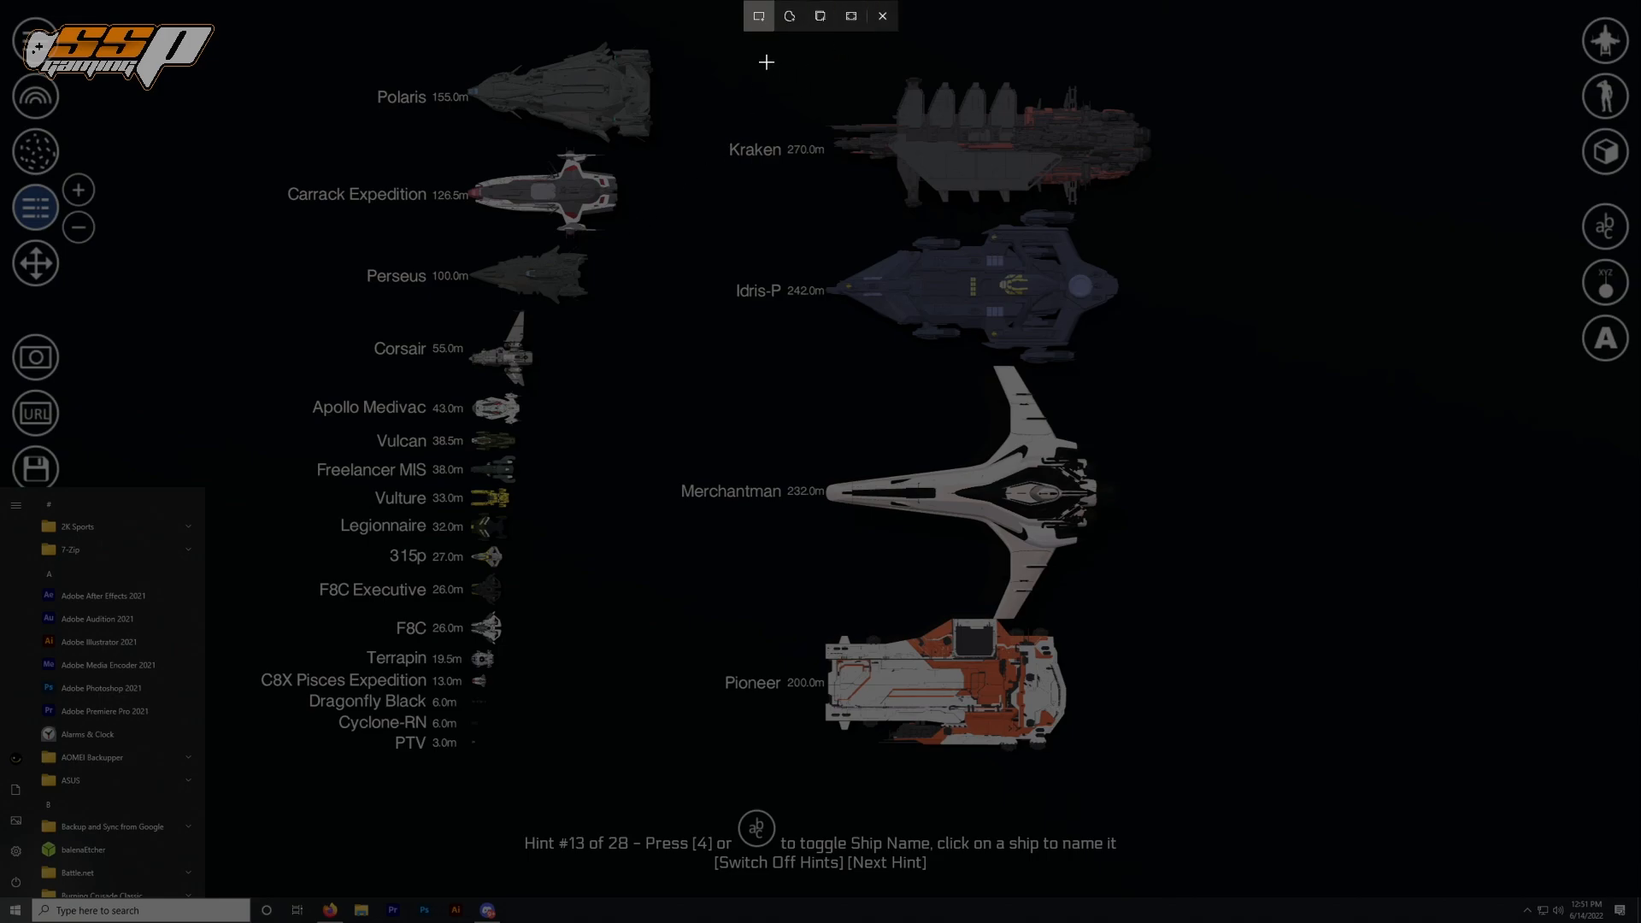
{"action": "mouse_move", "coordinate": [525, 120]}
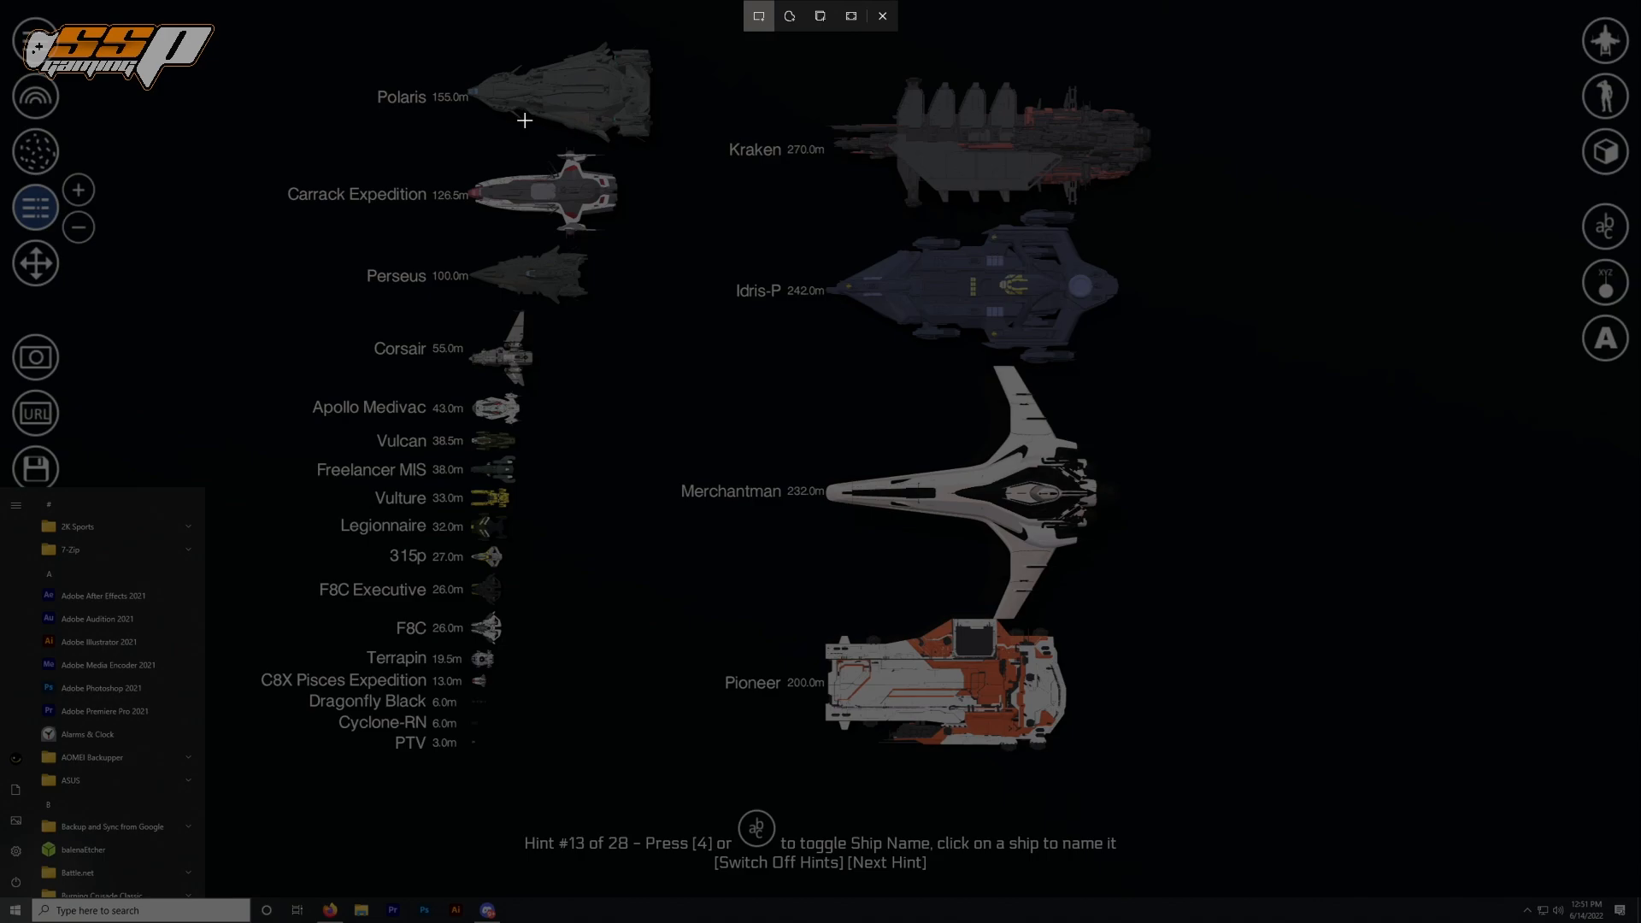
{"action": "mouse_move", "coordinate": [458, 105]}
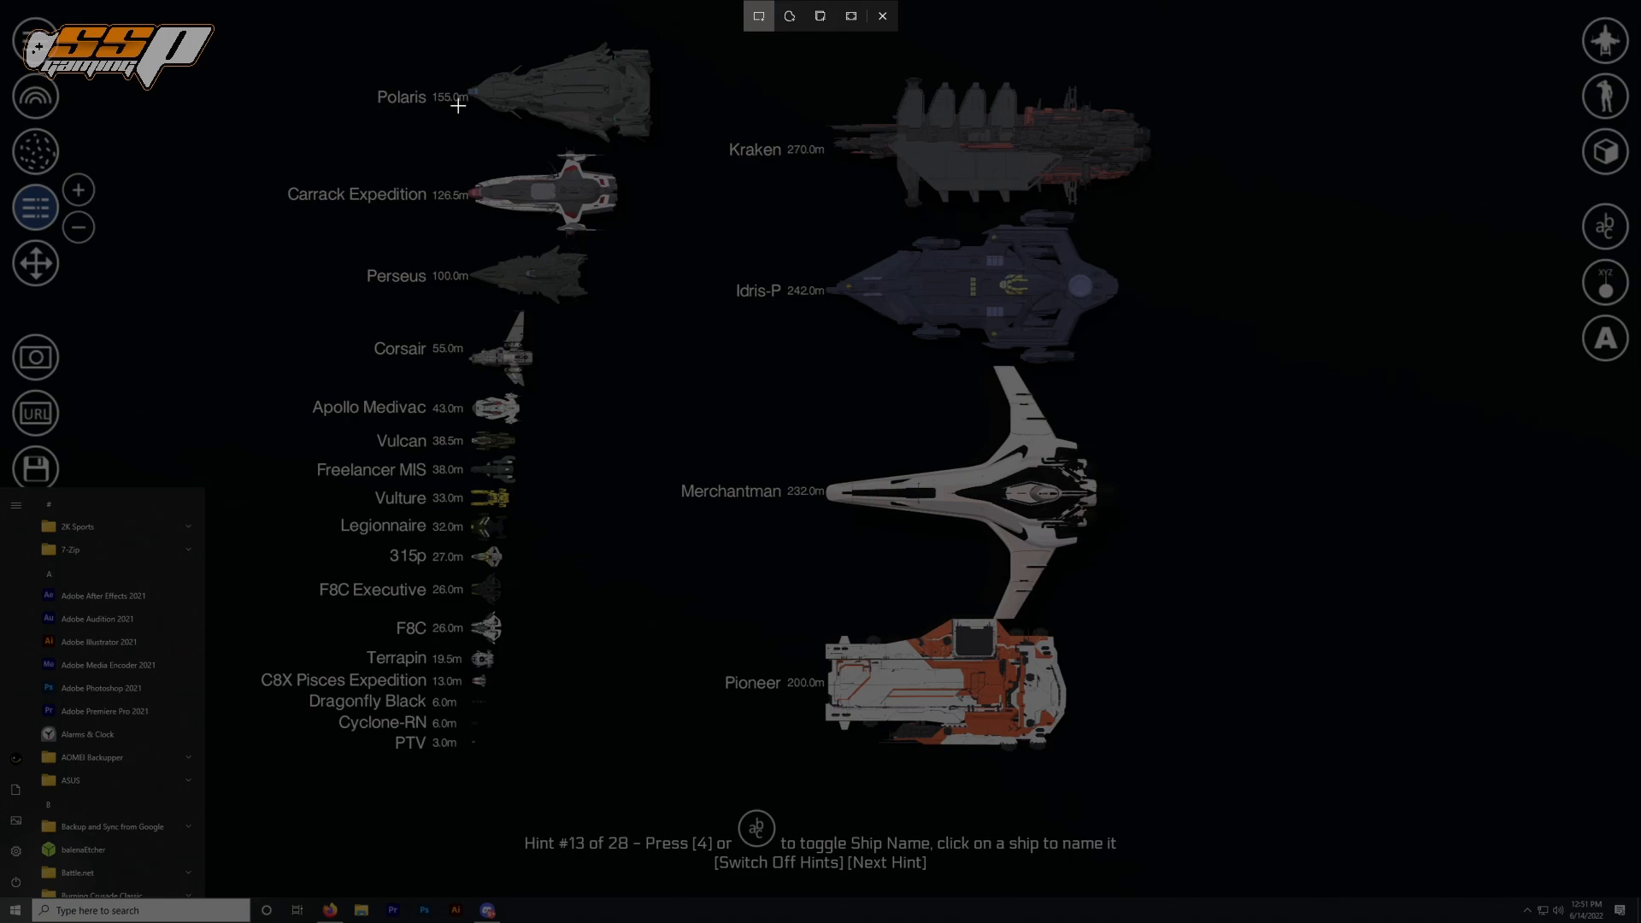
{"action": "mouse_move", "coordinate": [460, 145]}
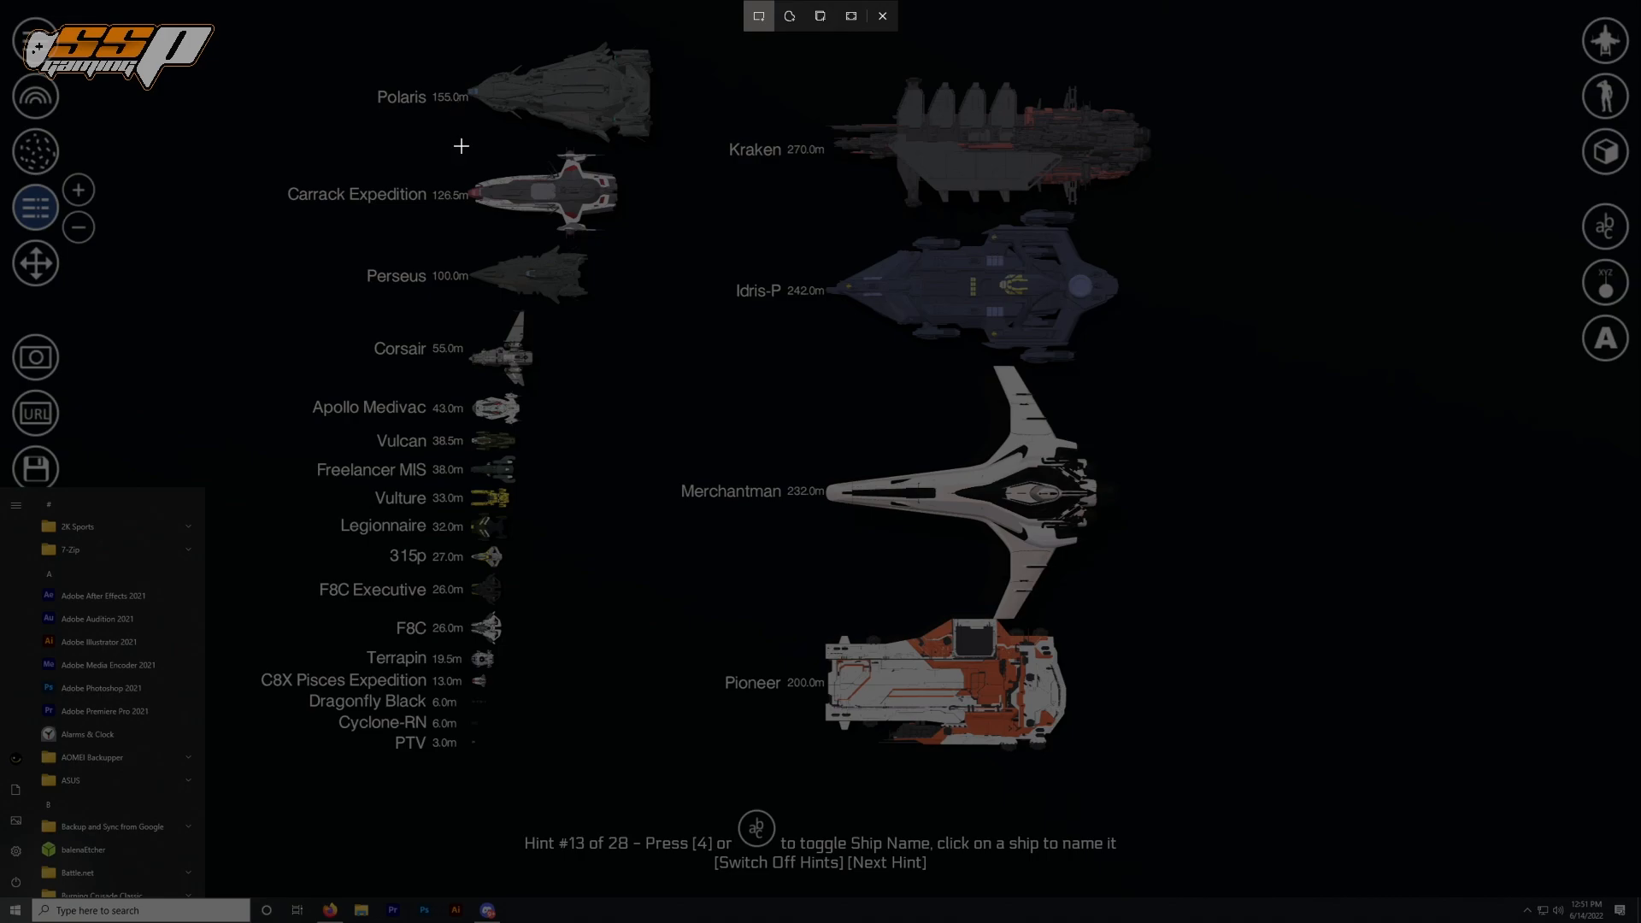
{"action": "mouse_move", "coordinate": [1243, 816]}
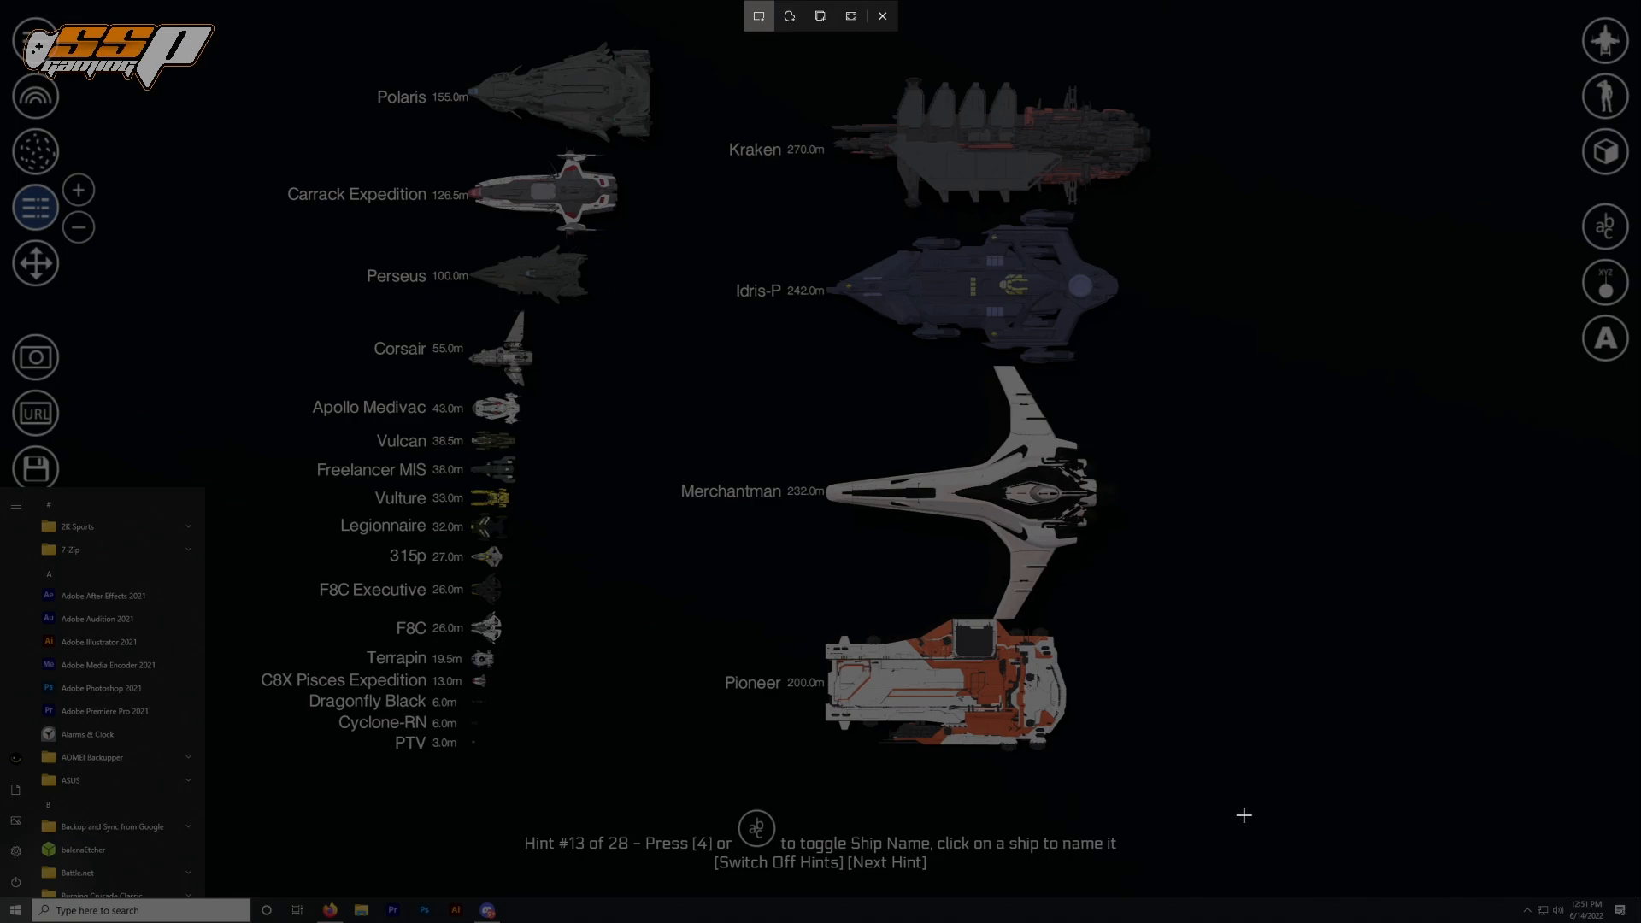
{"action": "mouse_move", "coordinate": [214, 64]}
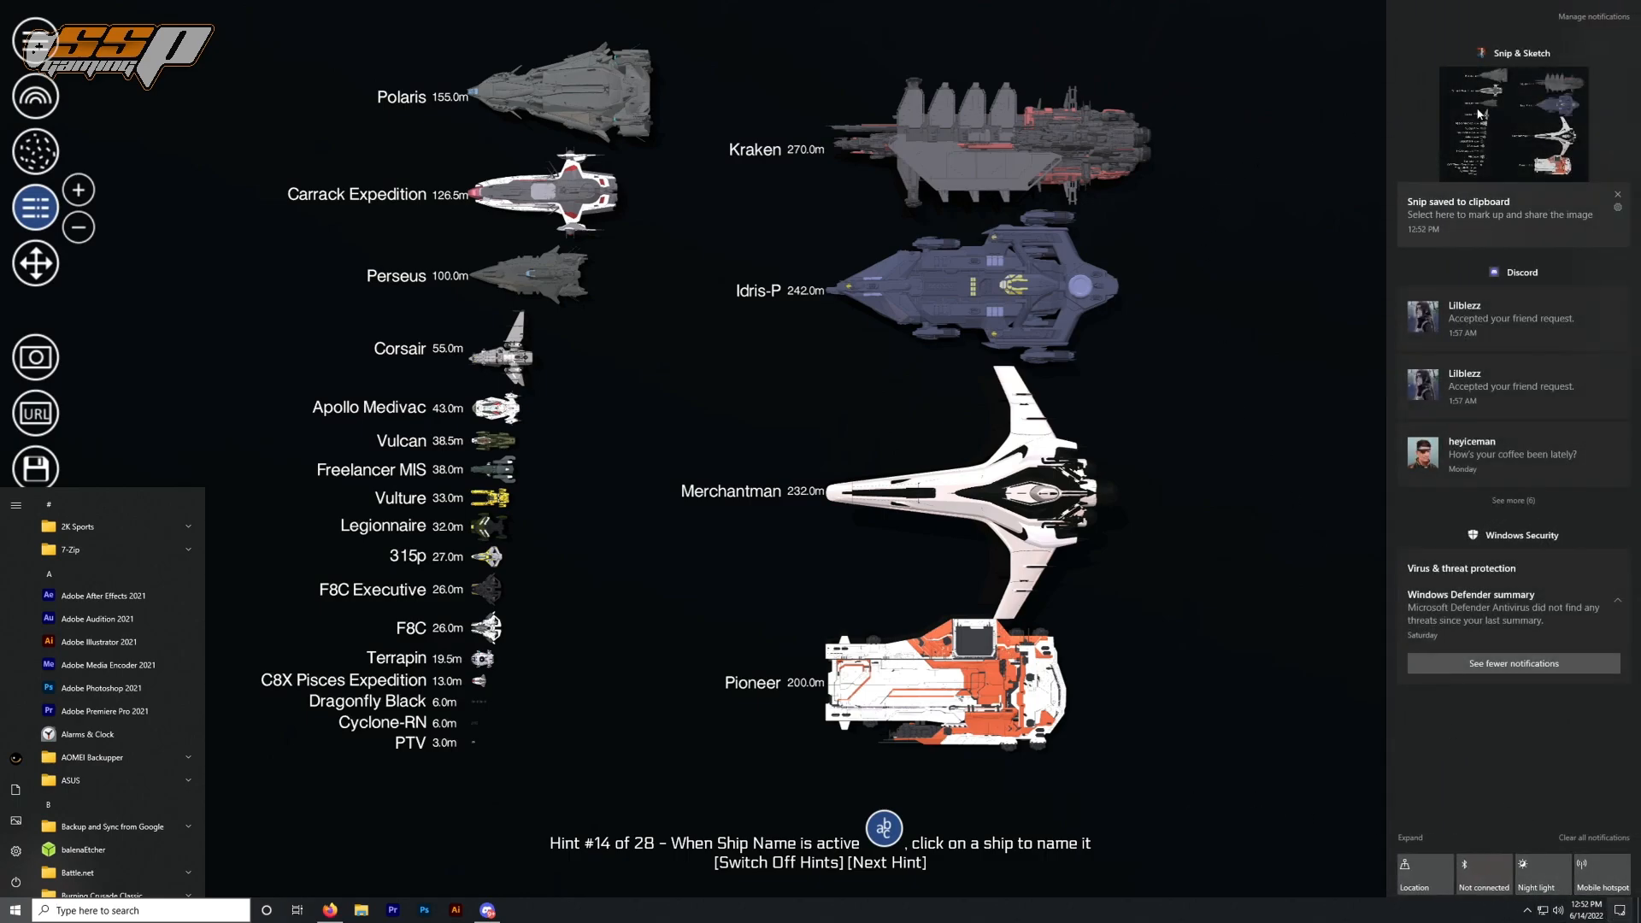
- Review the captured fleet snip in Snip & Sketch, centre its window, then close it
{"action": "left_click", "coordinate": [1512, 119]}
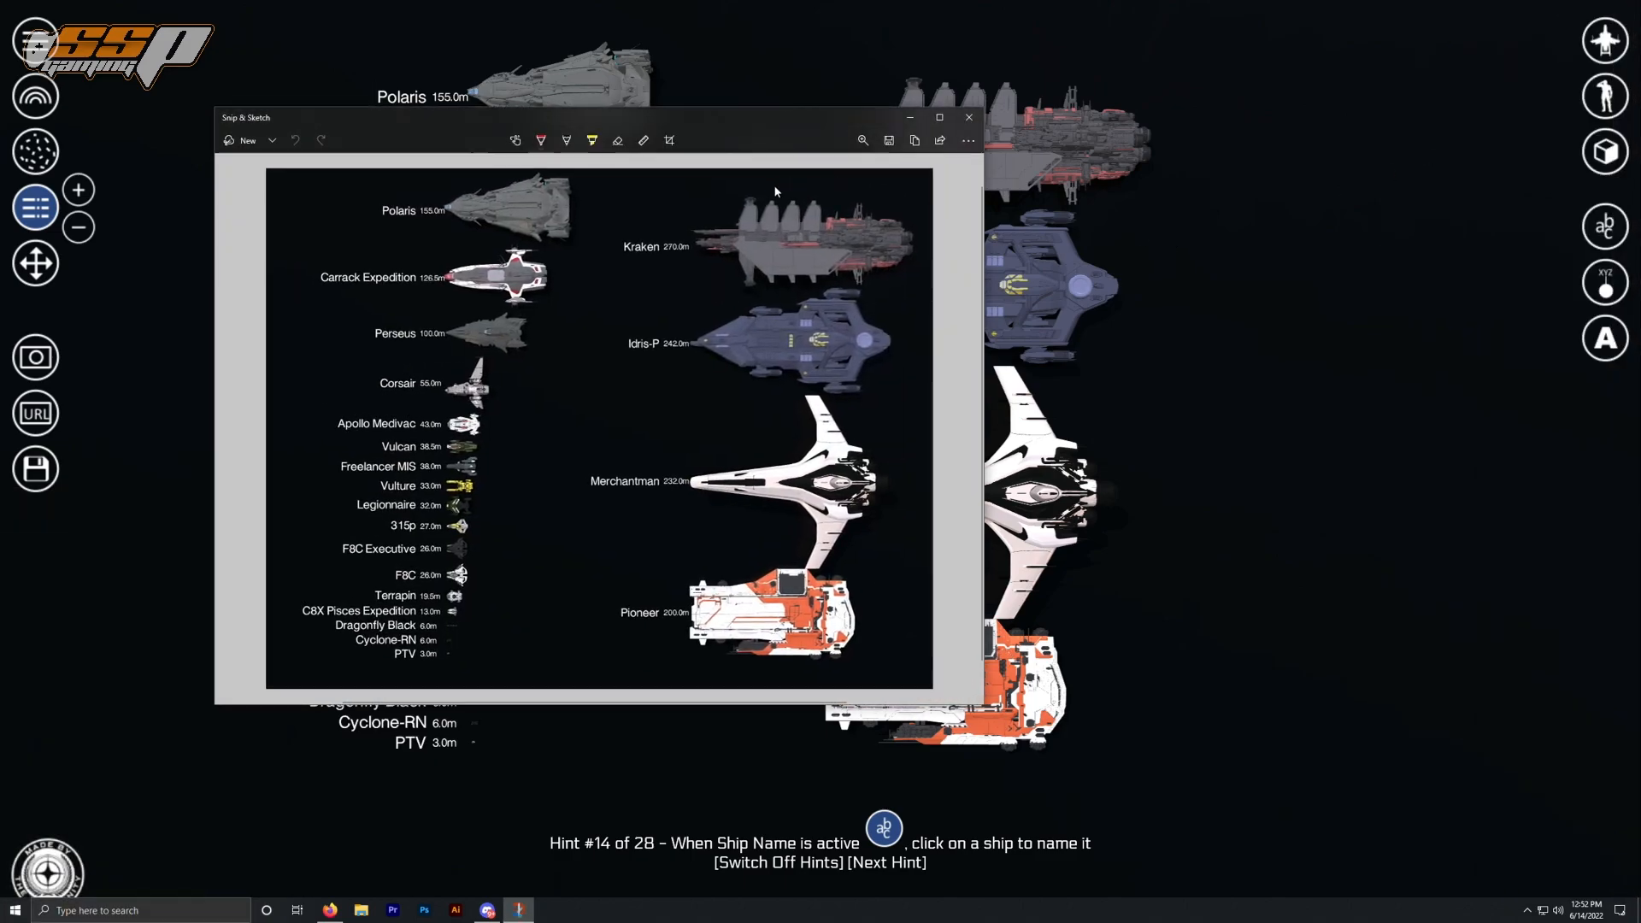
{"action": "left_click_drag", "start_coordinate": [576, 118], "coordinate": [790, 131]}
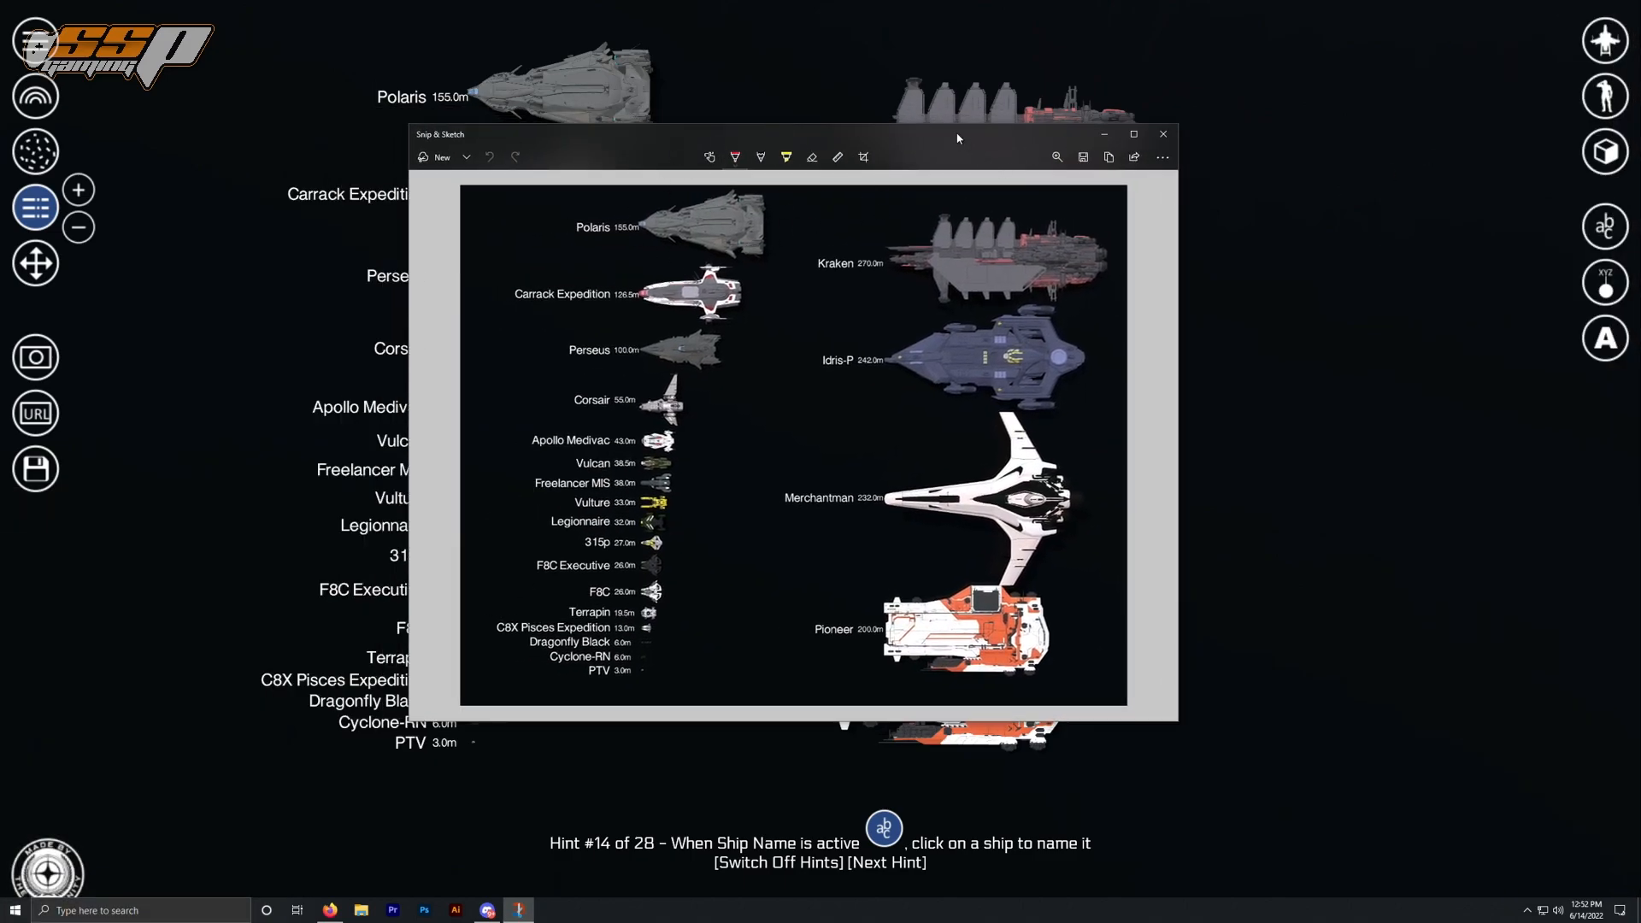
{"action": "mouse_move", "coordinate": [1097, 195]}
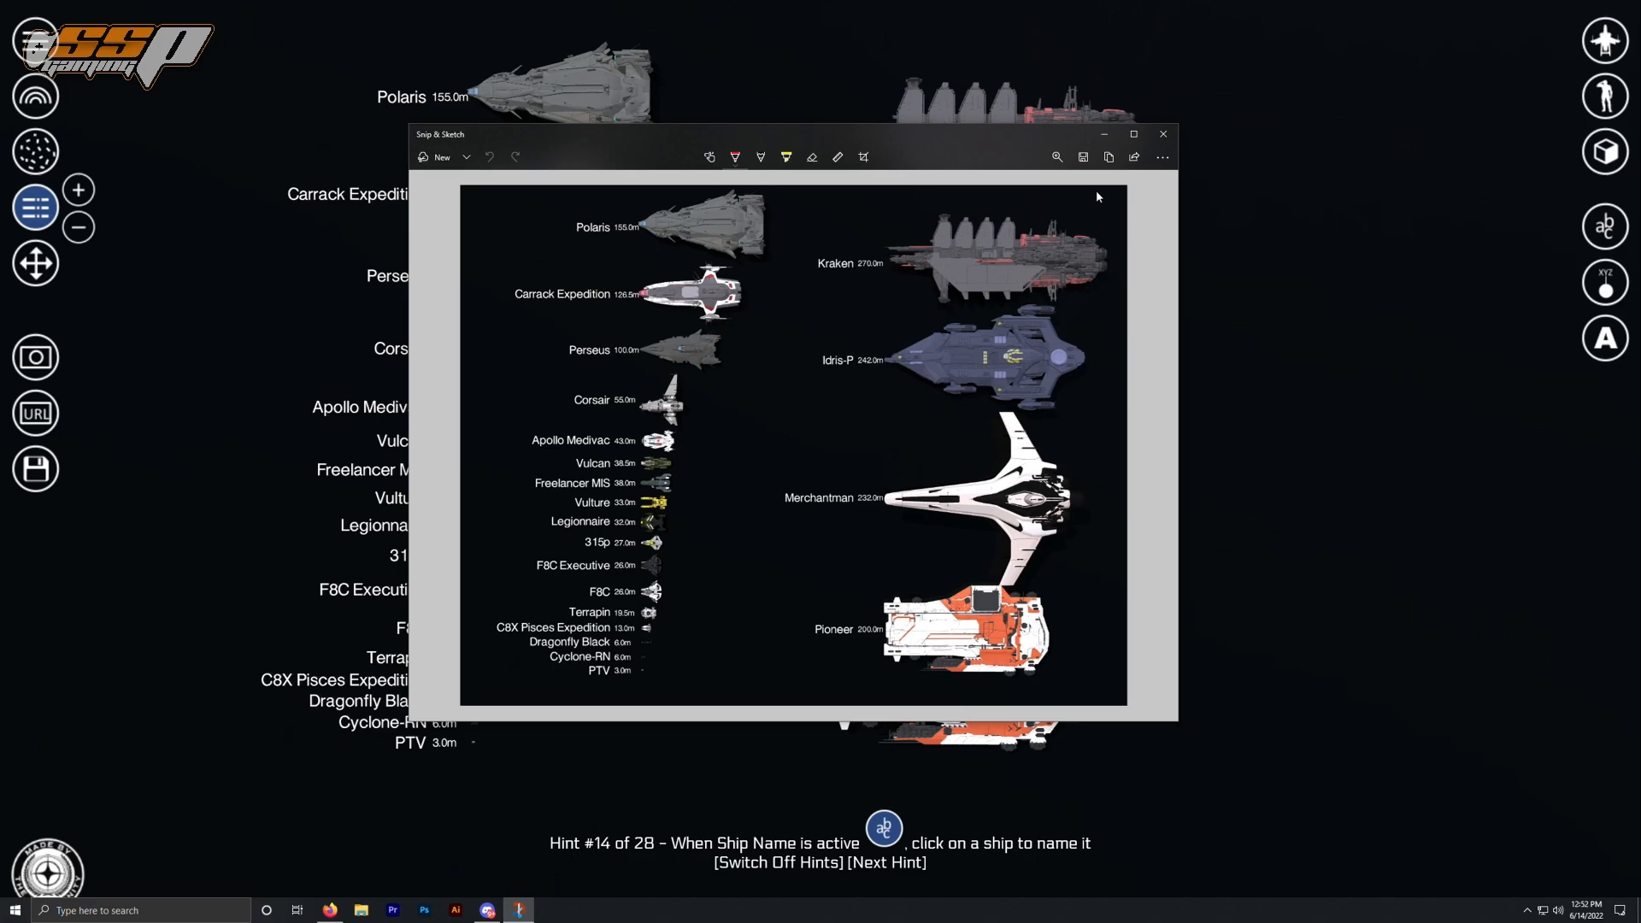
{"action": "mouse_move", "coordinate": [1163, 137]}
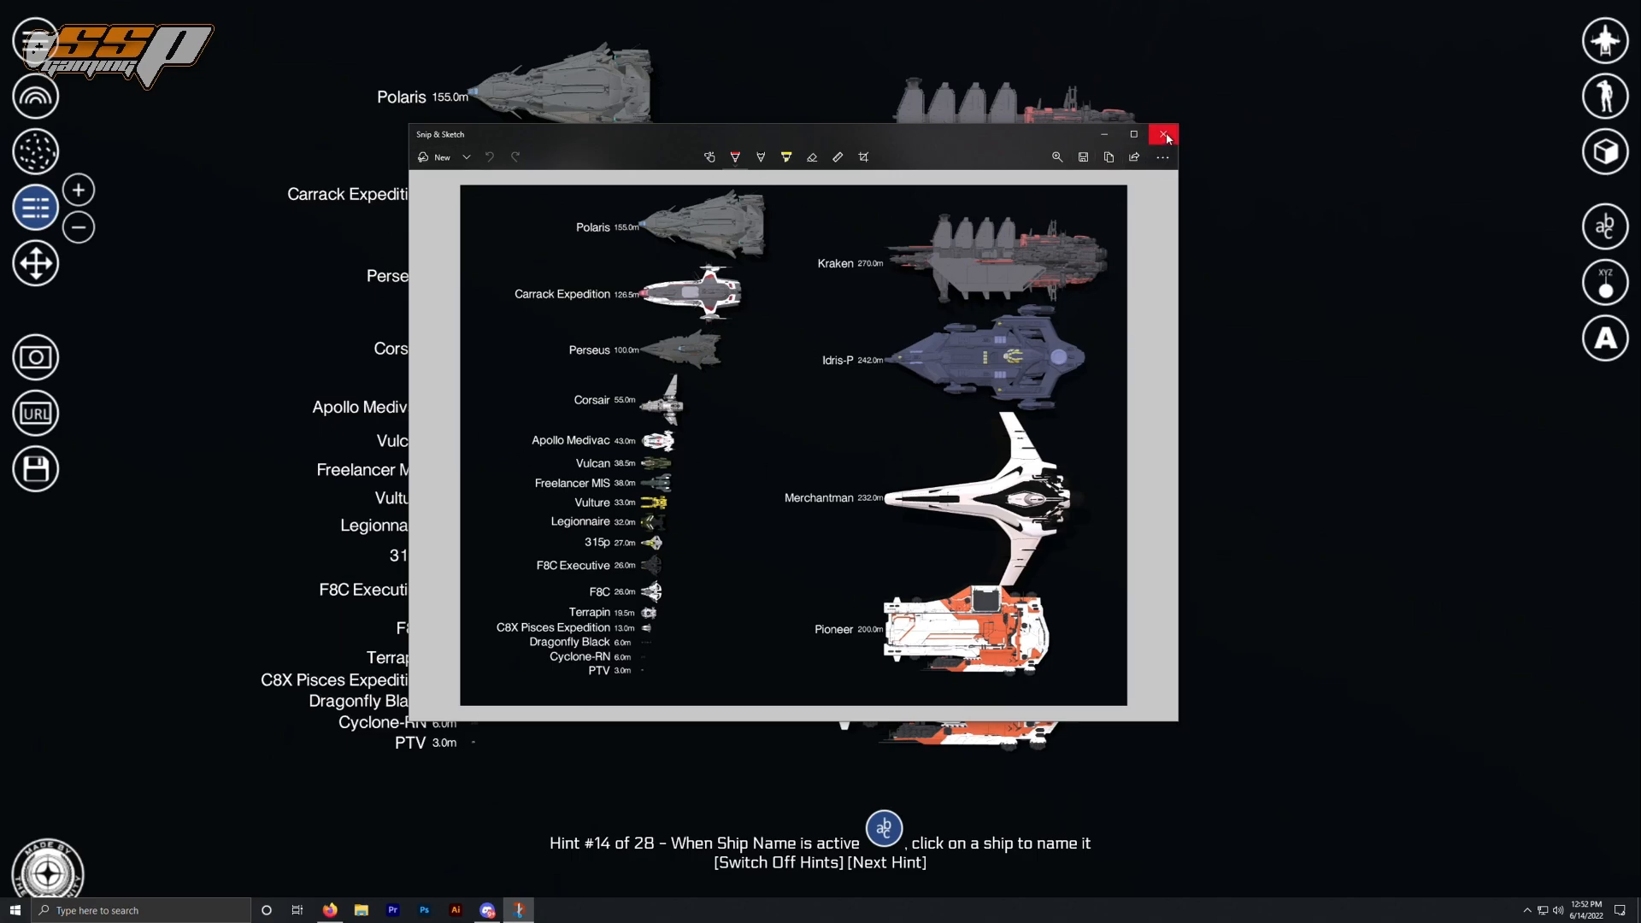
{"action": "left_click", "coordinate": [1164, 135]}
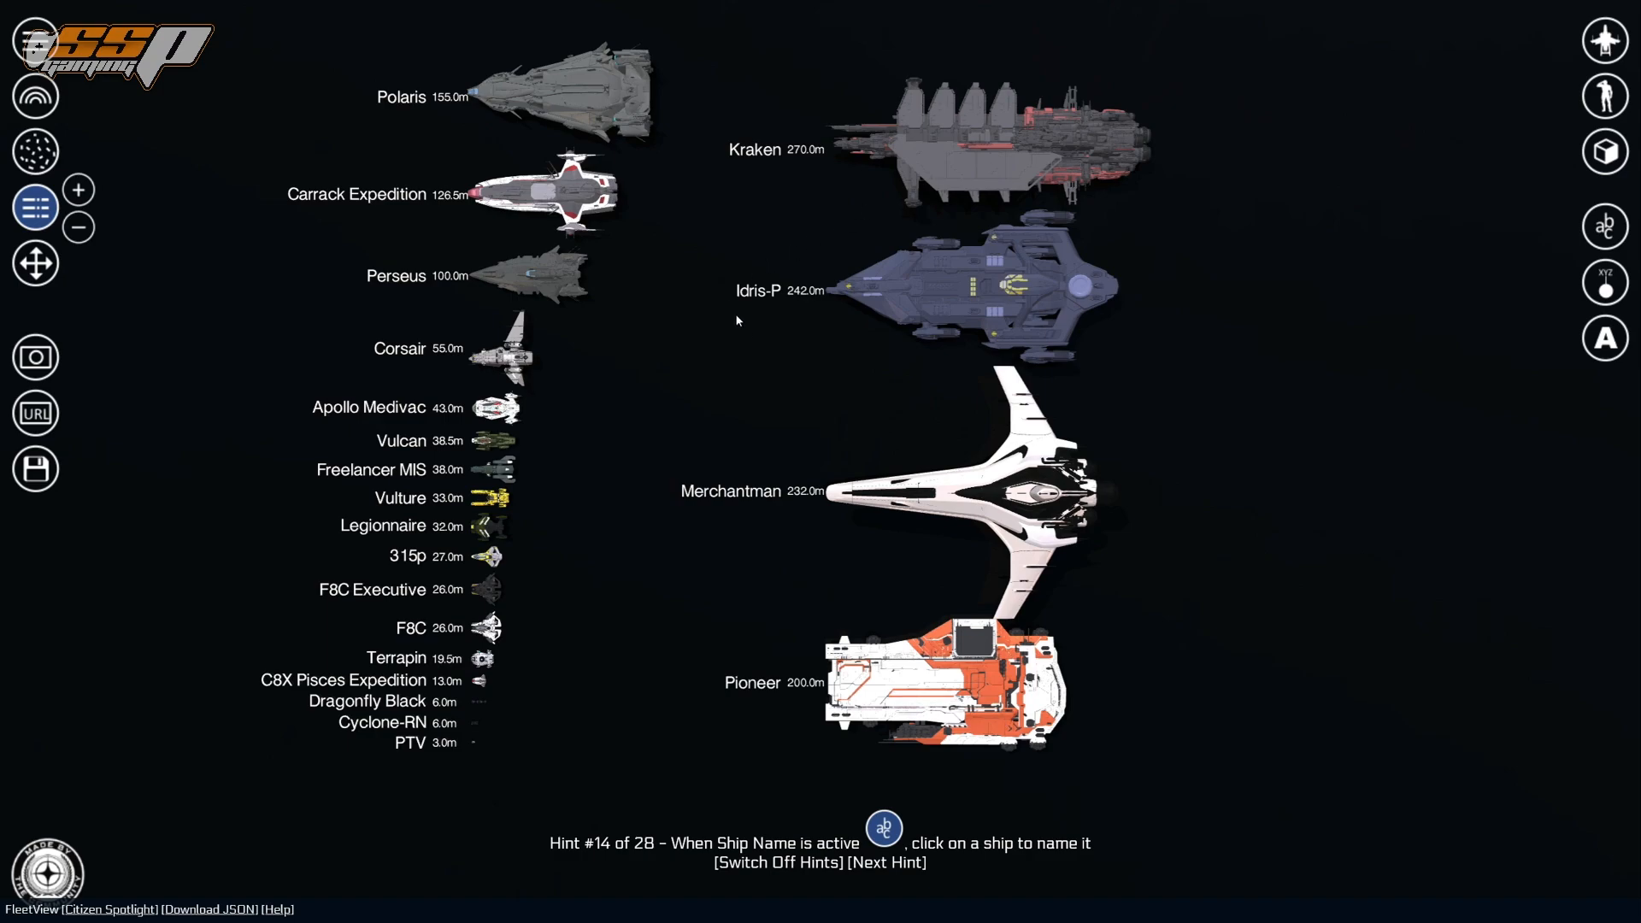
- Switch to Discord #my-fleet and delete the older 'My fleet has been updated!' post
{"action": "left_click", "coordinate": [485, 908]}
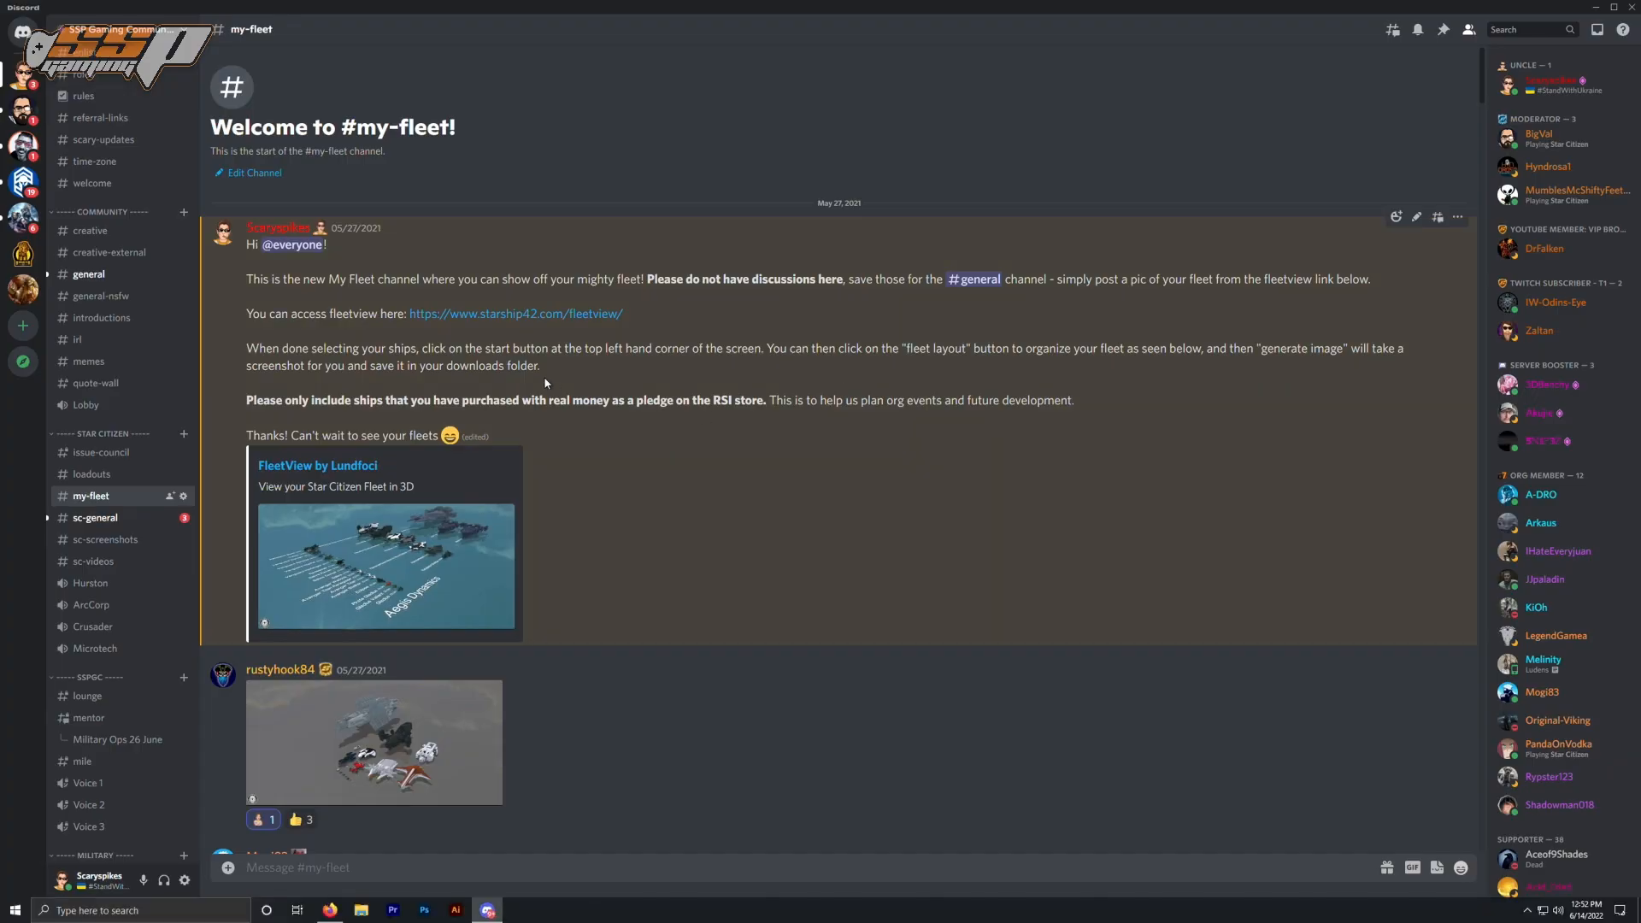
{"action": "scroll", "scroll_direction": "down", "scroll_amount": 3}
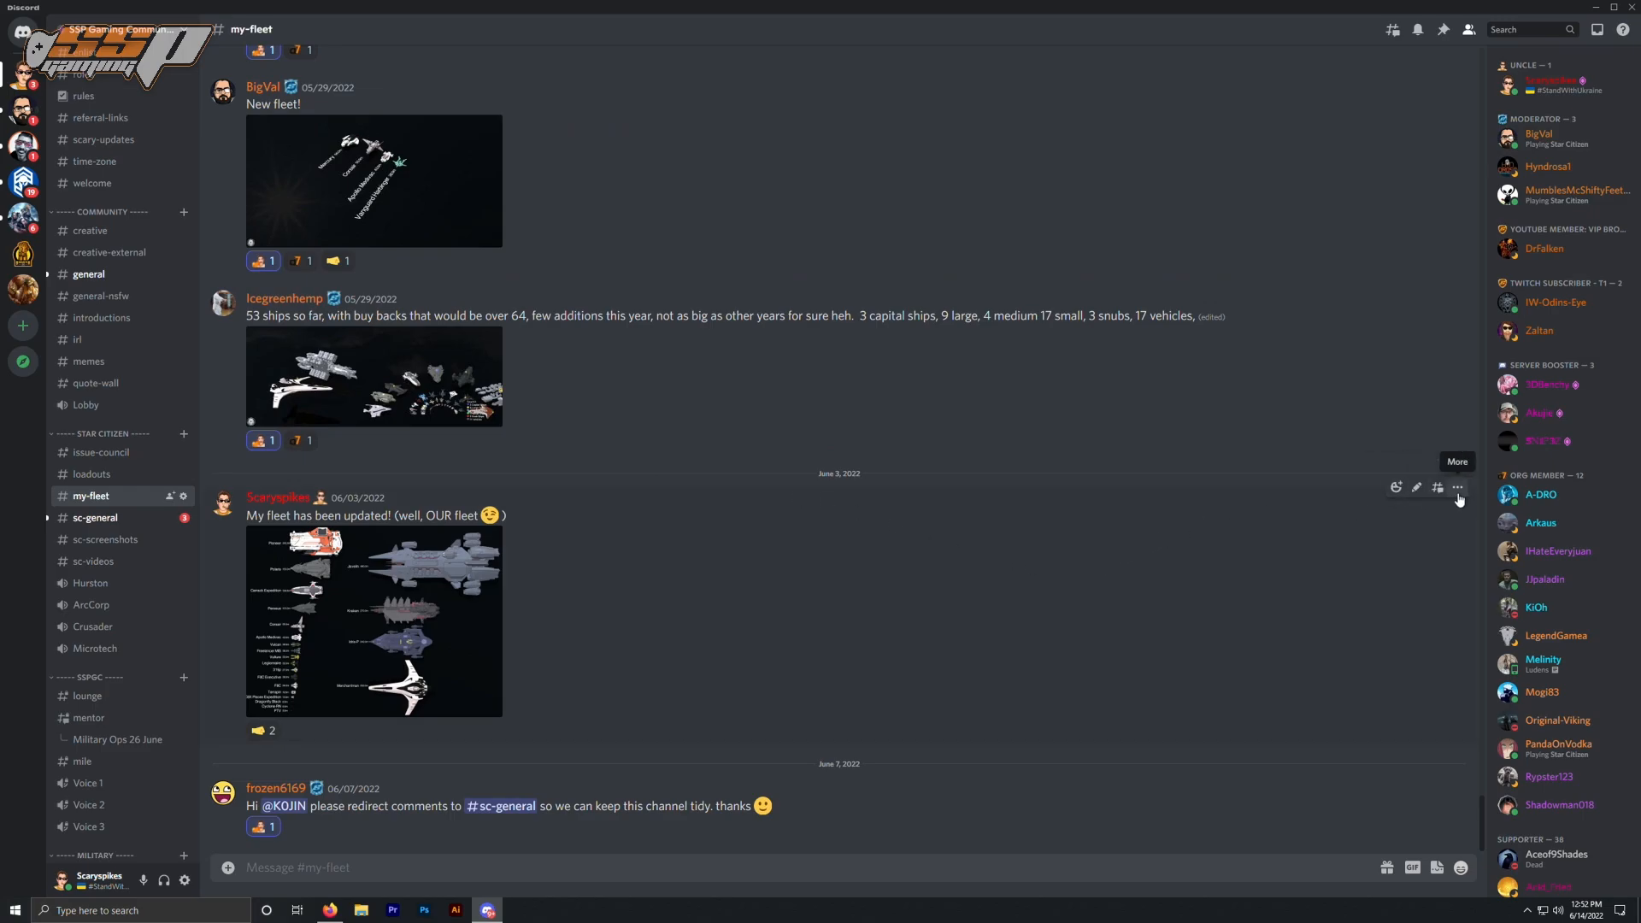
{"action": "mouse_move", "coordinate": [1304, 653]}
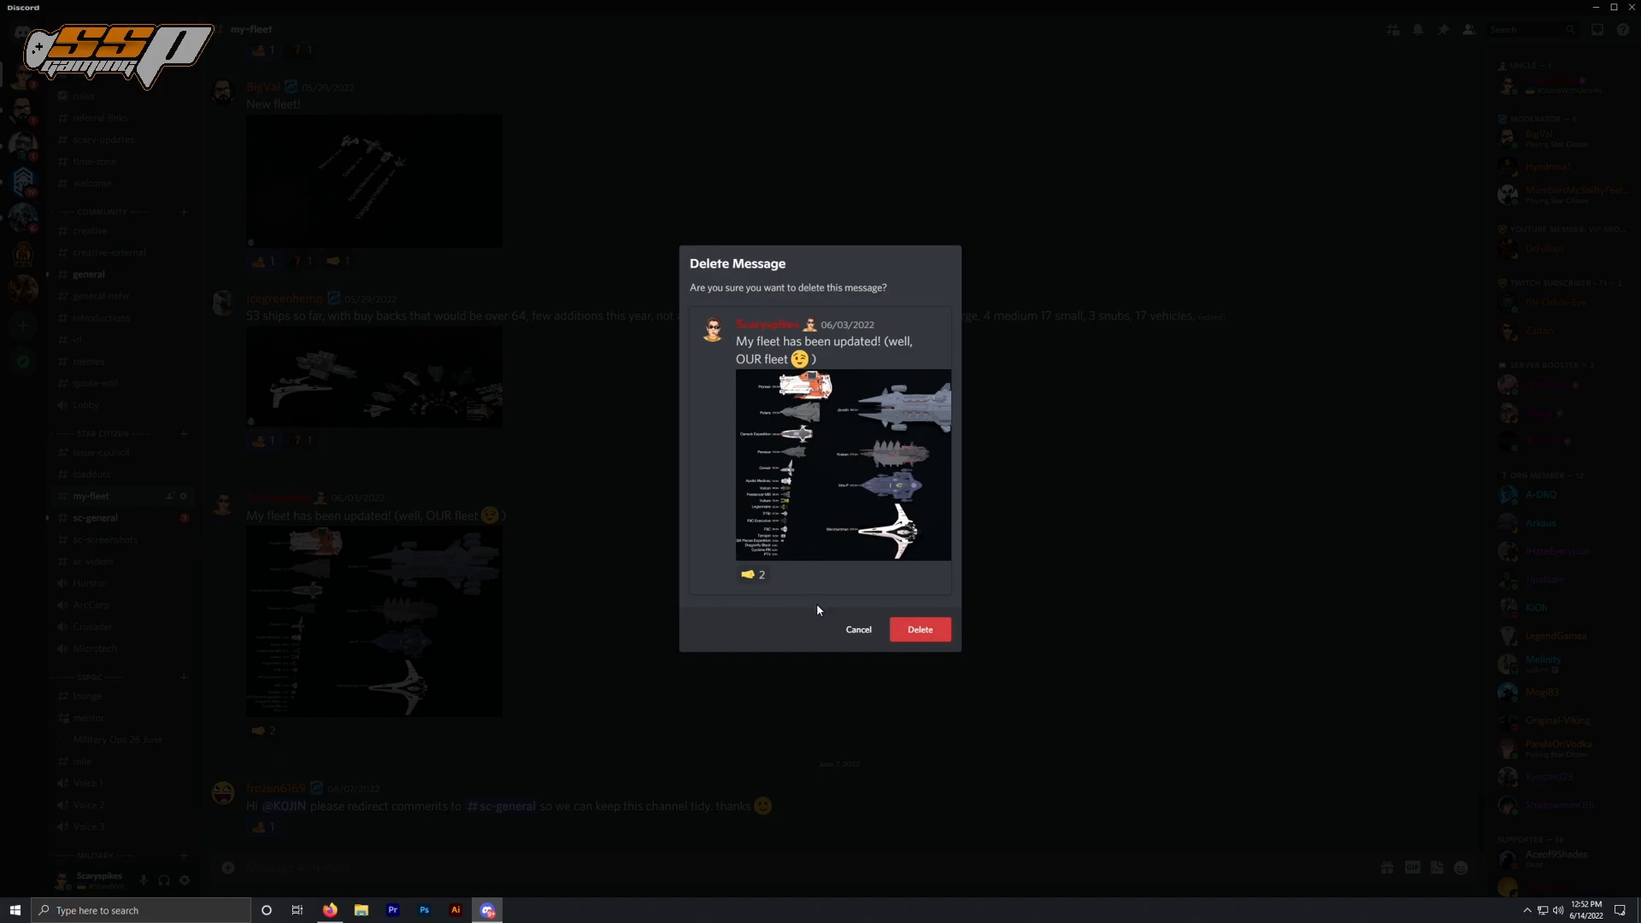
{"action": "left_click", "coordinate": [856, 629]}
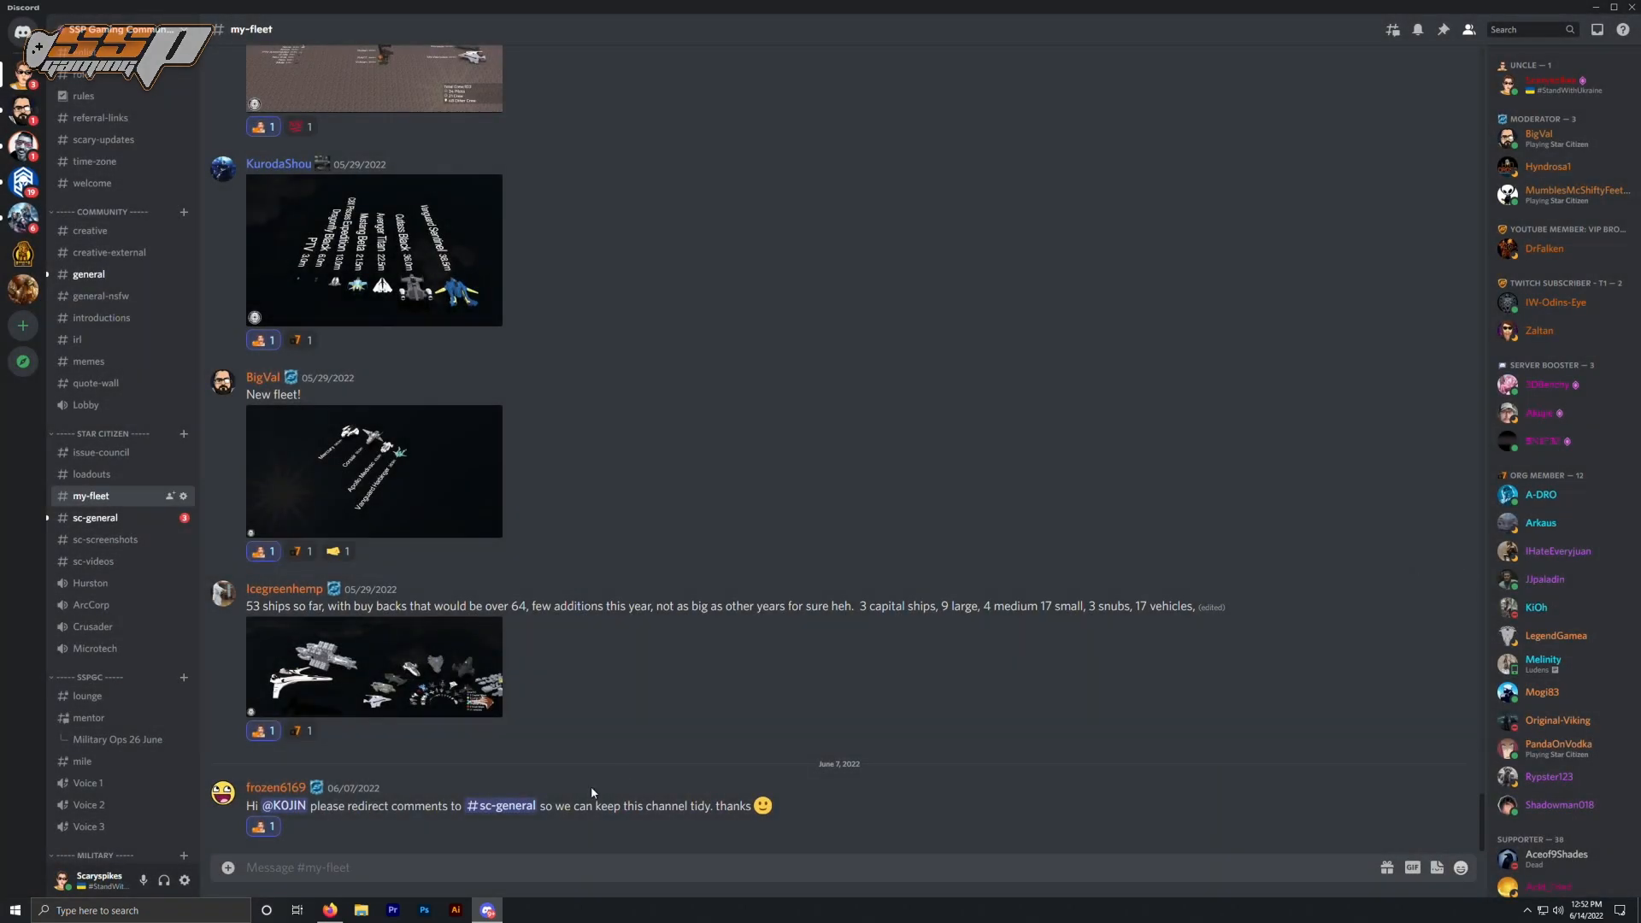
- Write the message 'Hey everyone, check out the new fleet!' for the my-fleet post
{"action": "type", "text": "H"}
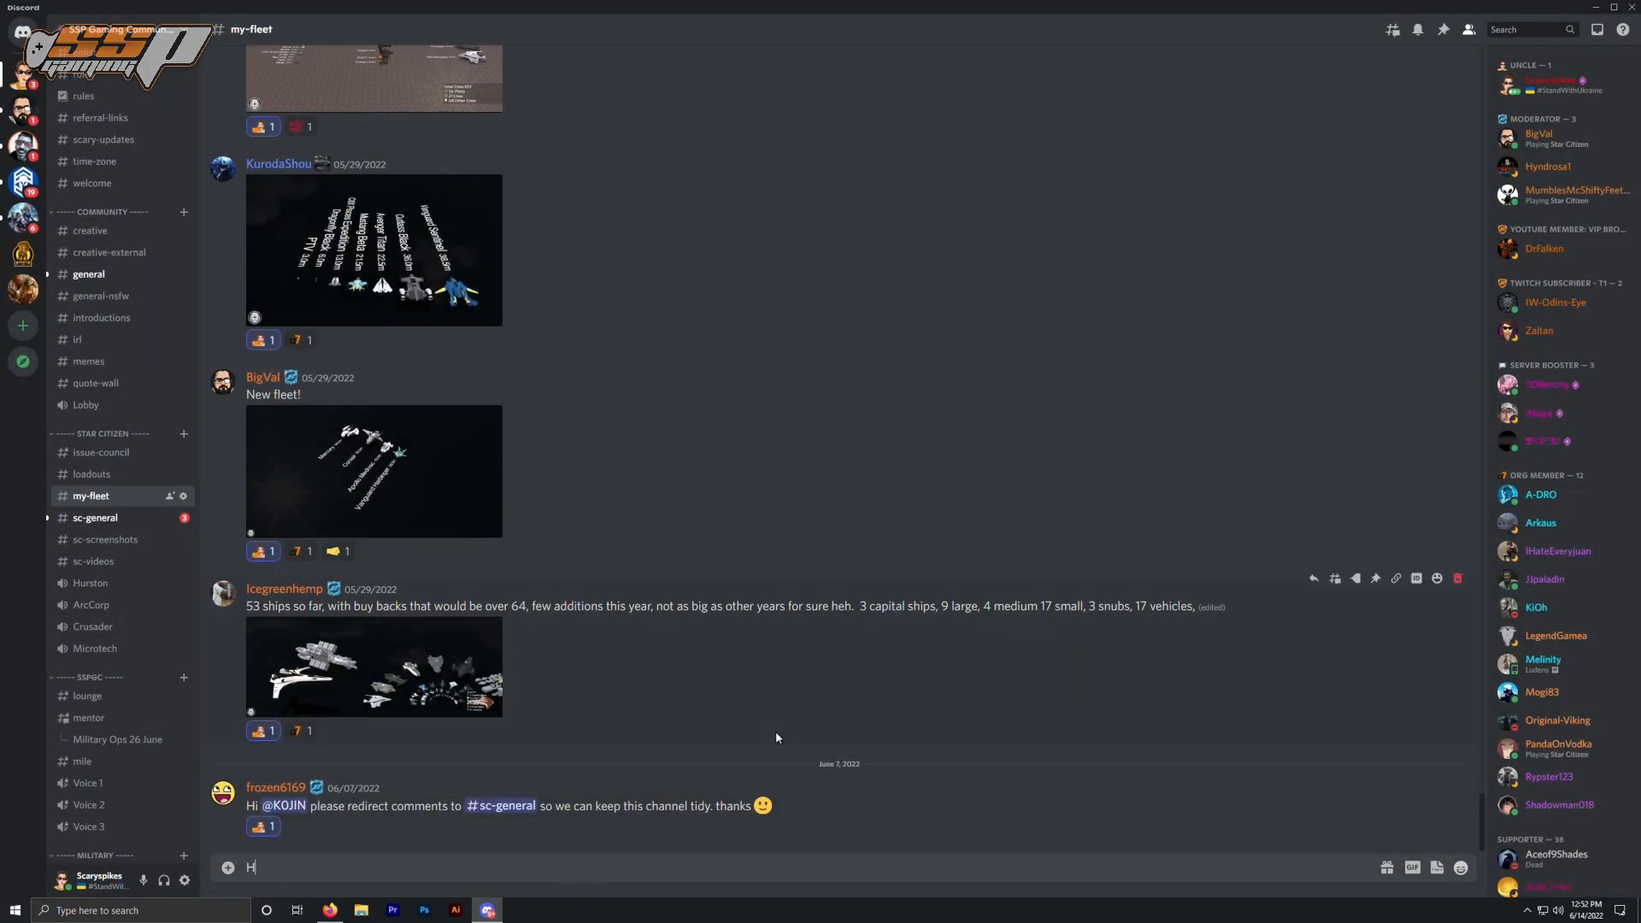
{"action": "type", "text": "ey everyone, che"}
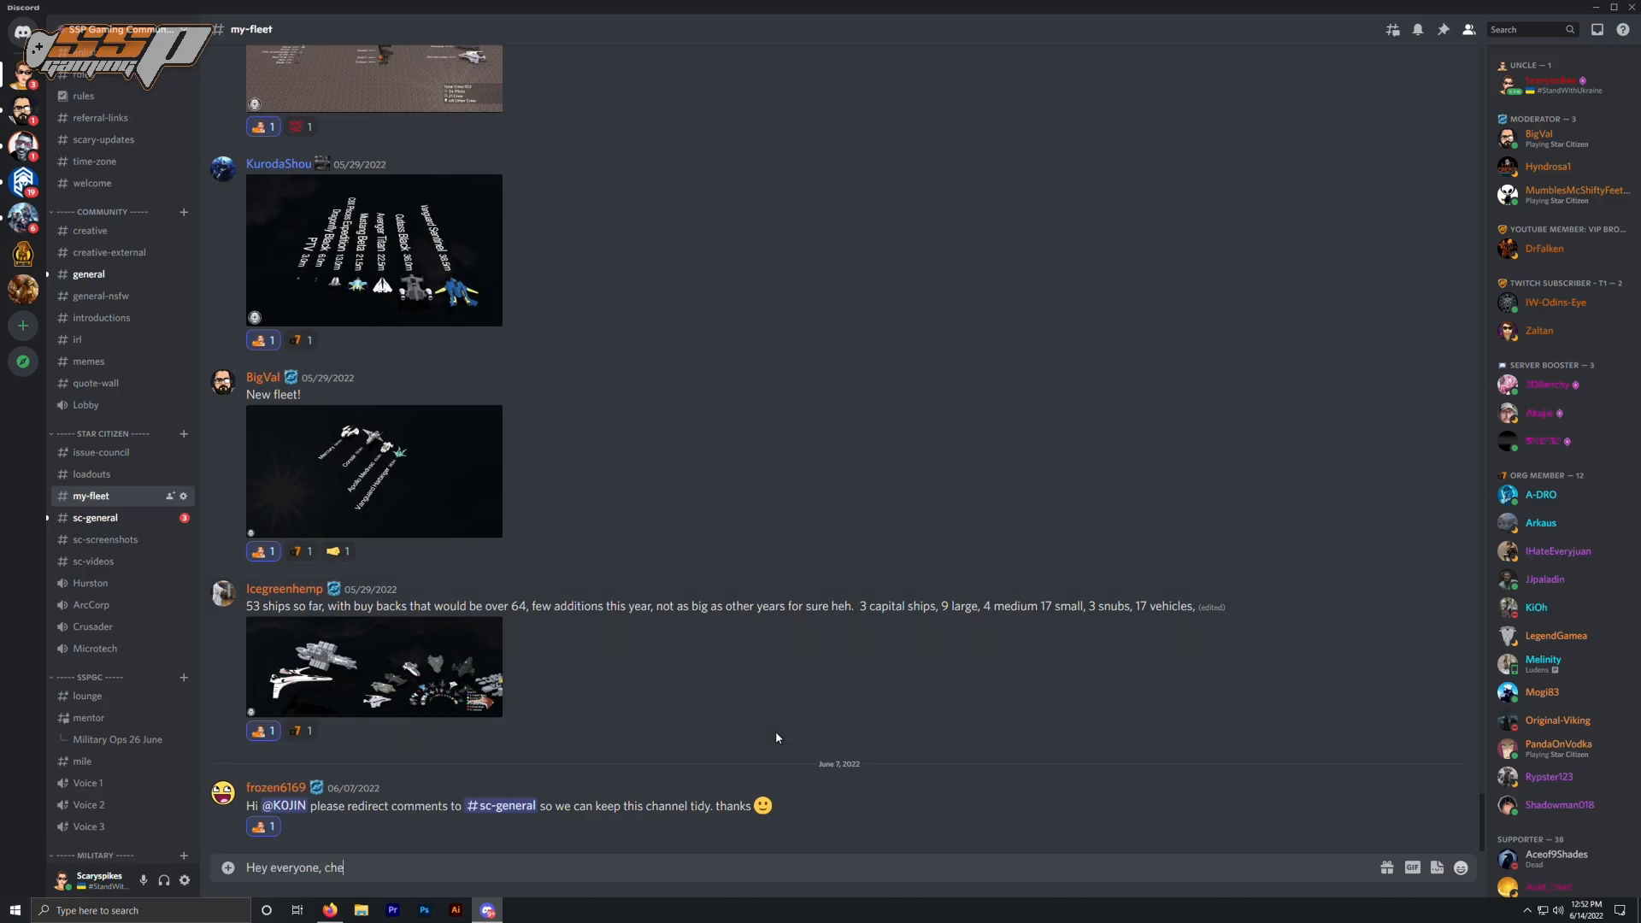
{"action": "type", "text": "ck out the new fleet"}
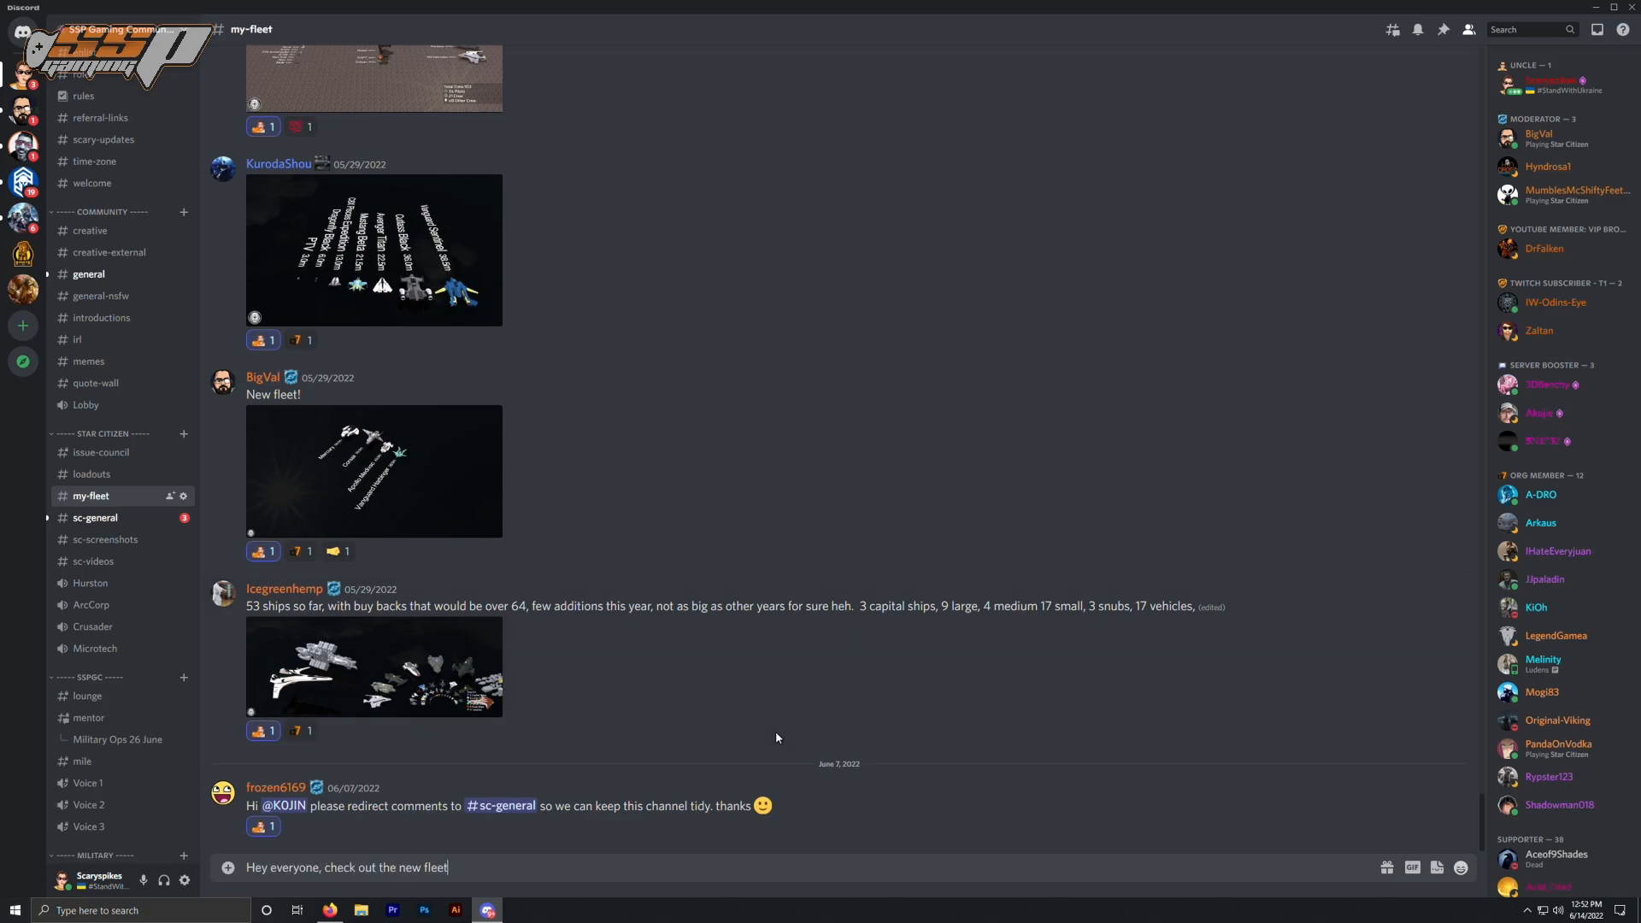
{"action": "type", "text": "!"}
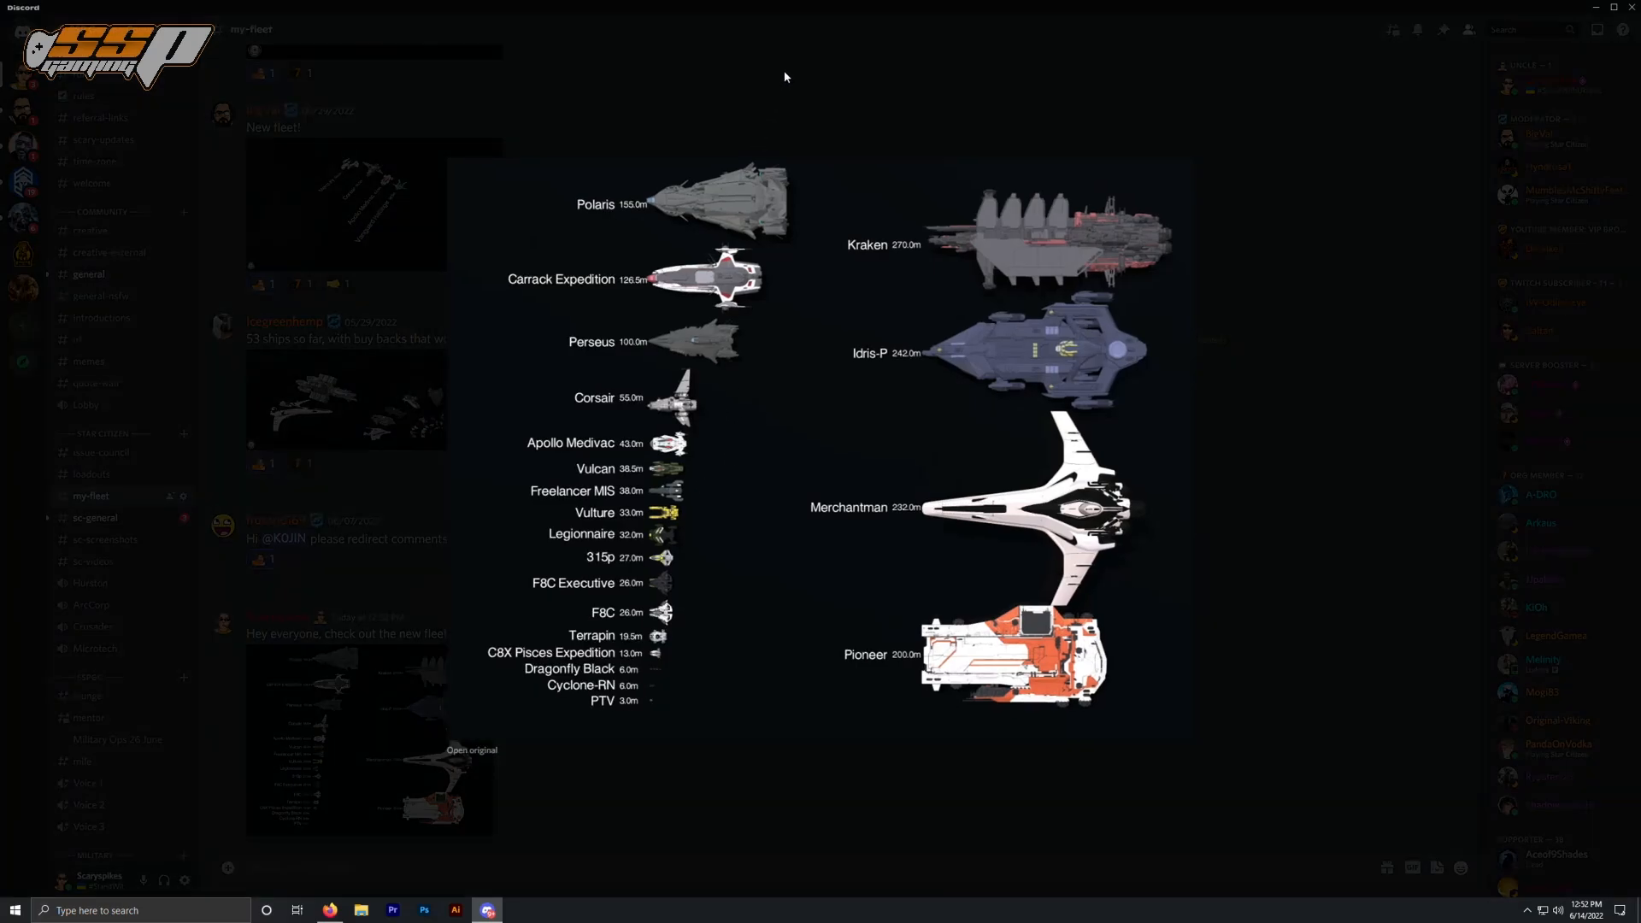
{"action": "mouse_move", "coordinate": [771, 77]}
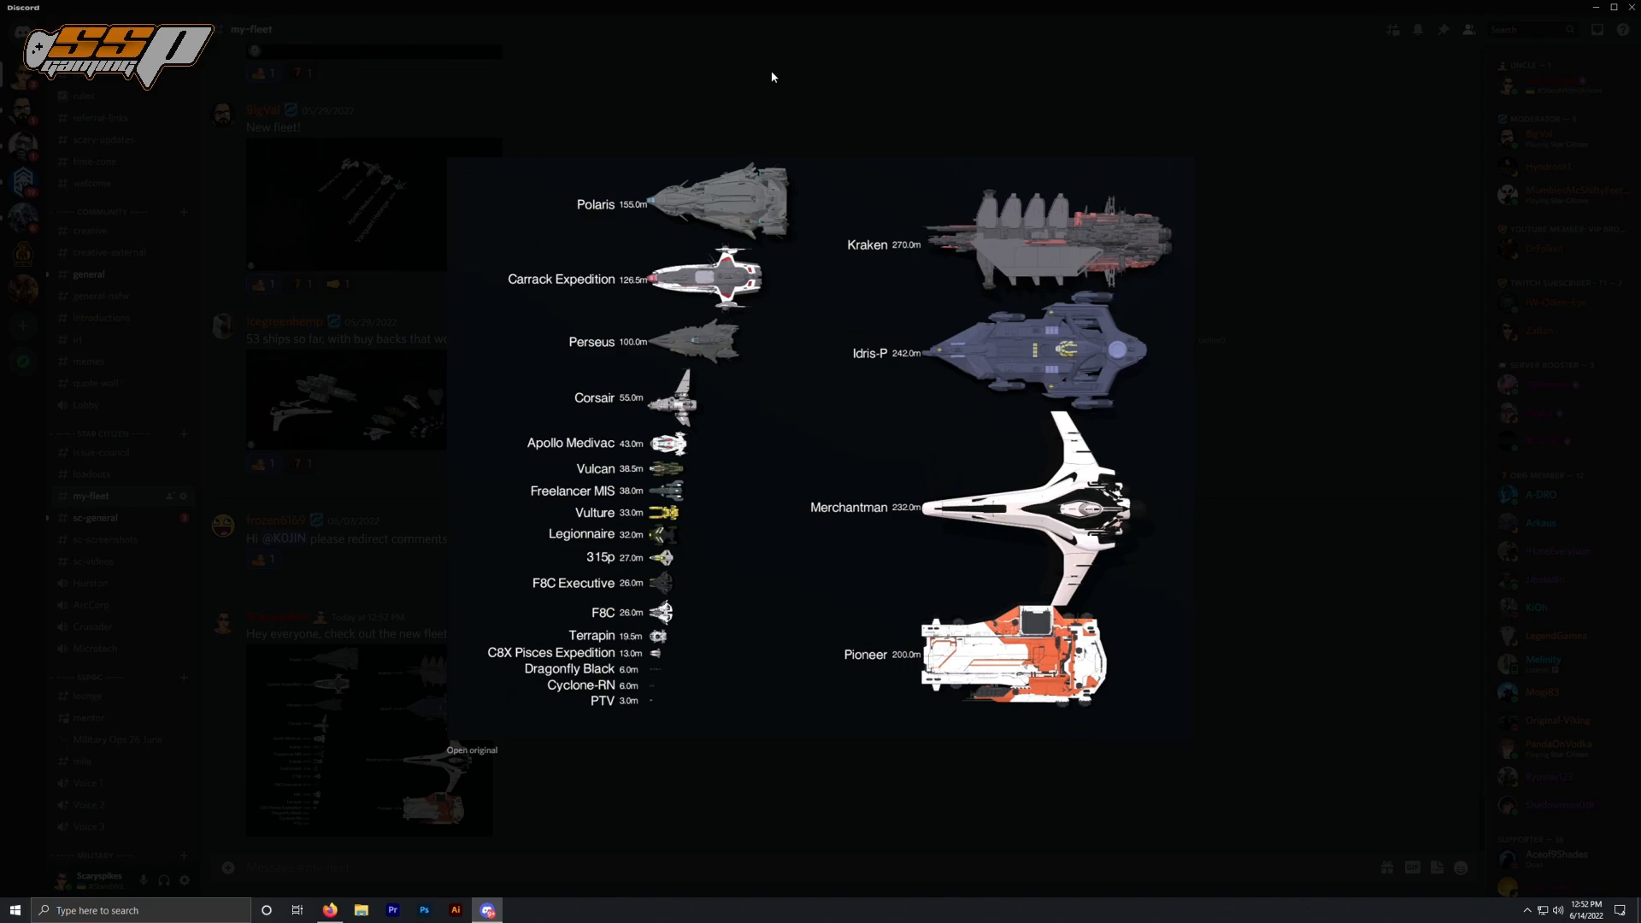
{"action": "mouse_move", "coordinate": [827, 72]}
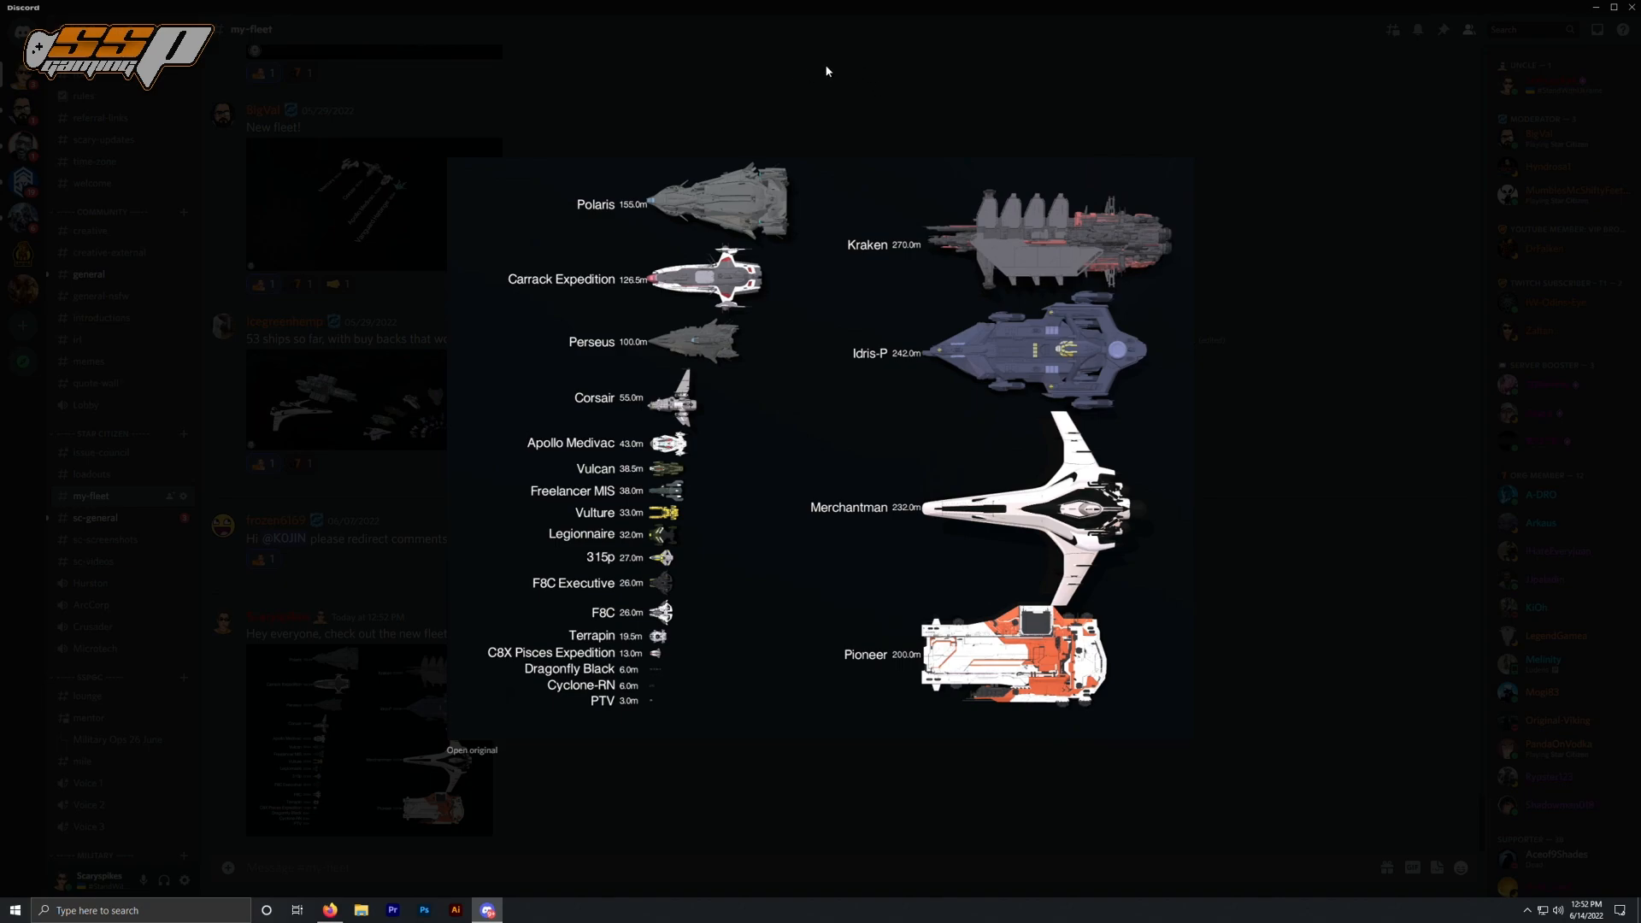
{"action": "mouse_move", "coordinate": [809, 267]}
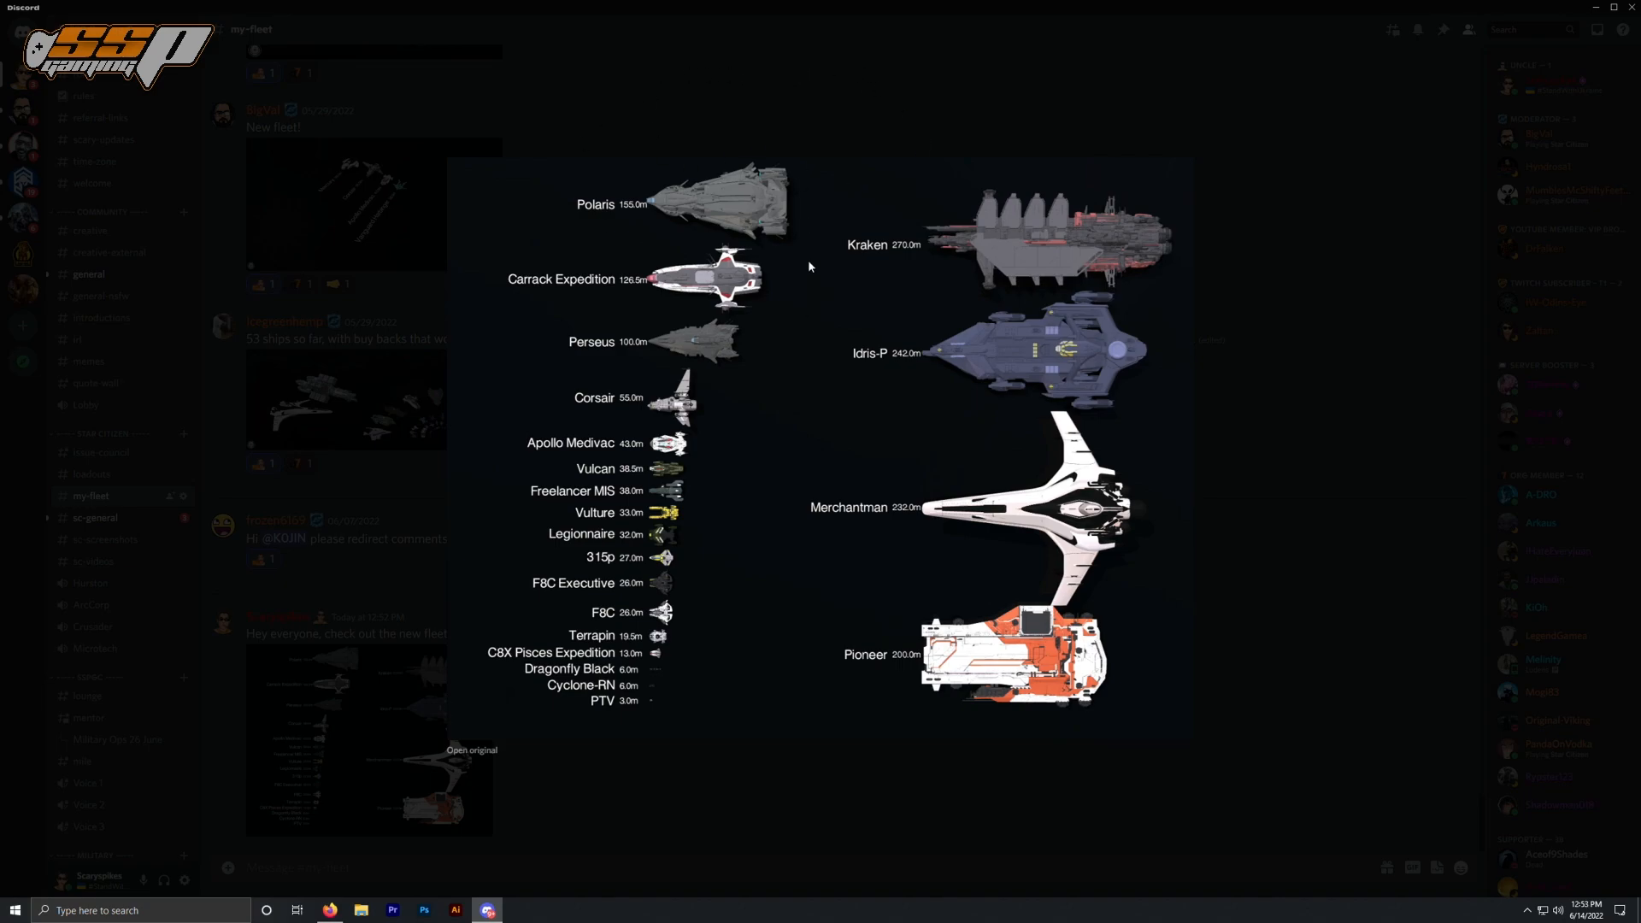
{"action": "mouse_move", "coordinate": [651, 72]}
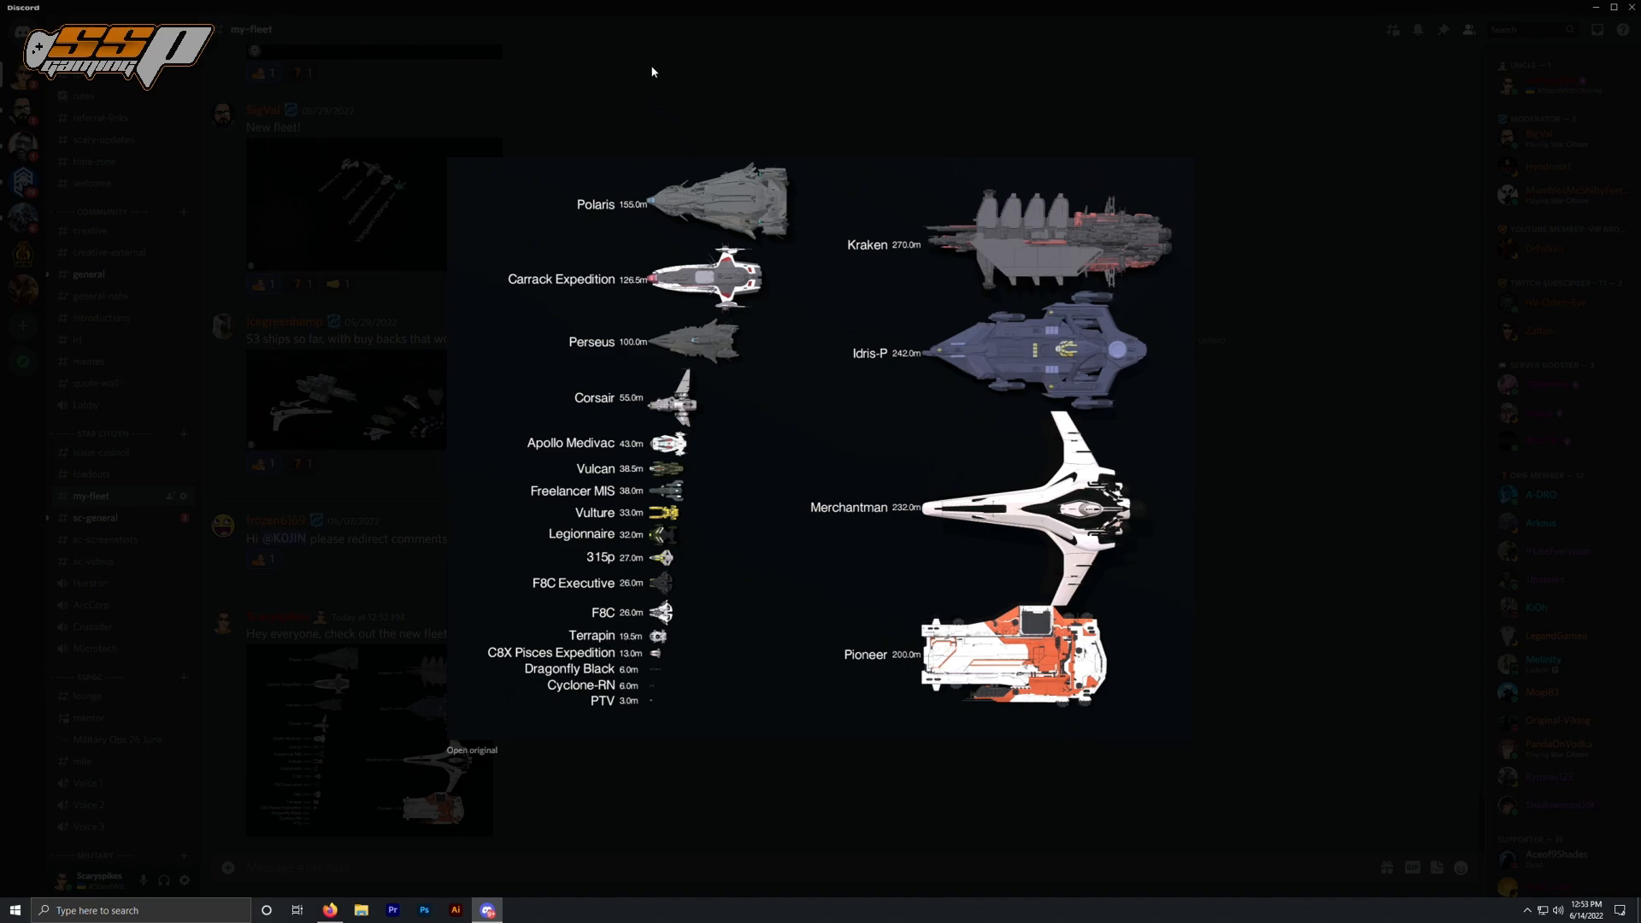
{"action": "mouse_move", "coordinate": [698, 70]}
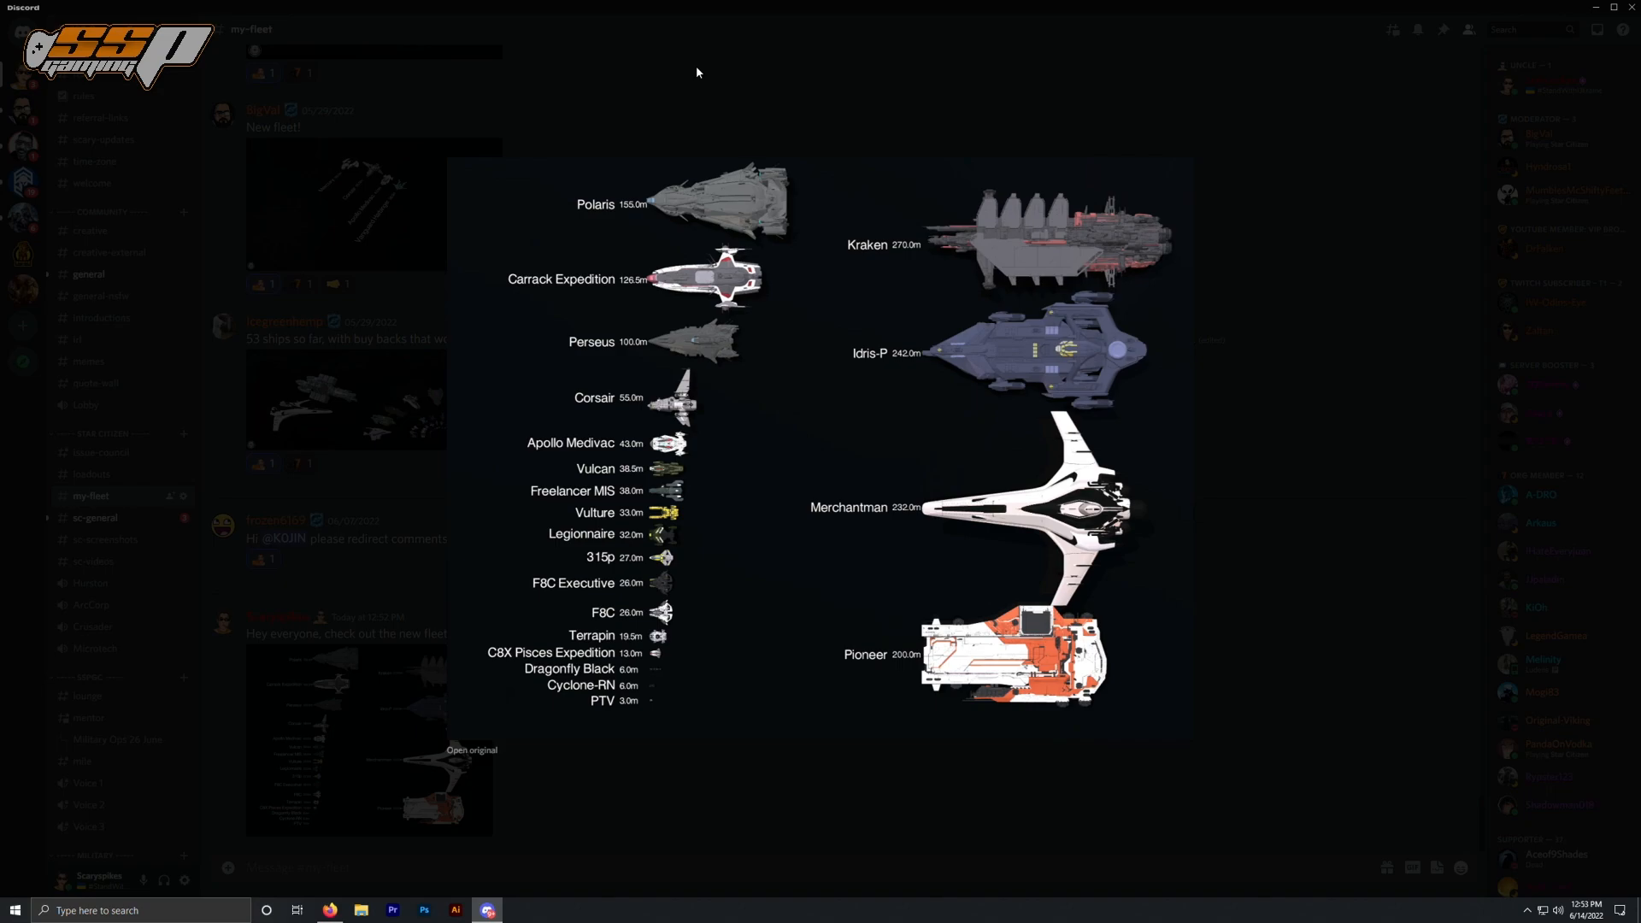
{"action": "mouse_move", "coordinate": [1043, 155]}
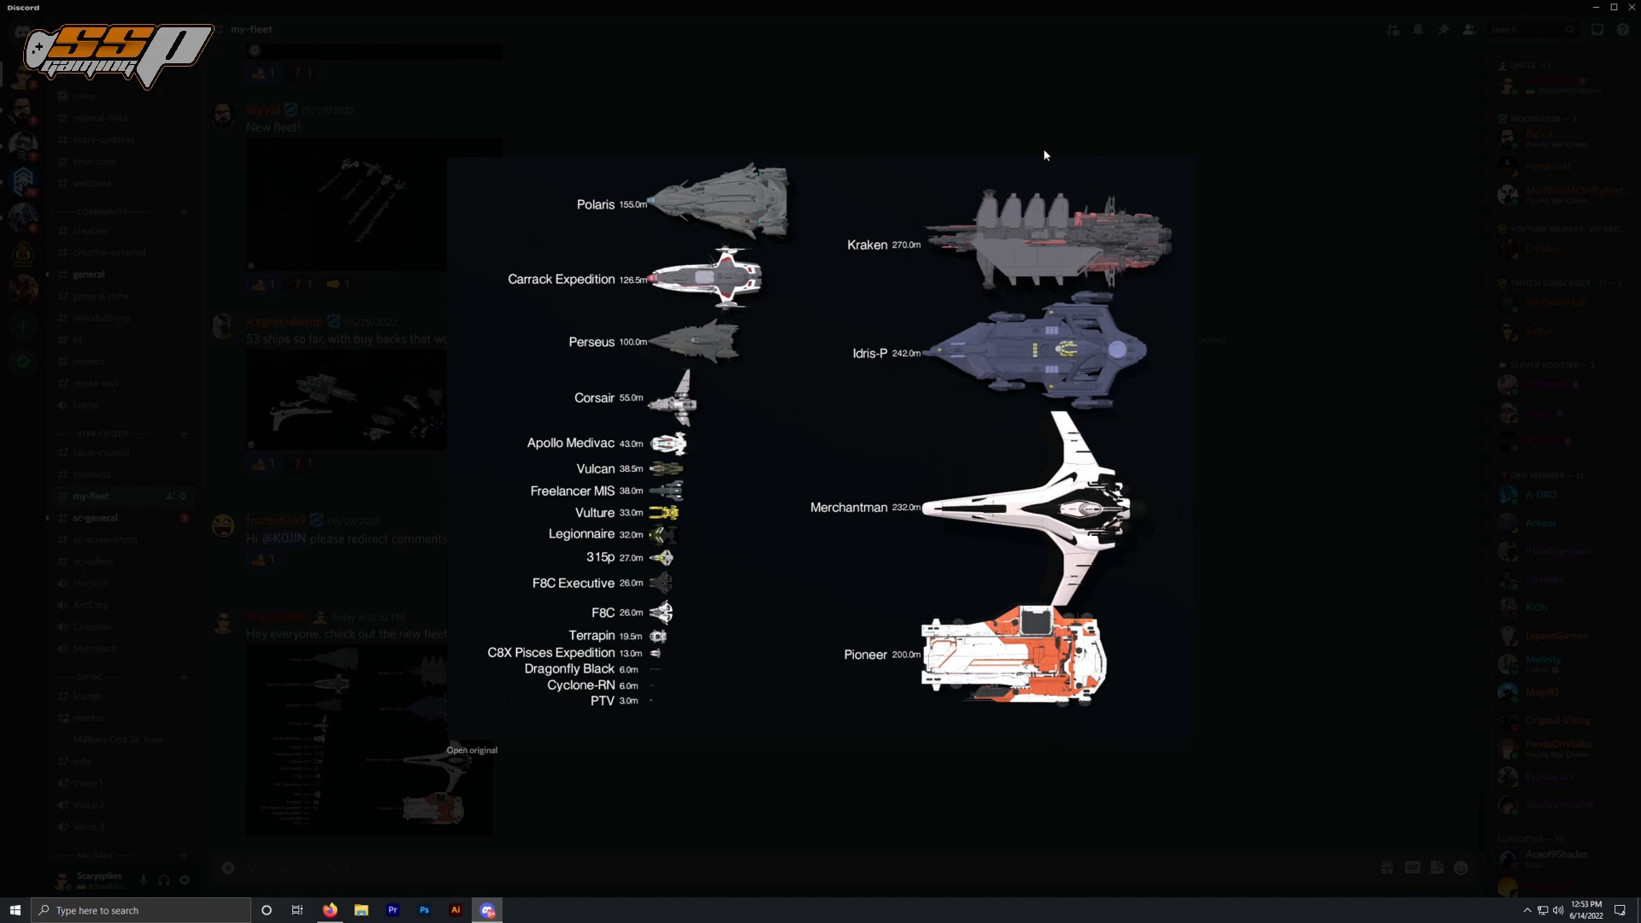
{"action": "mouse_move", "coordinate": [738, 133]}
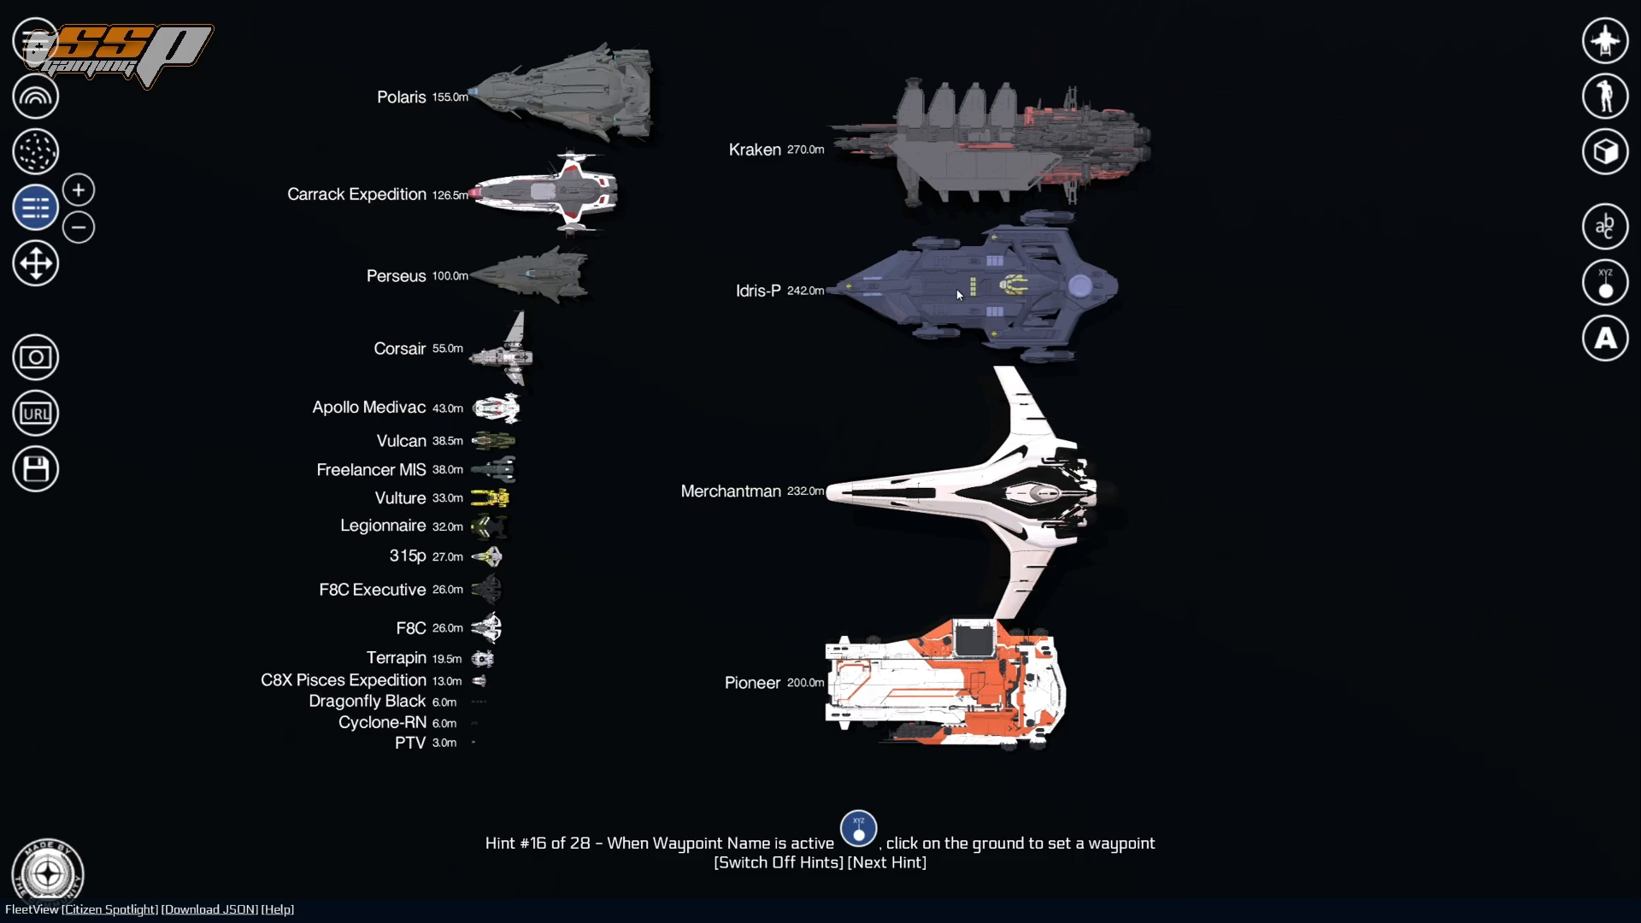
- Orbit the fleet into an angled 3D perspective lineup
{"action": "left_click_drag", "start_coordinate": [956, 292], "coordinate": [769, 376]}
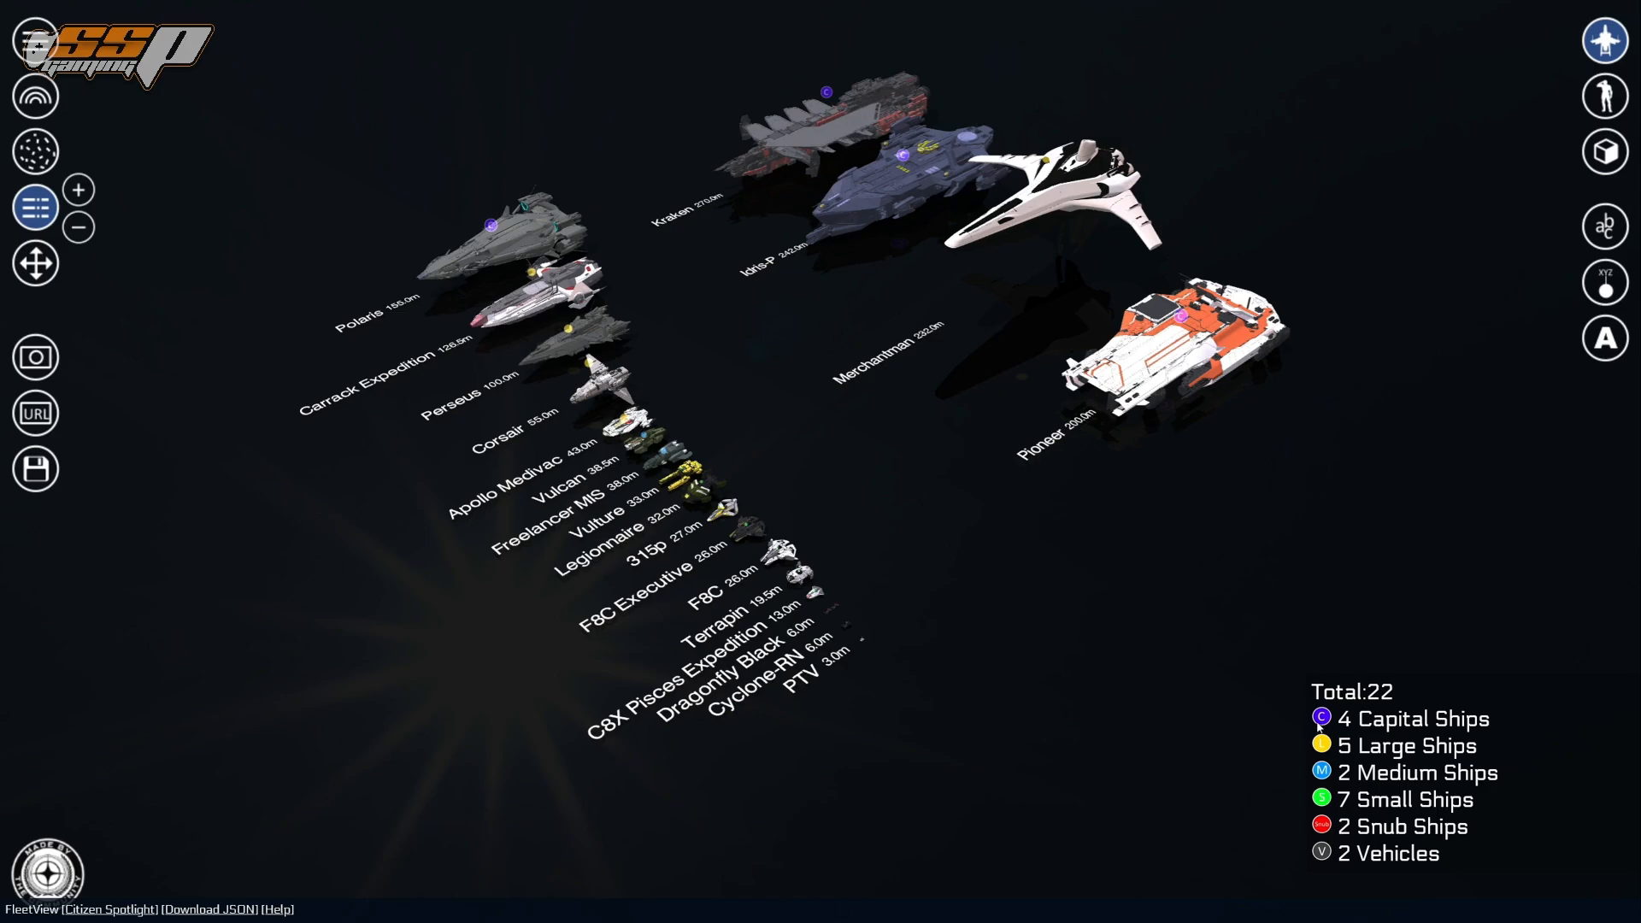
{"action": "mouse_move", "coordinate": [1322, 730]}
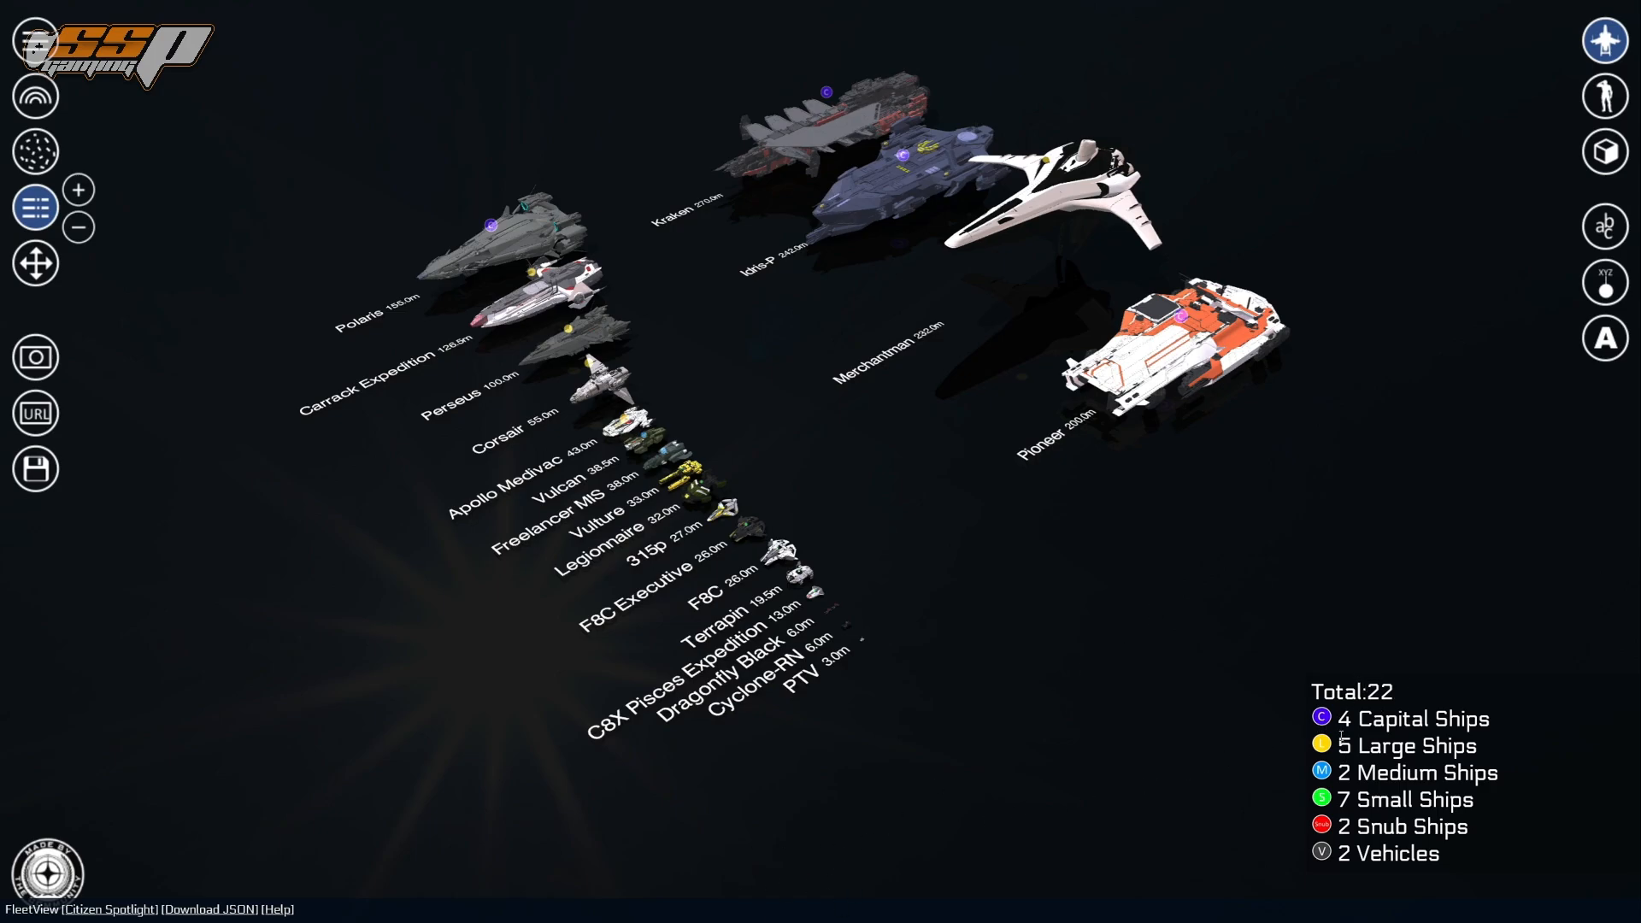
{"action": "mouse_move", "coordinate": [1286, 730]}
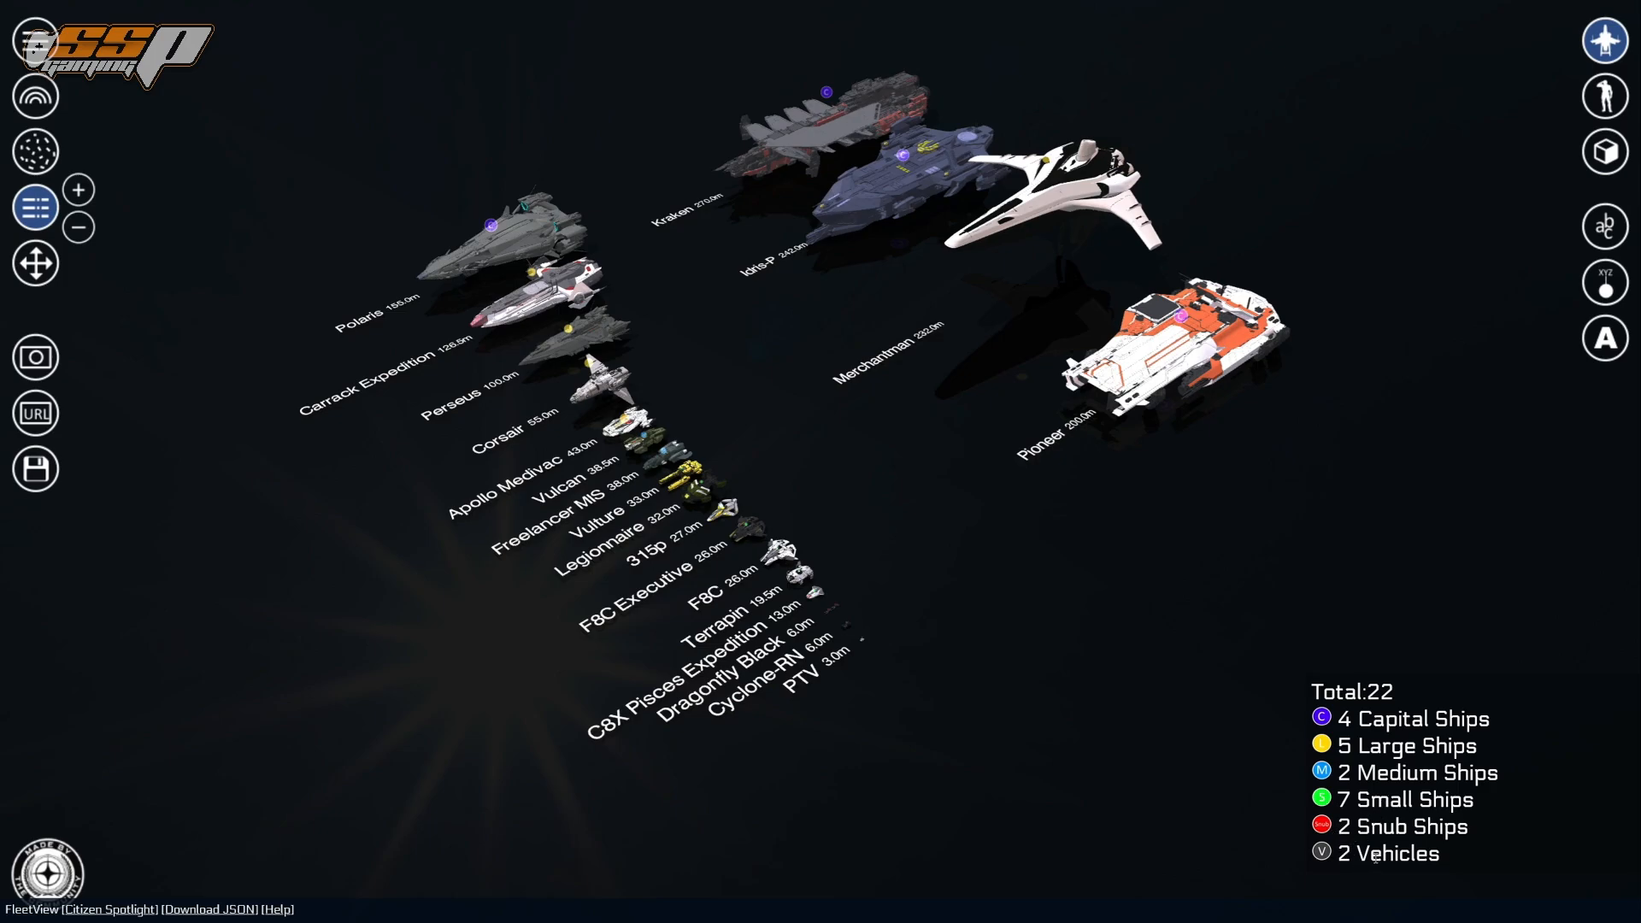
{"action": "mouse_move", "coordinate": [1098, 716]}
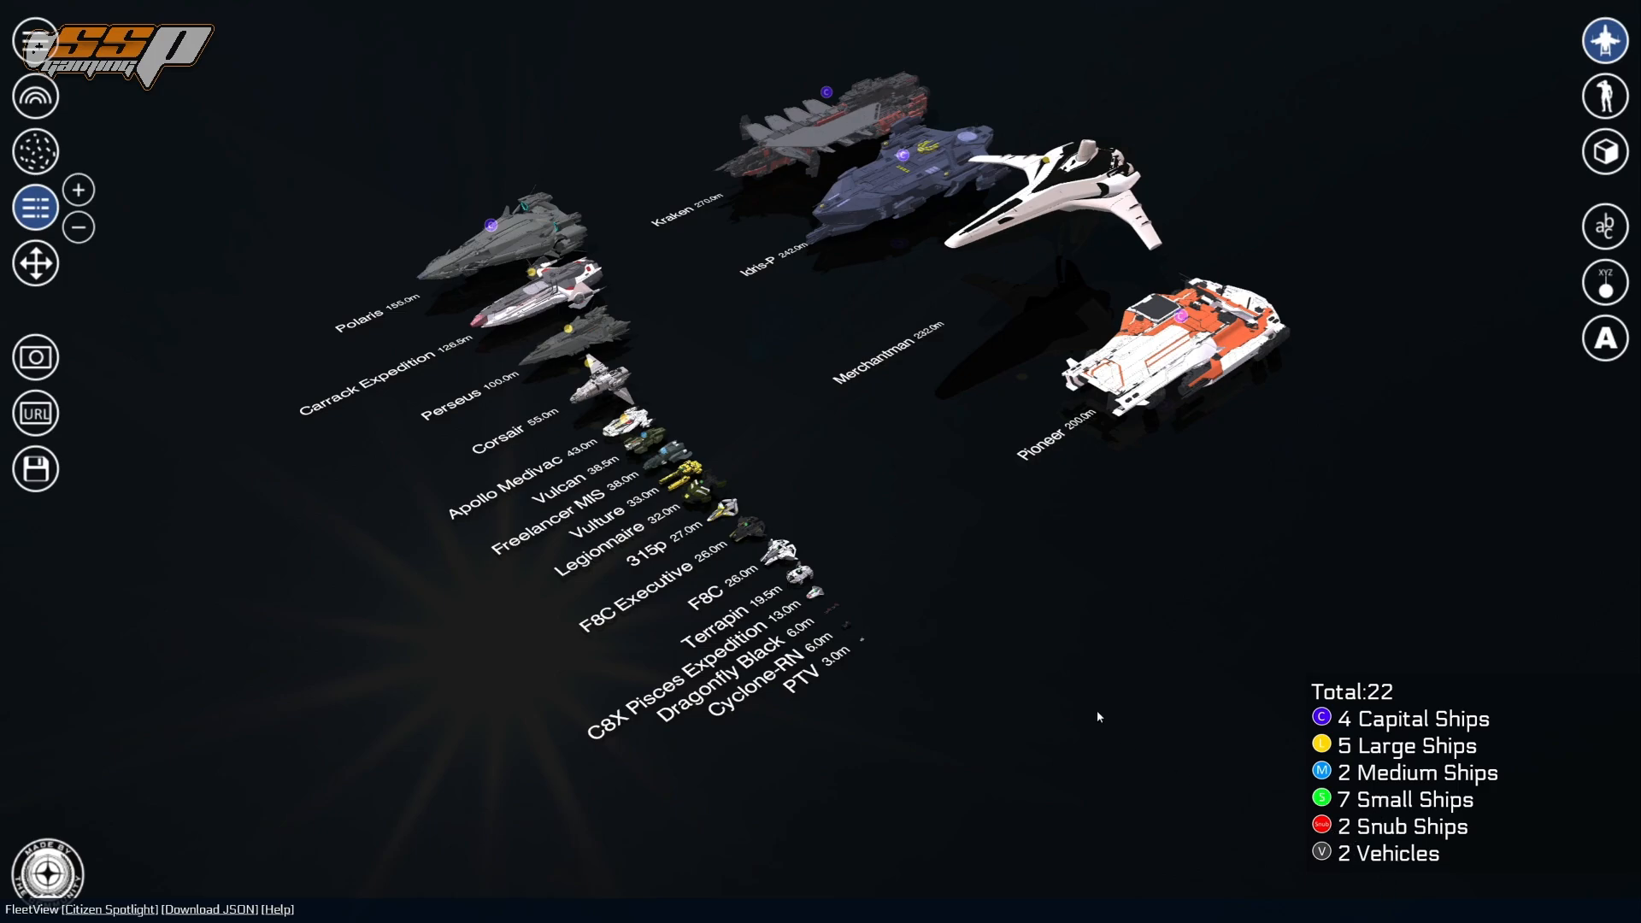
{"action": "mouse_move", "coordinate": [968, 510]}
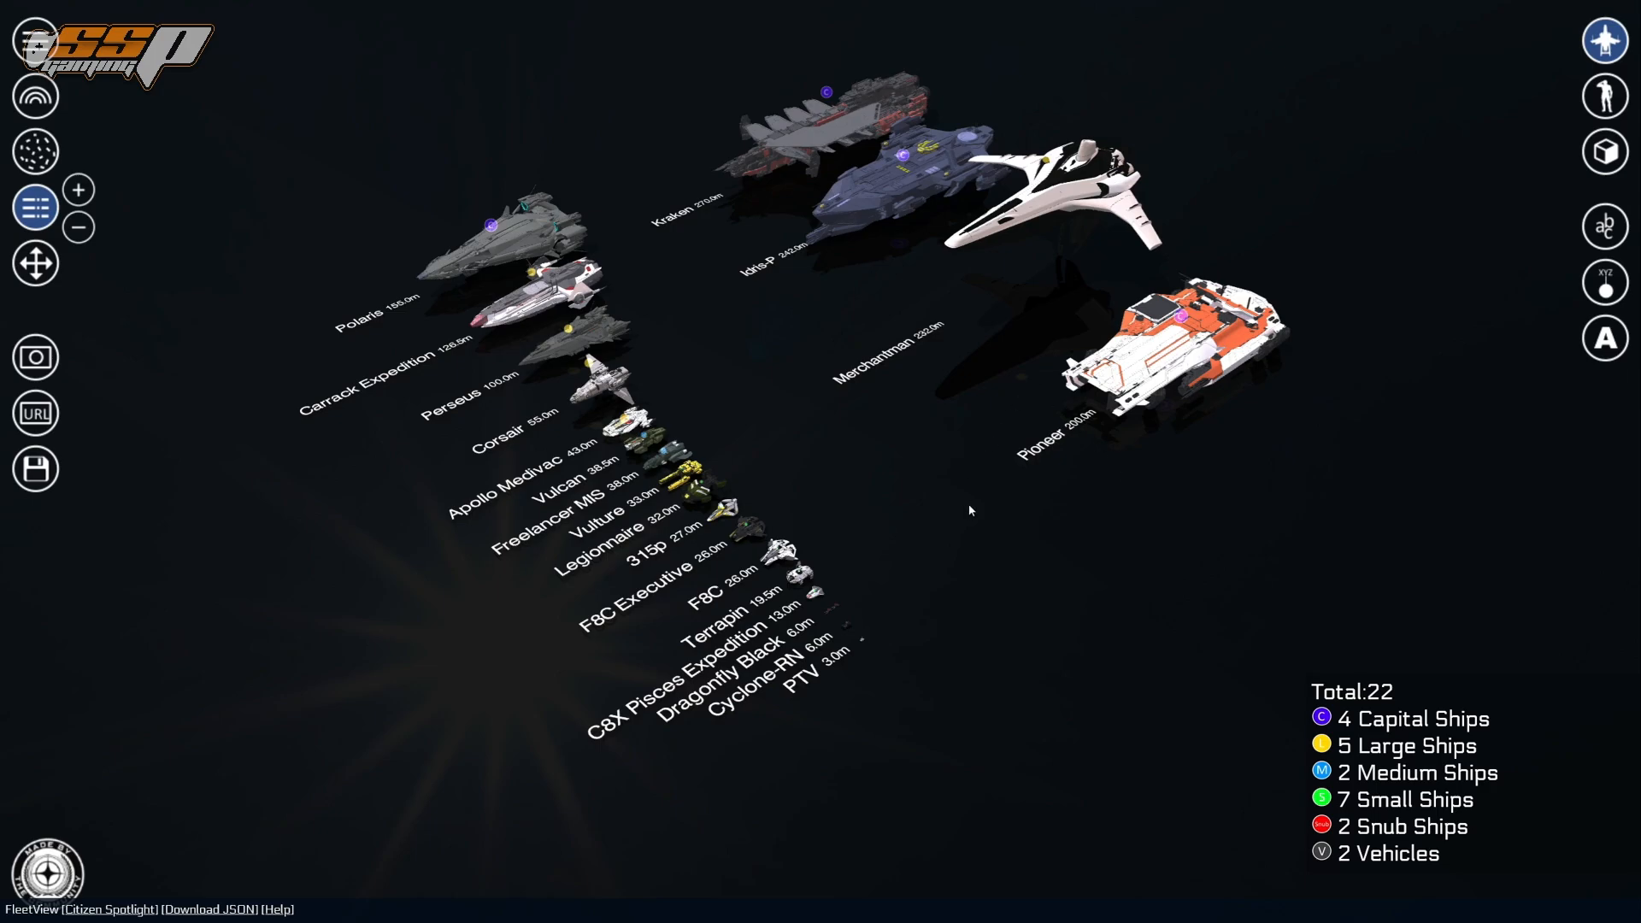
{"action": "mouse_move", "coordinate": [1413, 626]}
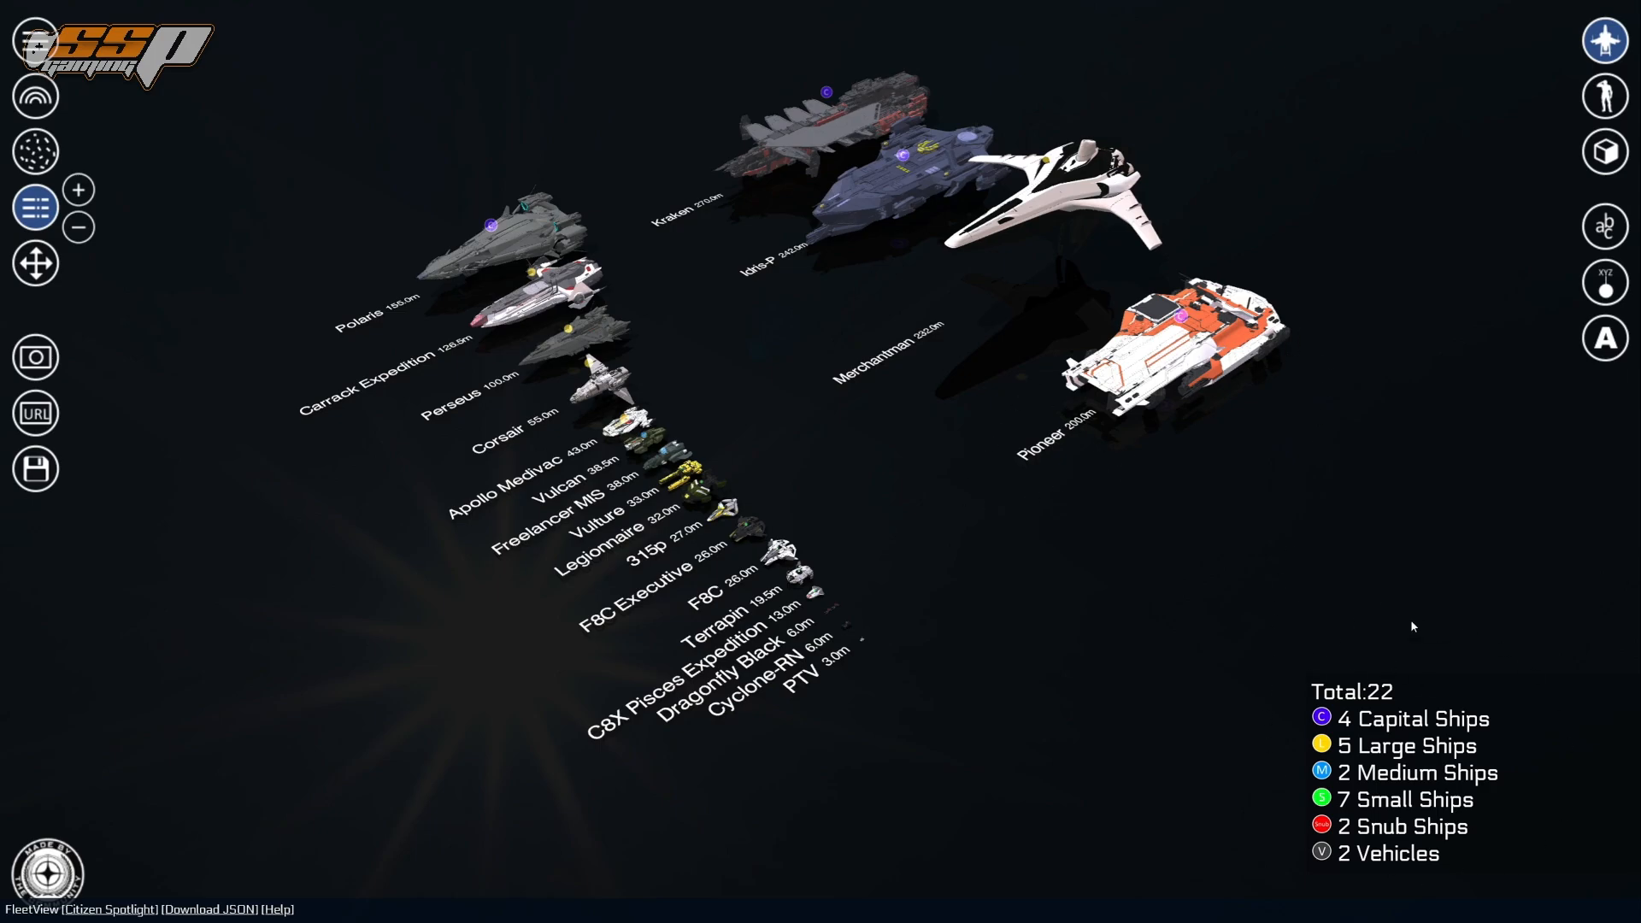
{"action": "mouse_move", "coordinate": [1603, 39]}
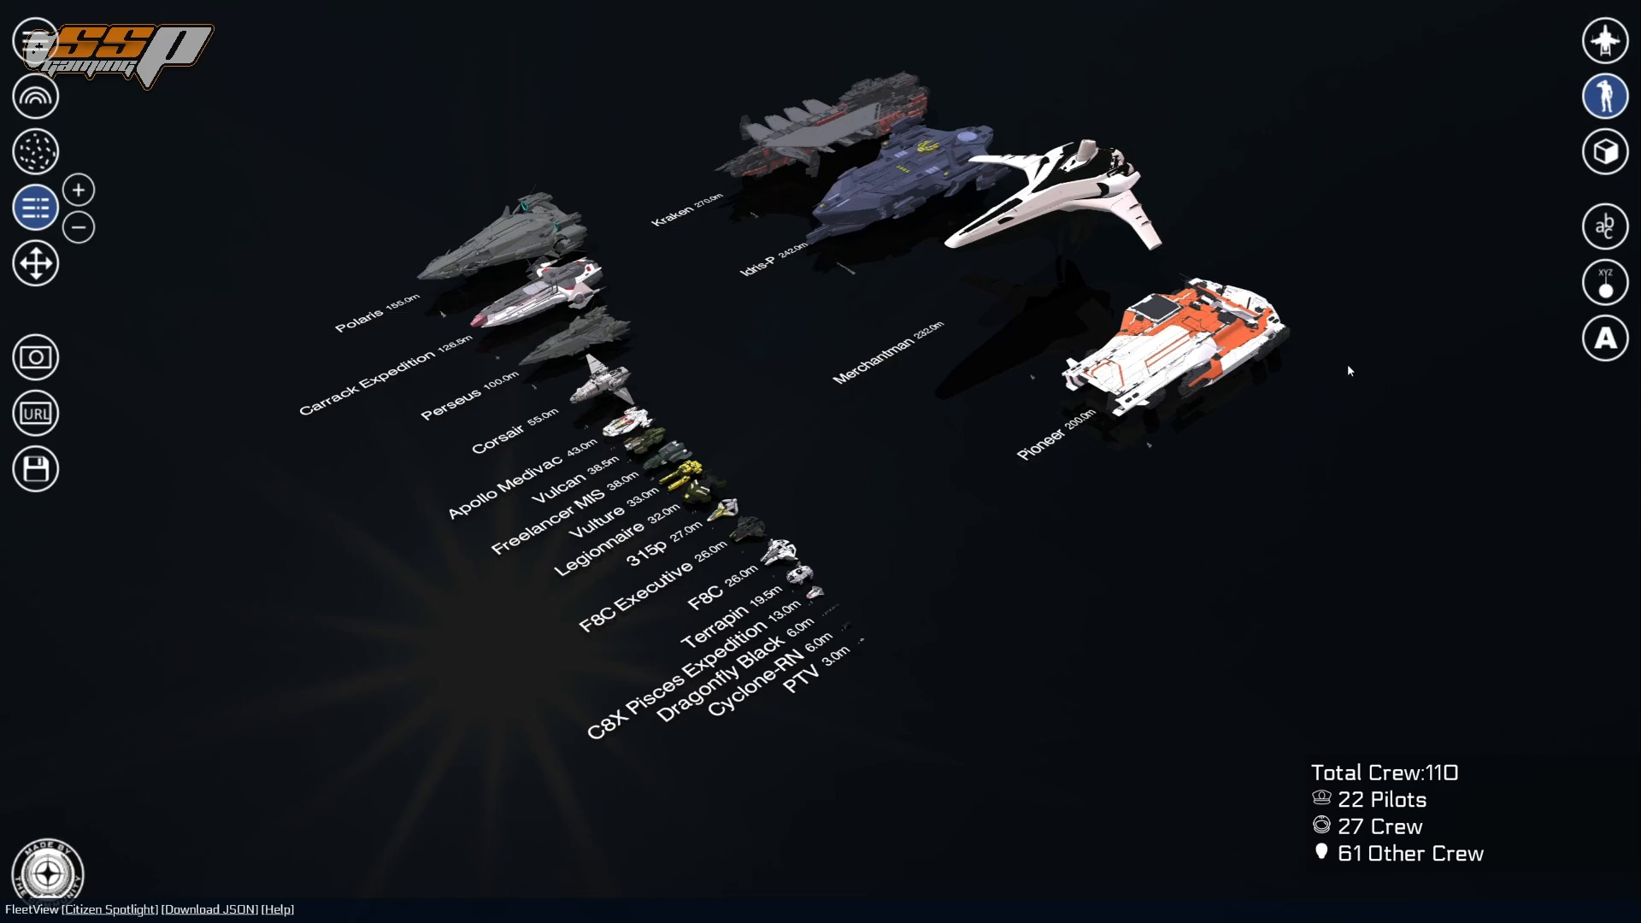
{"action": "mouse_move", "coordinate": [1304, 280]}
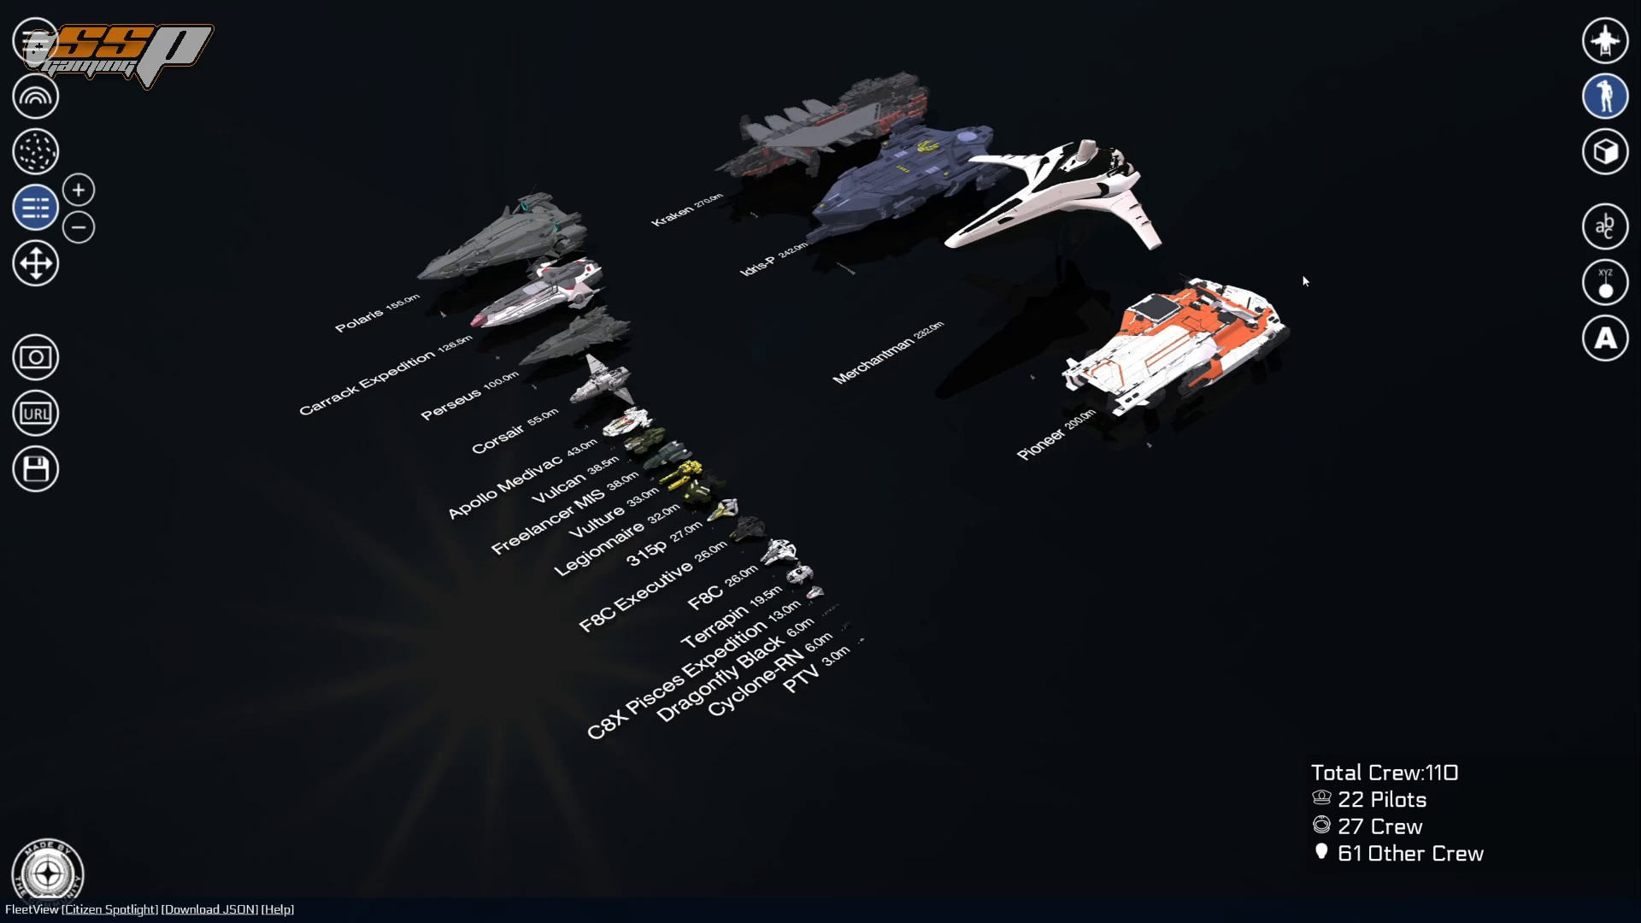
{"action": "mouse_move", "coordinate": [1410, 605]}
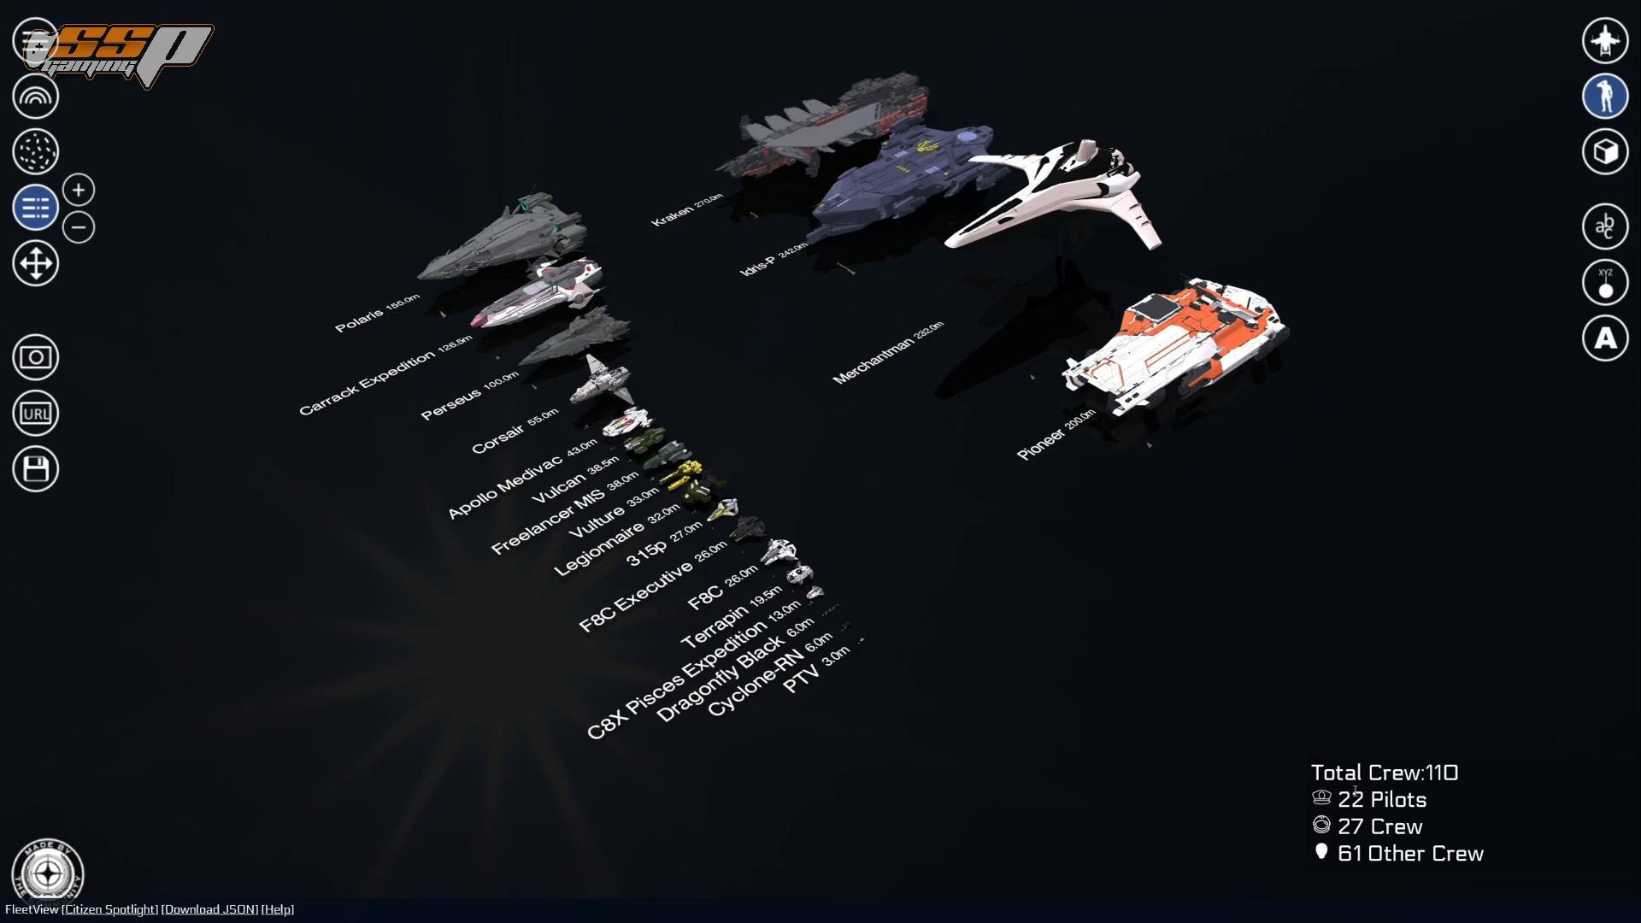
{"action": "mouse_move", "coordinate": [1293, 761]}
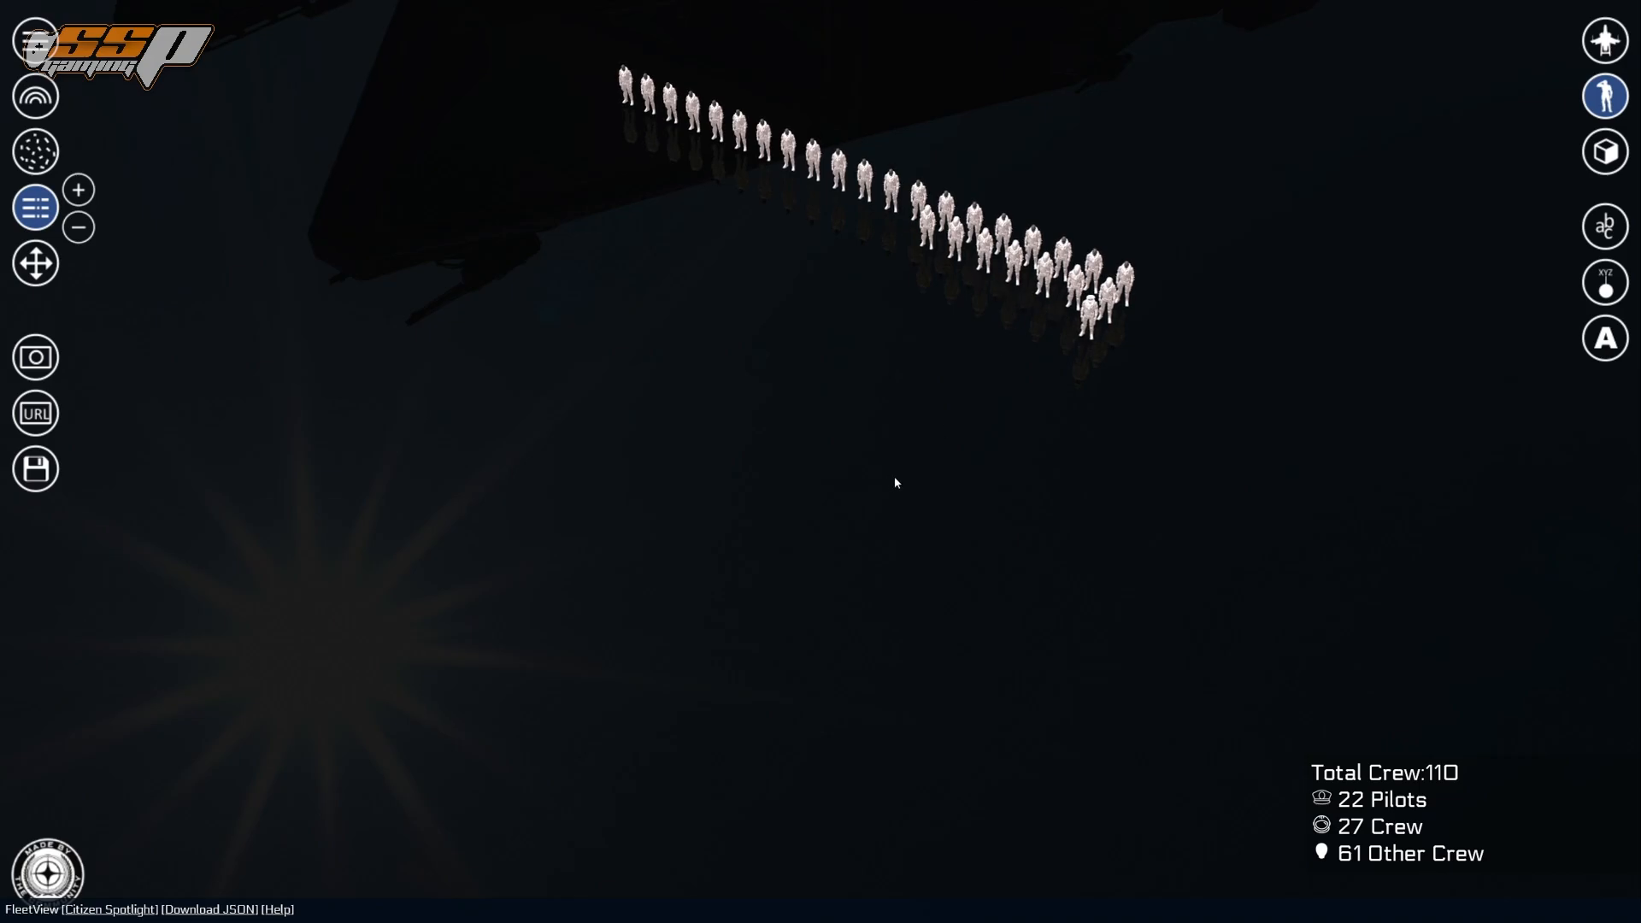
- Show the crew overlay (110 total: 22 pilots, 27 crew, 61 other) and orbit around the lineup
{"action": "left_click", "coordinate": [1606, 151]}
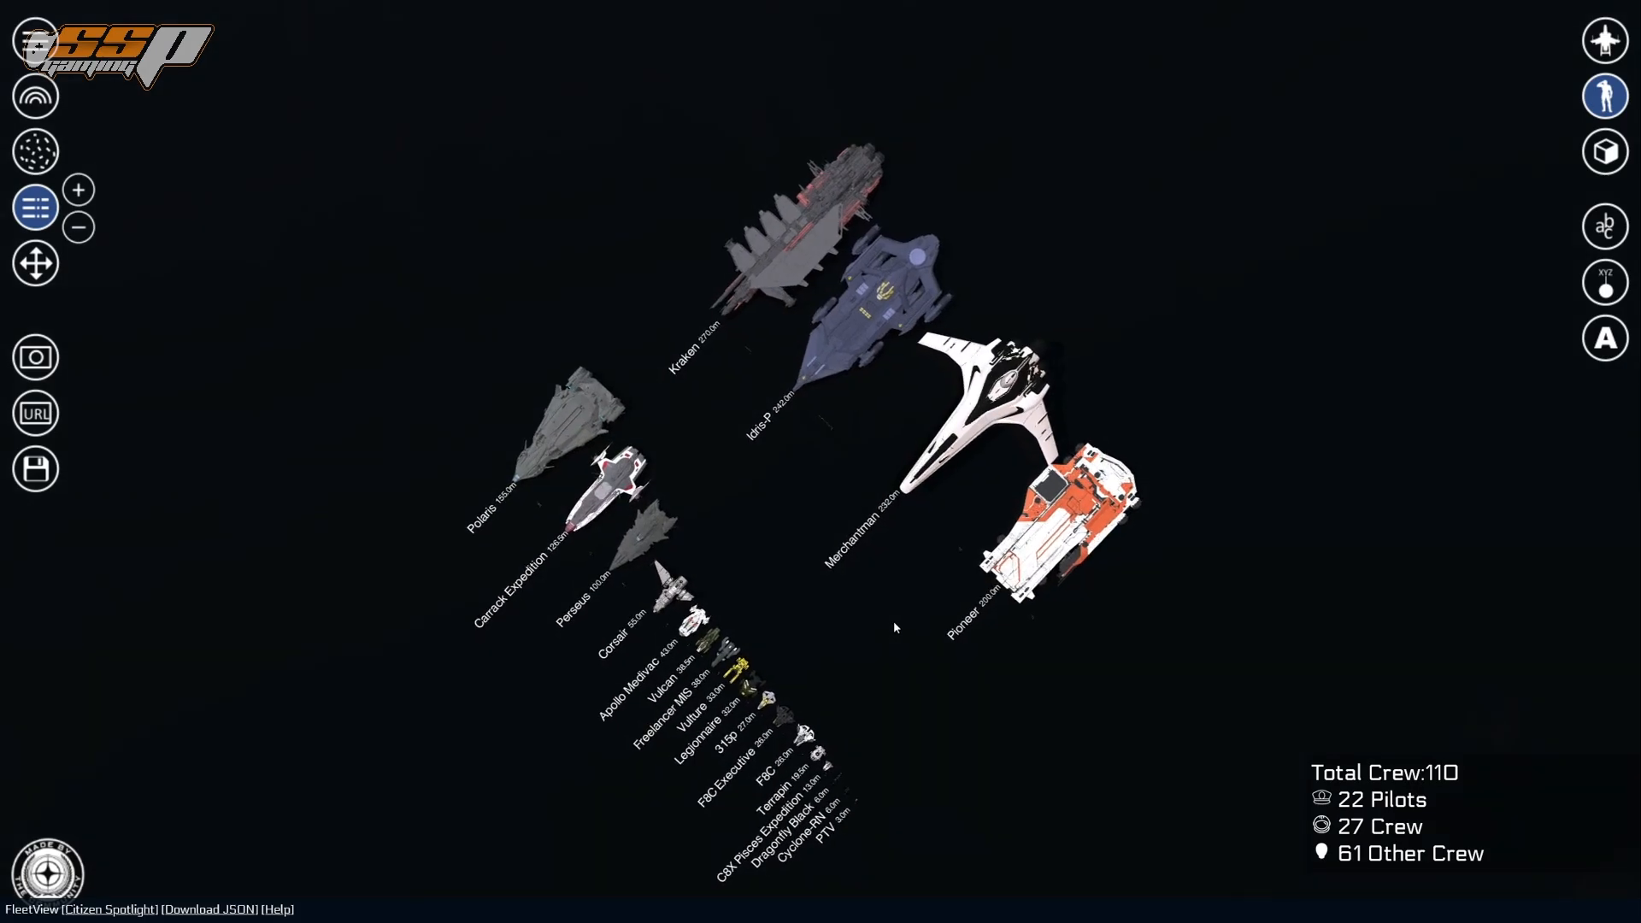
{"action": "left_click_drag", "start_coordinate": [895, 627], "coordinate": [1431, 744]}
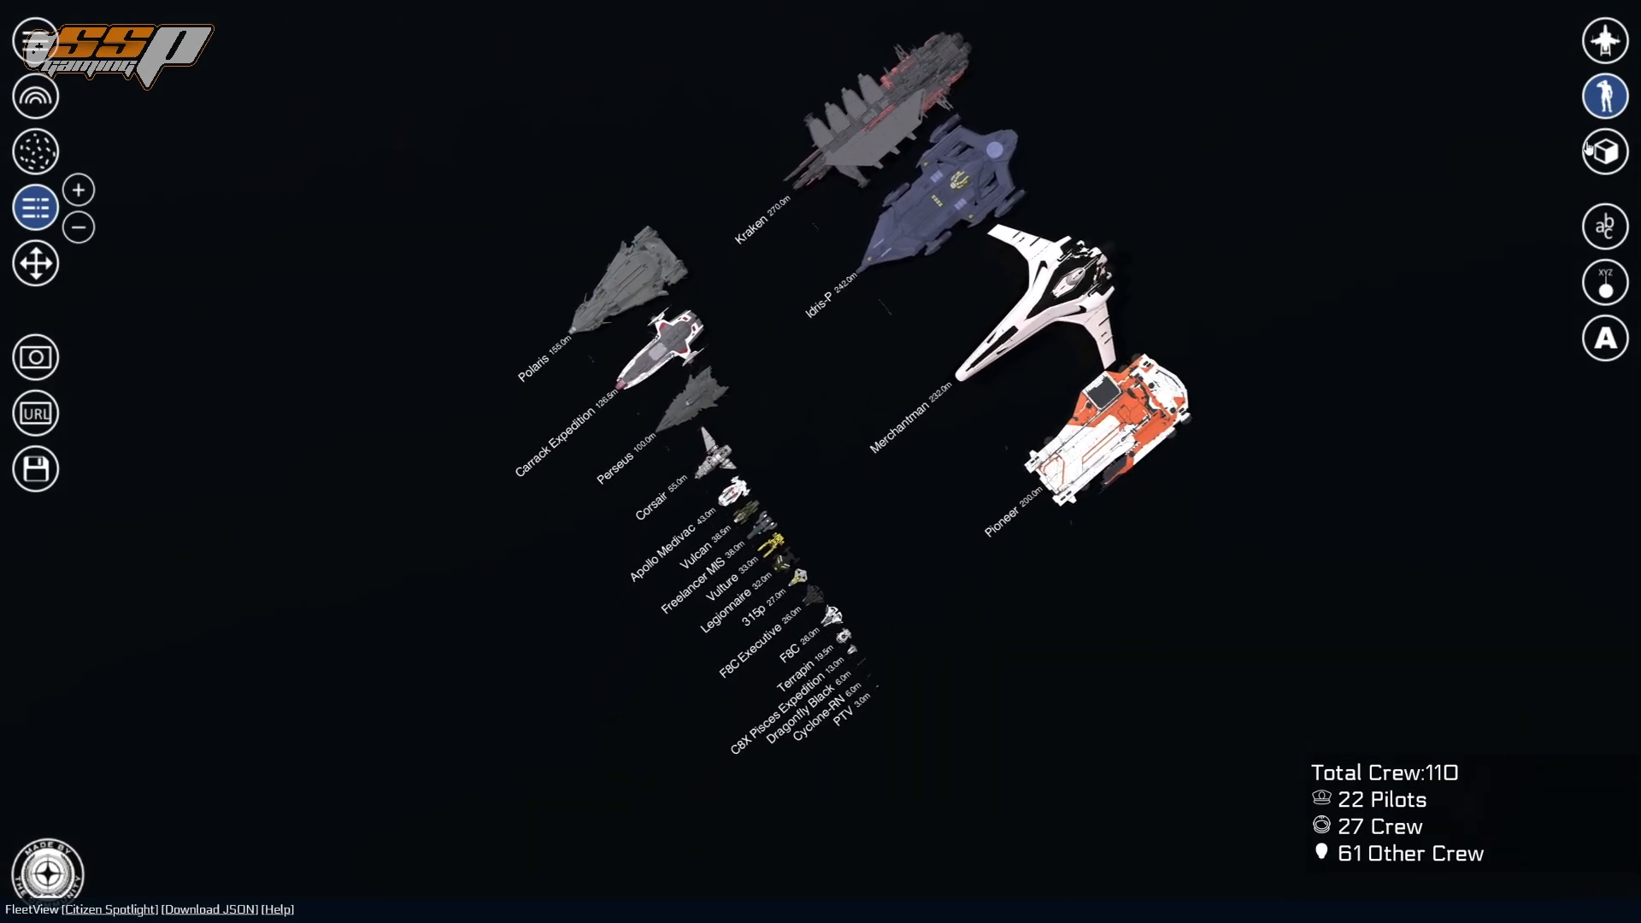
- Show the cargo overlay totalling 9187 SCU and orbit in toward the mid-sized ships' stacks
{"action": "left_click", "coordinate": [1605, 150]}
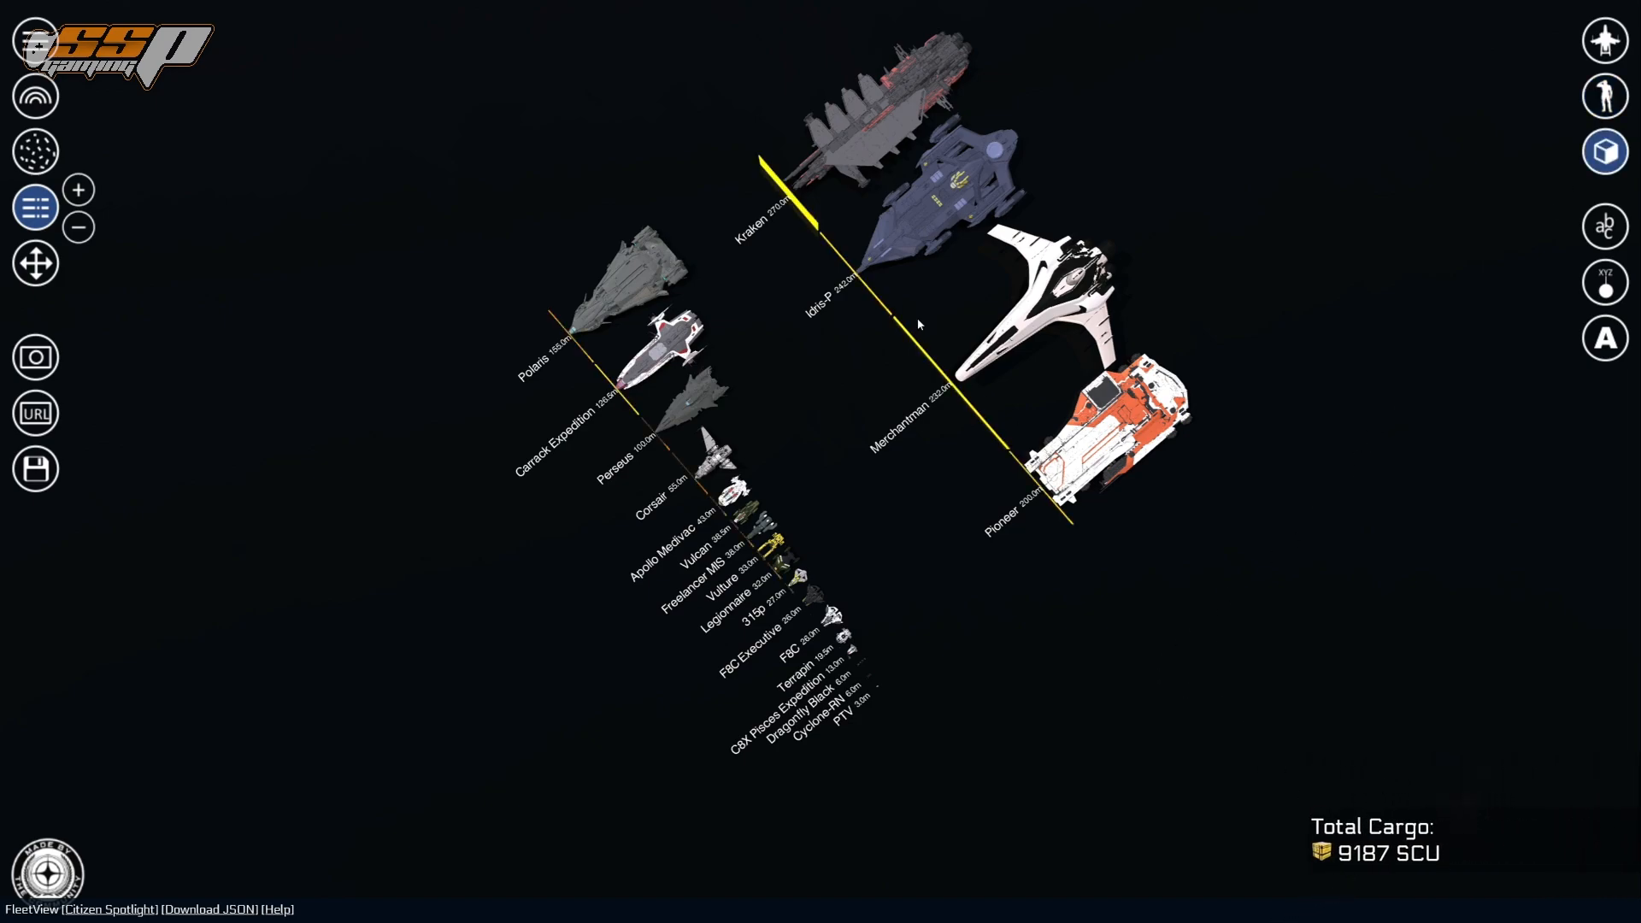
{"action": "left_click_drag", "start_coordinate": [919, 325], "coordinate": [916, 554]}
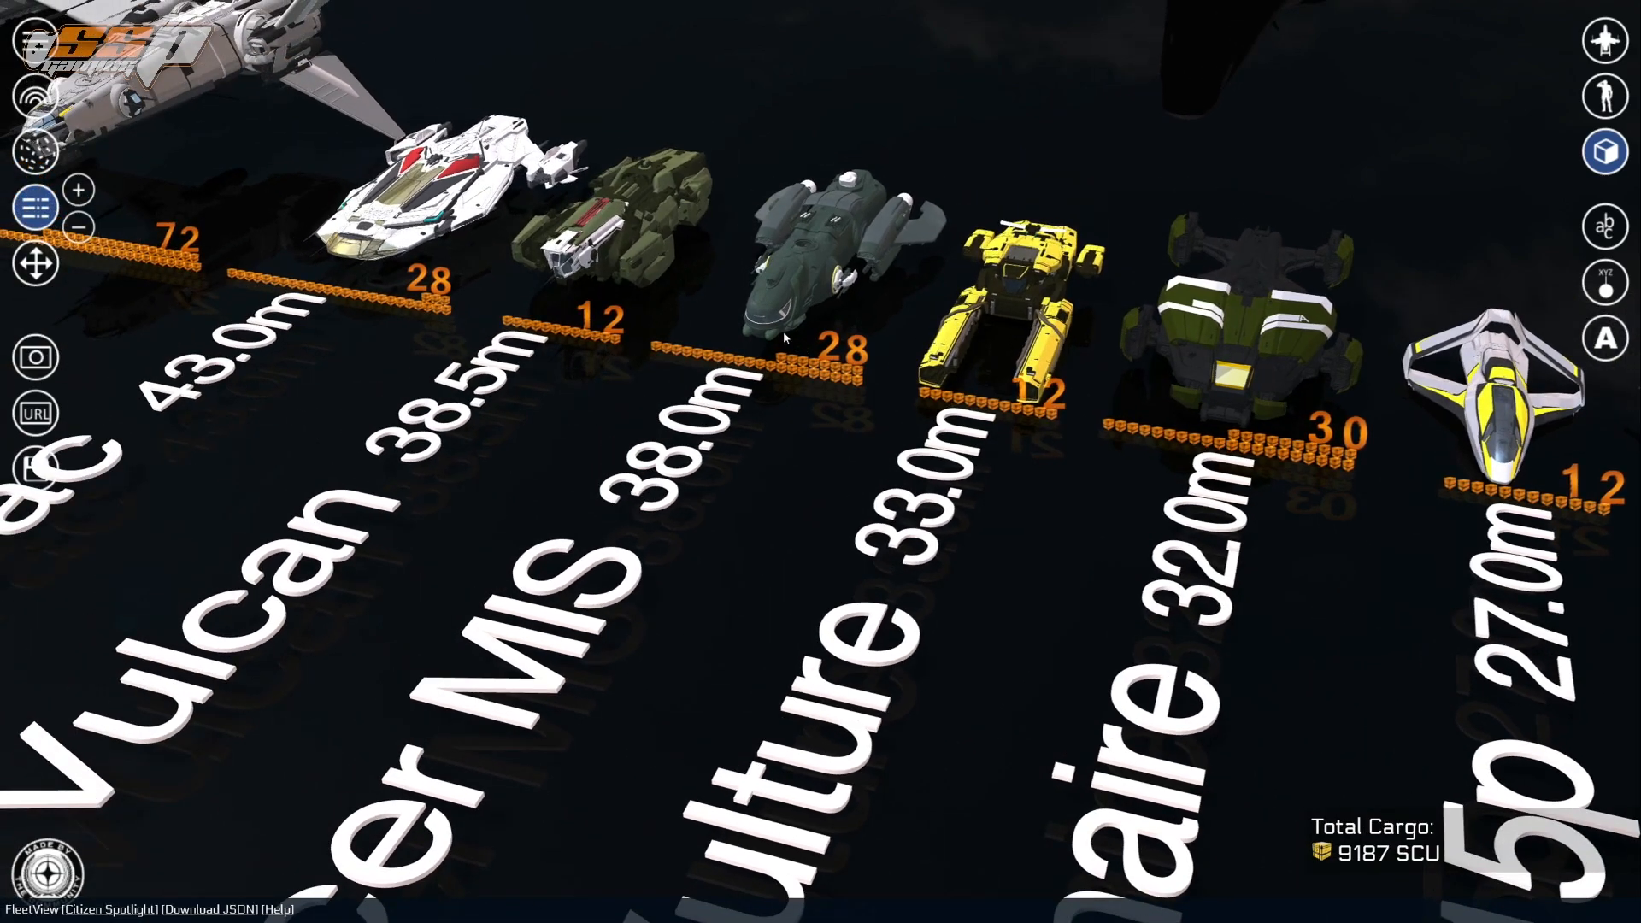
{"action": "mouse_move", "coordinate": [1046, 426]}
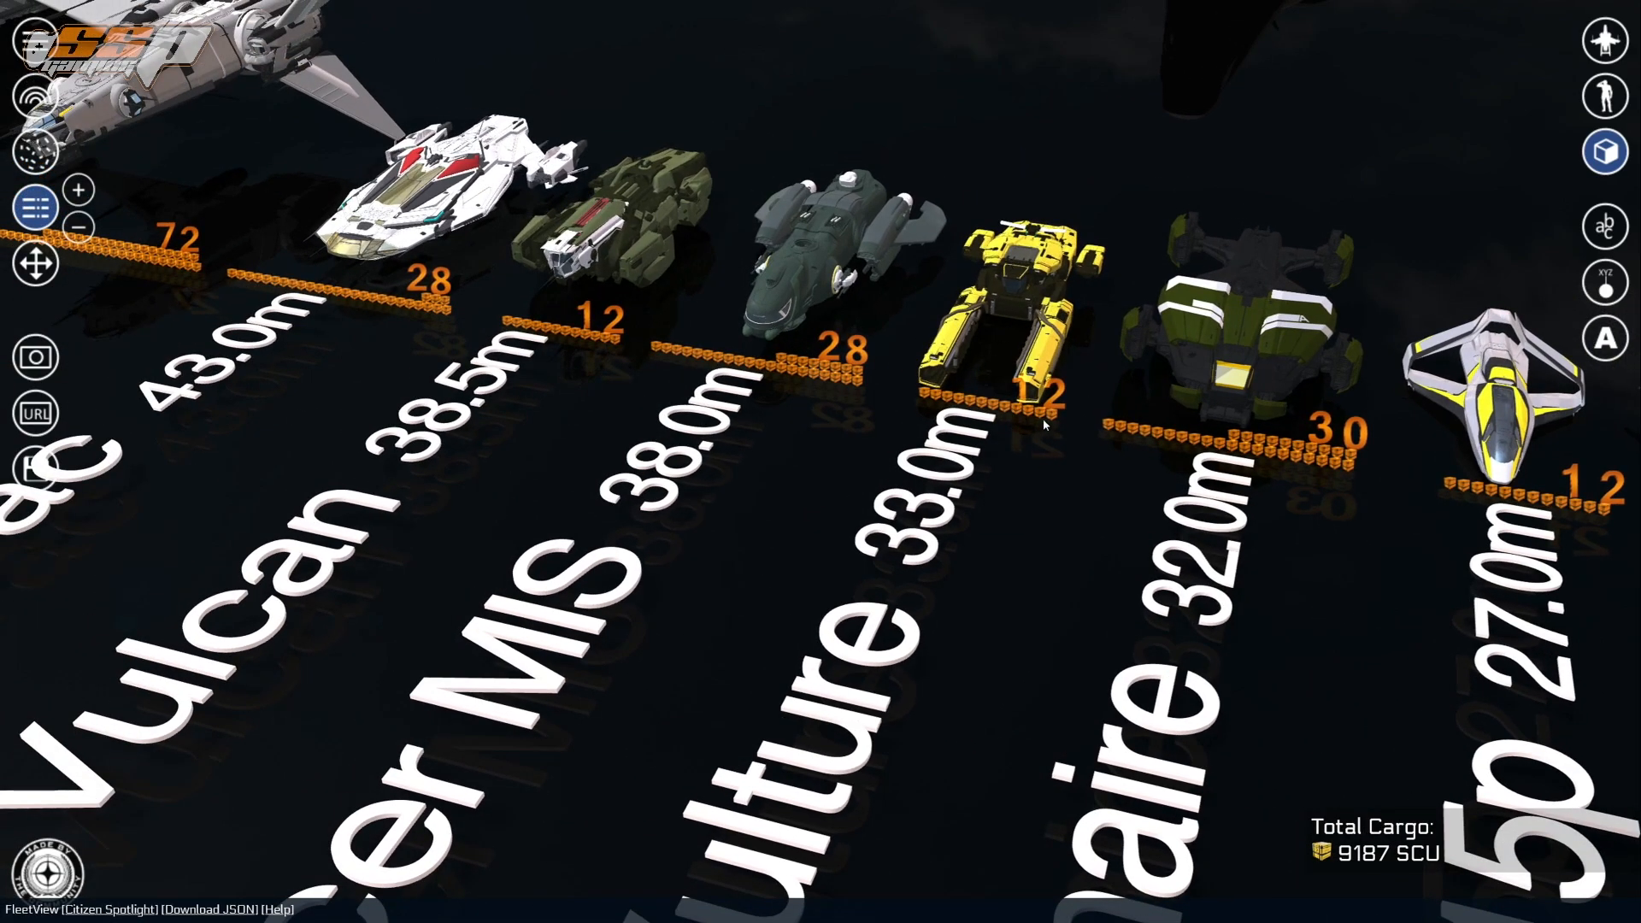
{"action": "mouse_move", "coordinate": [822, 388]}
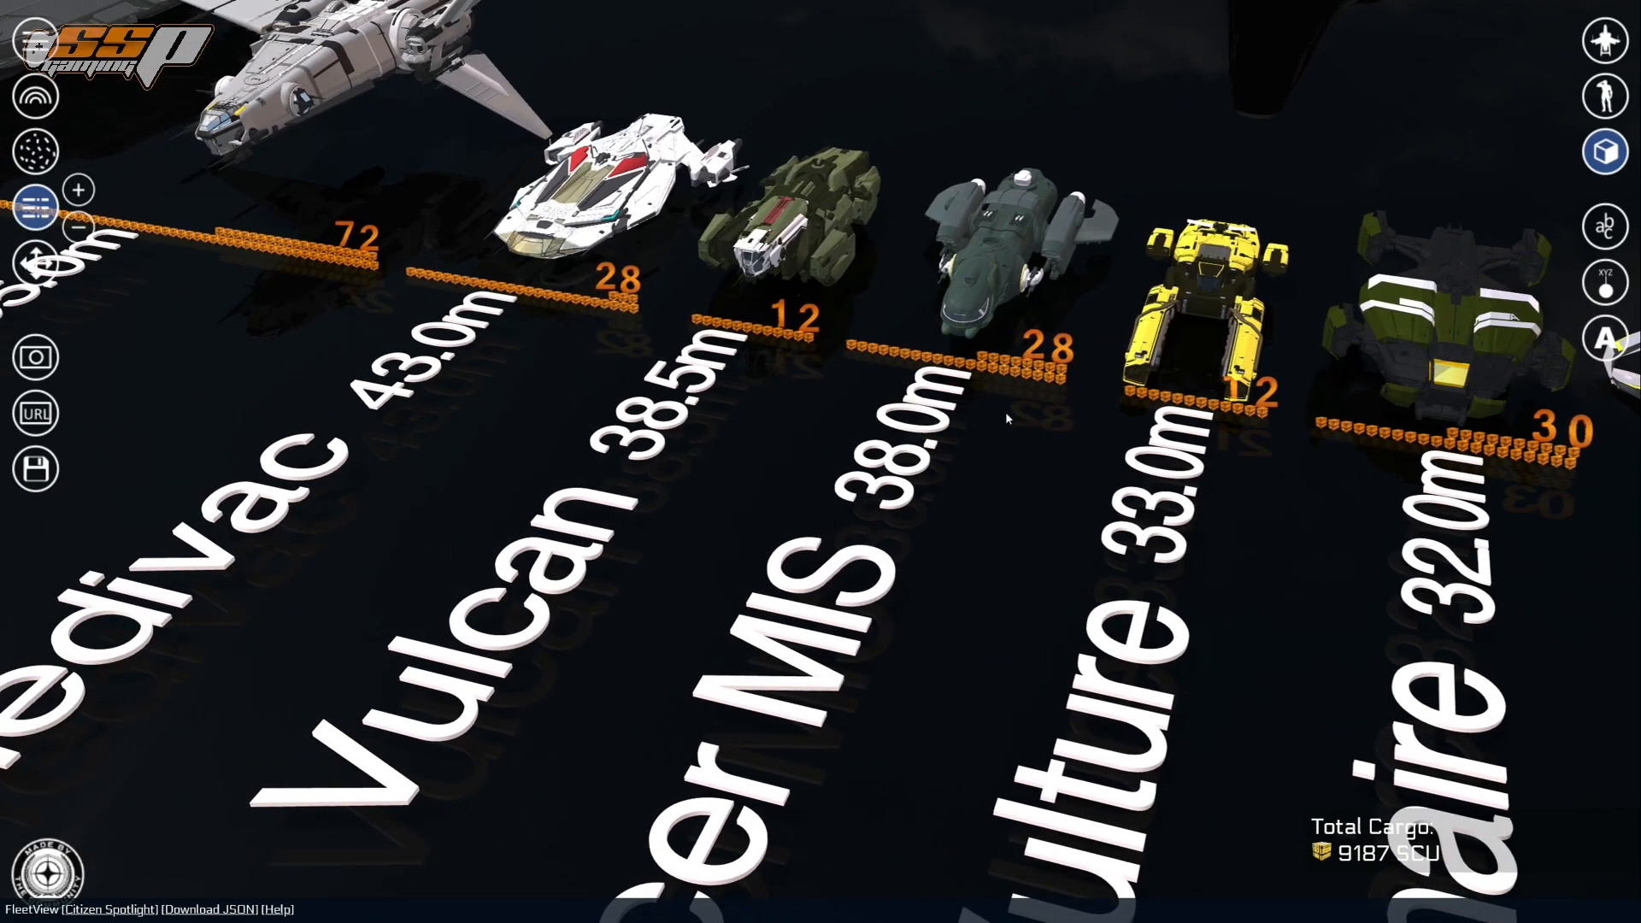
{"action": "mouse_move", "coordinate": [788, 388]}
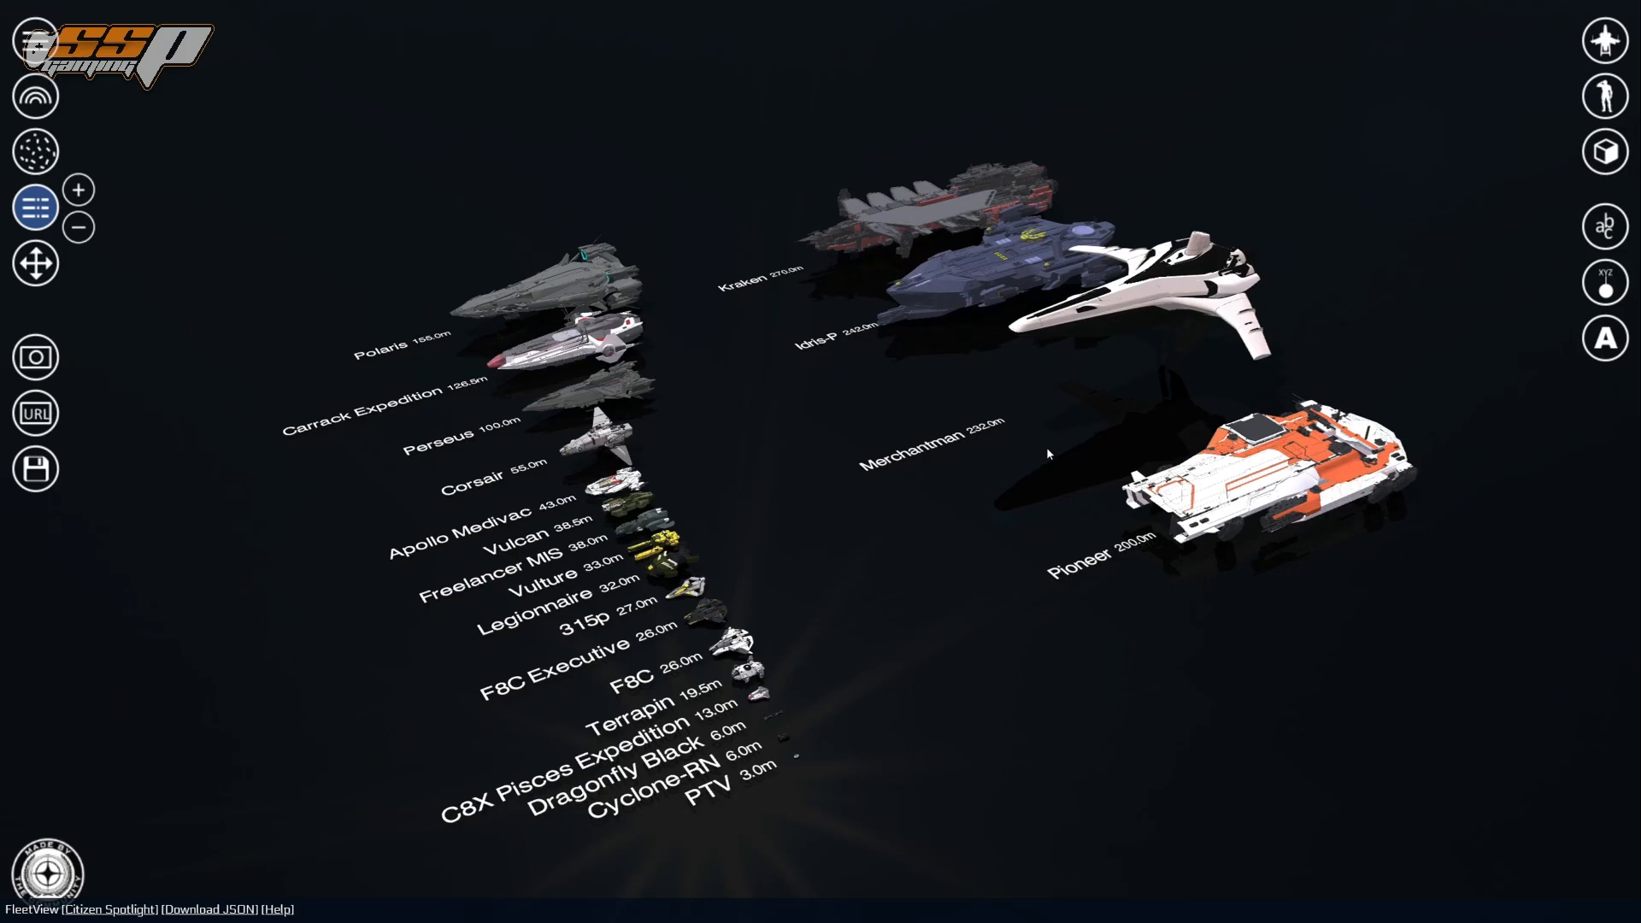
{"action": "mouse_move", "coordinate": [1043, 455]}
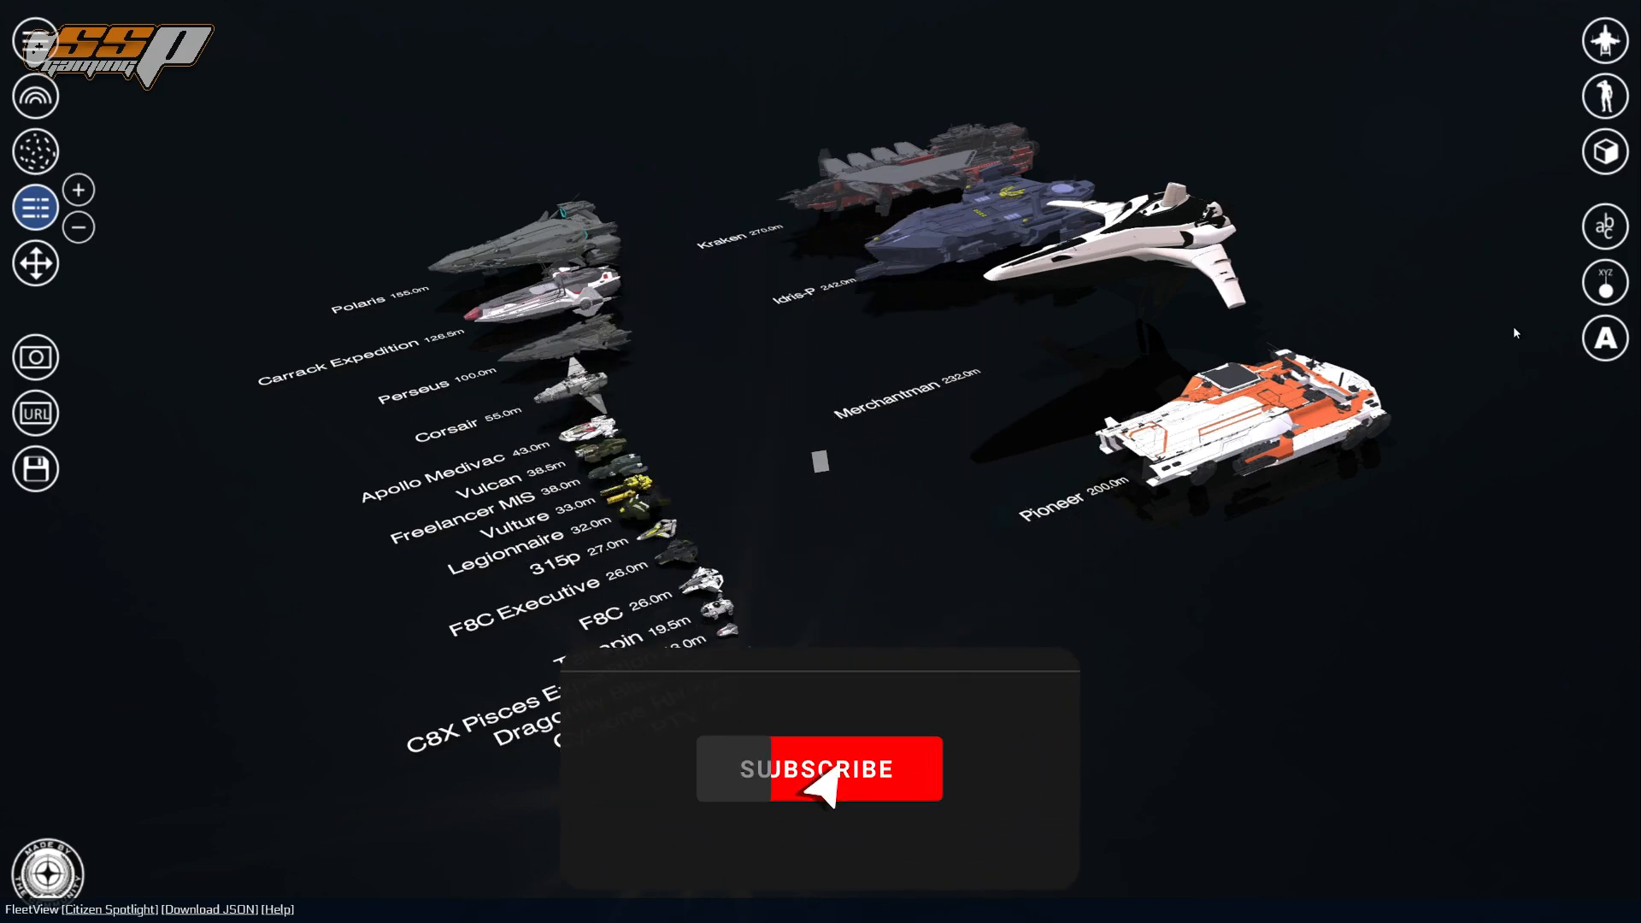
- Hide the cargo totals and stacks, leaving the plain 22-ship angled lineup
{"action": "left_click", "coordinate": [819, 767]}
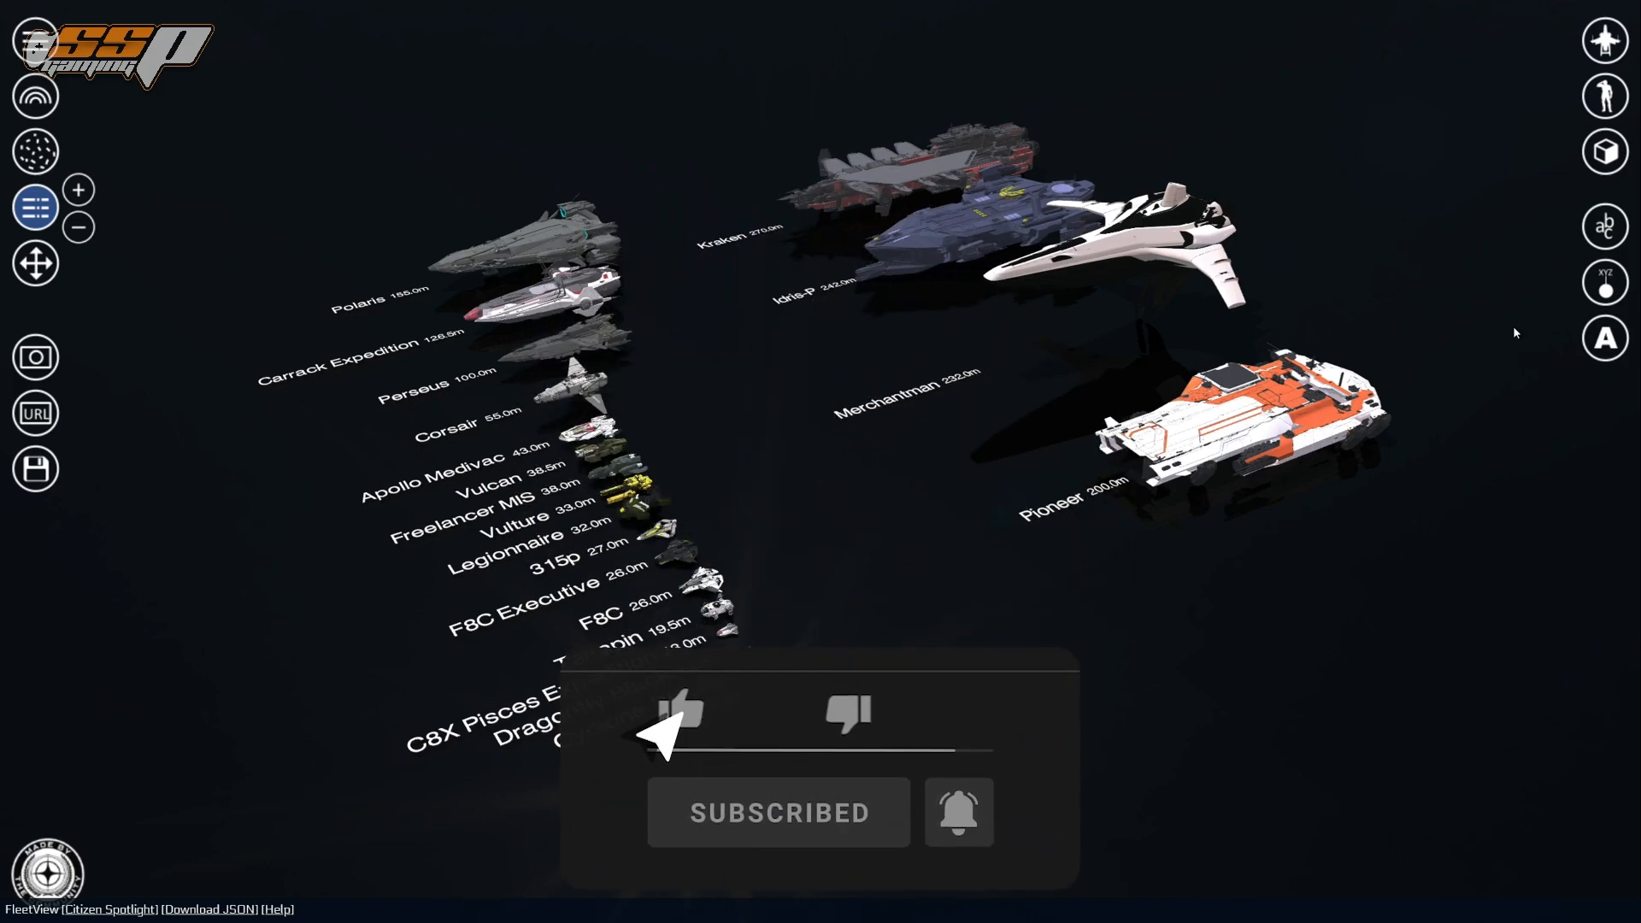